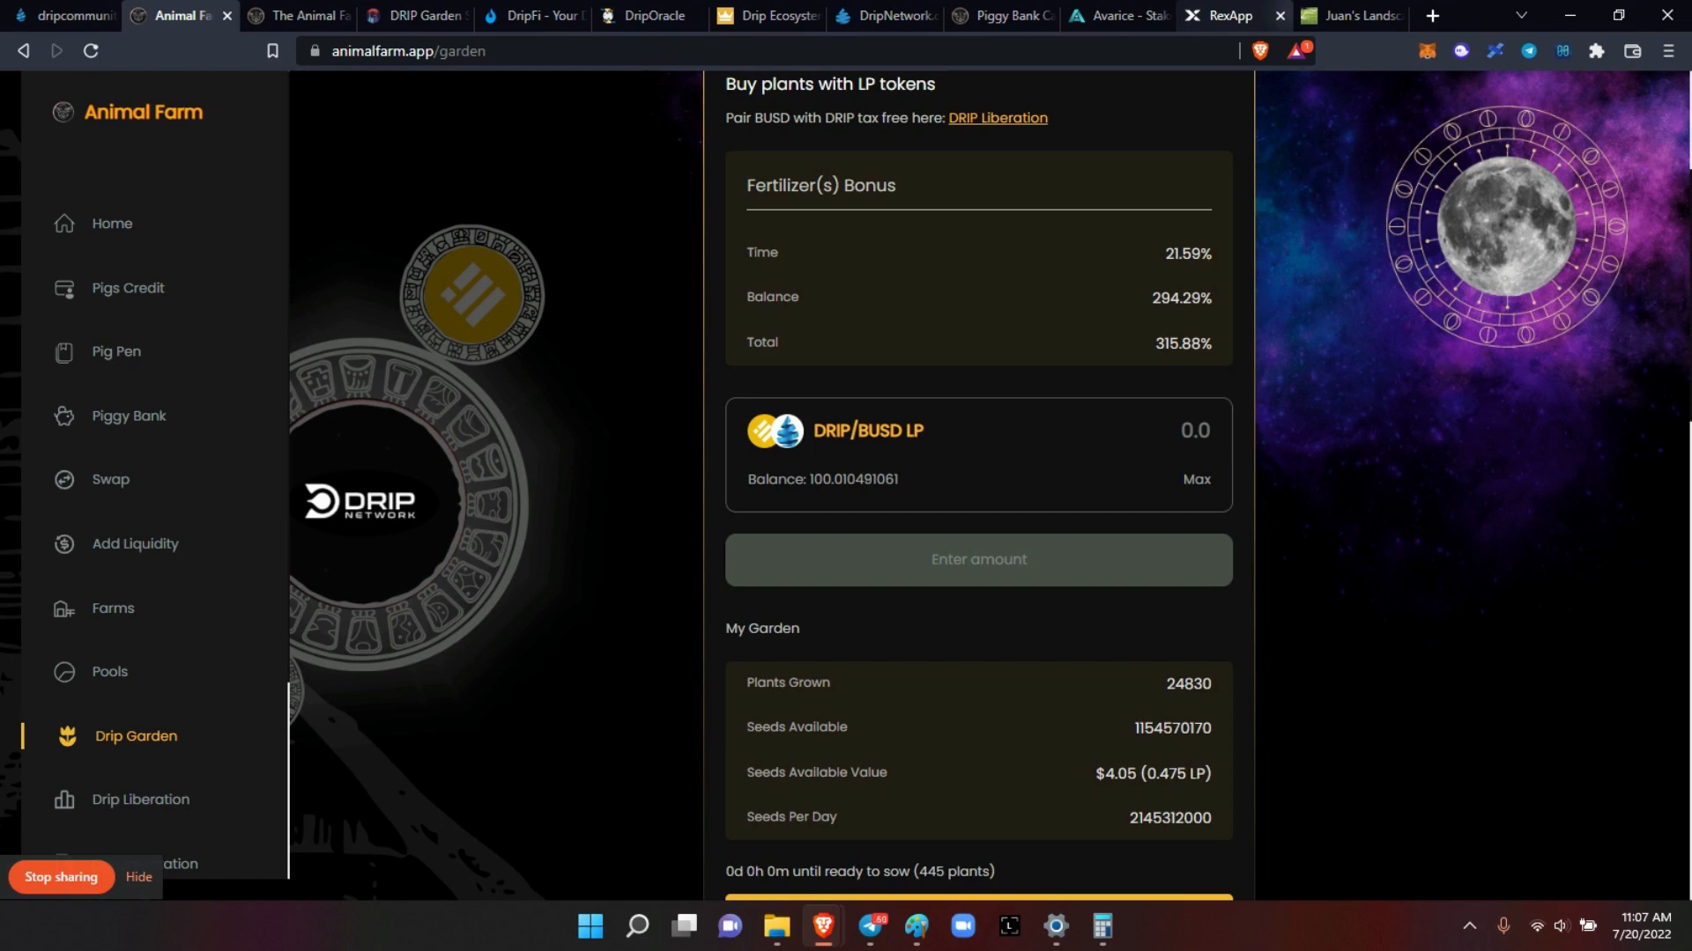
# Step: Start planting the 1,154,570,170 Drip Garden seeds and acknowledge the Confirm Plant Seeds dialog
pyautogui.scroll(-3)
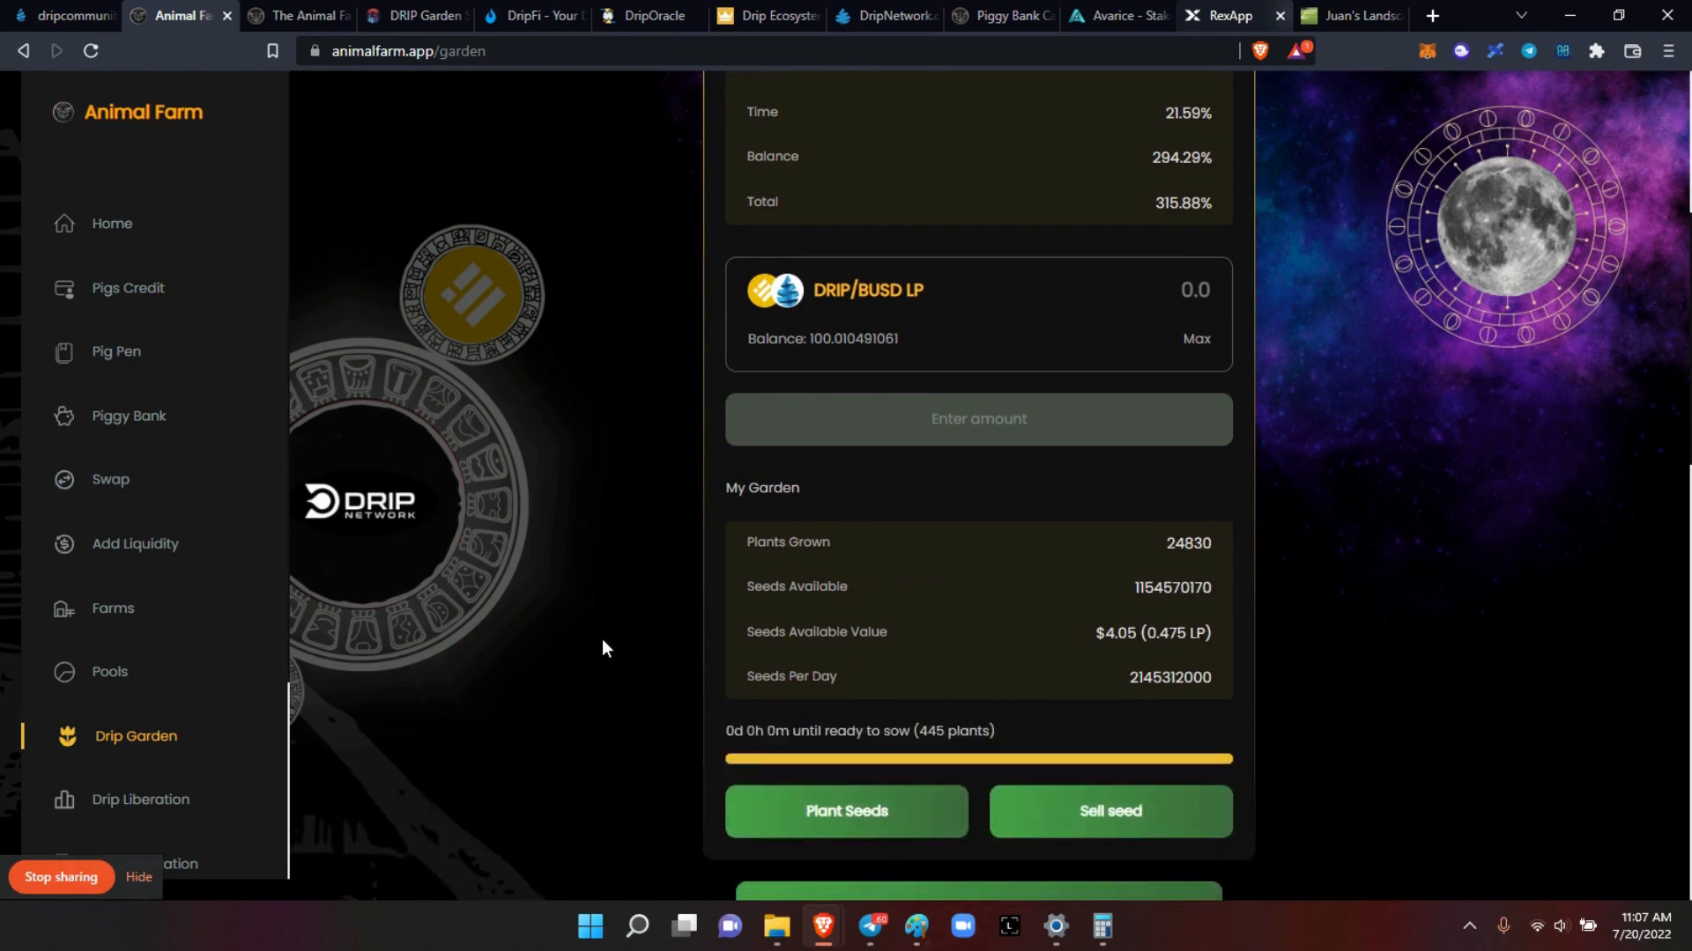
pyautogui.click(846, 811)
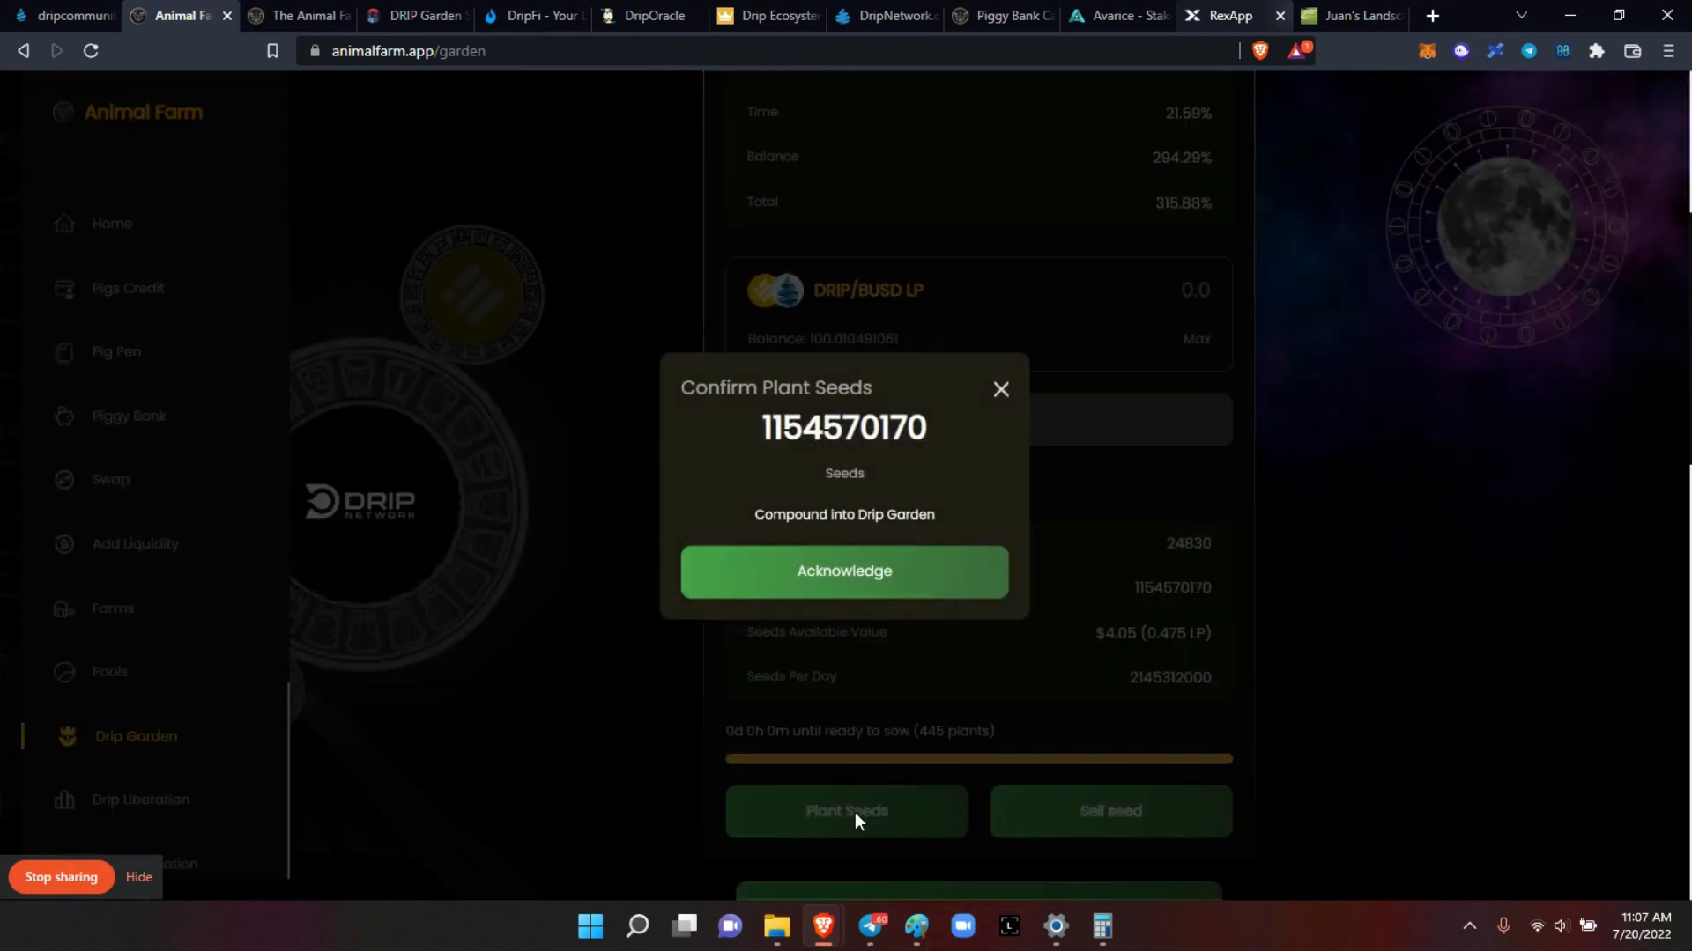
pyautogui.click(844, 571)
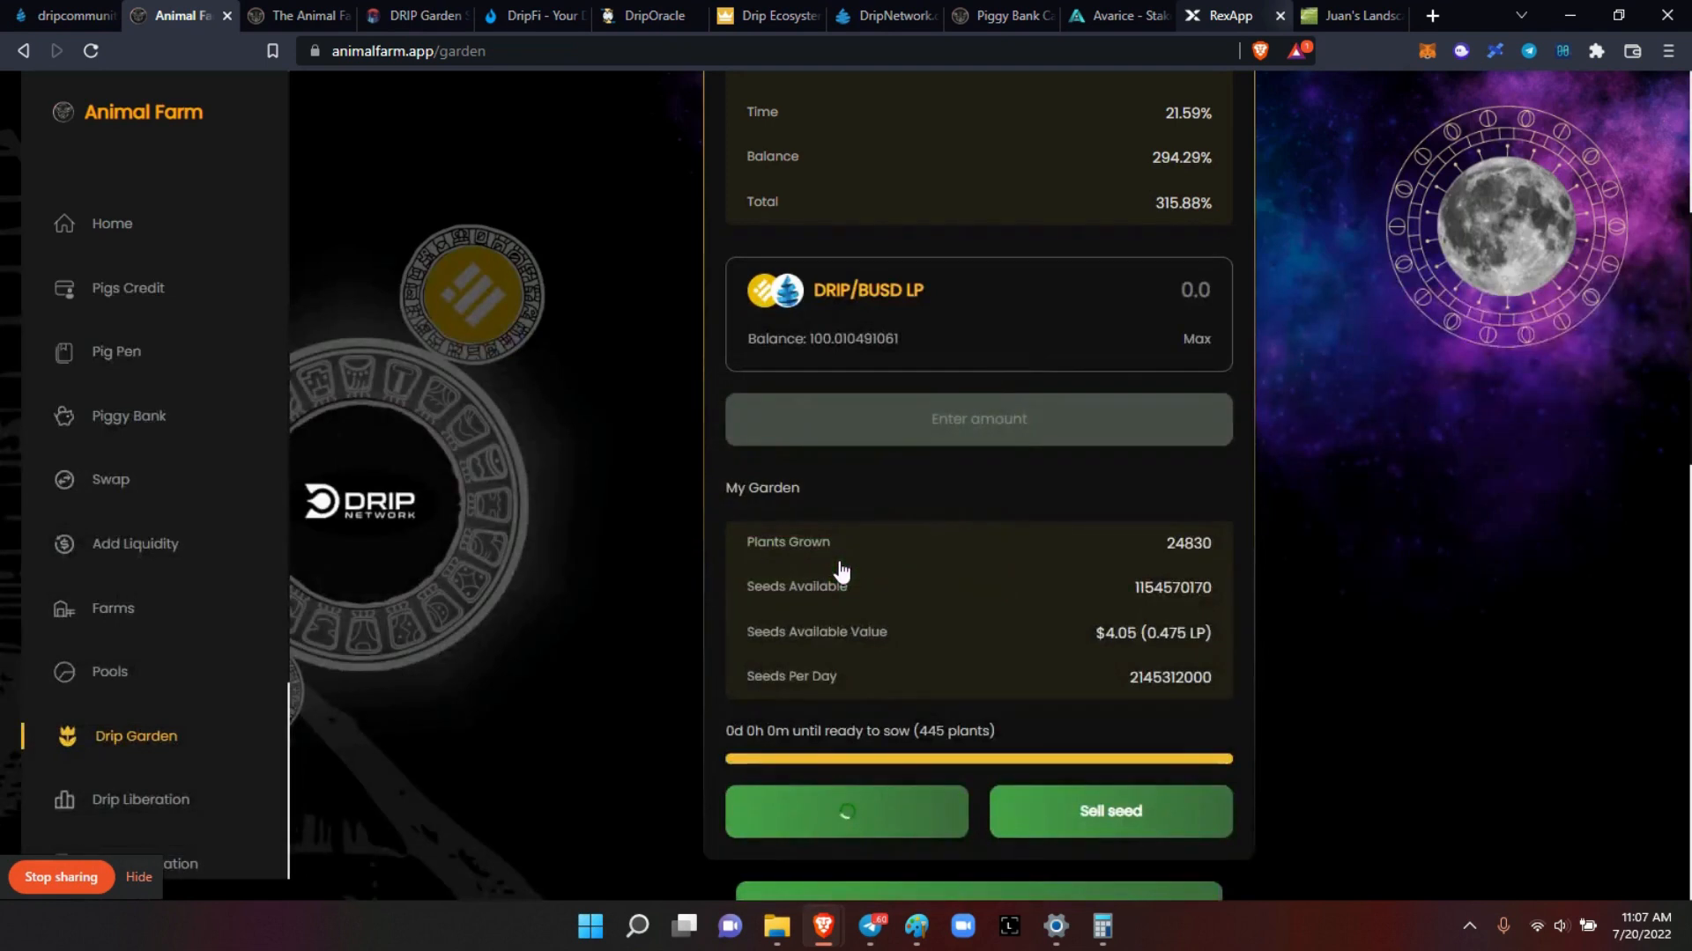
pyautogui.click(846, 812)
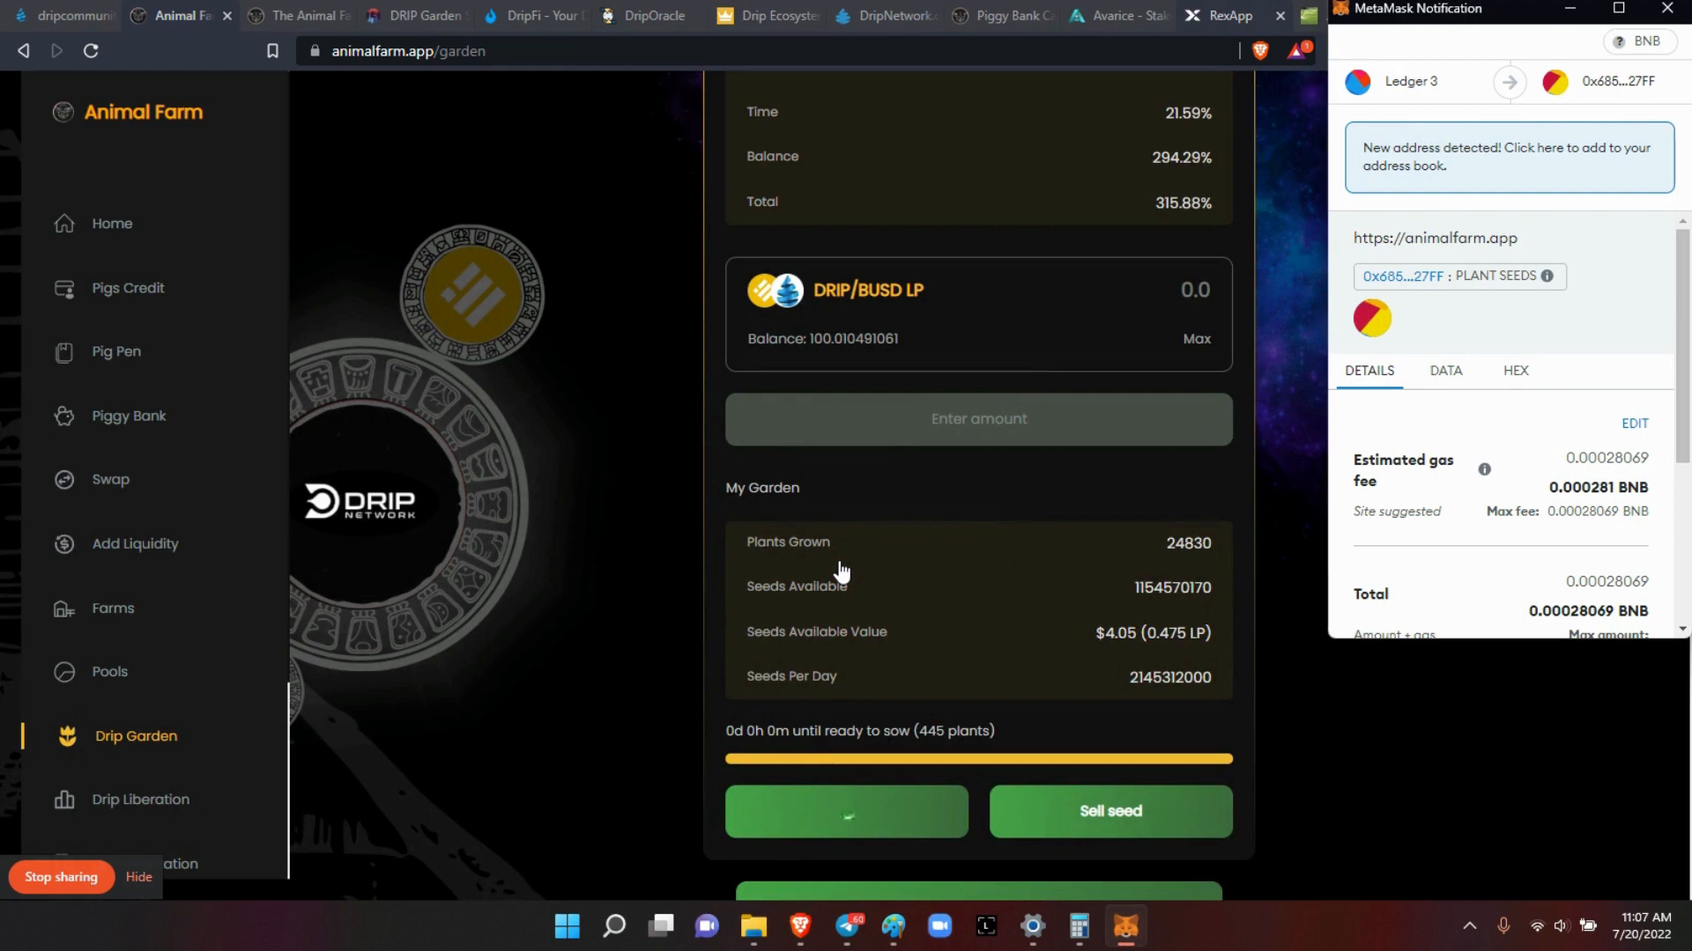
# Step: Confirm the seed-planting transaction in MetaMask and on the hardware wallet
pyautogui.click(846, 812)
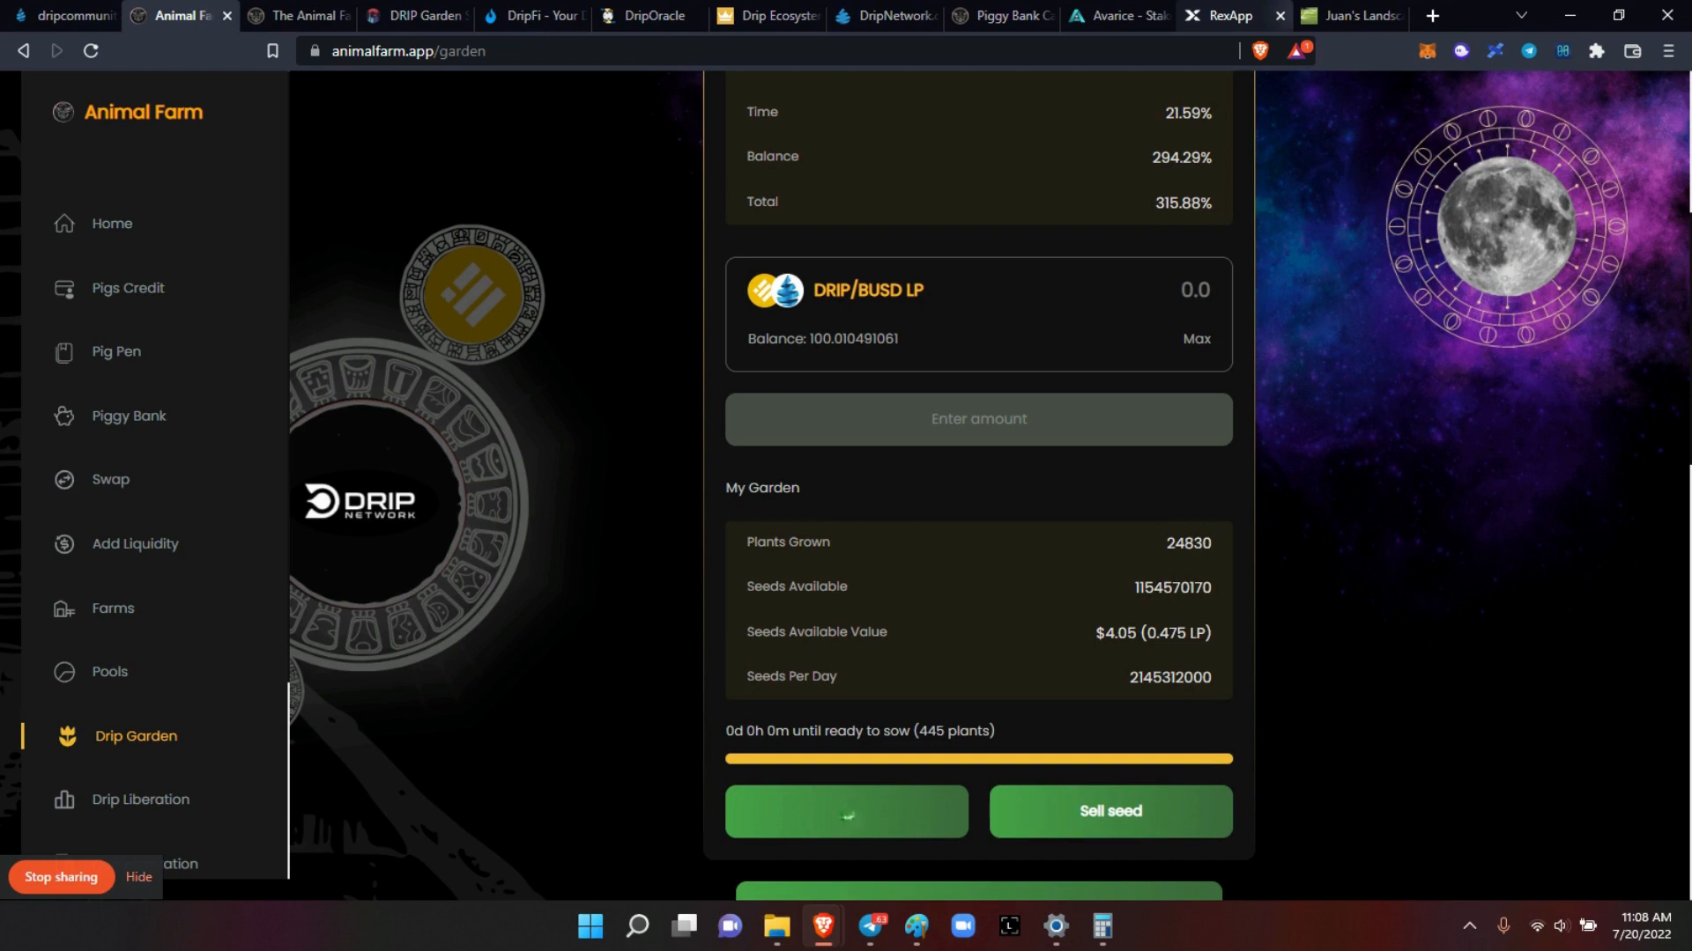
pyautogui.click(847, 811)
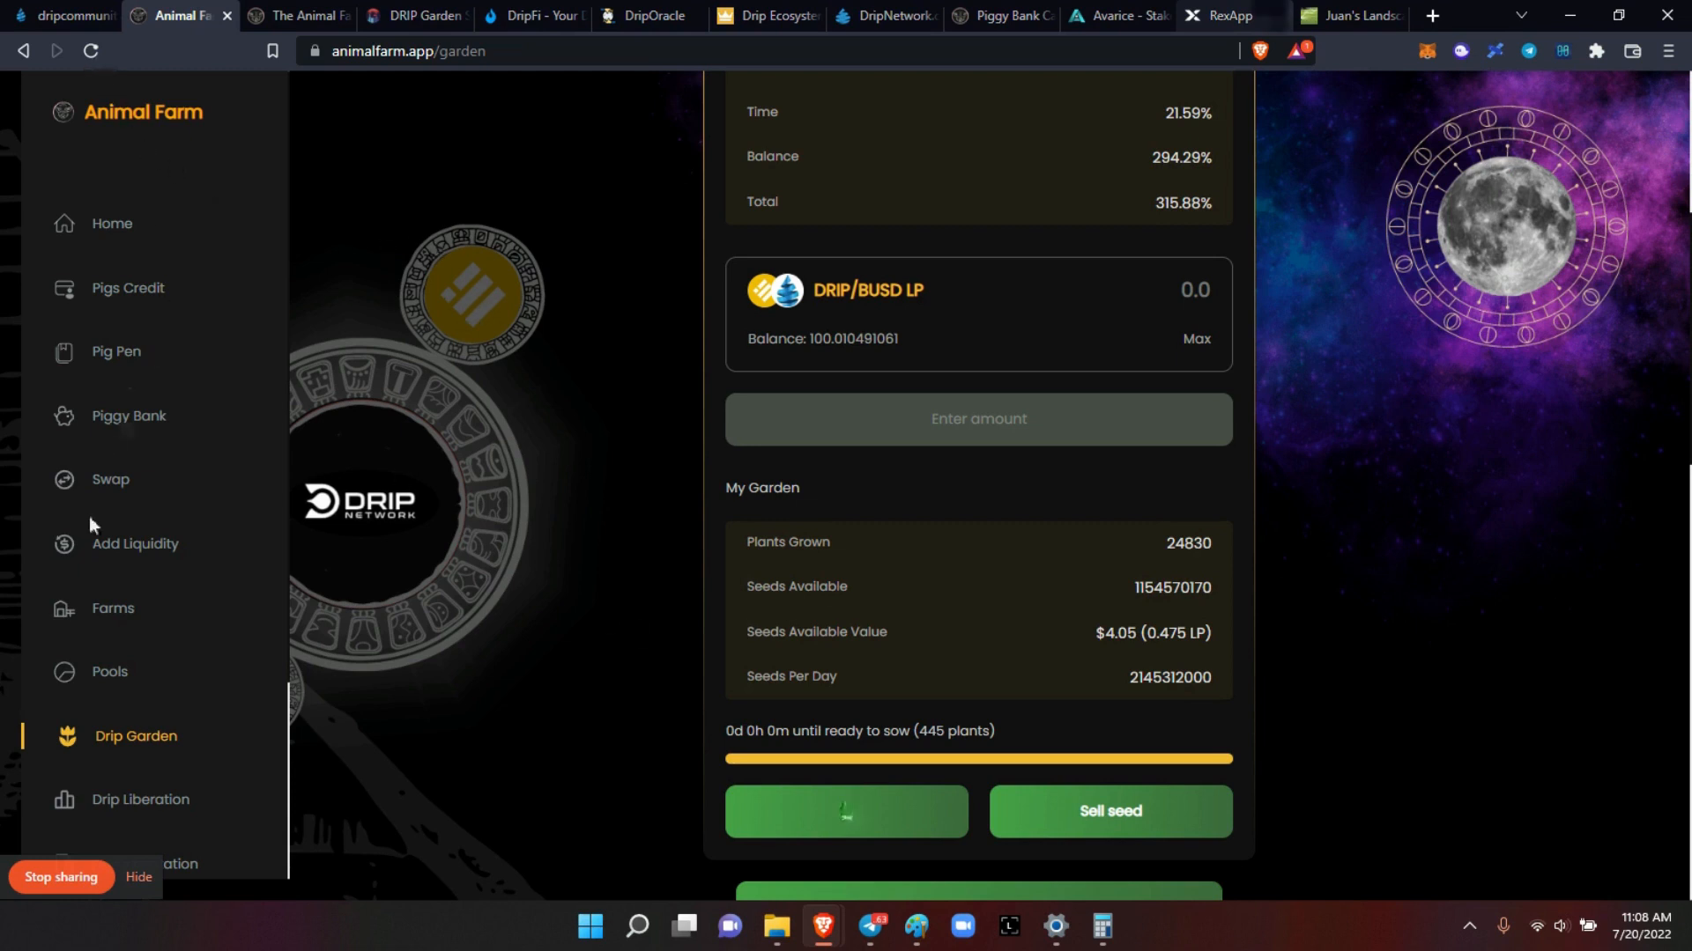
# Step: Return to Drip Garden through Farms until the planting success toast appears
pyautogui.click(112, 609)
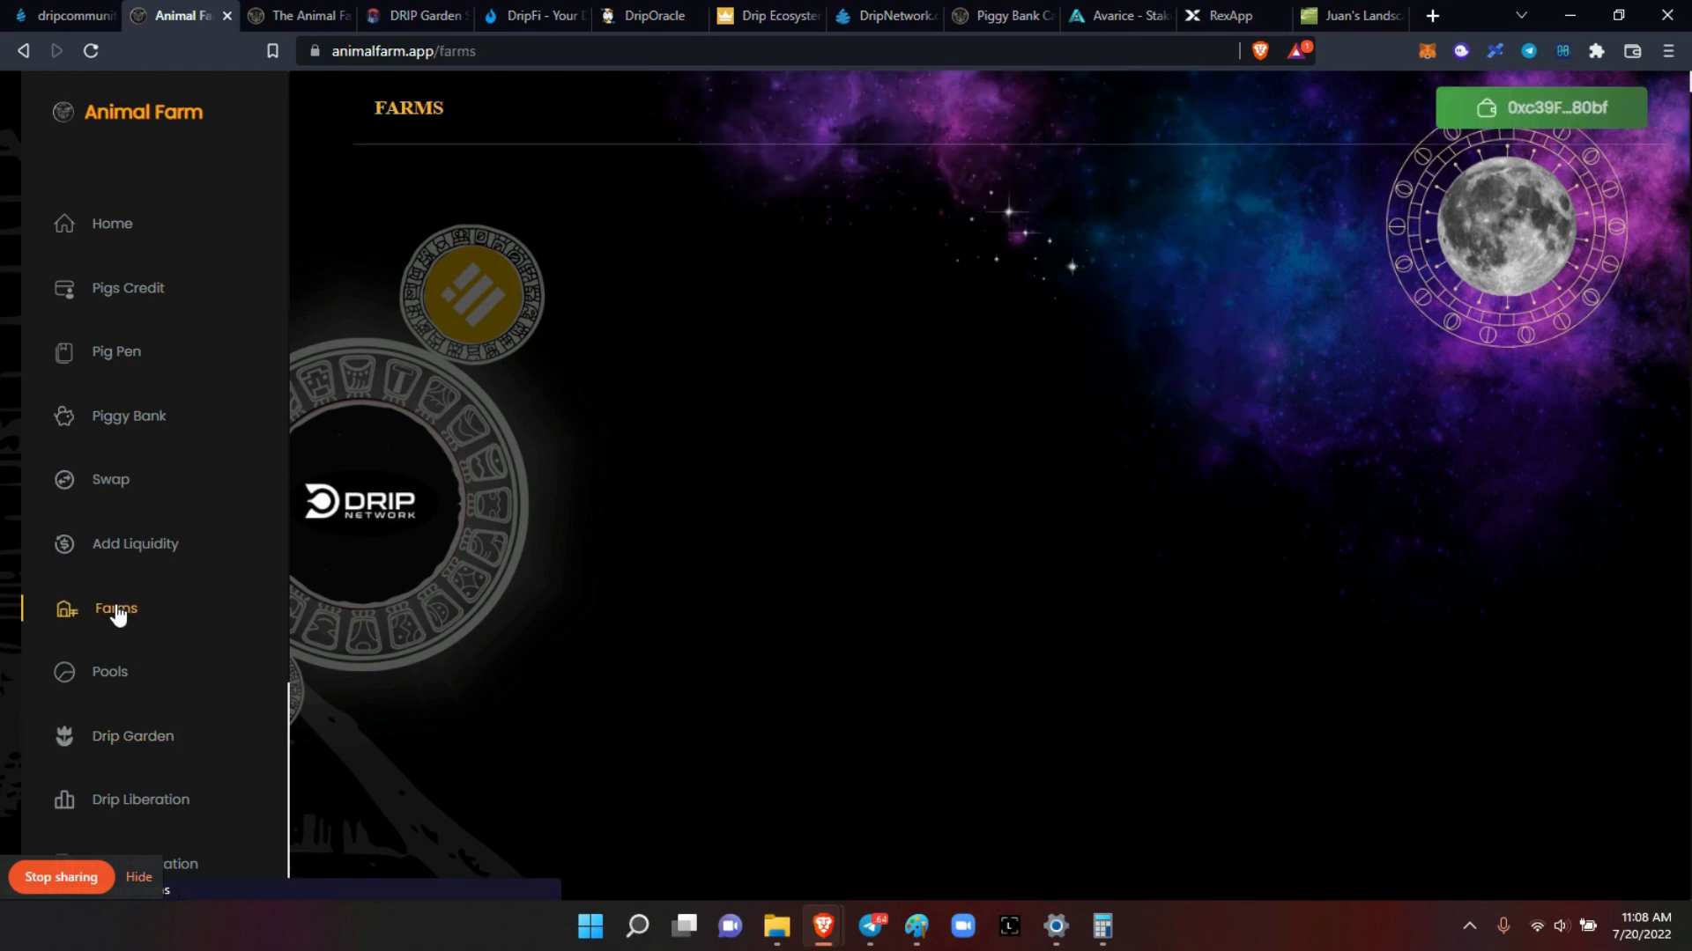
pyautogui.click(134, 737)
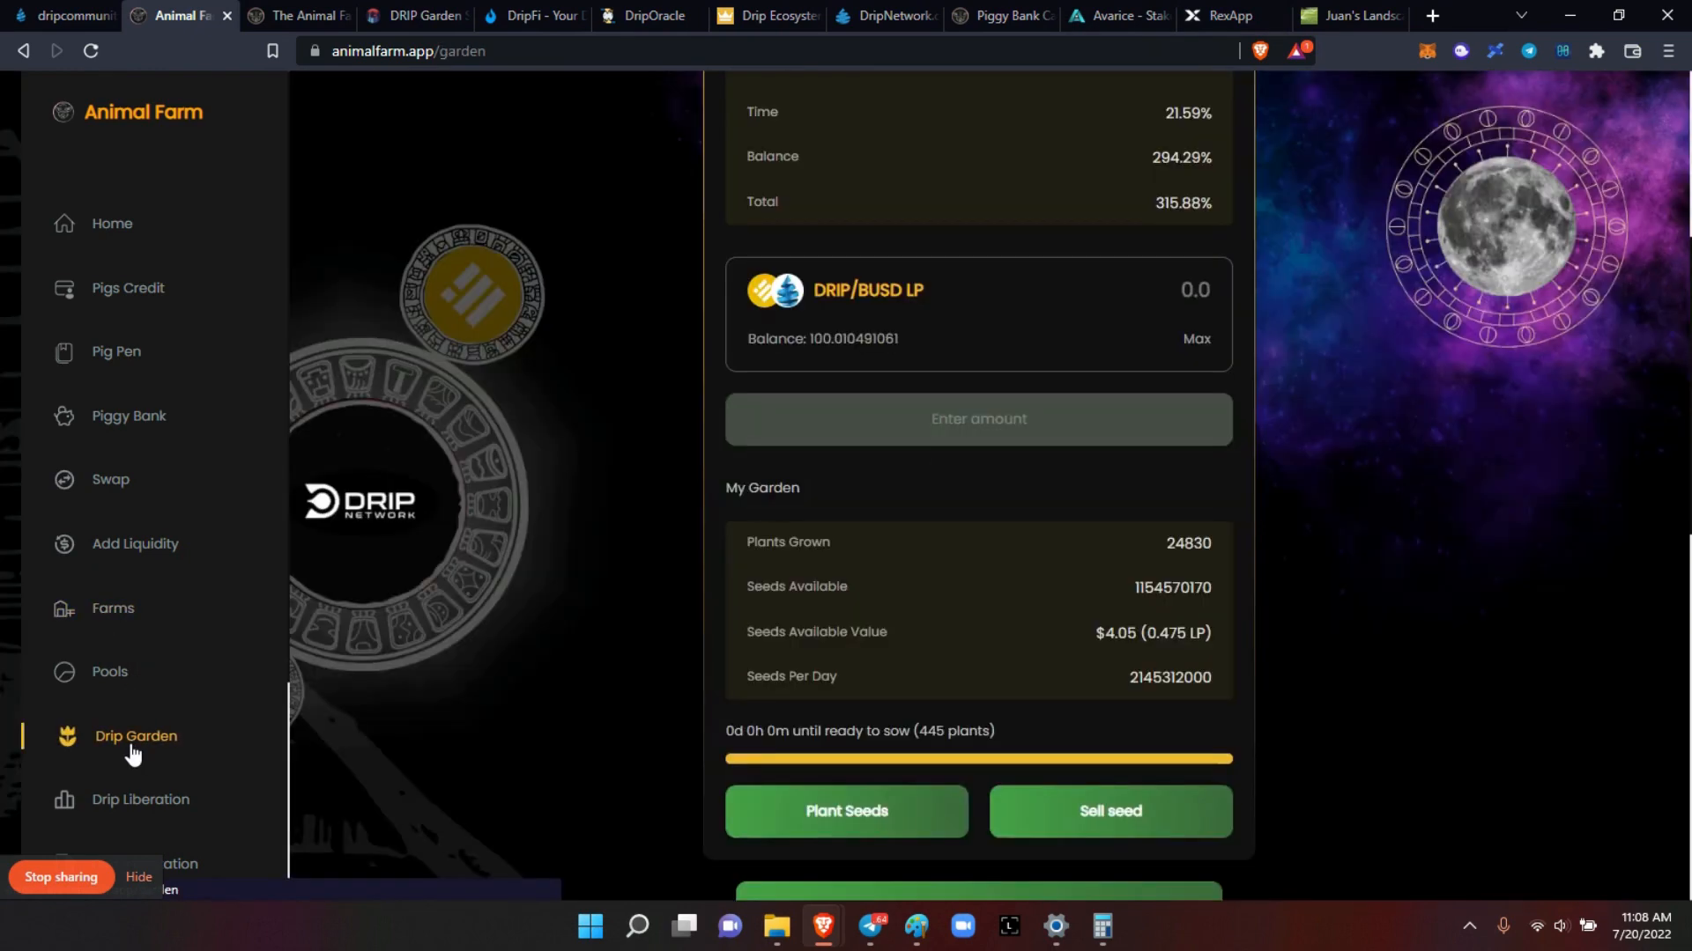
pyautogui.click(845, 811)
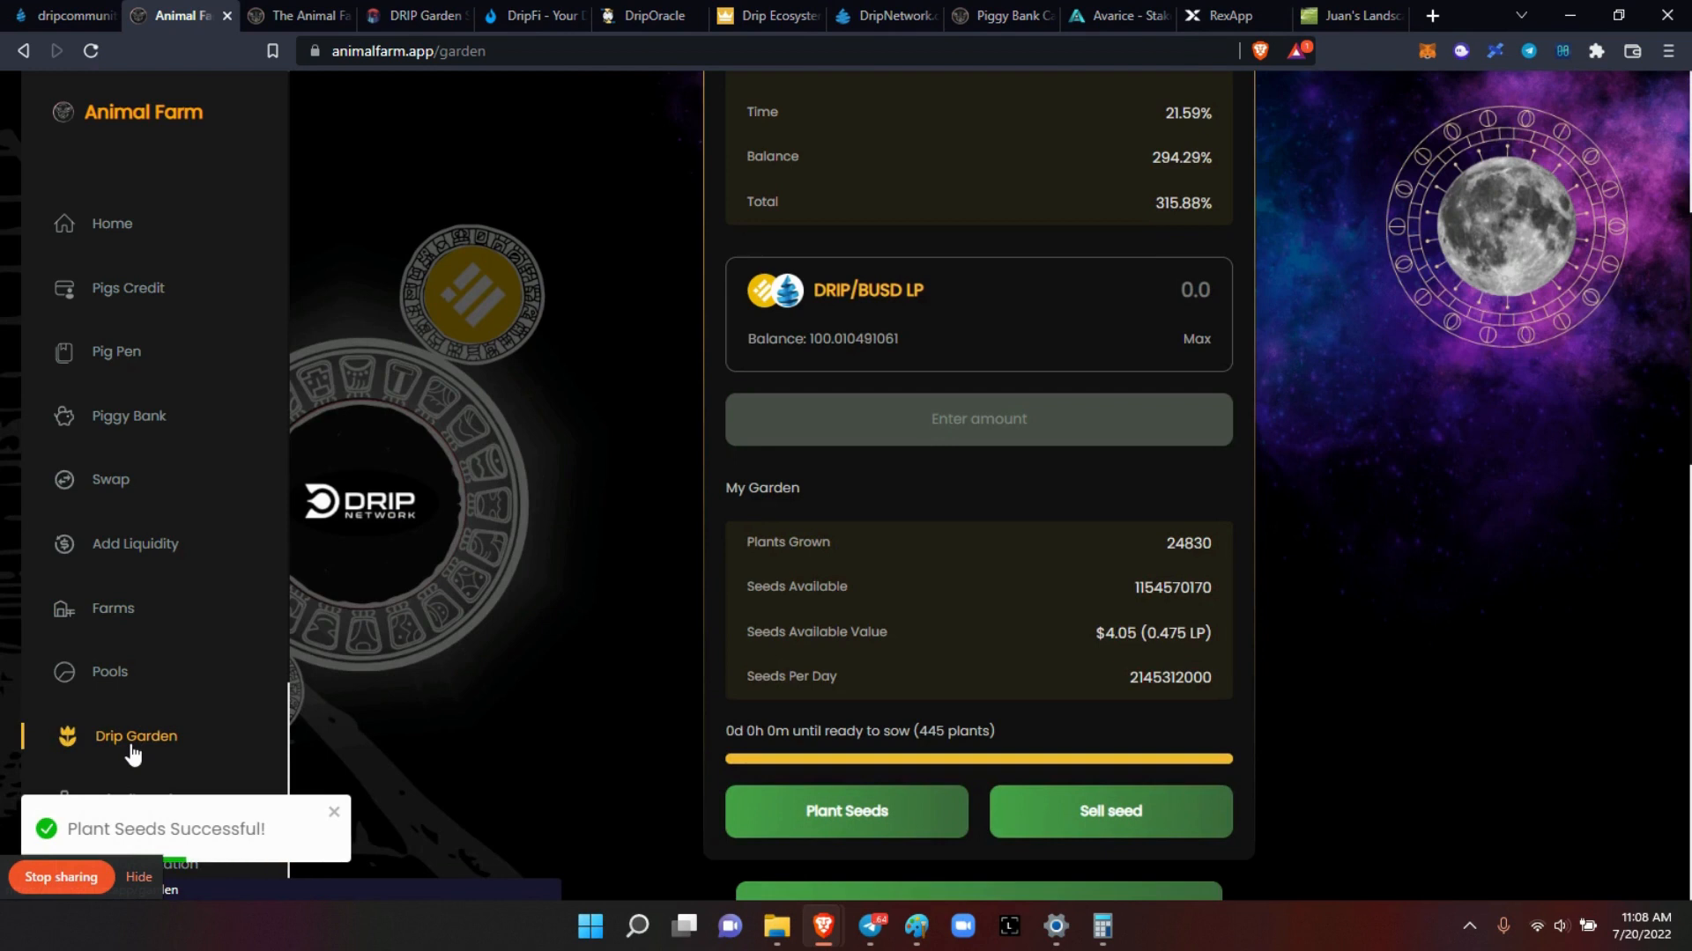
pyautogui.click(847, 812)
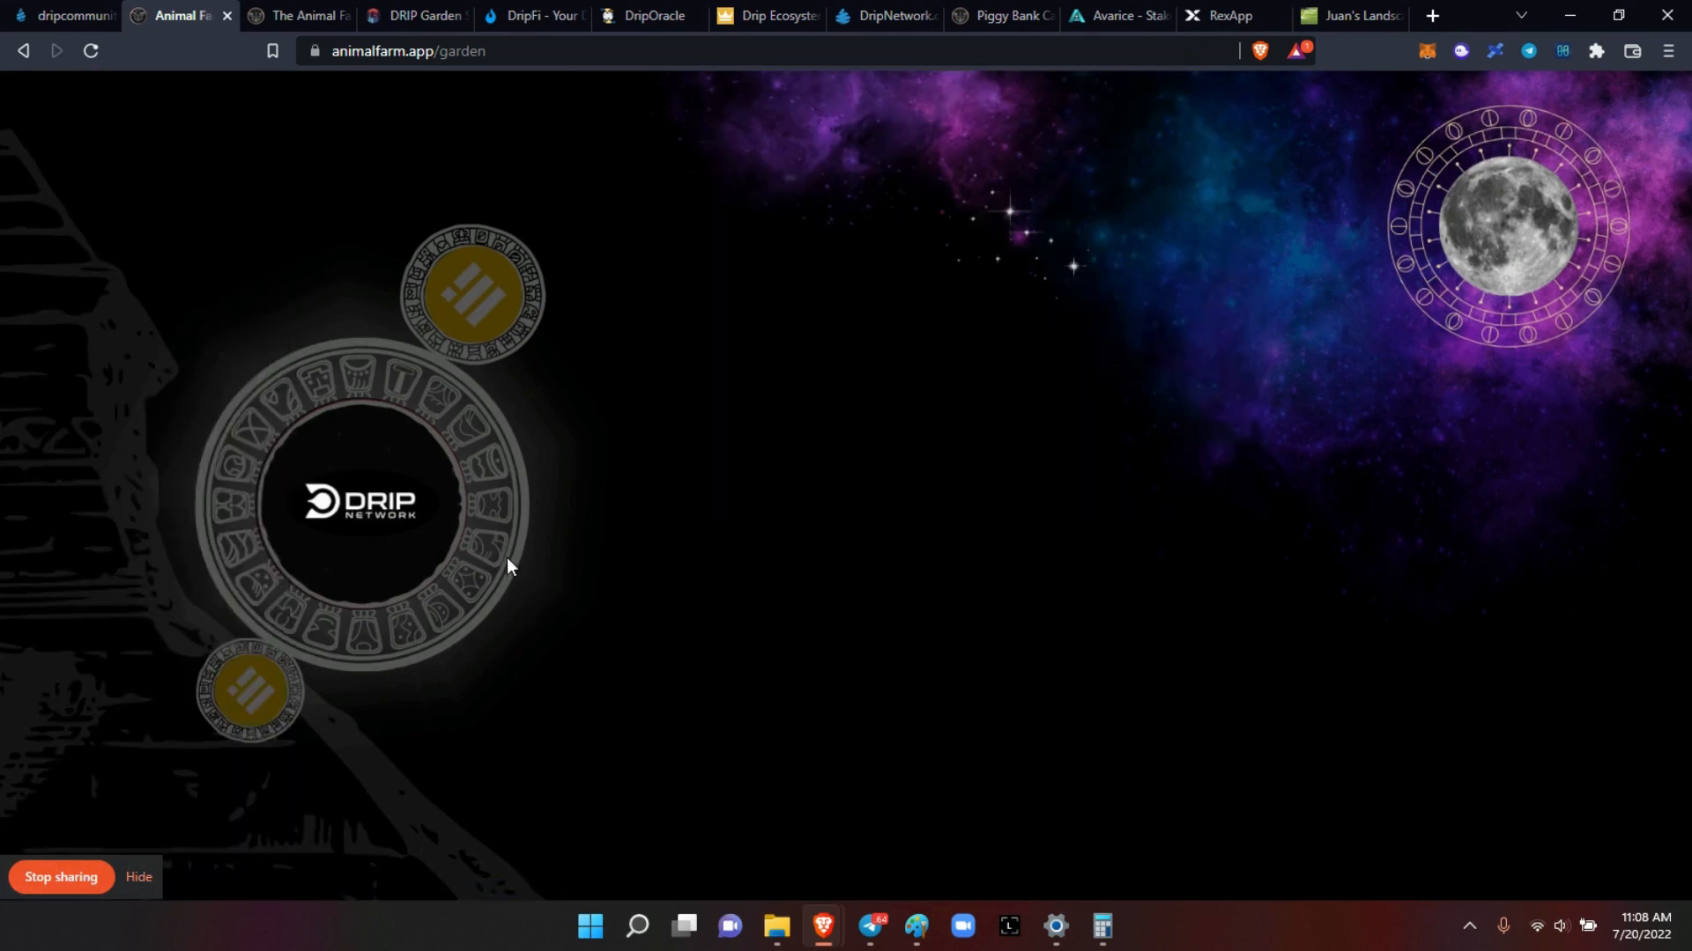
pyautogui.moveTo(169, 97)
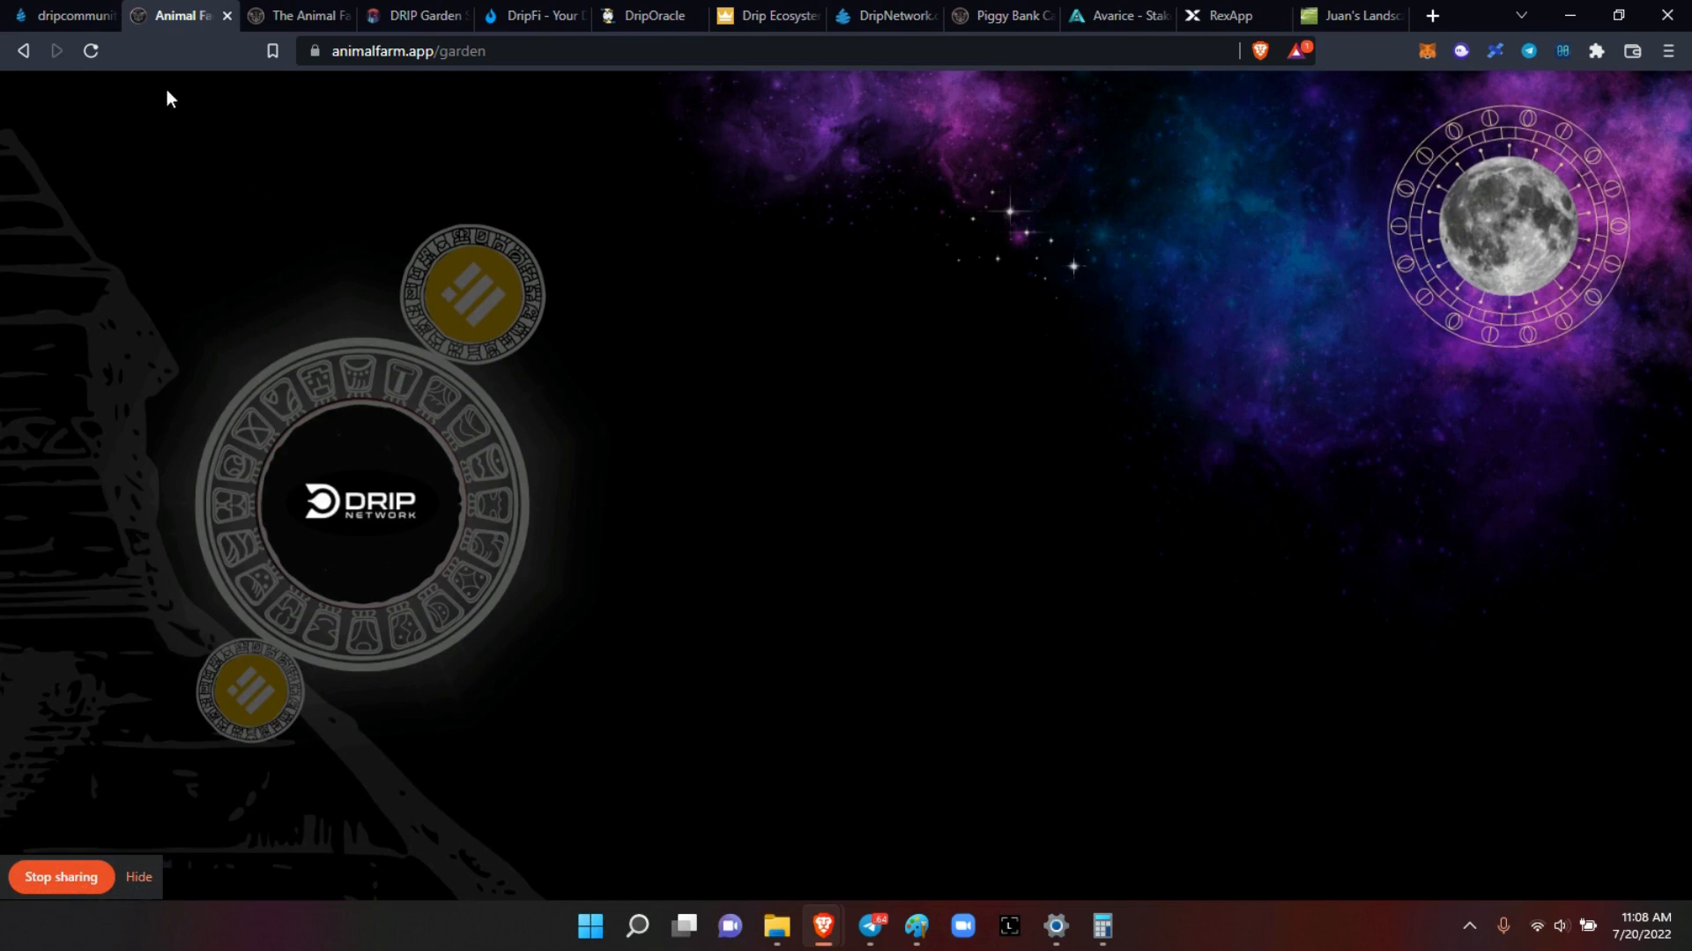
# Step: Reload Drip Garden, now showing 25,278 plants grown and 808,896 seeds available
pyautogui.click(87, 52)
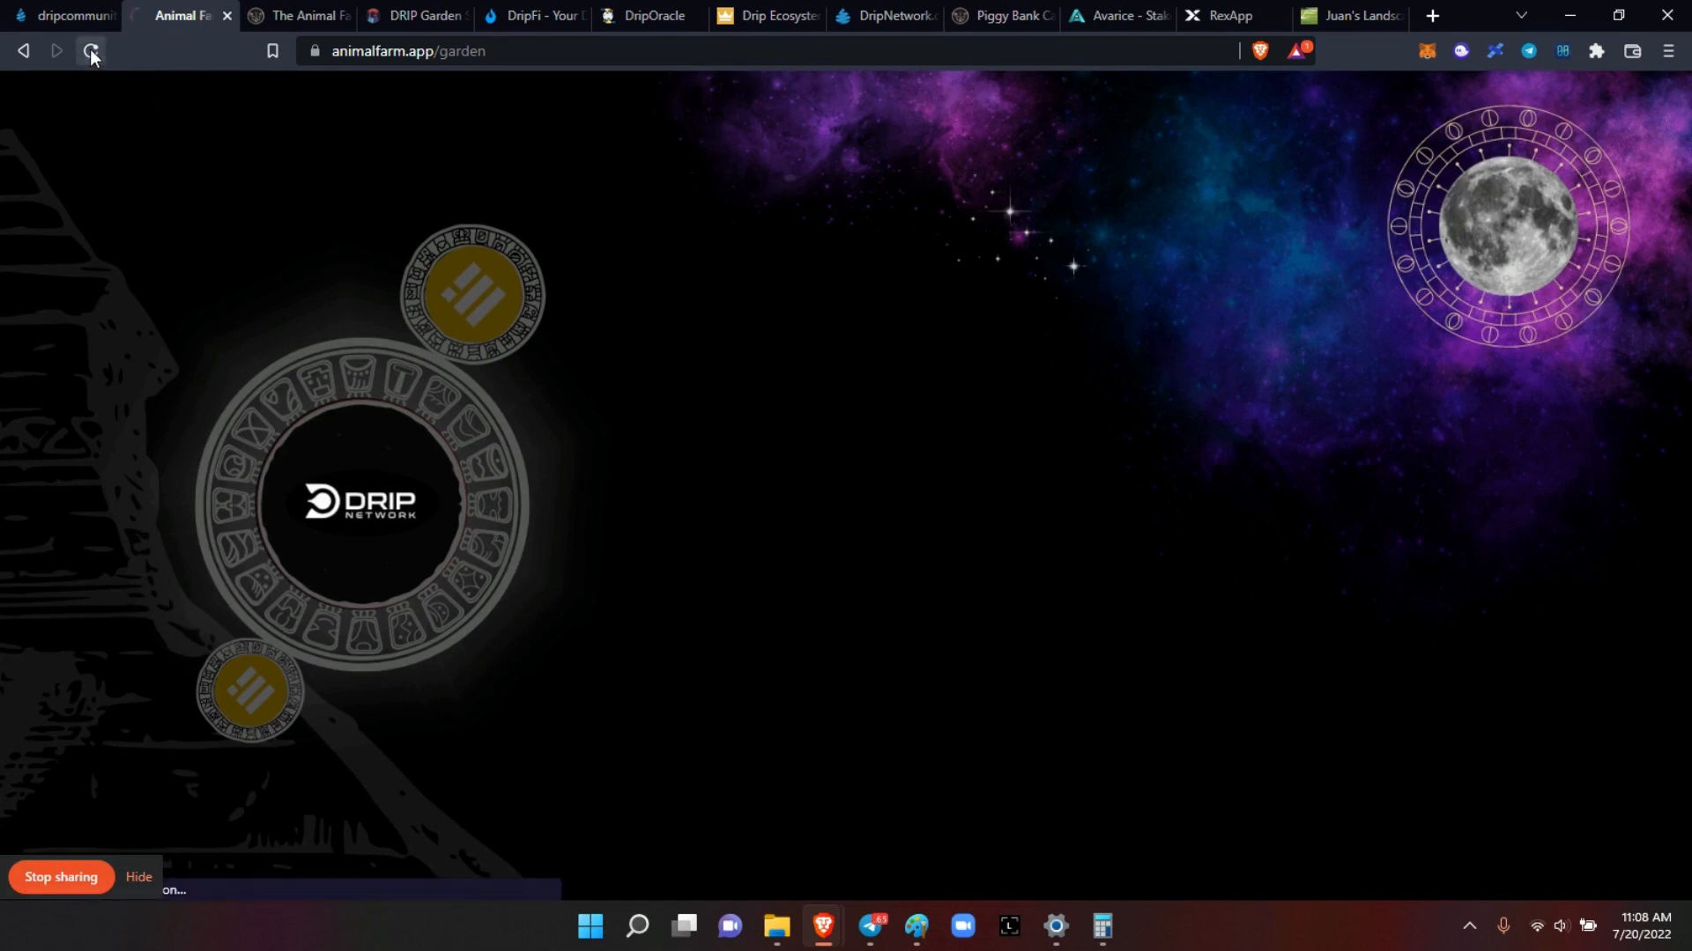
pyautogui.click(87, 50)
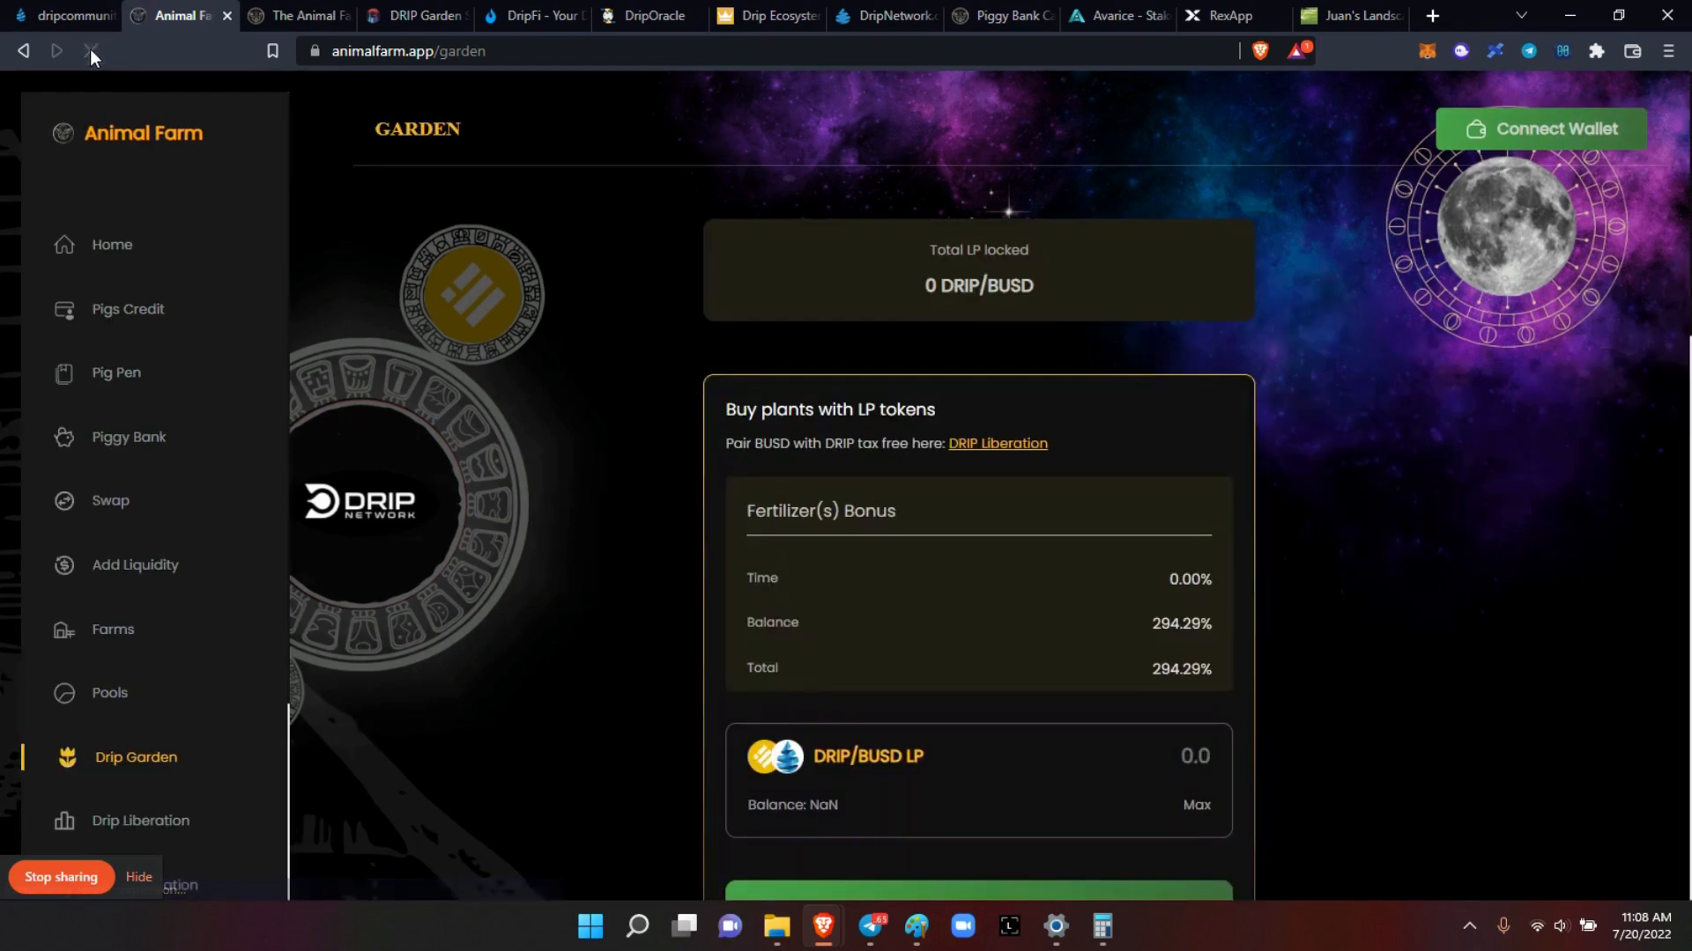
pyautogui.click(1540, 127)
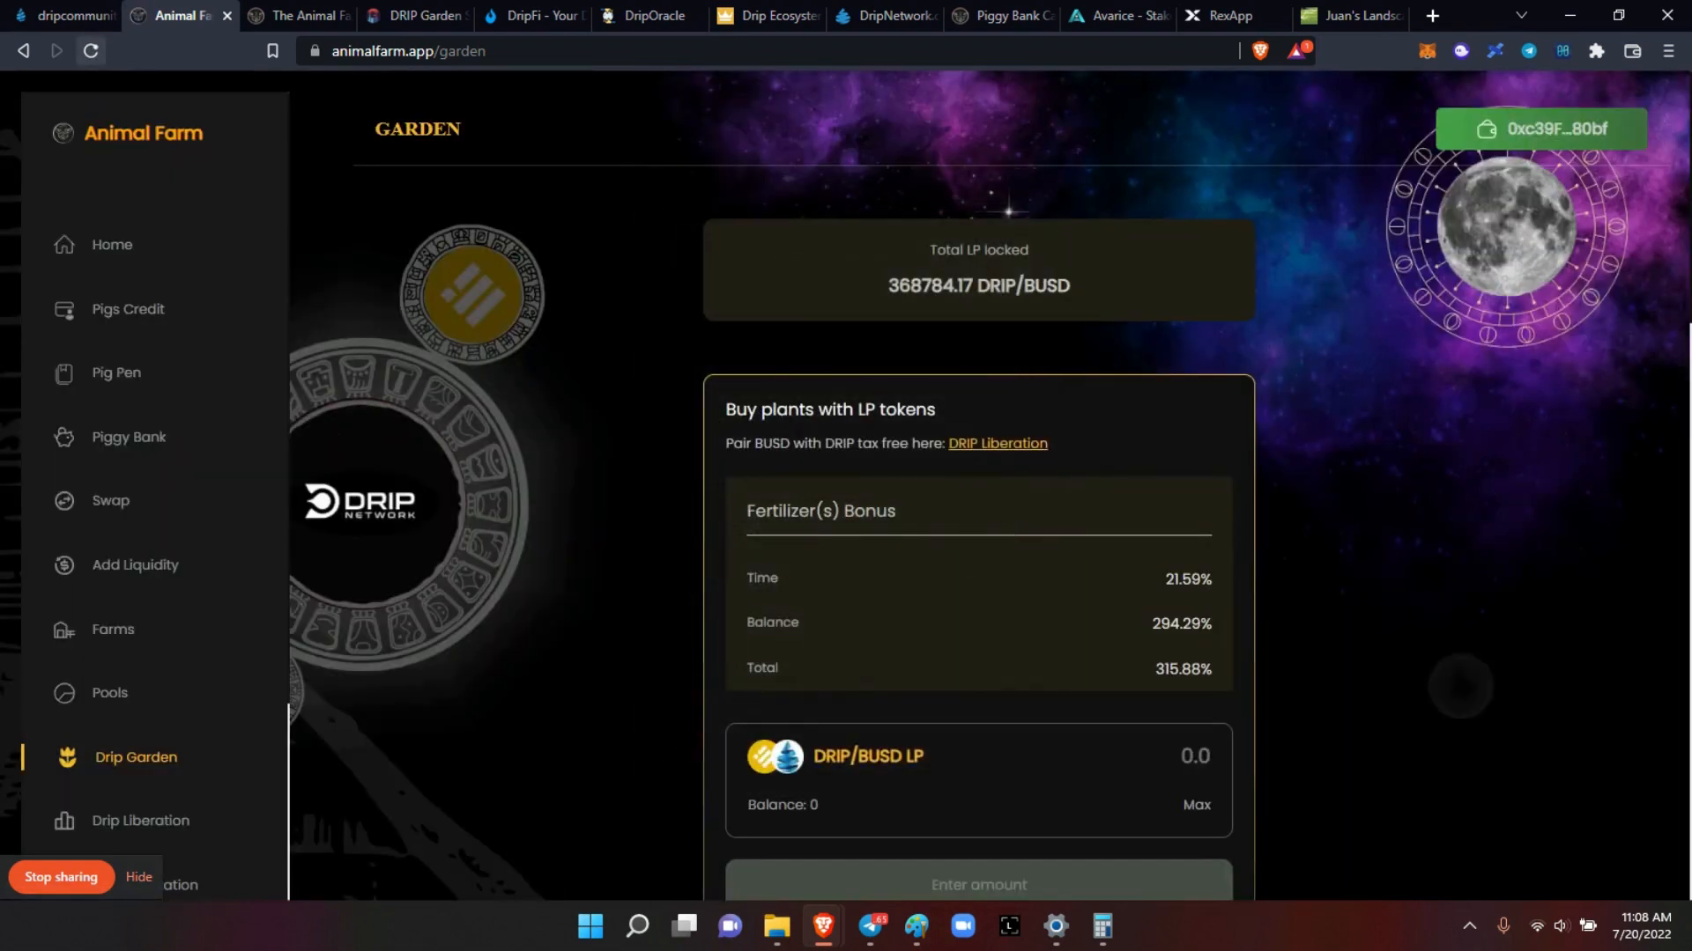
pyautogui.scroll(-3)
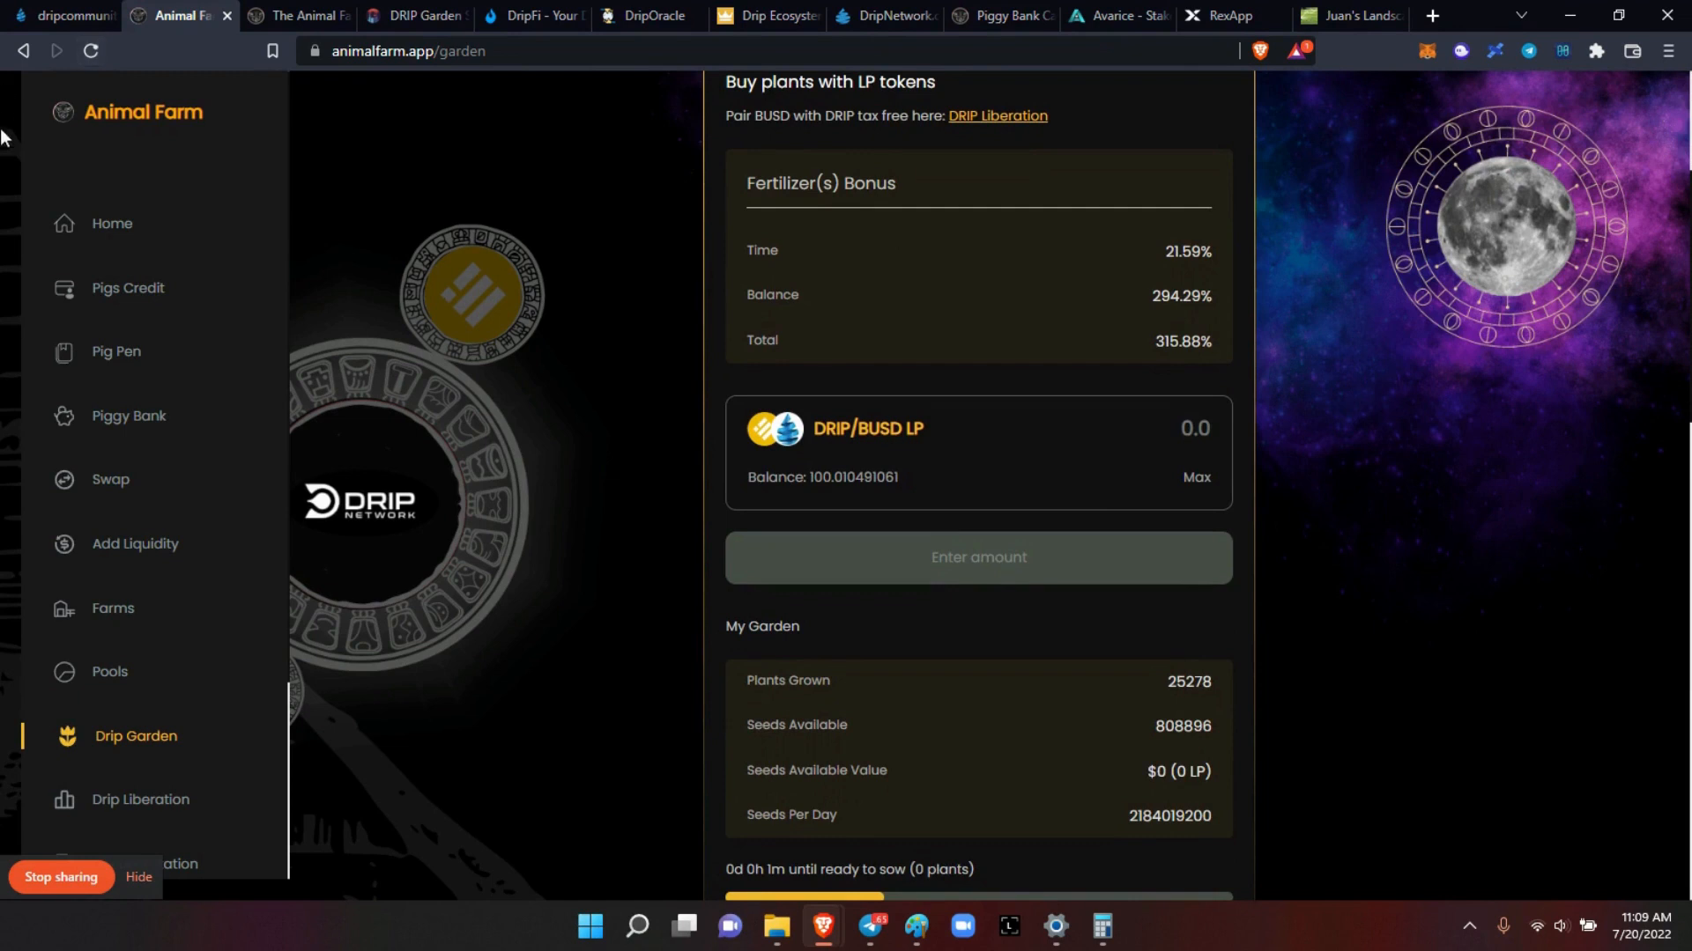
pyautogui.moveTo(121, 350)
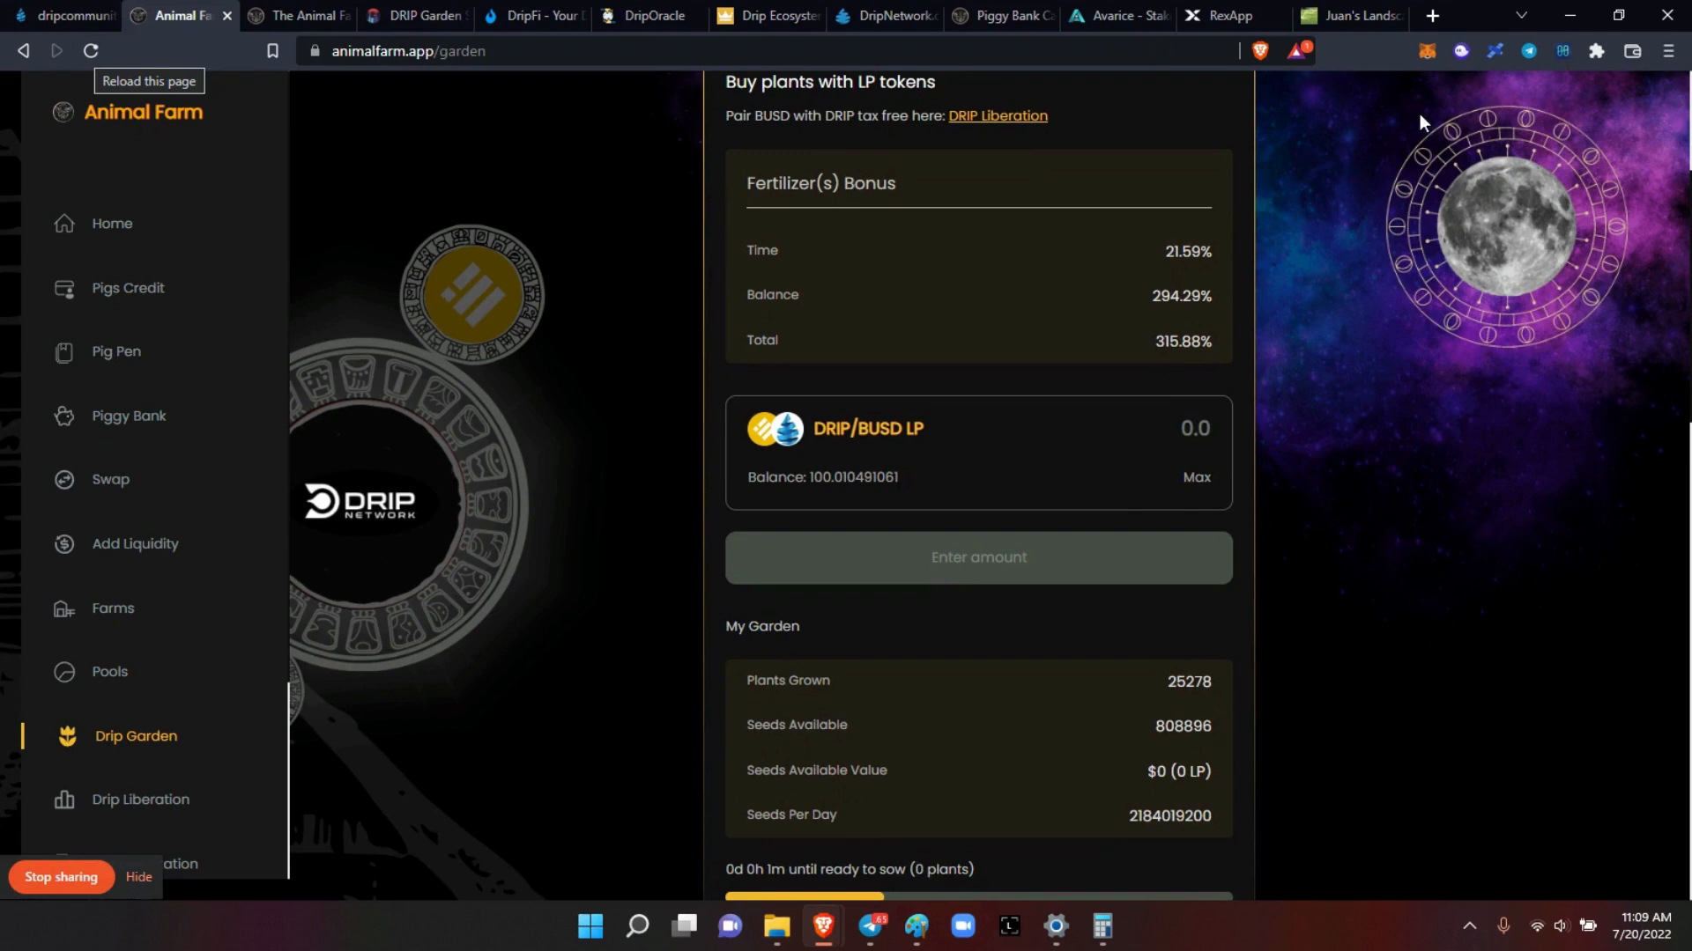
pyautogui.moveTo(1161, 296)
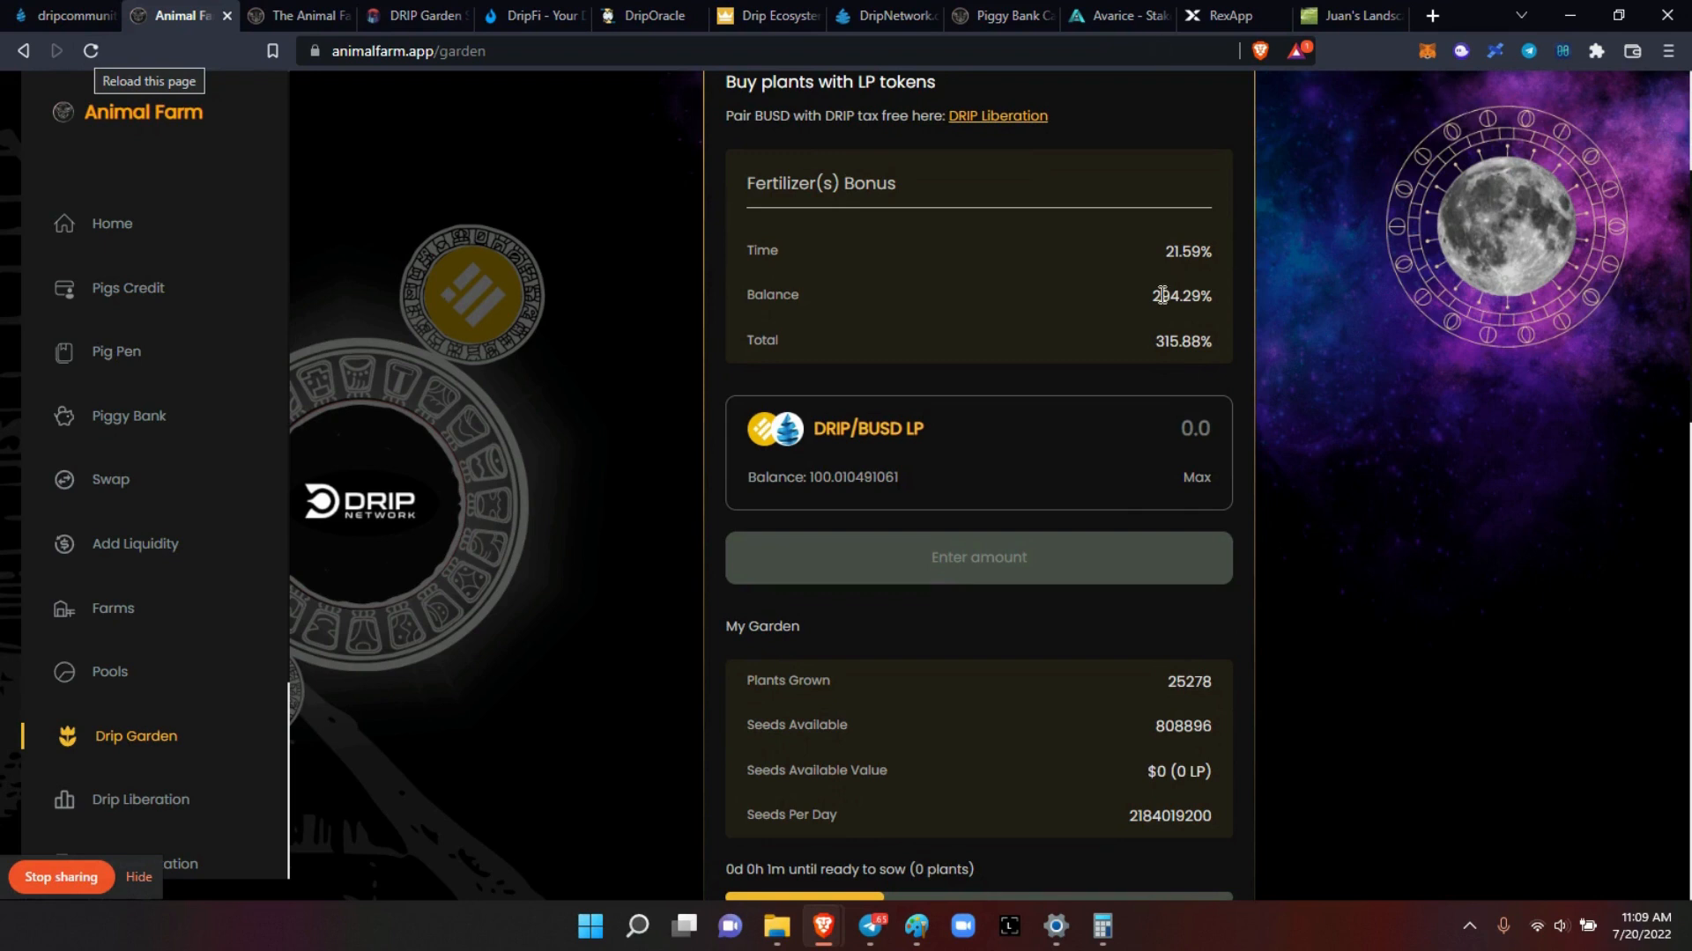
pyautogui.moveTo(831, 499)
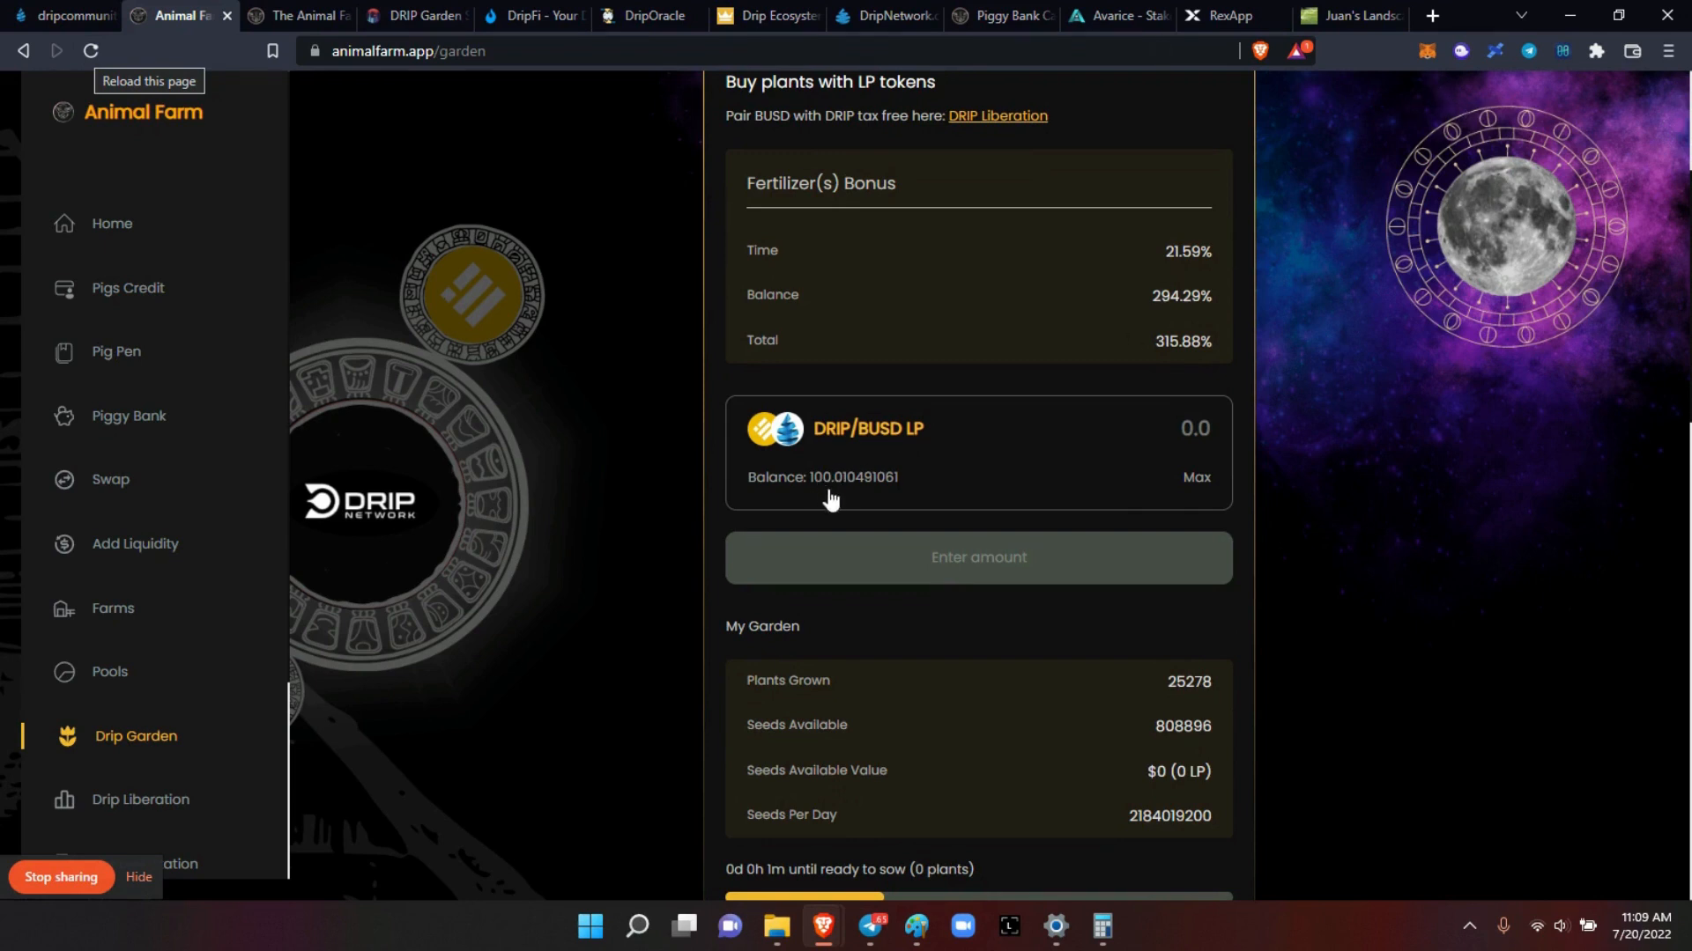
pyautogui.moveTo(821, 500)
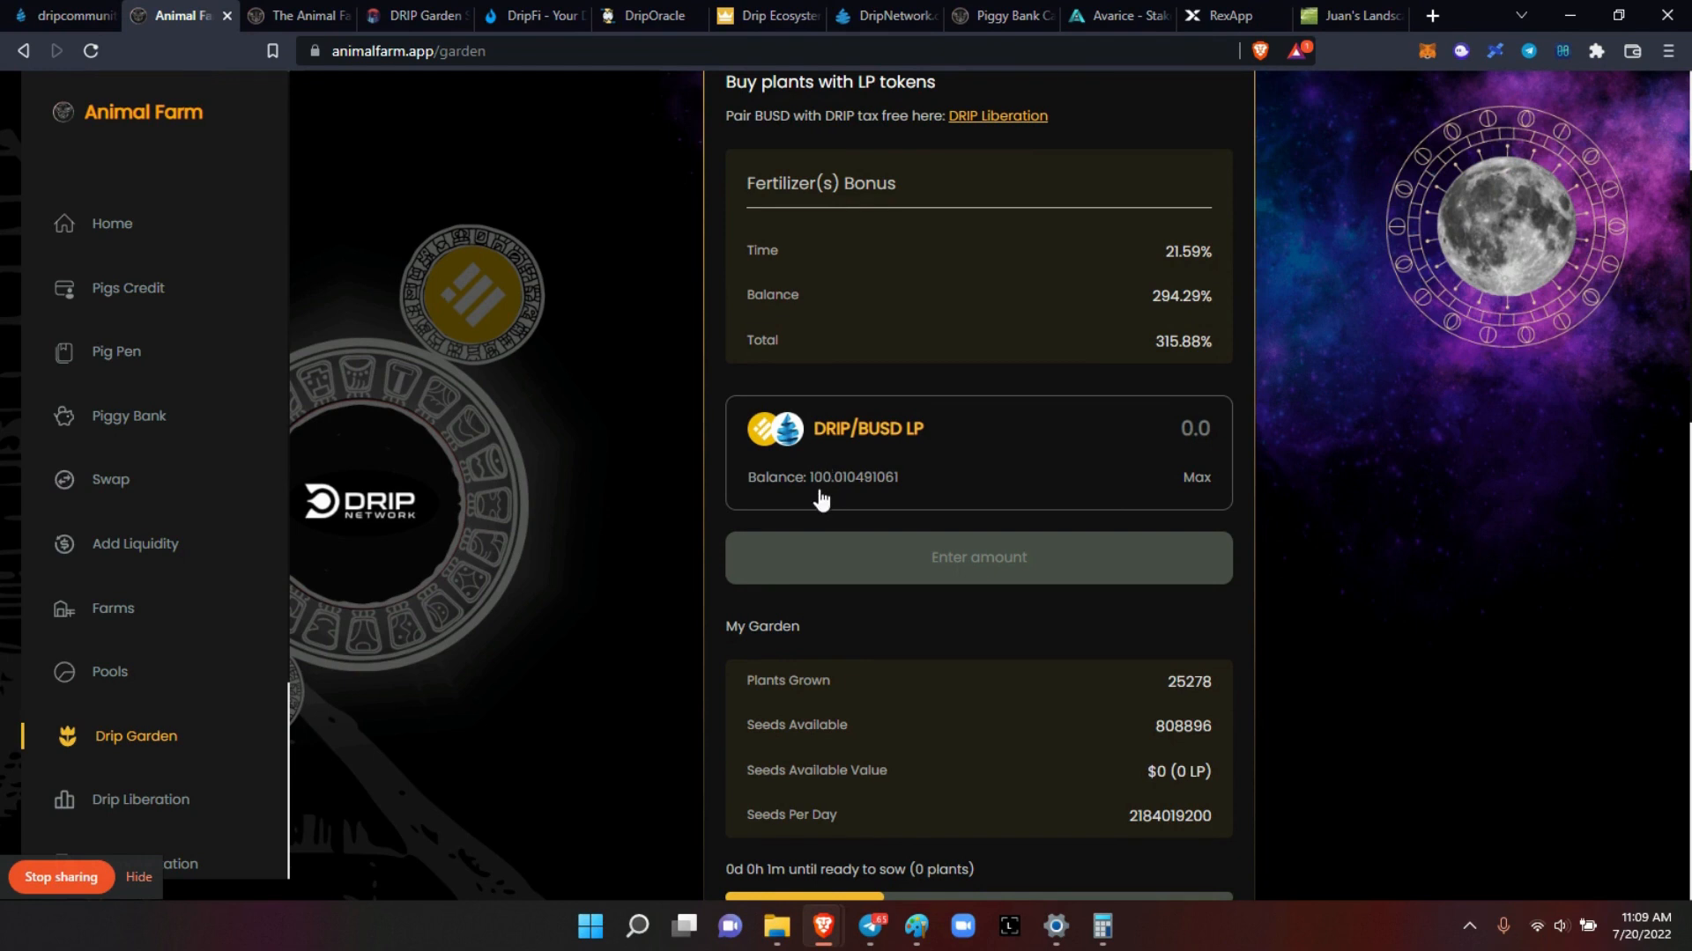
pyautogui.moveTo(374, 223)
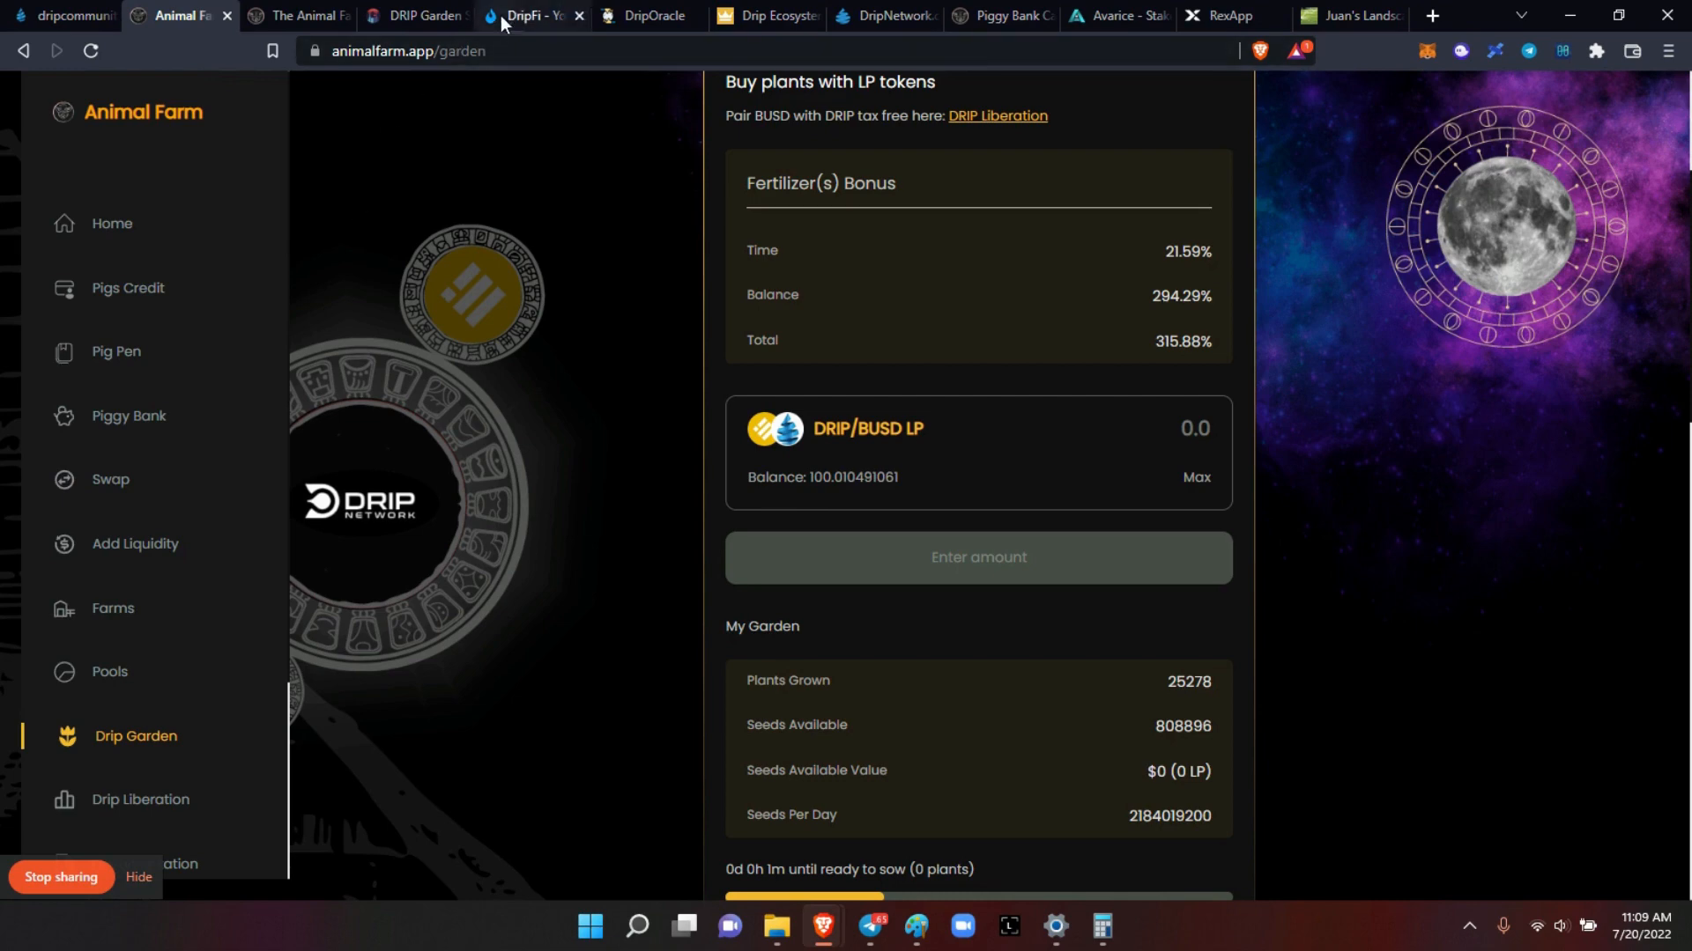
# Step: Reload DRIP Garden Scheduler until it shows 2,410 plants ready and 6,249,155,648 seeds
pyautogui.click(419, 16)
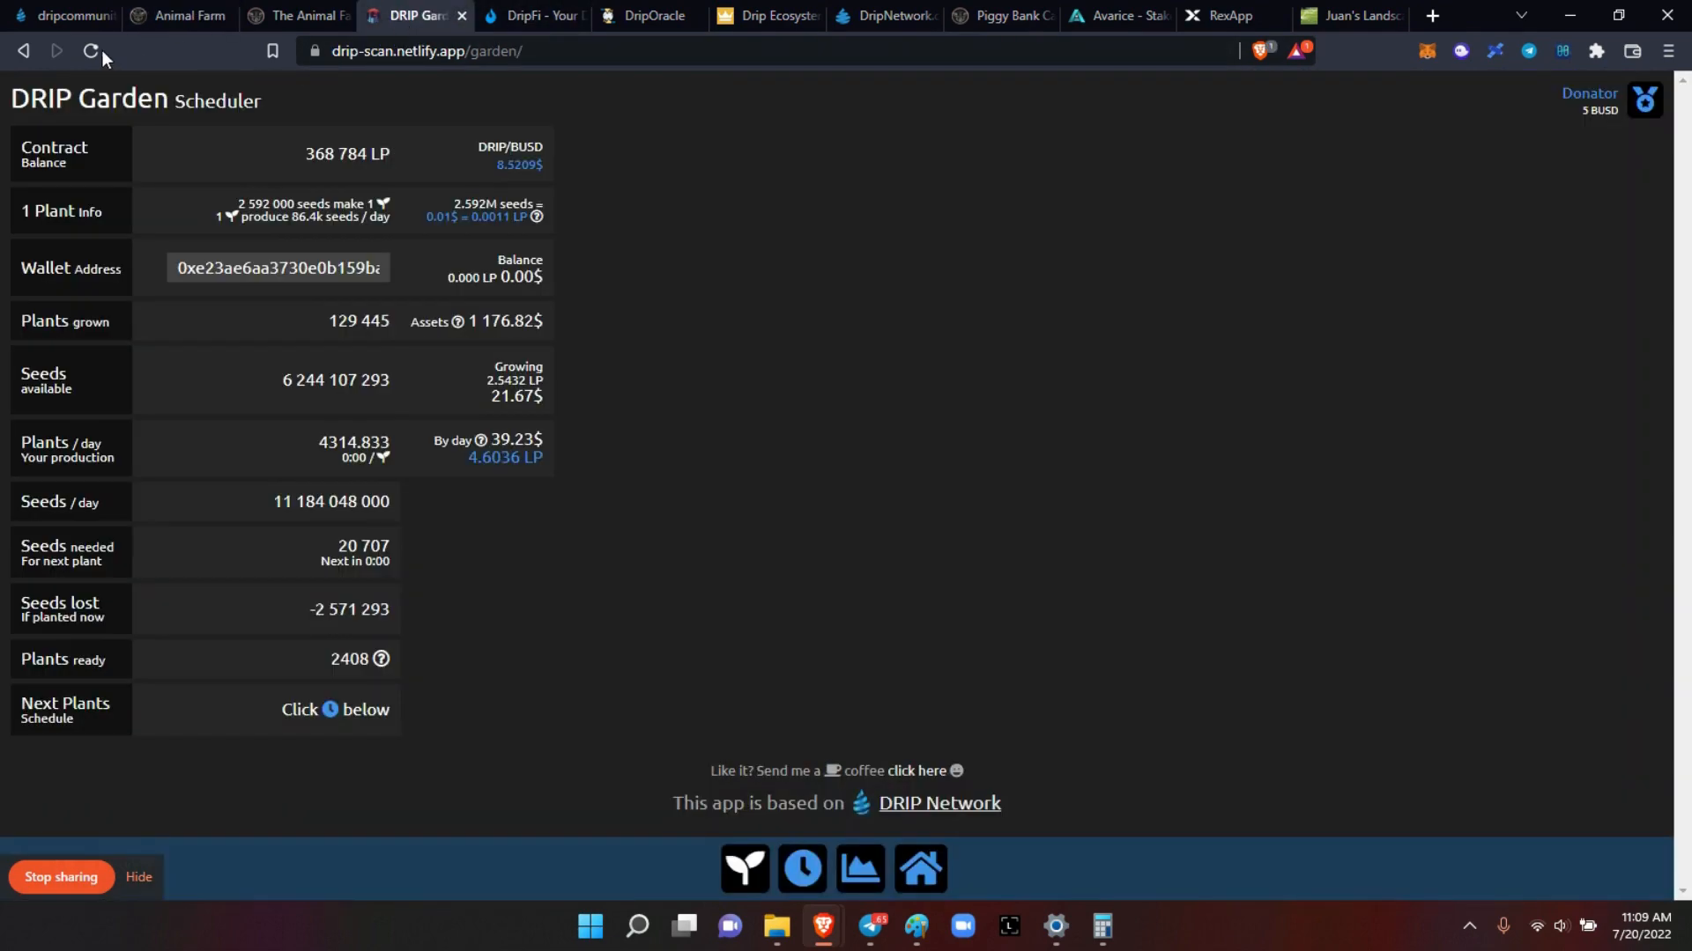
pyautogui.click(89, 48)
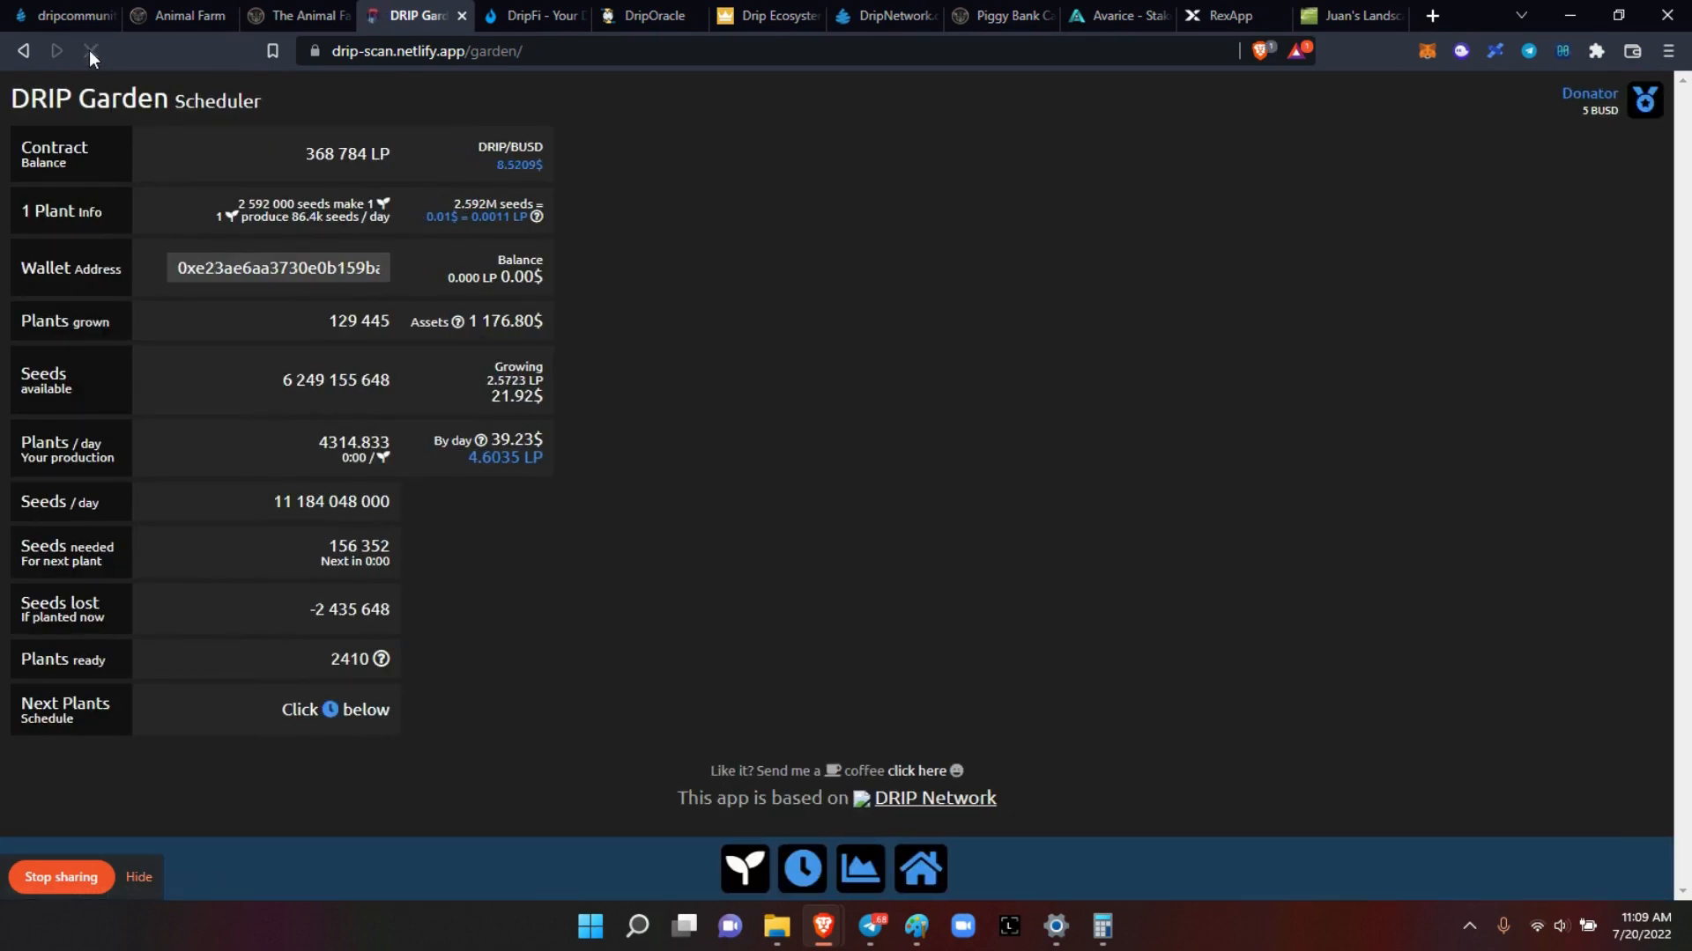
pyautogui.click(92, 50)
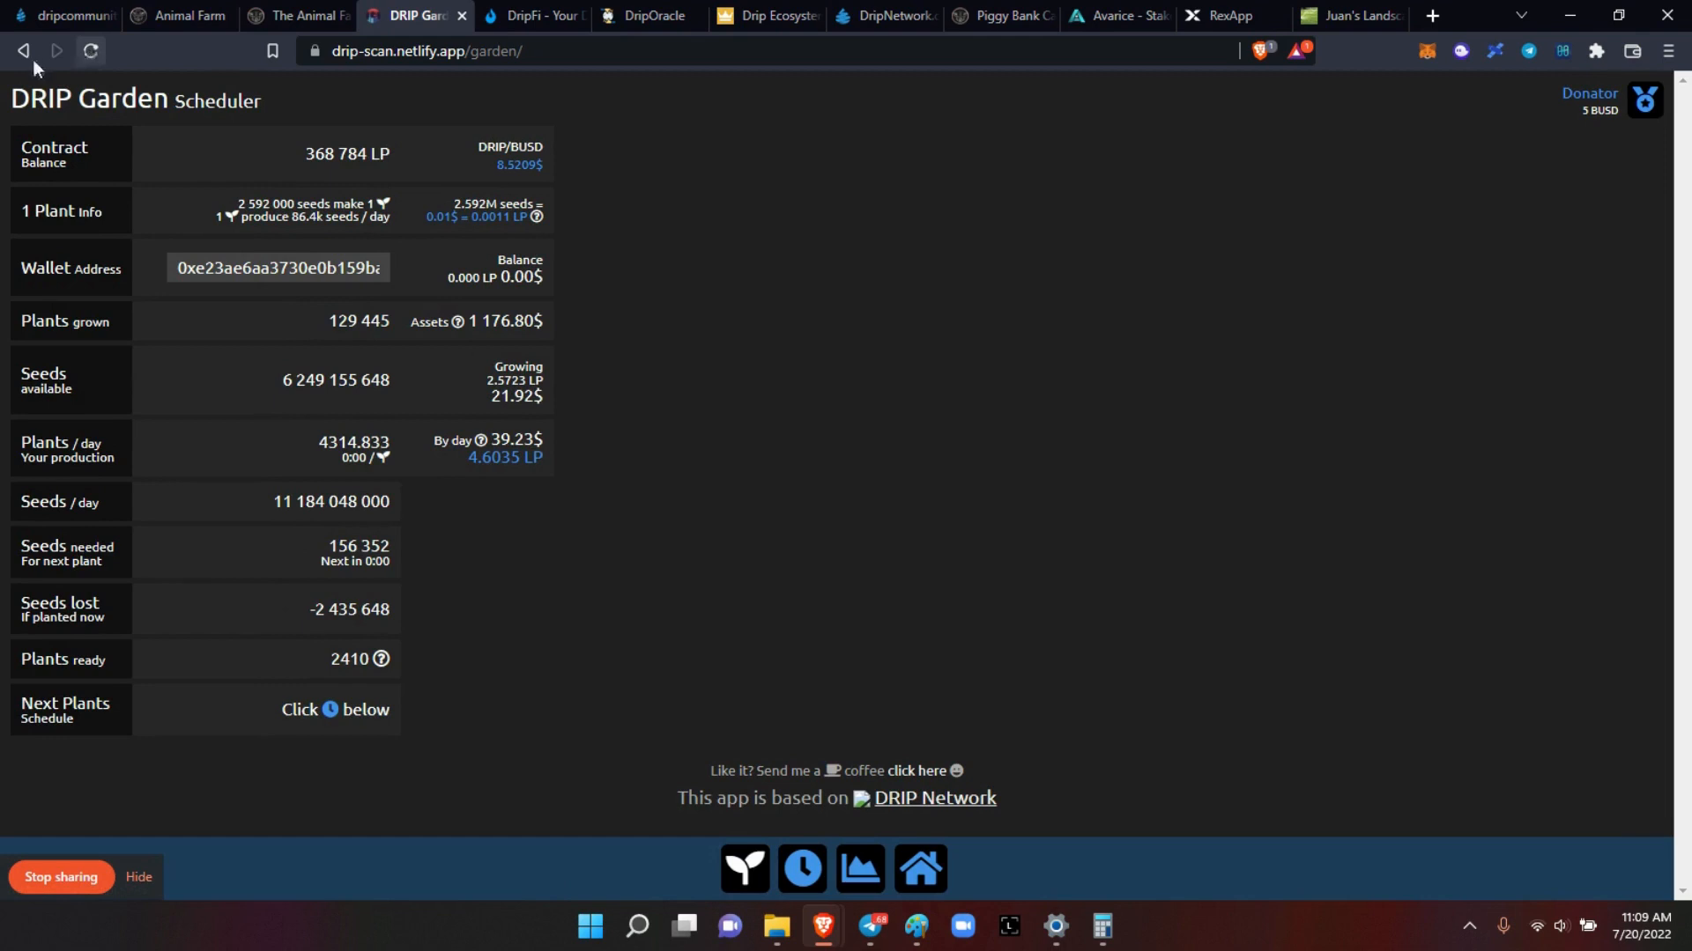
# Step: Switch MetaMask to another Ledger account showing 2,313 plants and 106,562,223 seeds
pyautogui.click(185, 16)
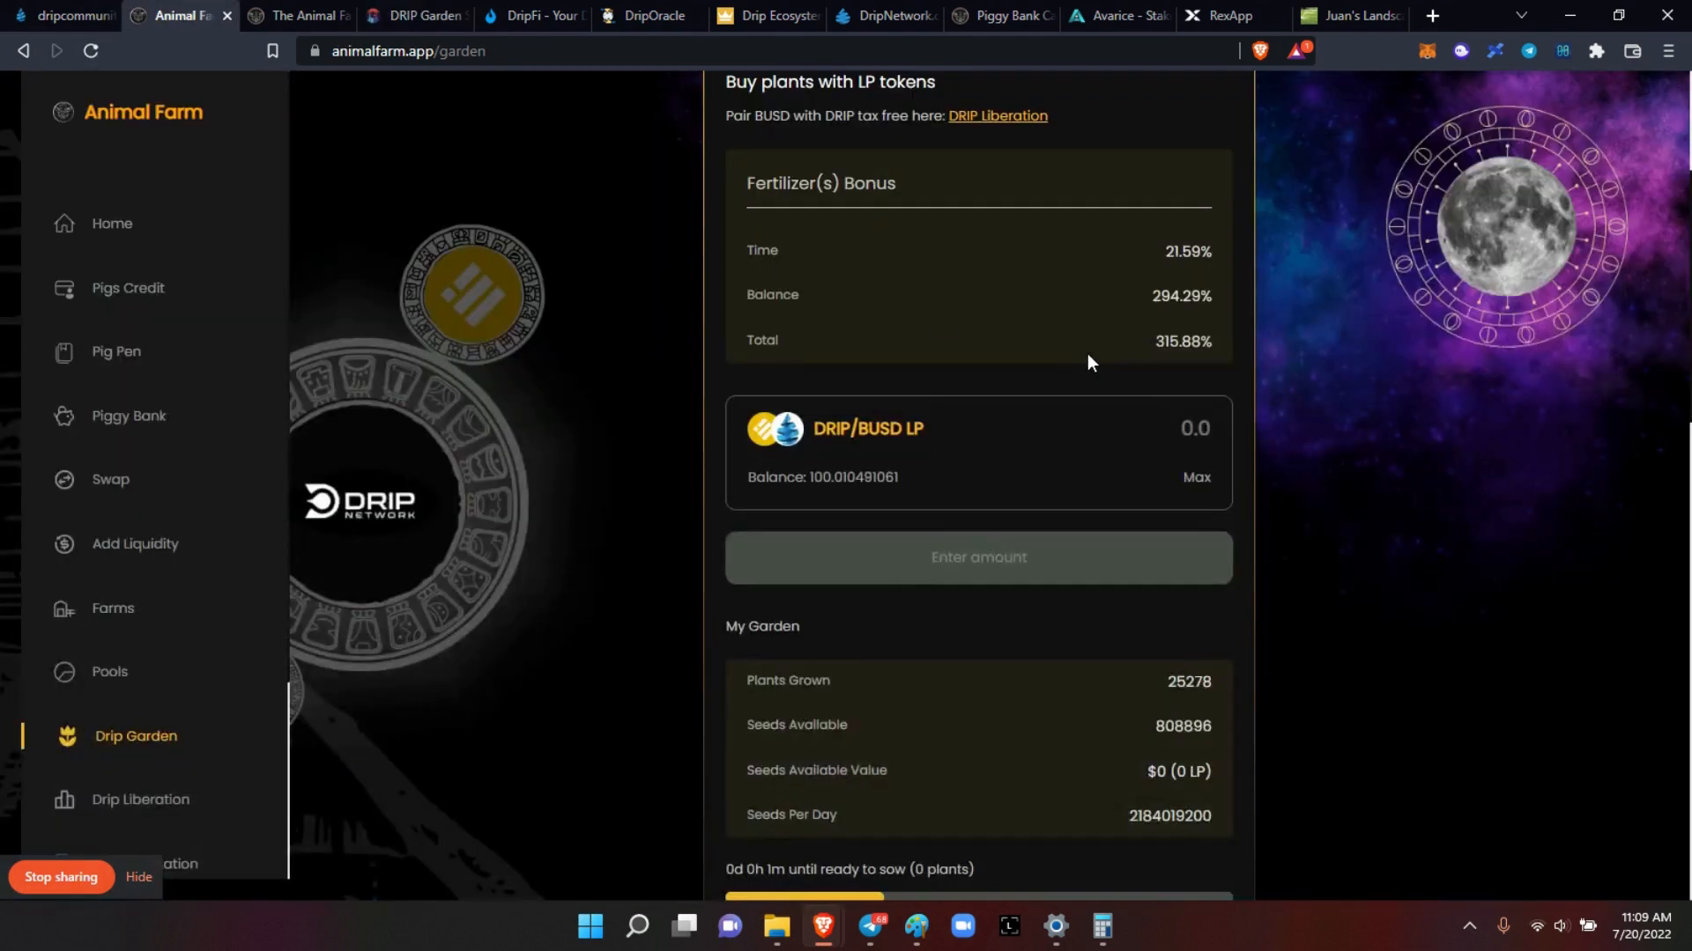
pyautogui.moveTo(1388, 194)
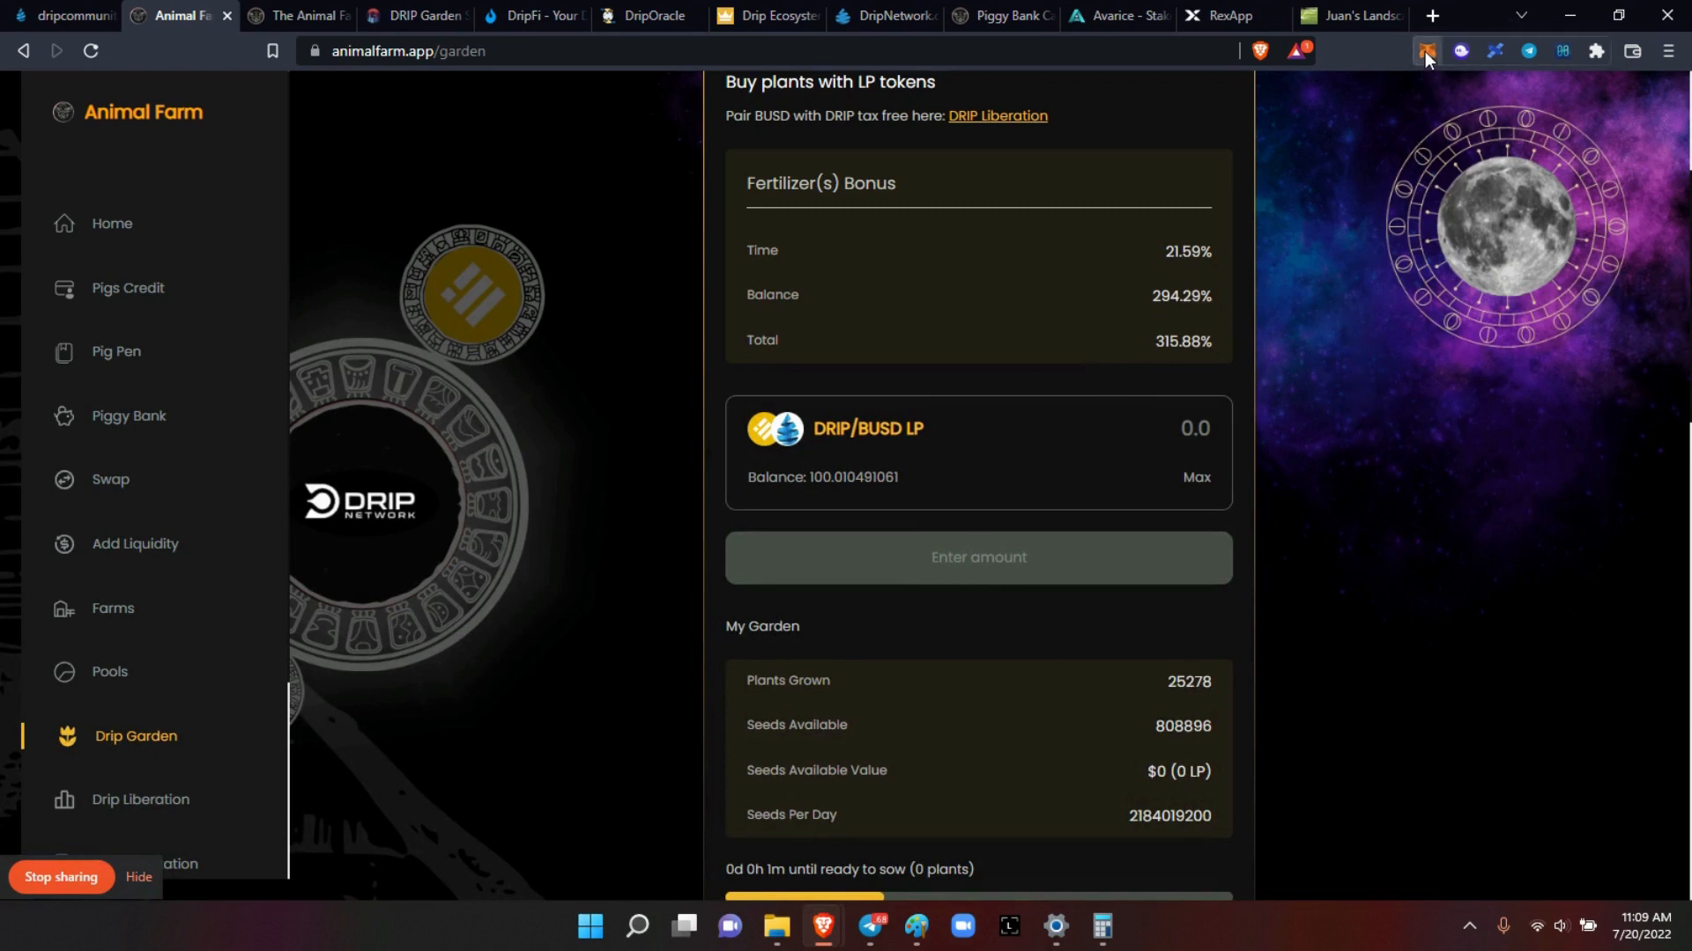
pyautogui.click(1425, 52)
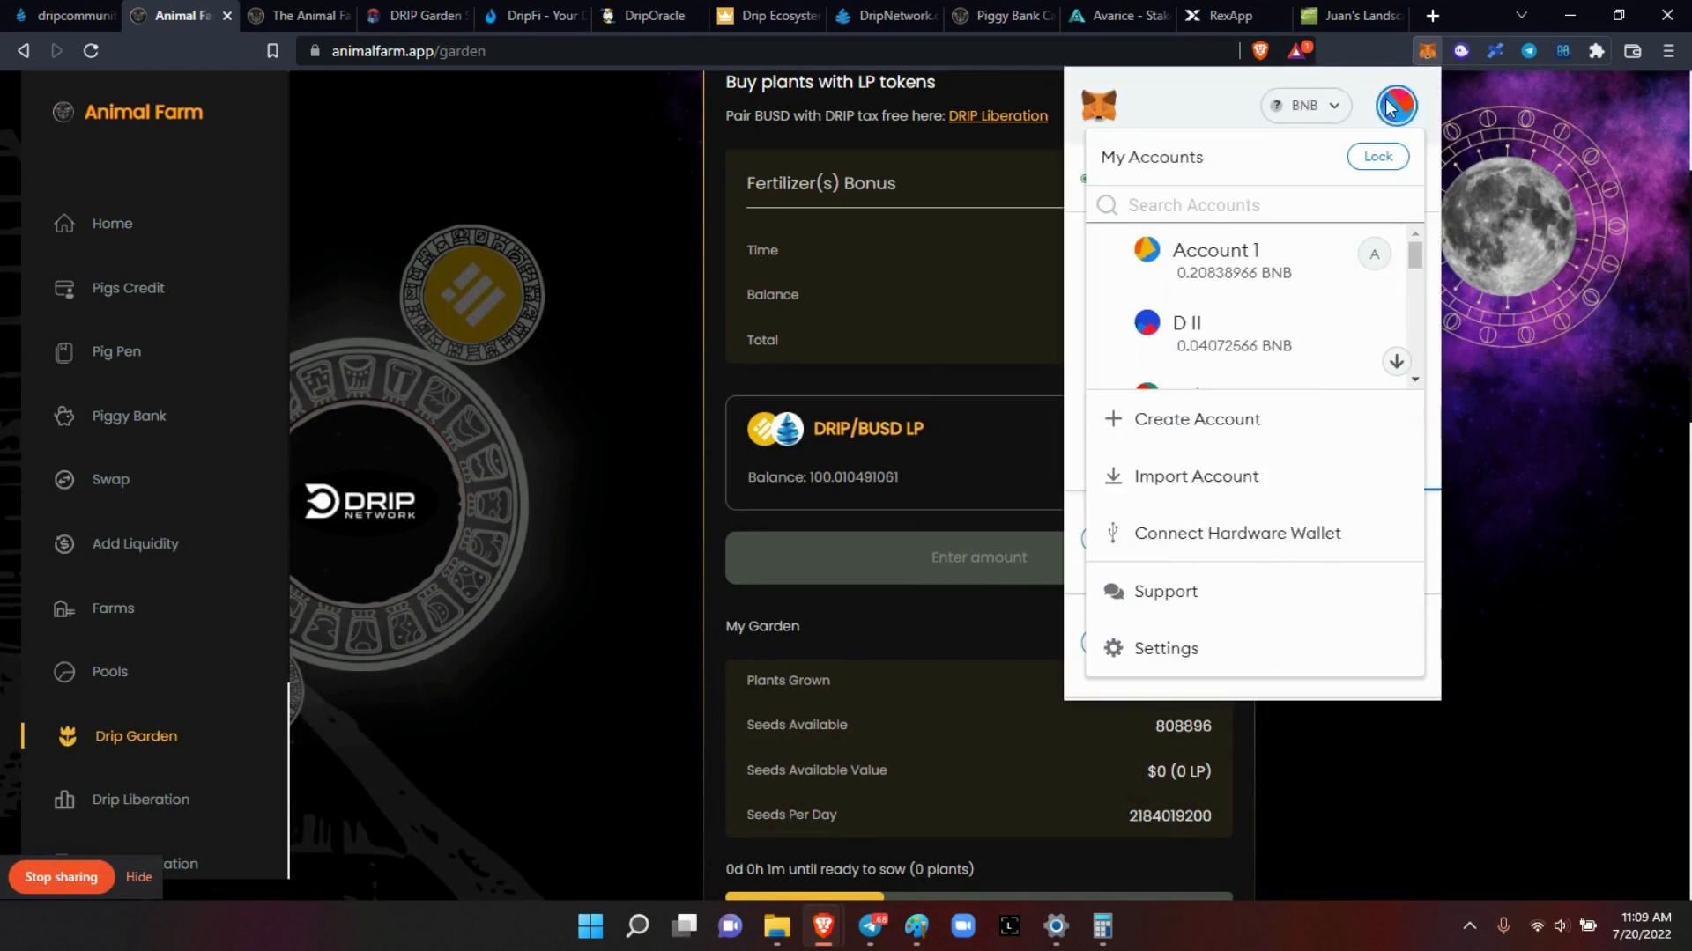
pyautogui.scroll(-3)
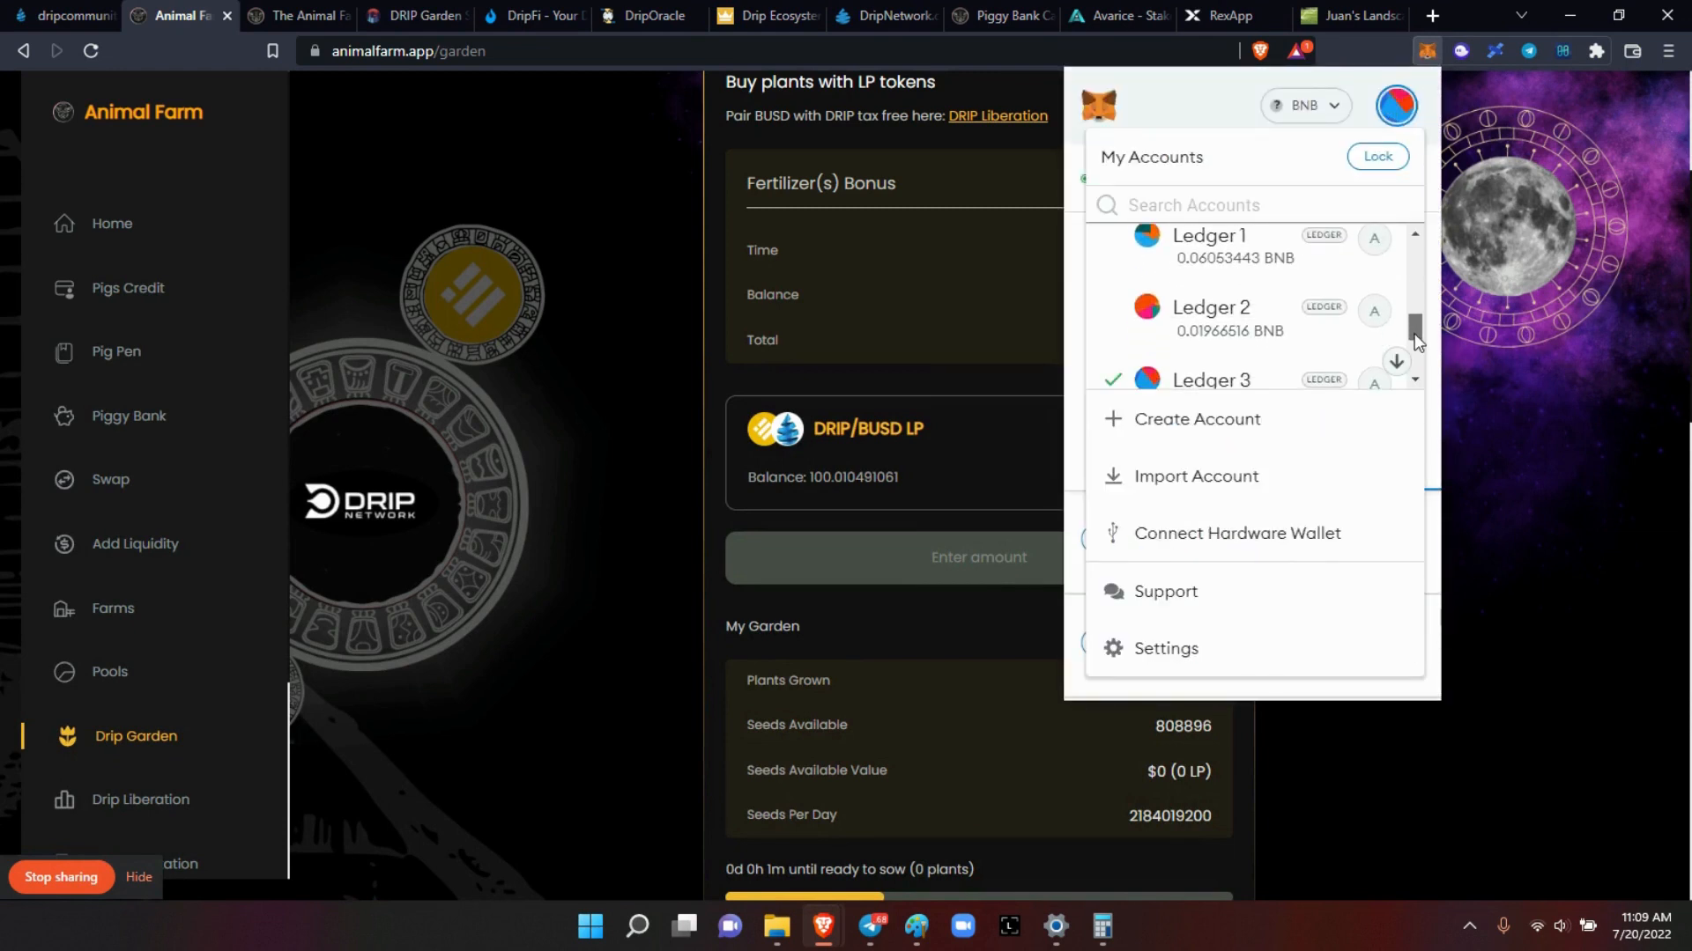
pyautogui.click(1211, 308)
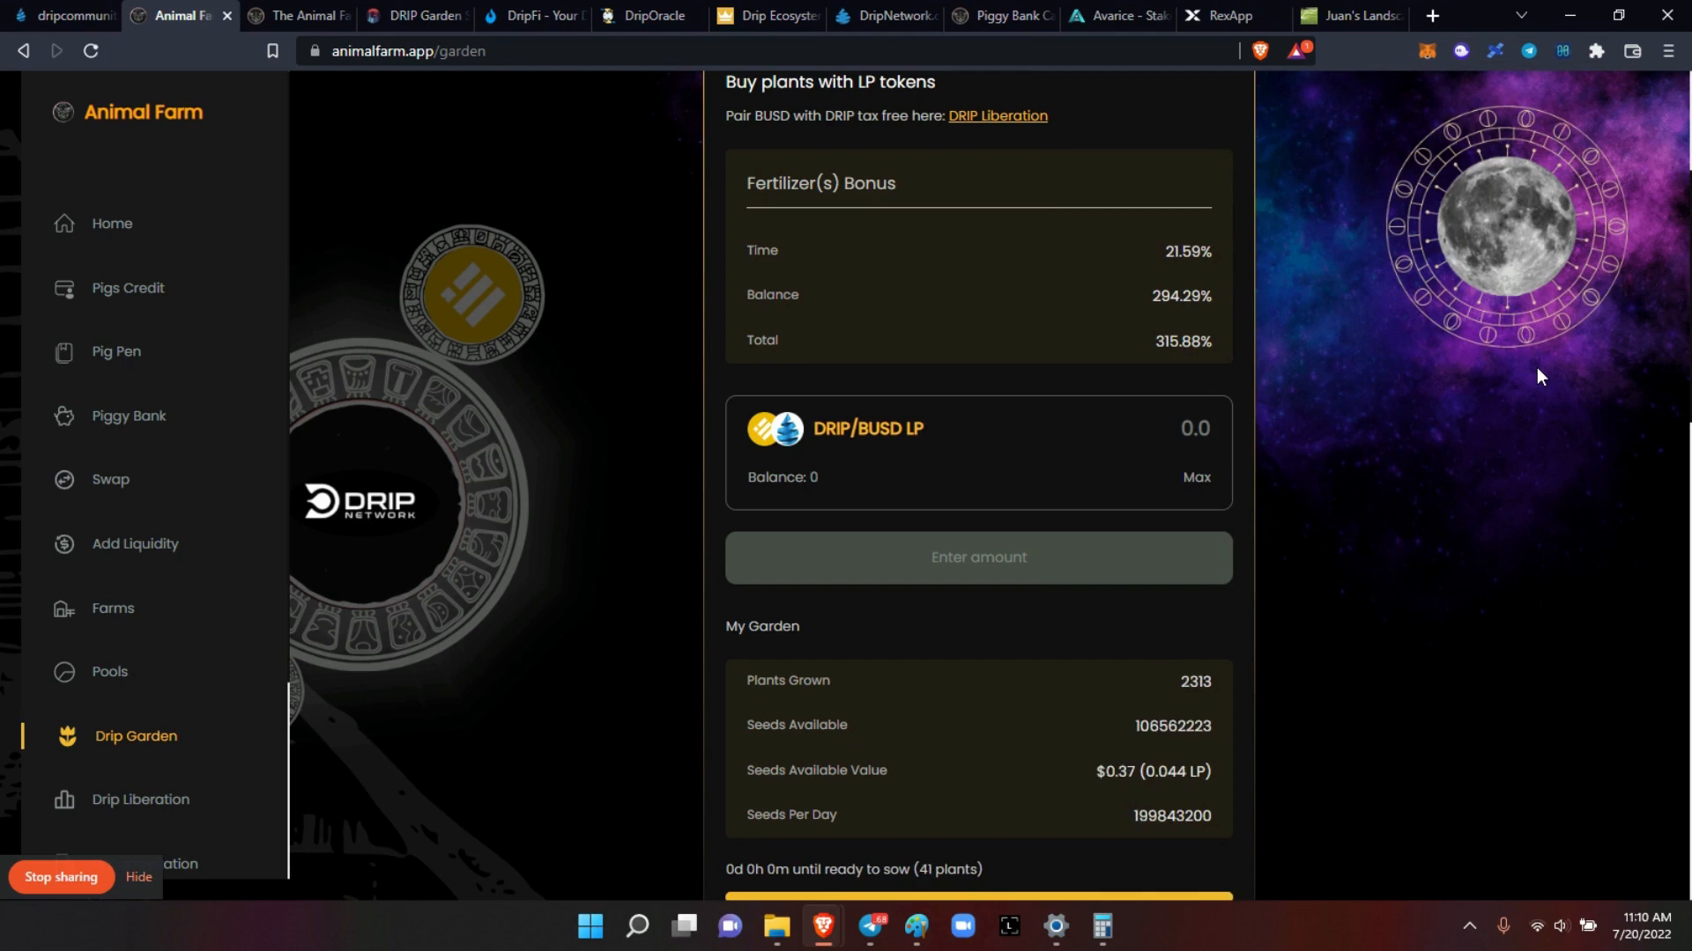
# Step: Plant this wallet's 106,562,223 seeds and acknowledge the Confirm Plant Seeds dialog
pyautogui.scroll(-3)
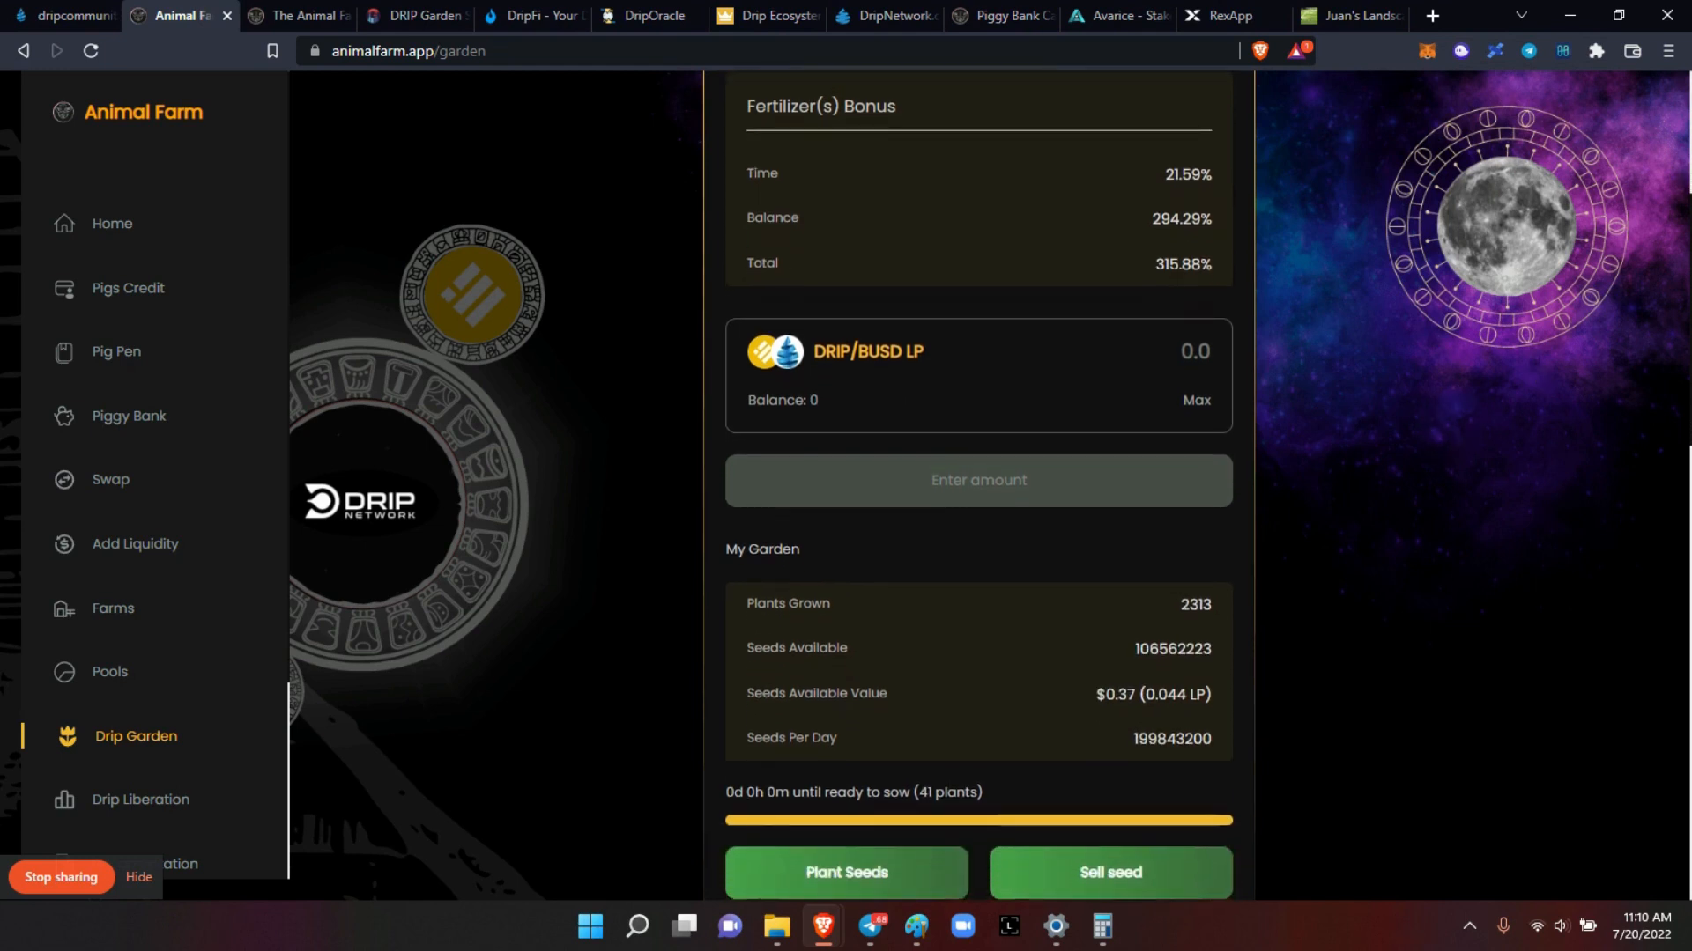
pyautogui.click(845, 872)
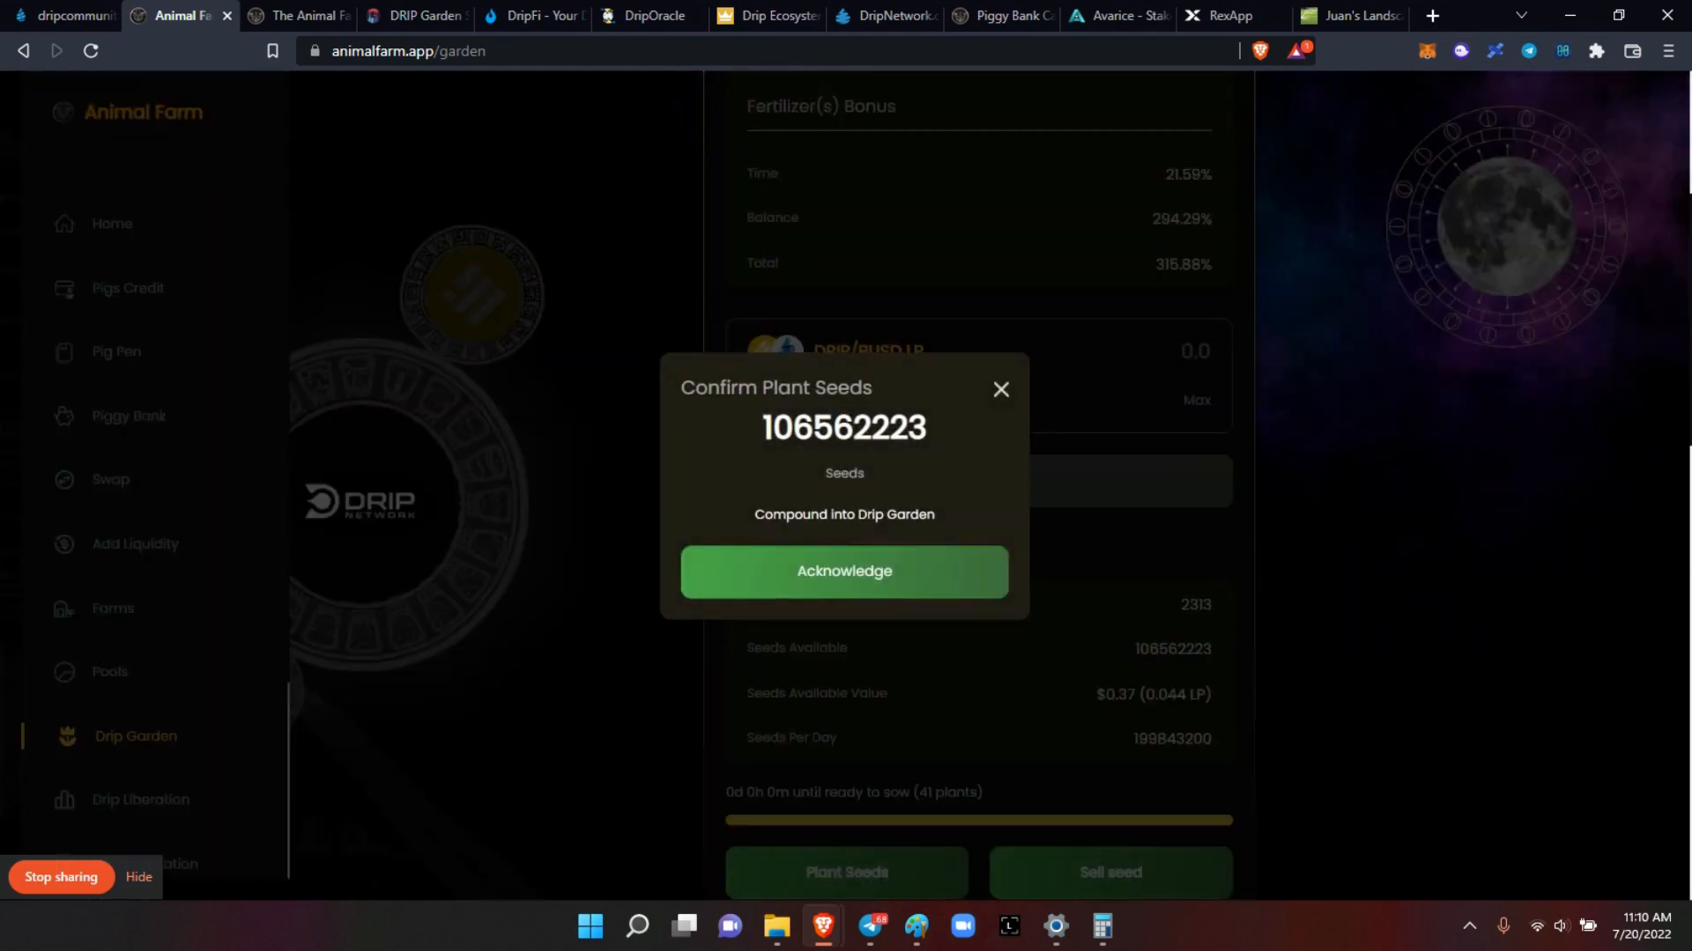
pyautogui.click(844, 572)
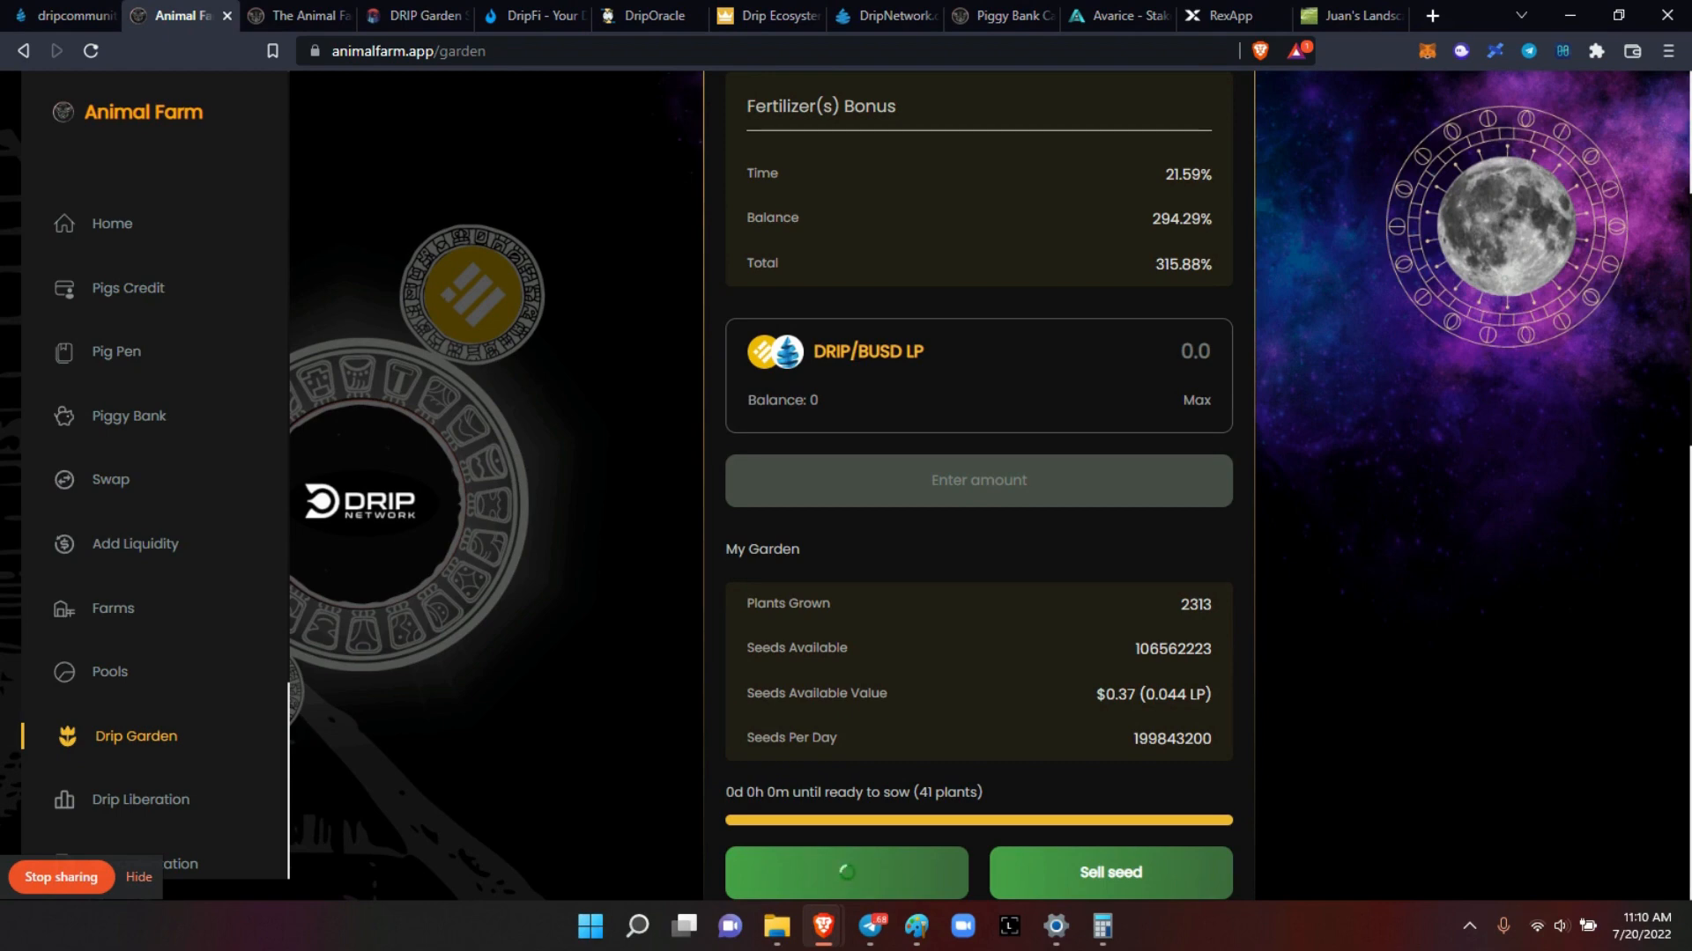
pyautogui.moveTo(46, 54)
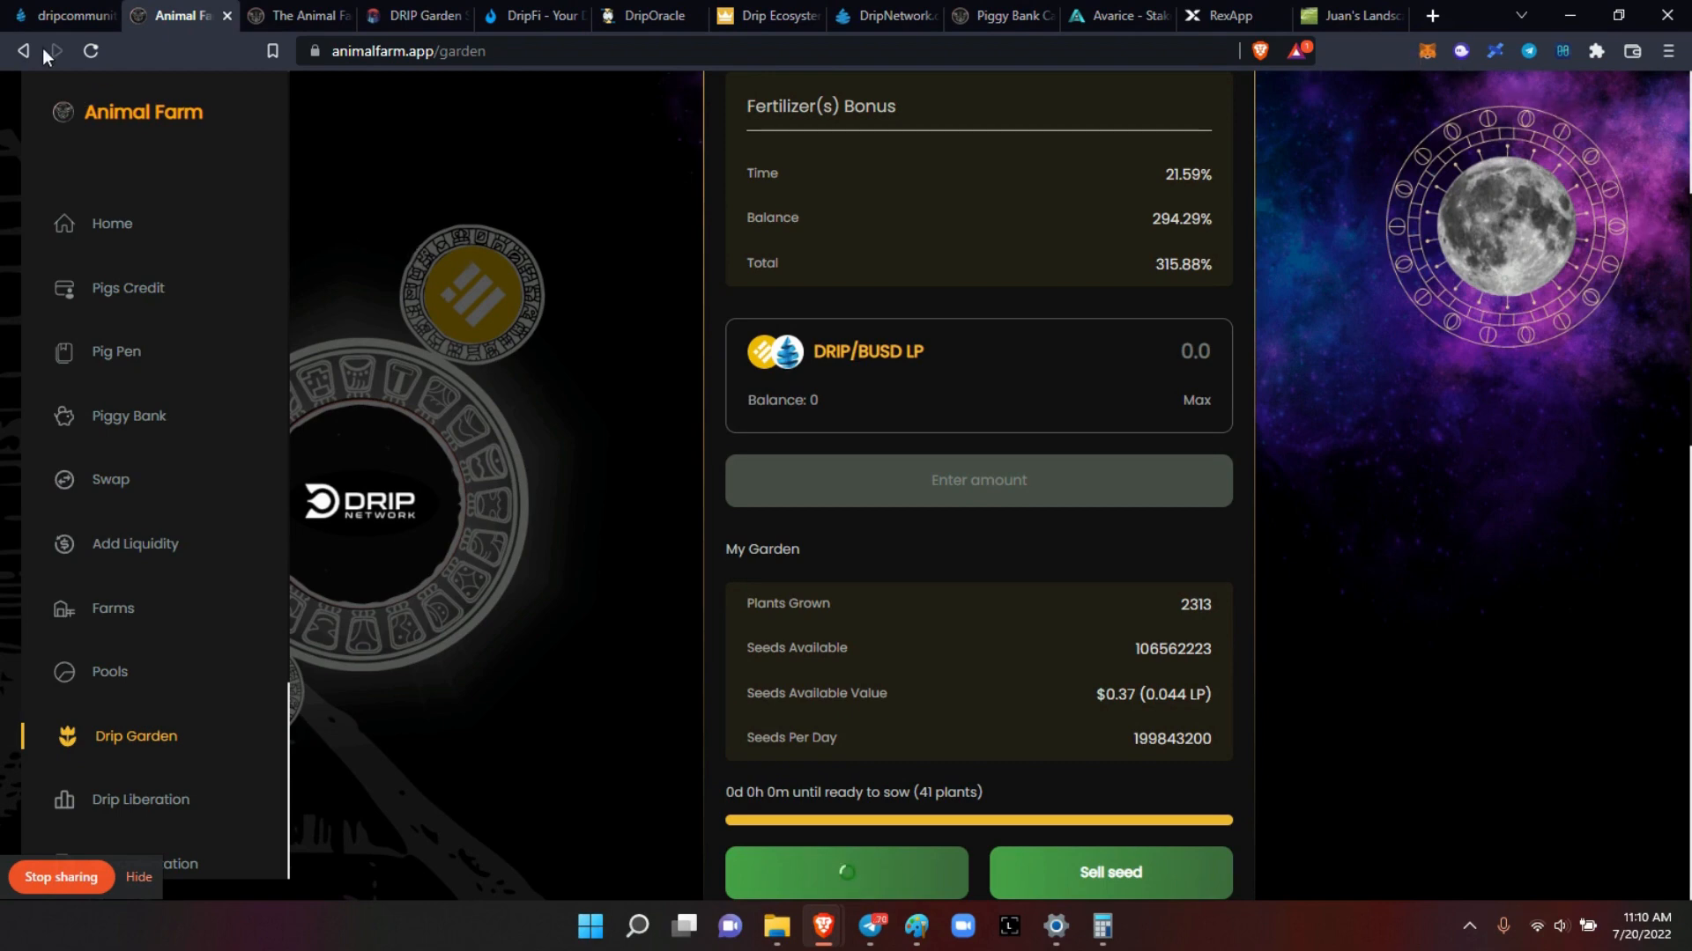
# Step: Connect MetaMask to drip.community and view the Faucet with 105.346 deposited, 2.088 available
pyautogui.click(66, 15)
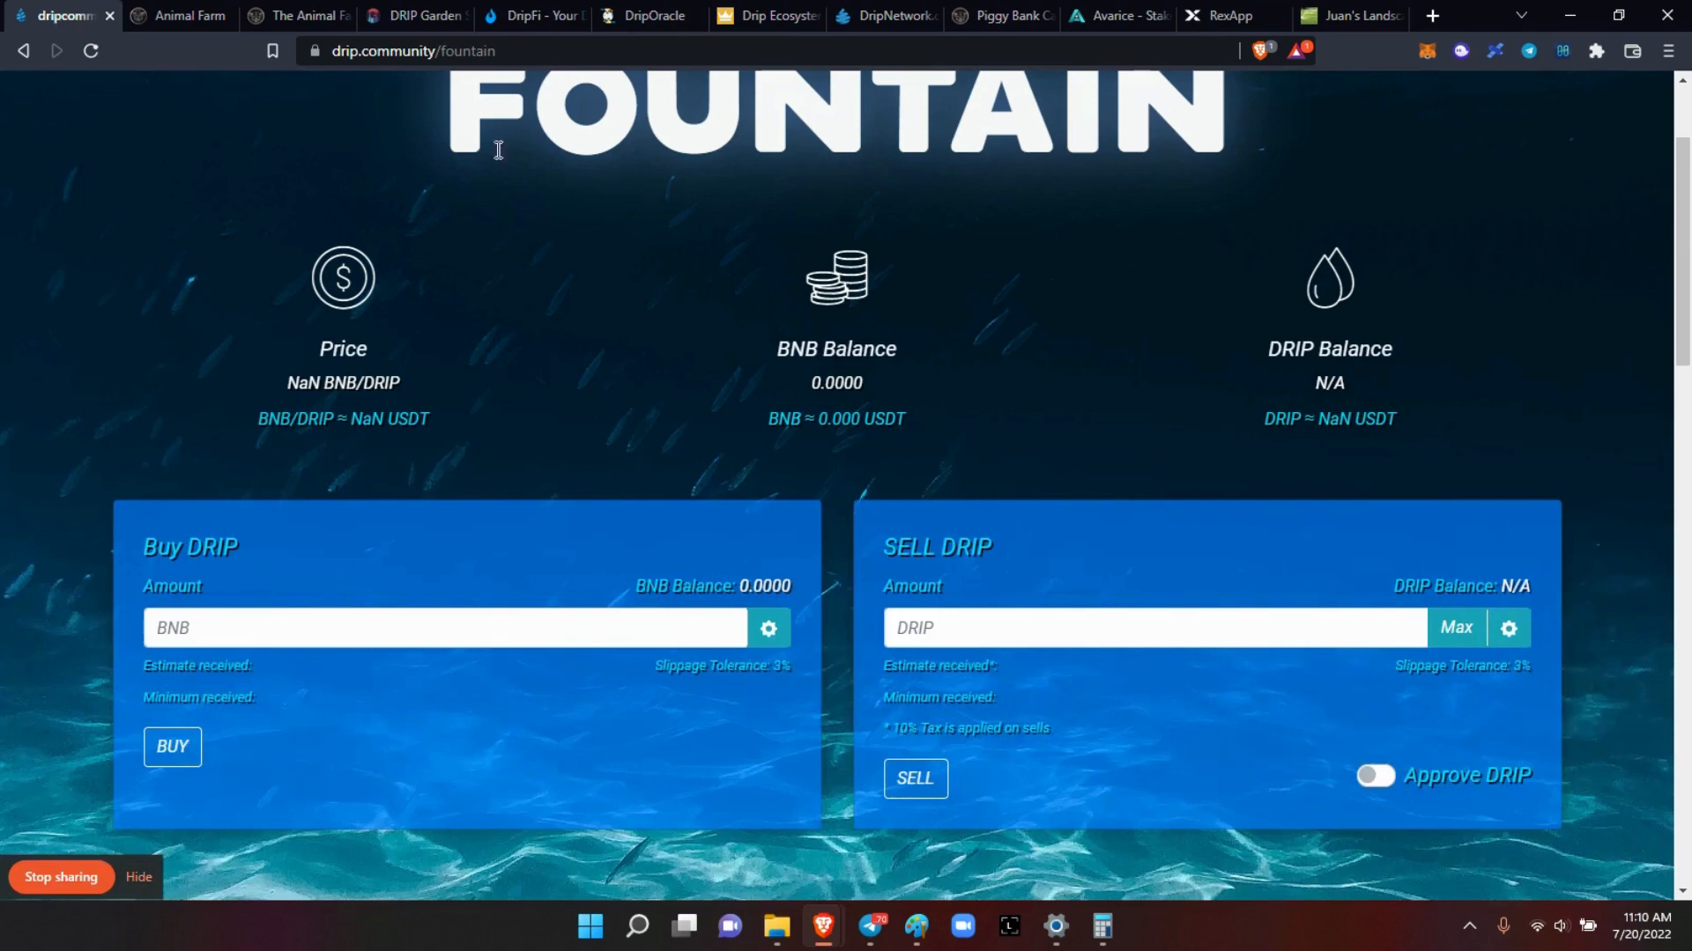
pyautogui.scroll(3)
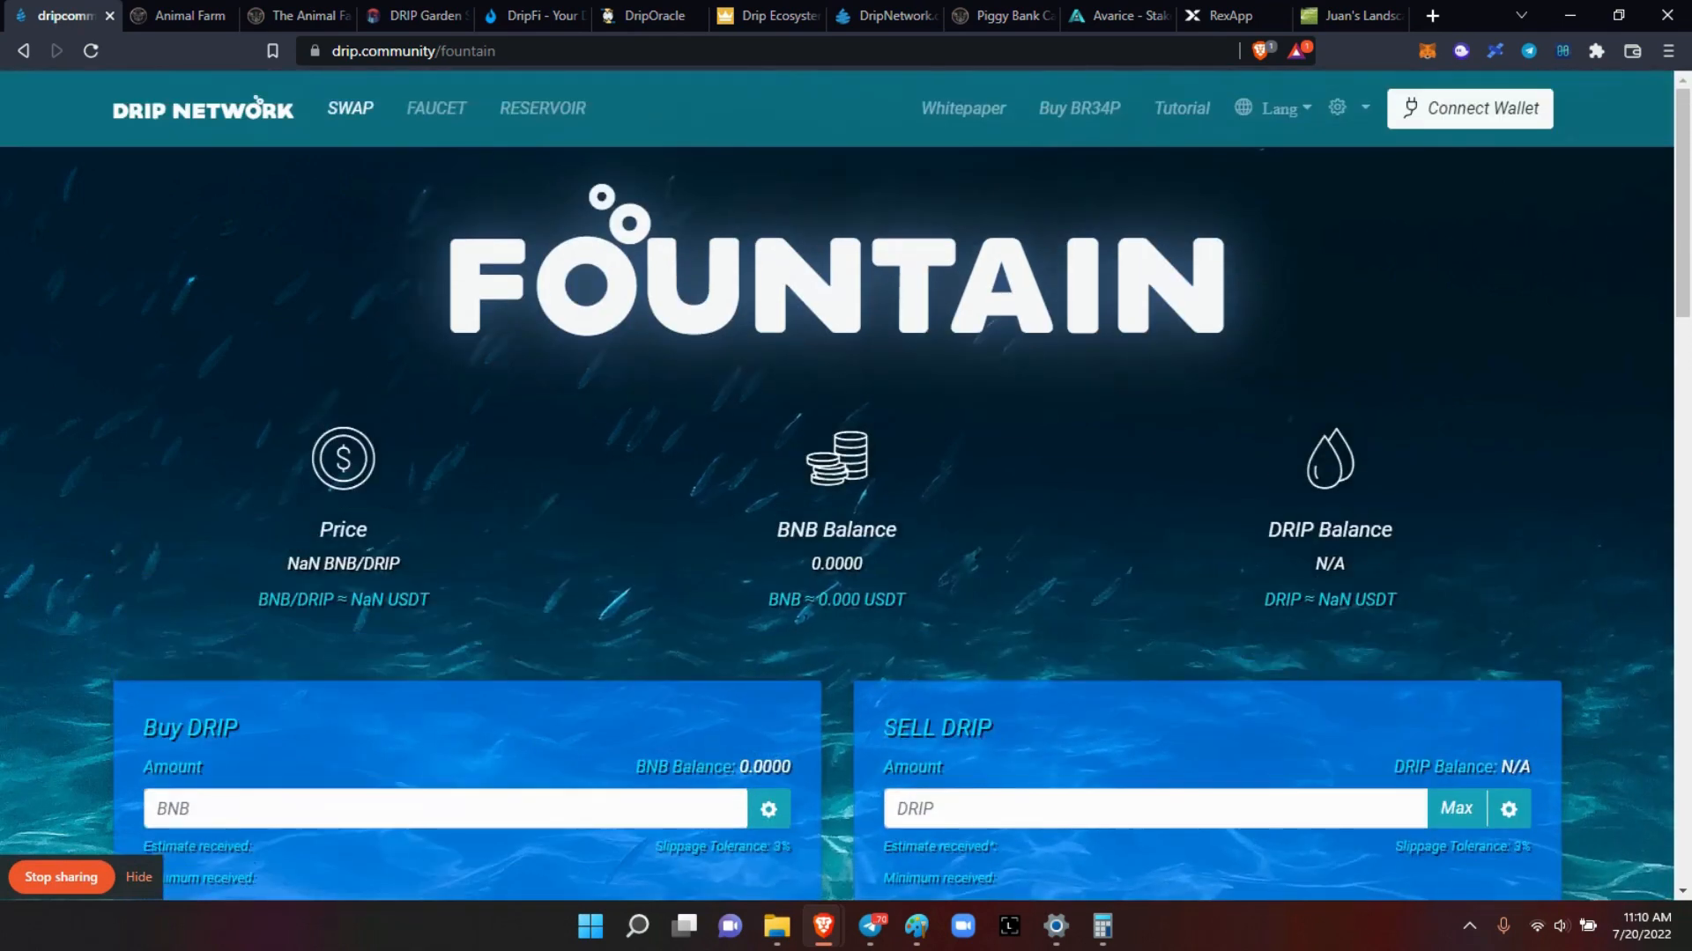
pyautogui.click(1470, 108)
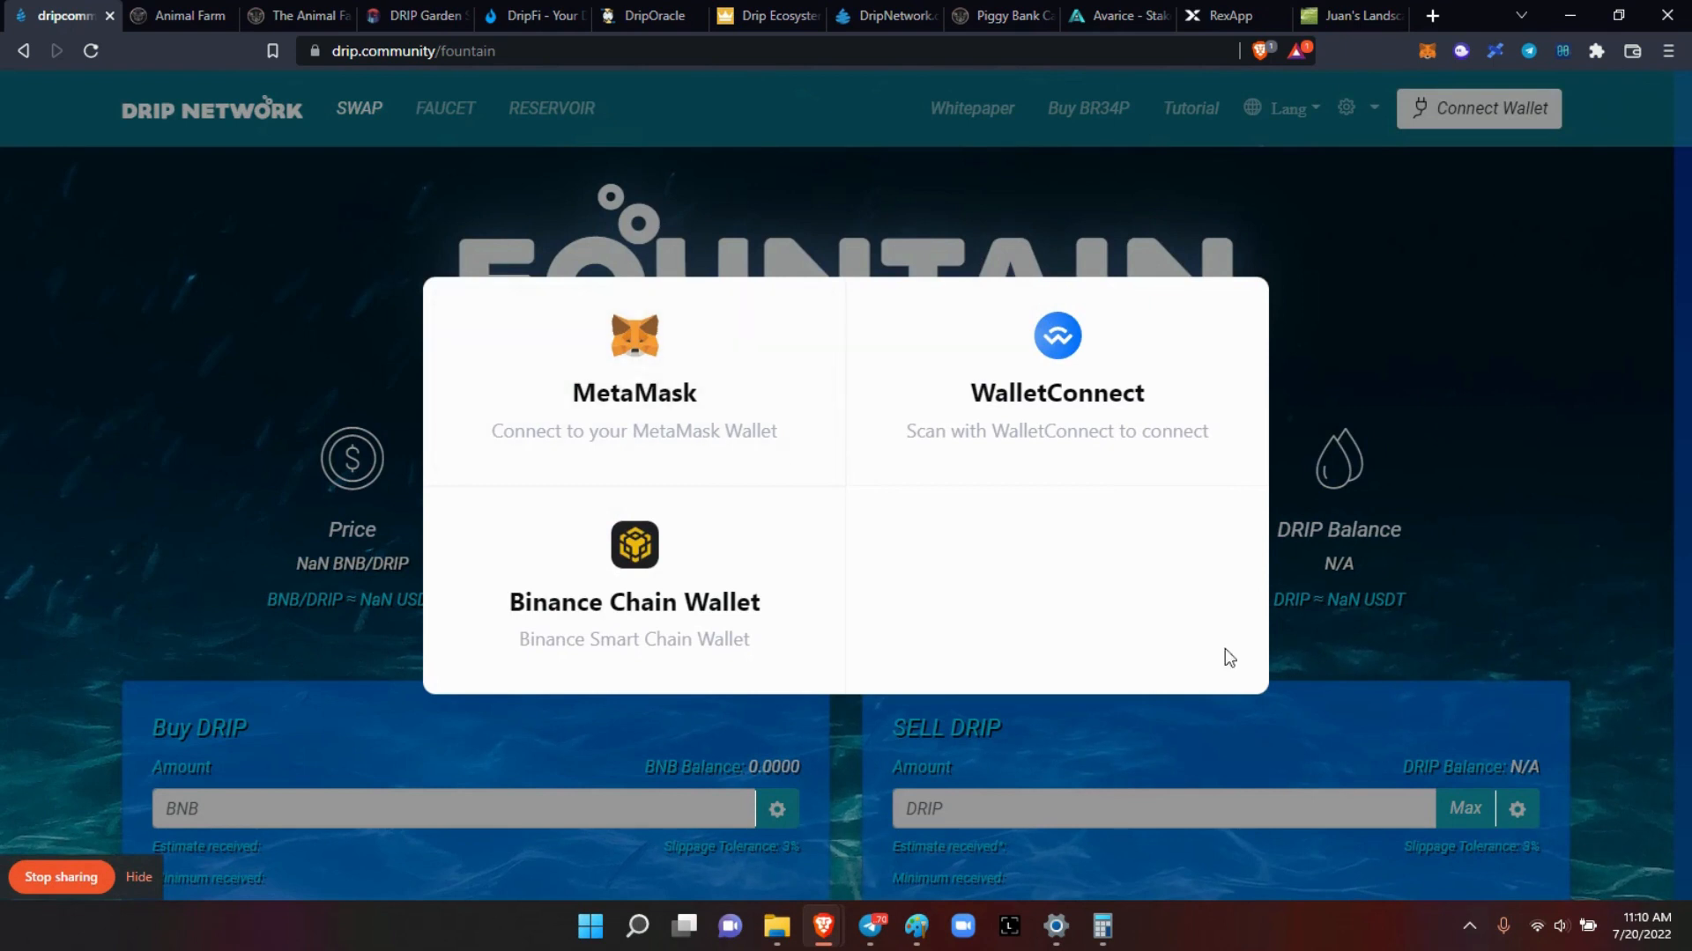
pyautogui.moveTo(131, 85)
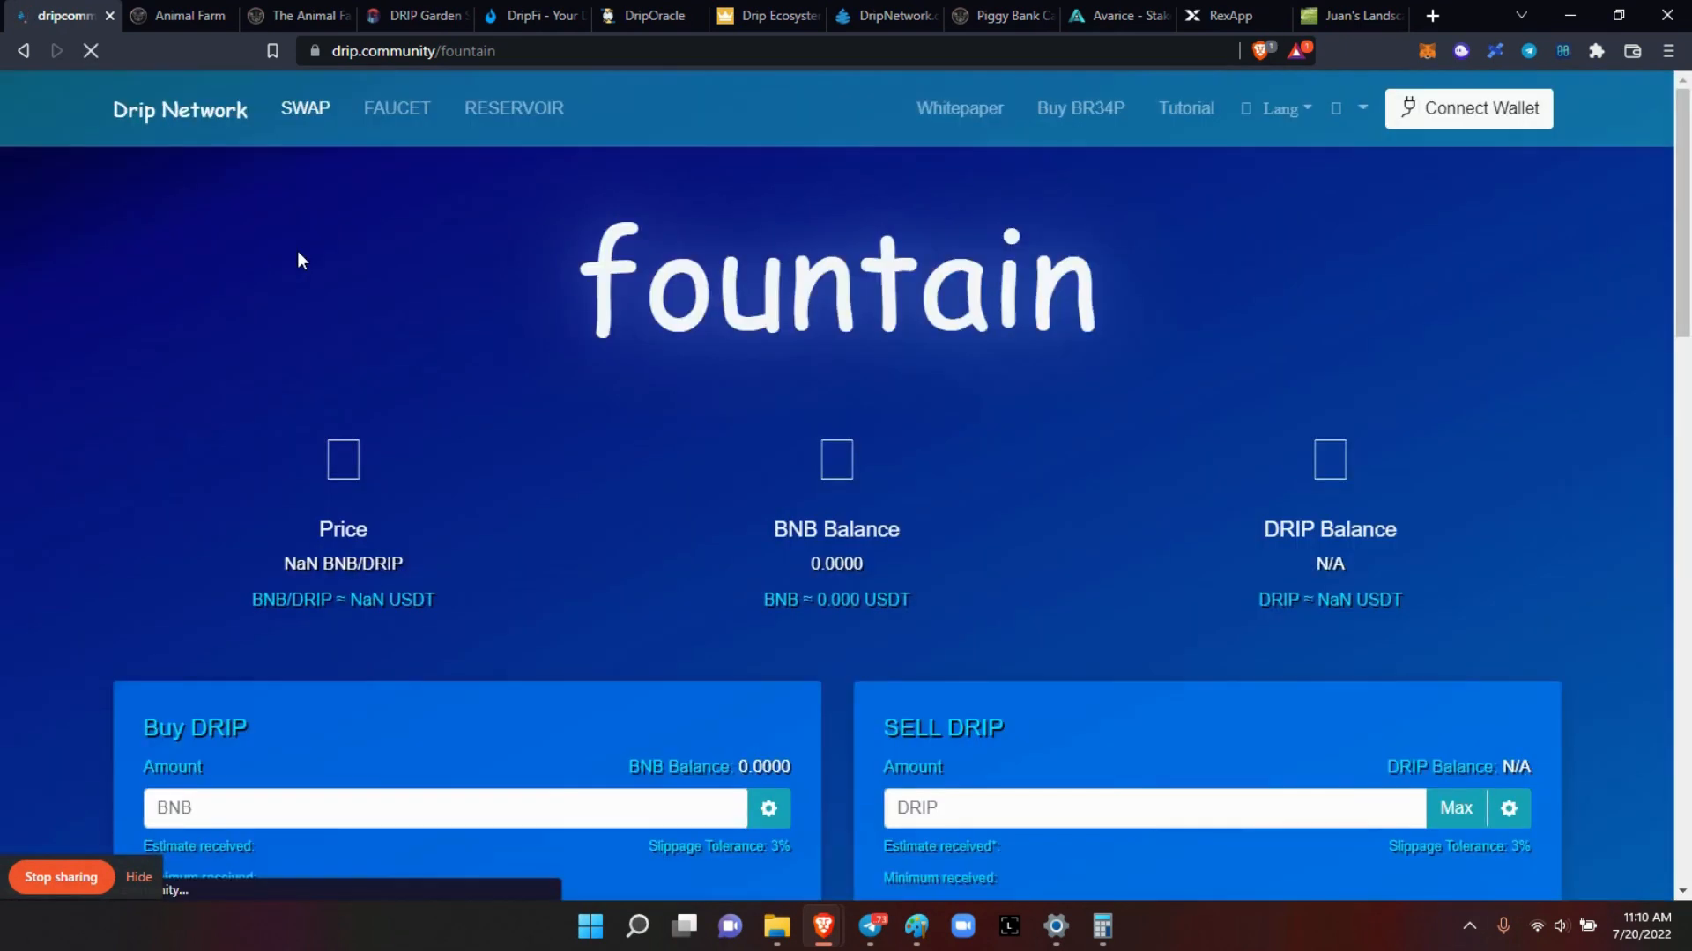
pyautogui.click(1477, 108)
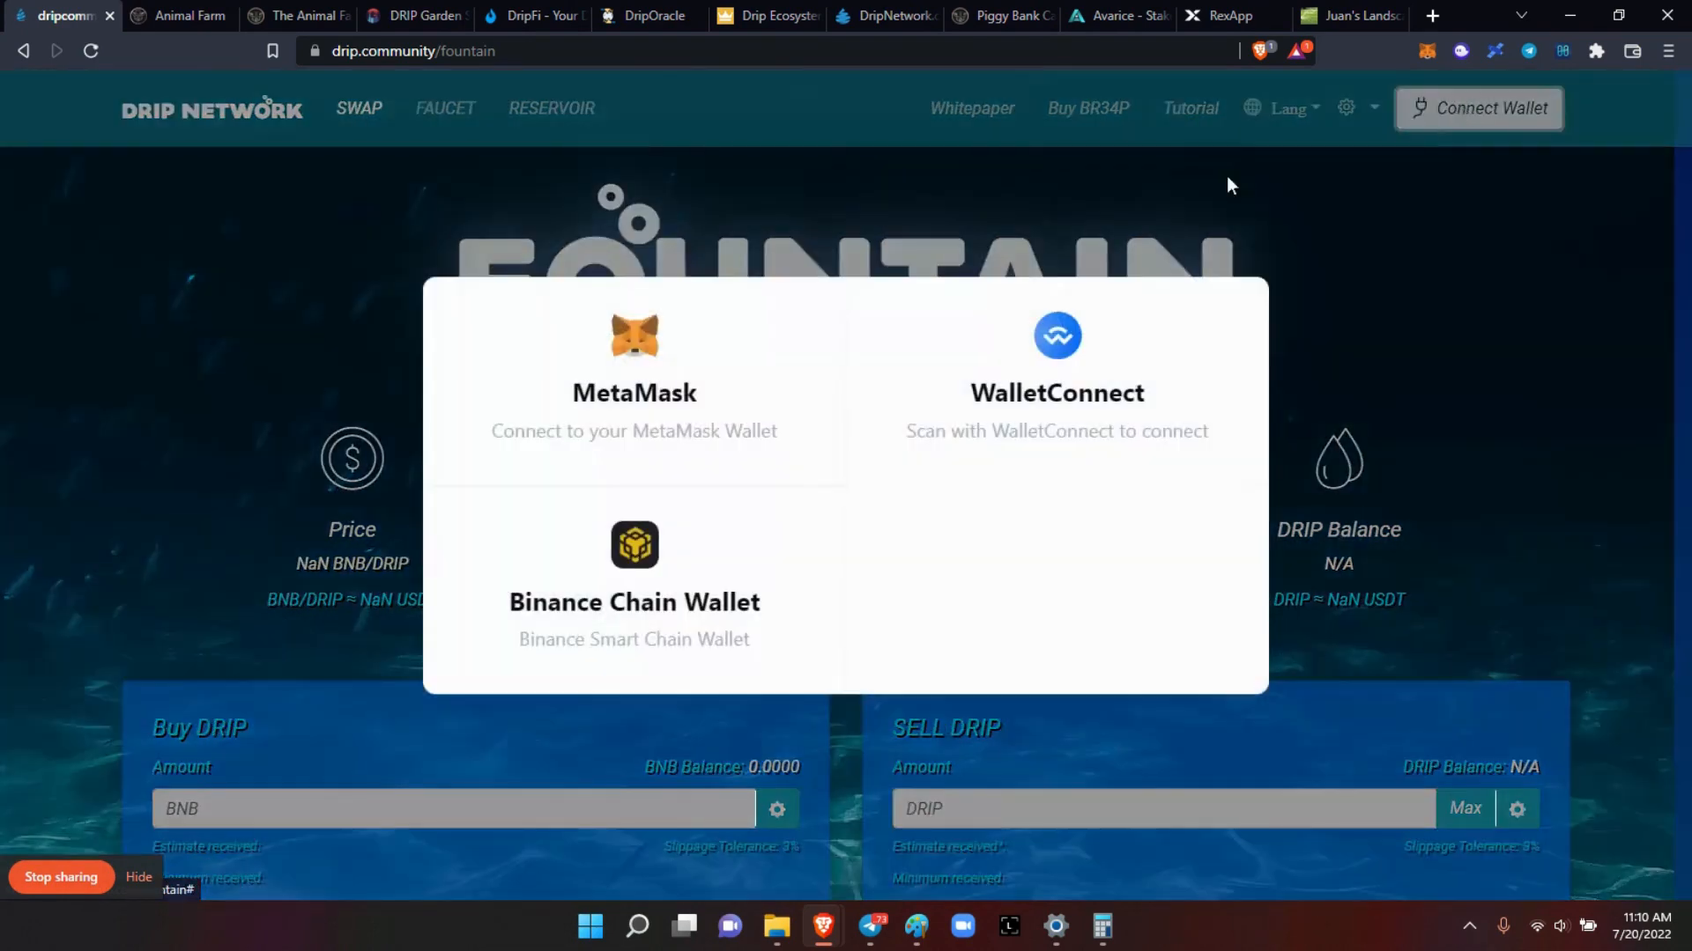
pyautogui.click(634, 387)
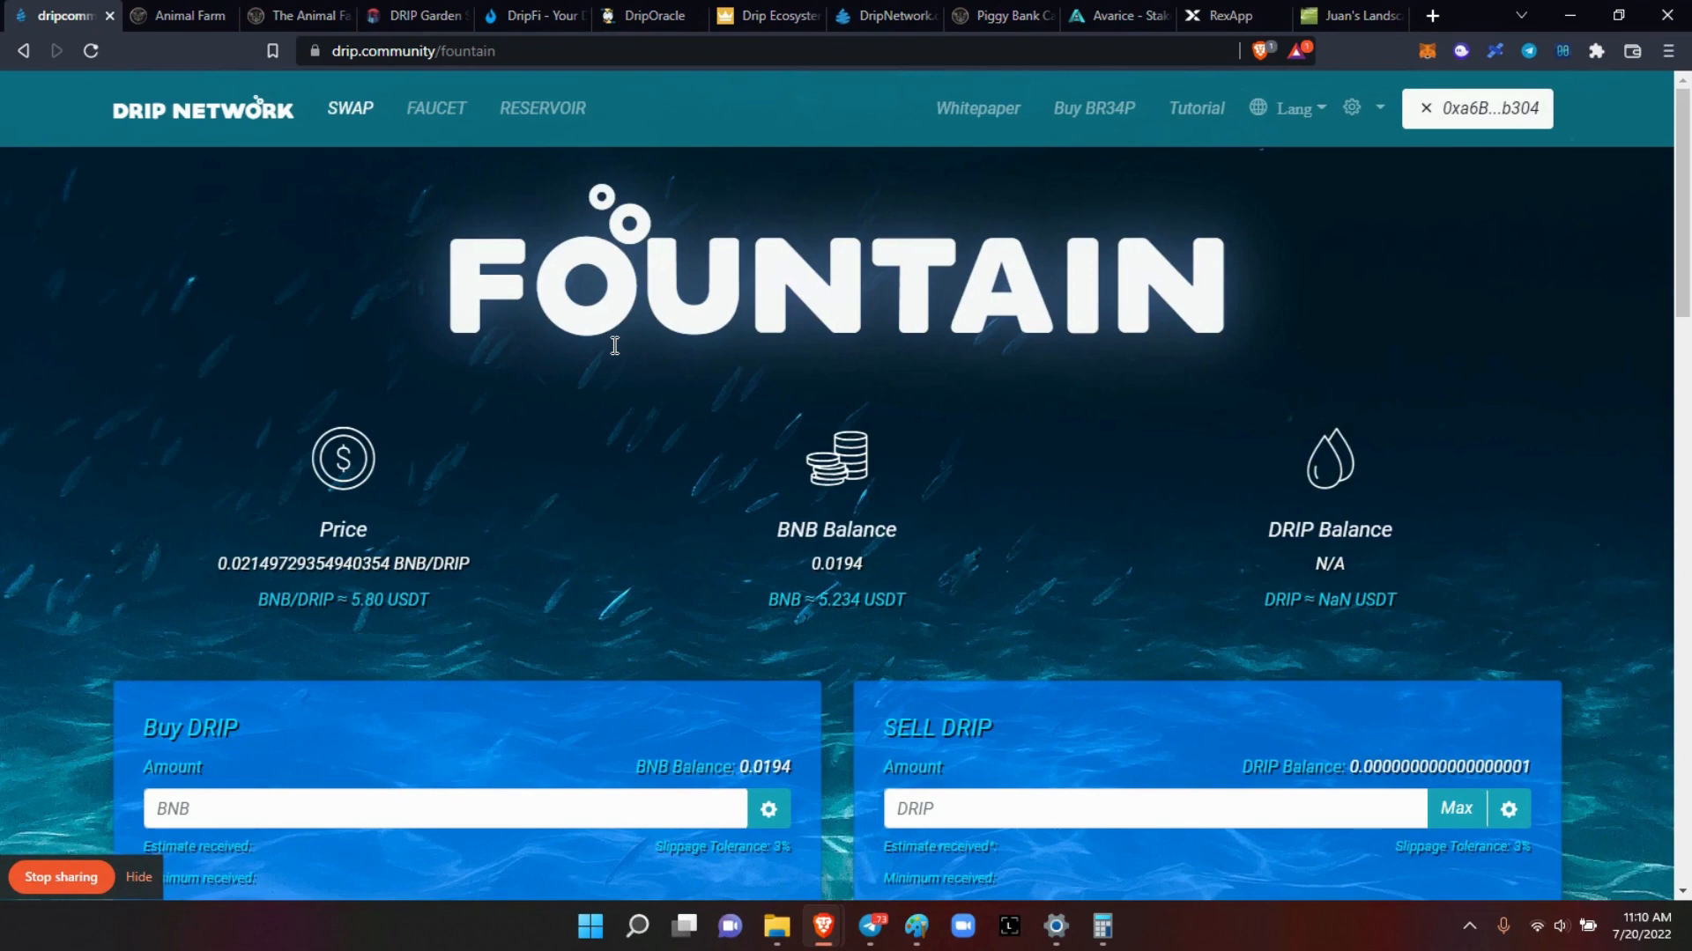
pyautogui.click(436, 107)
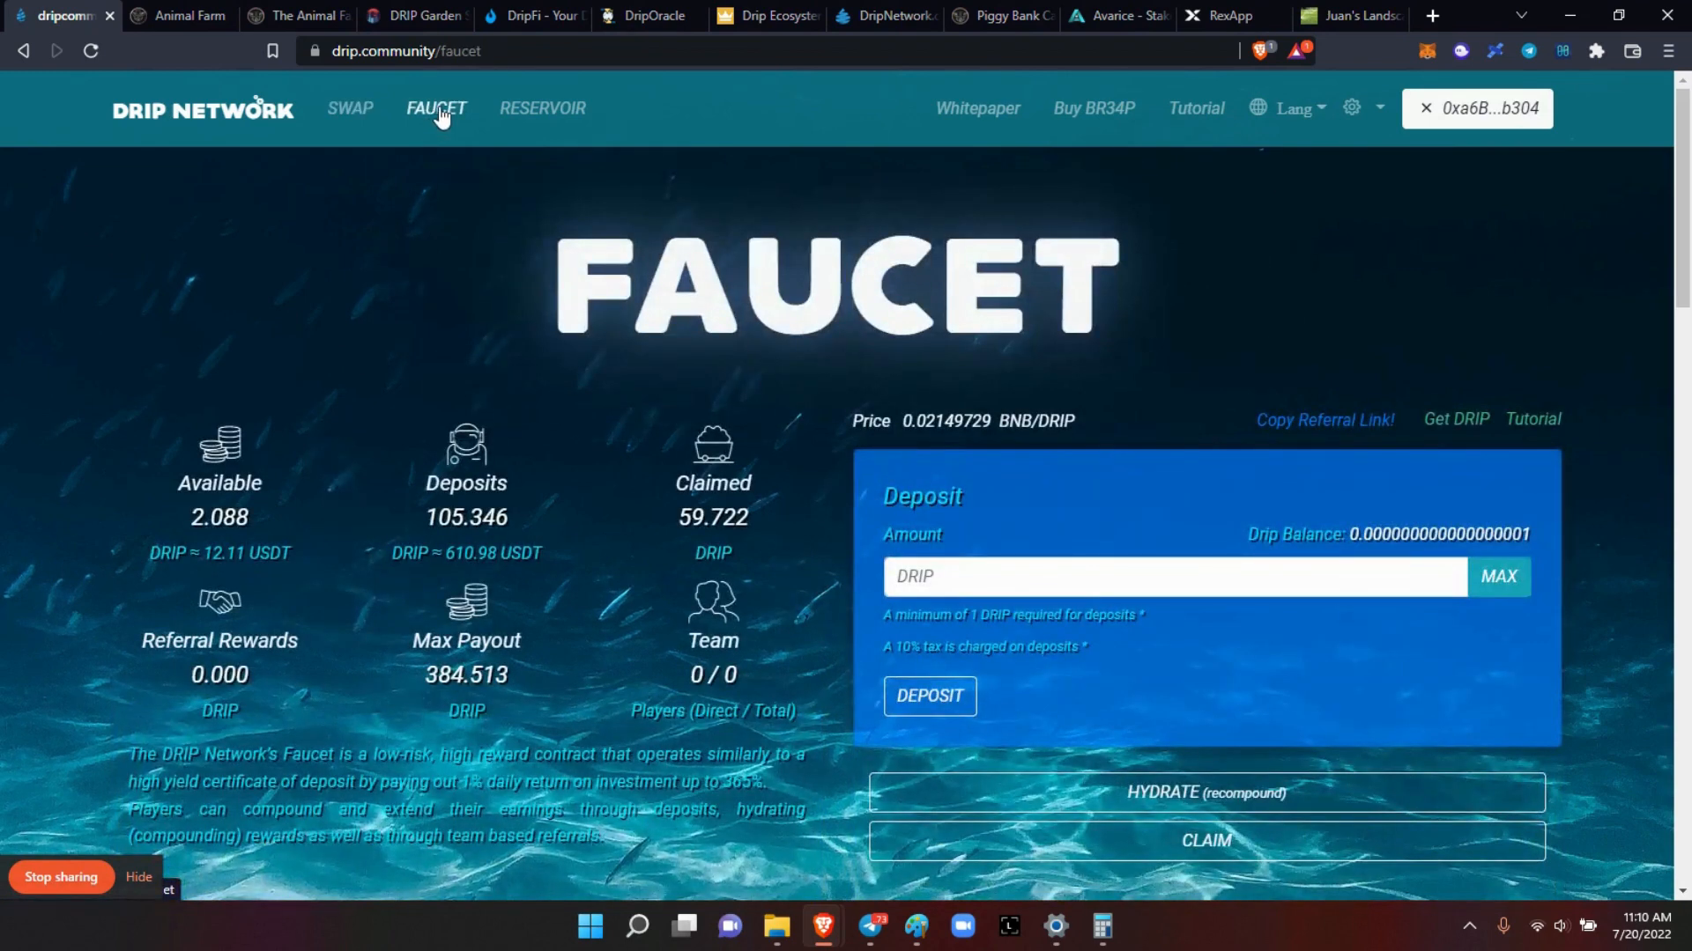
# Step: Review Drip Oracle's five wallets totalling 3,986.180 deposits and 79.235 available
pyautogui.click(646, 15)
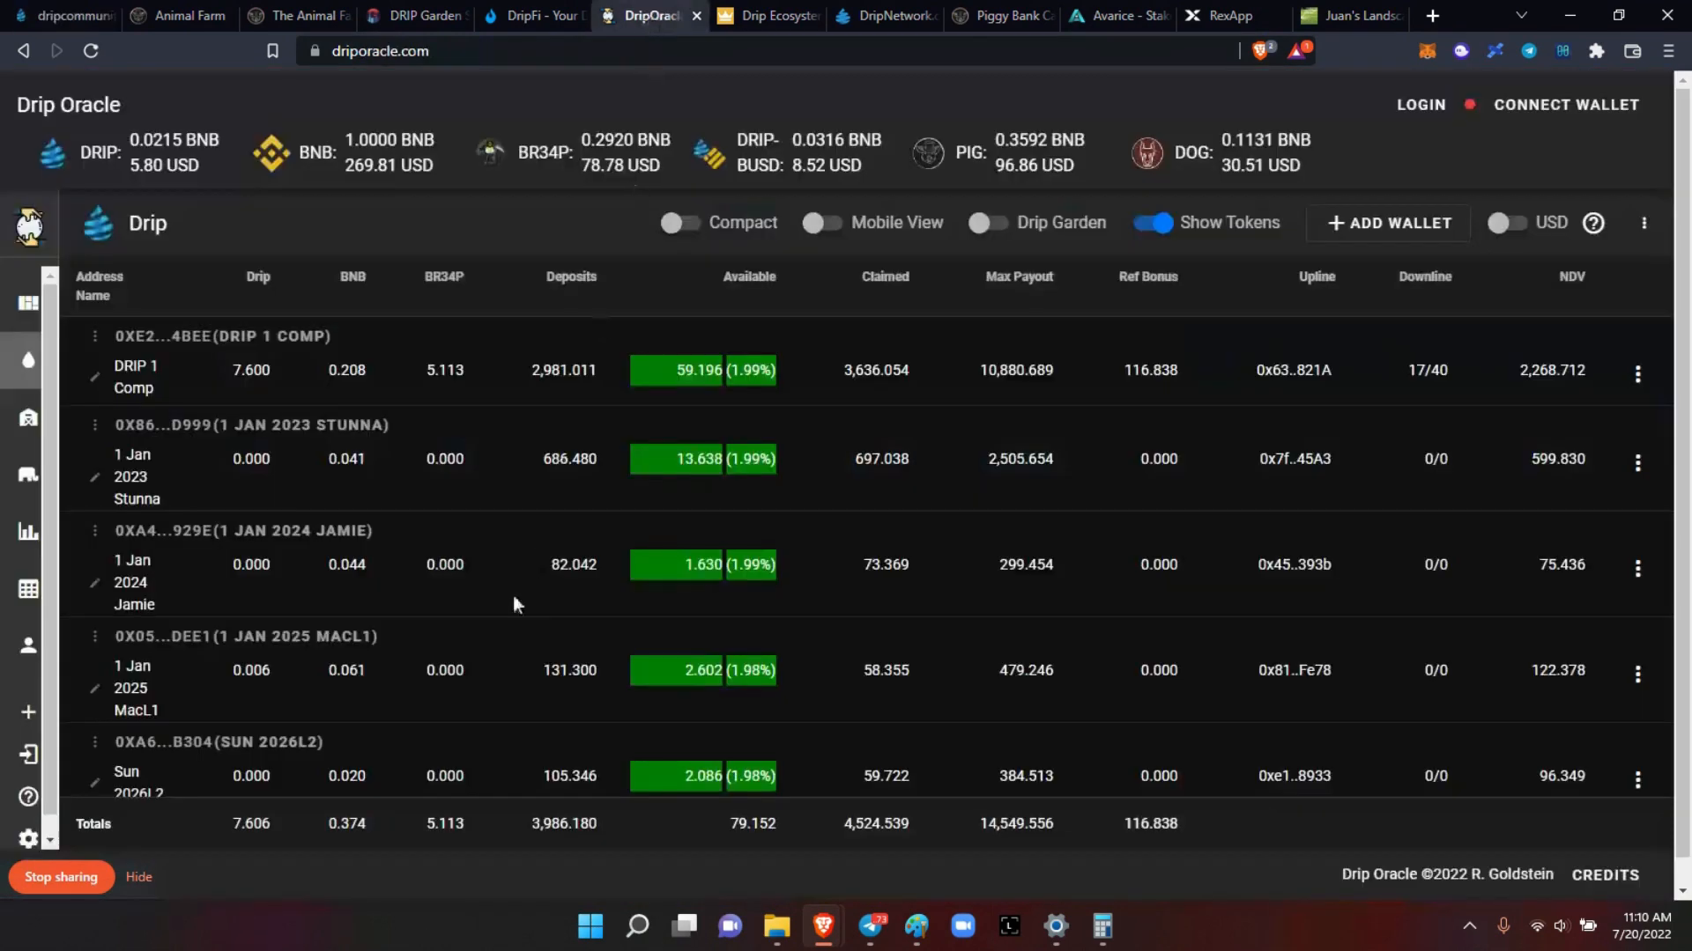
pyautogui.moveTo(500, 735)
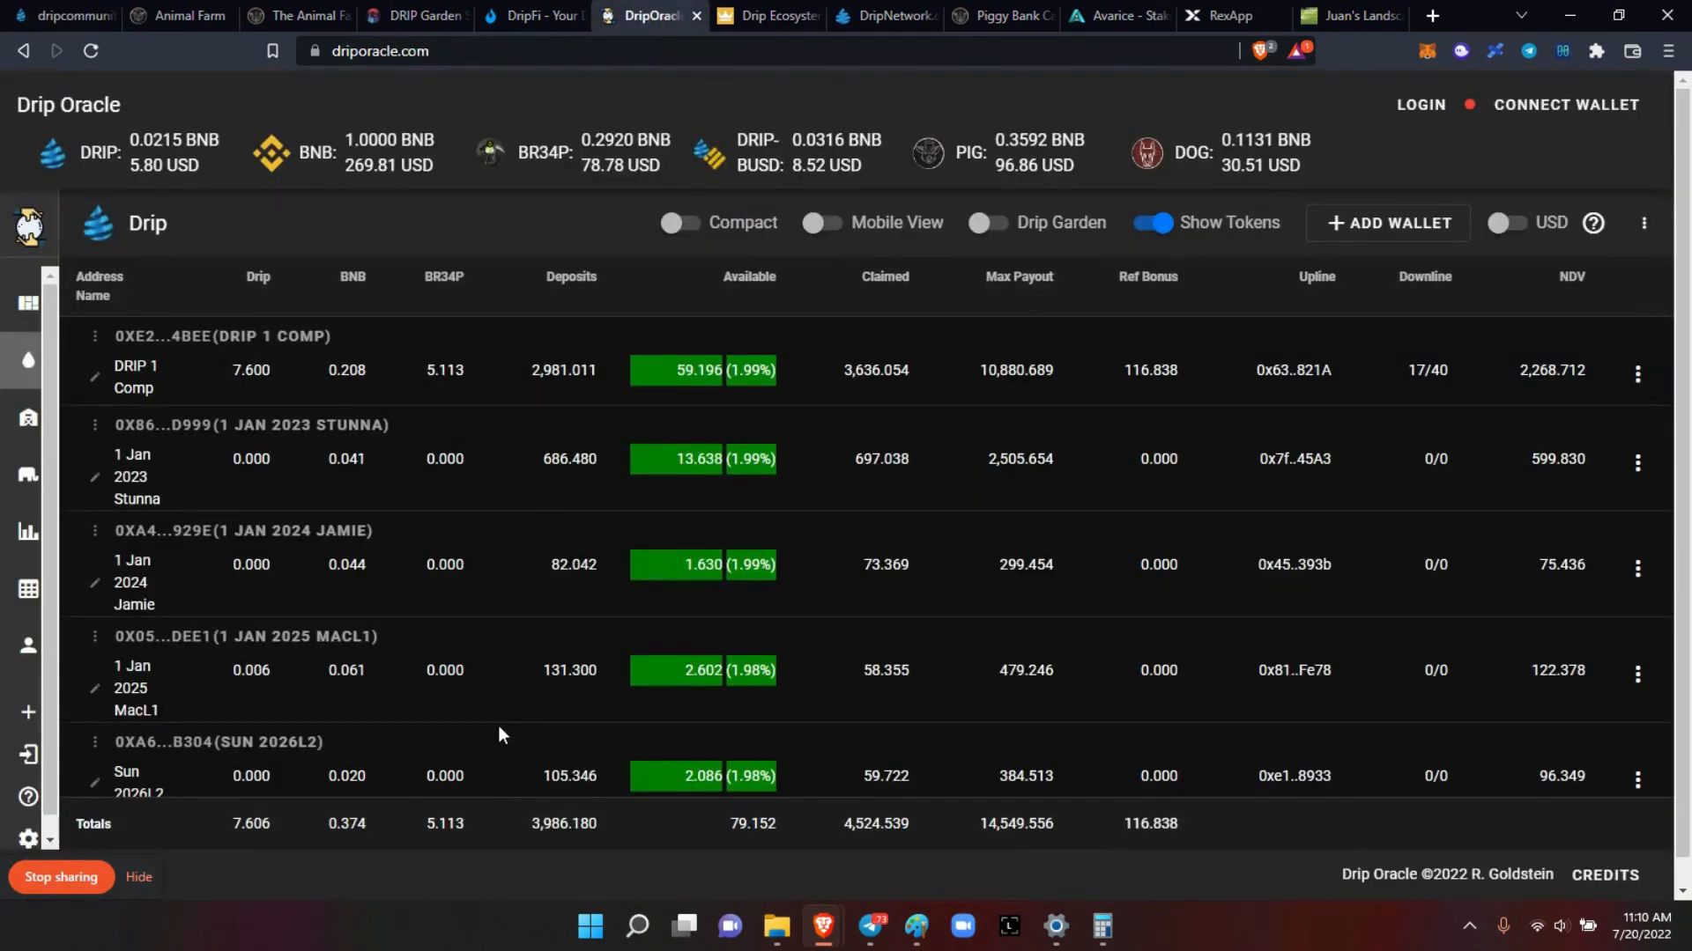
pyautogui.scroll(-3)
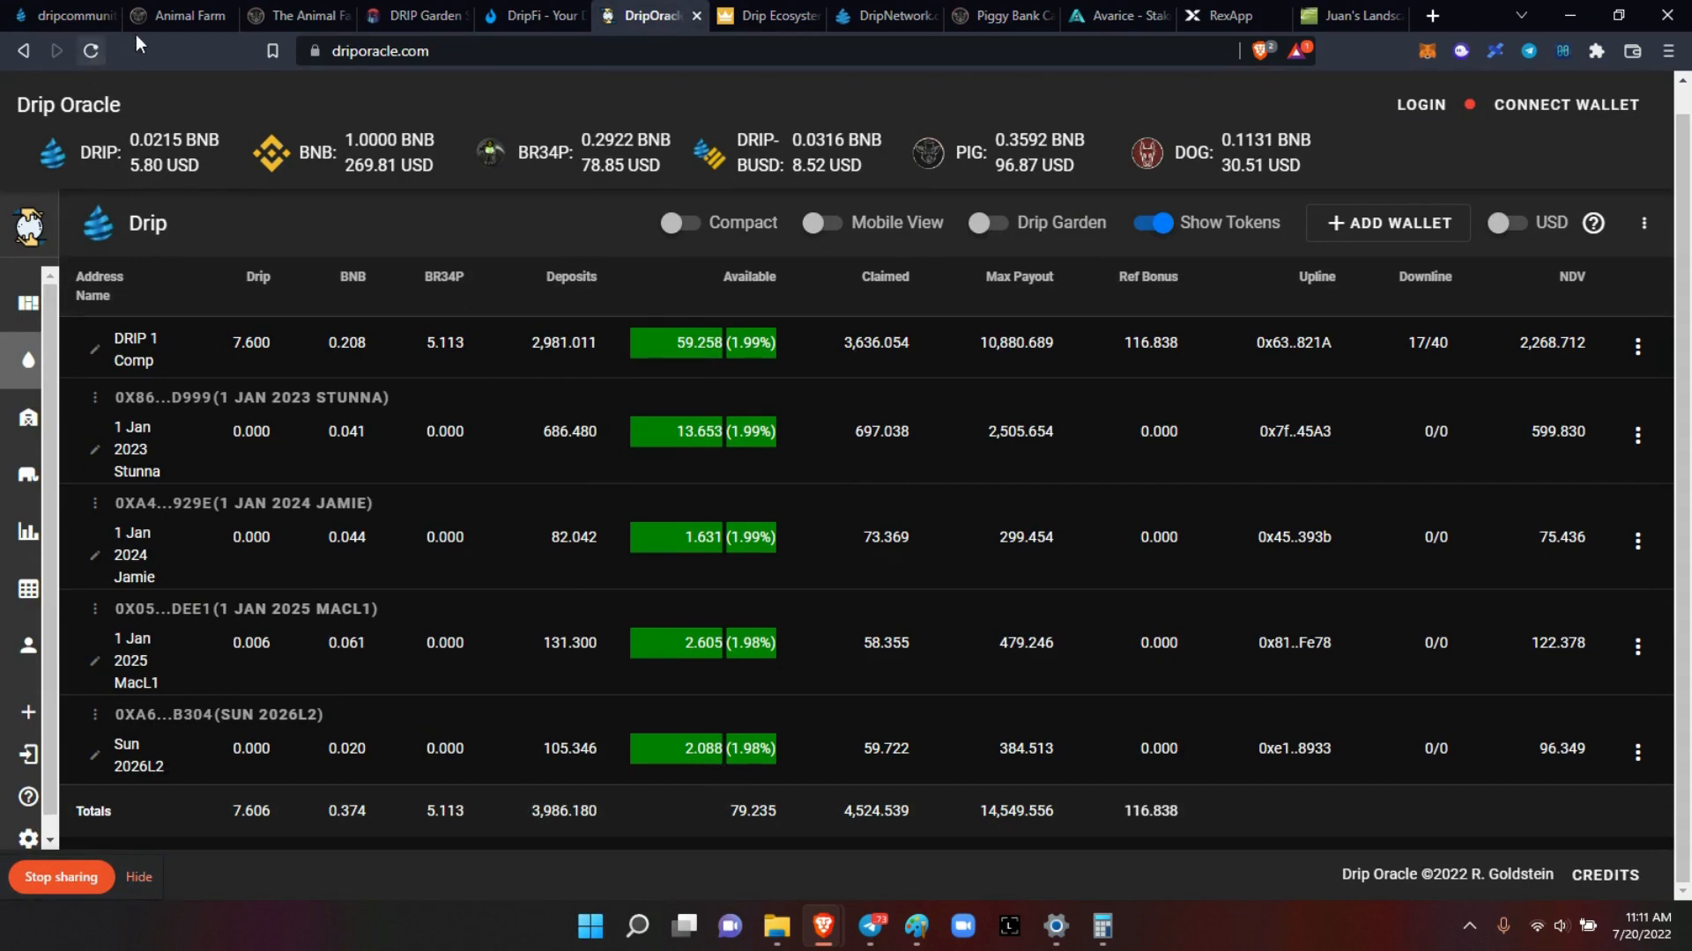
# Step: Hydrate the Faucet's 2.088 available DRIP and approve the transaction in MetaMask
pyautogui.click(53, 16)
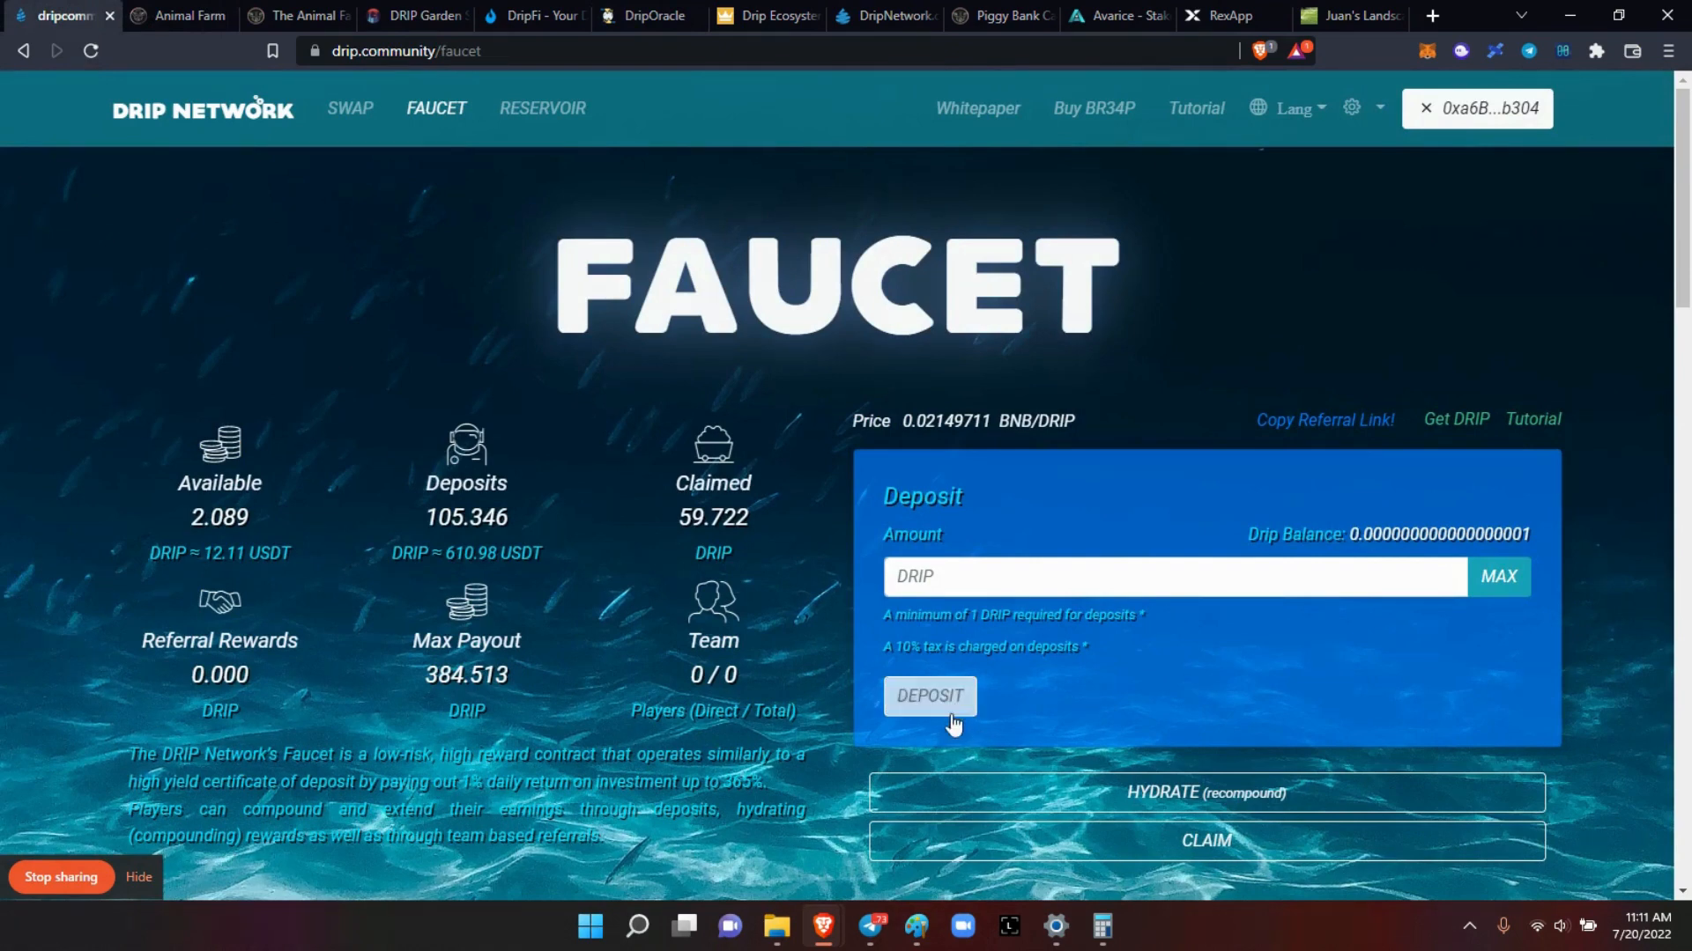
pyautogui.moveTo(1203, 789)
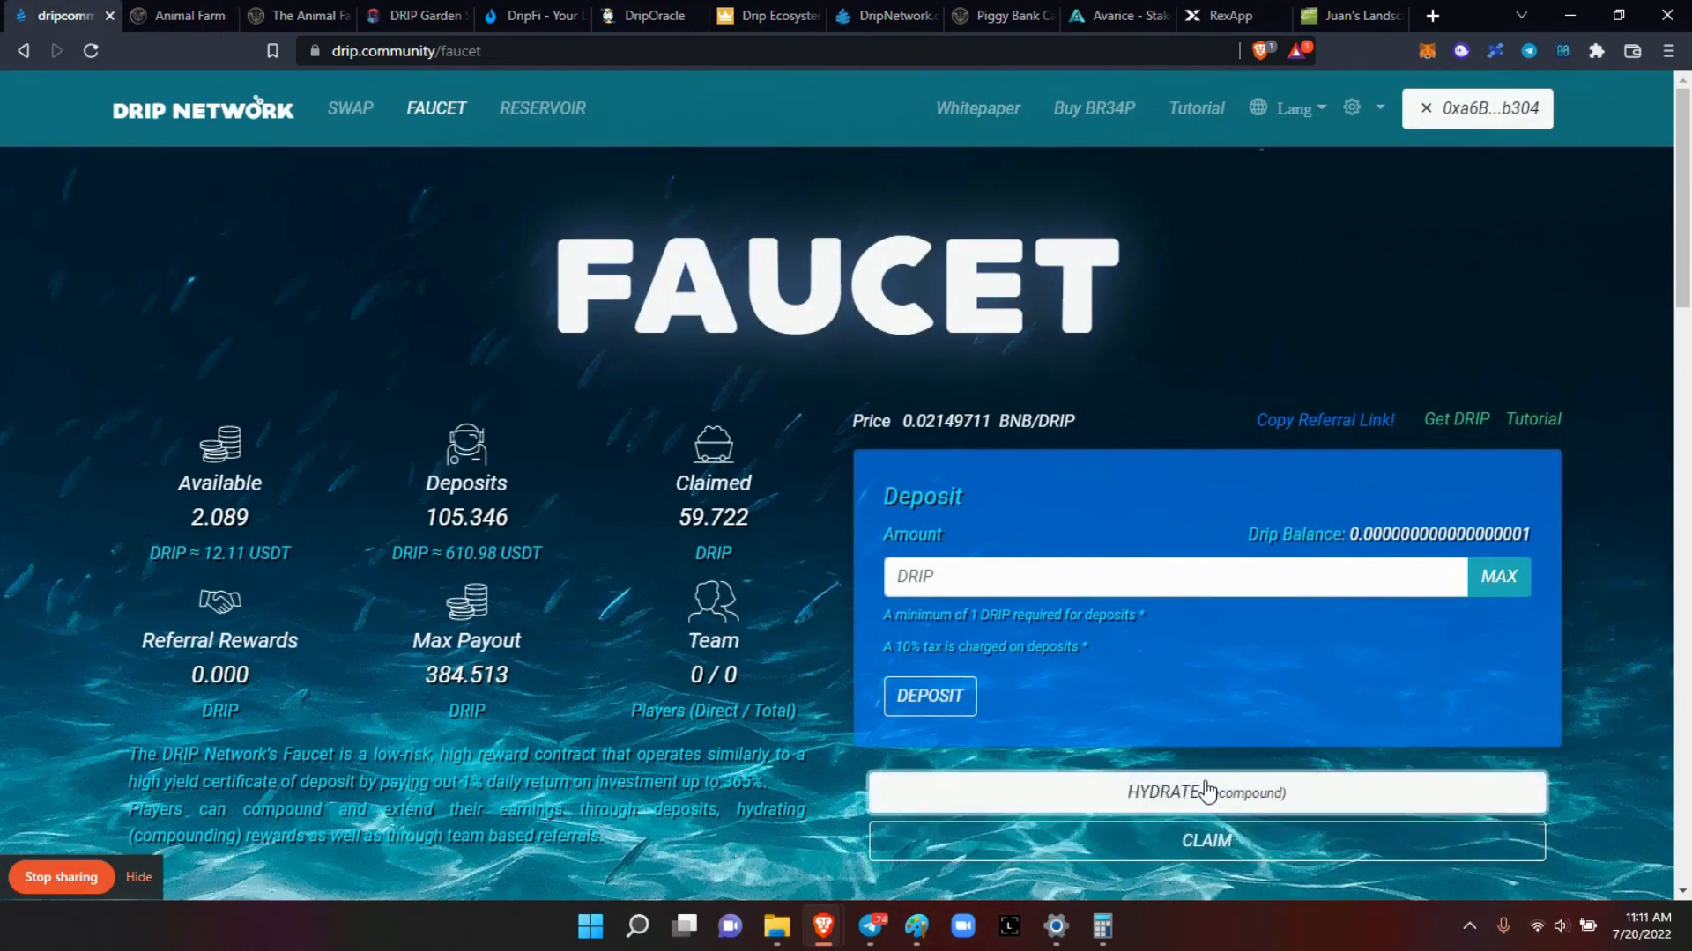
pyautogui.click(1206, 793)
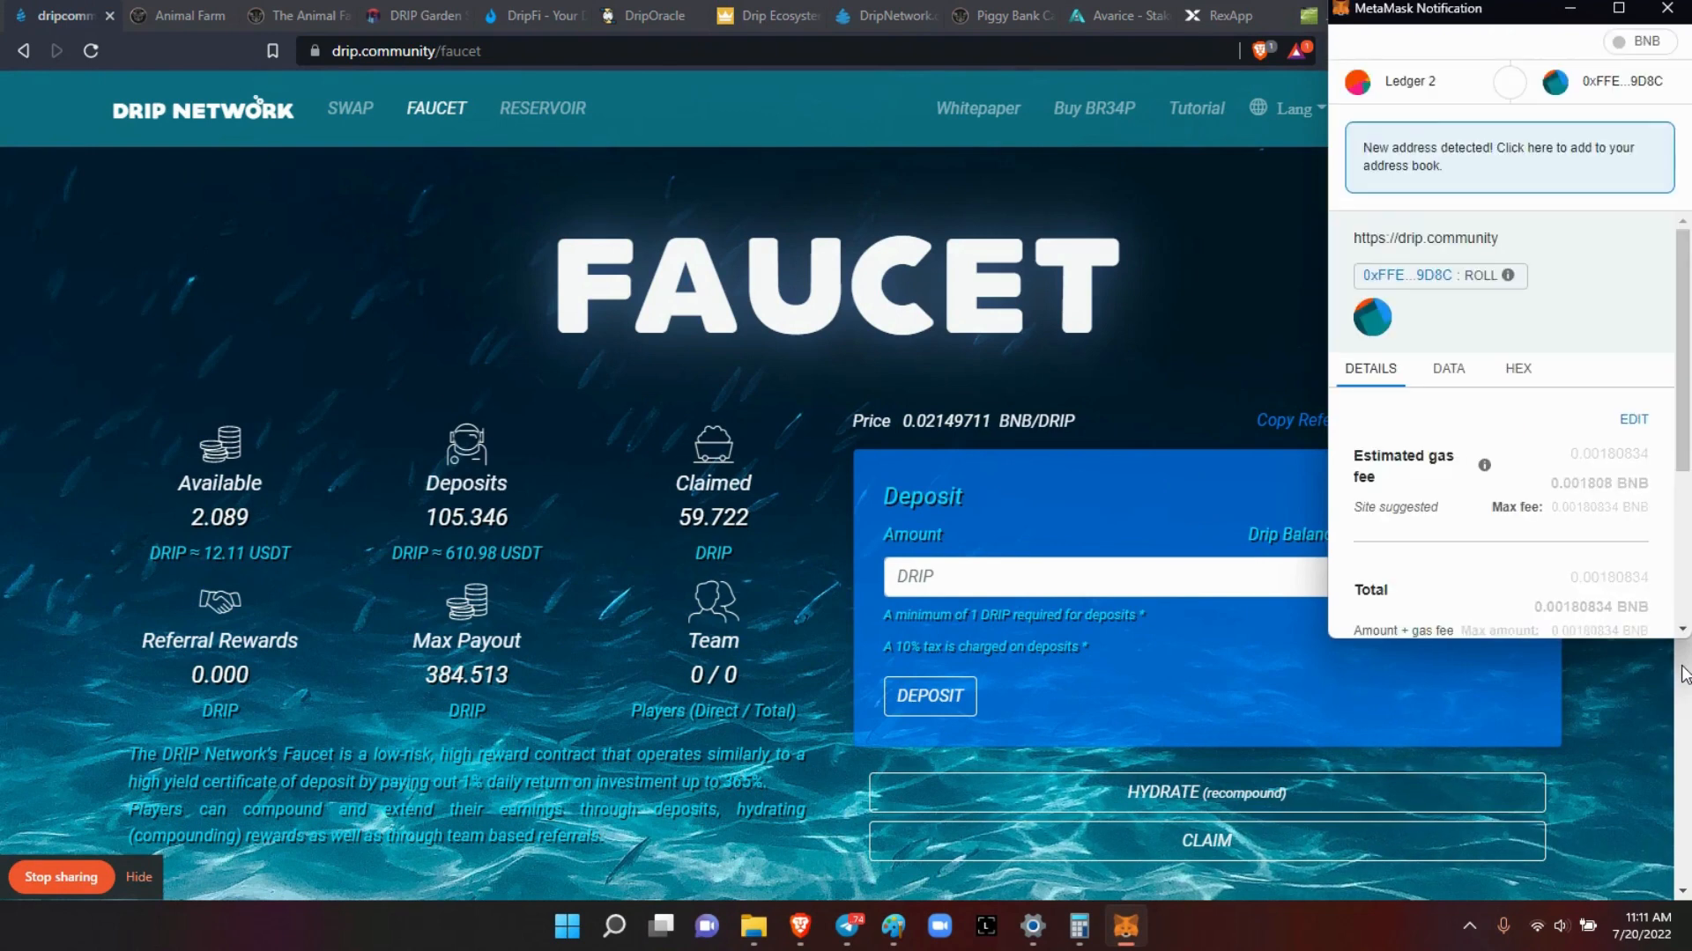
pyautogui.scroll(-3)
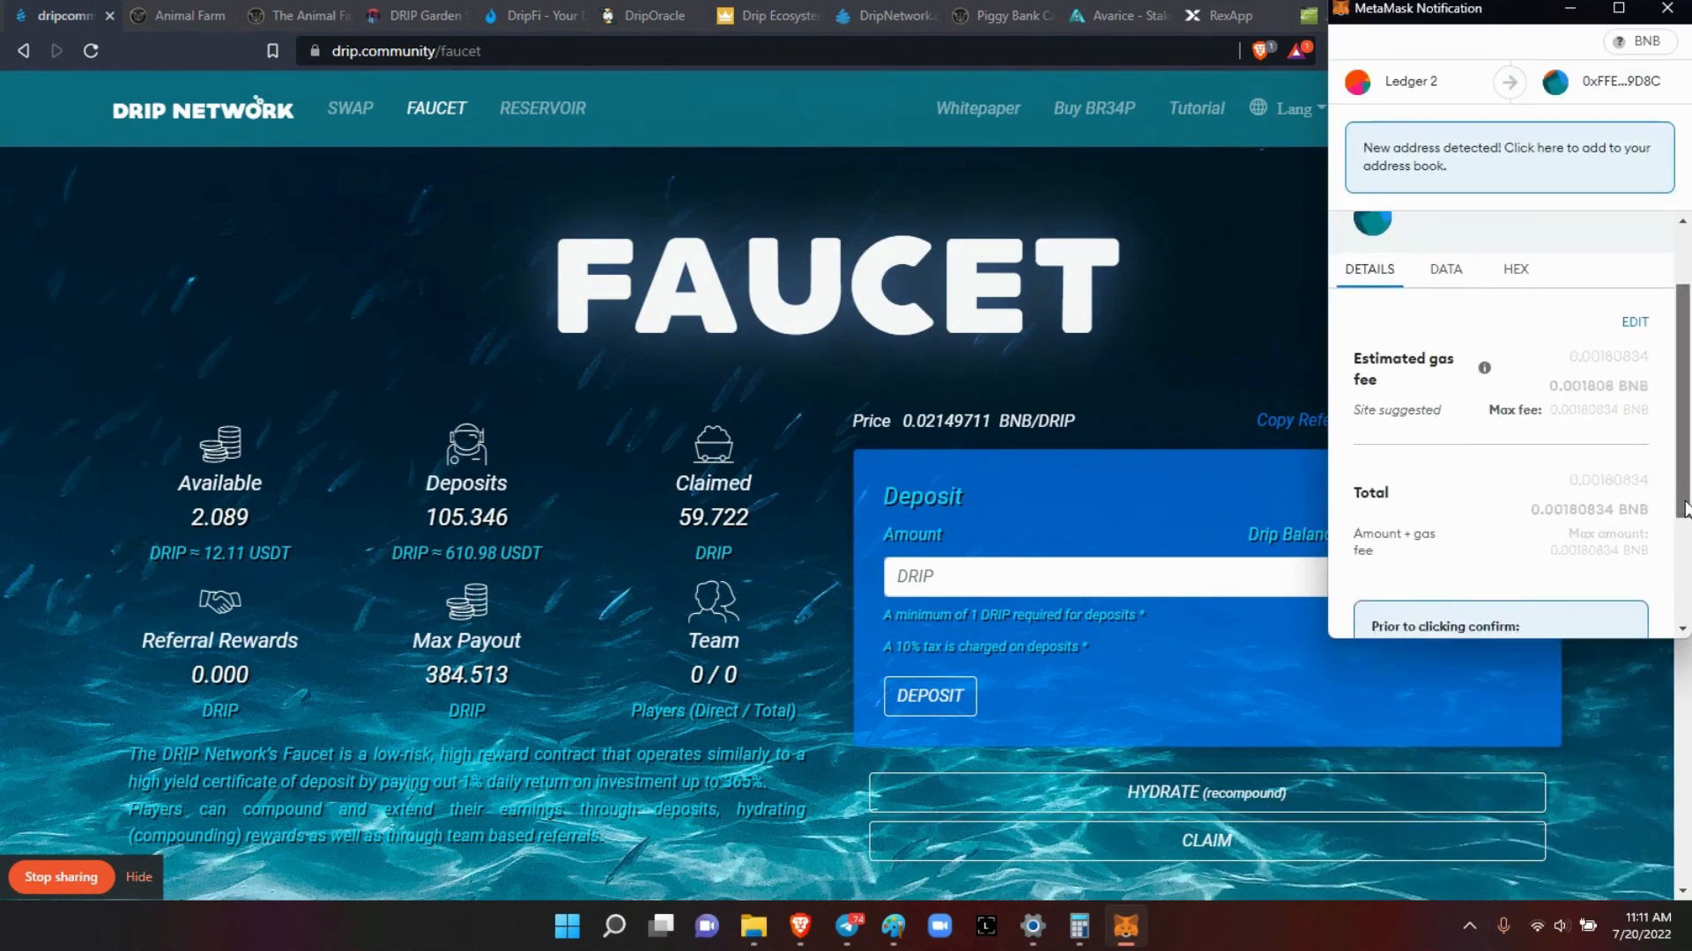
pyautogui.click(1581, 596)
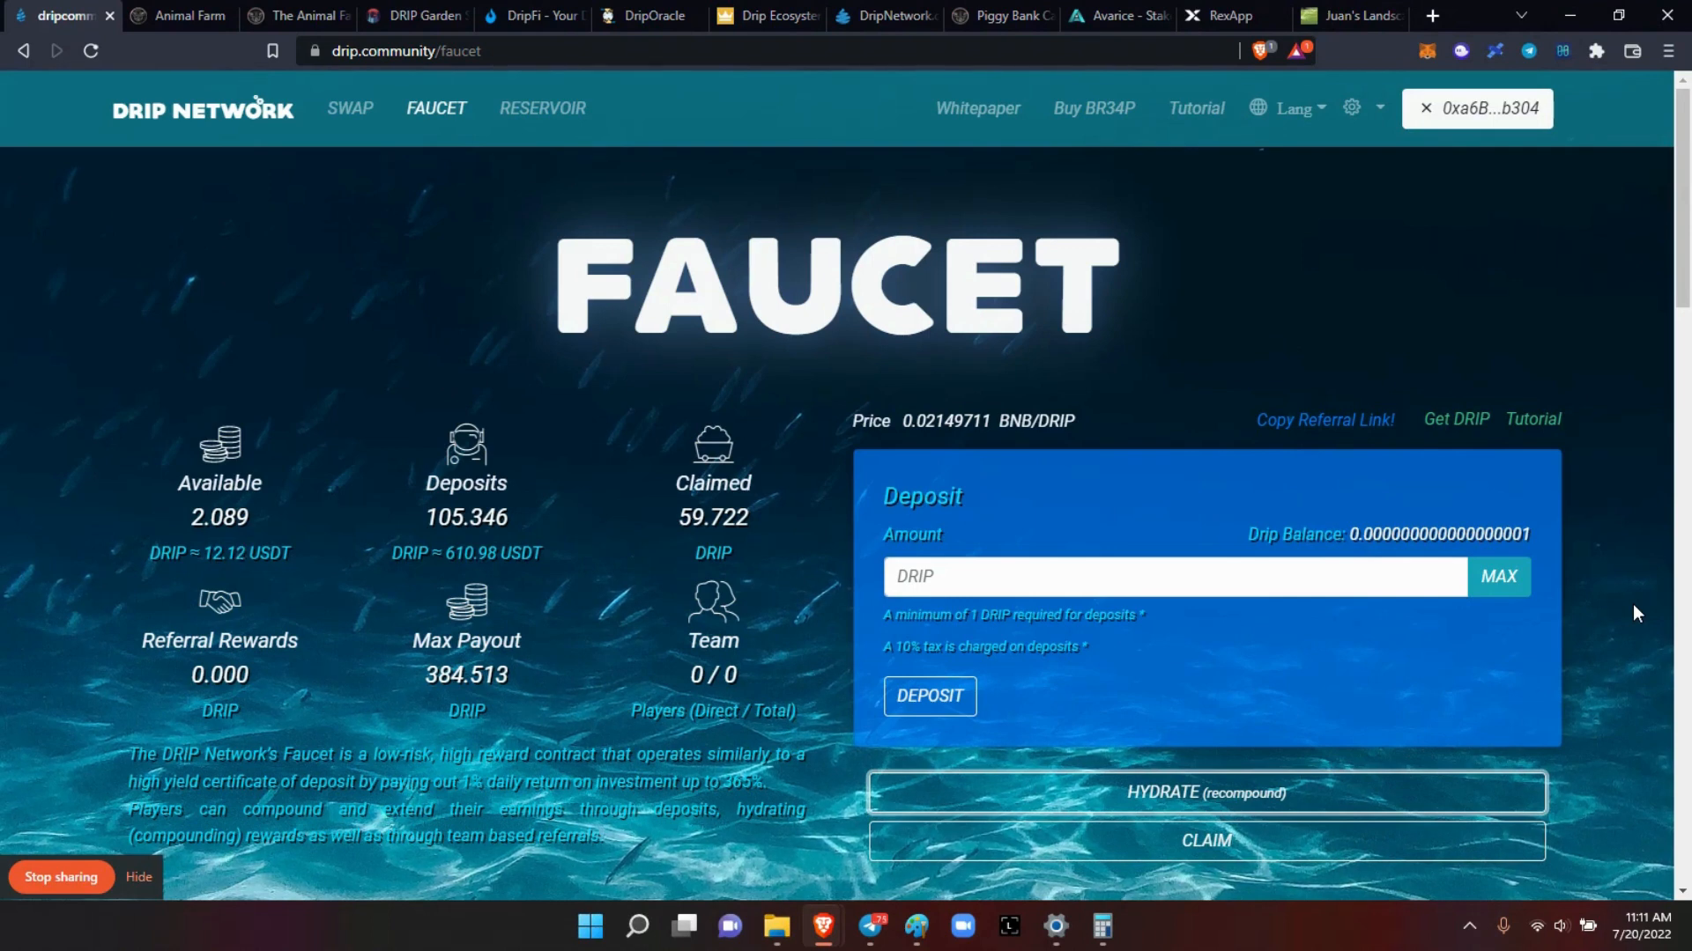
pyautogui.moveTo(518, 157)
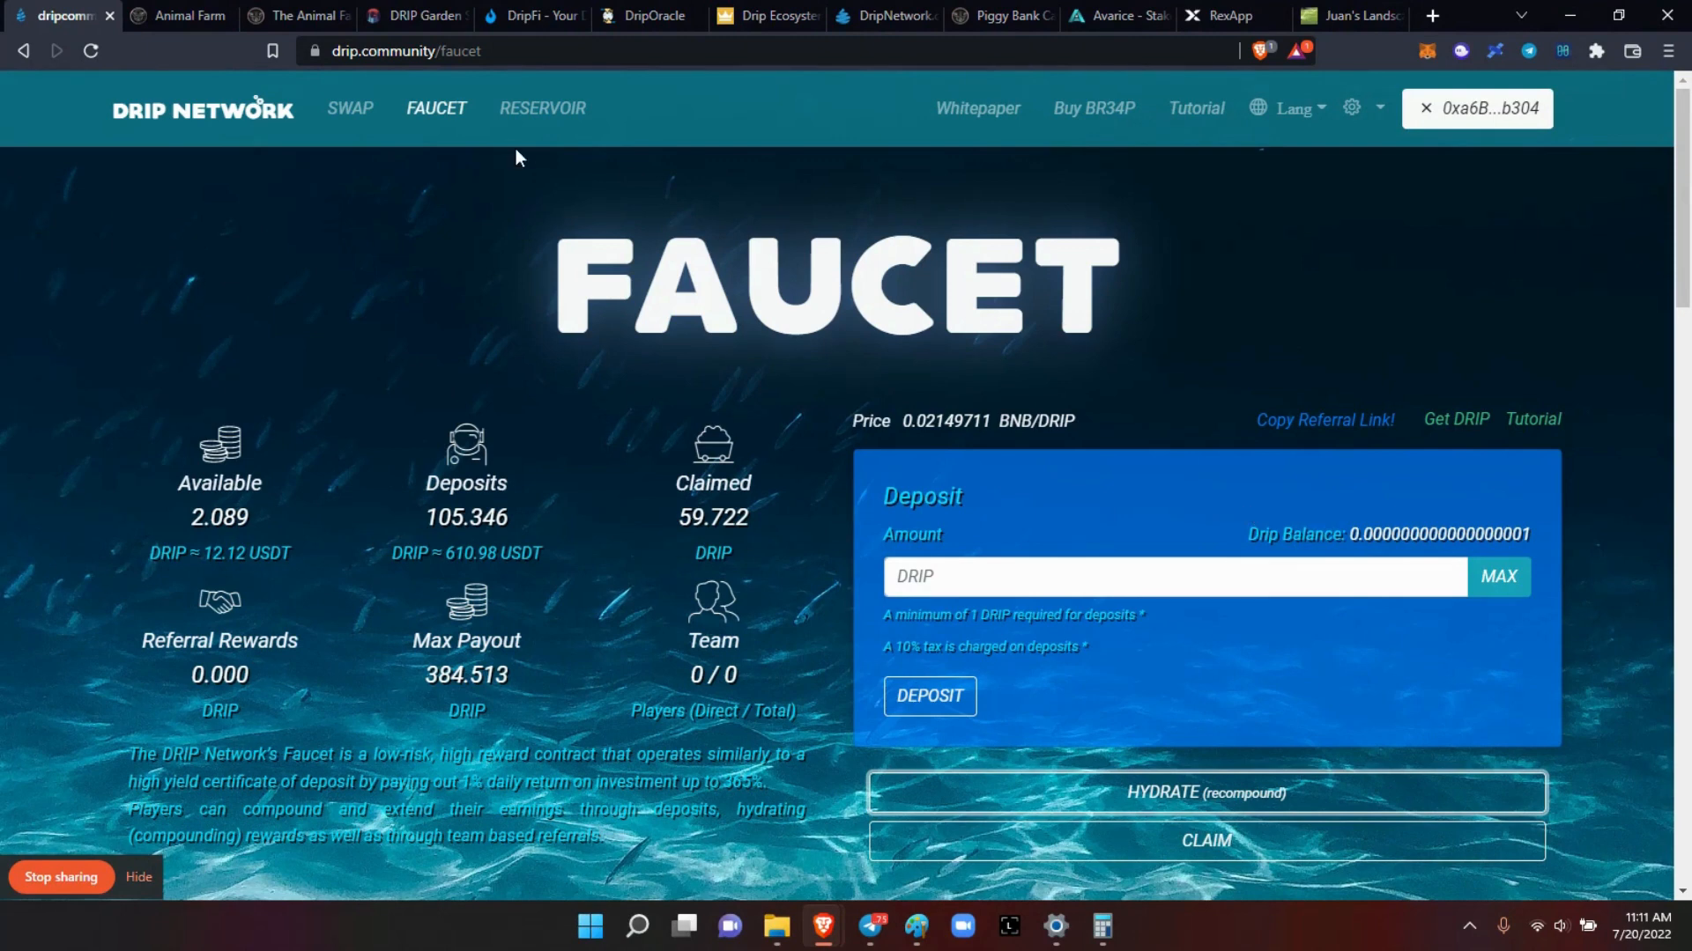
pyautogui.click(182, 17)
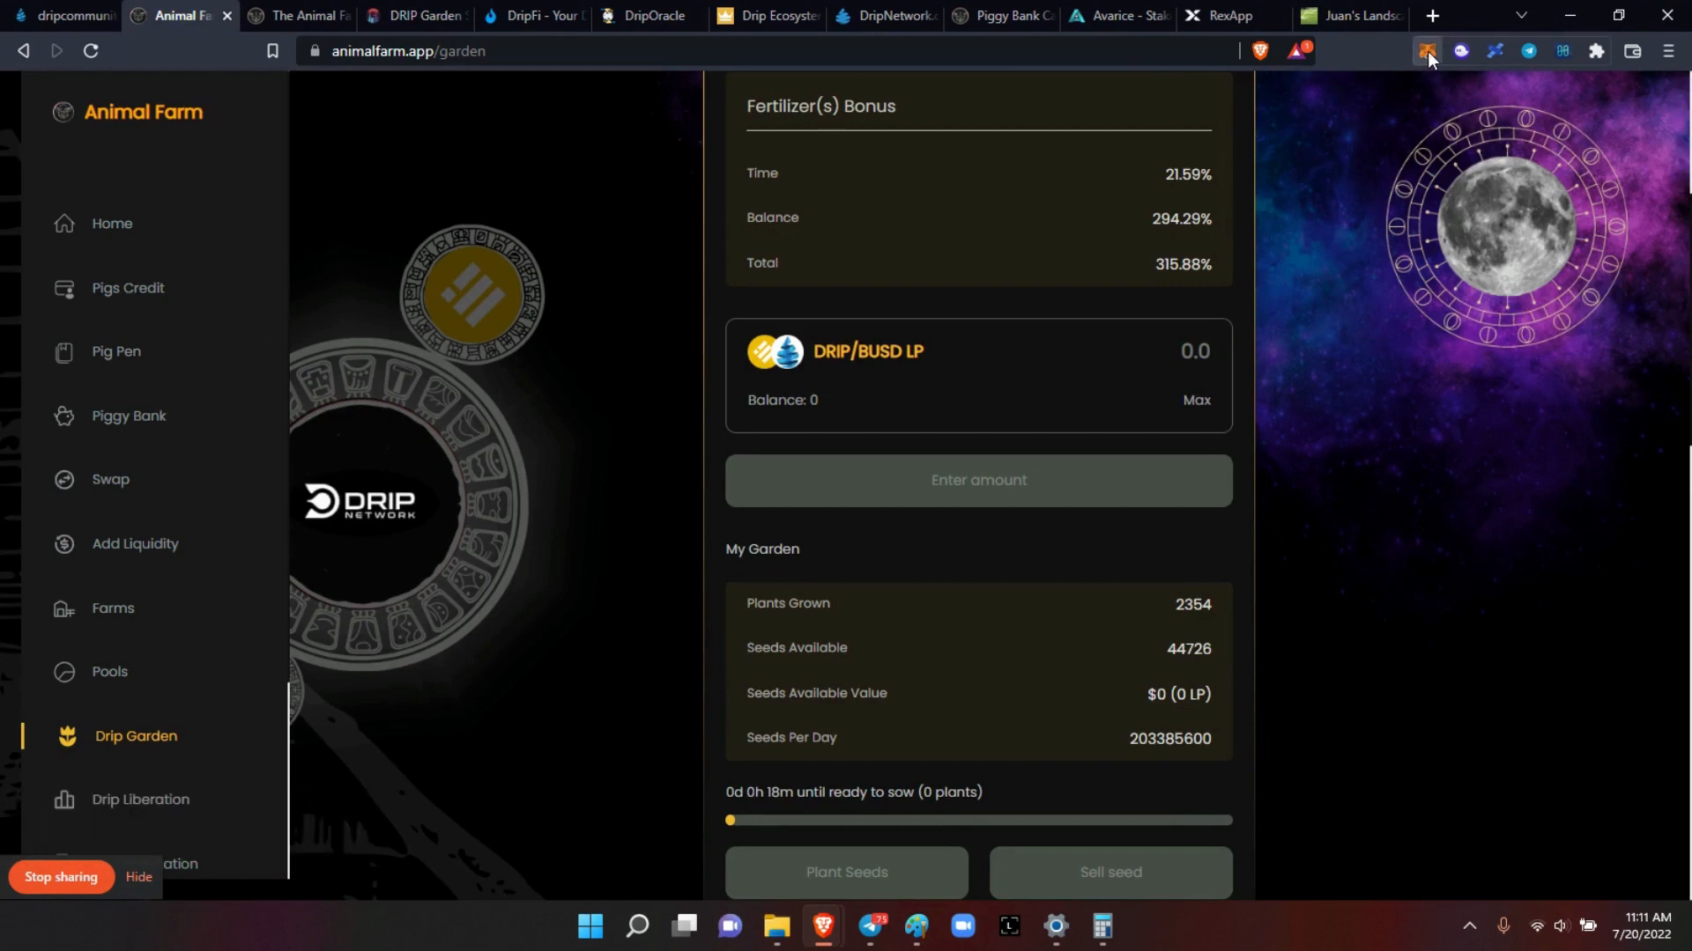
# Step: Switch the wallet to Ledger 3 and open the Piggy Bank page
pyautogui.click(1427, 51)
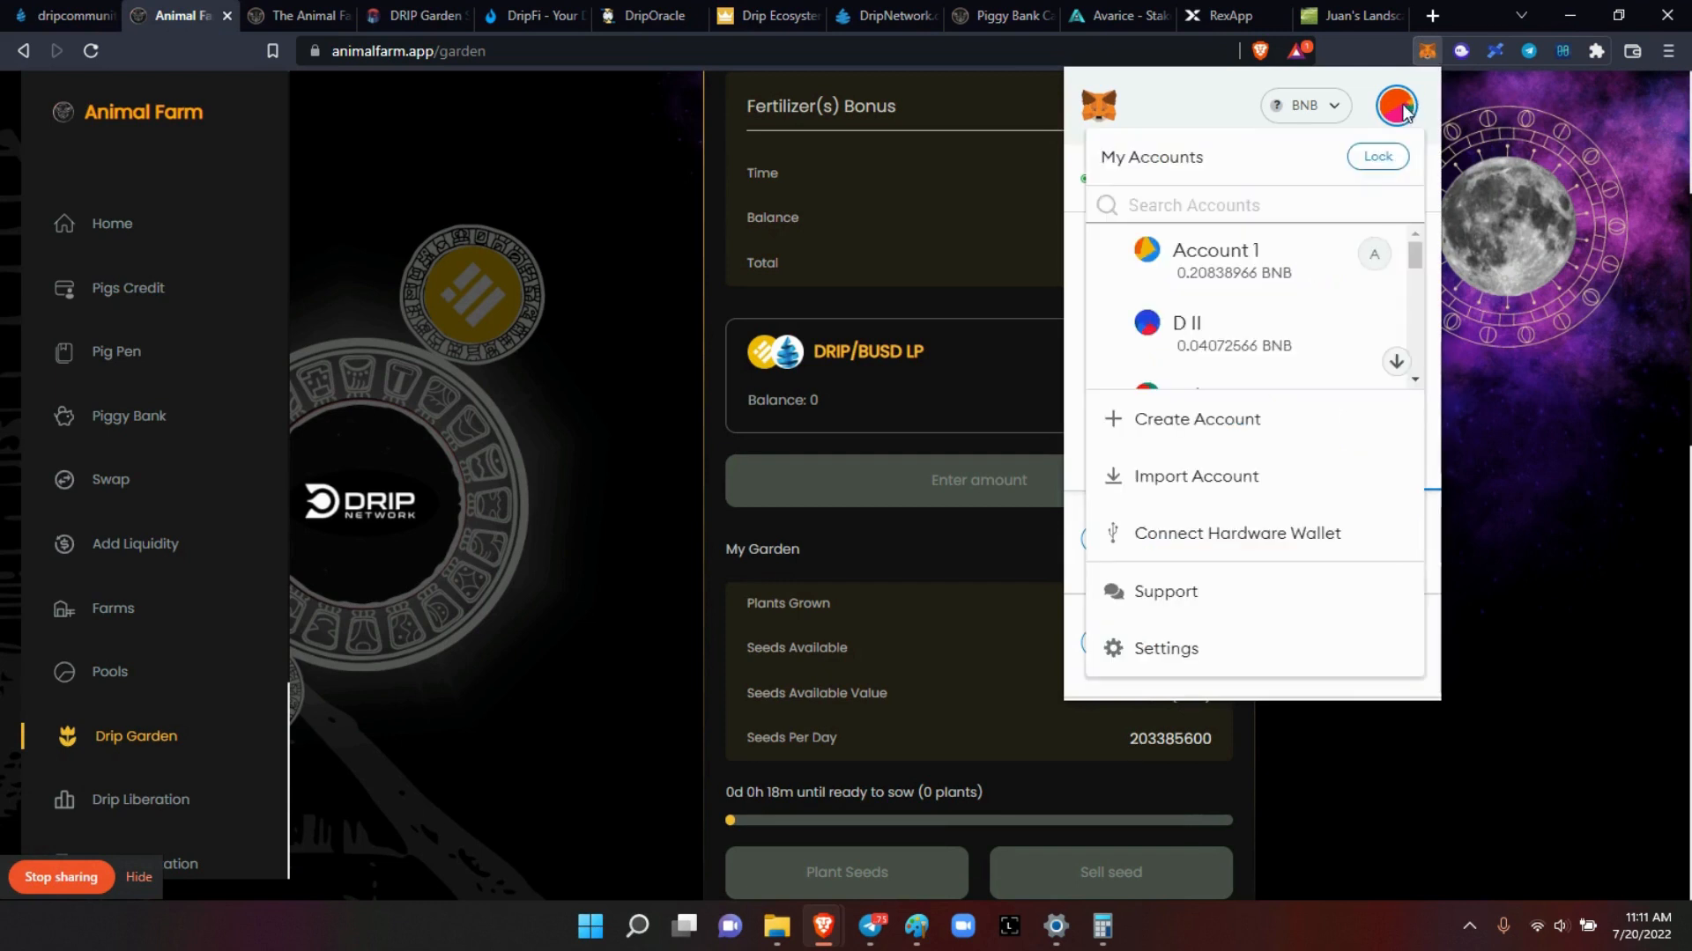
pyautogui.scroll(-3)
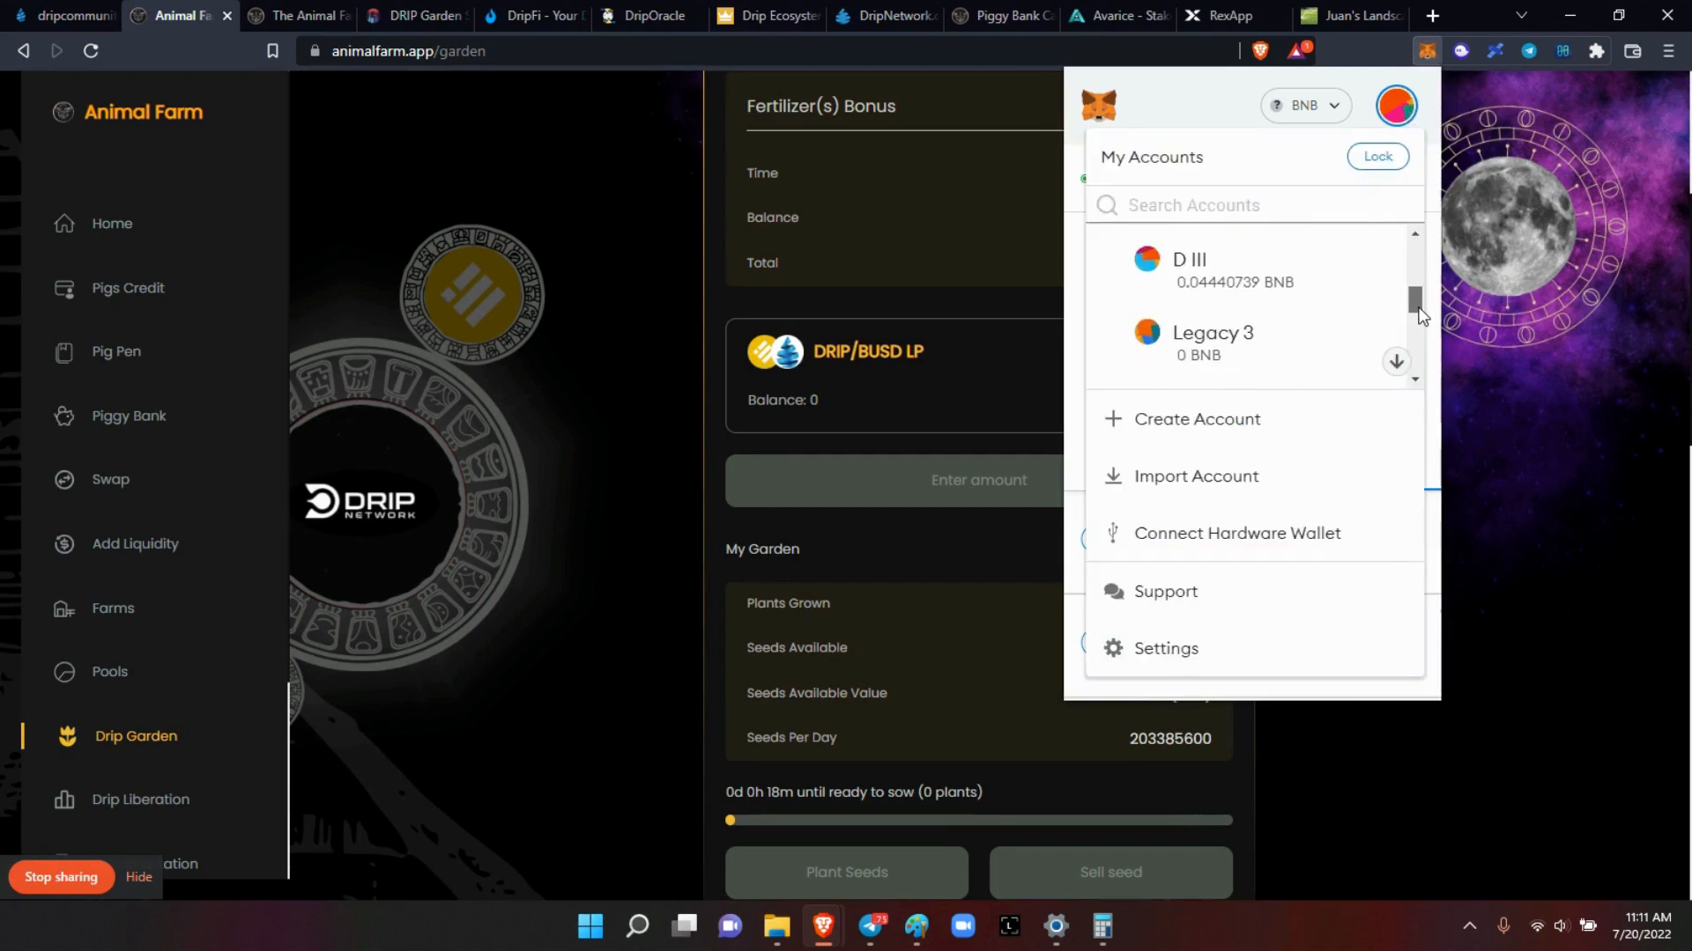
pyautogui.scroll(-3)
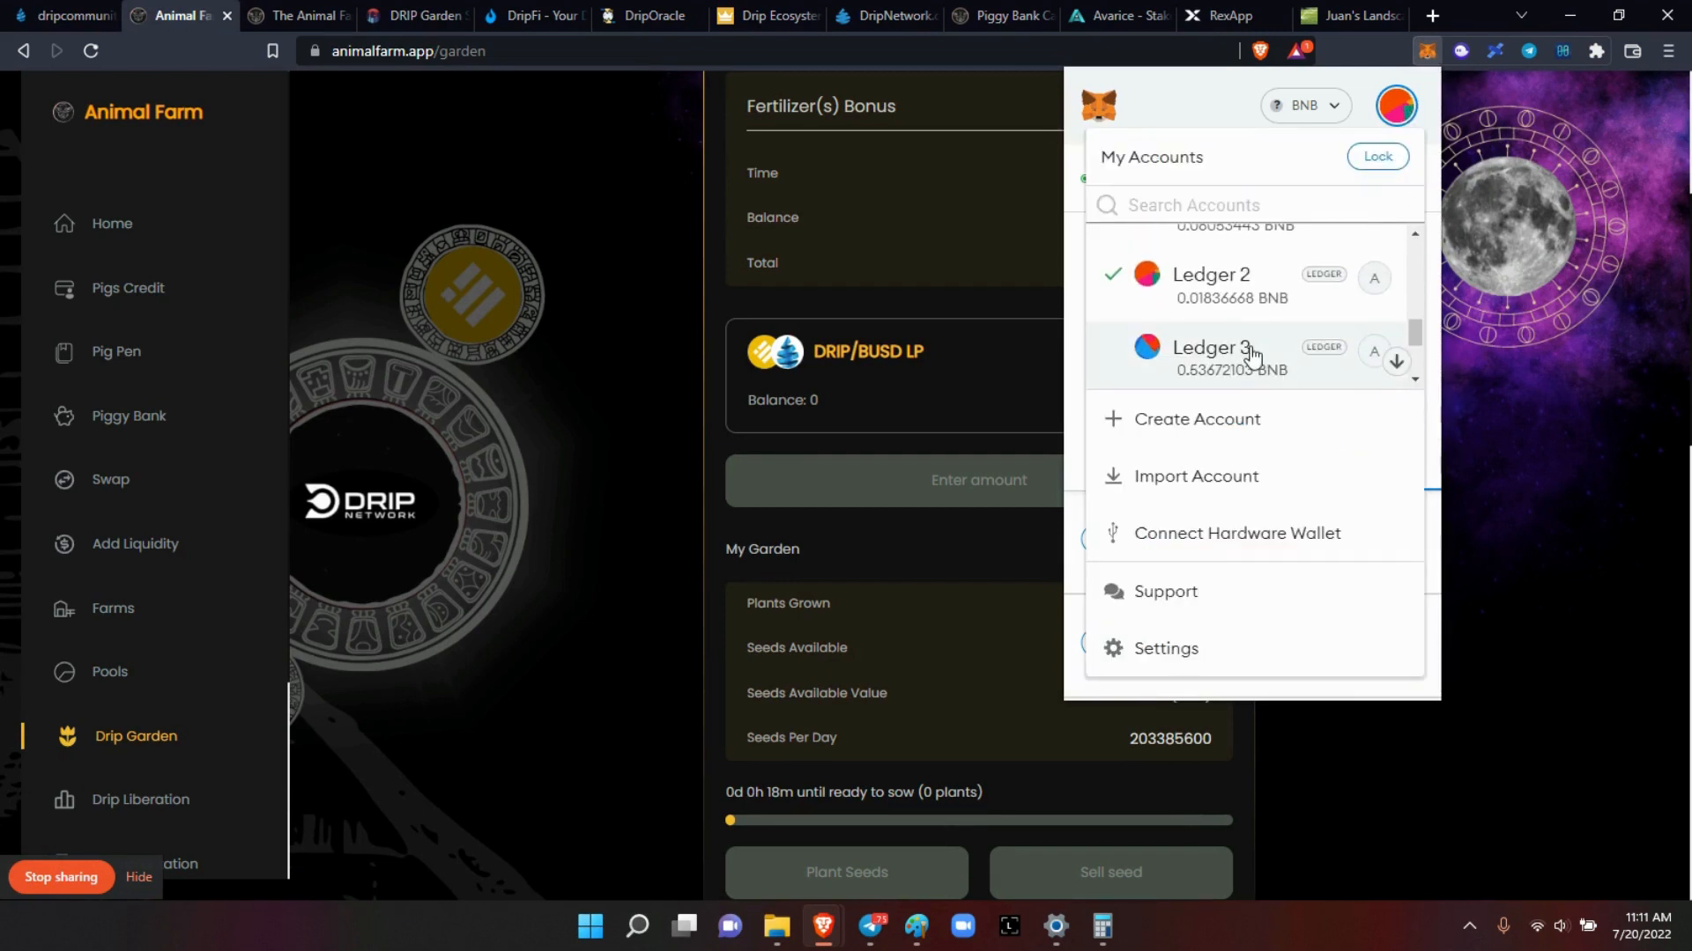
pyautogui.click(601, 545)
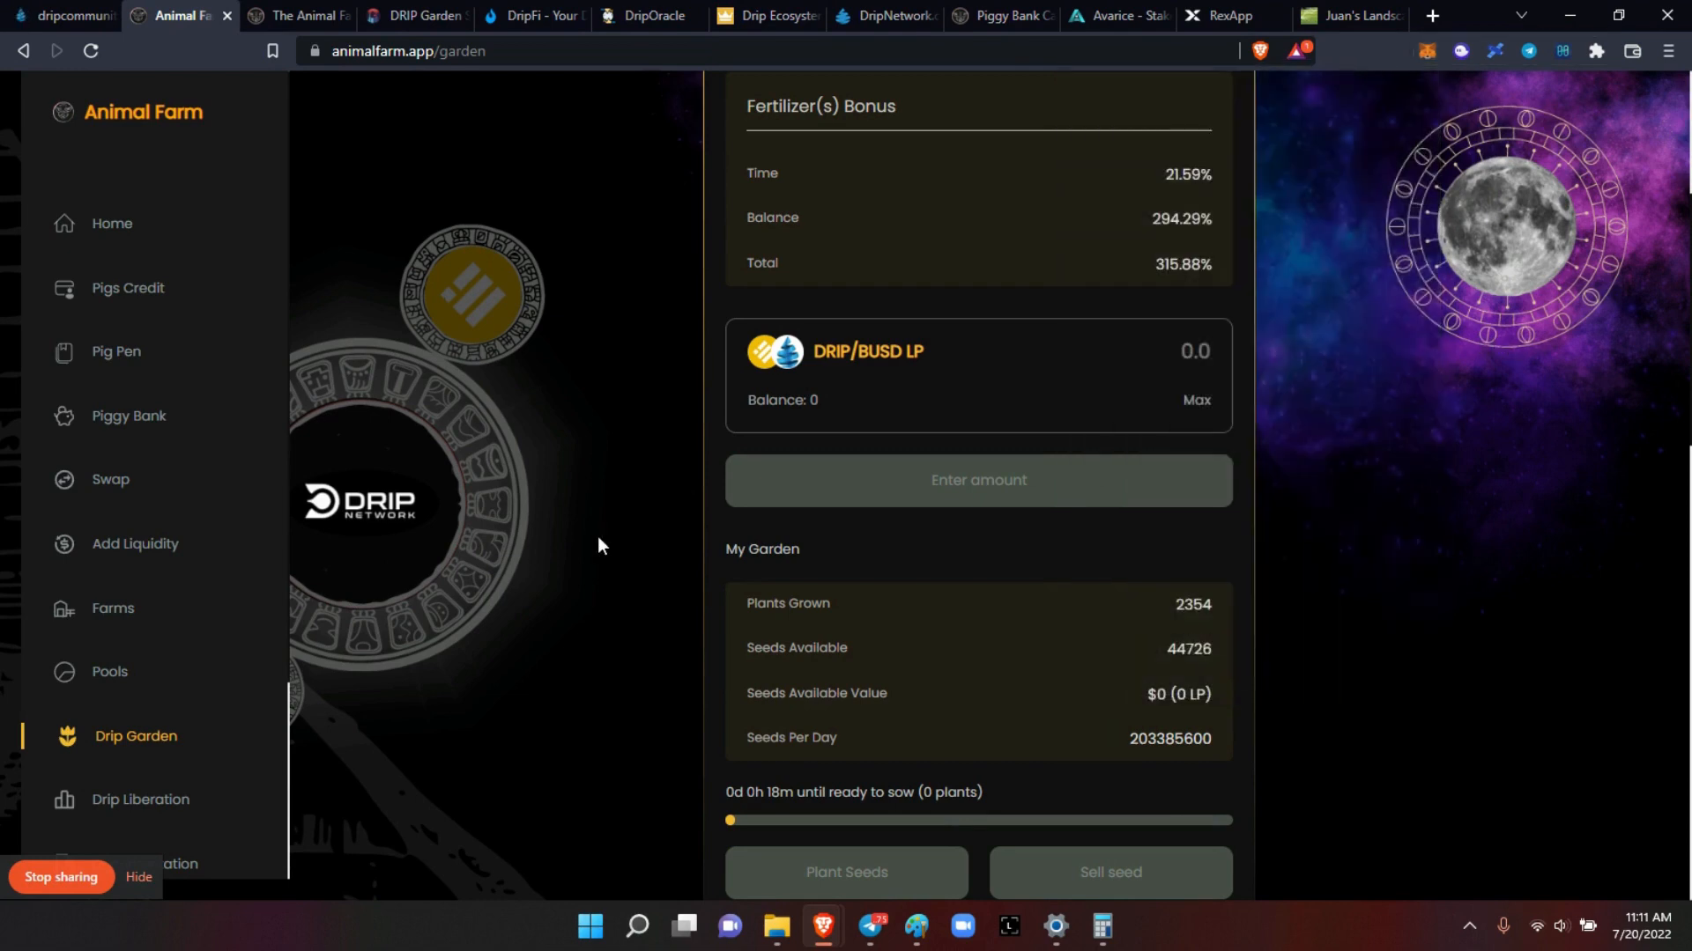
pyautogui.click(129, 416)
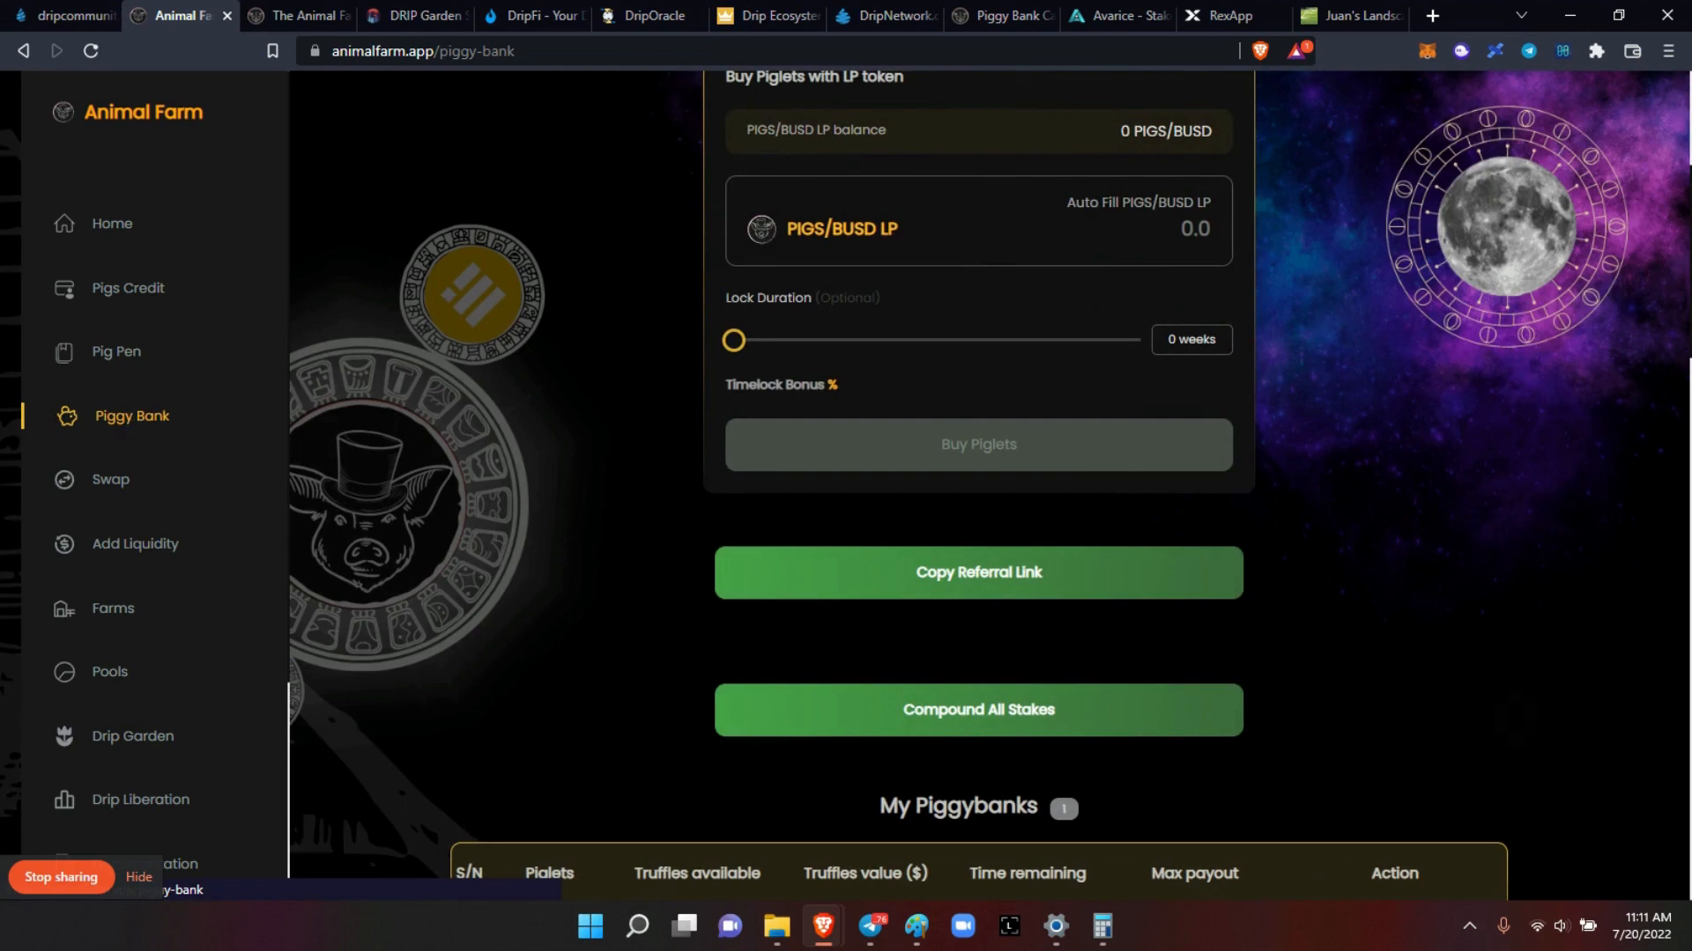
# Step: Compound the Piggy Bank stake's truffles and confirm the MetaMask transaction
pyautogui.scroll(-3)
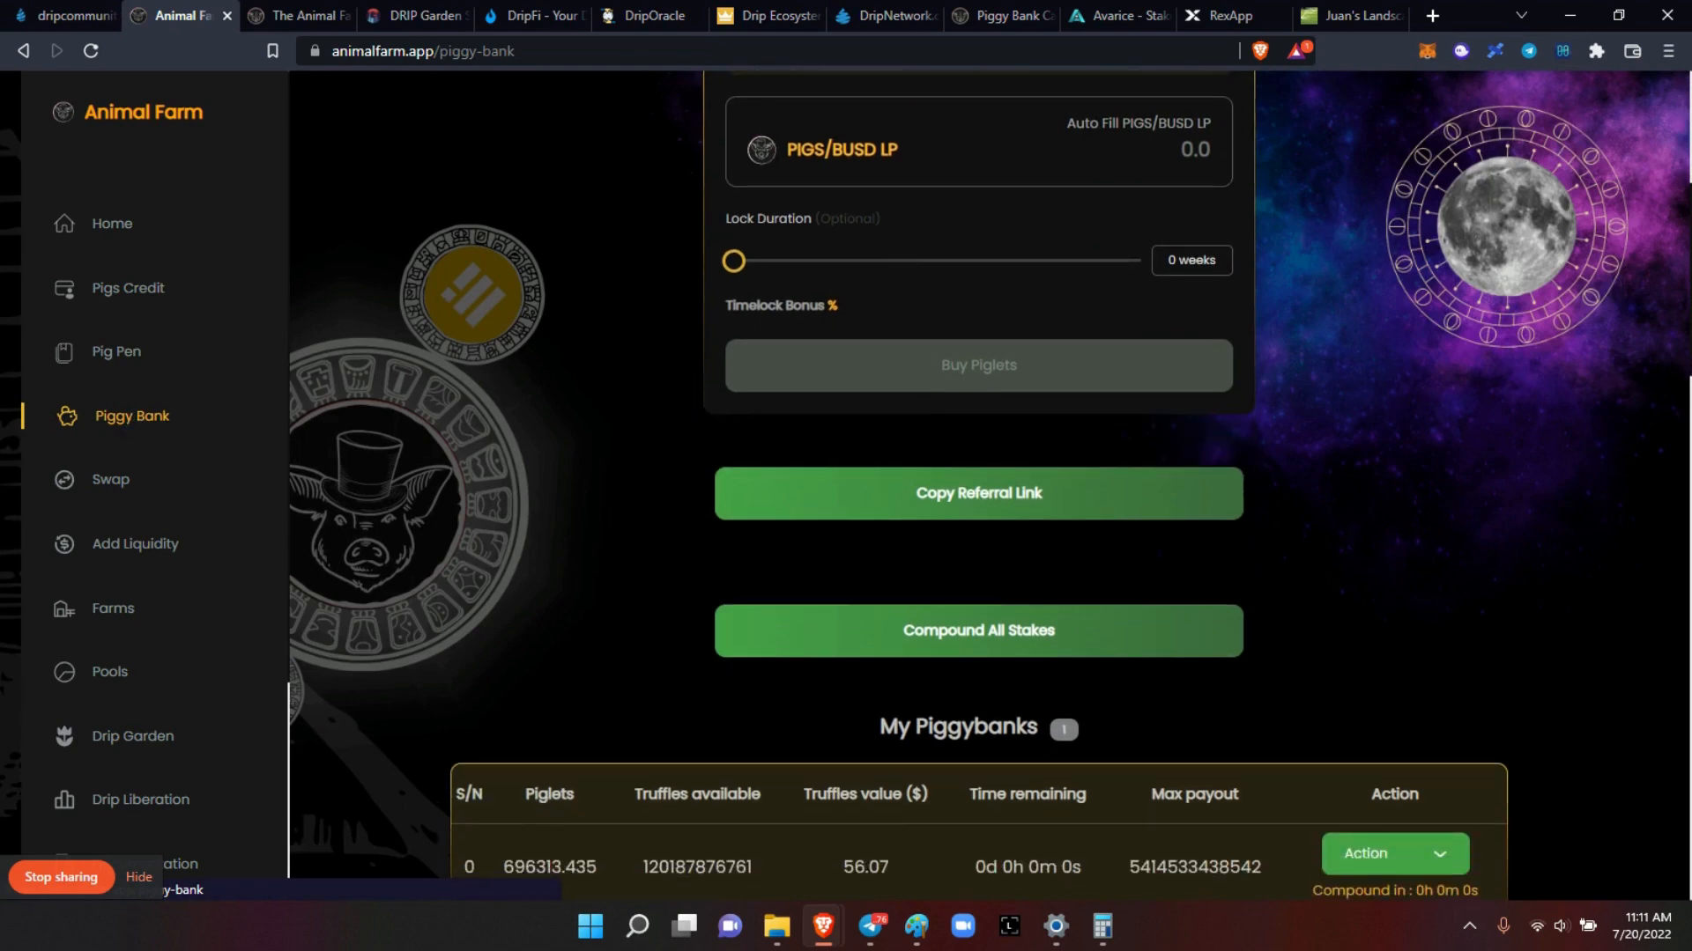
pyautogui.scroll(-3)
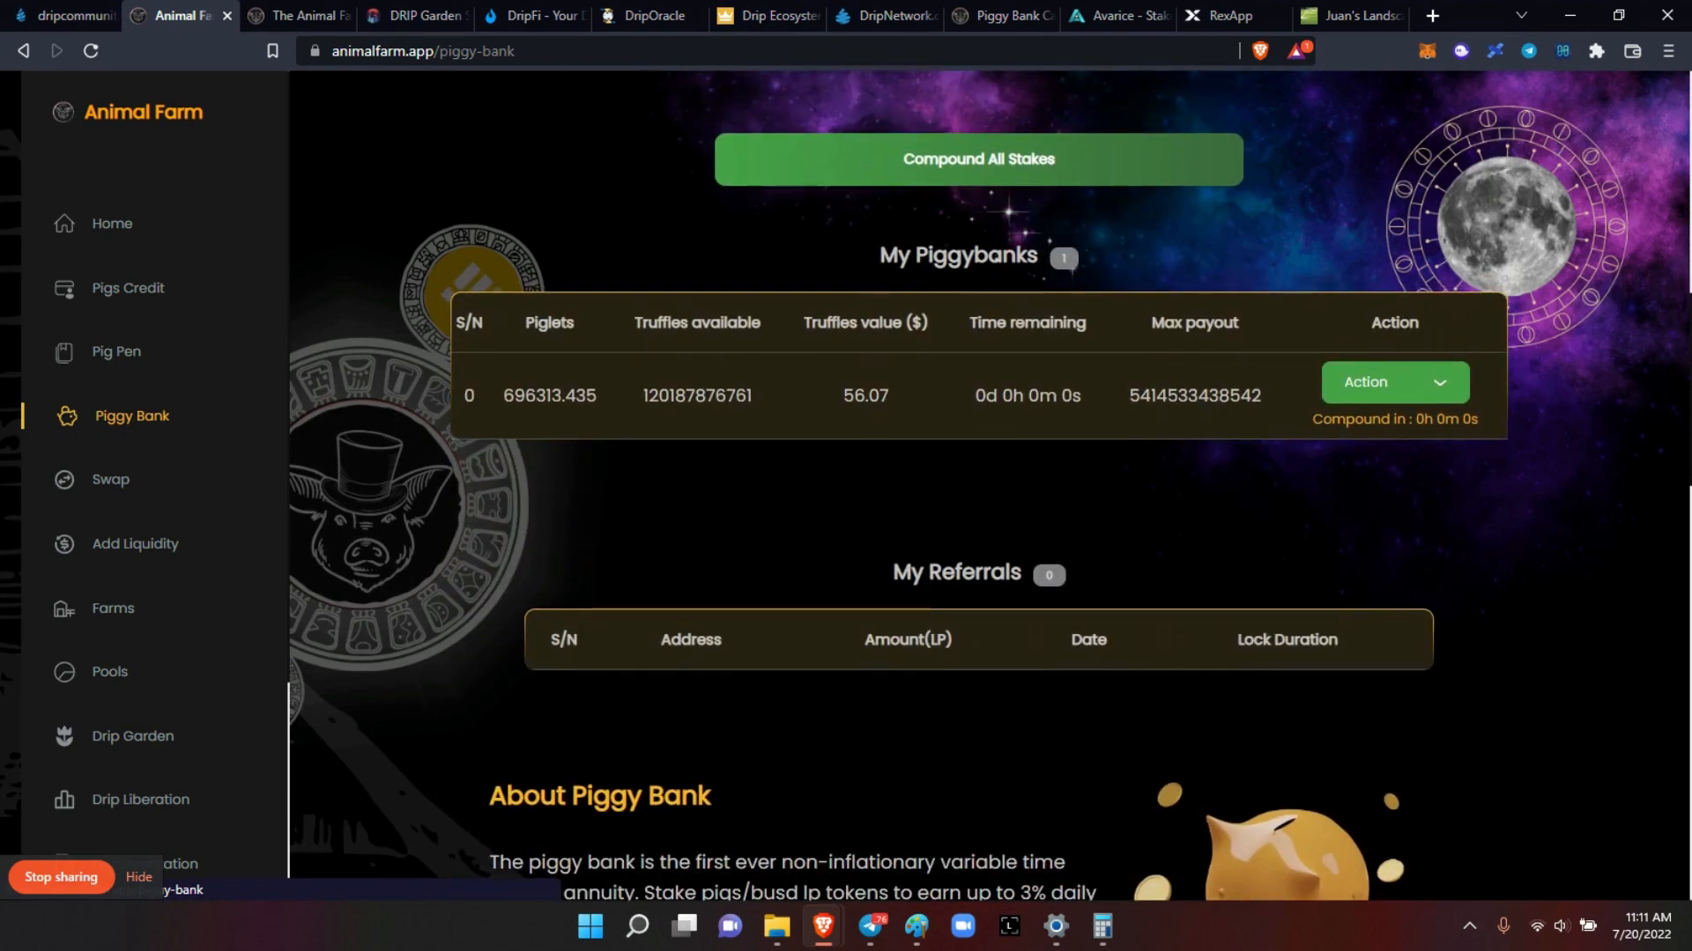
pyautogui.moveTo(58, 652)
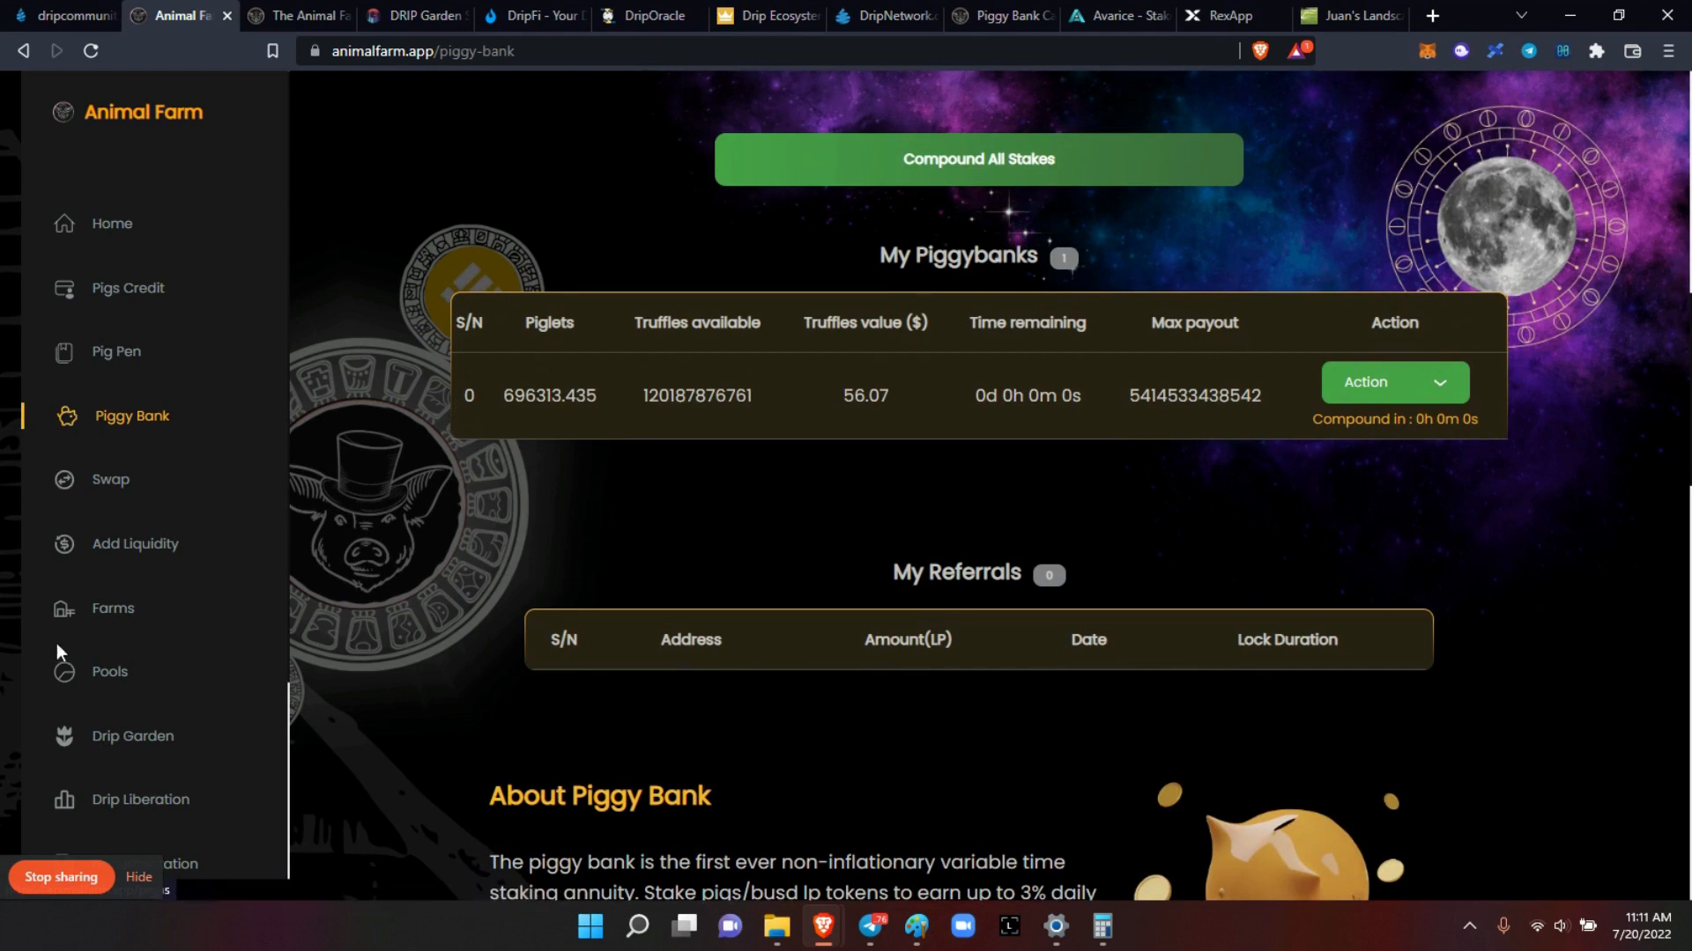
pyautogui.moveTo(548, 426)
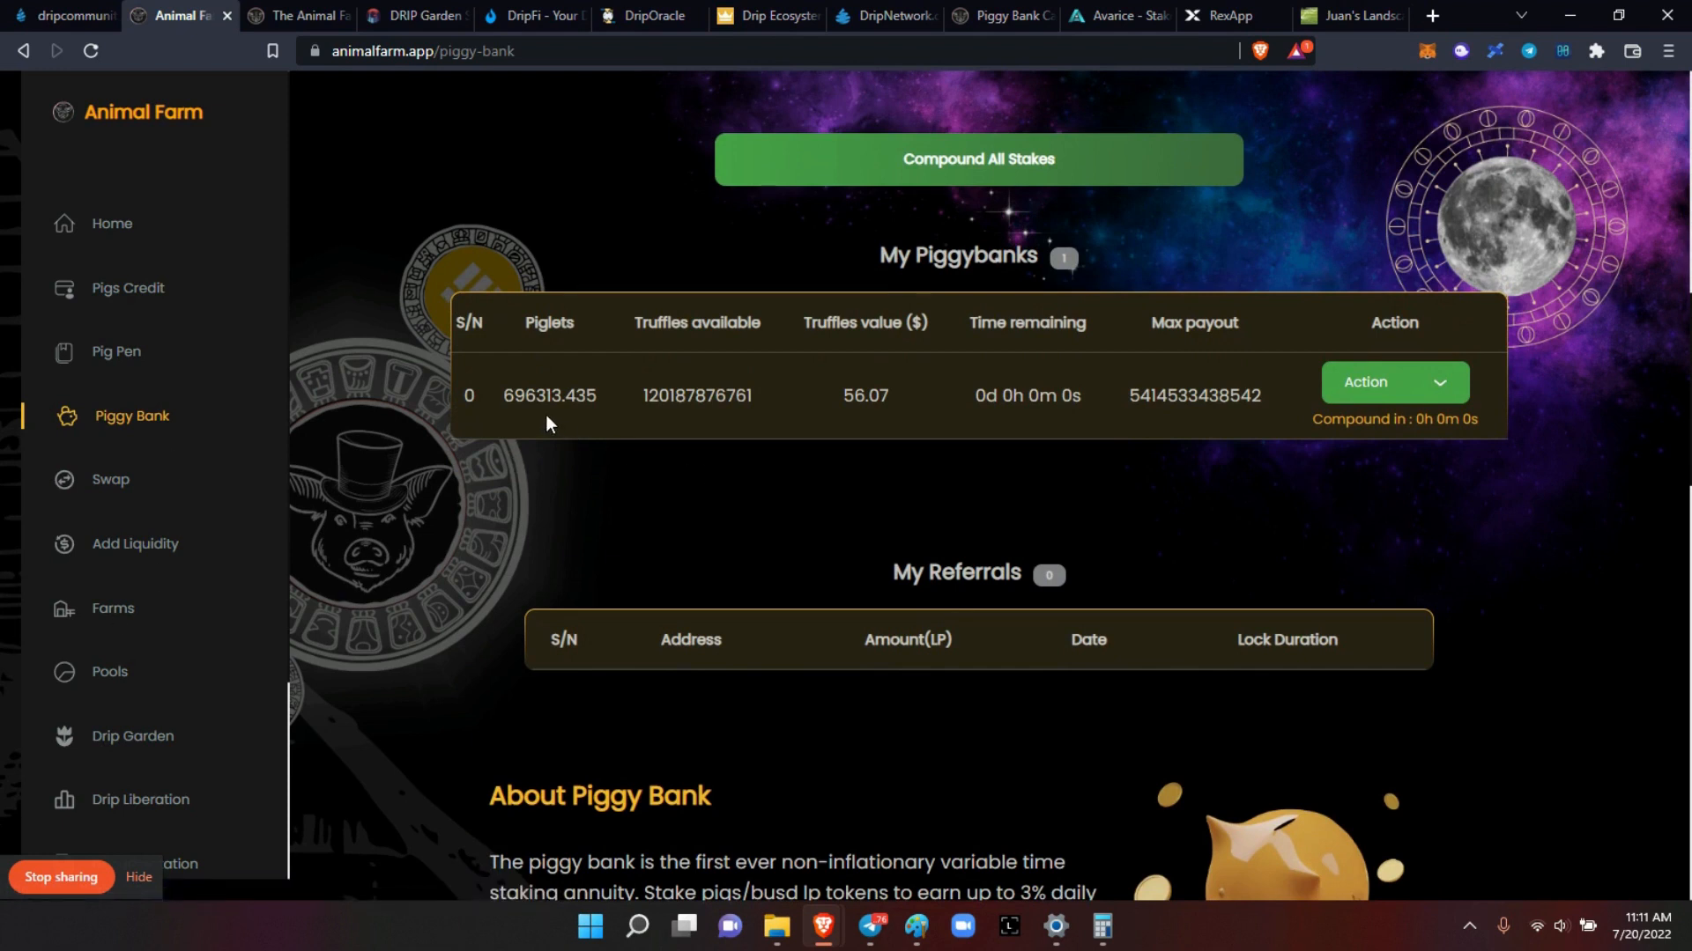
pyautogui.moveTo(860, 421)
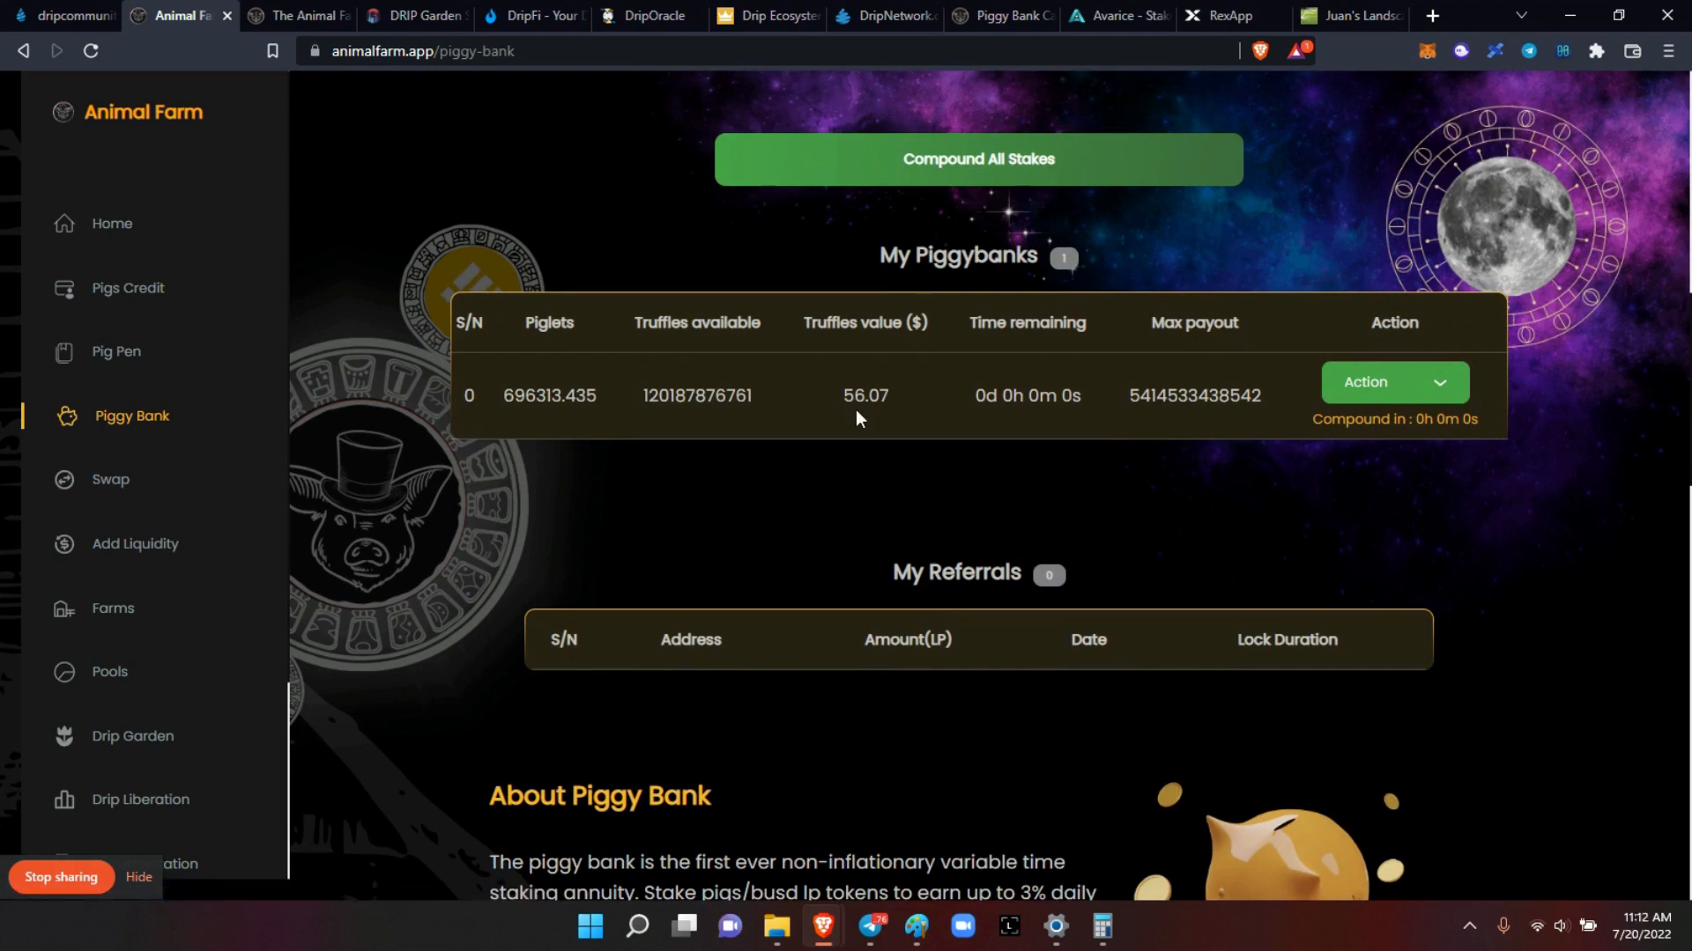
pyautogui.click(1394, 382)
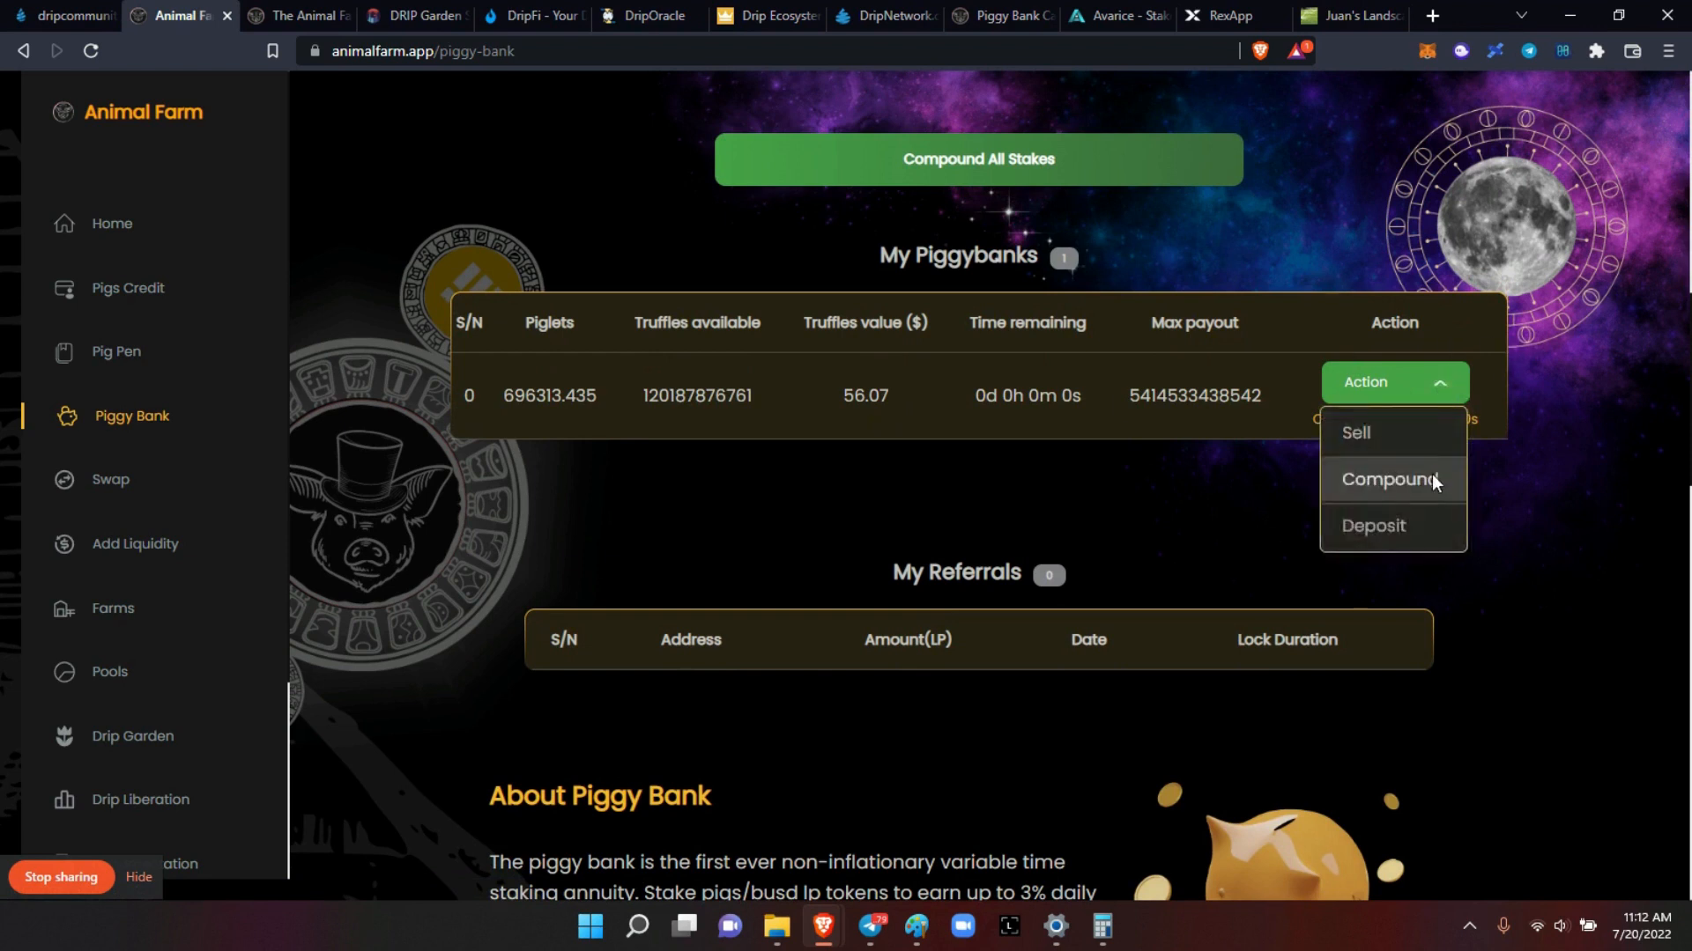
pyautogui.click(1386, 479)
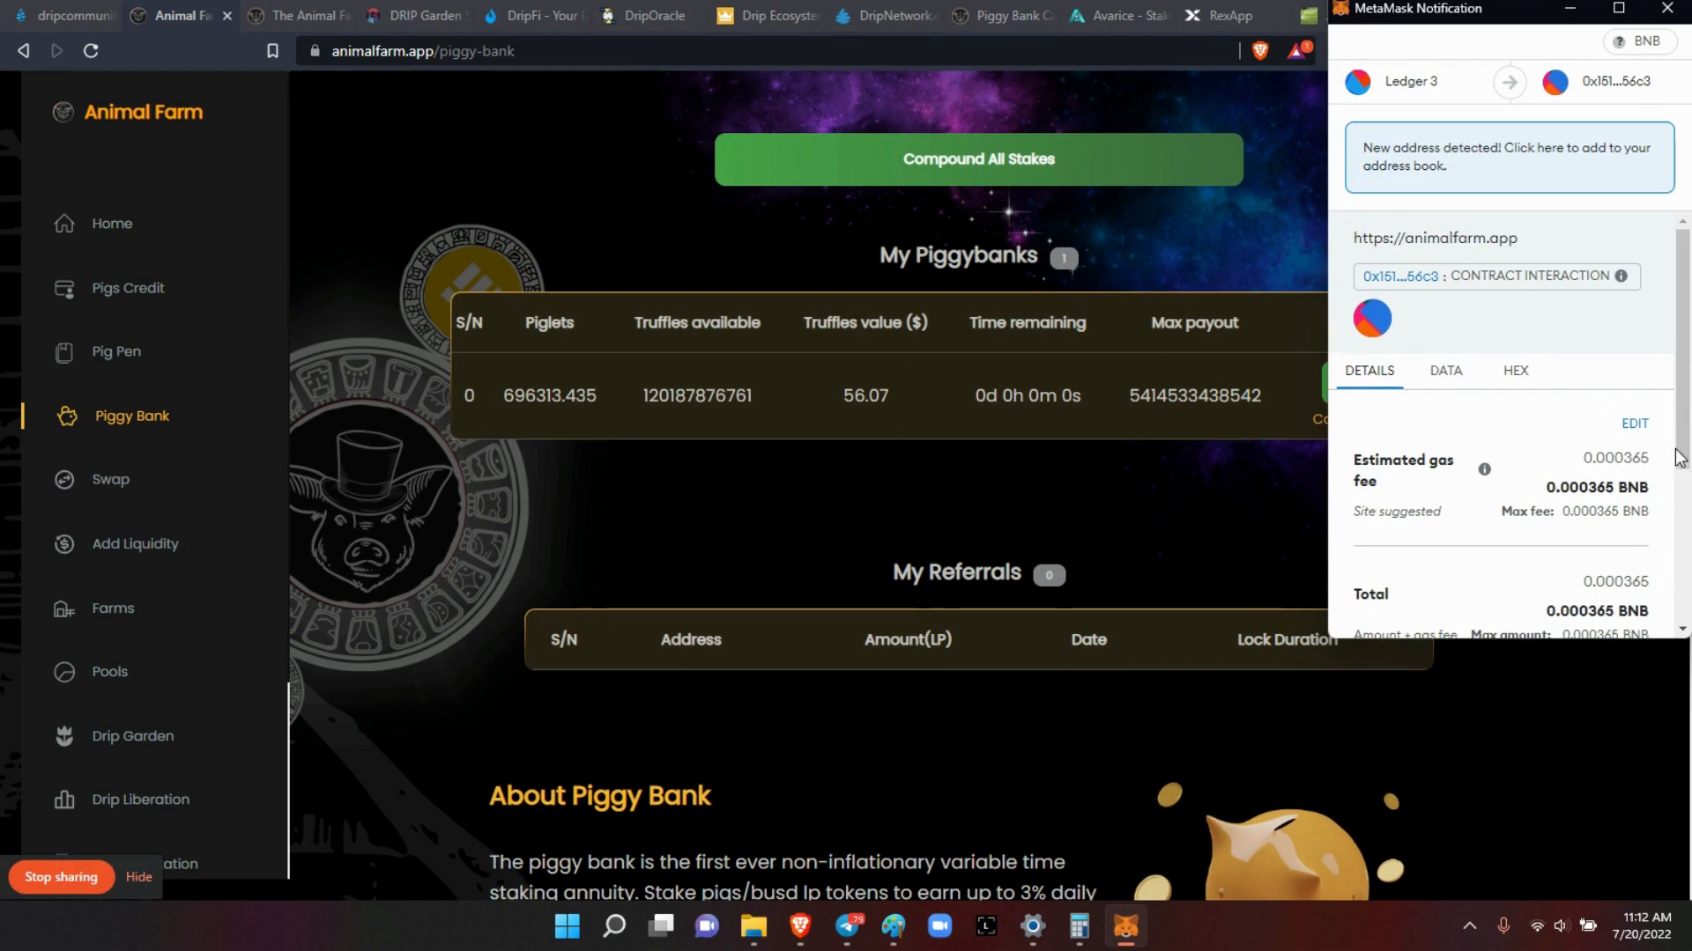
pyautogui.scroll(-3)
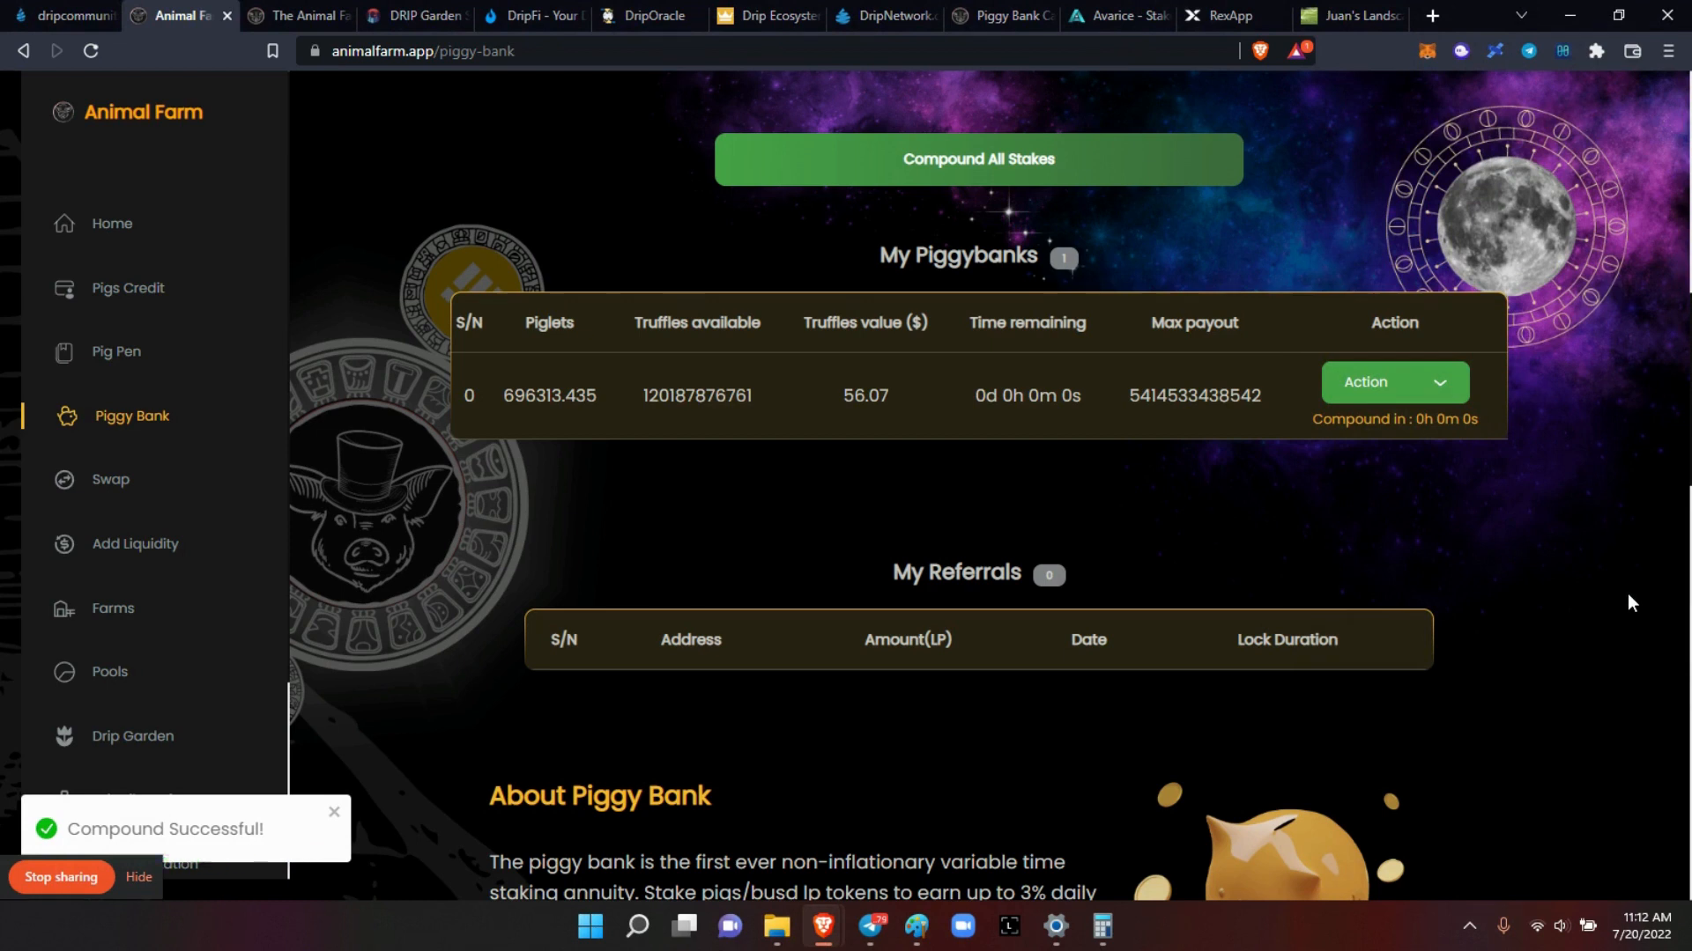
pyautogui.click(334, 811)
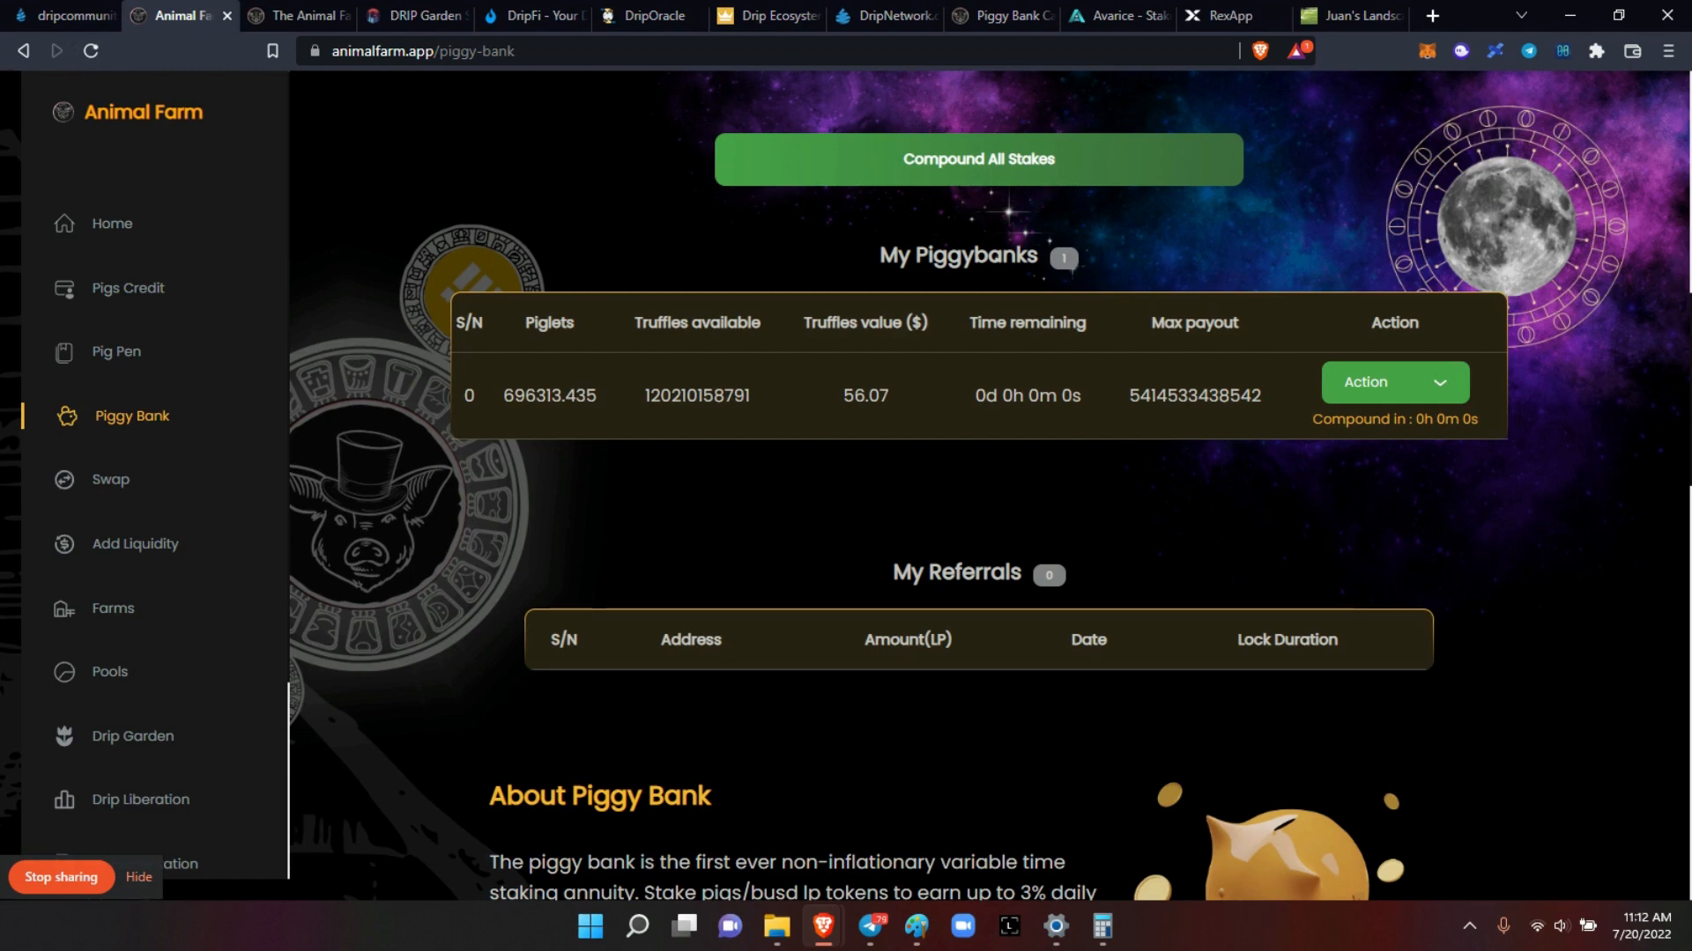
# Step: Reload Piggy Bank to show the stake at 742,691.616 piglets and 8,169,607 truffles
pyautogui.click(135, 545)
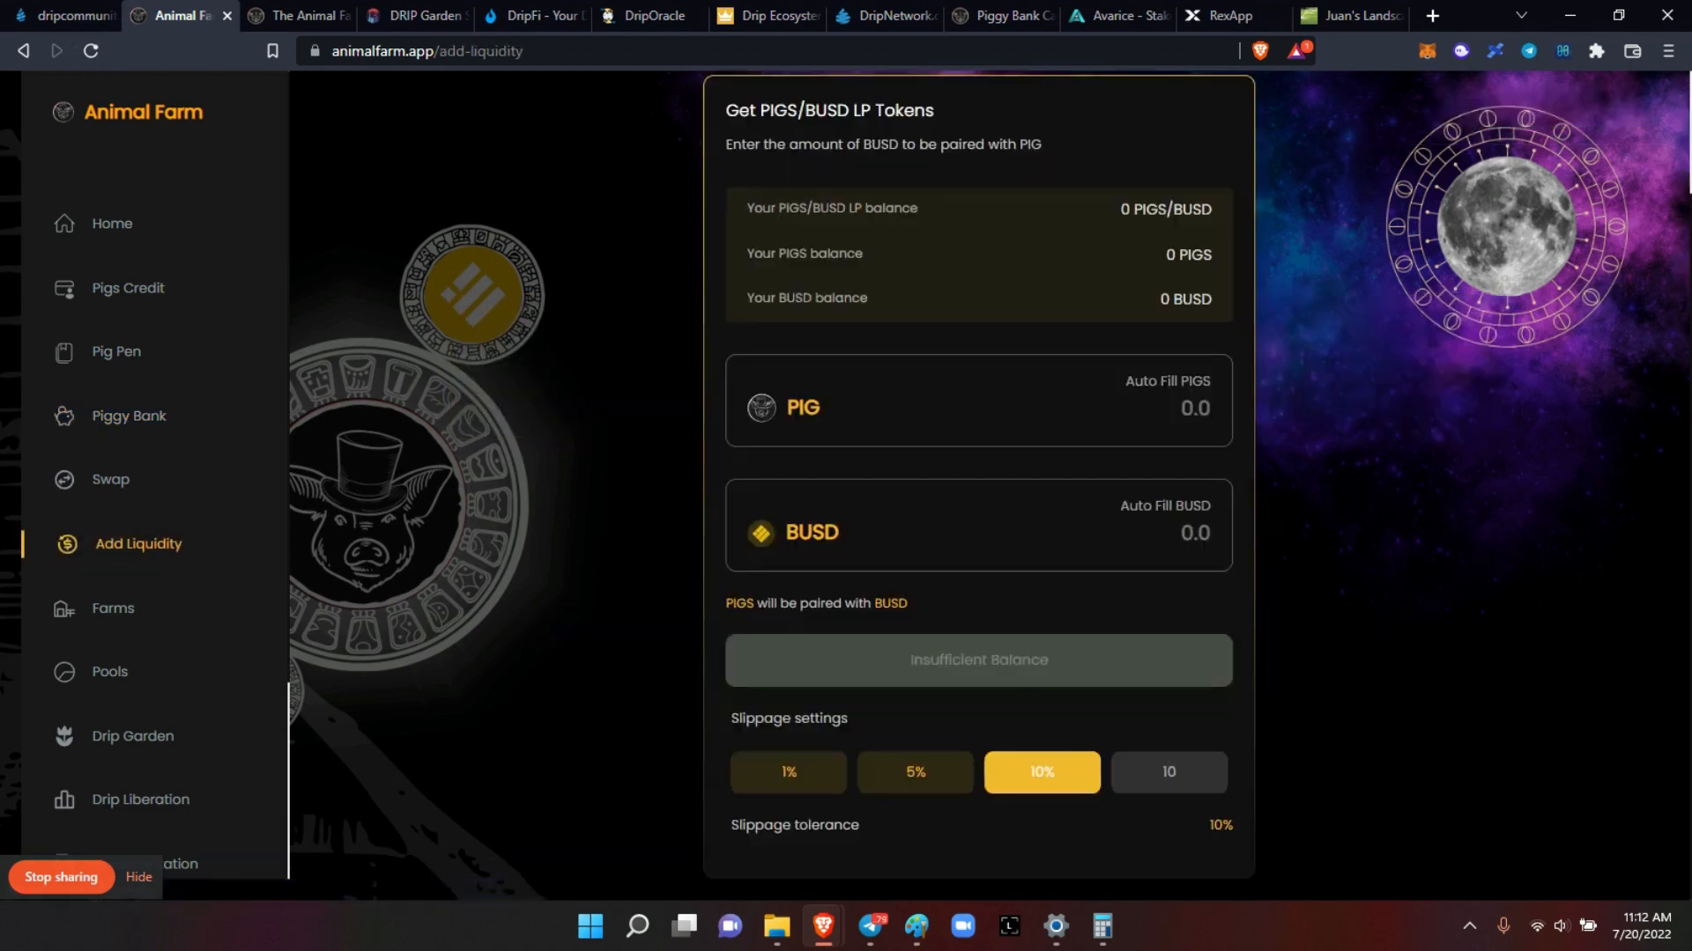
pyautogui.click(129, 416)
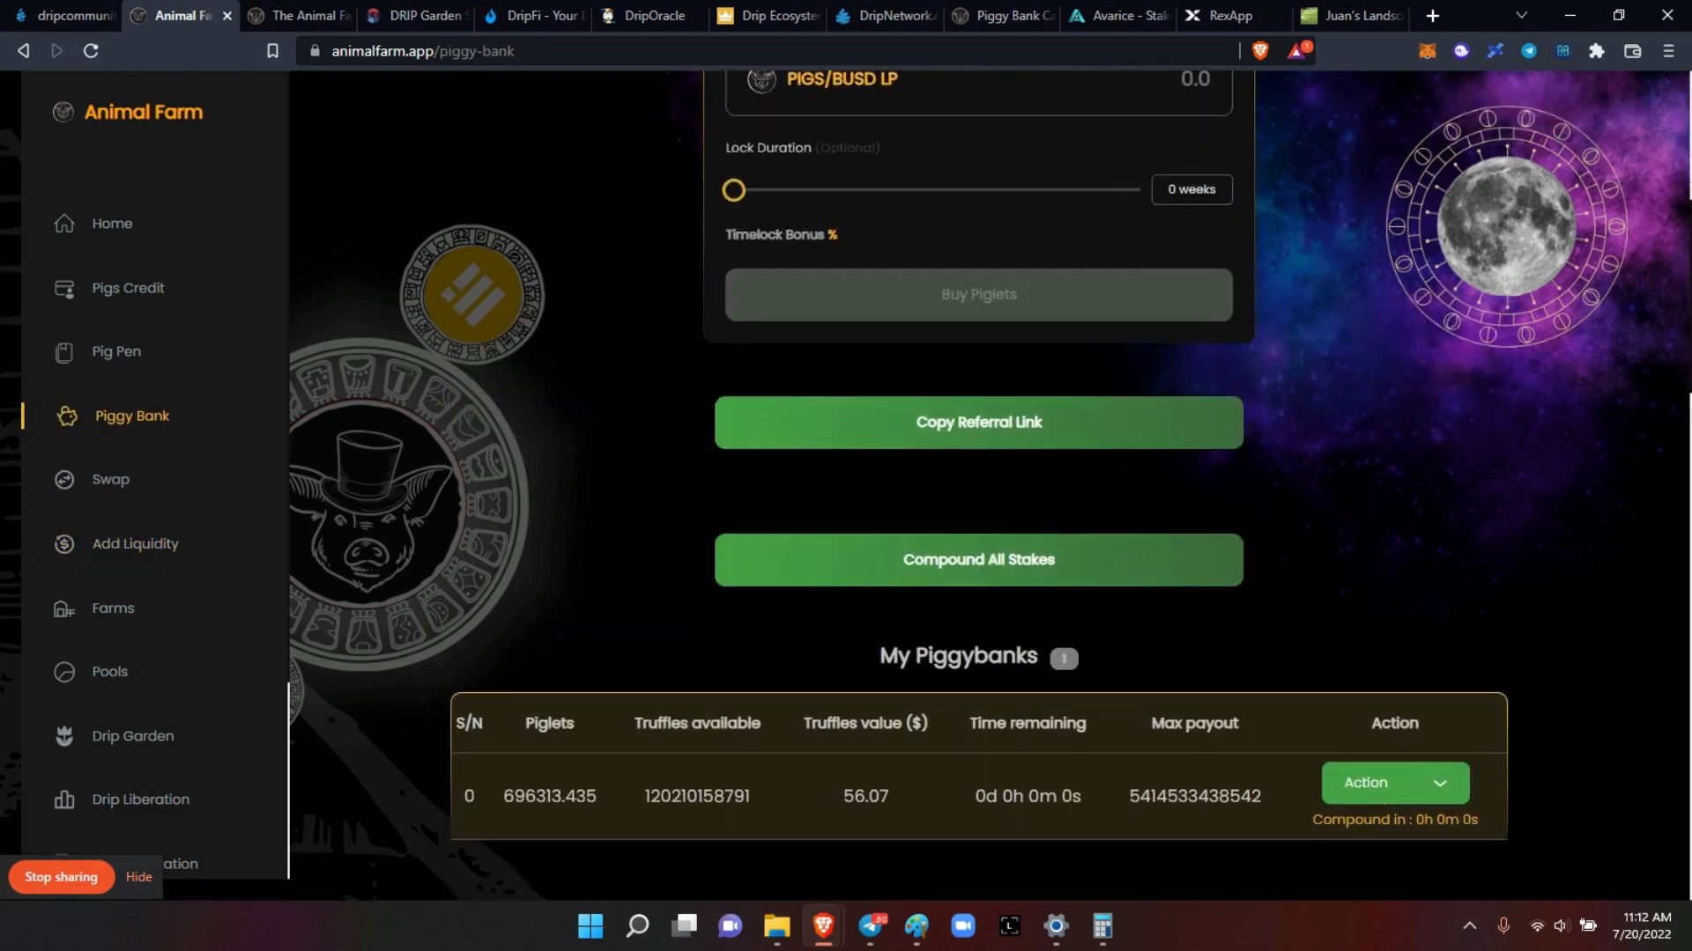
pyautogui.scroll(-3)
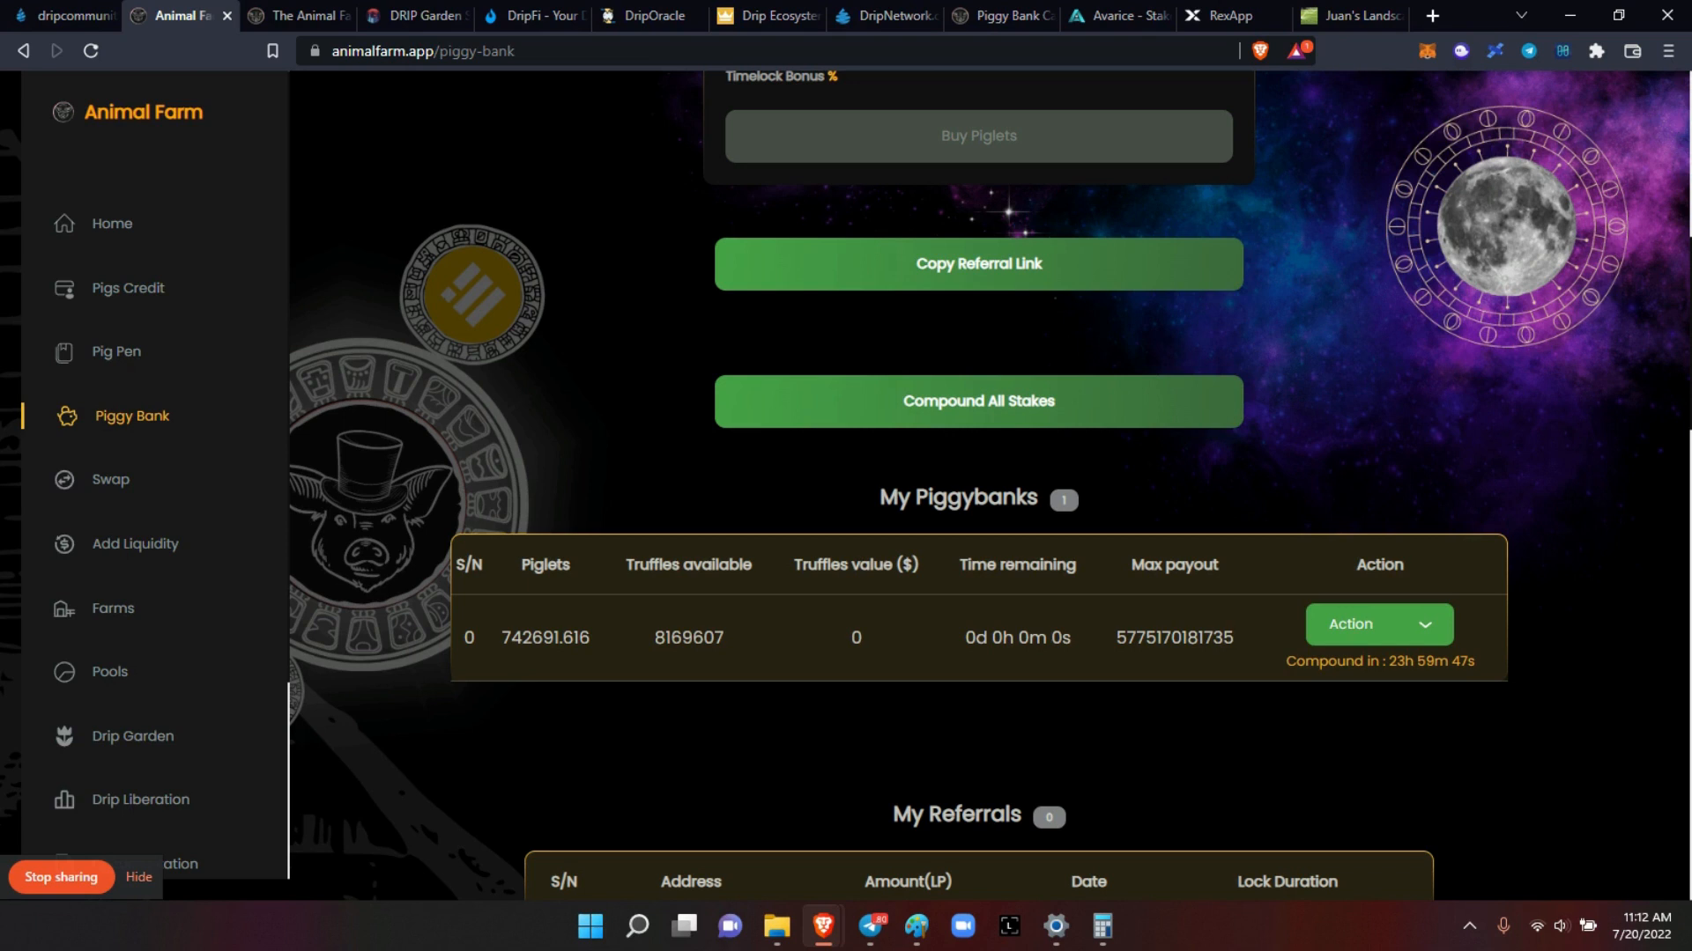
pyautogui.scroll(-3)
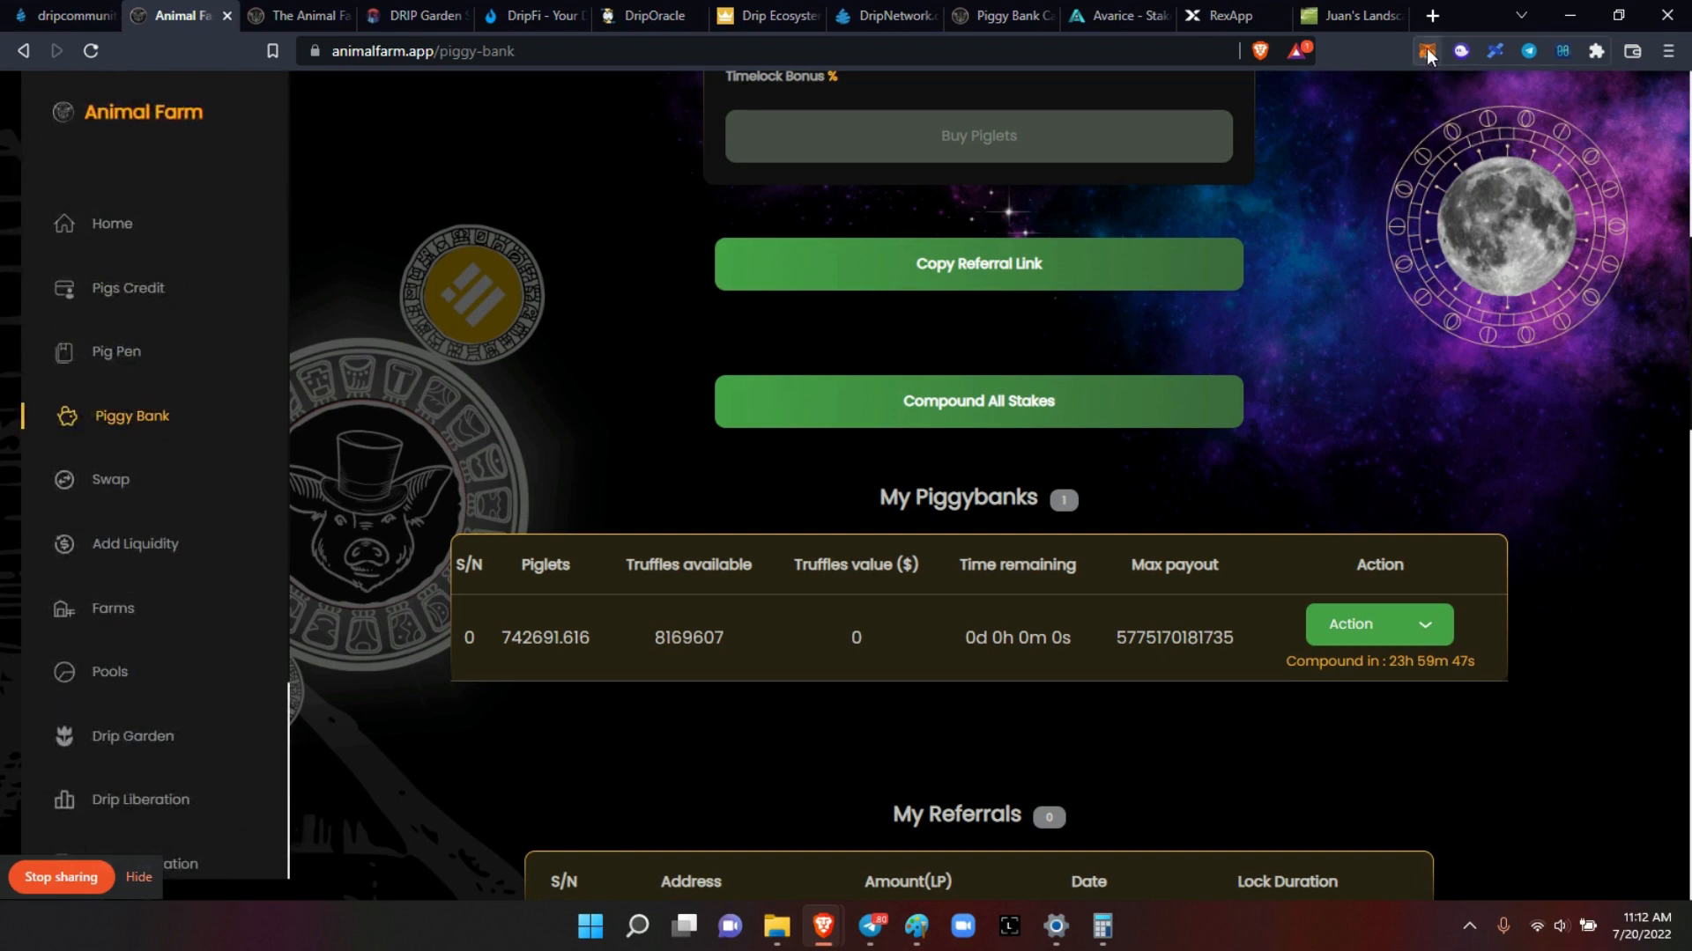
# Step: Review the MetaMask account list, then open Drip Garden with 228 plants ready to sow
pyautogui.click(1425, 51)
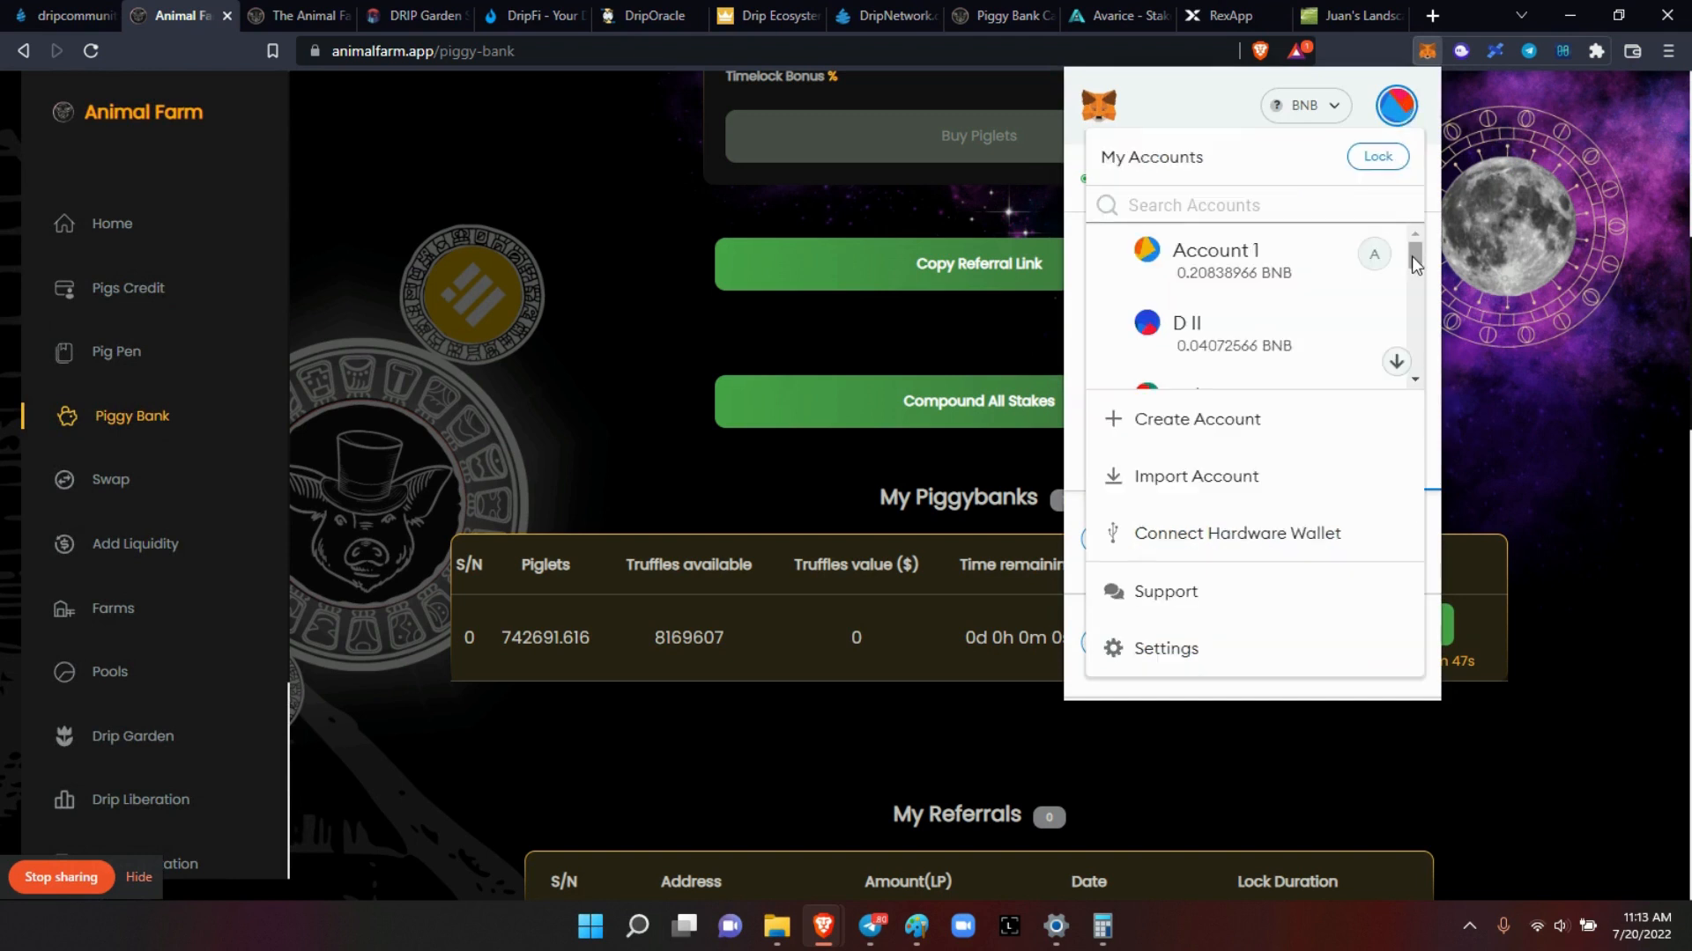
pyautogui.scroll(-3)
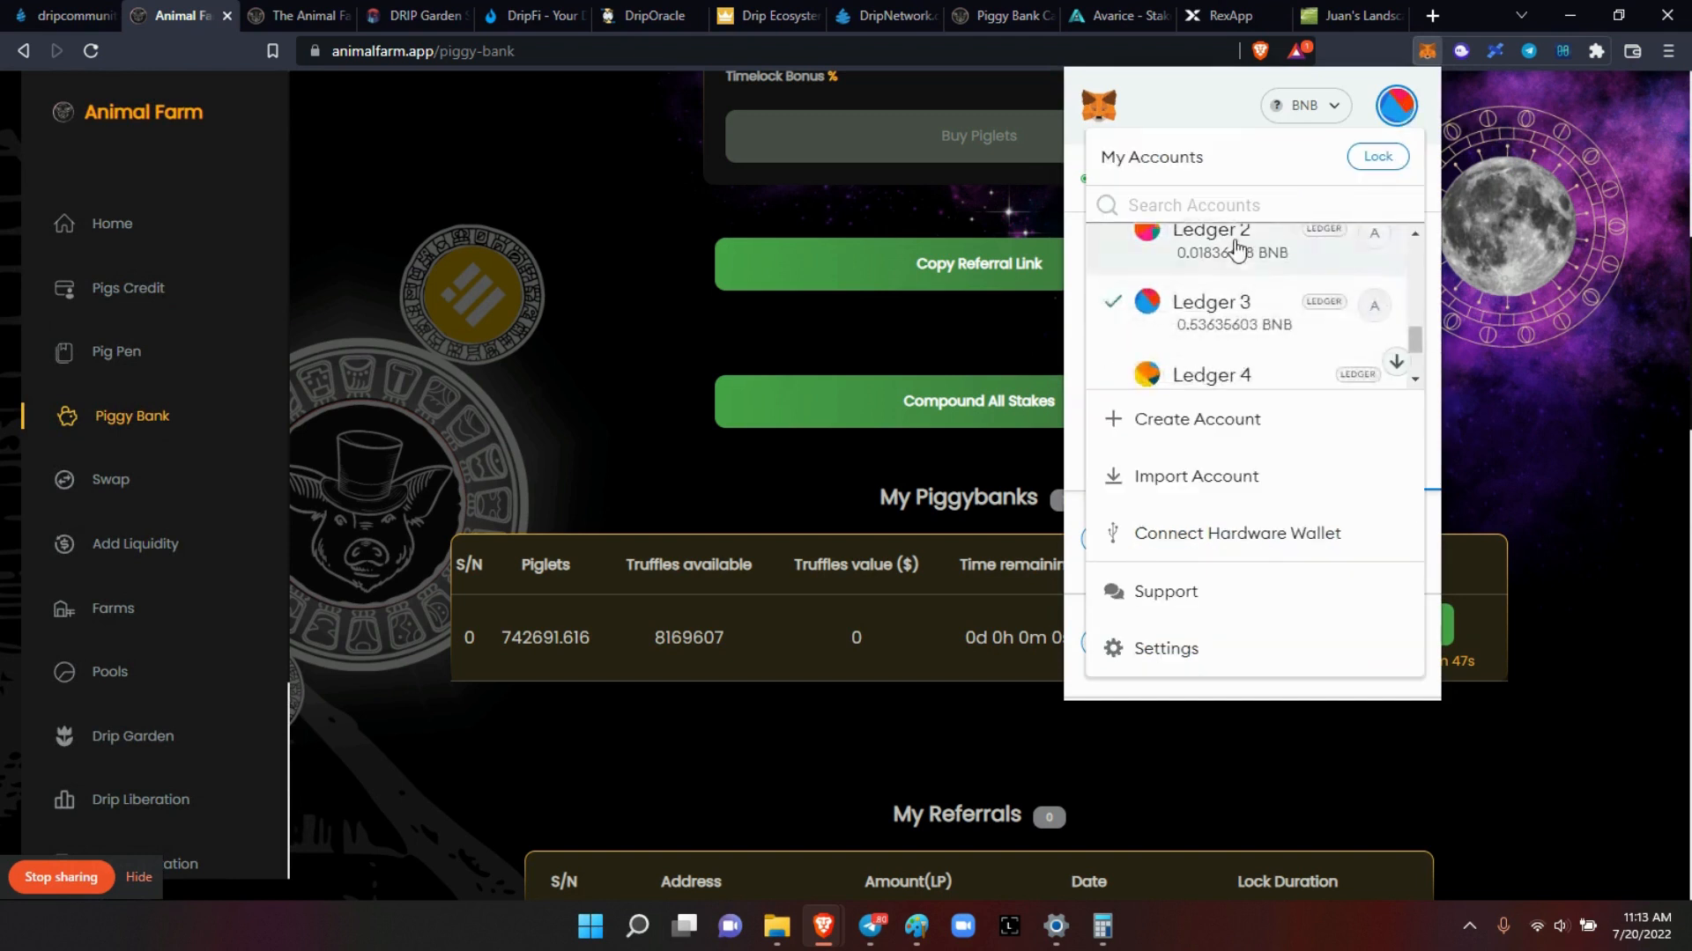
pyautogui.moveTo(1257, 256)
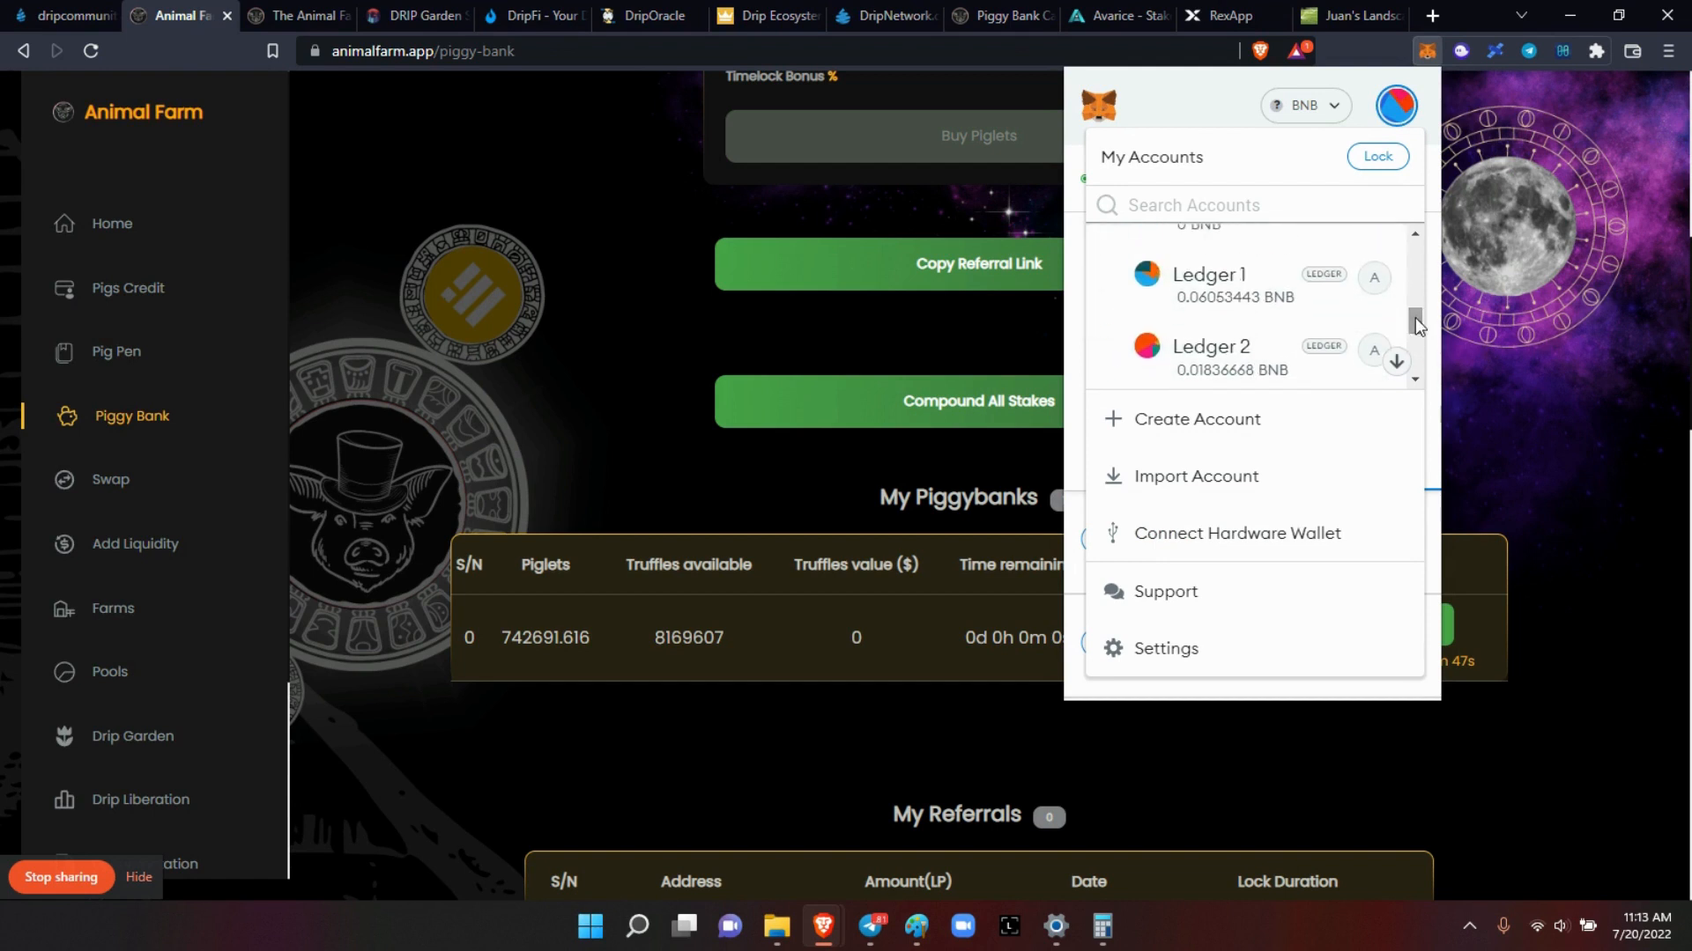
pyautogui.click(1208, 274)
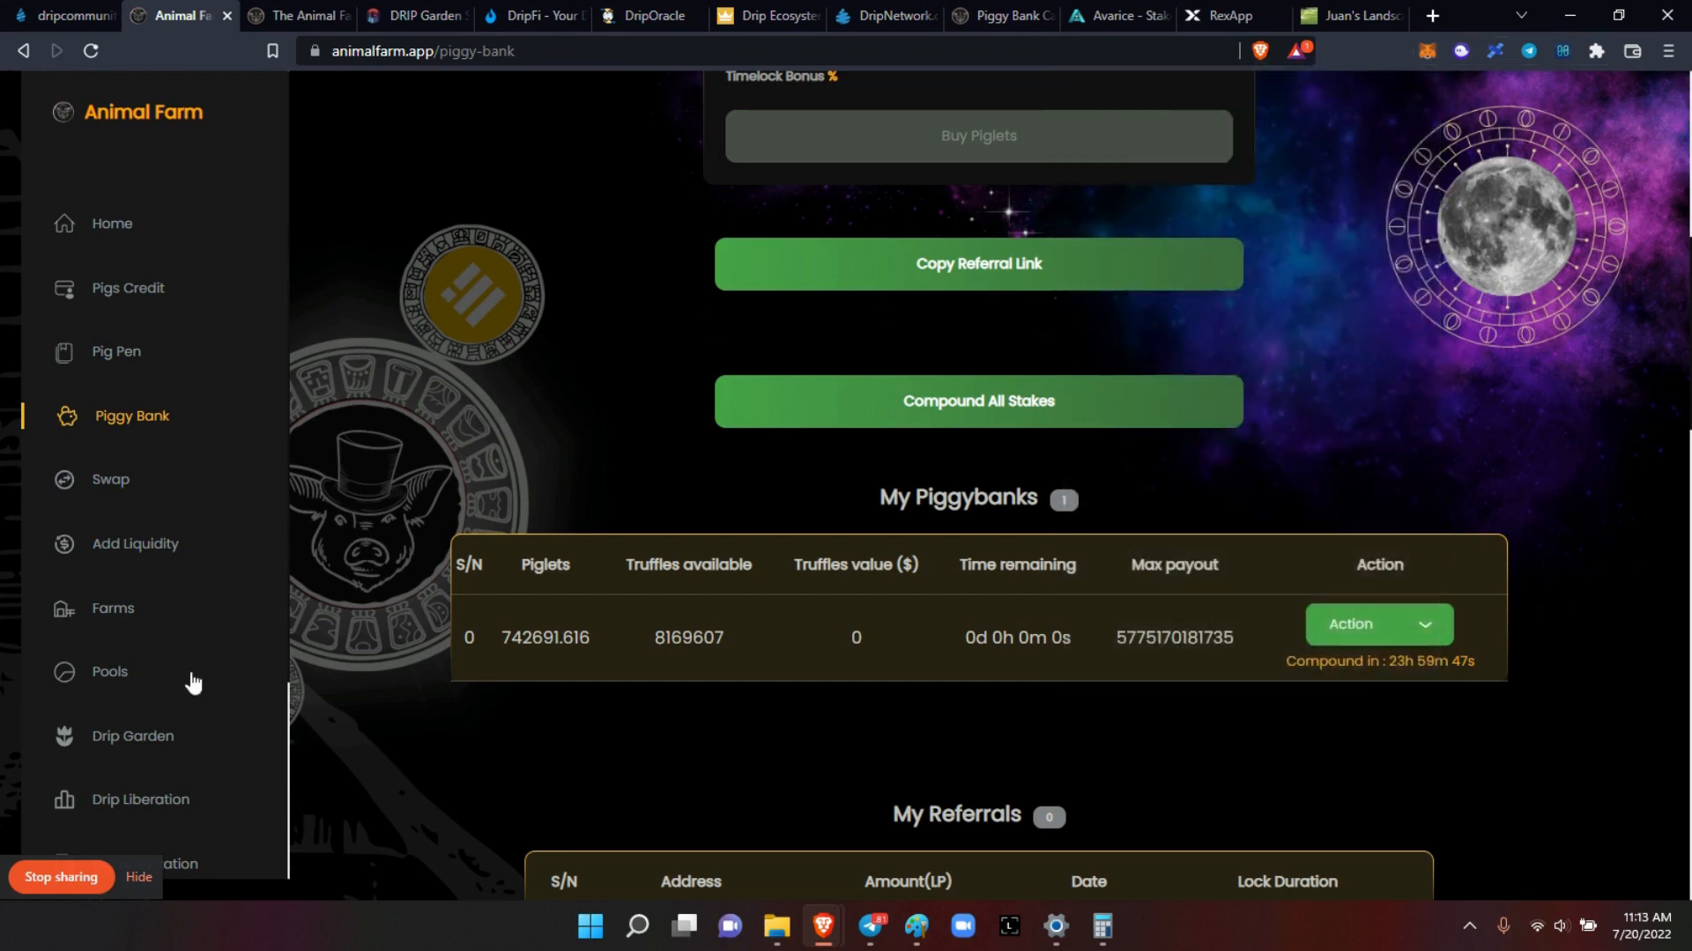
pyautogui.click(133, 736)
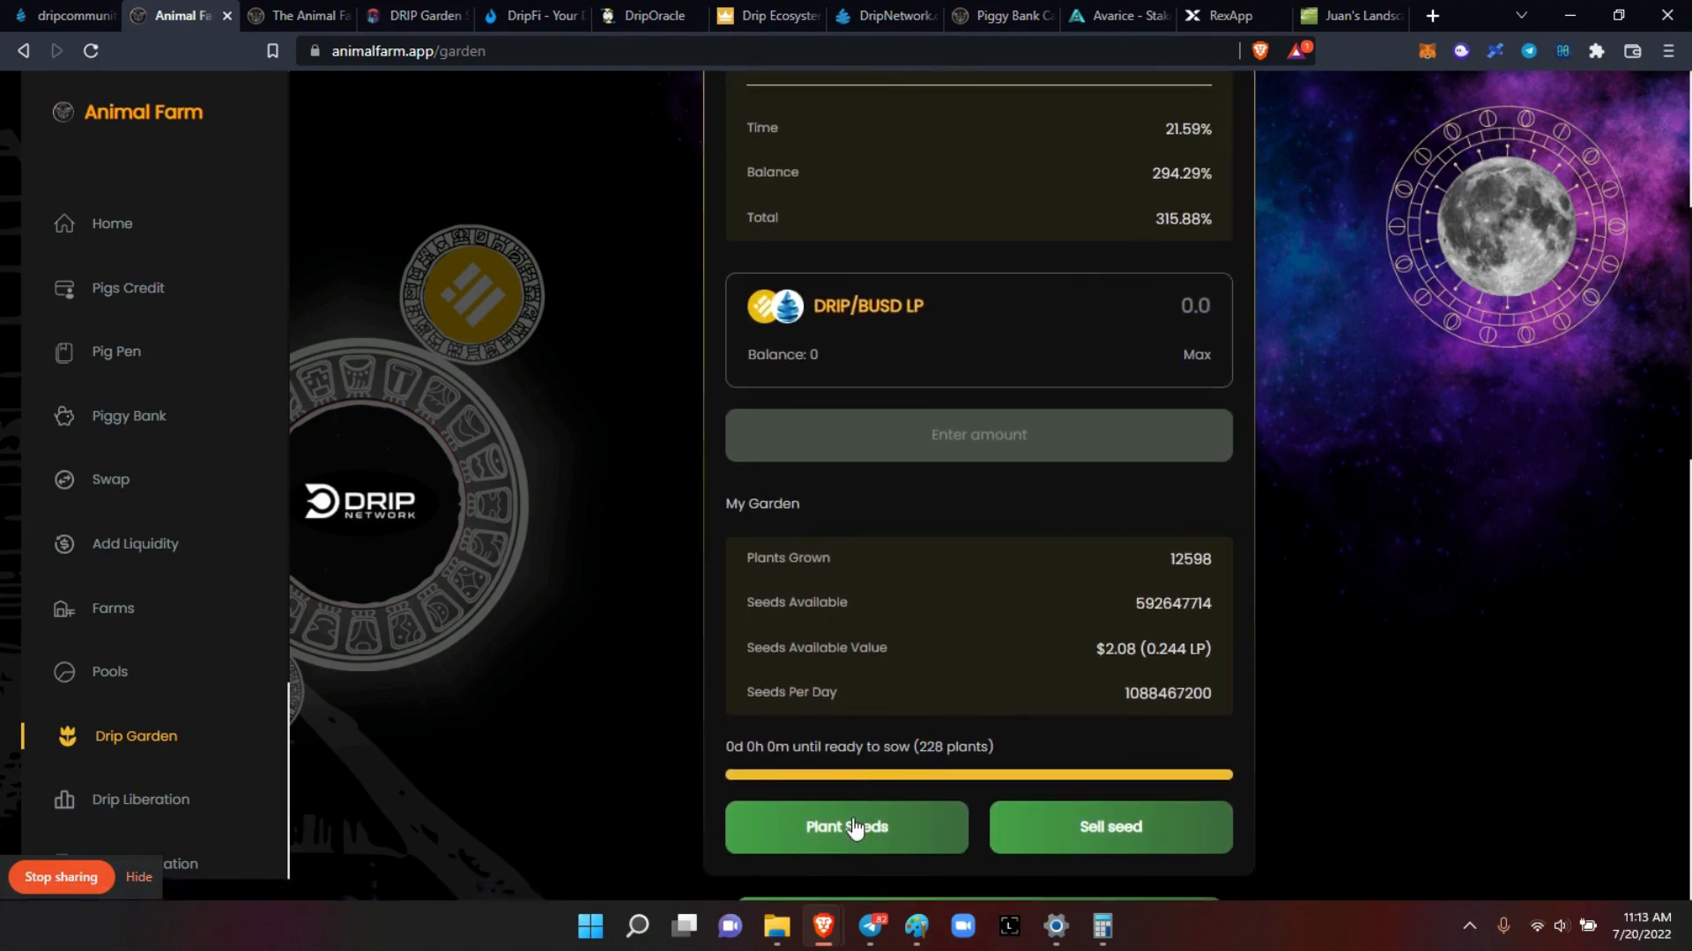
# Step: Plant the 228 ready seeds, raising plants grown to 12,826, and dismiss the success notice
pyautogui.click(846, 828)
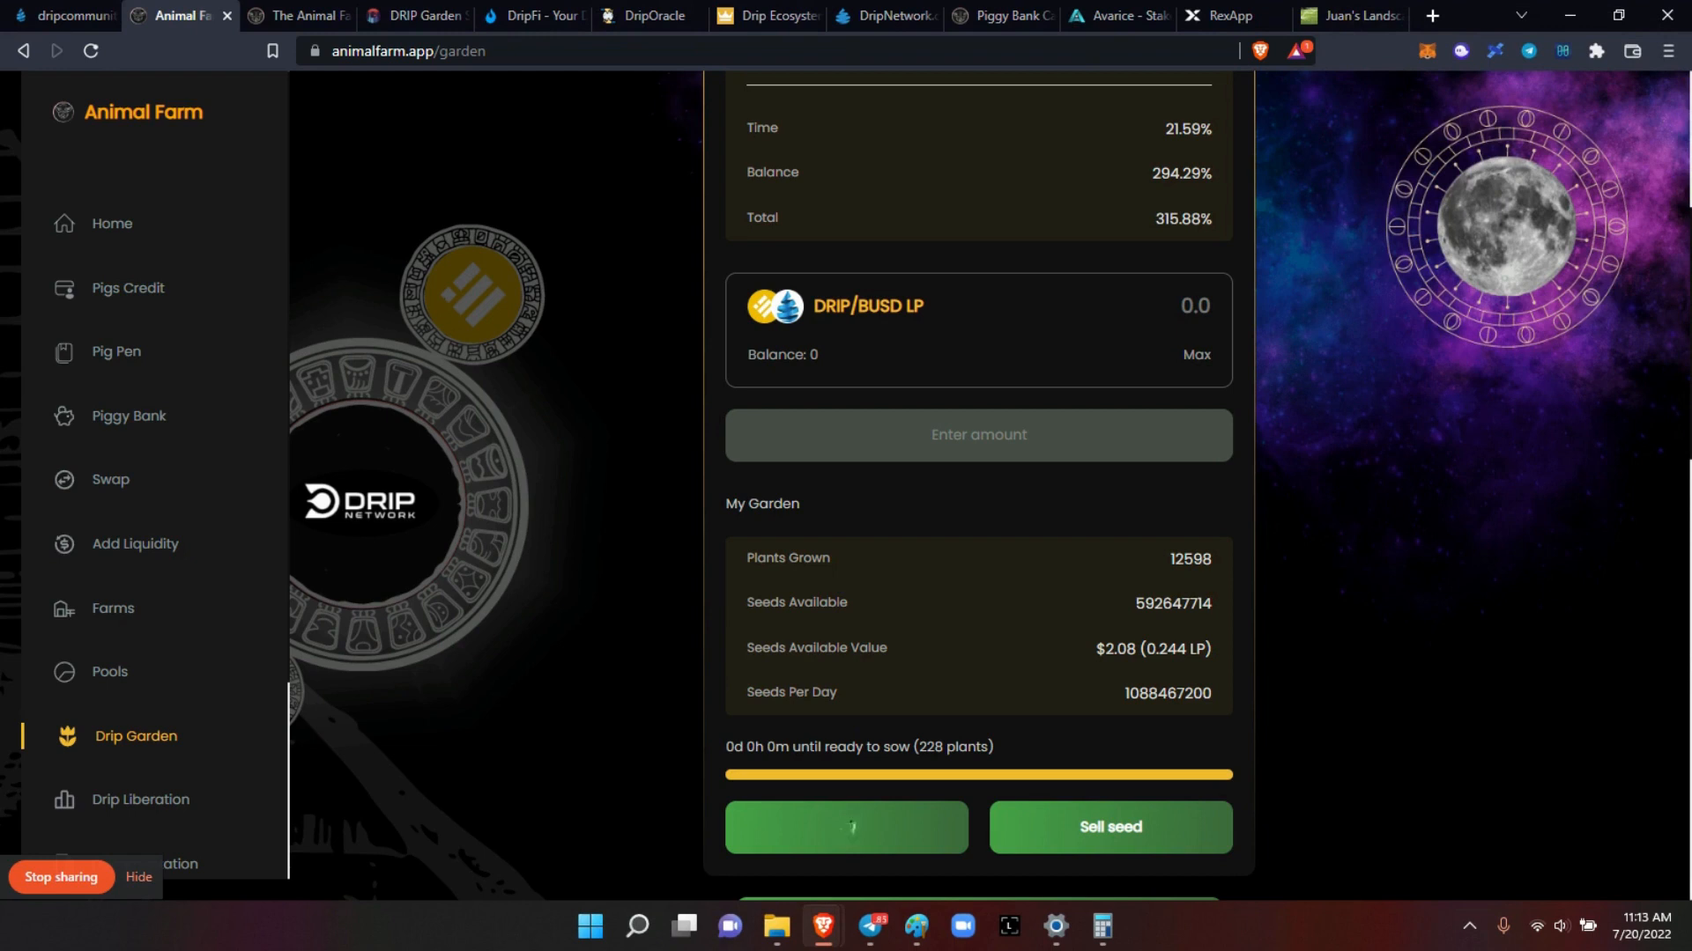
pyautogui.click(847, 829)
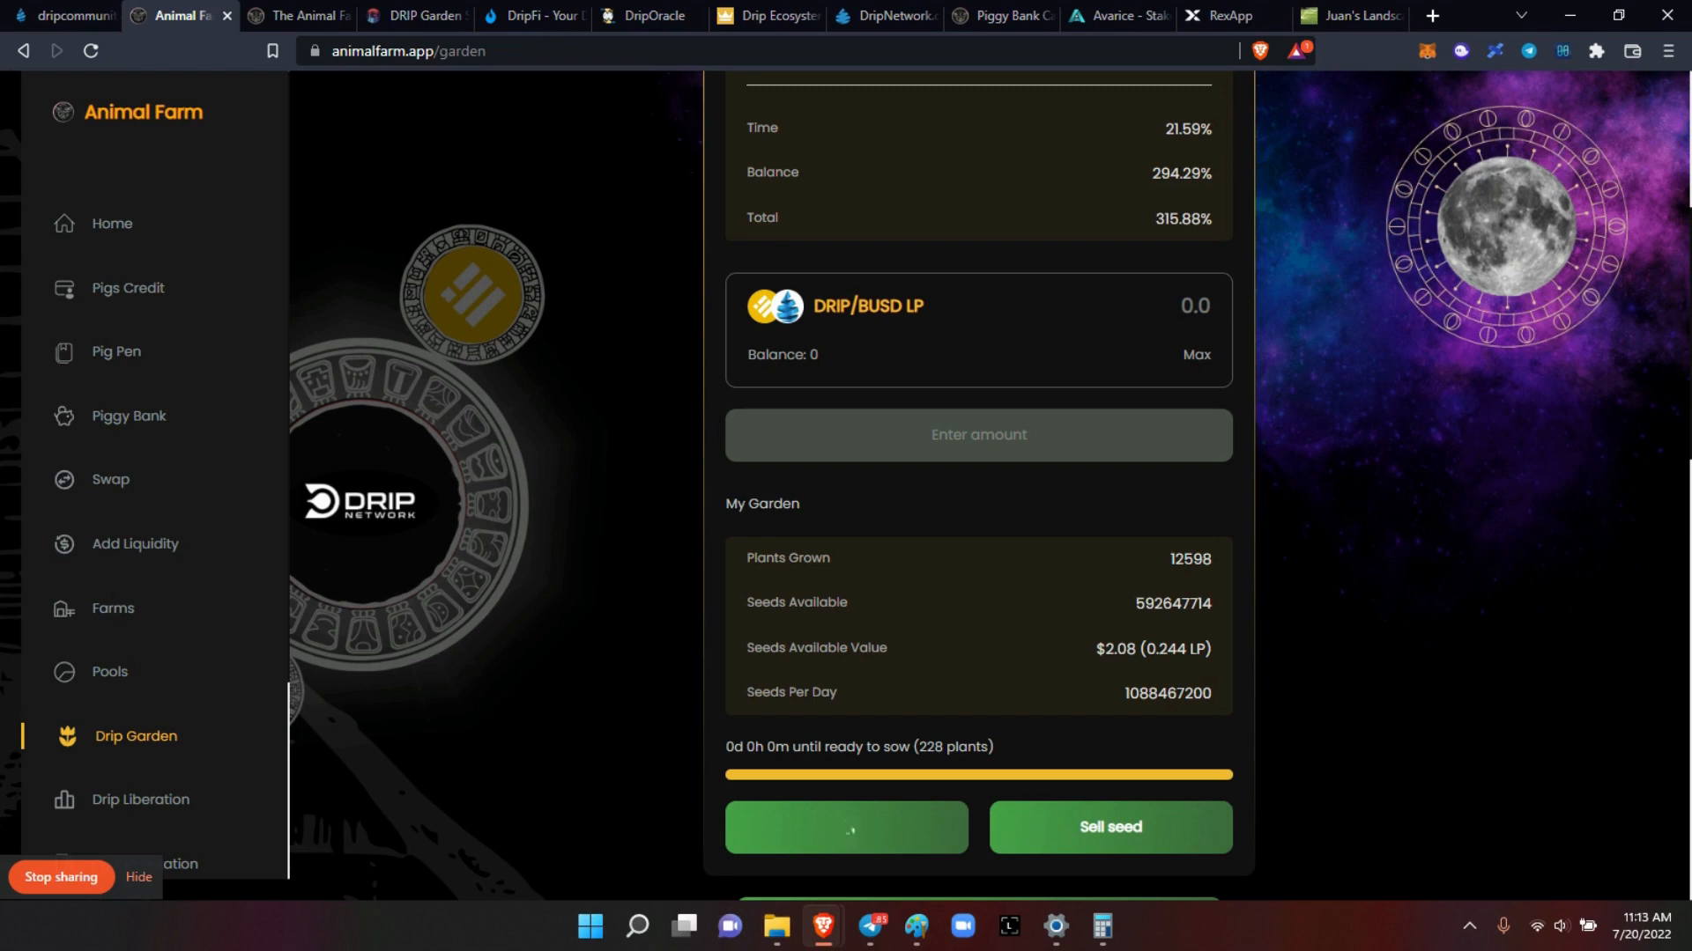
pyautogui.click(848, 829)
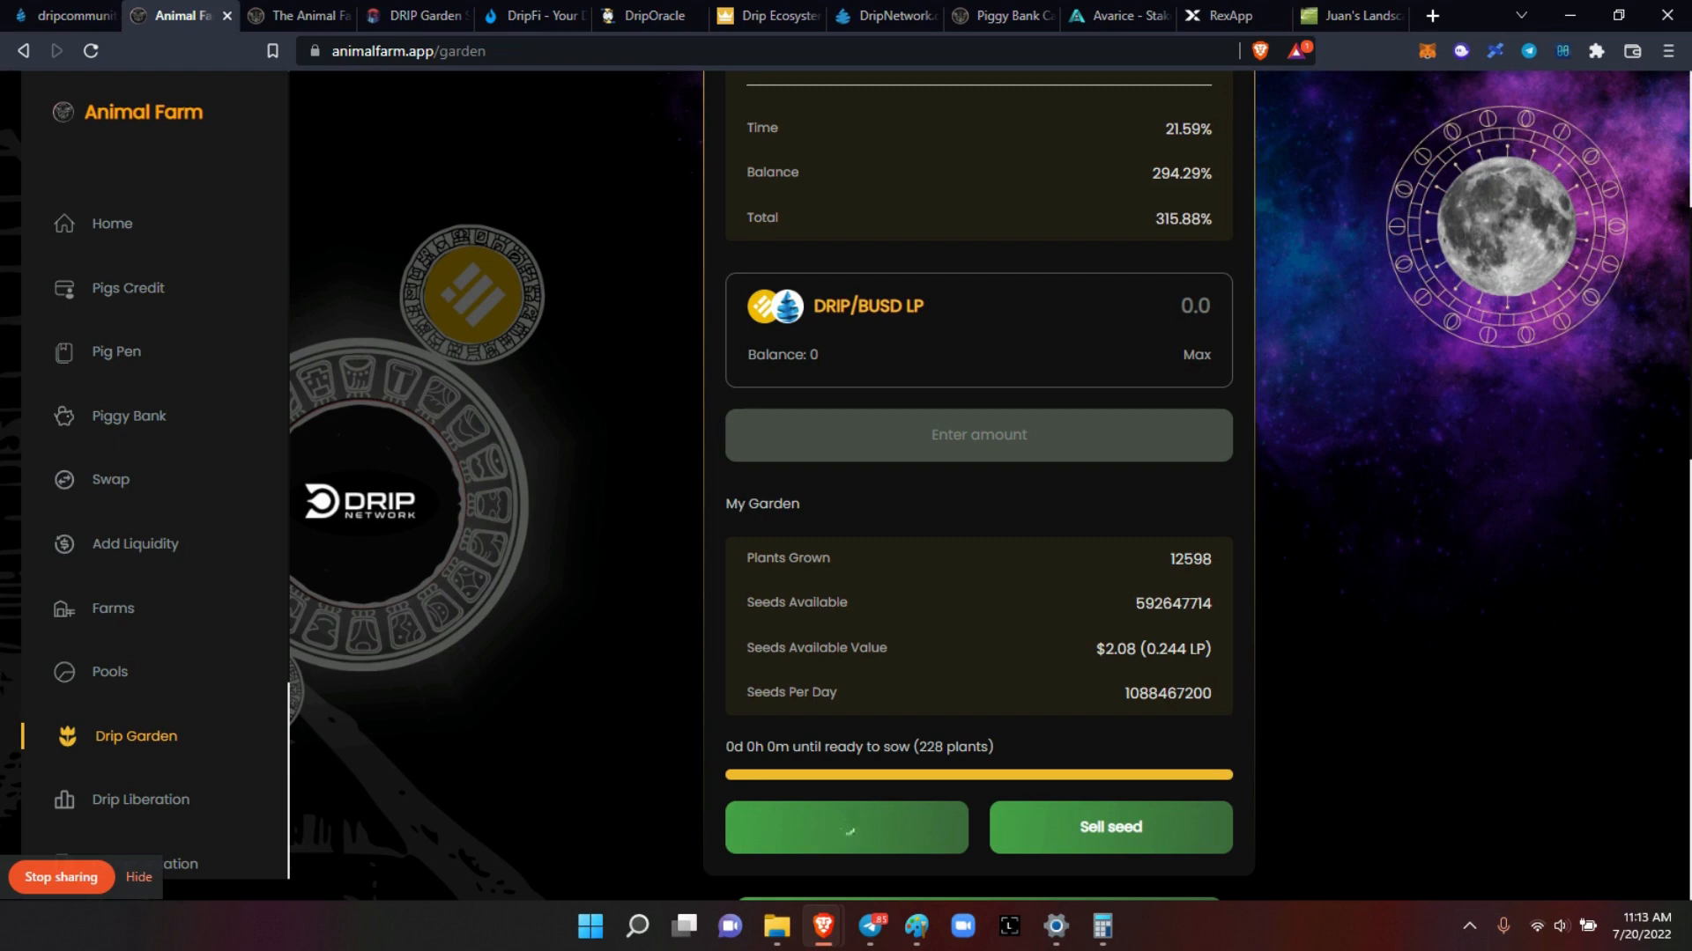
pyautogui.click(847, 828)
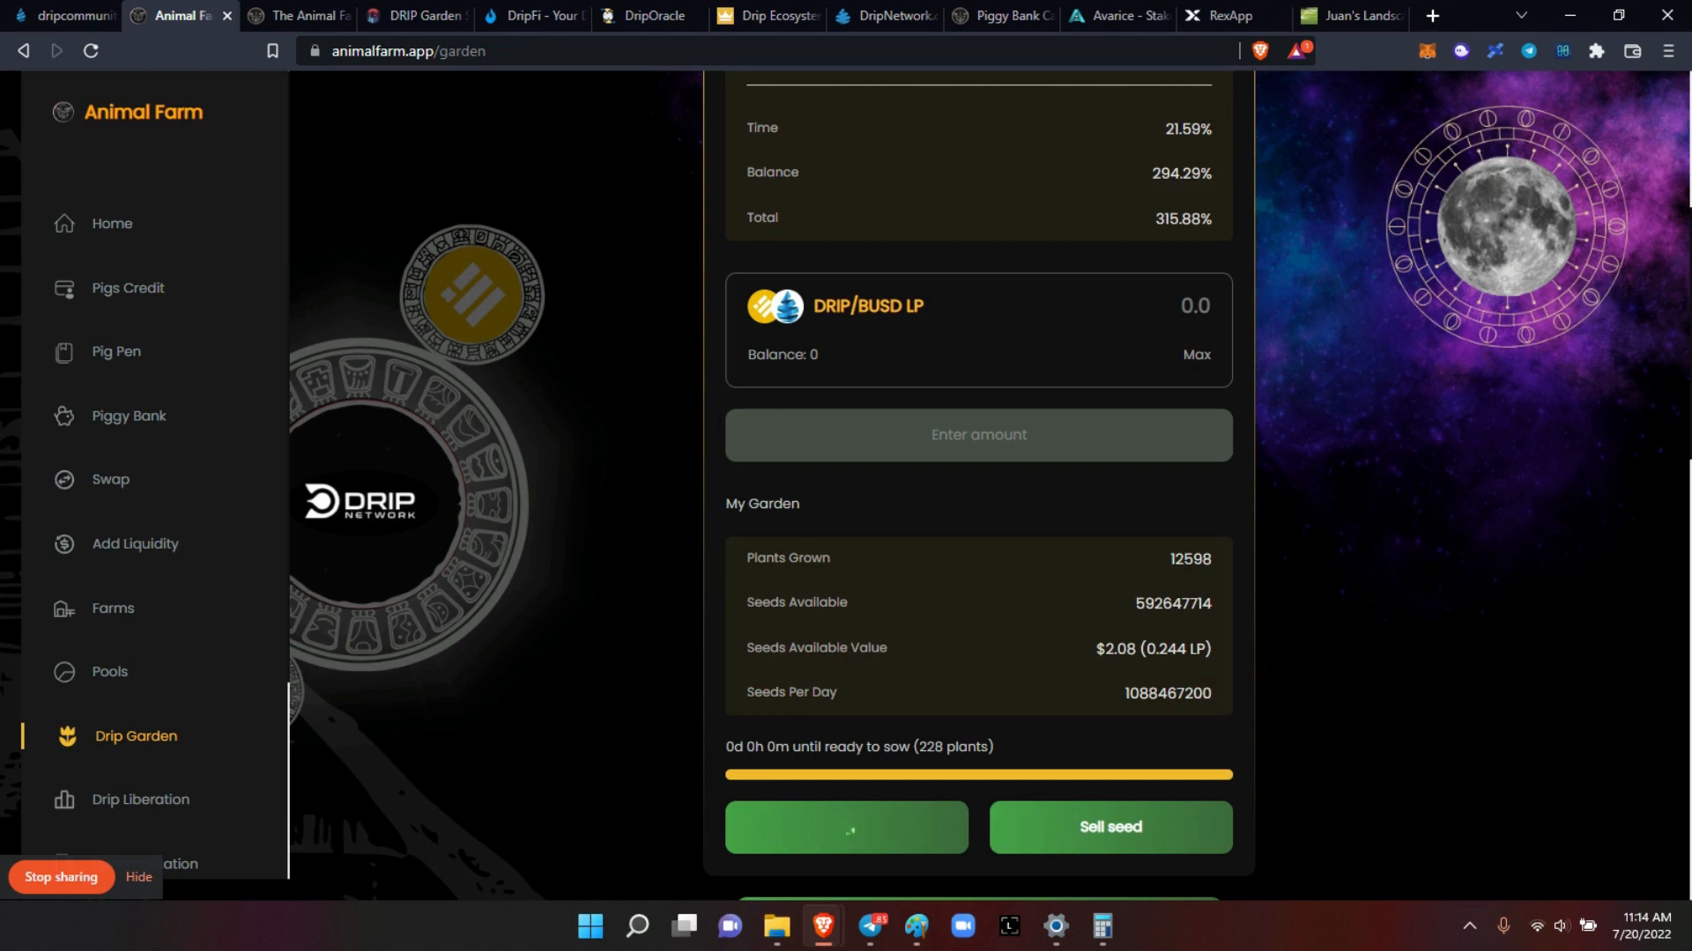
pyautogui.click(847, 828)
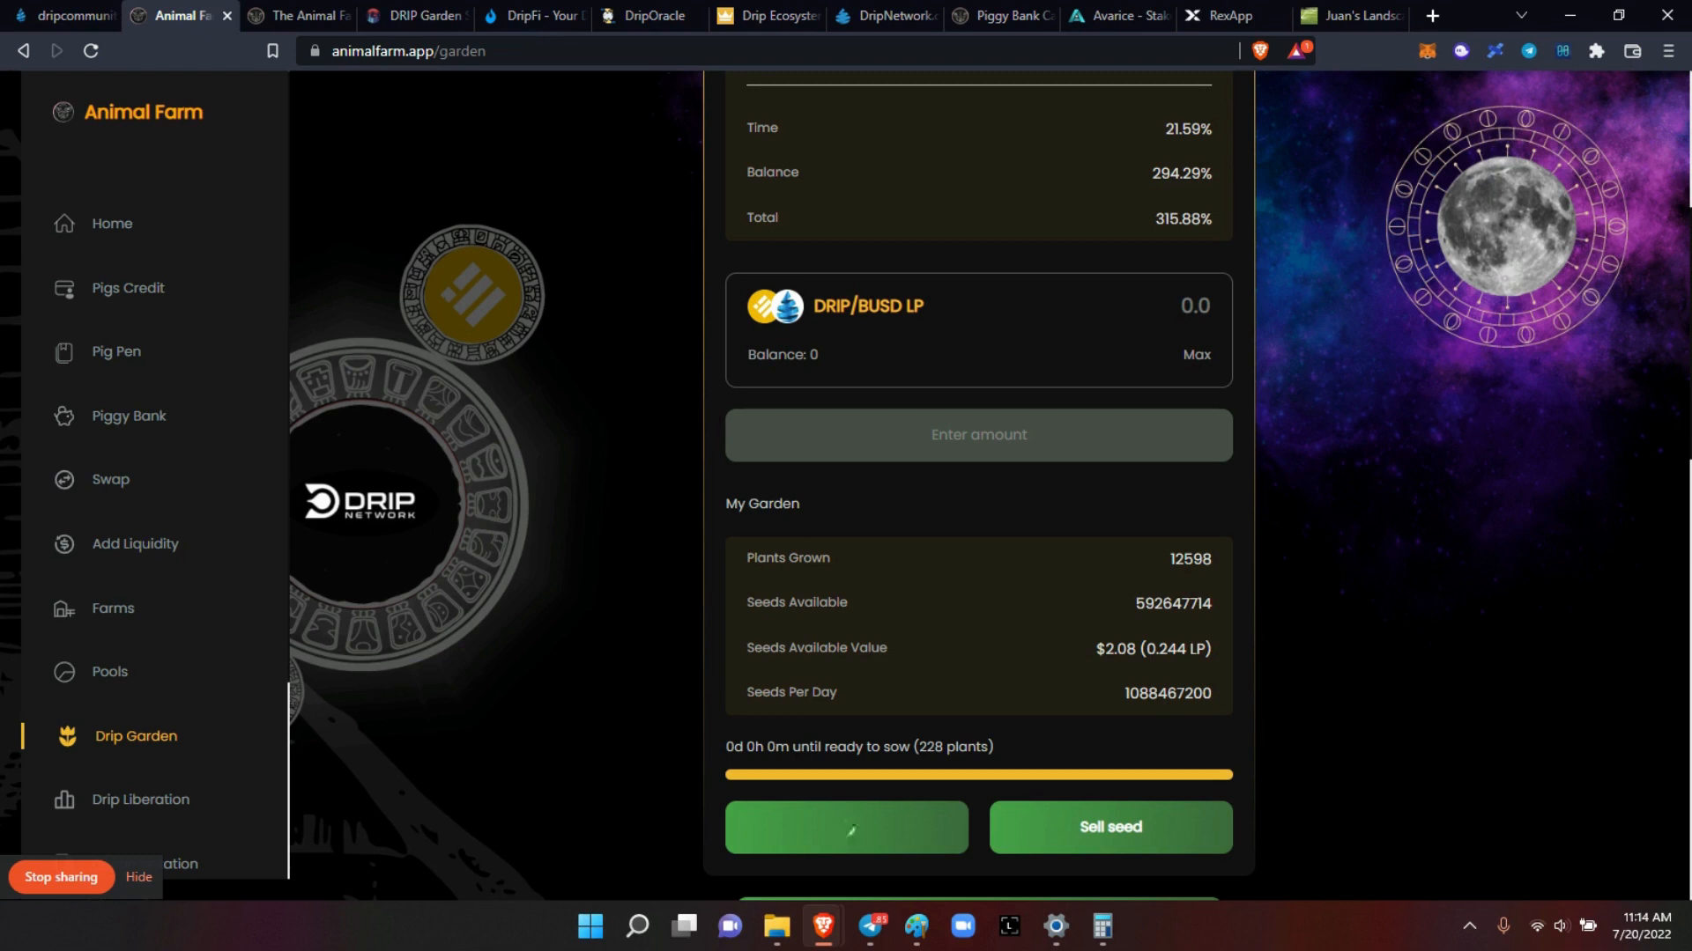
pyautogui.click(847, 828)
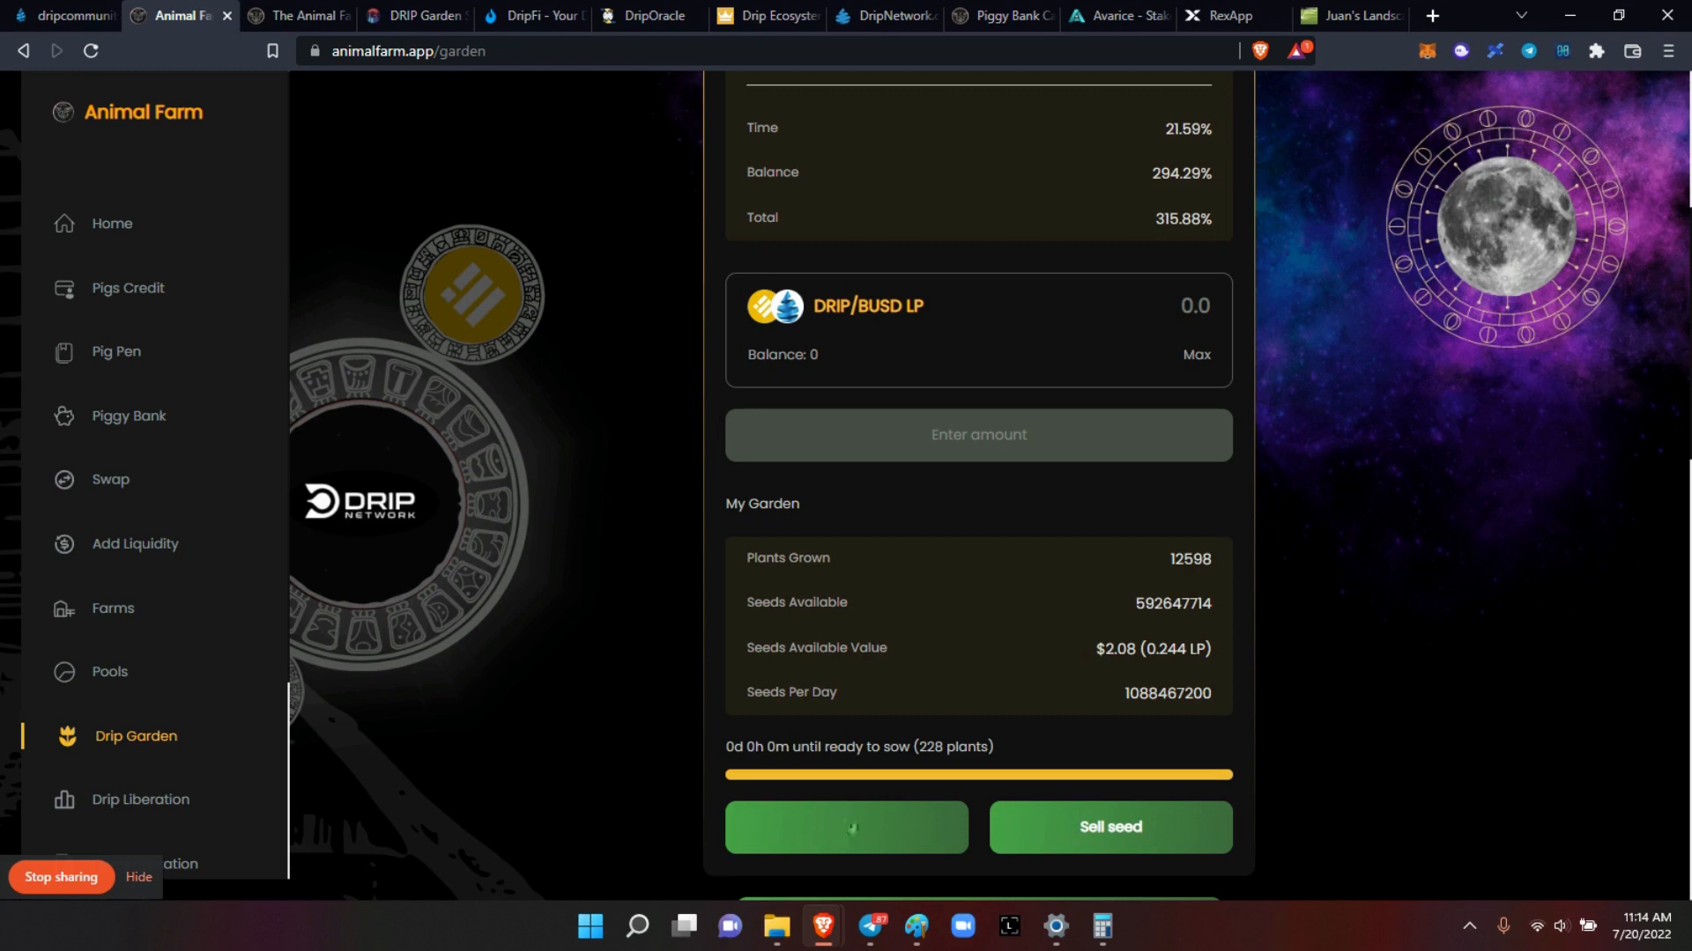
pyautogui.click(847, 829)
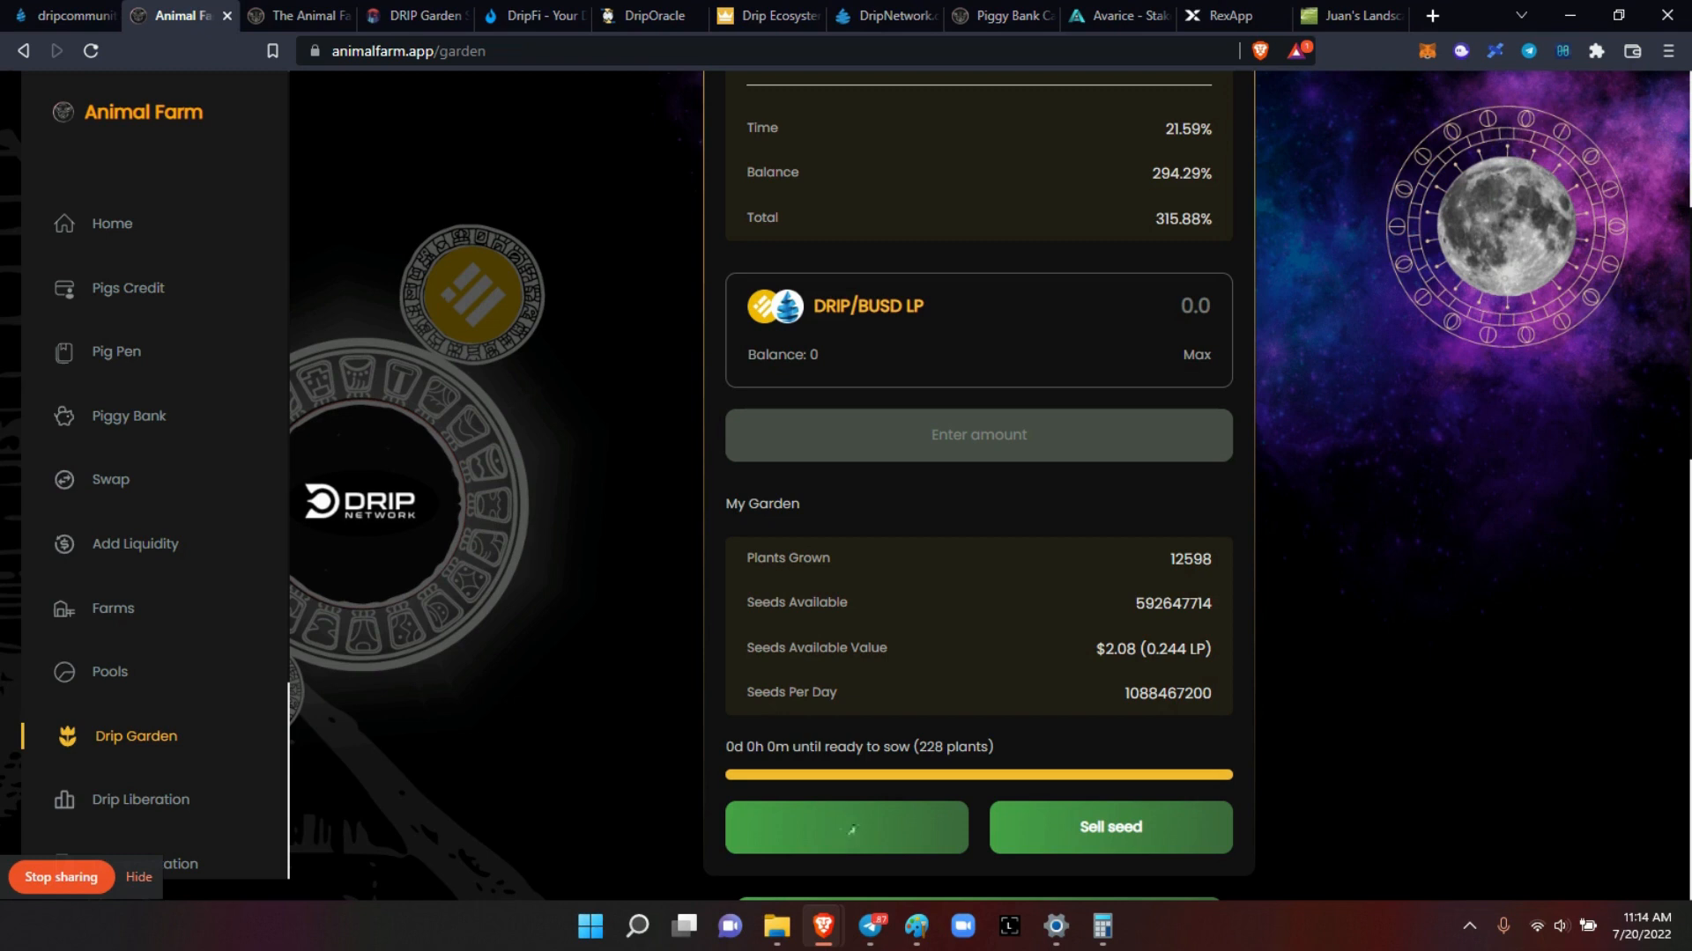
pyautogui.click(847, 827)
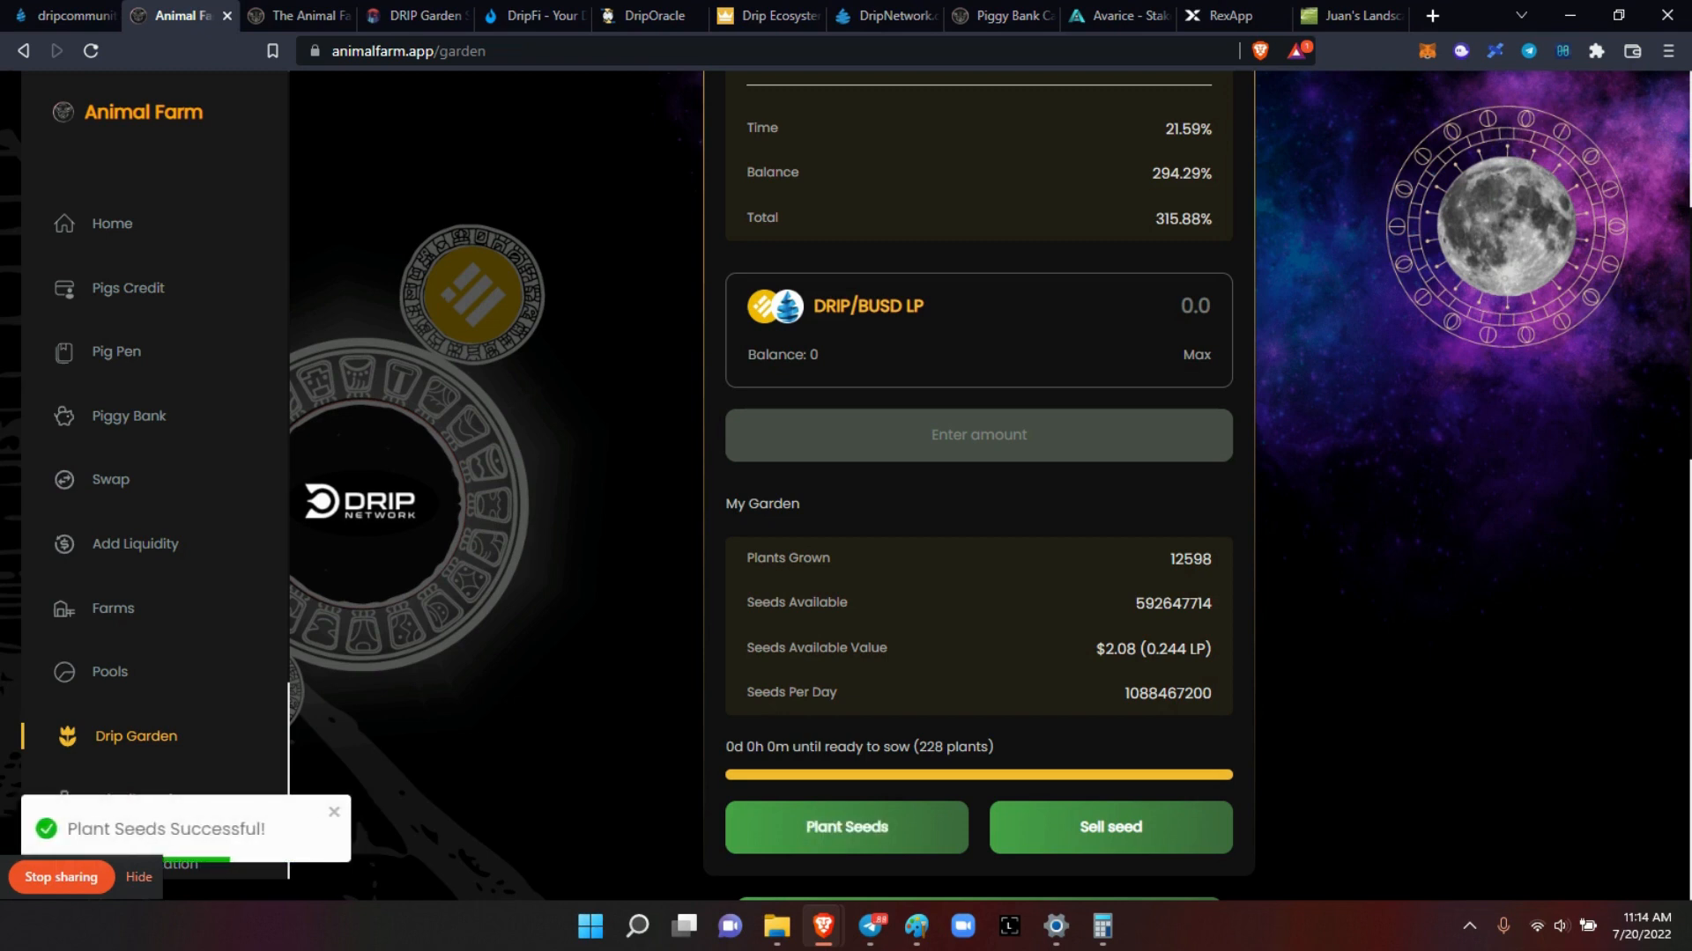
pyautogui.click(847, 827)
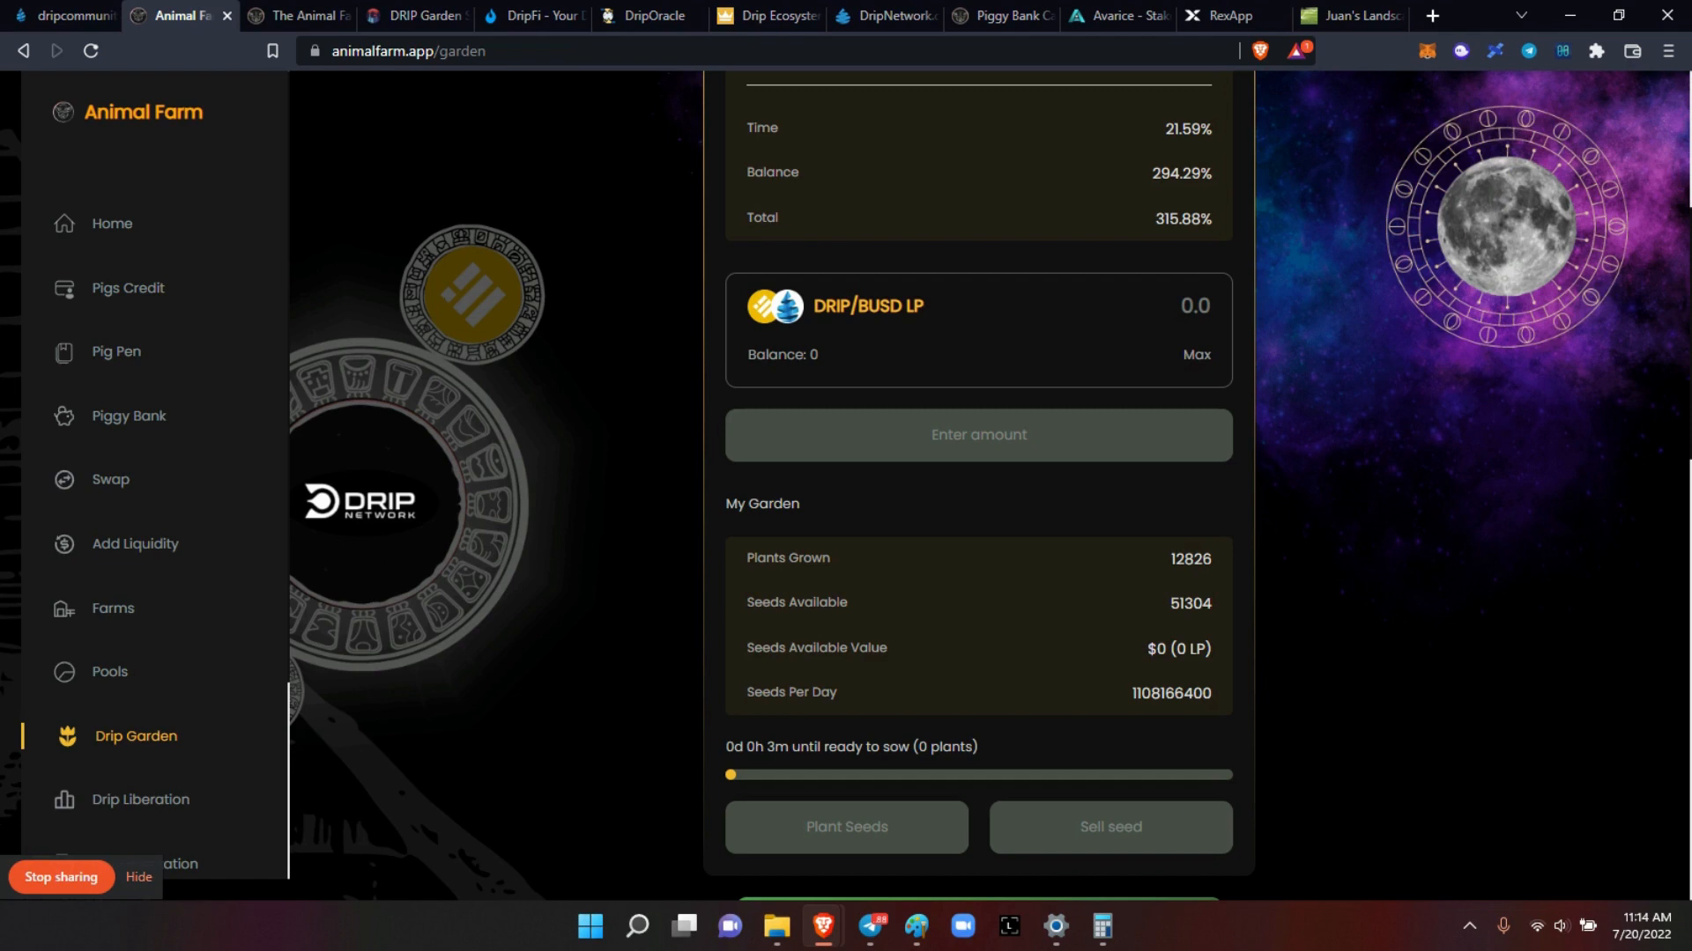
pyautogui.moveTo(179, 434)
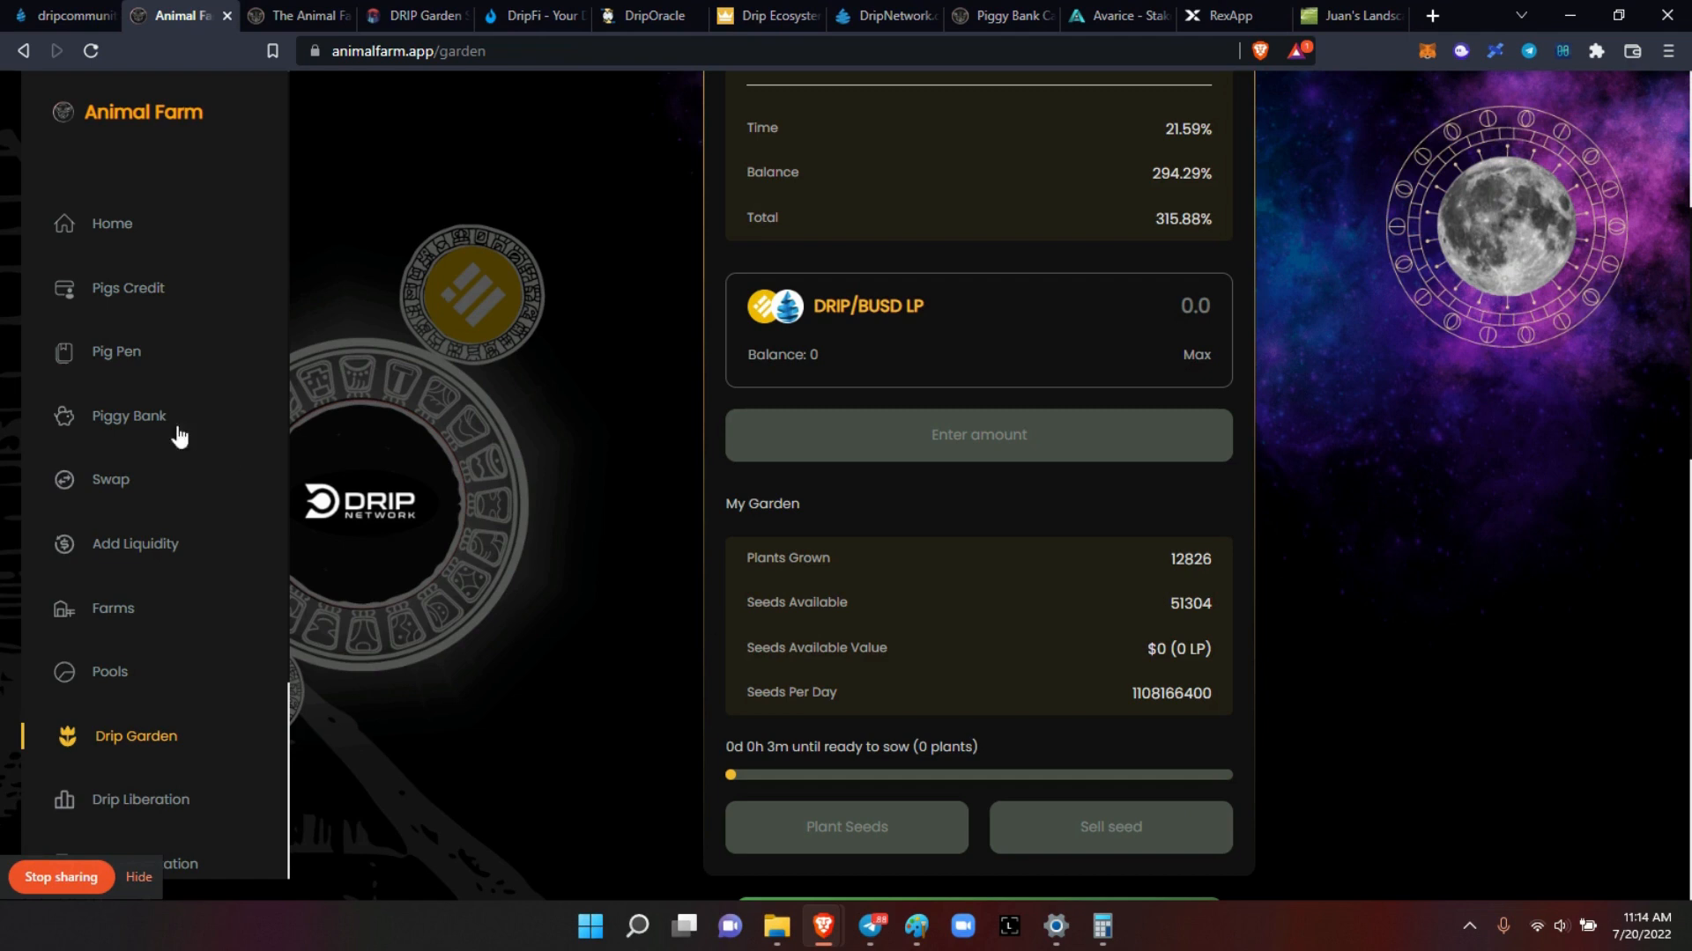
pyautogui.moveTo(129, 41)
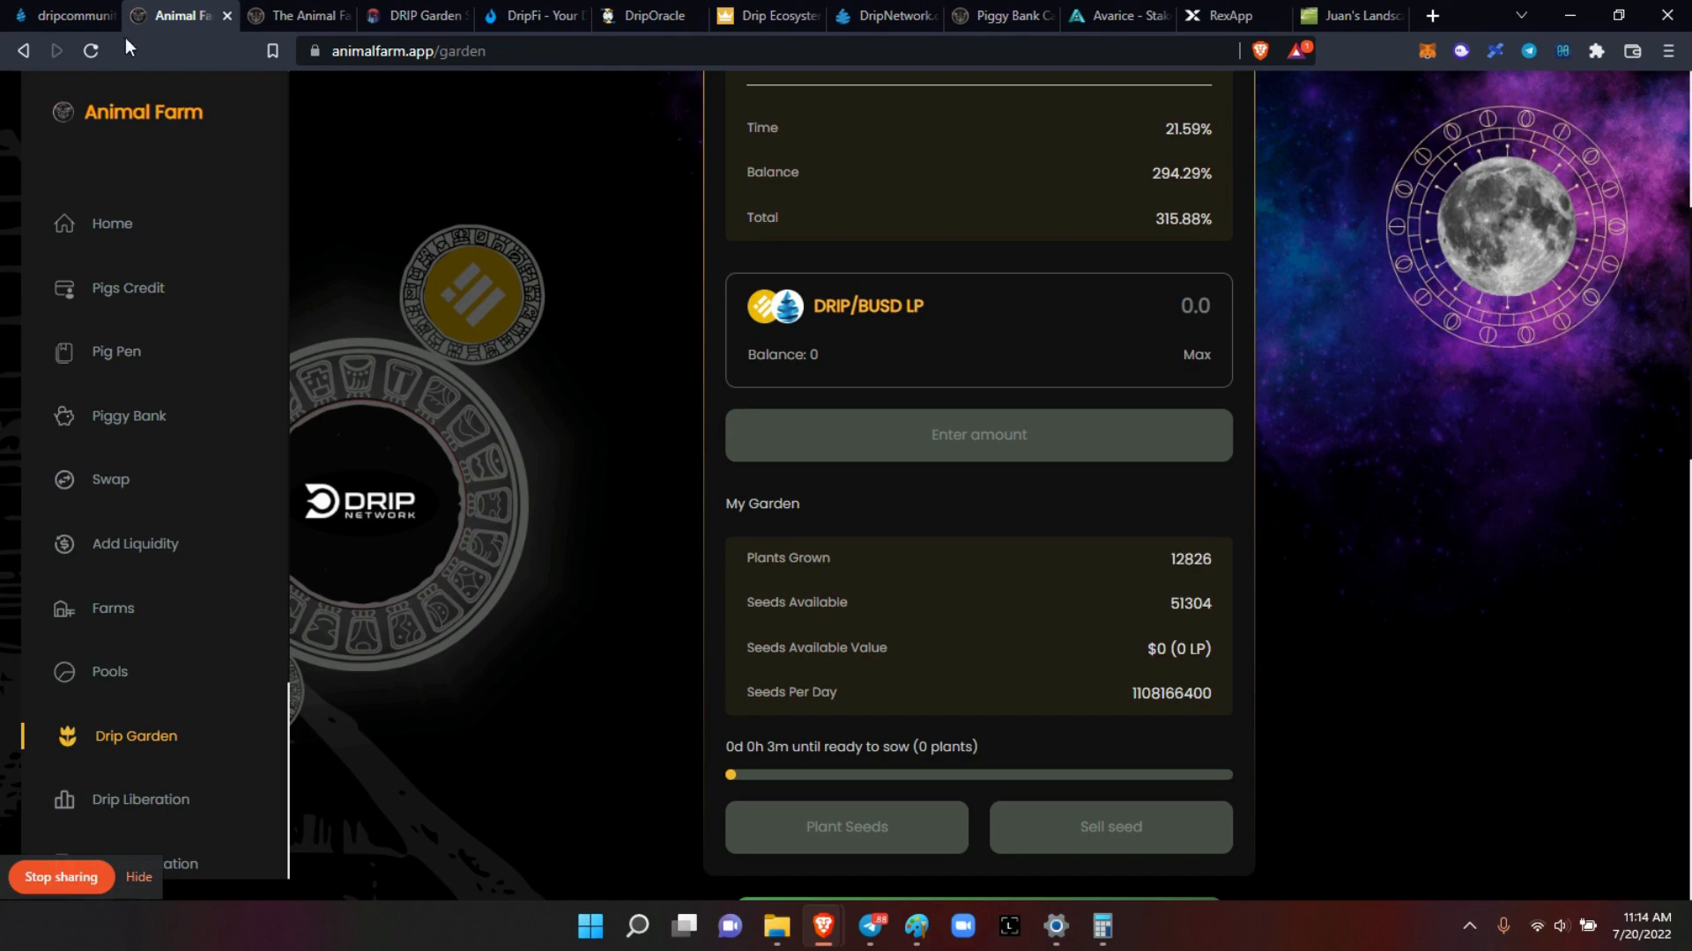
# Step: Connect the MetaMask wallet to the Drip Network Faucet page
pyautogui.click(67, 16)
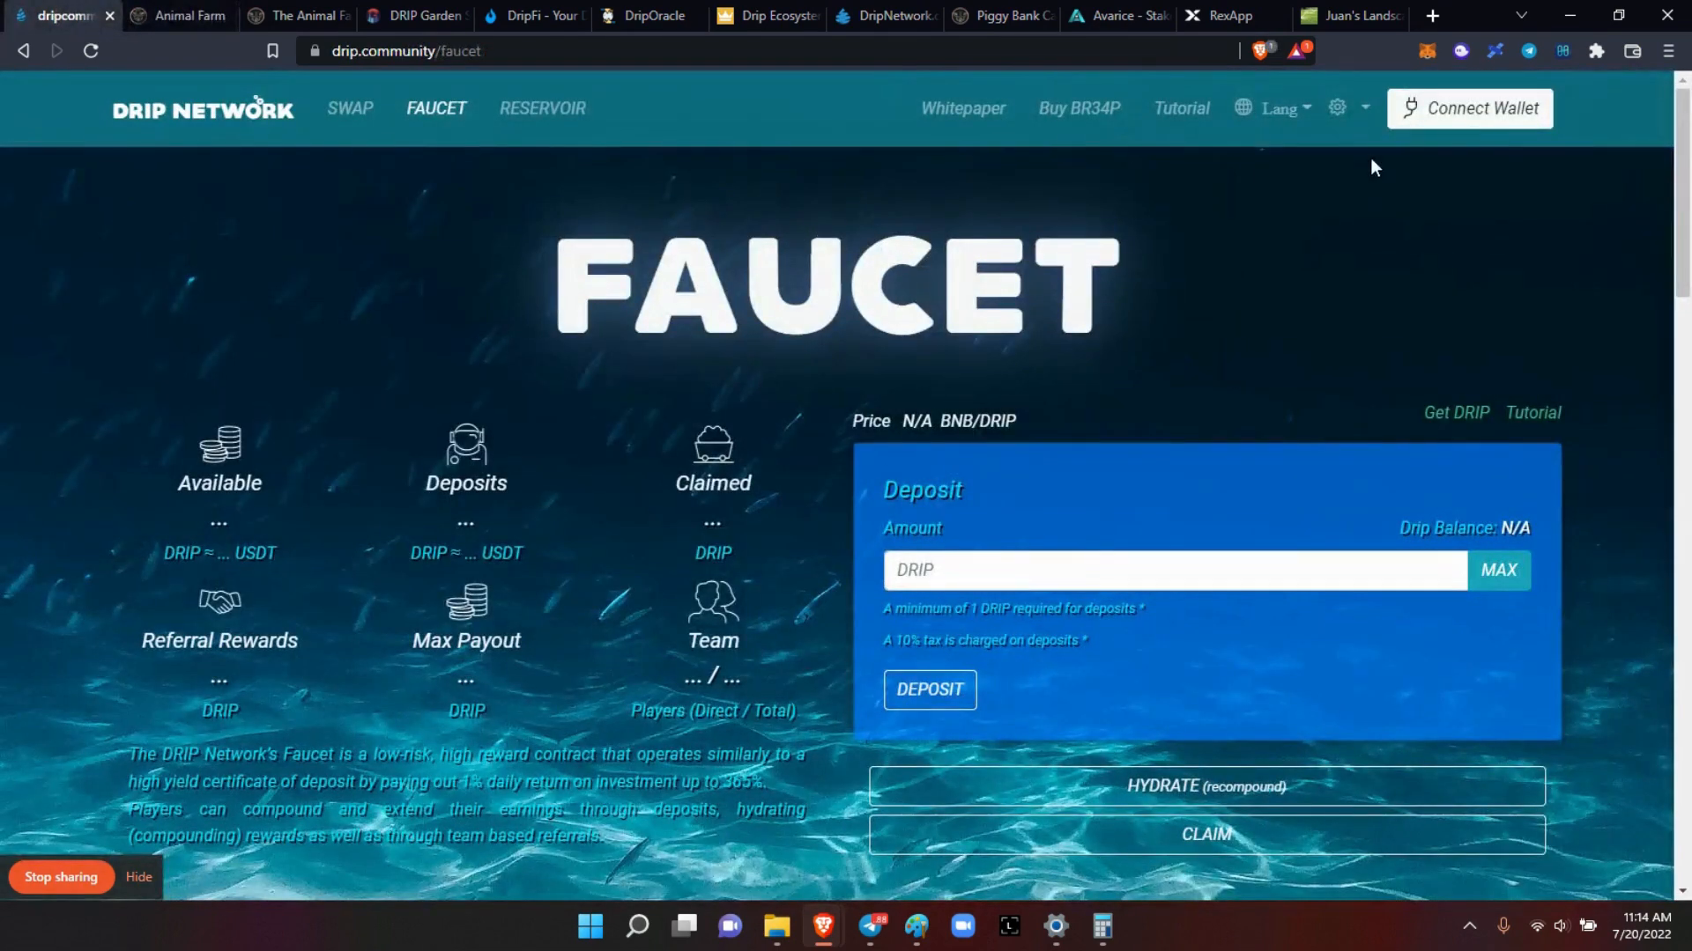
pyautogui.click(1470, 109)
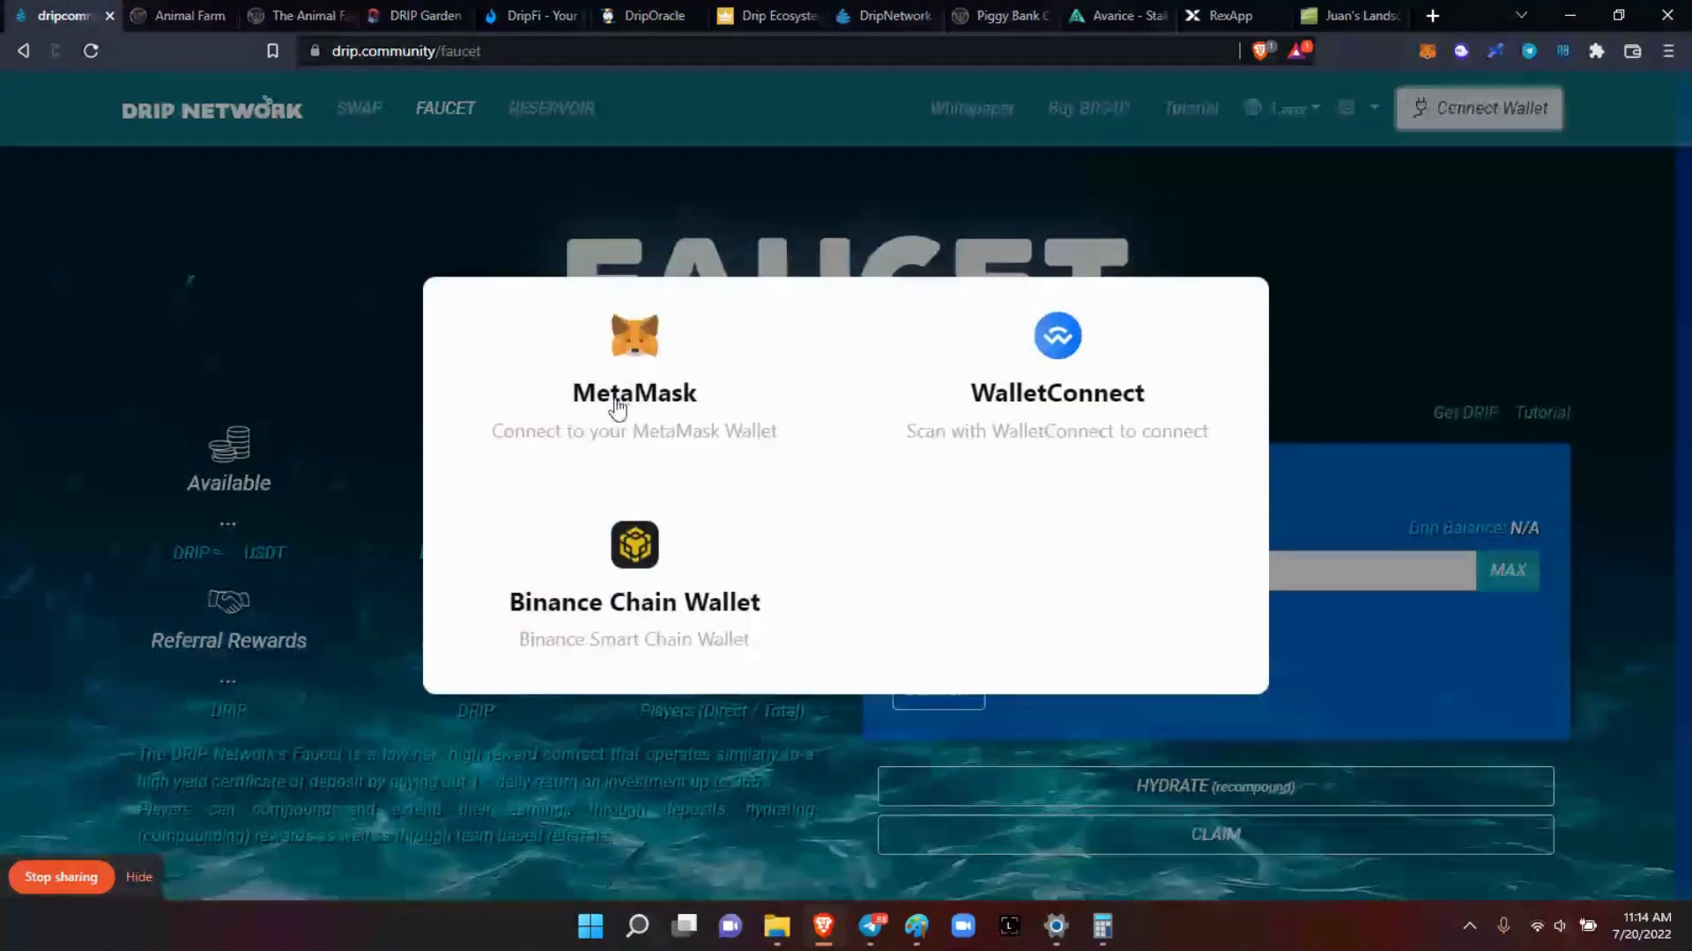
pyautogui.click(634, 396)
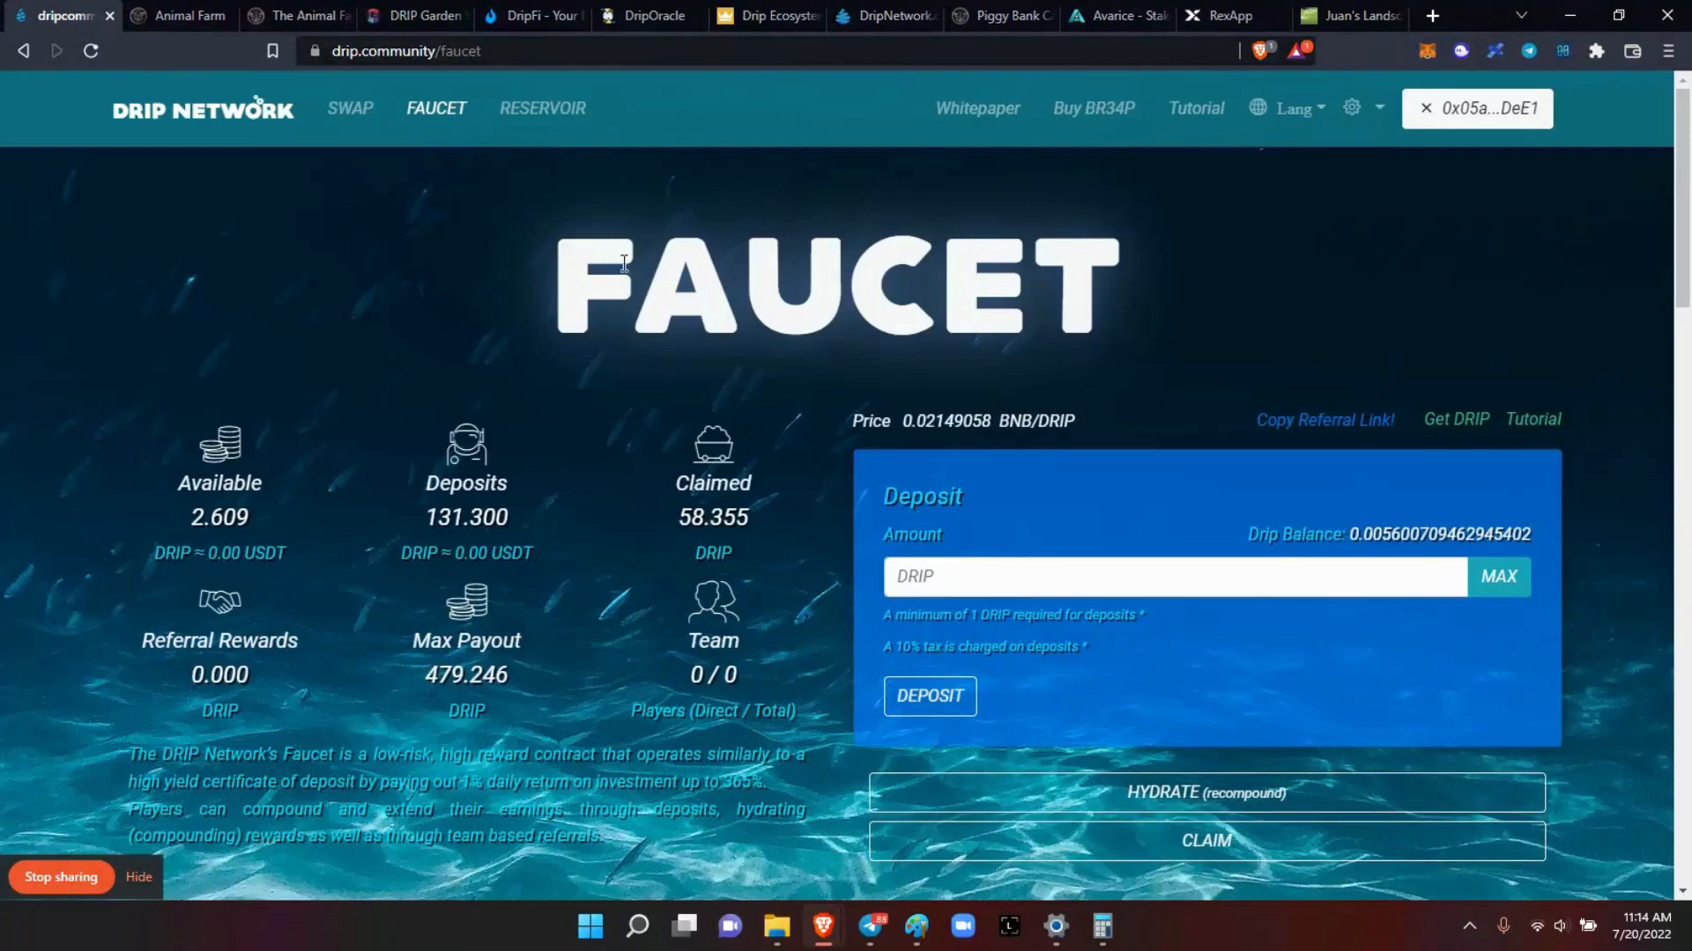
pyautogui.click(656, 16)
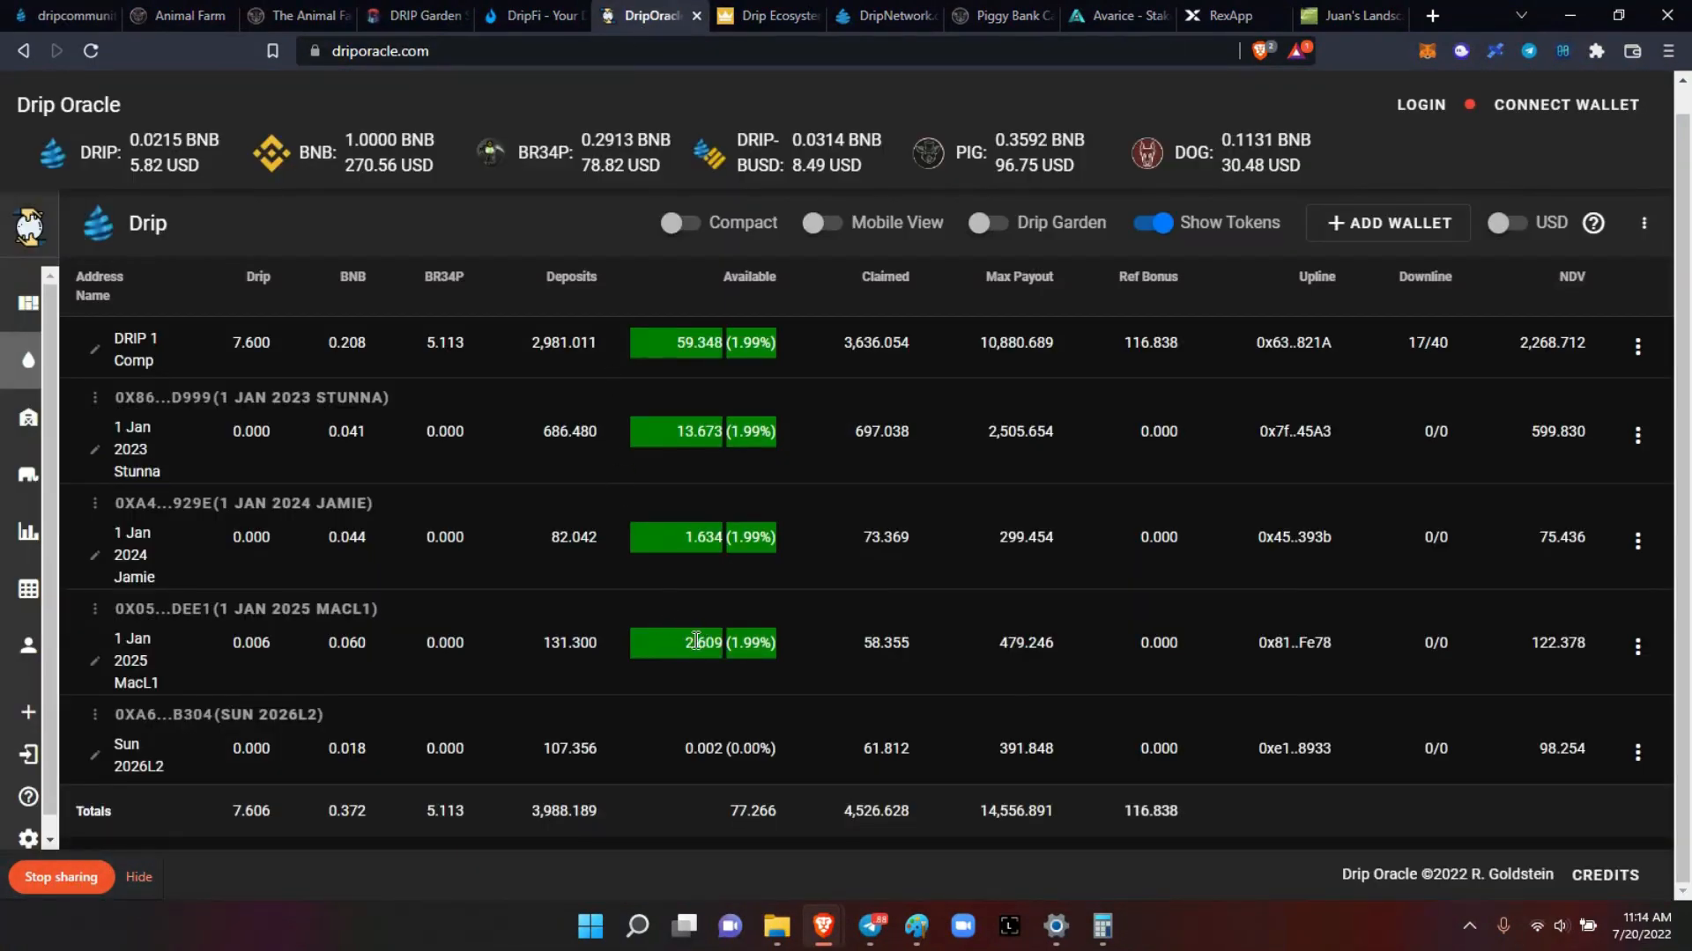
pyautogui.click(53, 16)
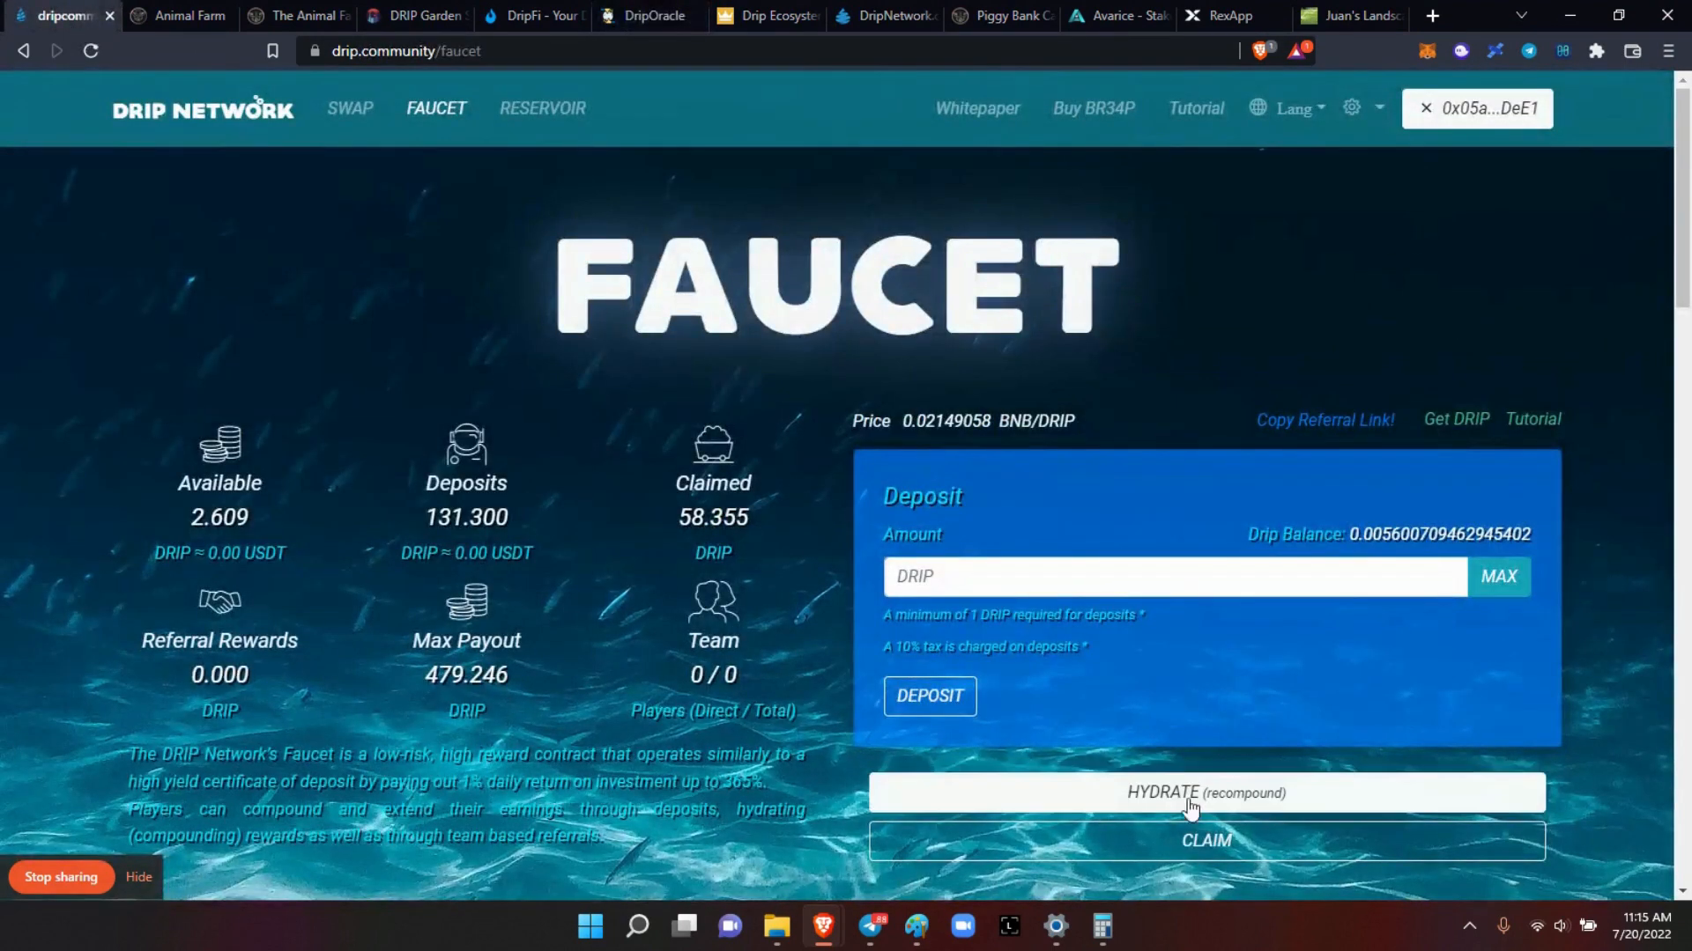
# Step: Hydrate the 2.609 available DRIP into the deposit and dismiss the compound success notice
pyautogui.click(1187, 793)
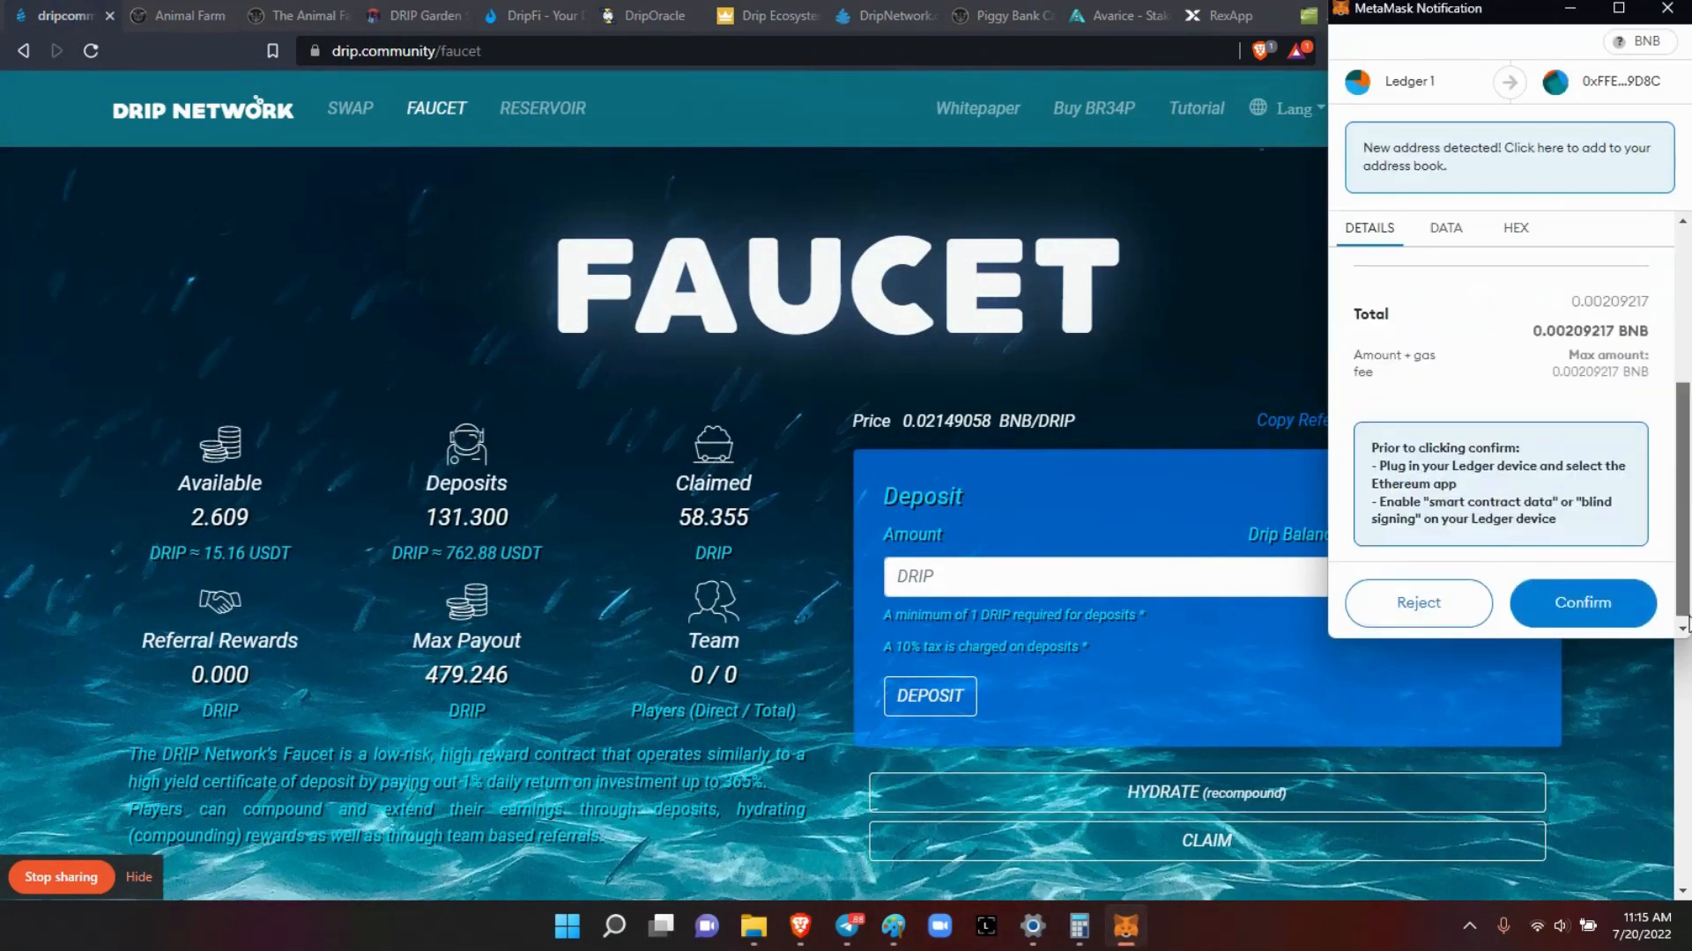
pyautogui.click(1582, 602)
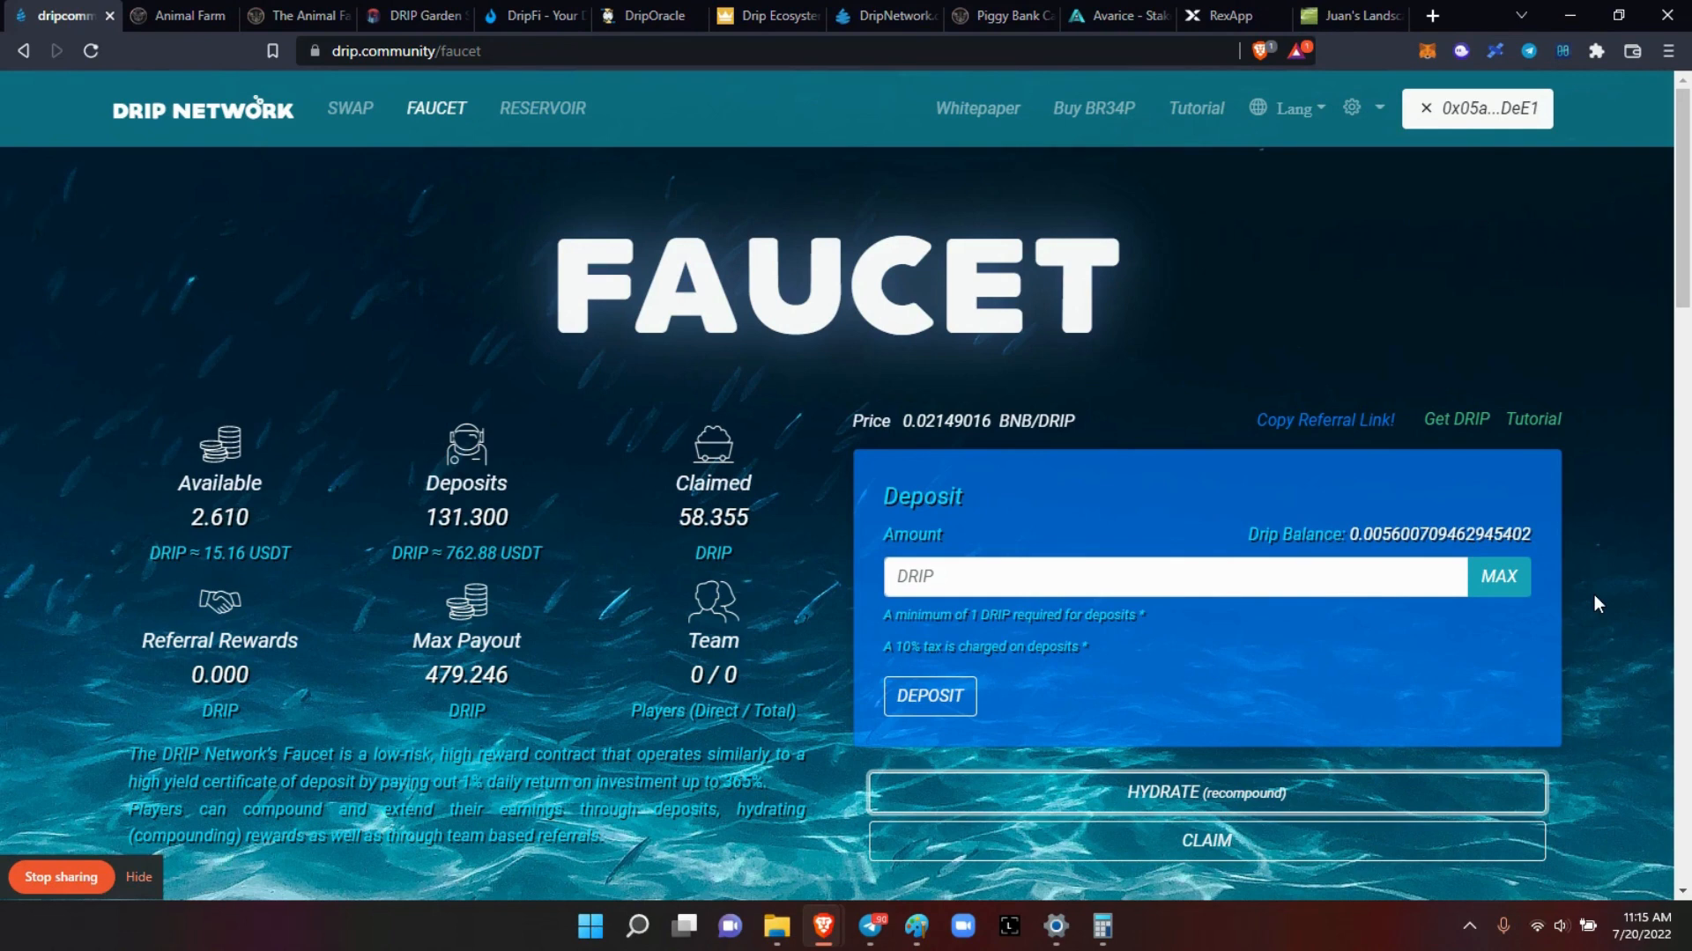
pyautogui.click(185, 16)
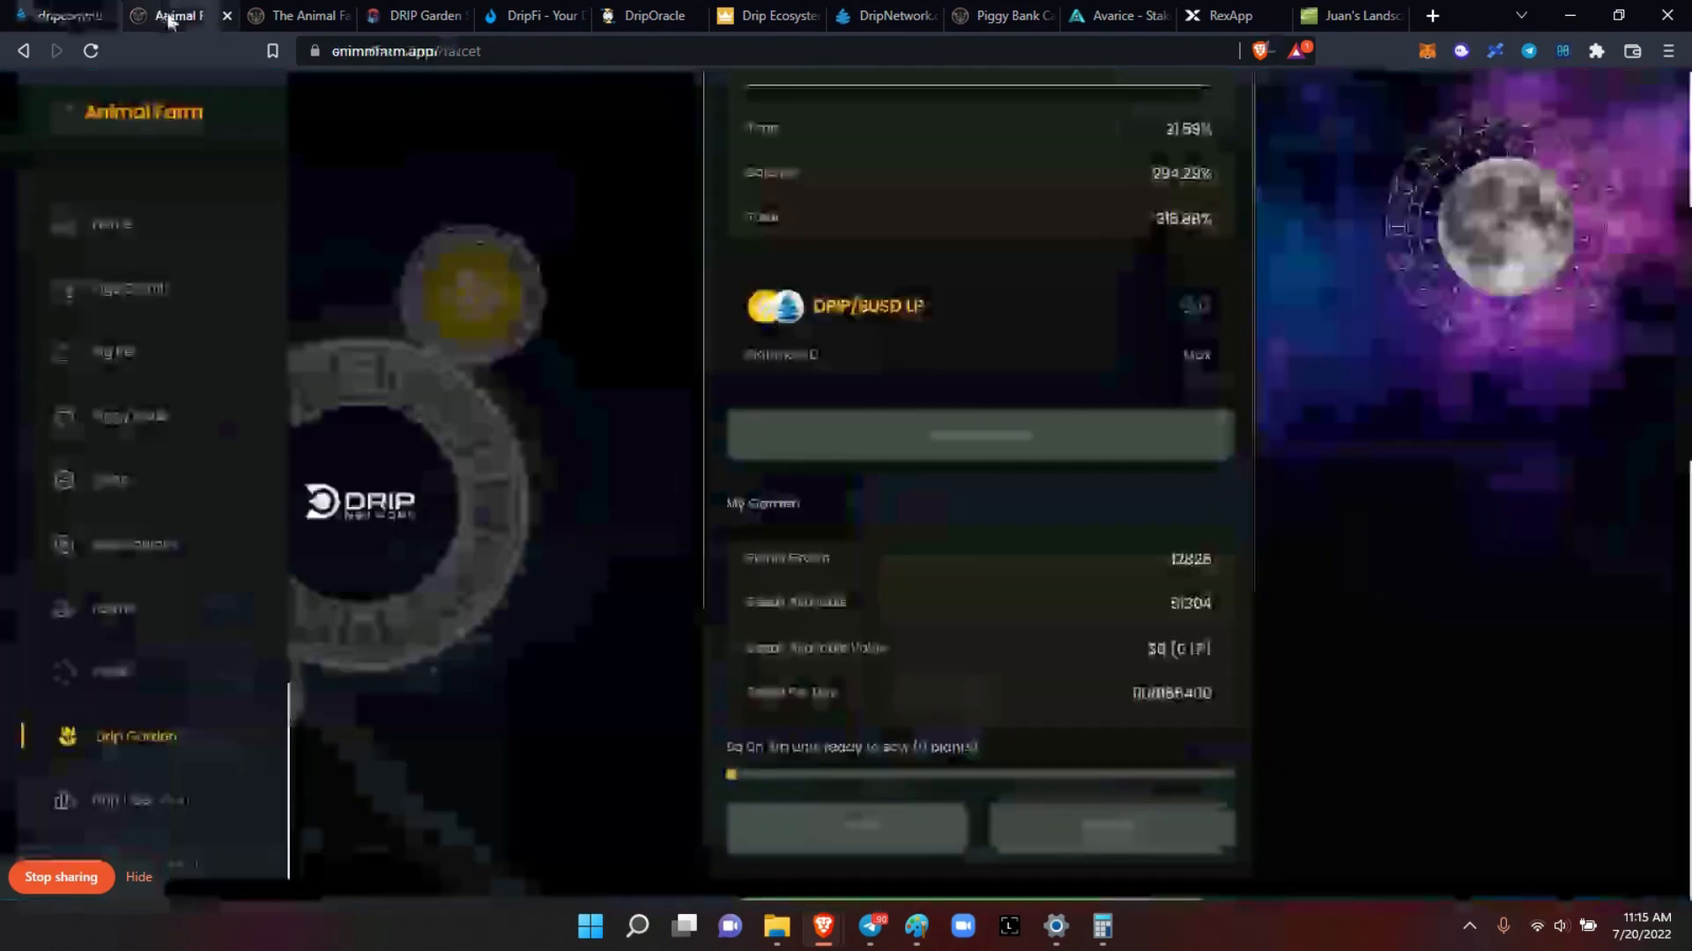
pyautogui.click(128, 416)
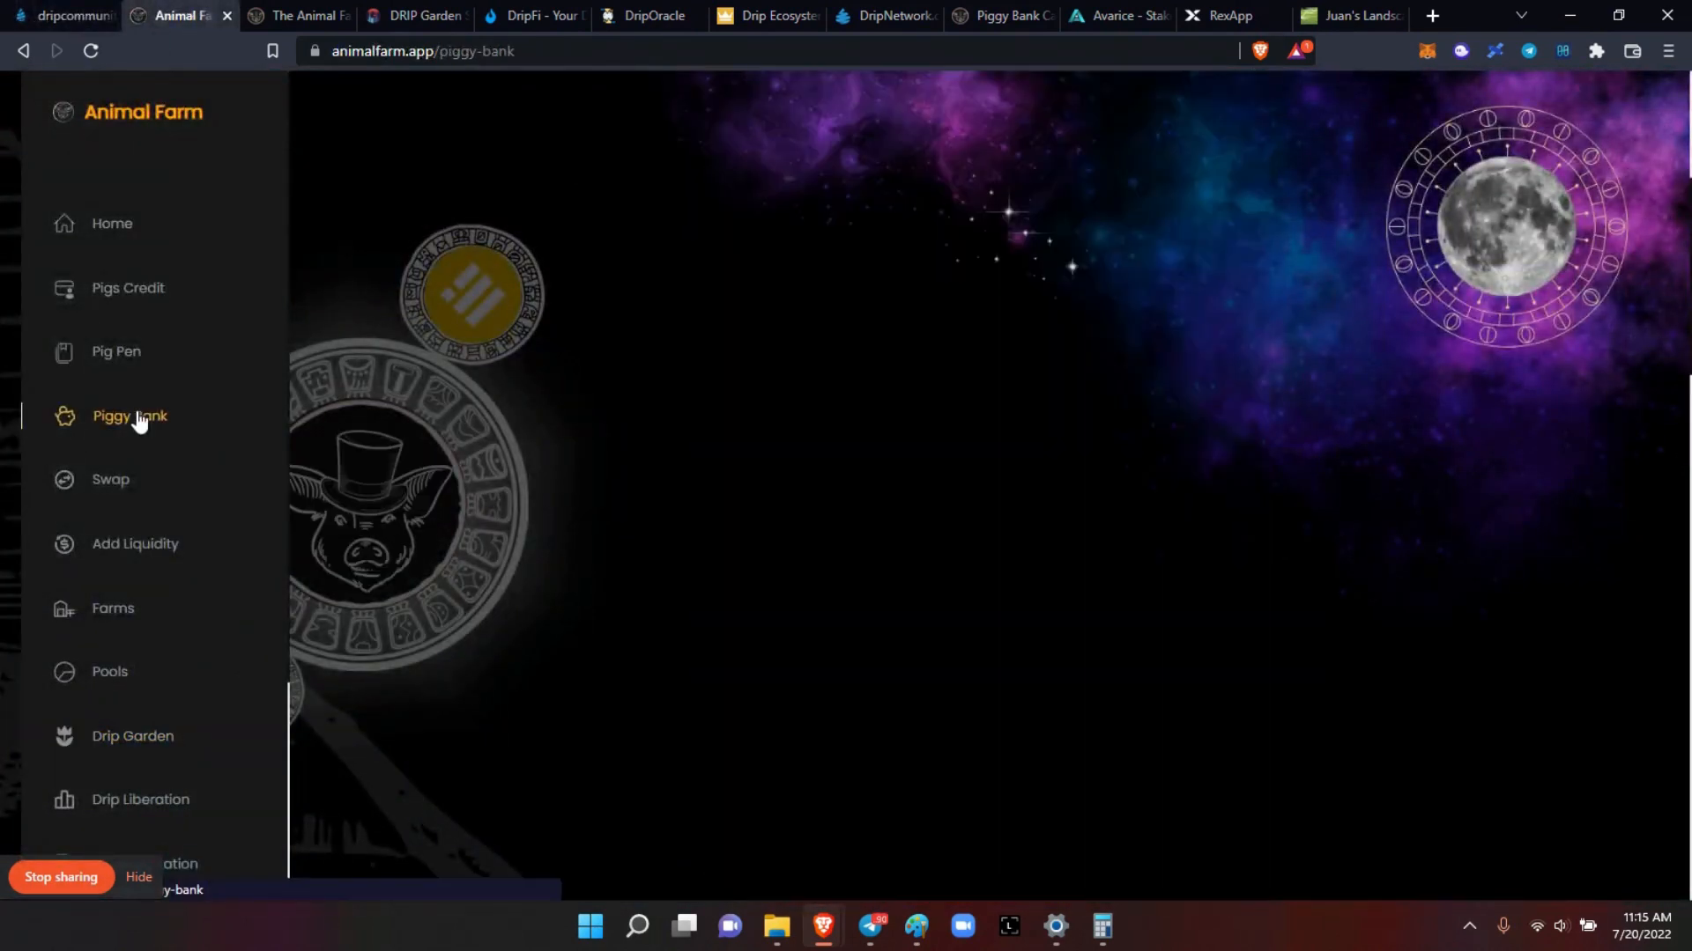
pyautogui.click(132, 736)
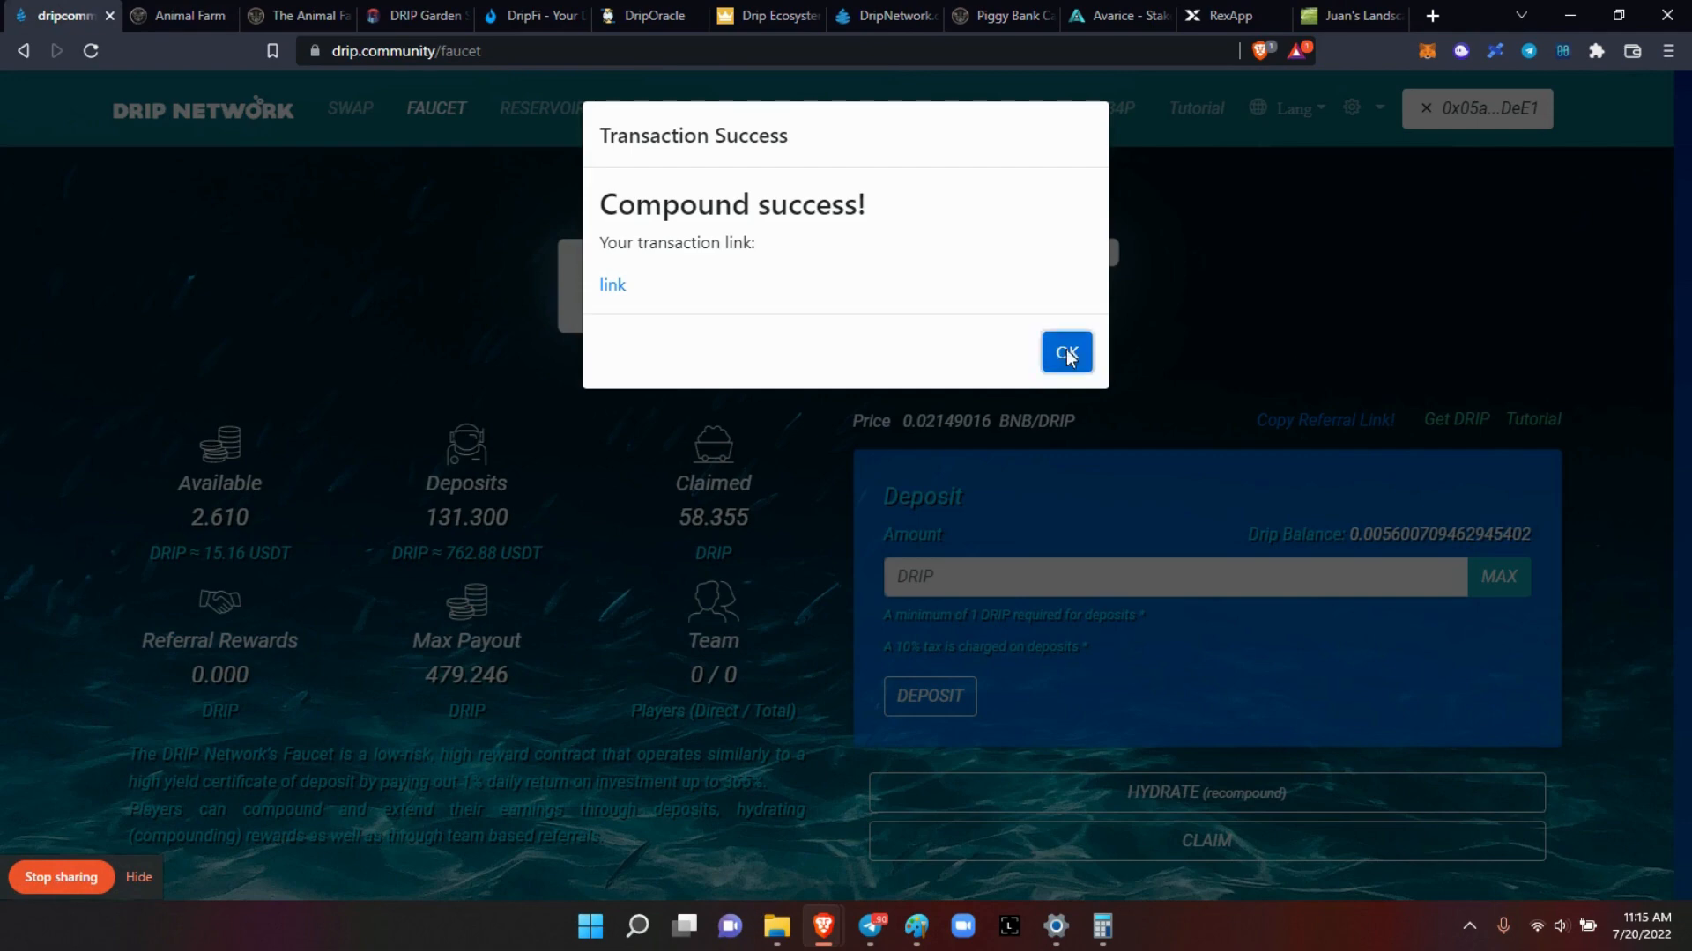
pyautogui.click(1066, 352)
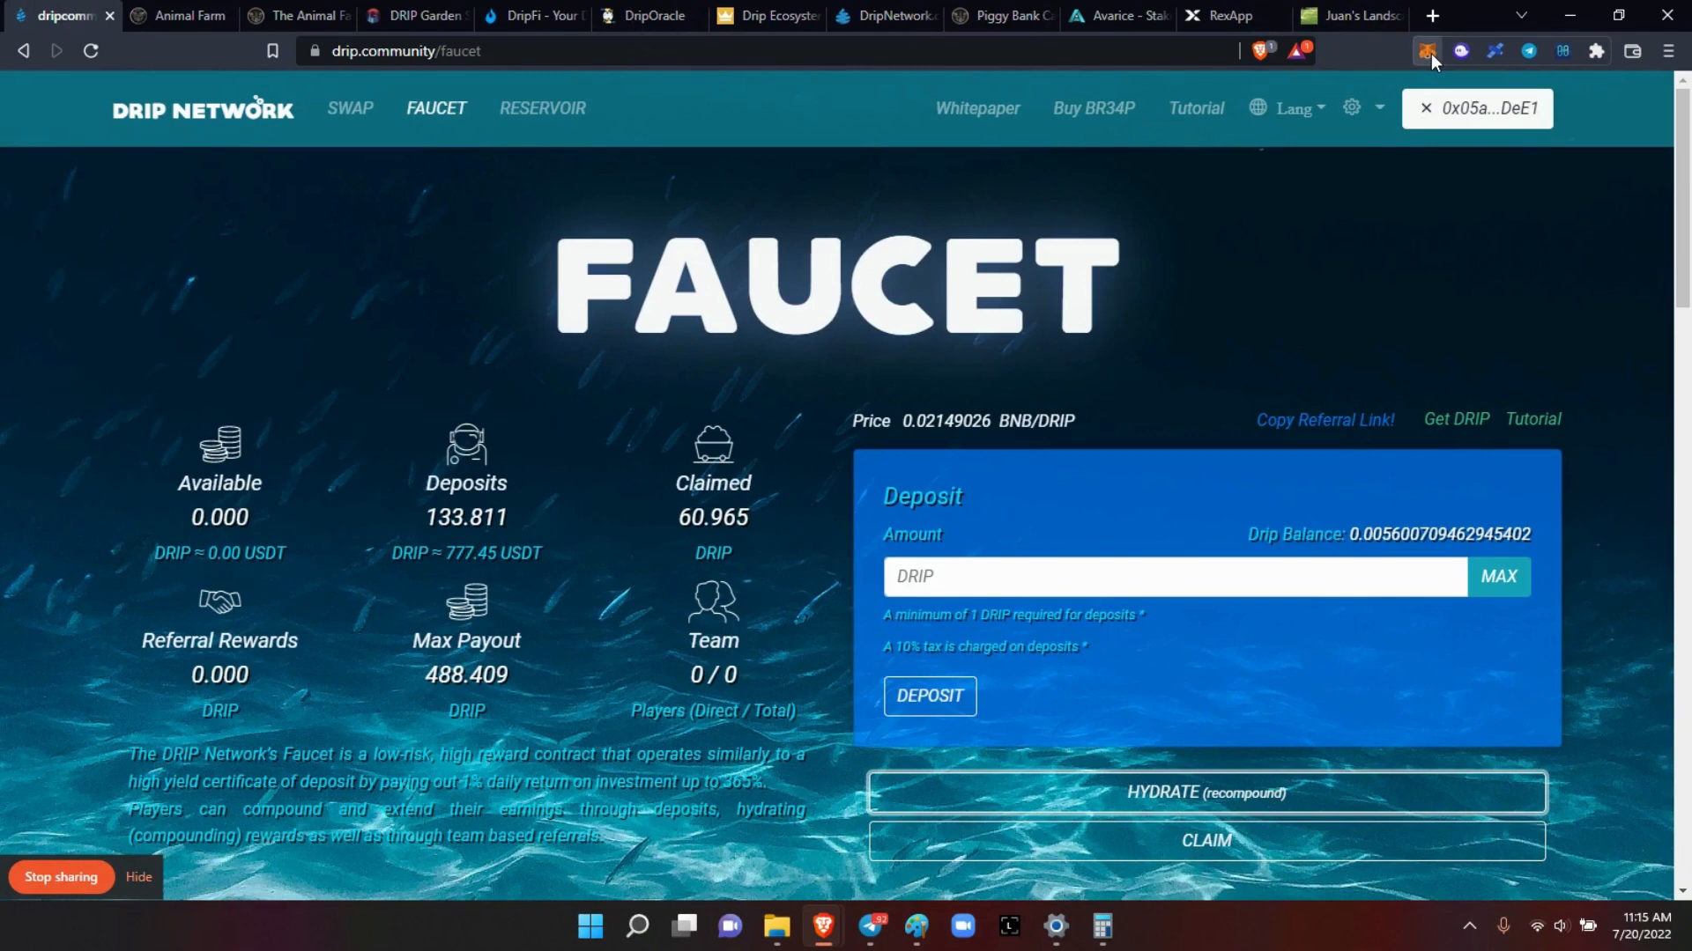
# Step: Switch MetaMask to the next wallet account and connect it to the Faucet
pyautogui.click(1429, 51)
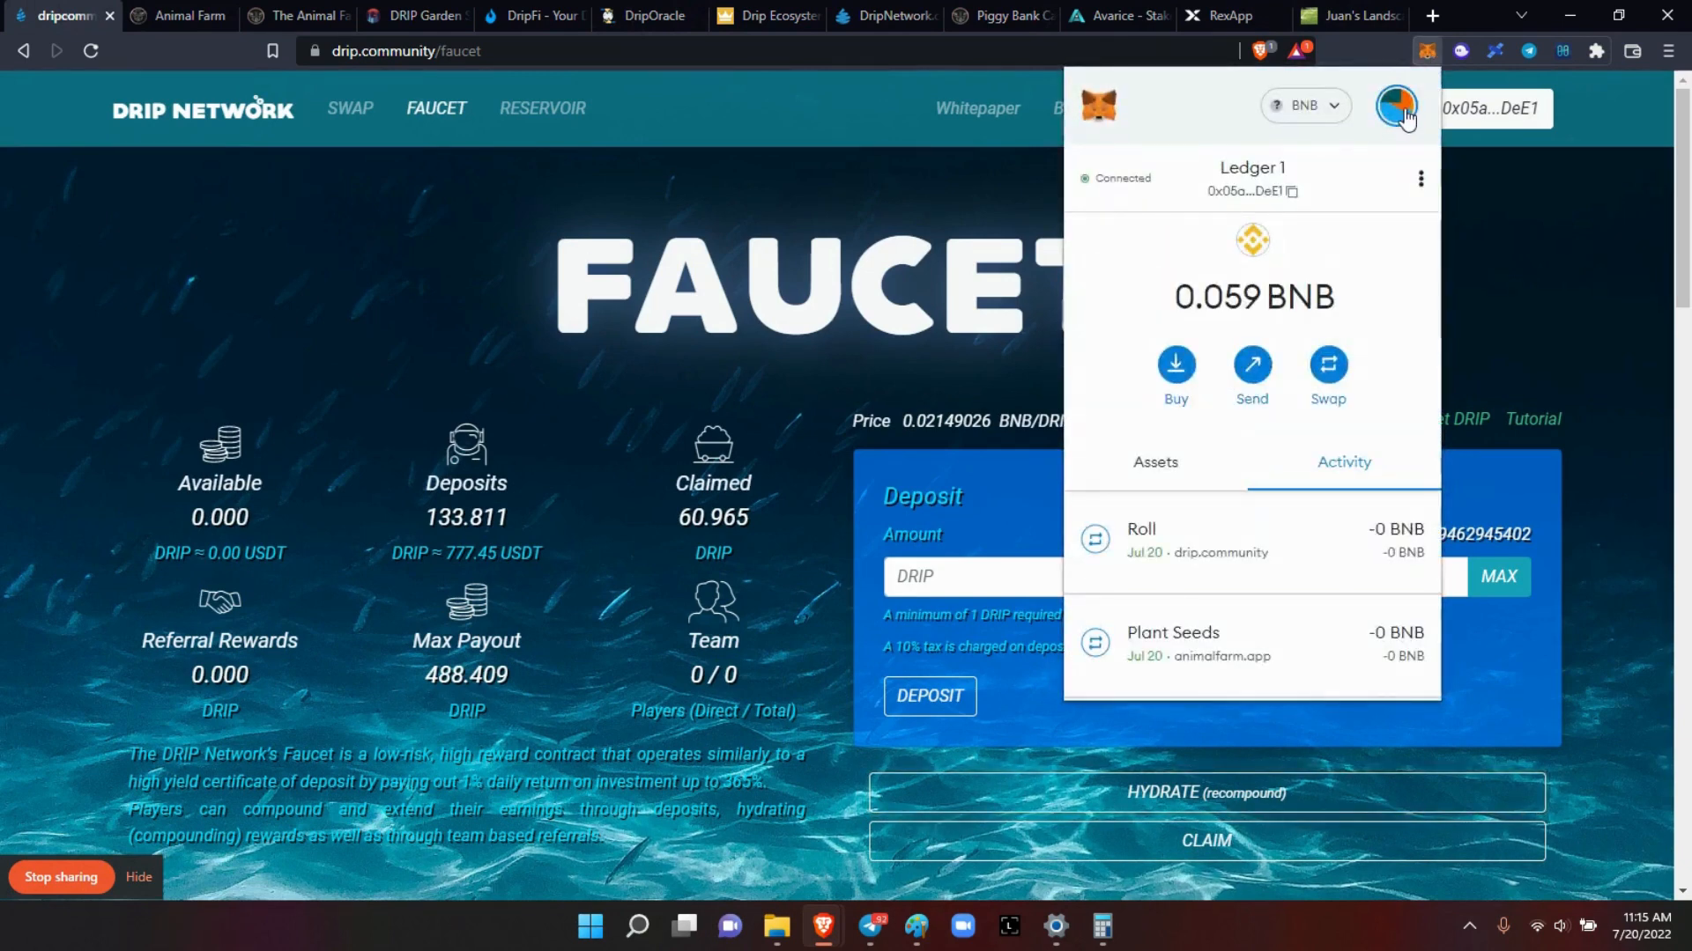
pyautogui.click(1397, 106)
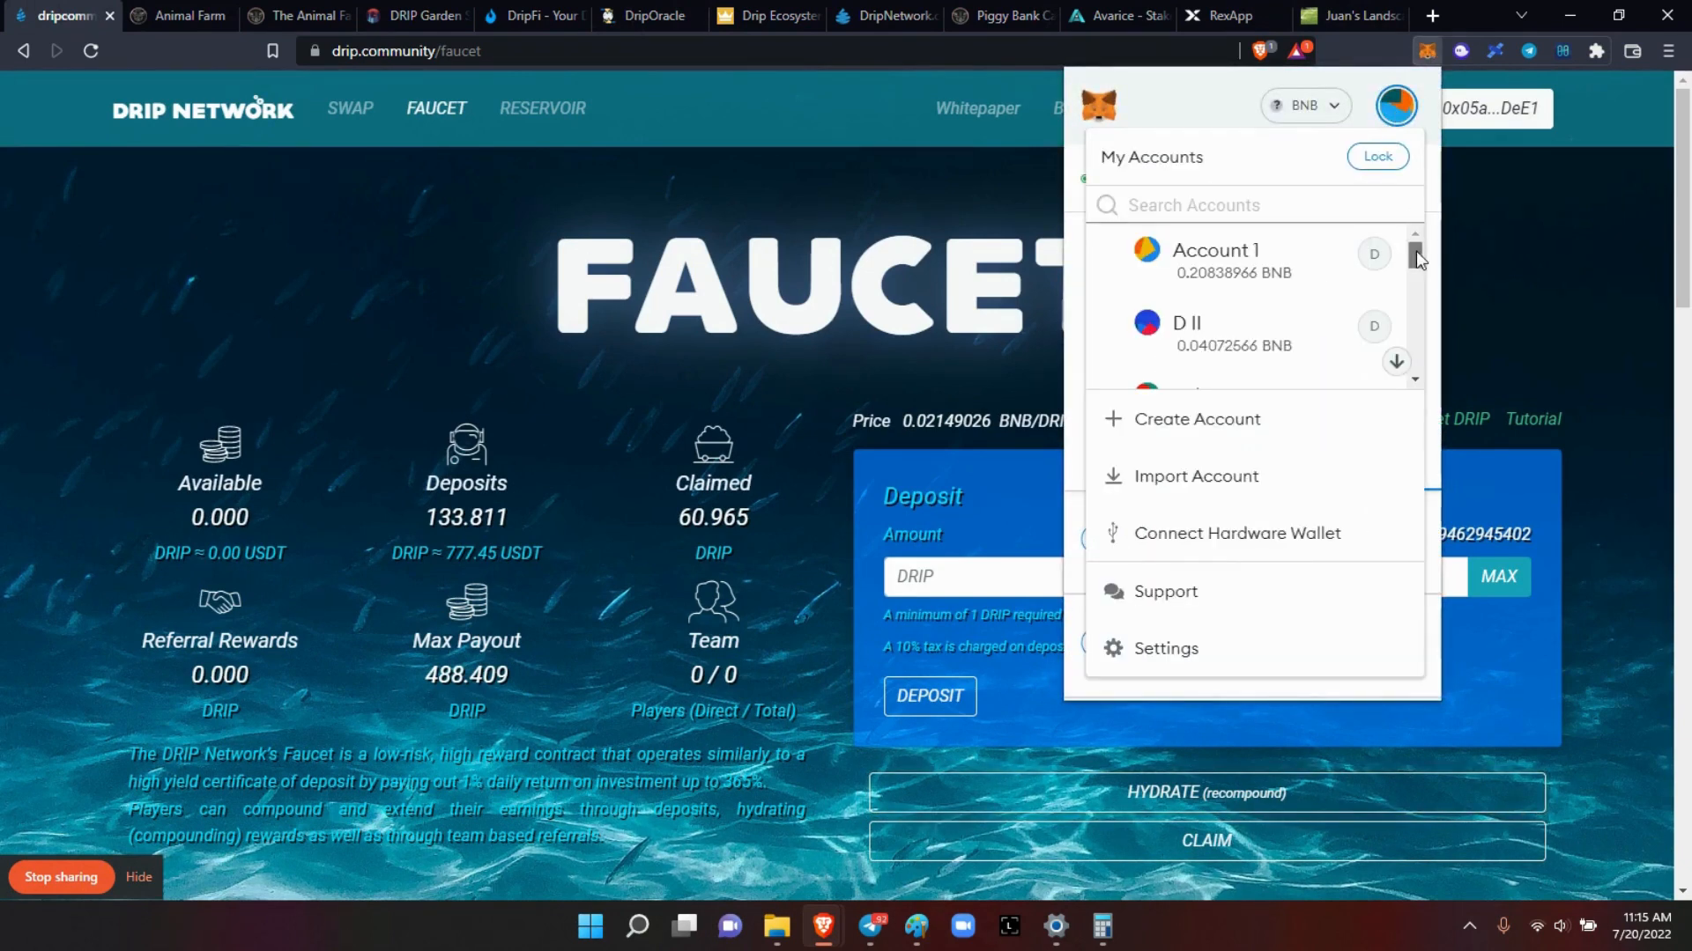
pyautogui.scroll(-3)
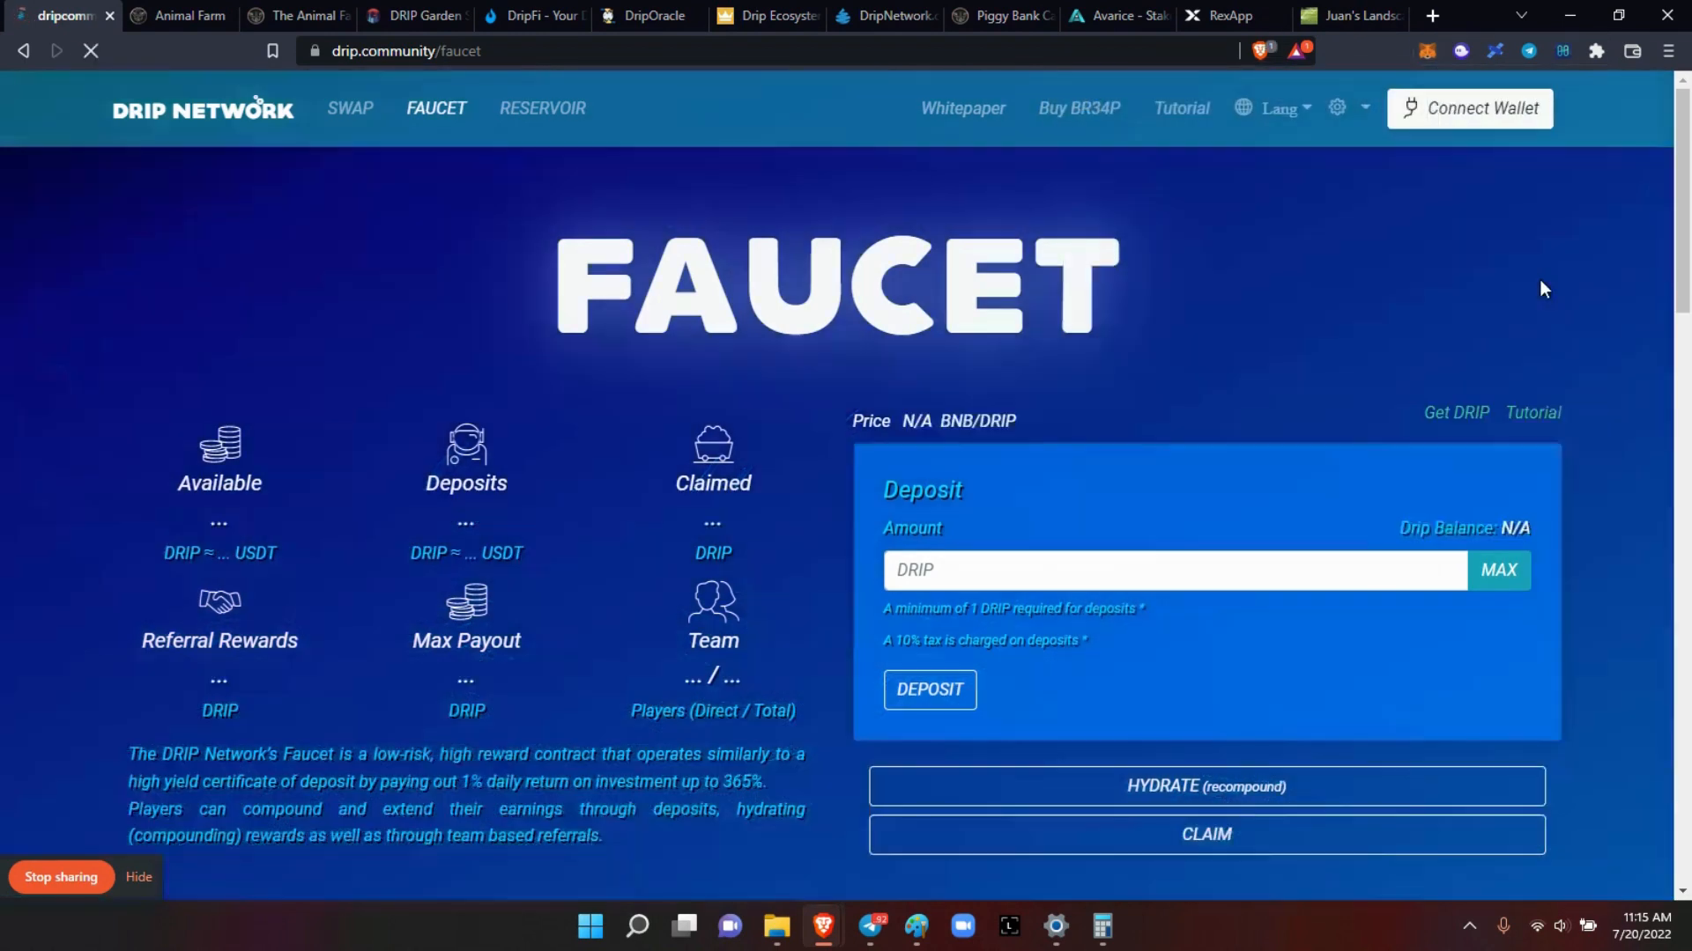
pyautogui.click(1479, 108)
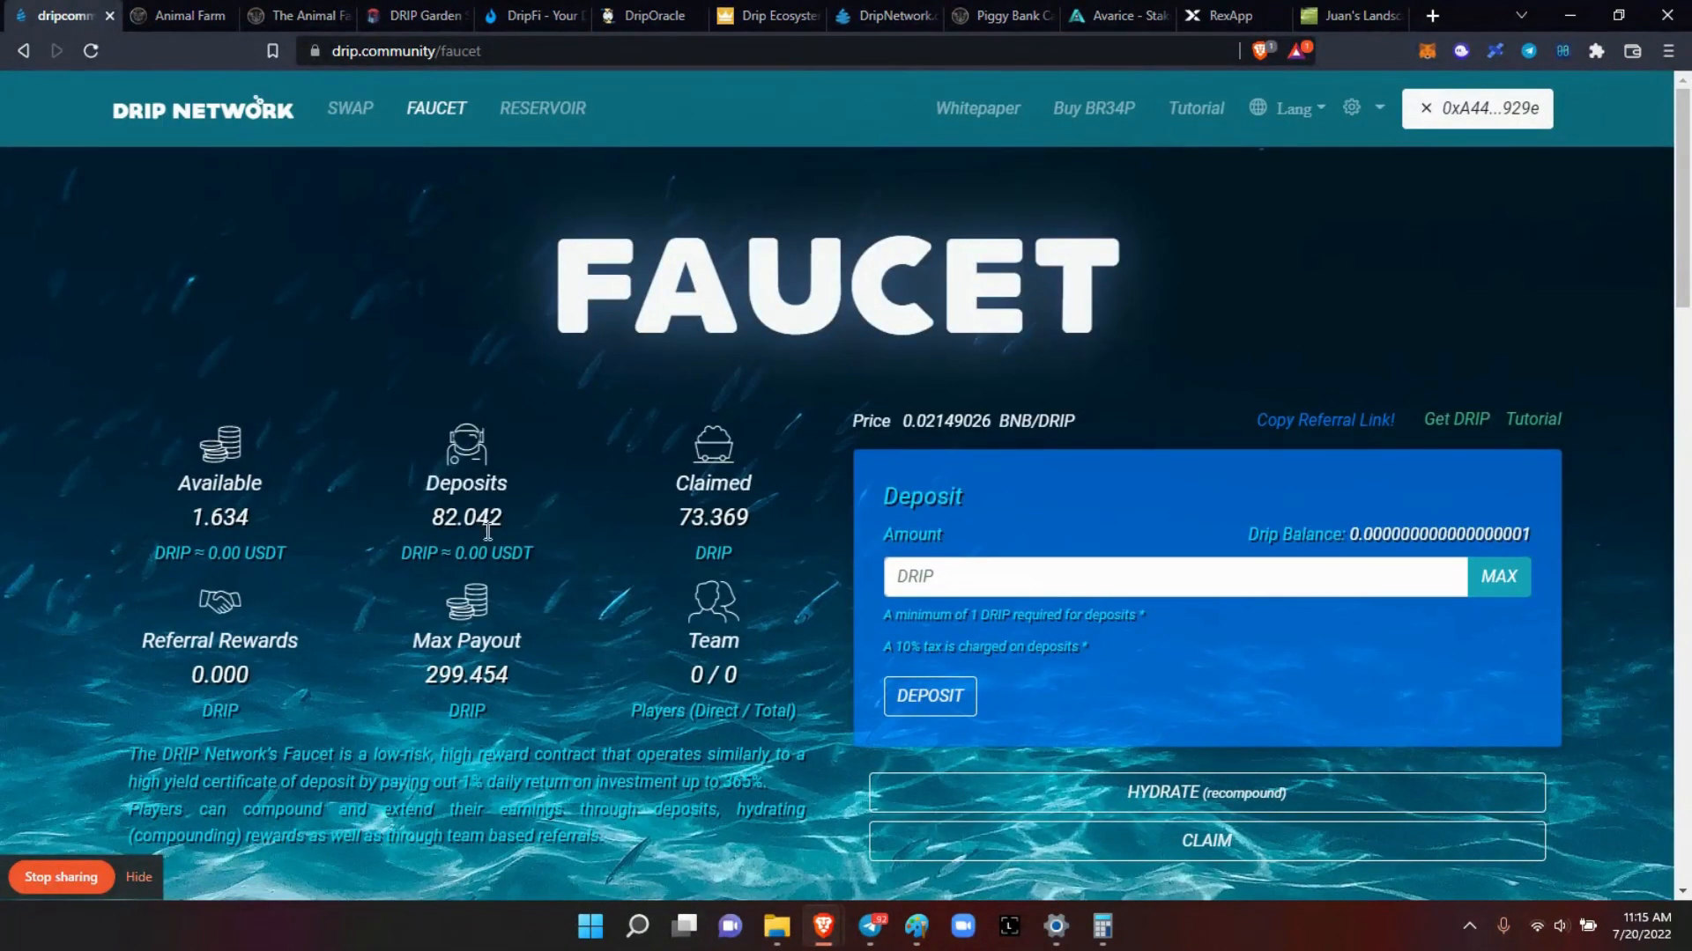
pyautogui.moveTo(1199, 800)
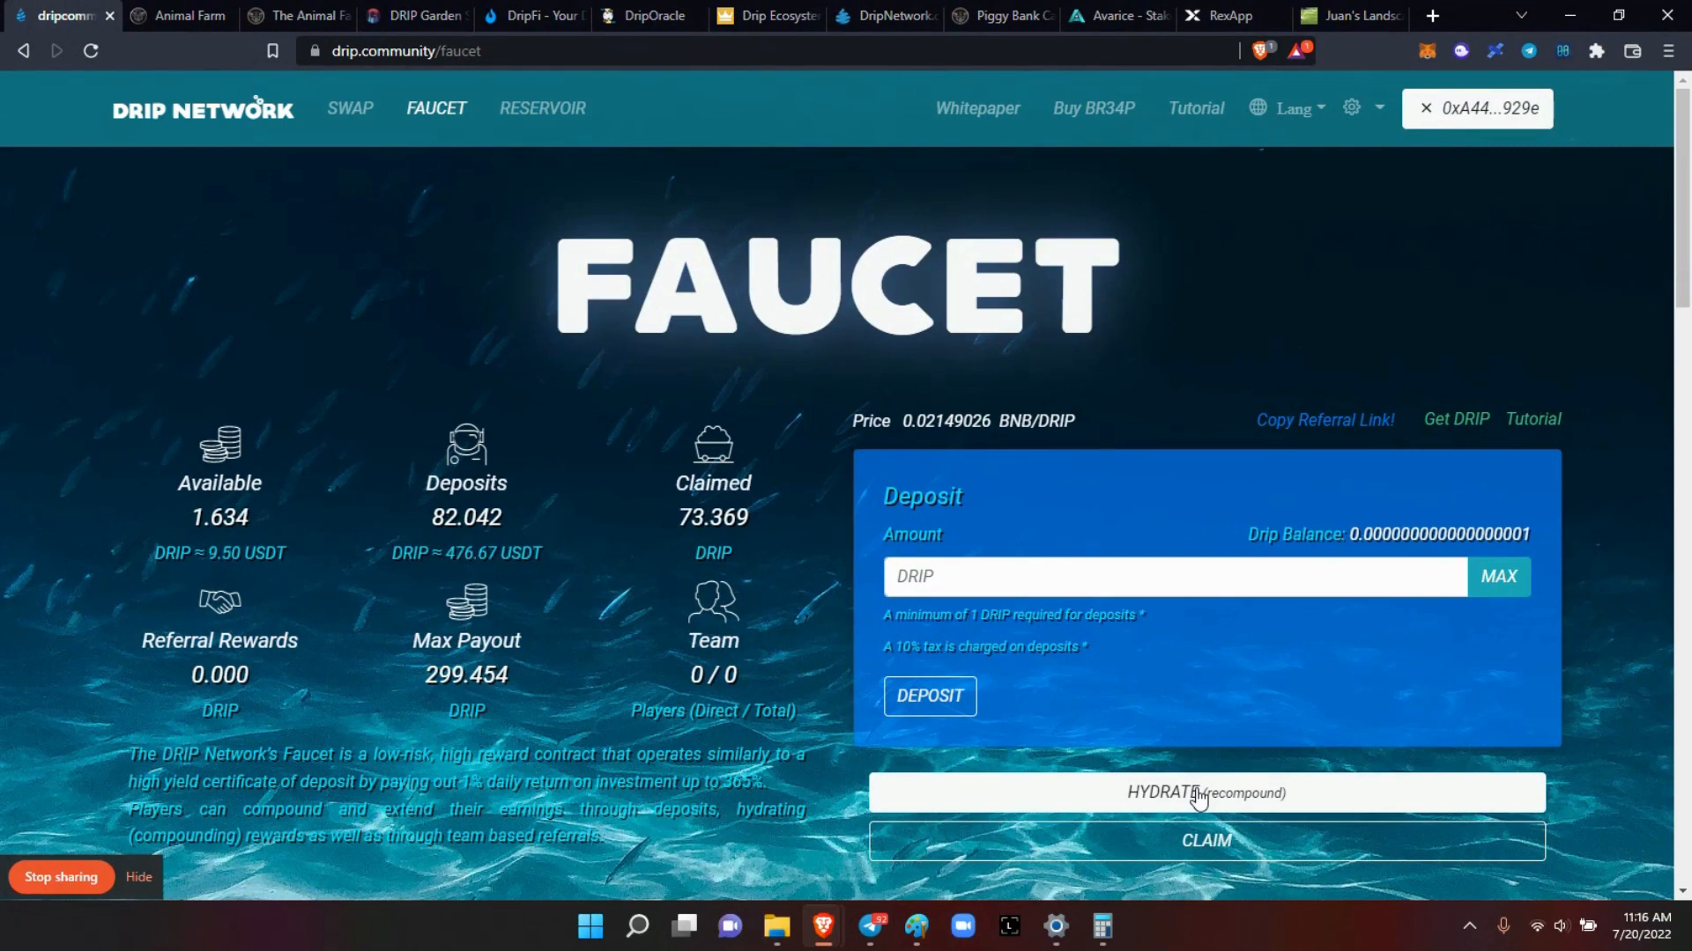
# Step: Check Drip Oracle, then hydrate this wallet's 1.634 available DRIP and confirm in MetaMask
pyautogui.click(646, 15)
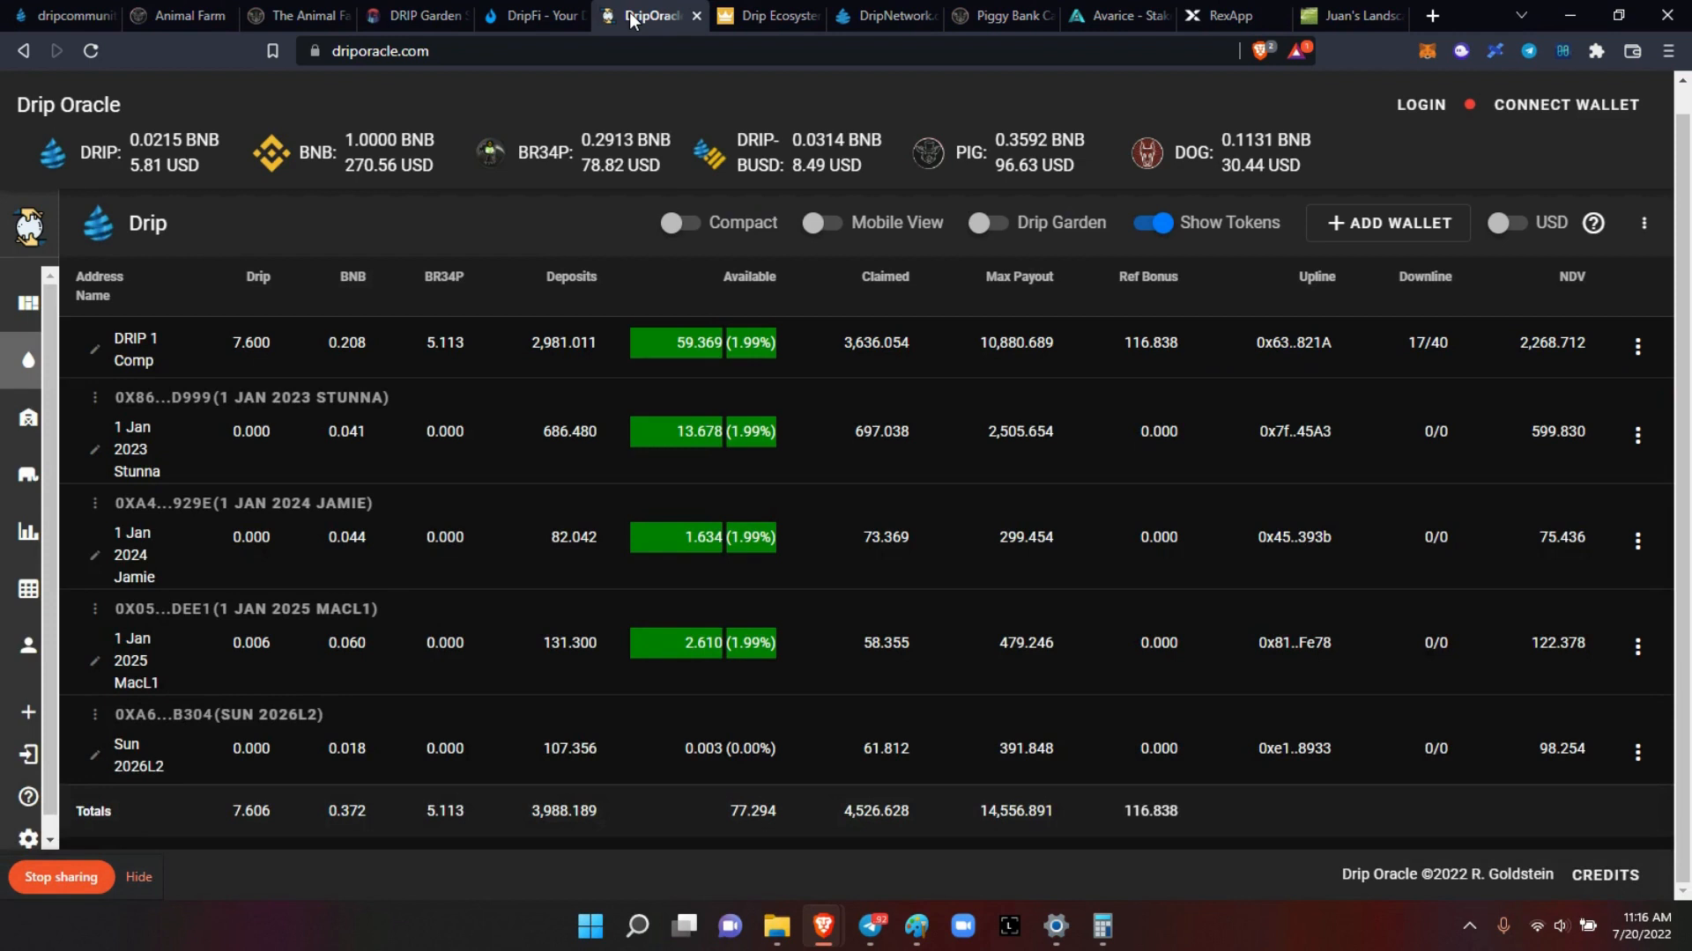
pyautogui.moveTo(495, 561)
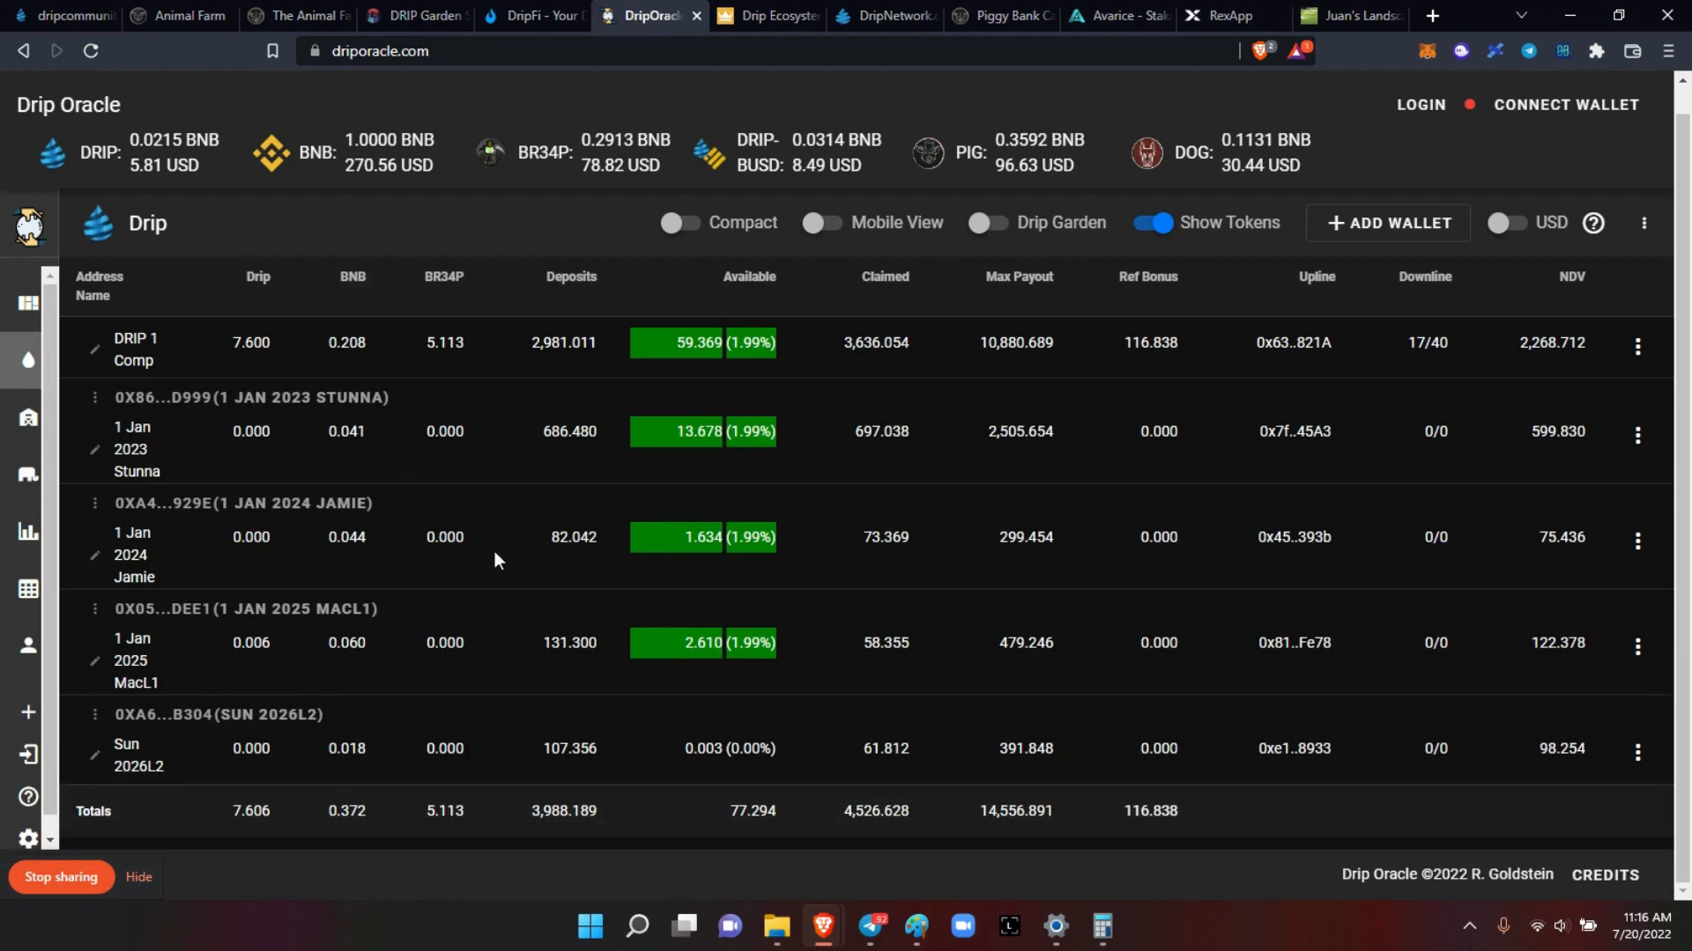
pyautogui.moveTo(685, 668)
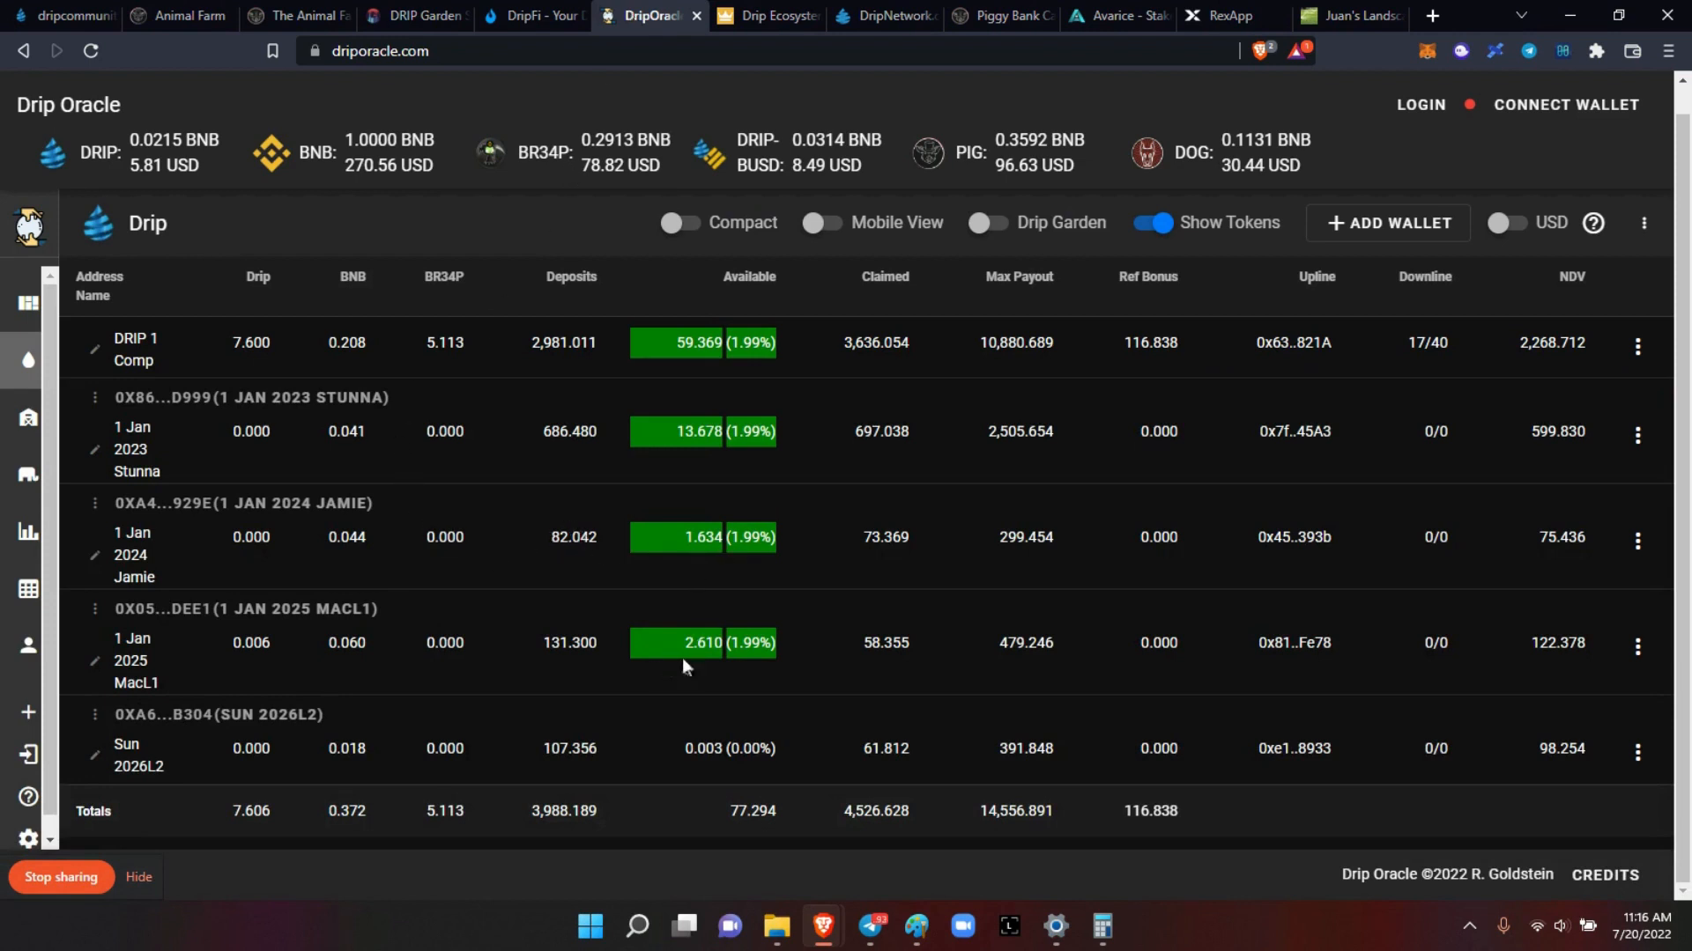
pyautogui.moveTo(702, 537)
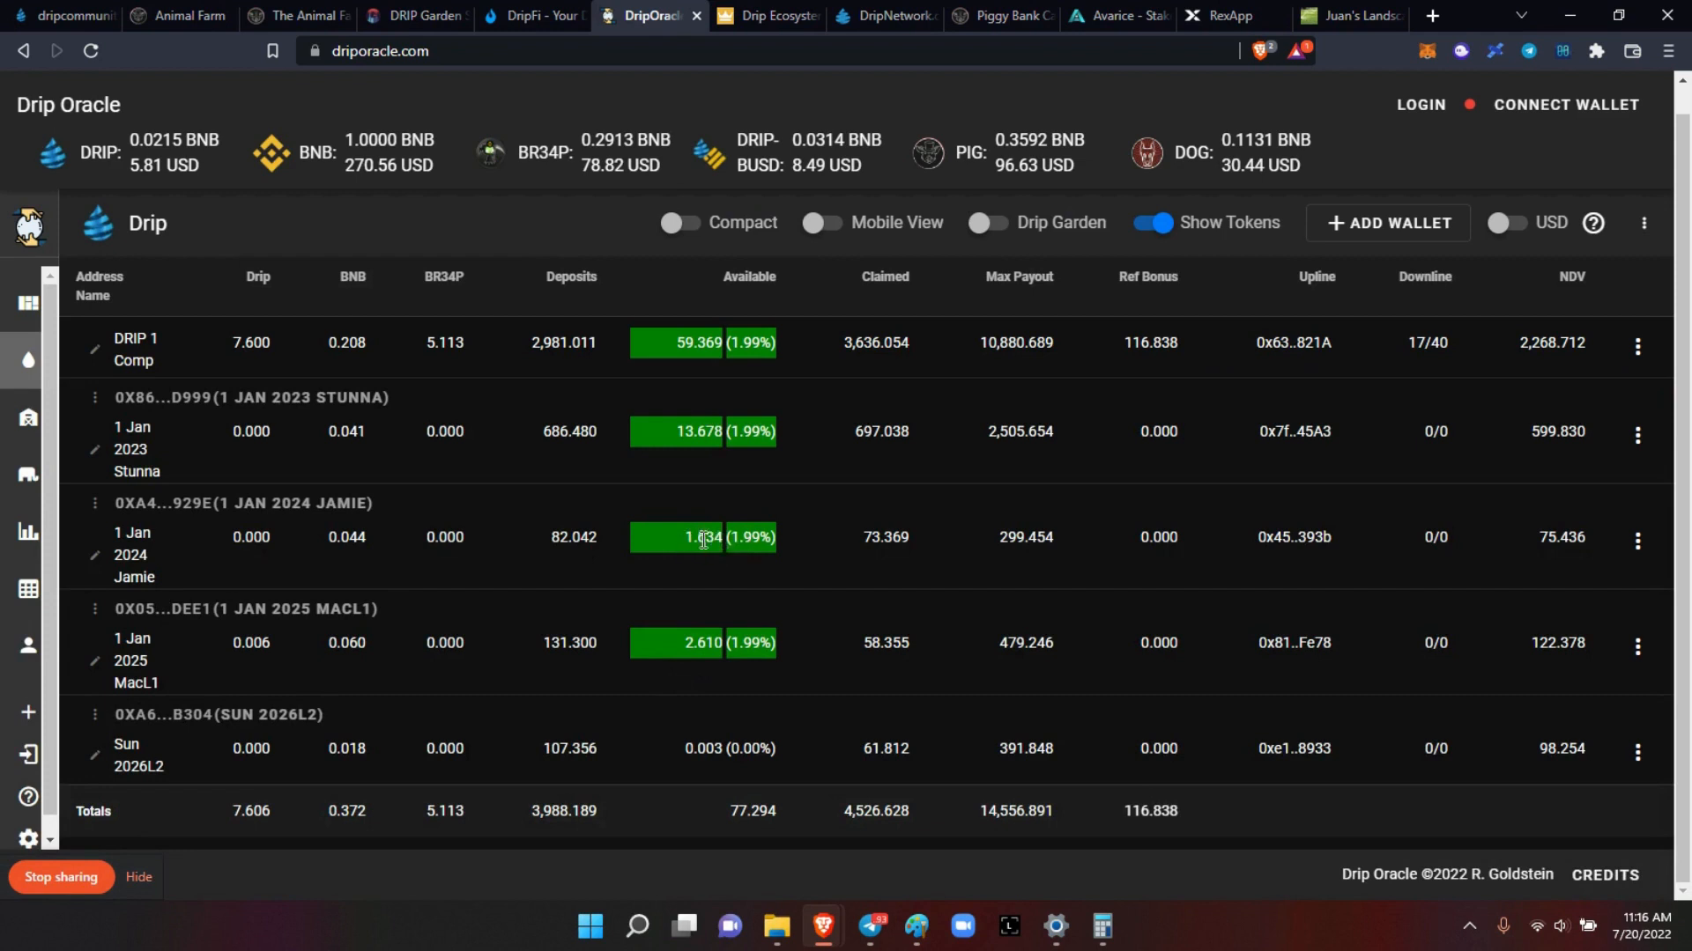
pyautogui.moveTo(295, 194)
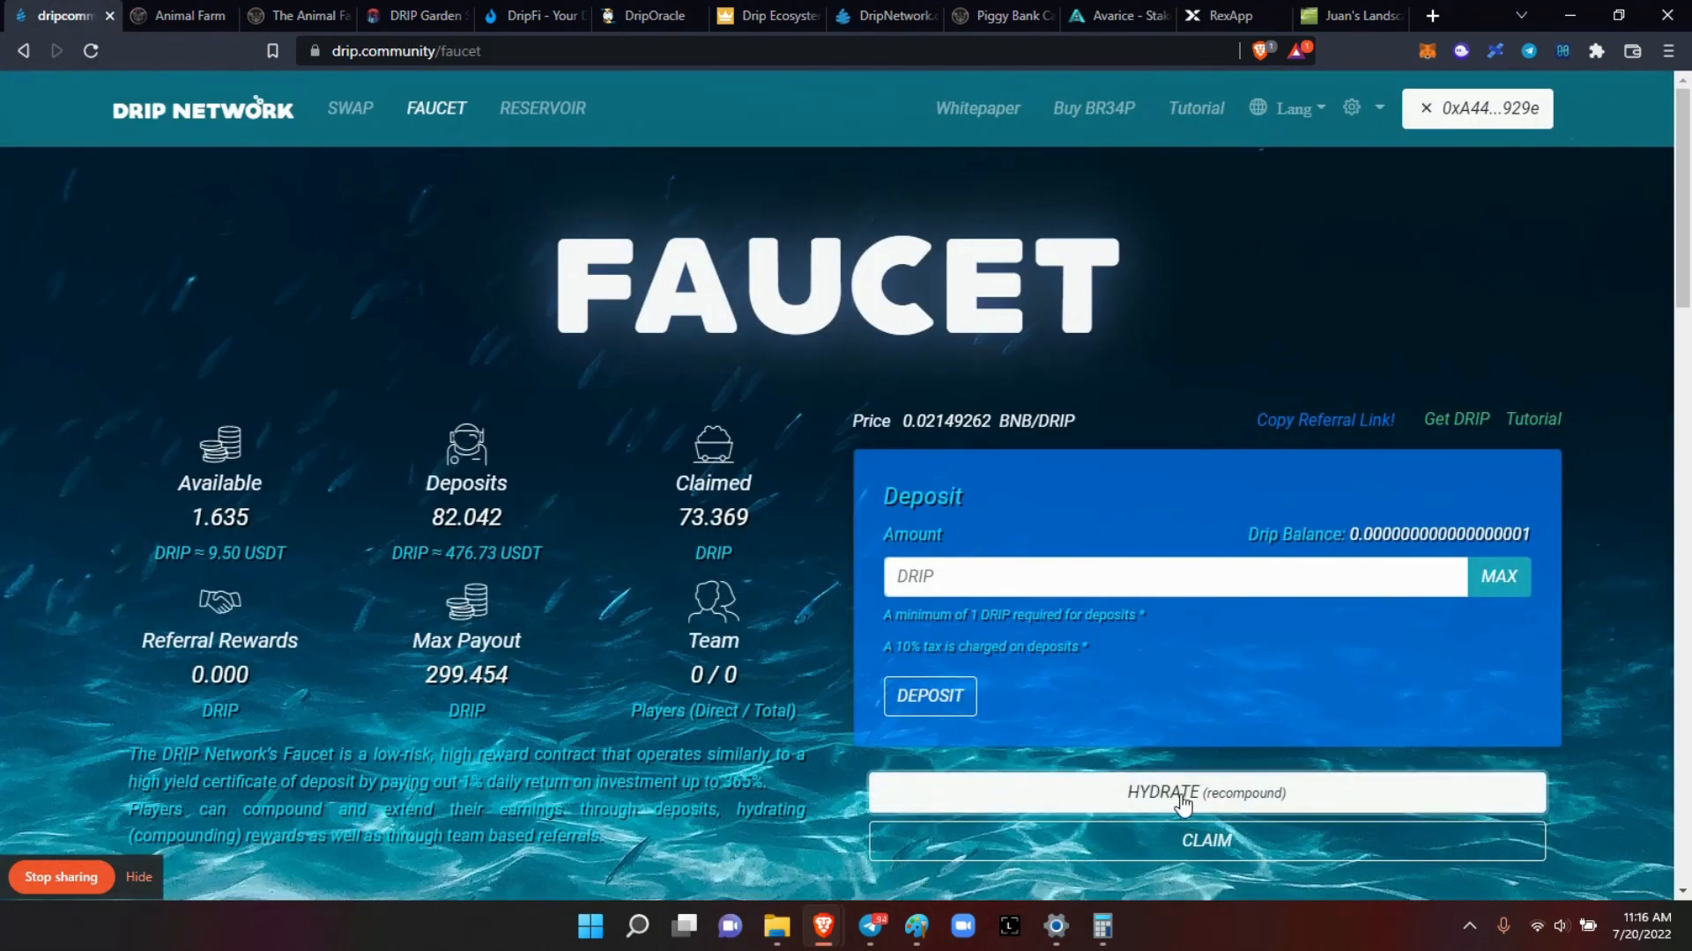
pyautogui.click(1182, 793)
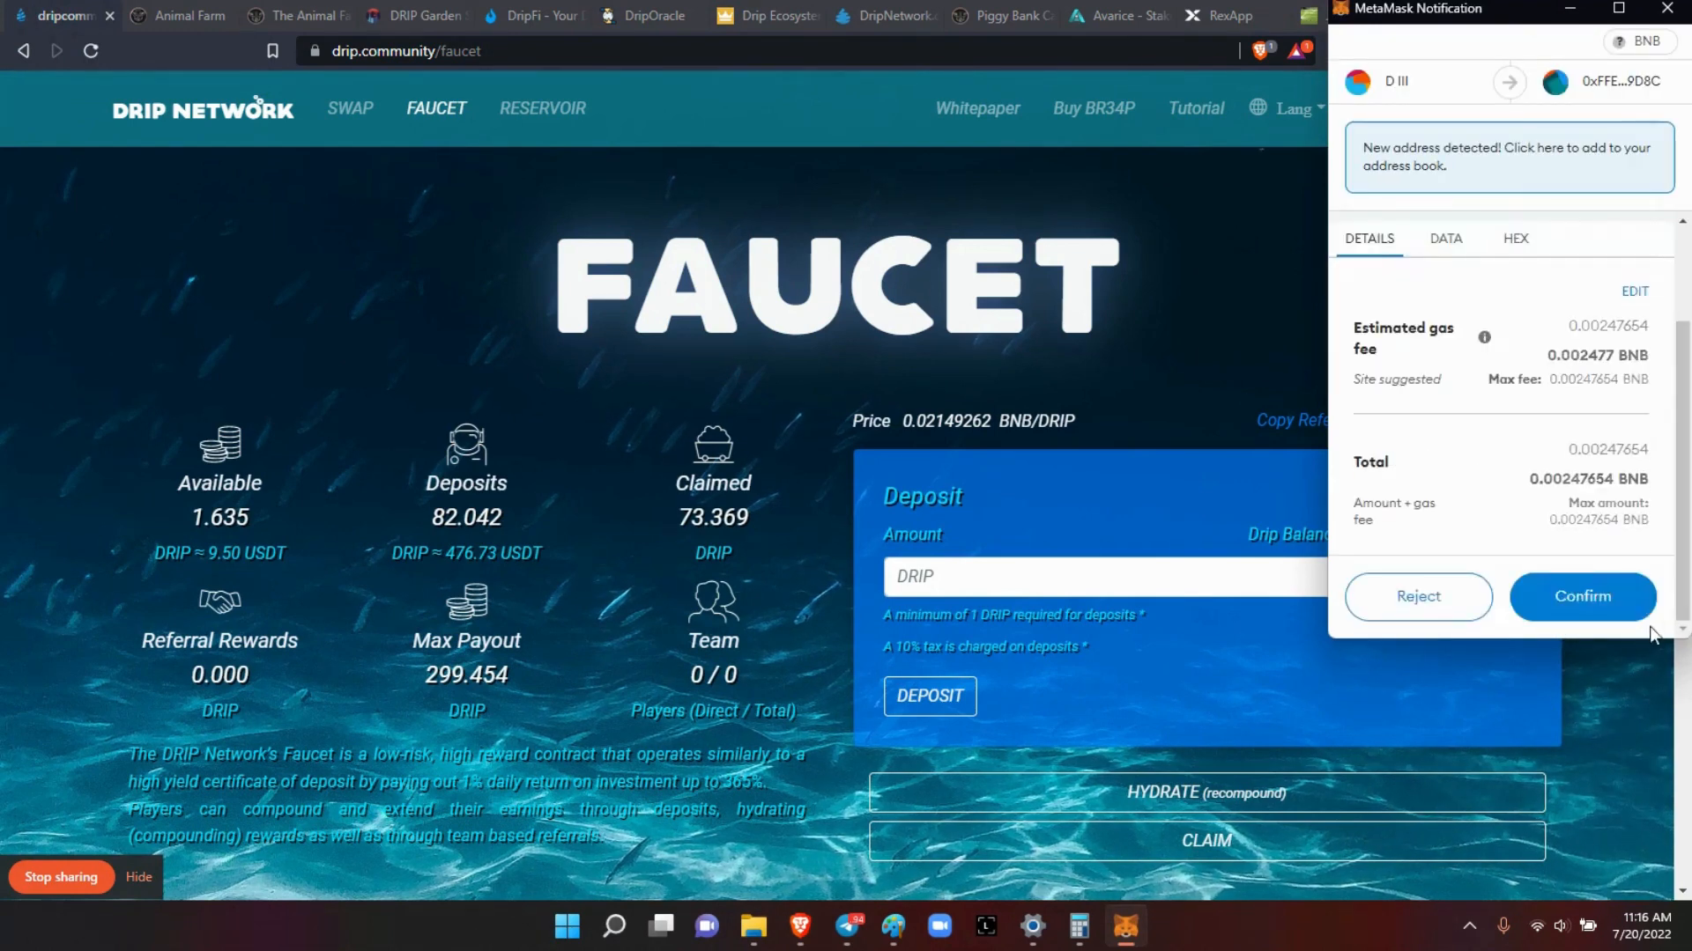
pyautogui.click(1582, 597)
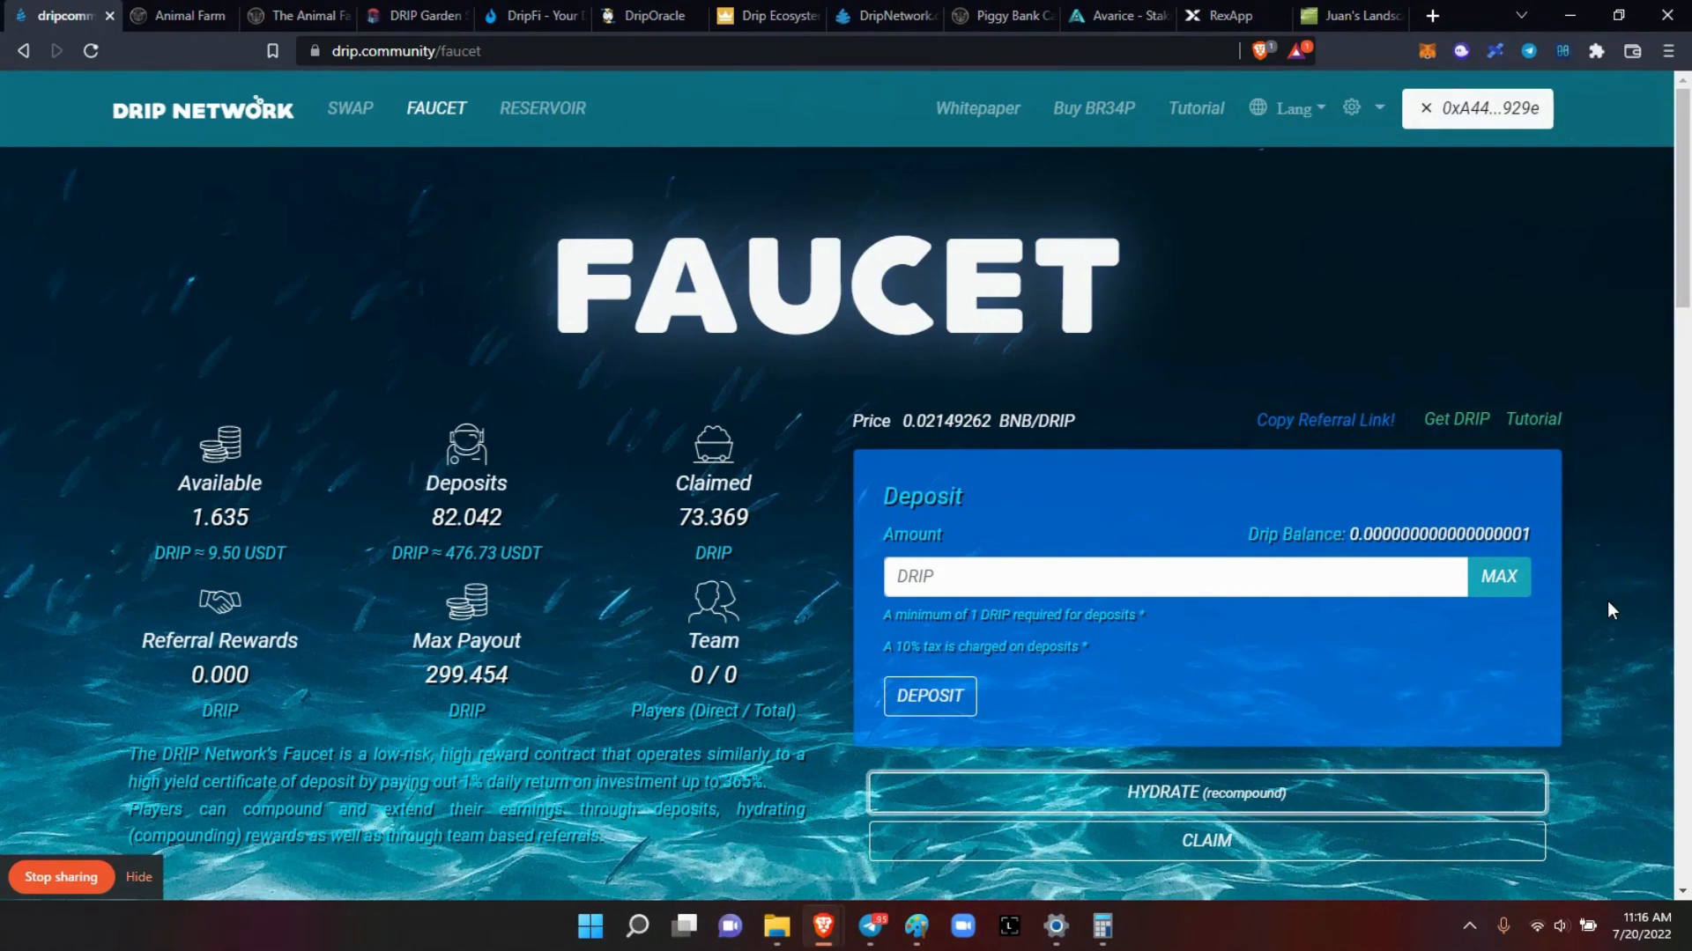
pyautogui.click(1205, 793)
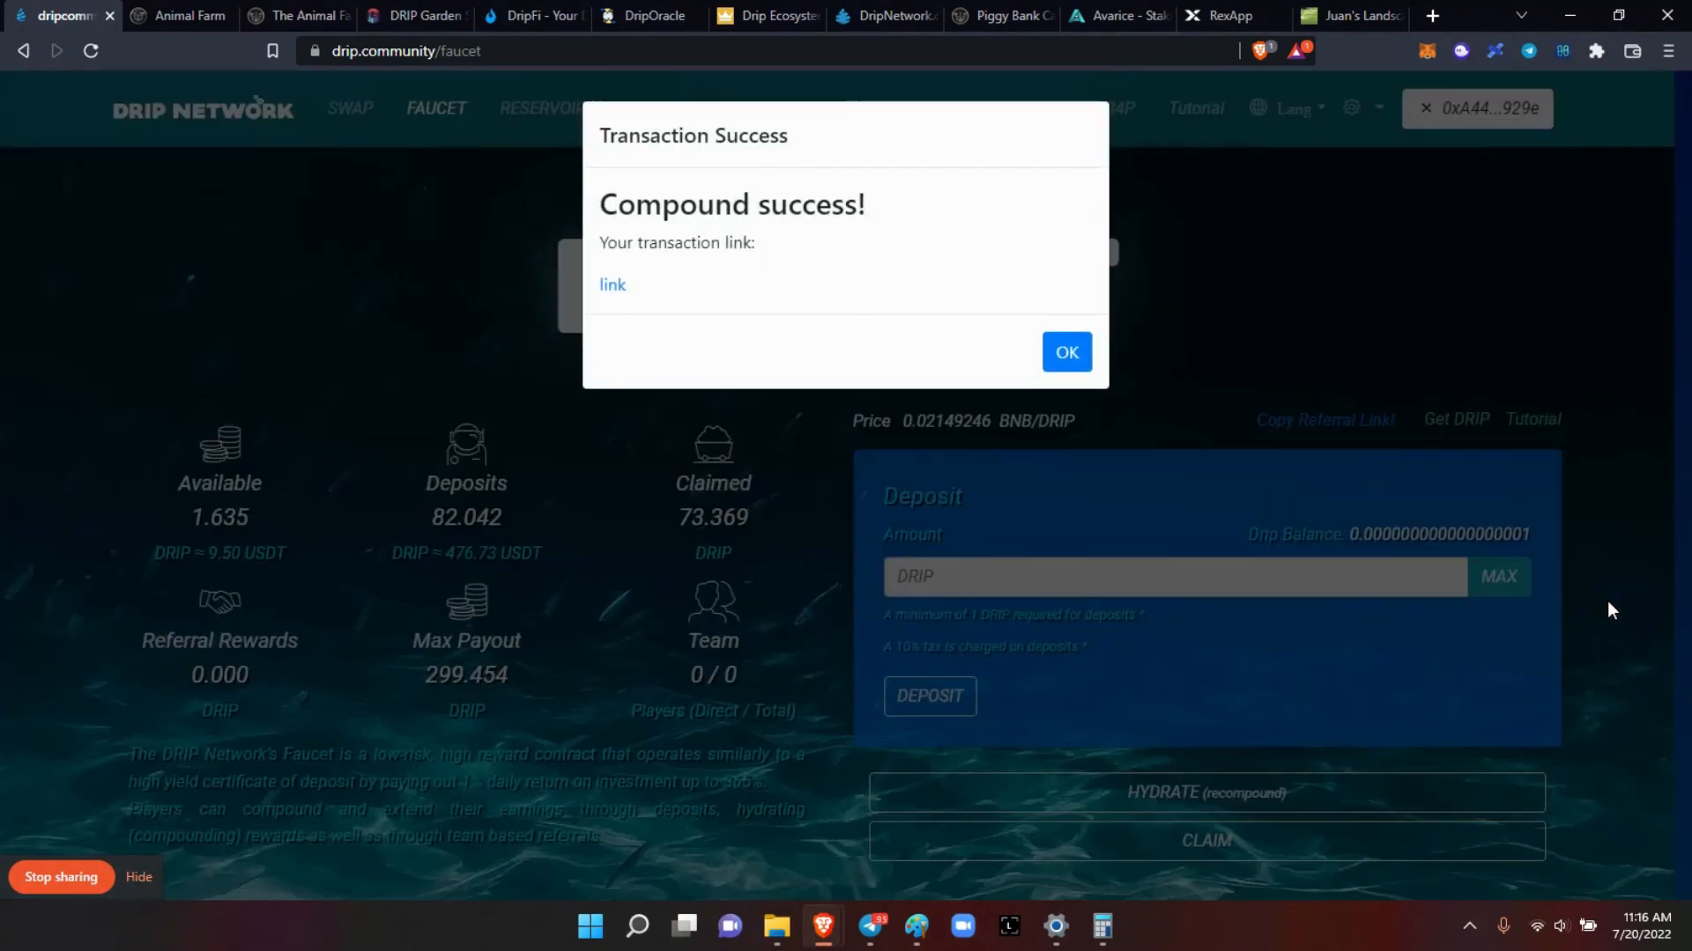
# Step: Dismiss the success notice and connect the 0x86B…d999 wallet to the Faucet
pyautogui.click(1066, 352)
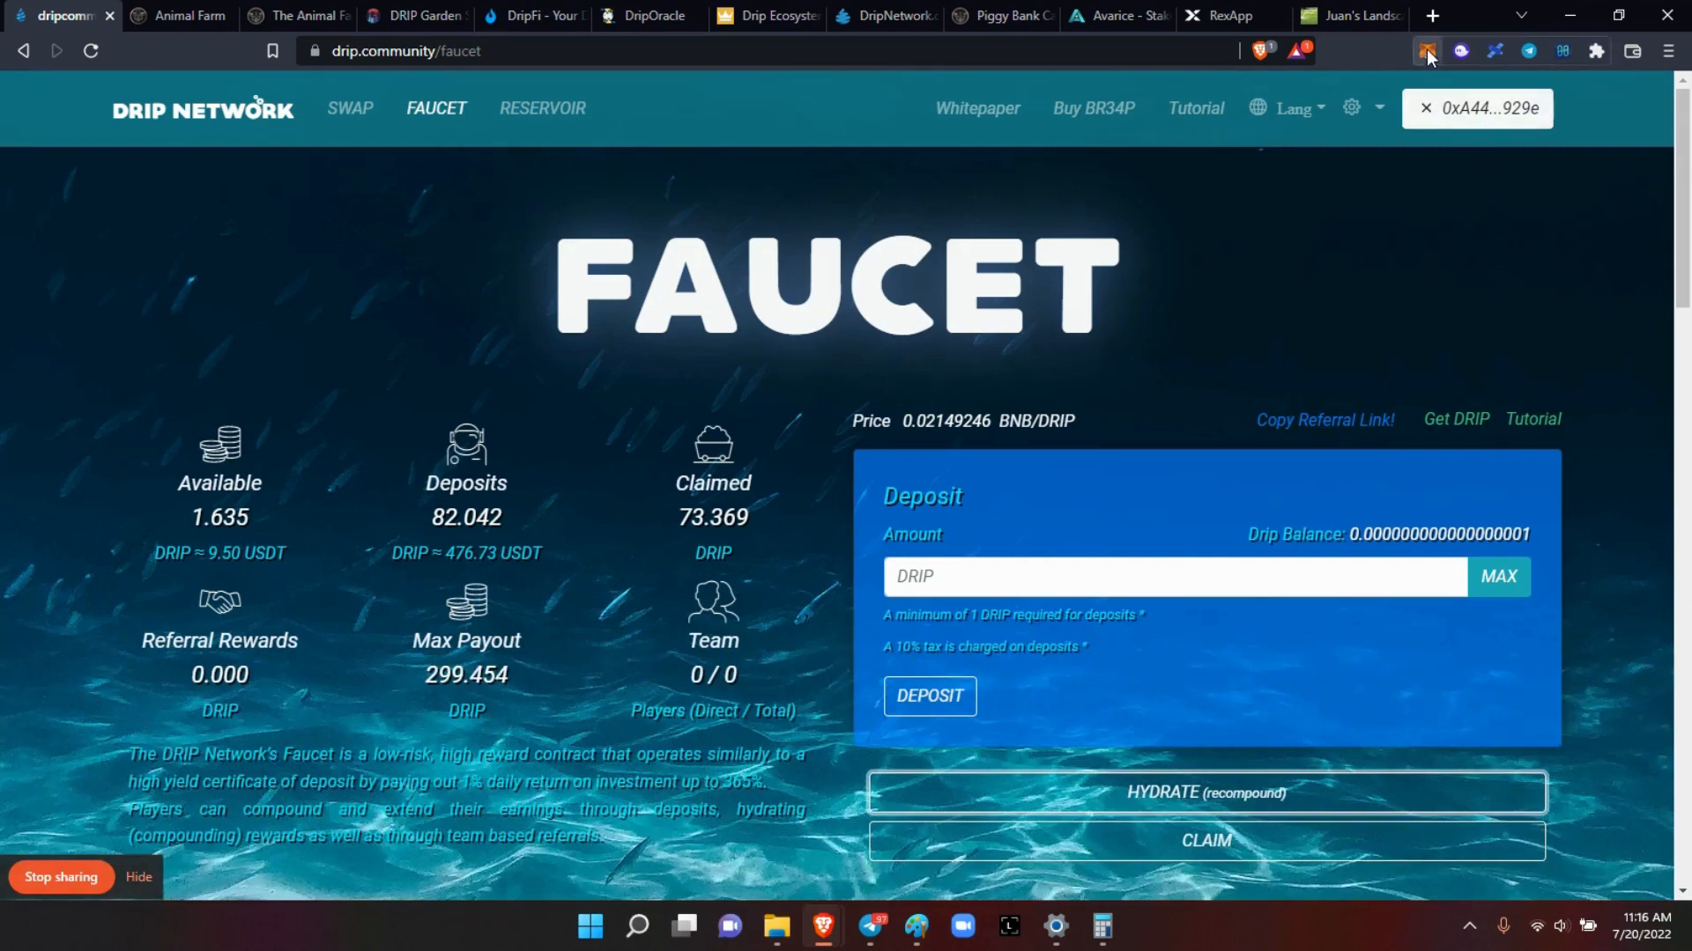
pyautogui.click(1427, 51)
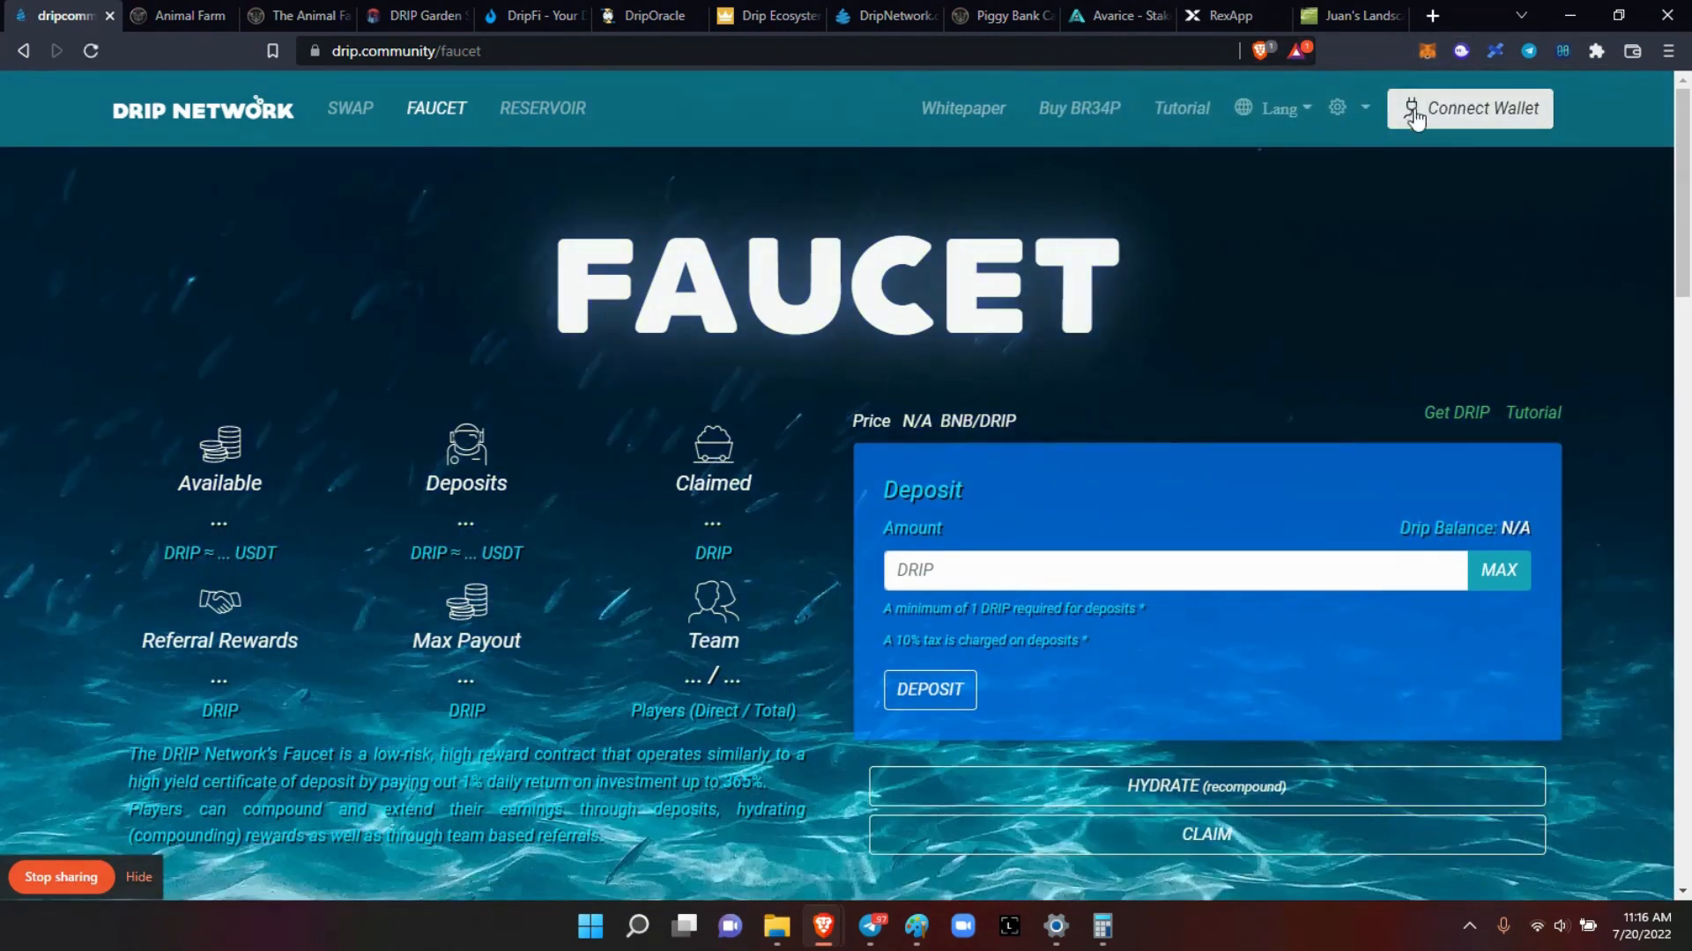
pyautogui.click(1468, 109)
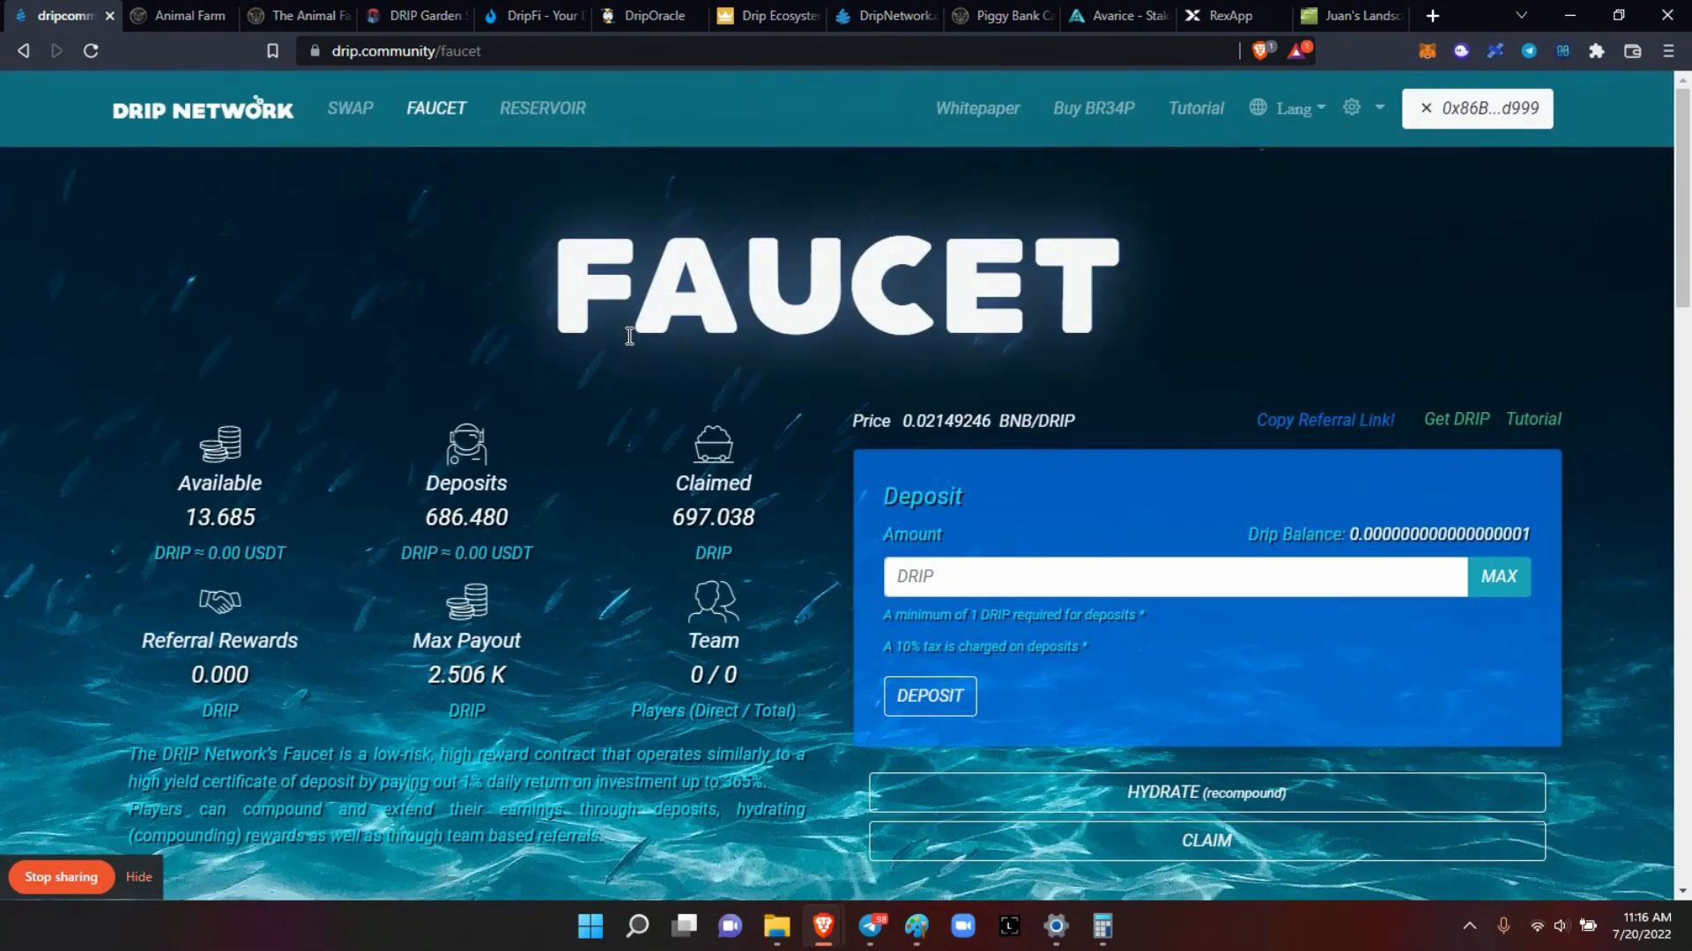
pyautogui.click(640, 15)
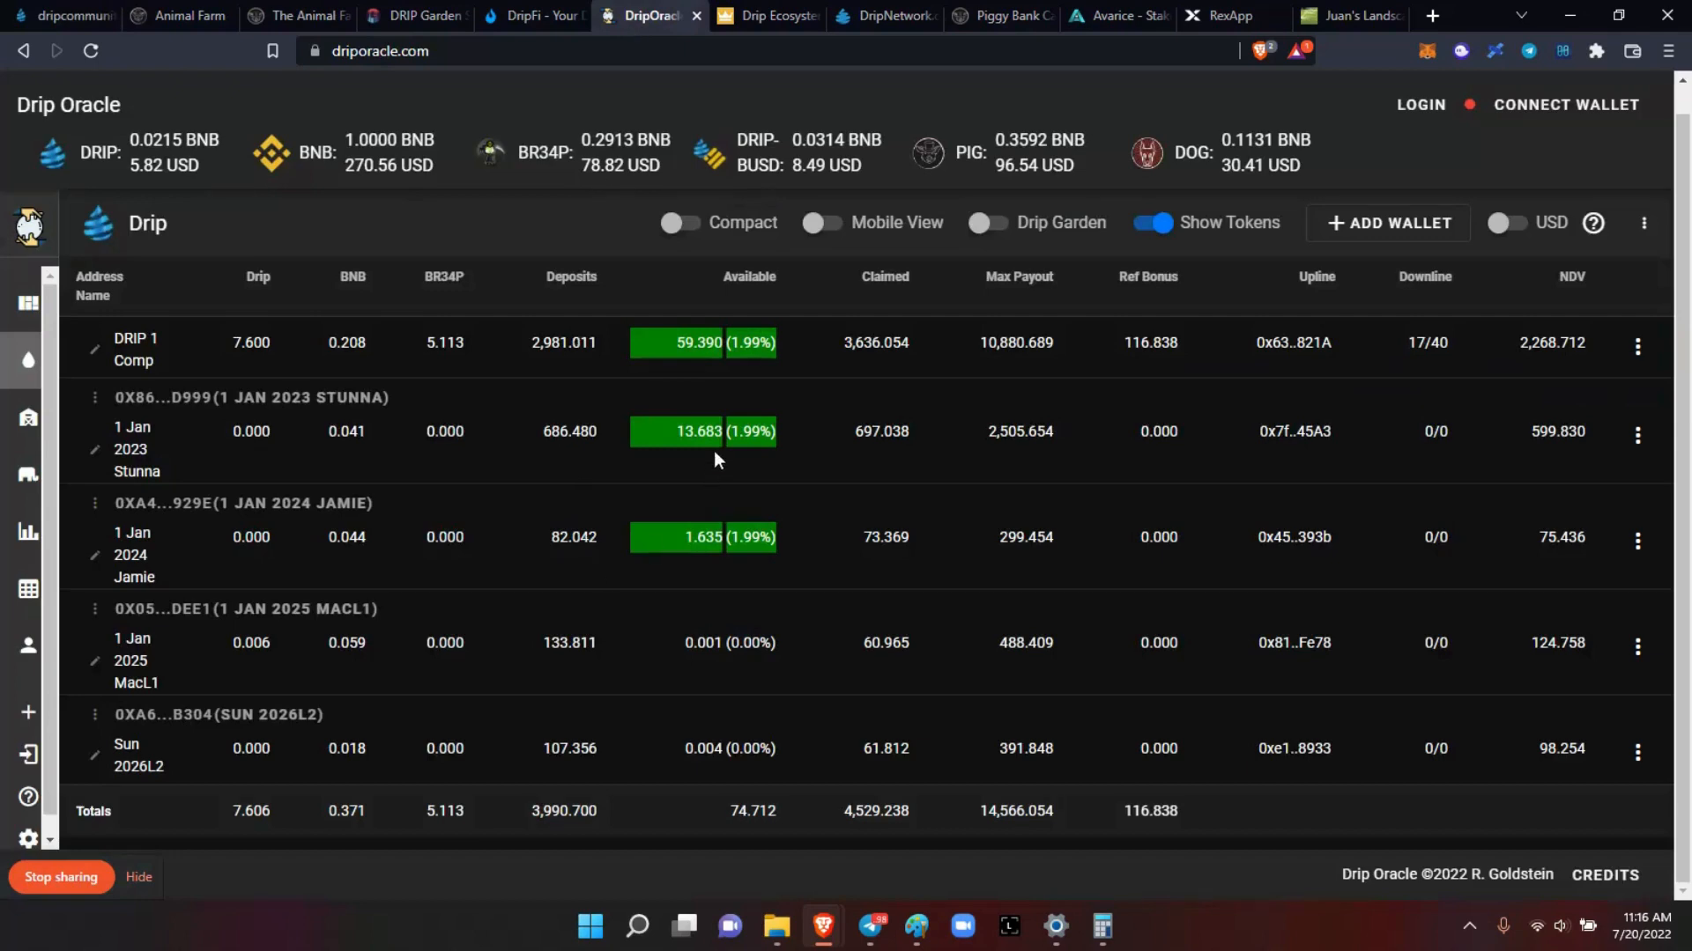
pyautogui.moveTo(244, 117)
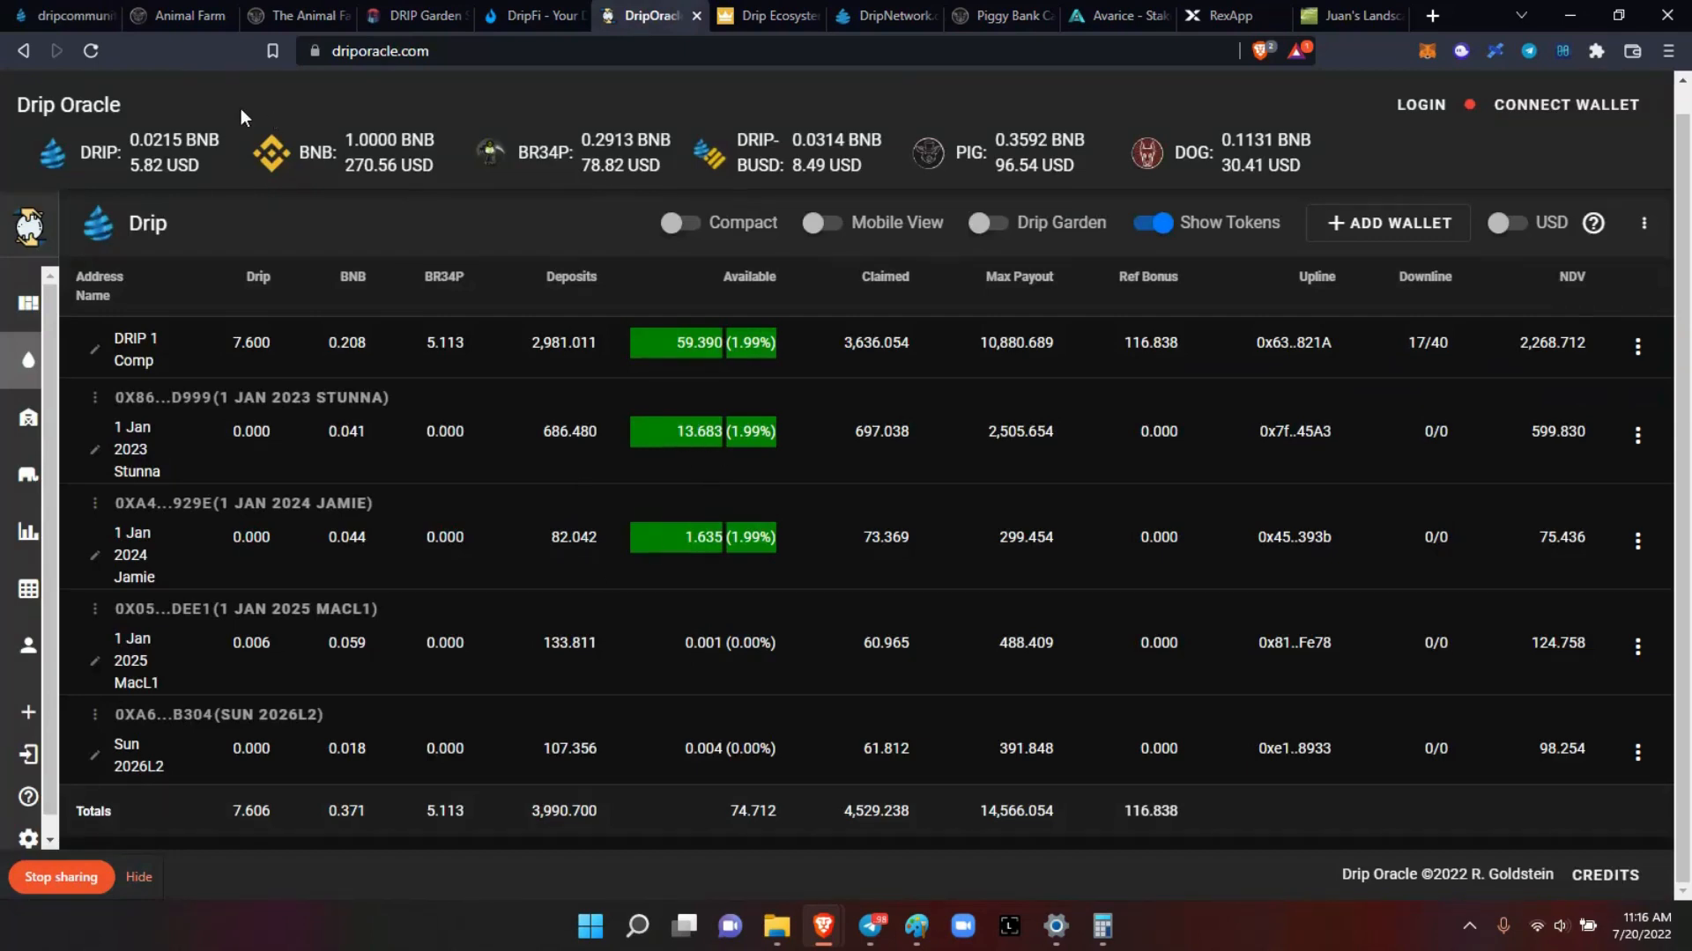
# Step: Hydrate the 0x86B…d999 wallet's Faucet rewards, approve, and dismiss 'Compound success!'
pyautogui.click(53, 16)
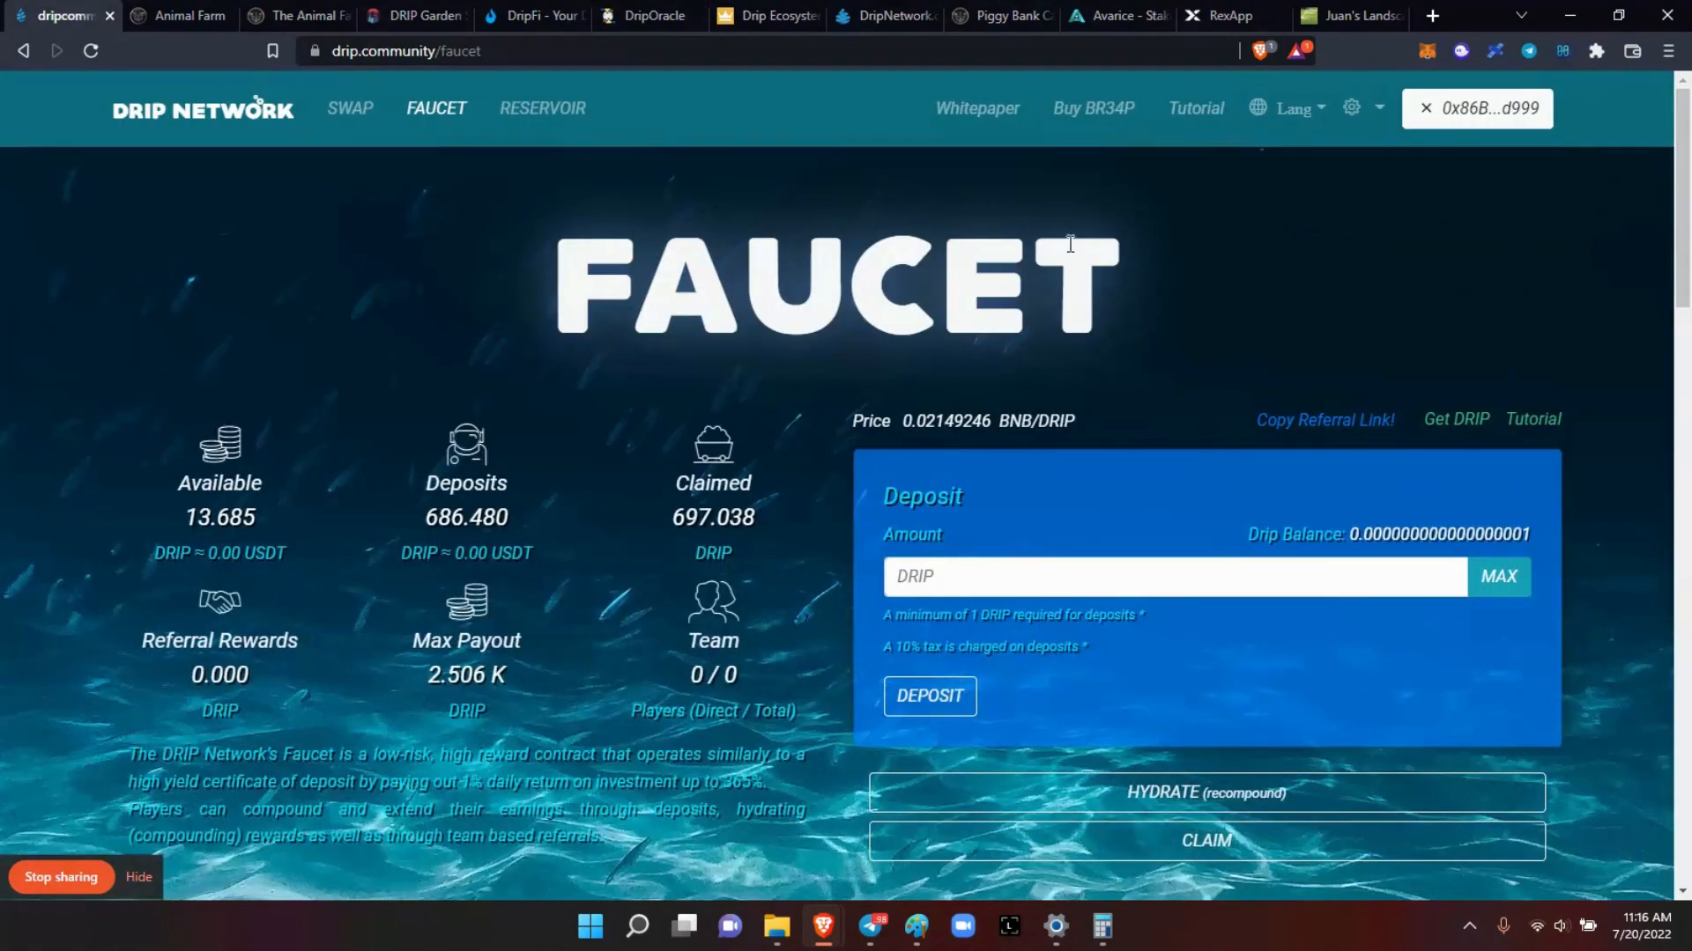
pyautogui.moveTo(1207, 801)
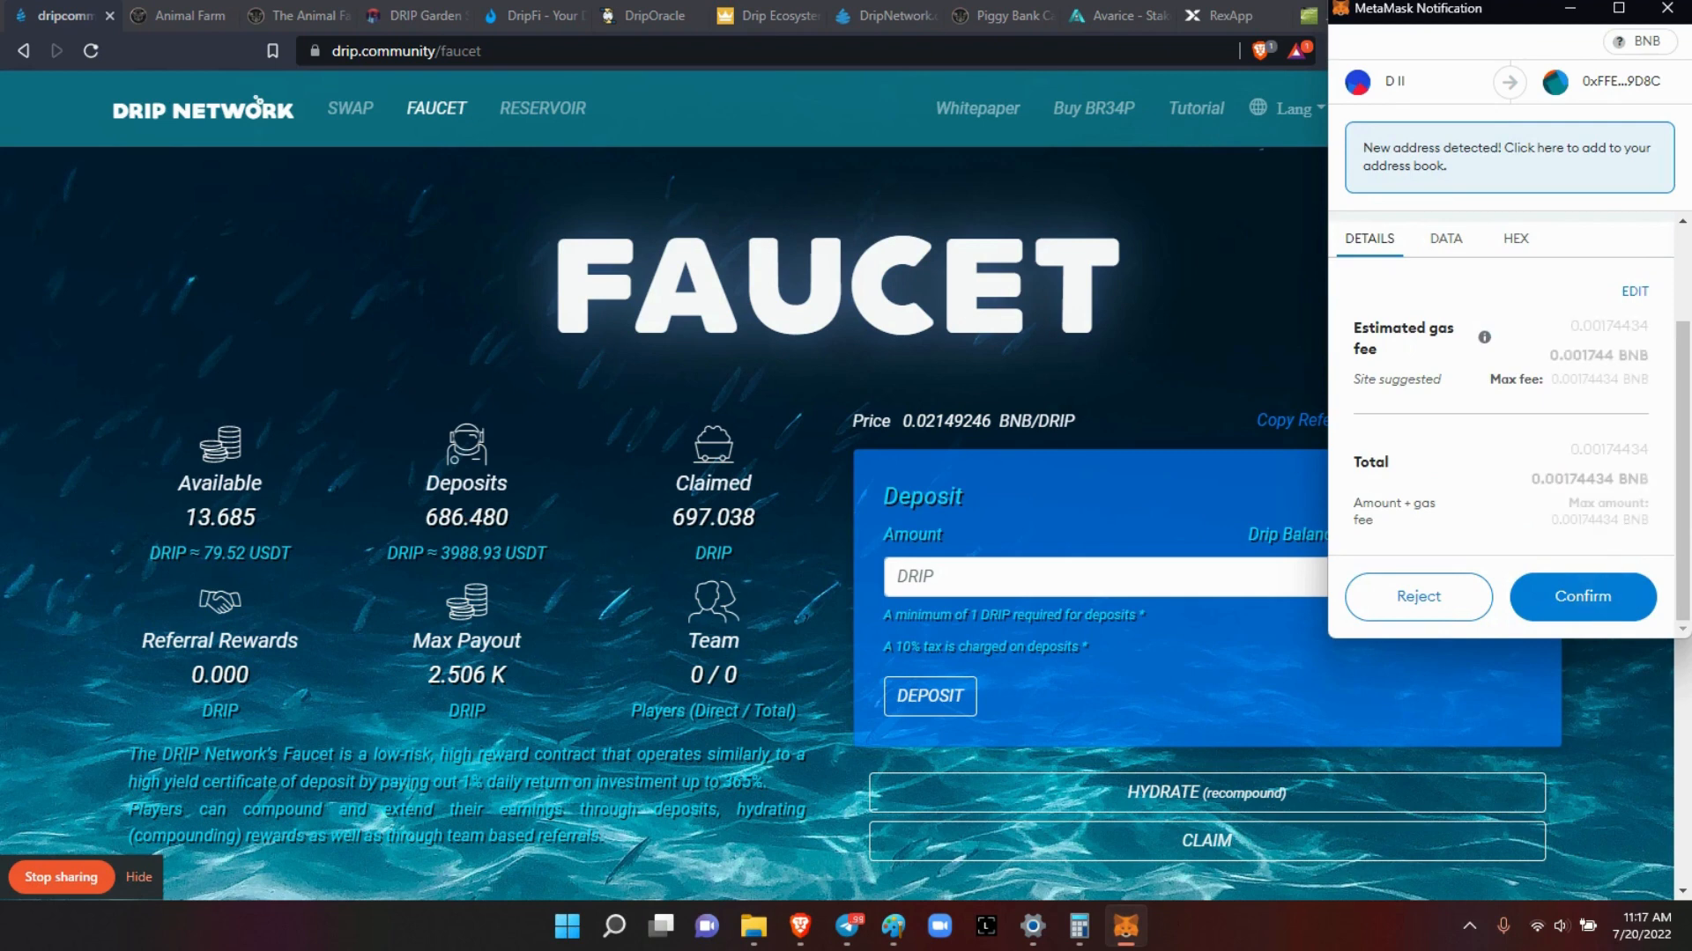
pyautogui.click(1582, 596)
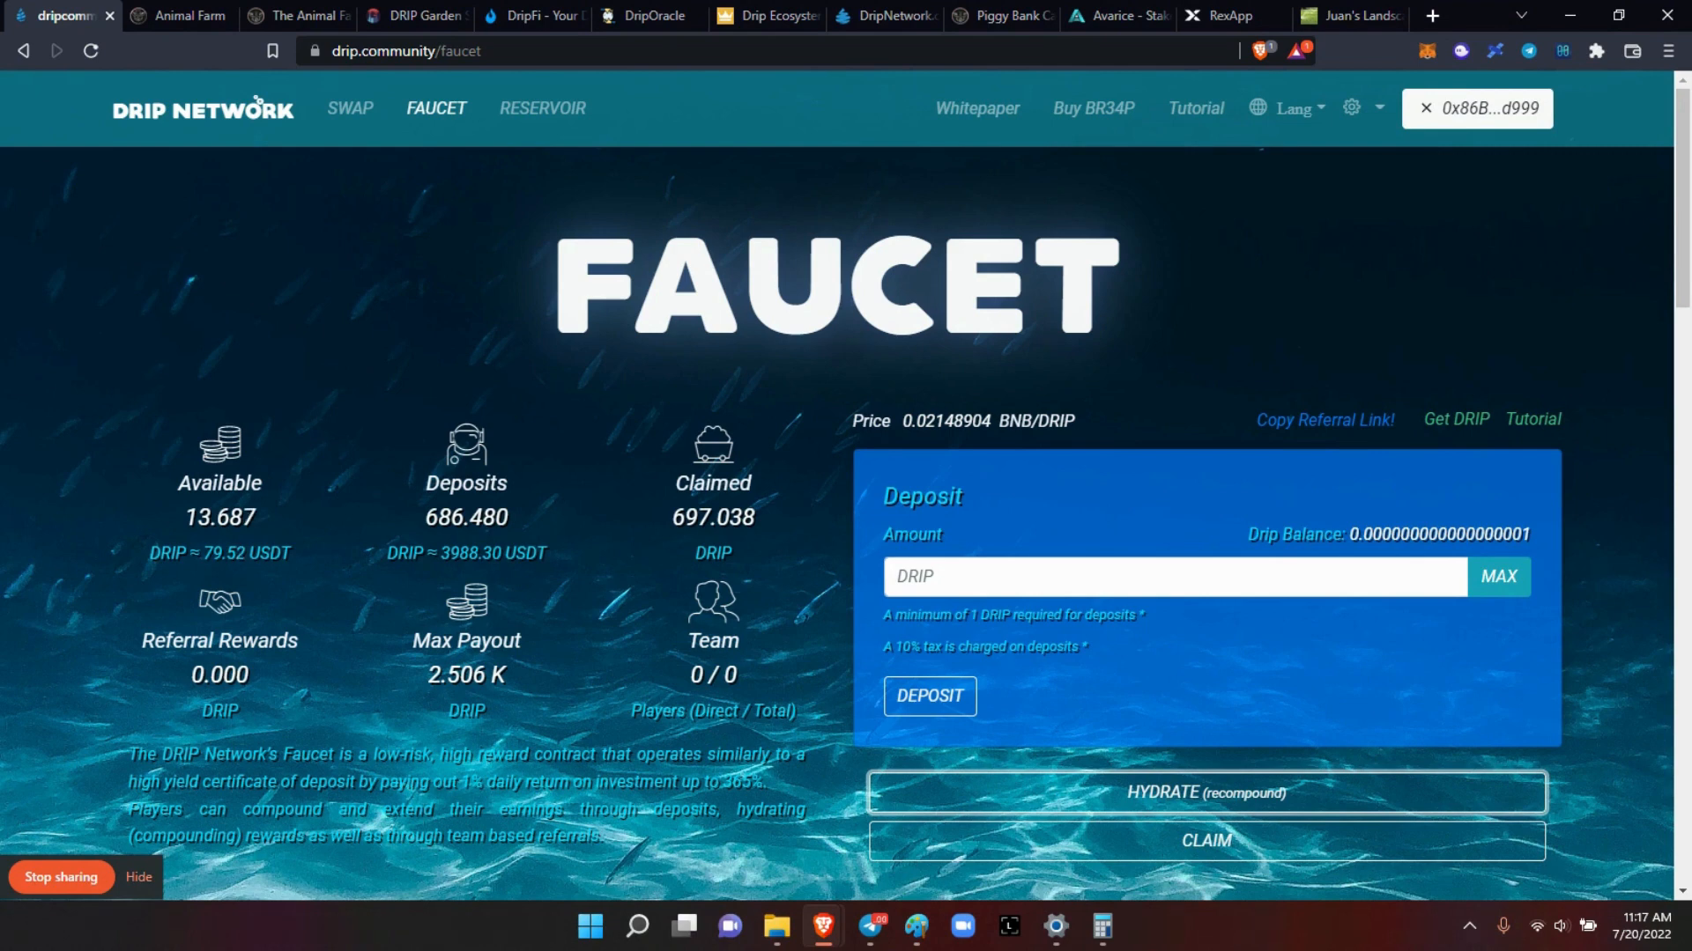
pyautogui.click(1207, 793)
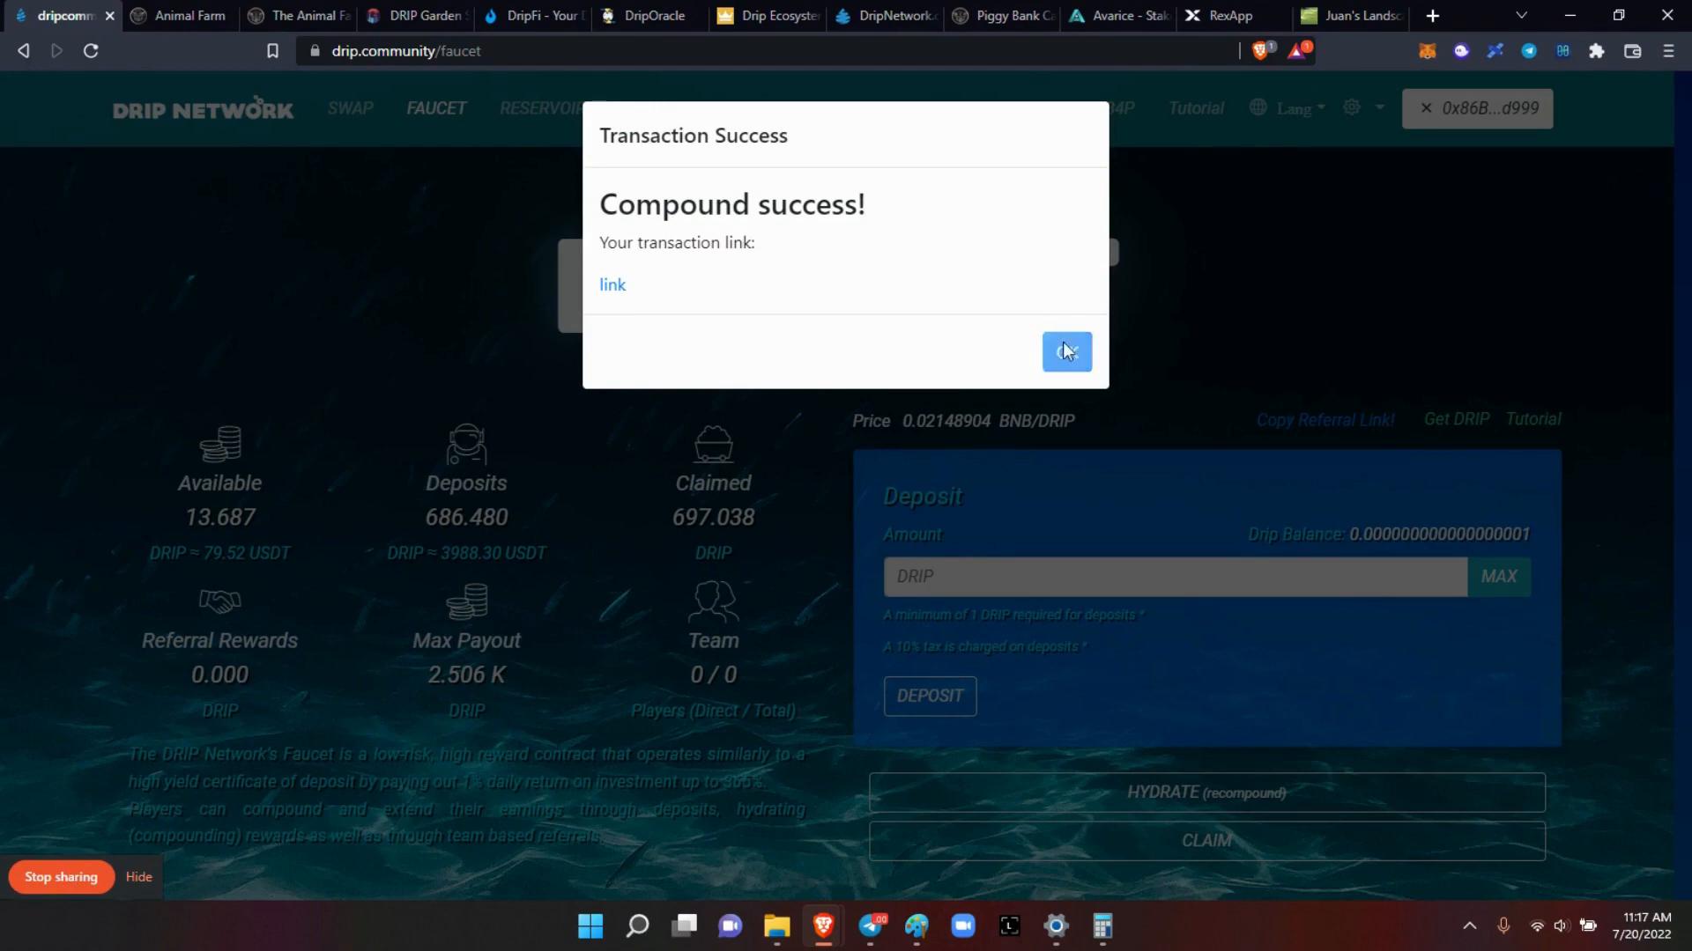
pyautogui.click(1066, 352)
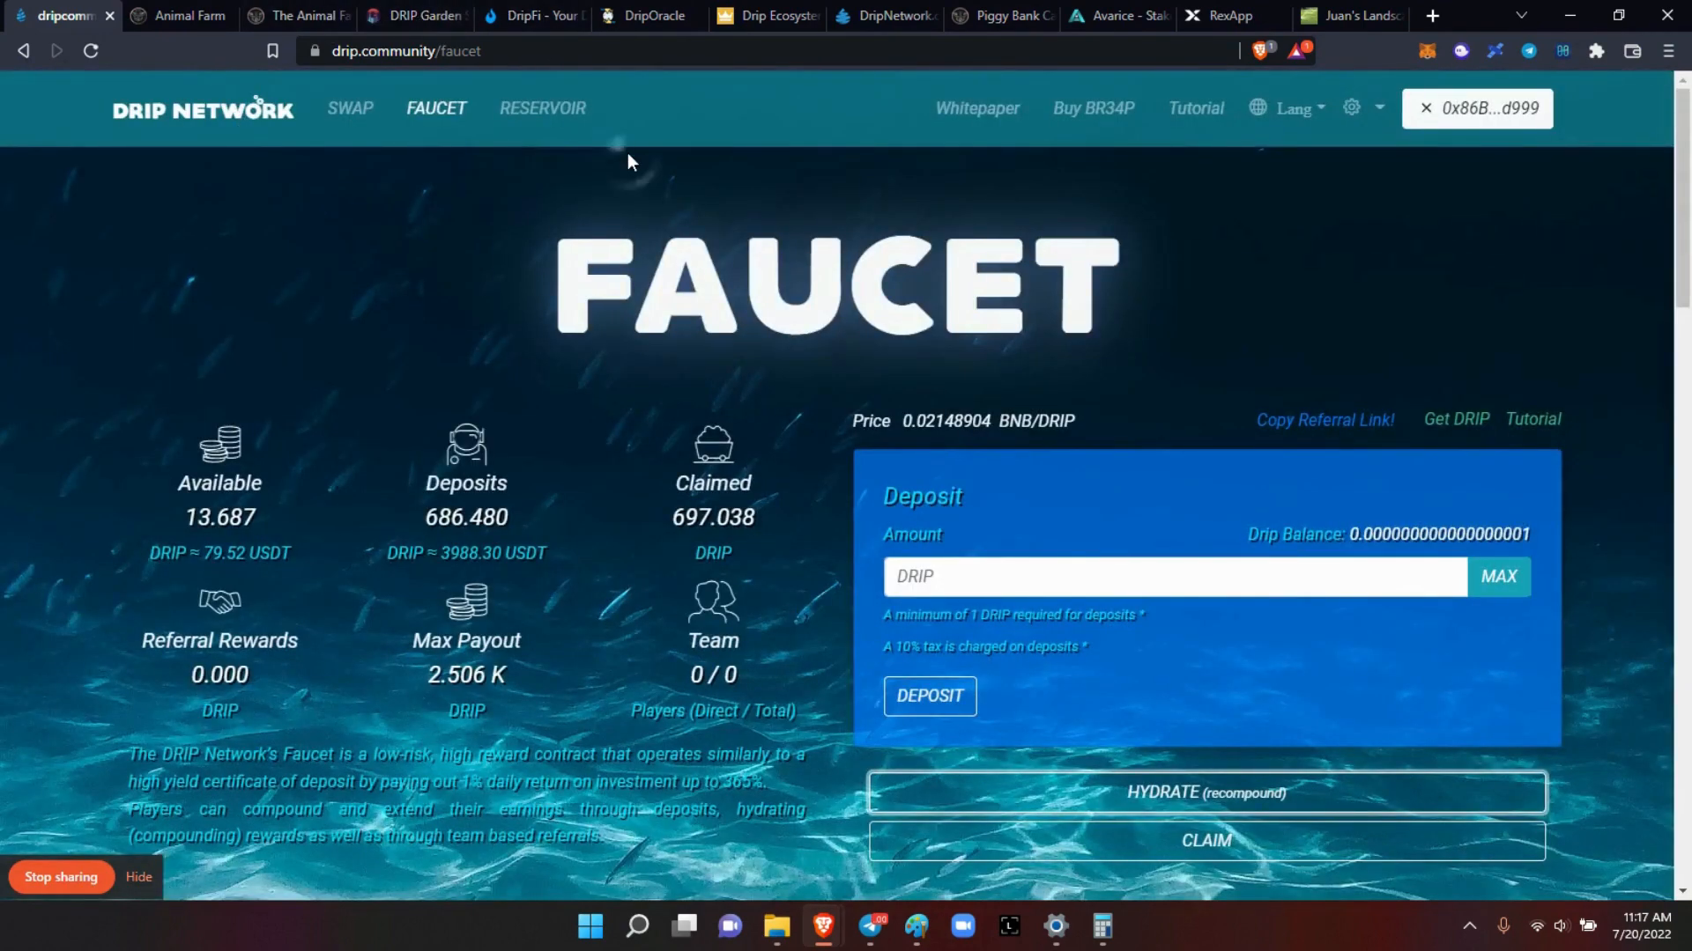
# Step: Review Drip Oracle: 0x86…D999 at 699.646 deposits with 0 available, 0xA4…929E at 83.615
pyautogui.click(642, 18)
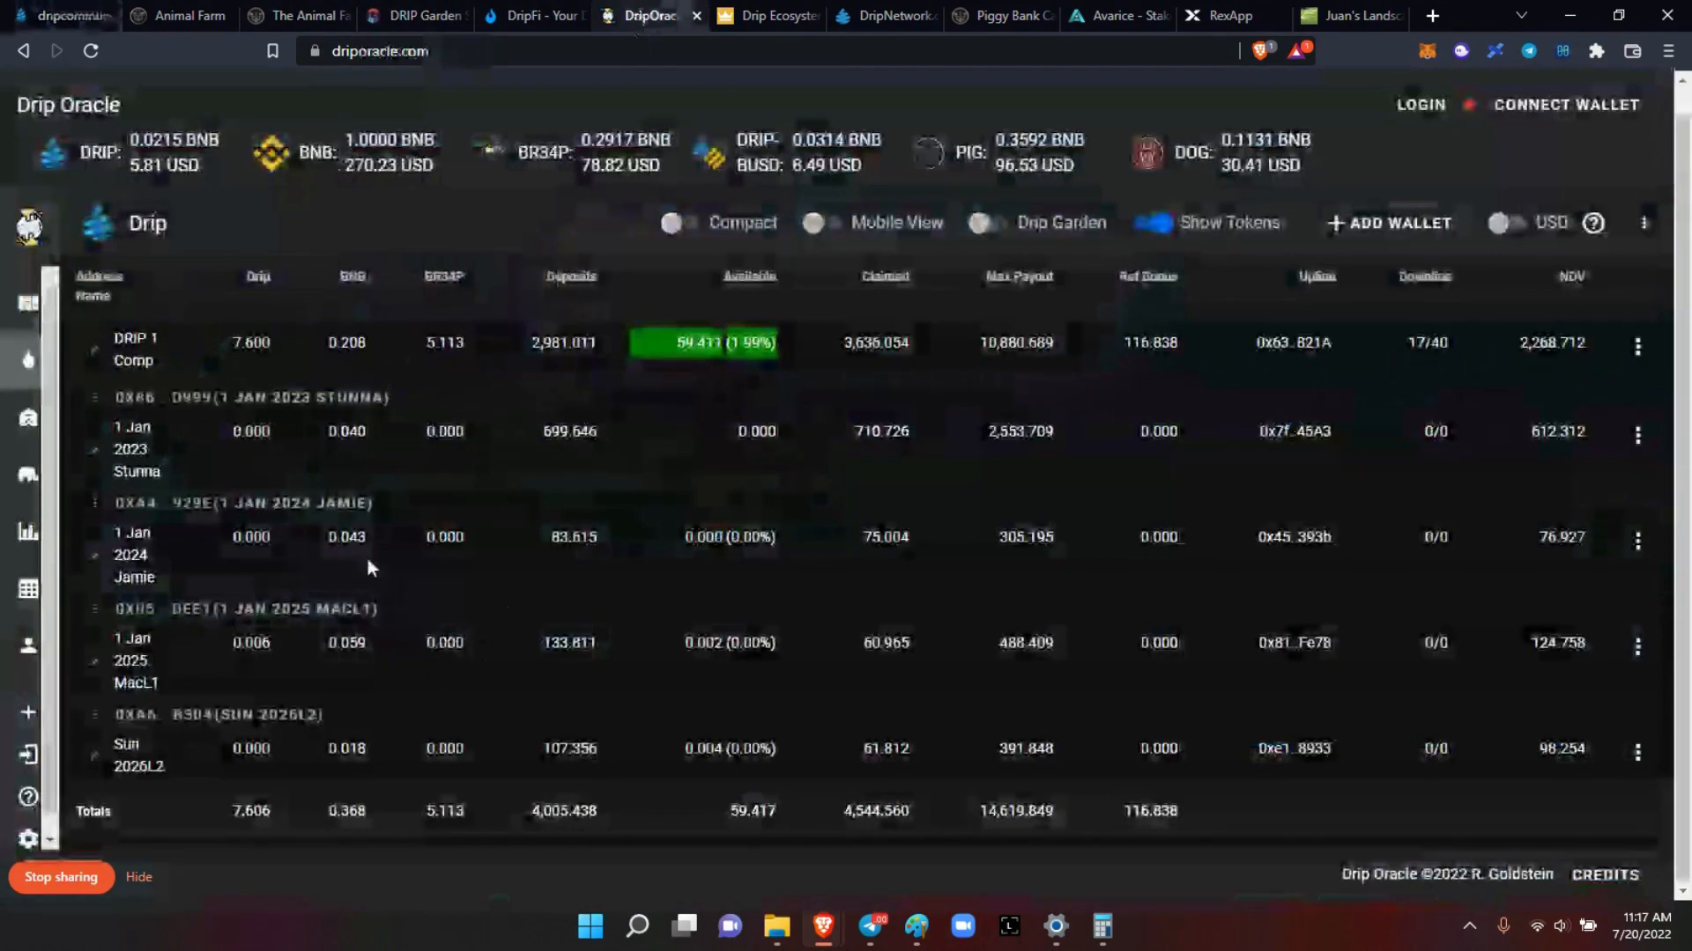
pyautogui.click(1154, 222)
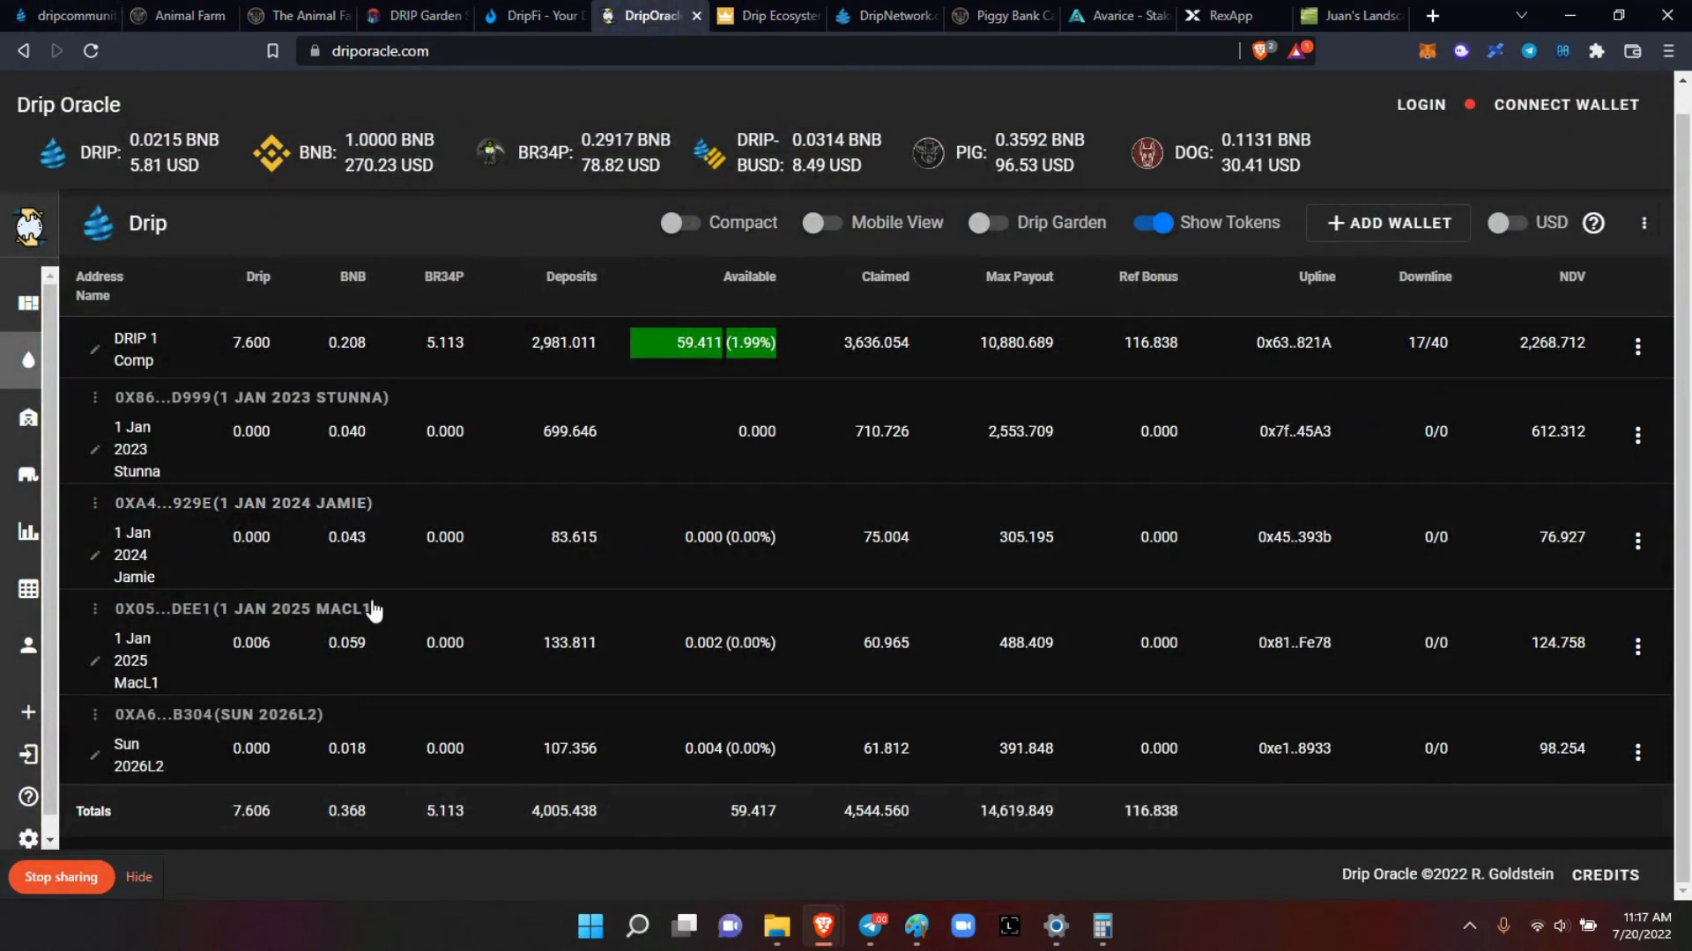
pyautogui.moveTo(319, 736)
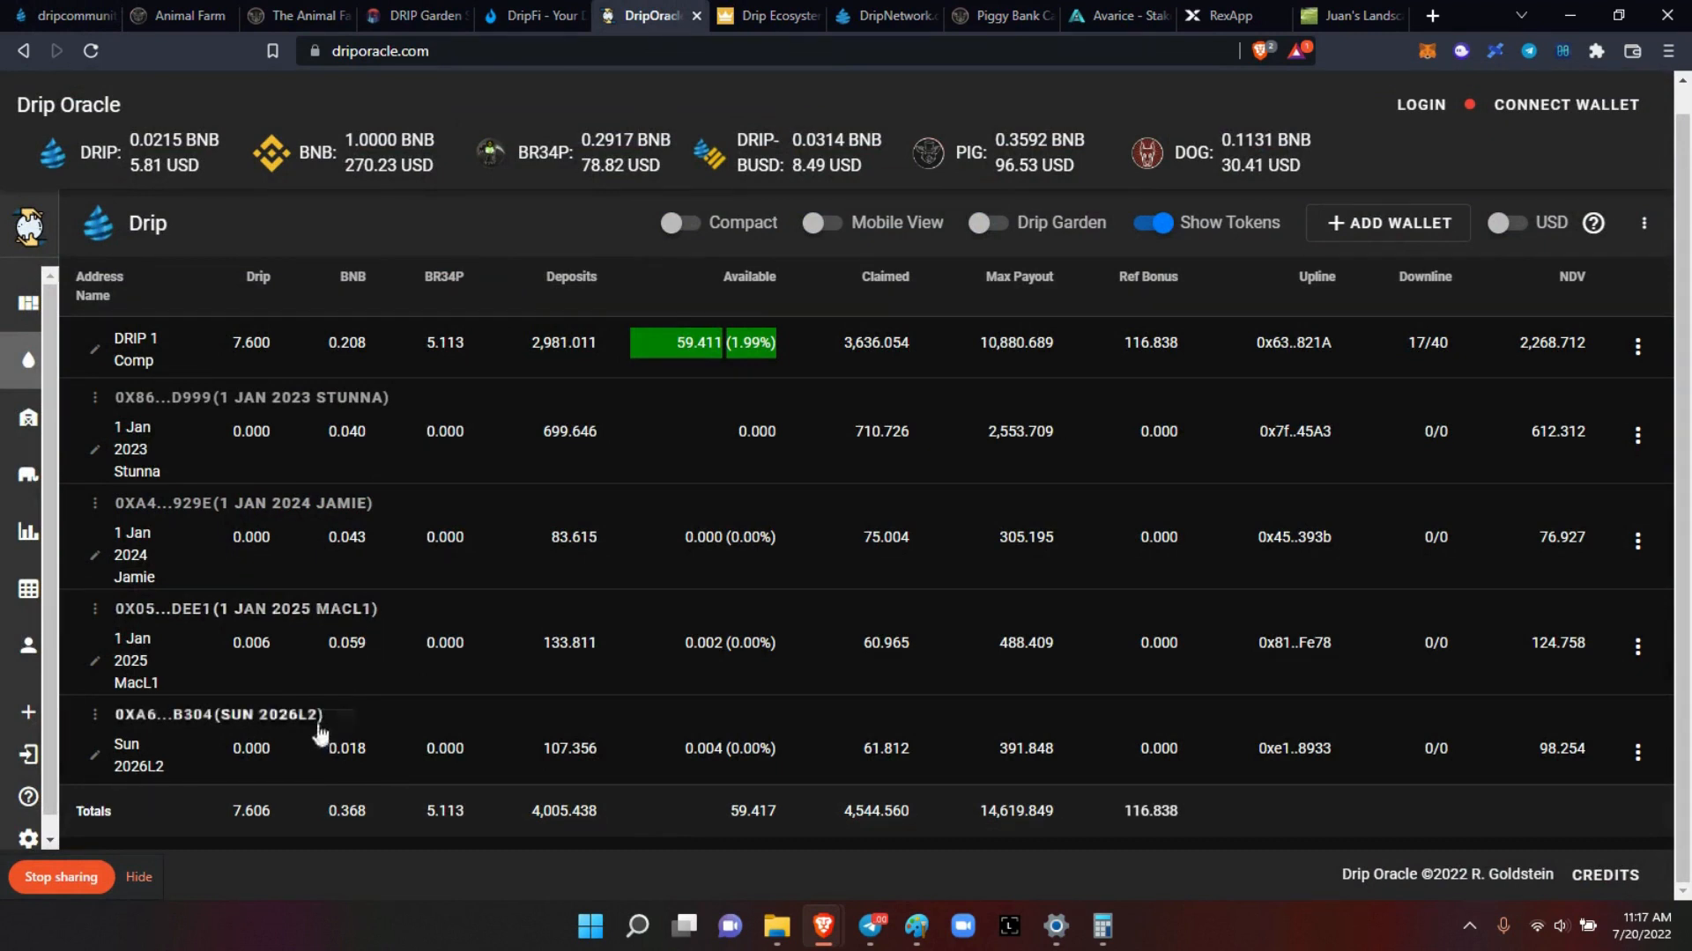
pyautogui.moveTo(350, 621)
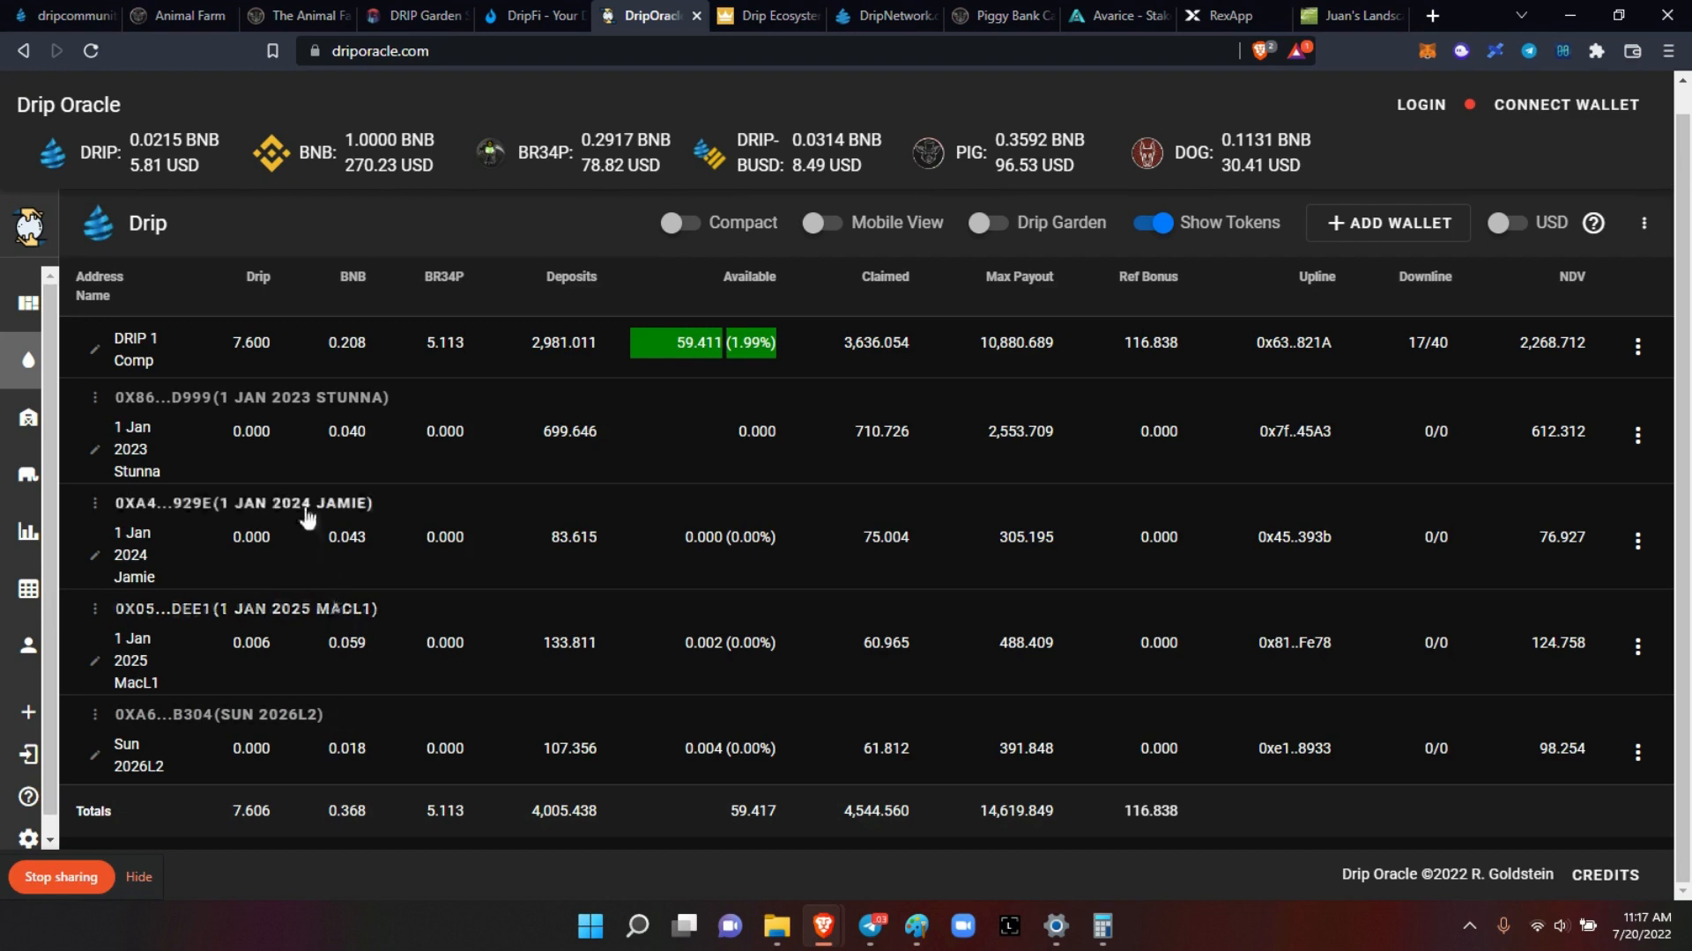
pyautogui.moveTo(291, 636)
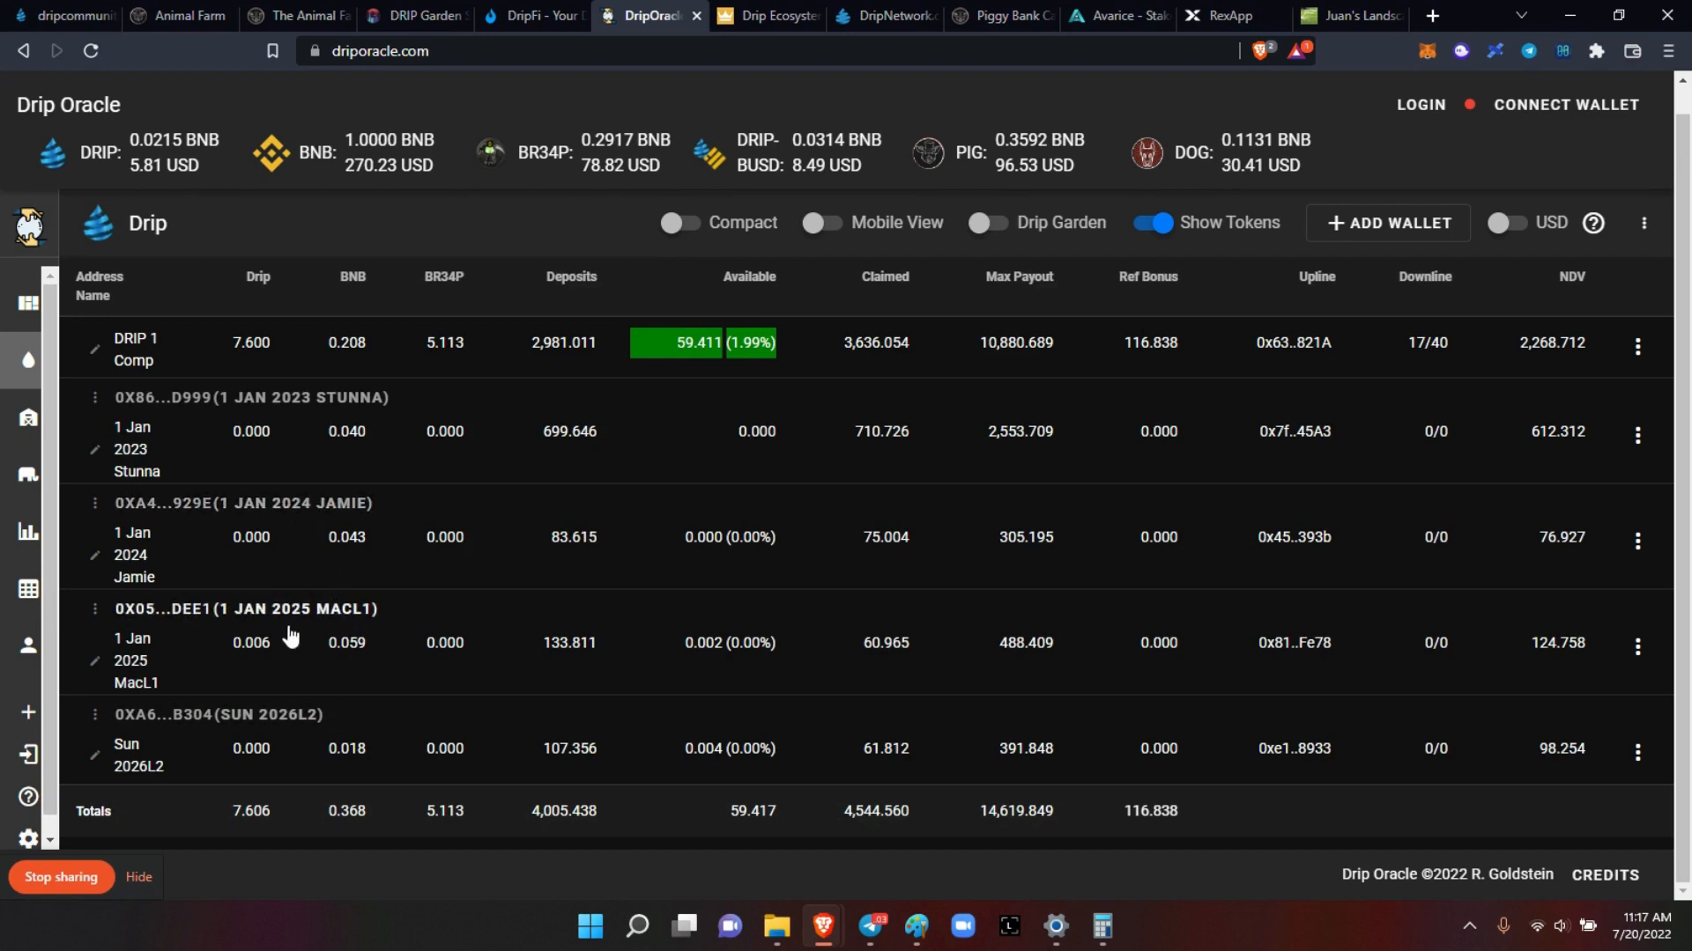
pyautogui.moveTo(445, 334)
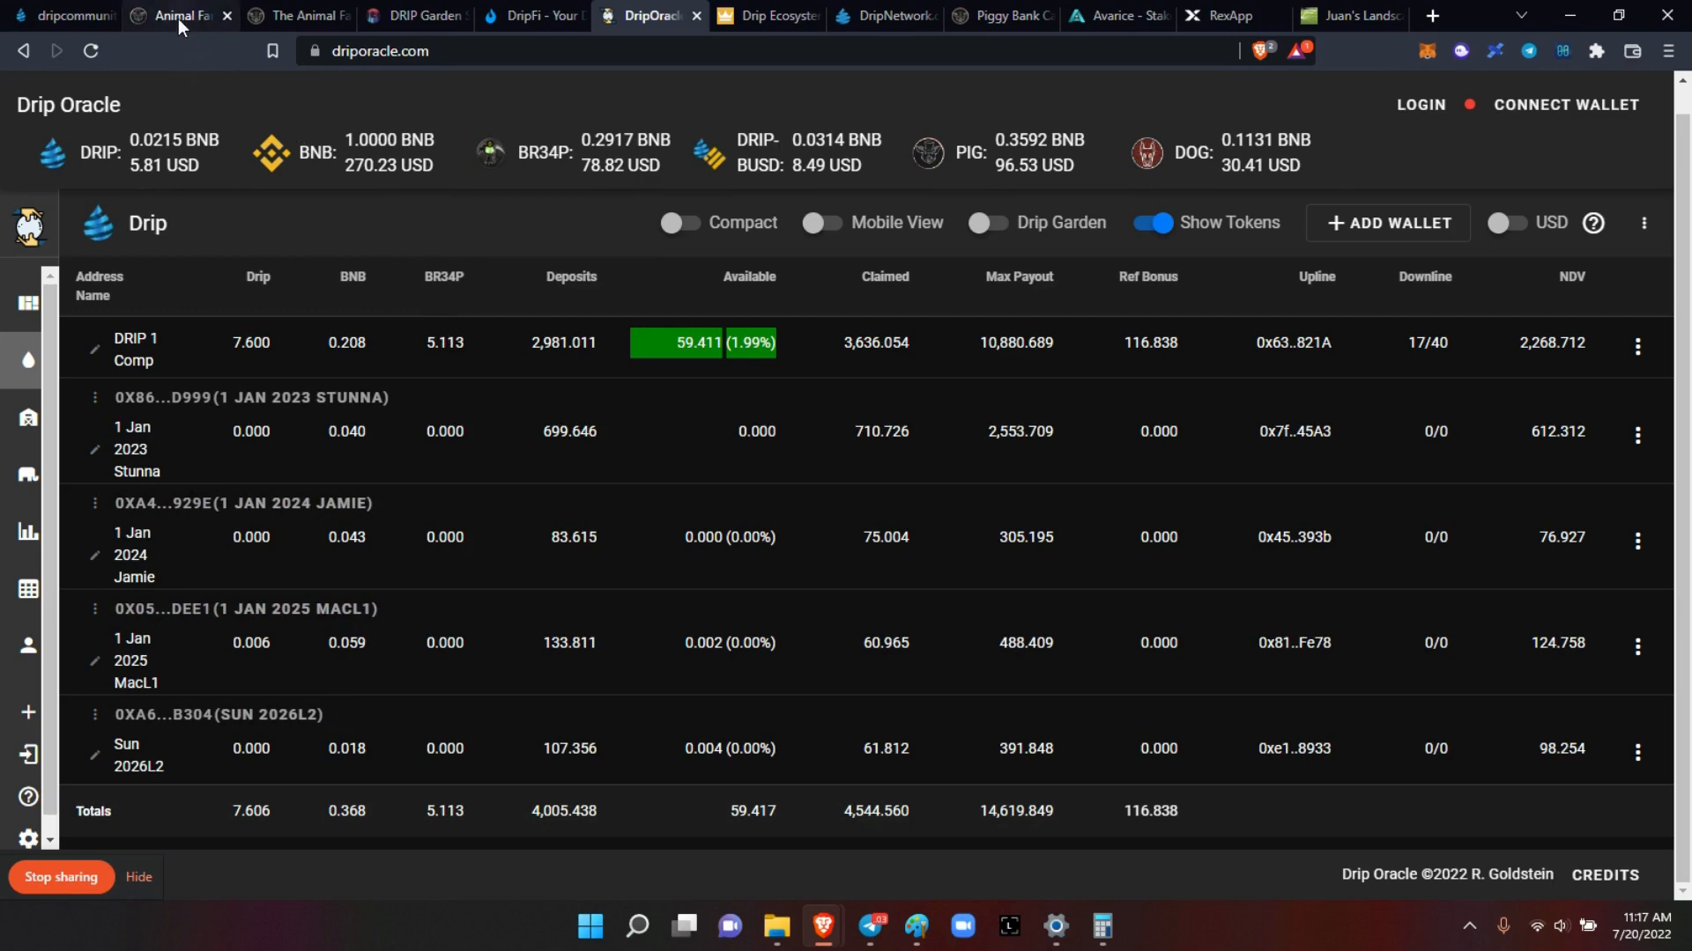
pyautogui.moveTo(193, 19)
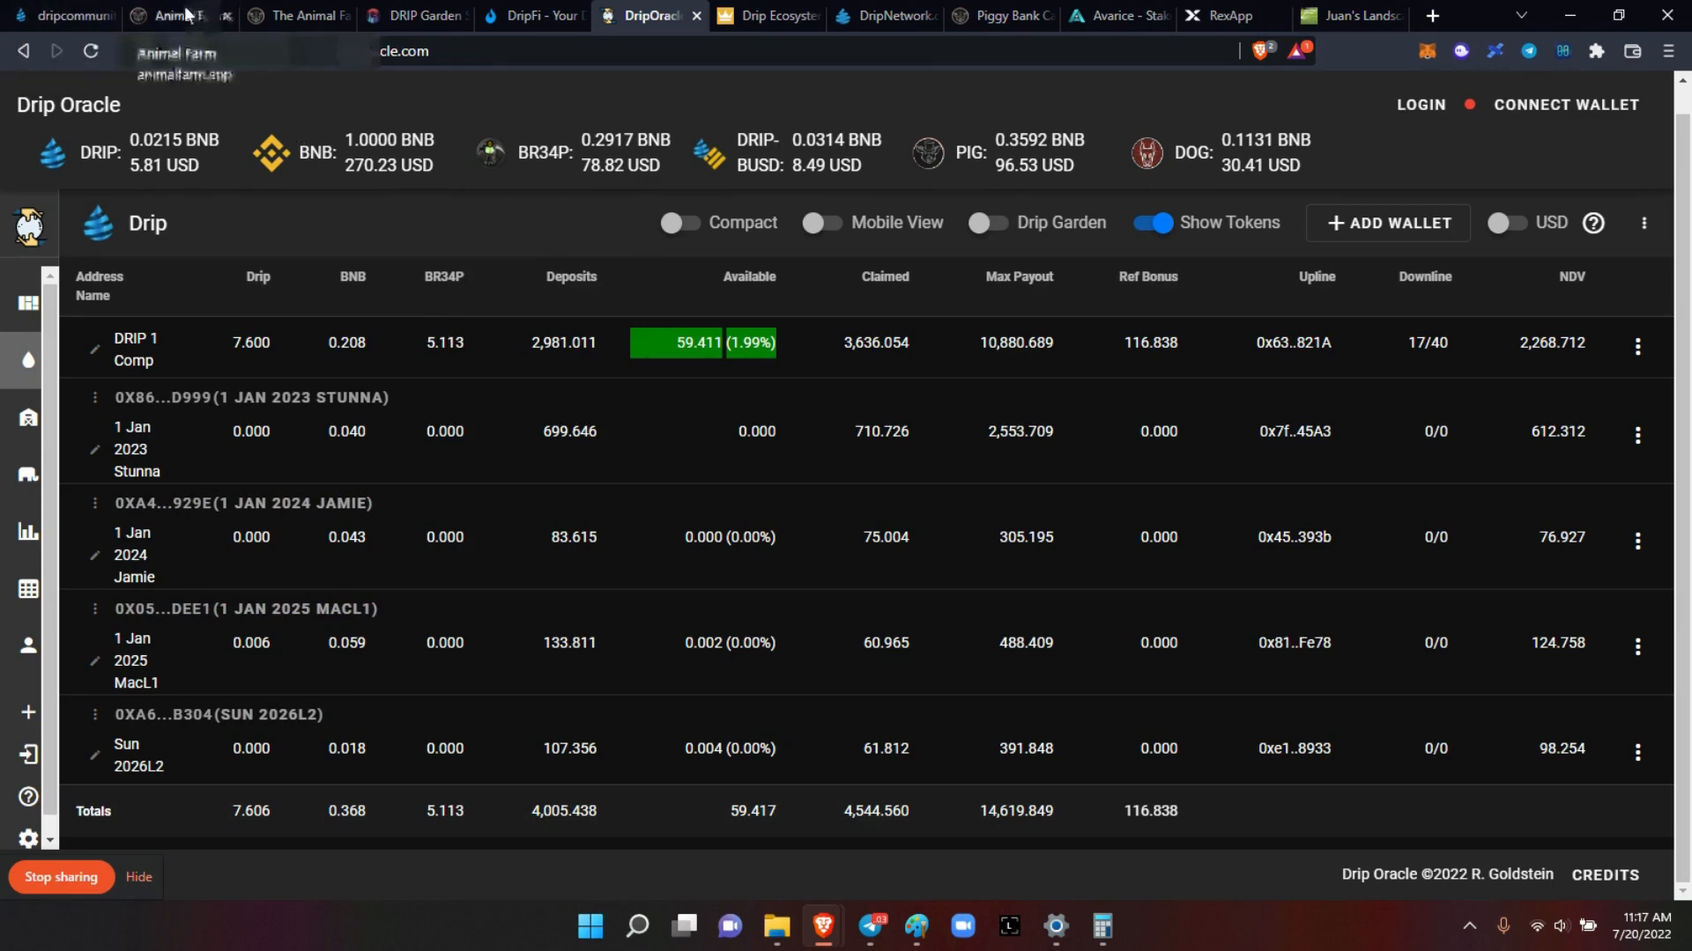
# Step: Return to the Faucet tab showing 699.646 deposits and 0.002 available
pyautogui.click(53, 16)
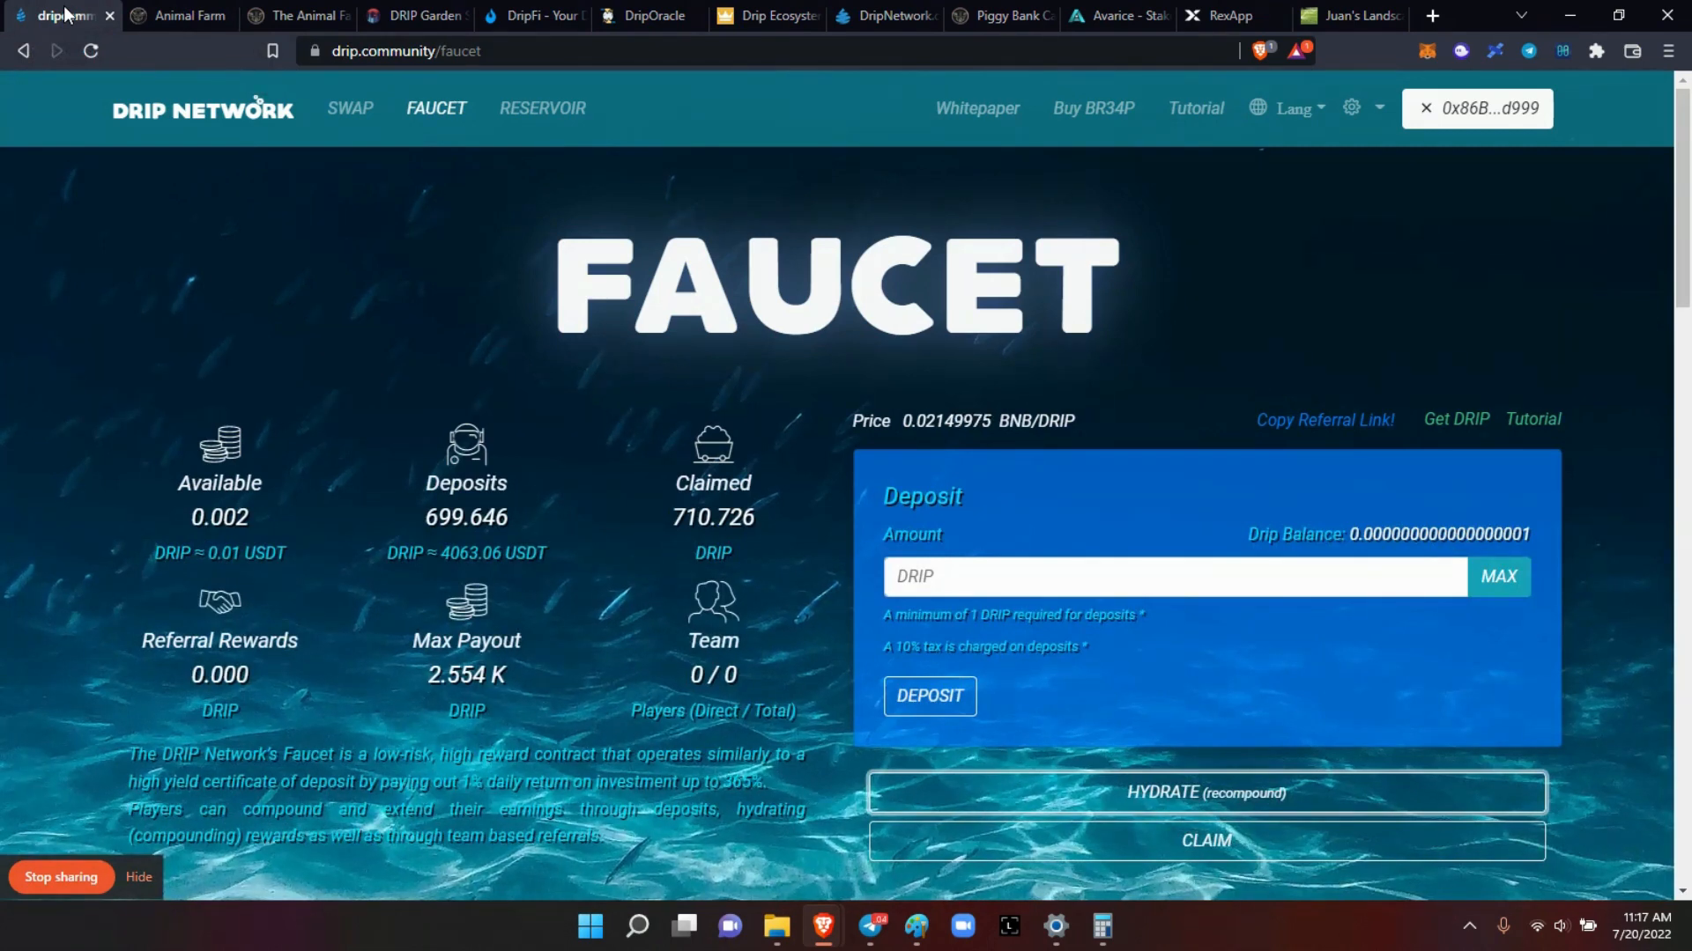
pyautogui.moveTo(413, 555)
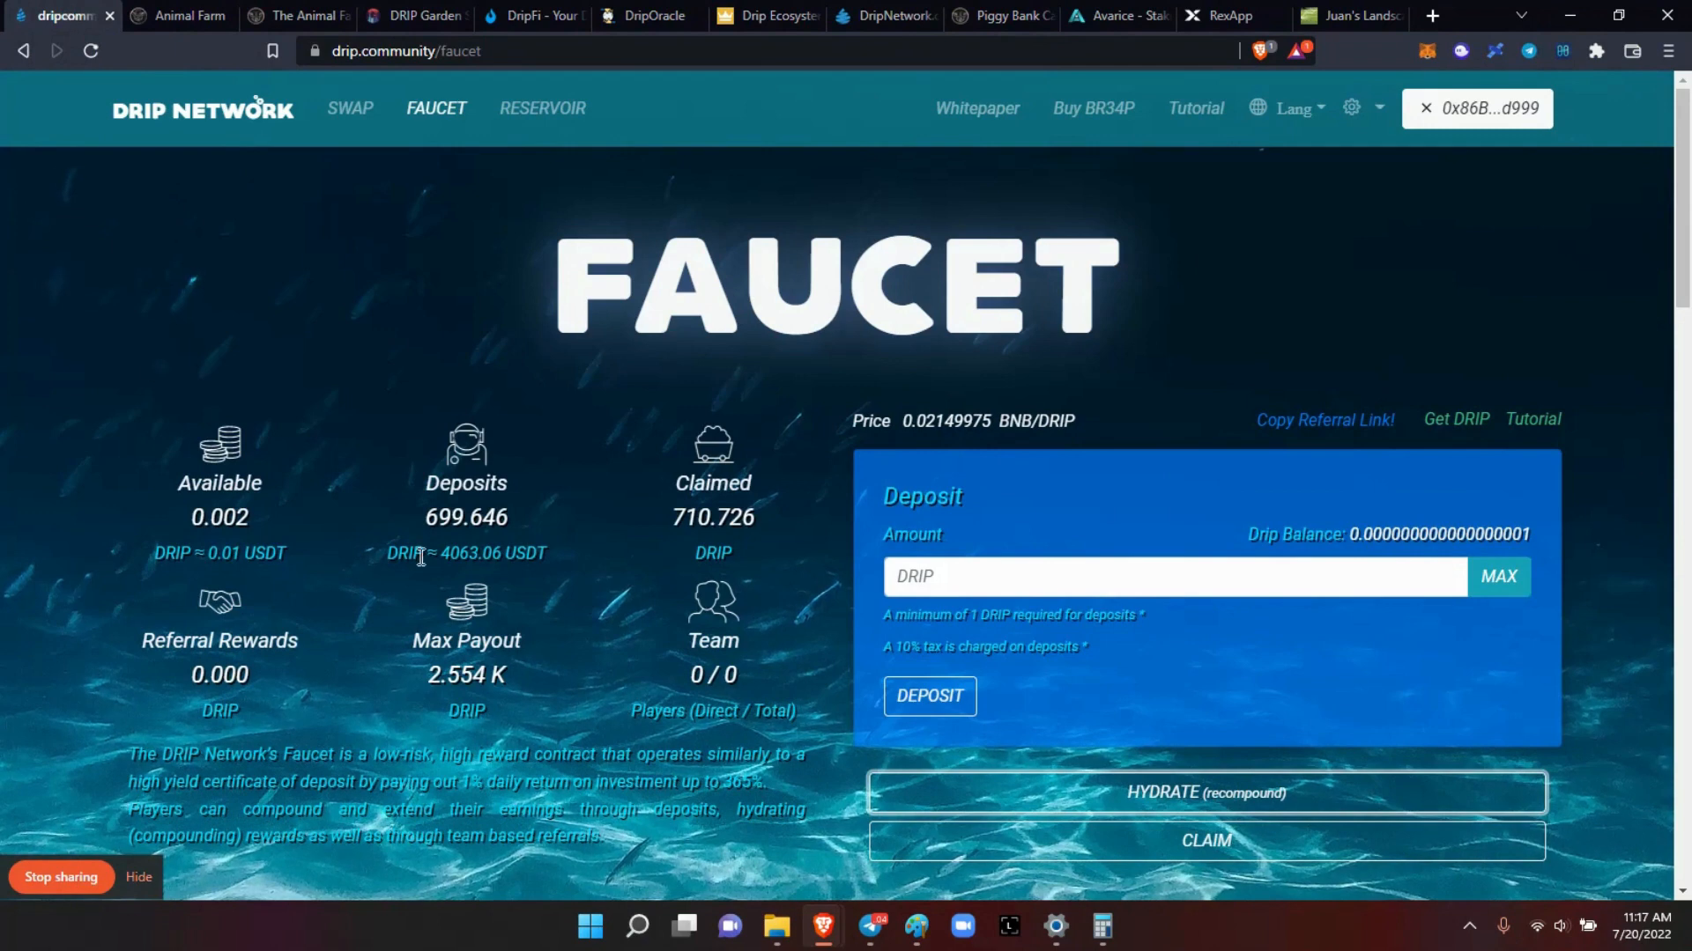
pyautogui.moveTo(497, 555)
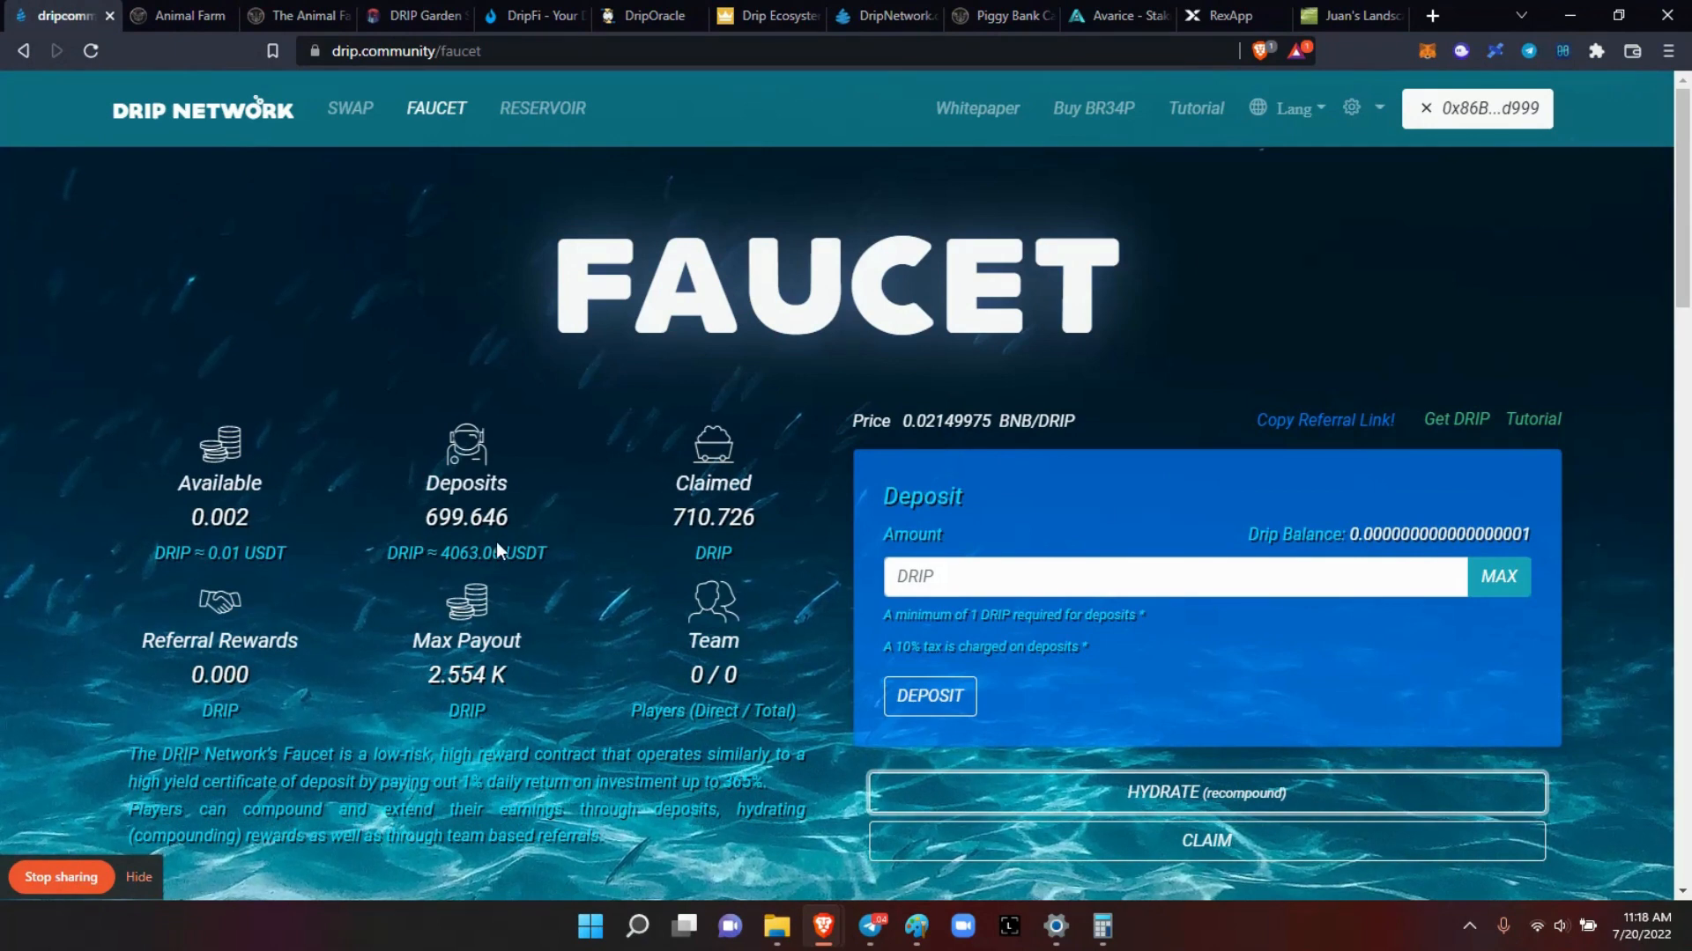
pyautogui.moveTo(533, 536)
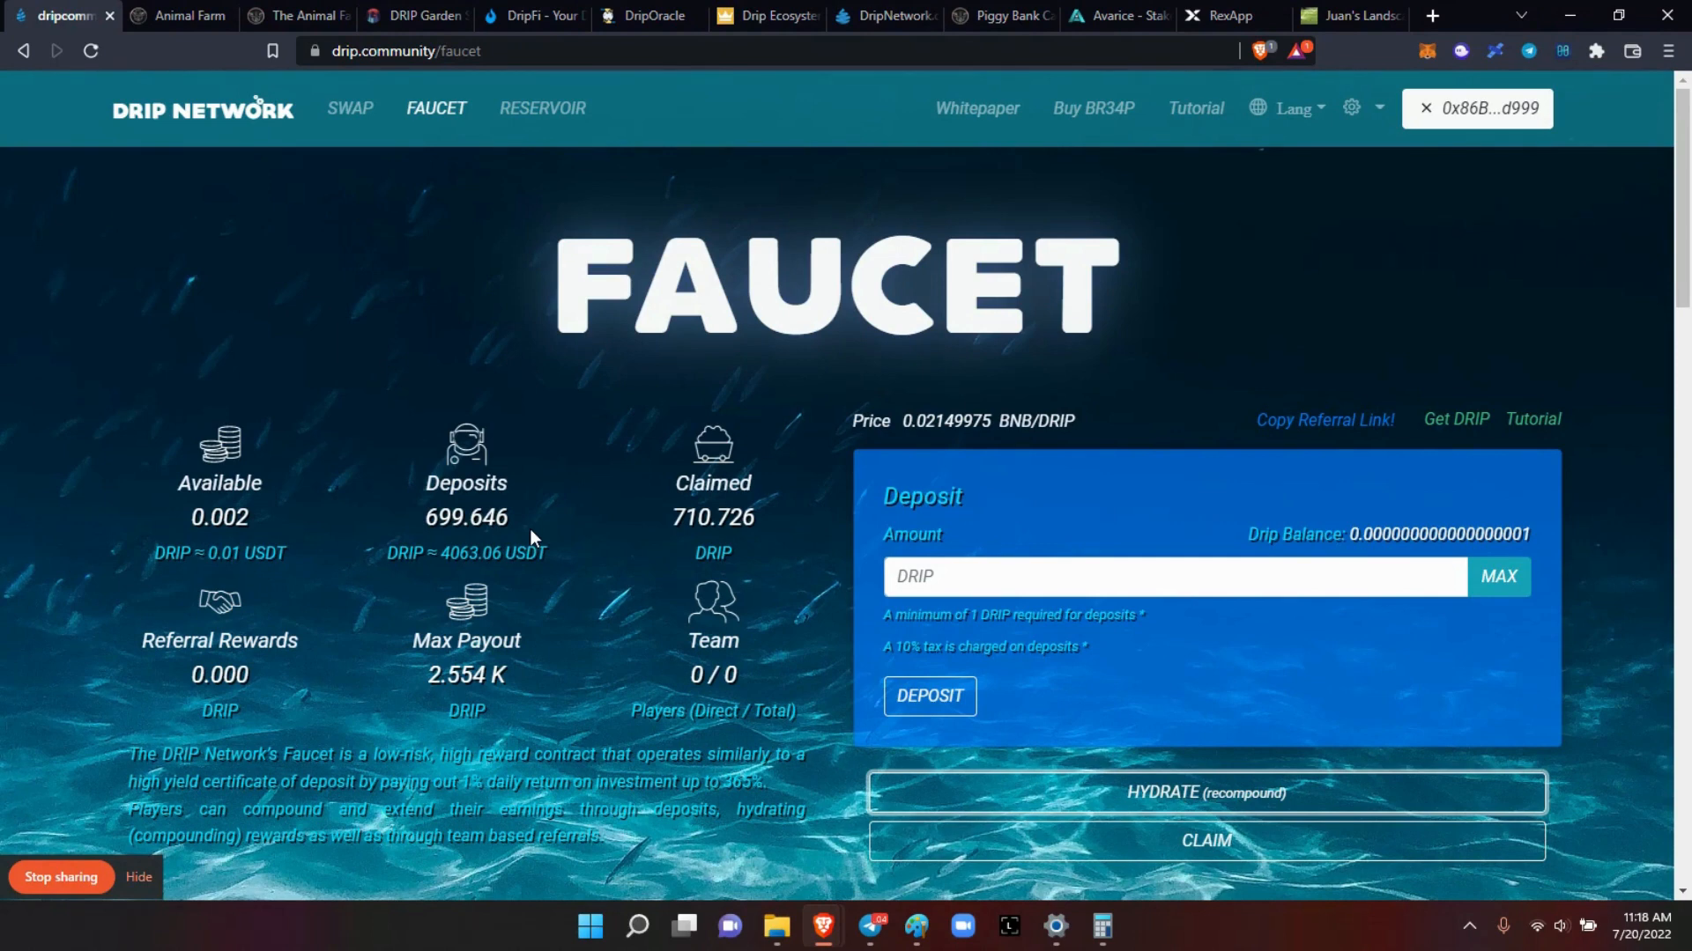
pyautogui.moveTo(524, 668)
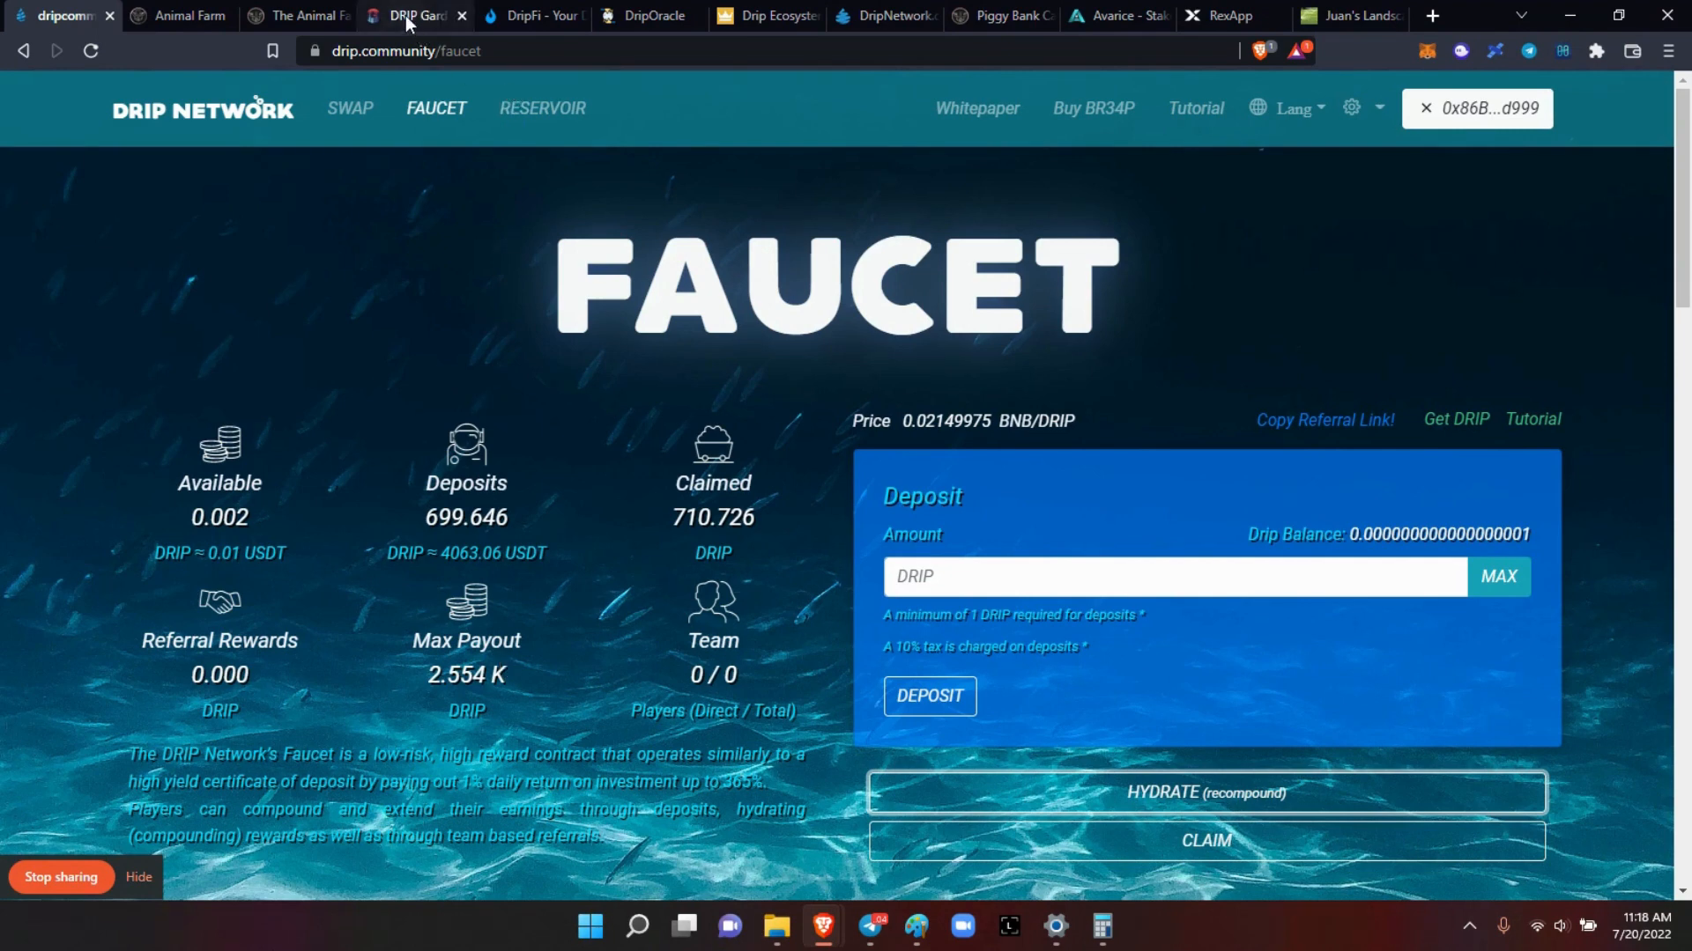
# Step: Reopen Drip Oracle to see five wallets totalling 4,005.438 deposits and 59.444 available
pyautogui.click(648, 15)
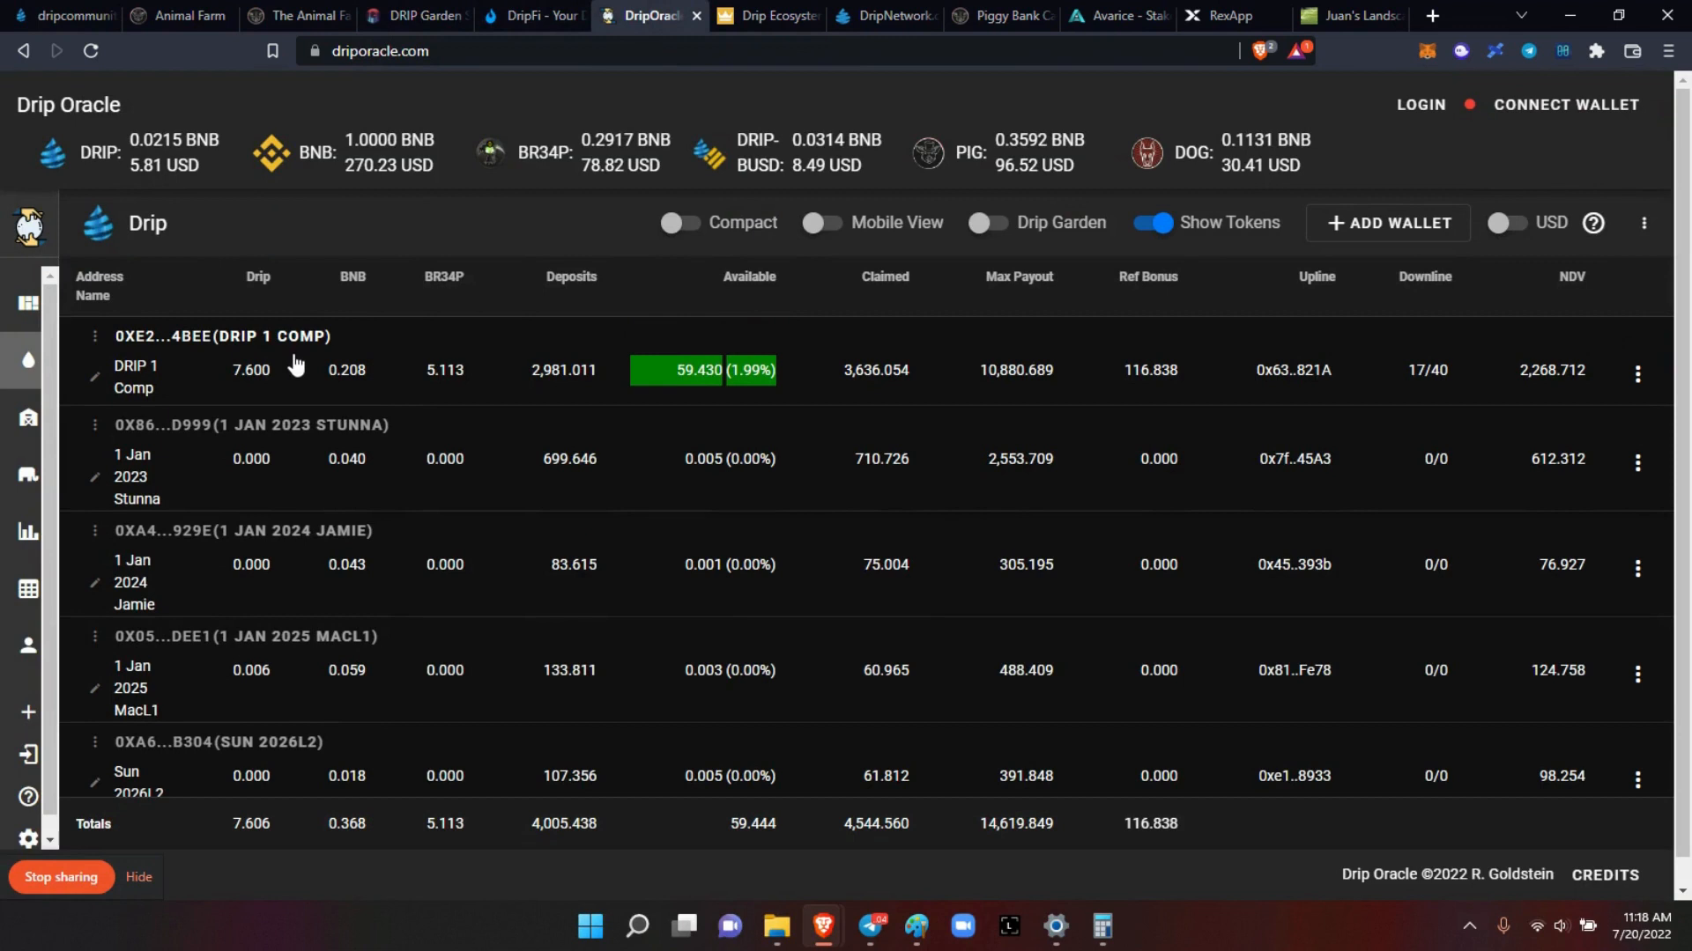
pyautogui.moveTo(293, 439)
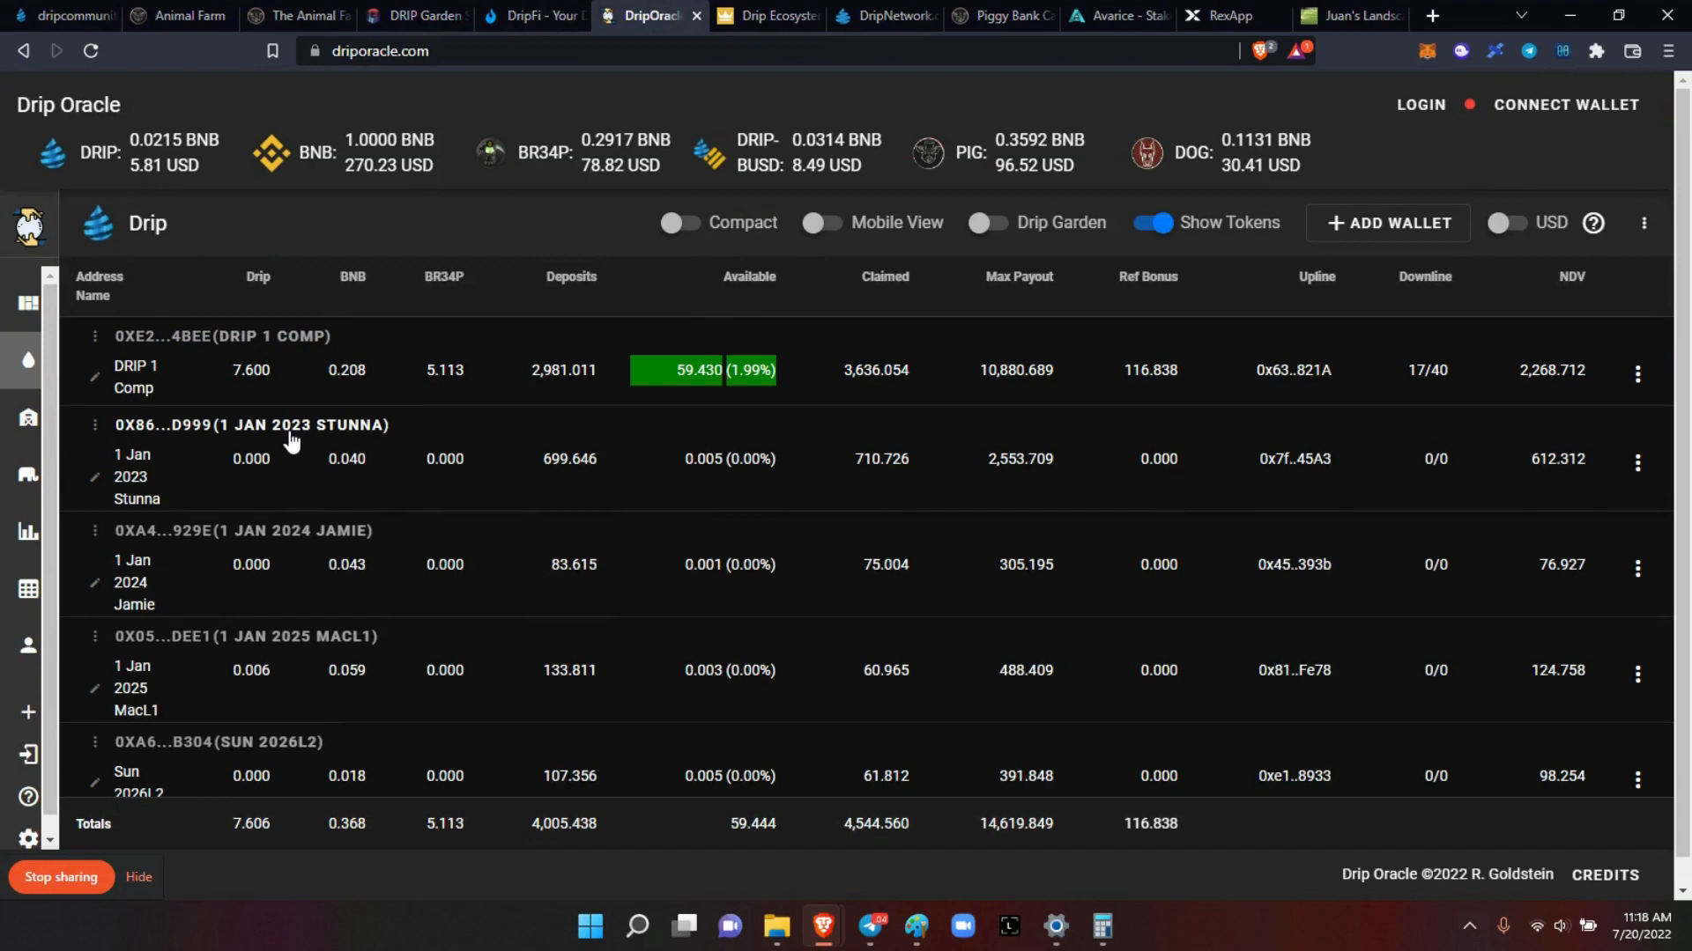
pyautogui.moveTo(284, 729)
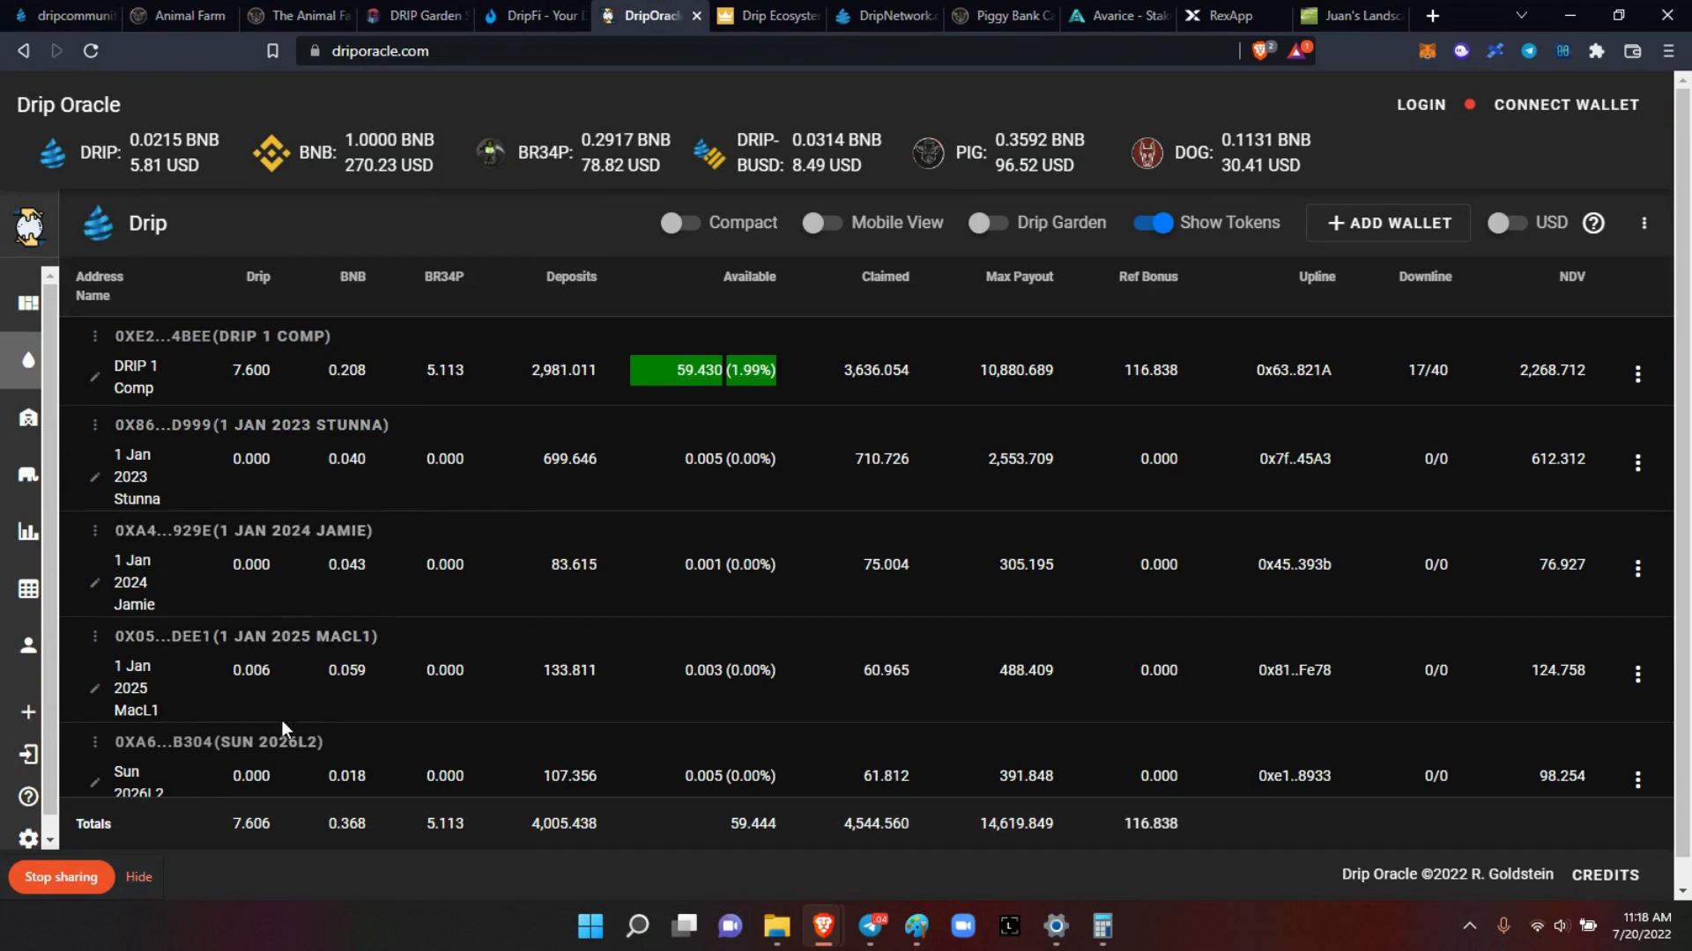
pyautogui.moveTo(451, 741)
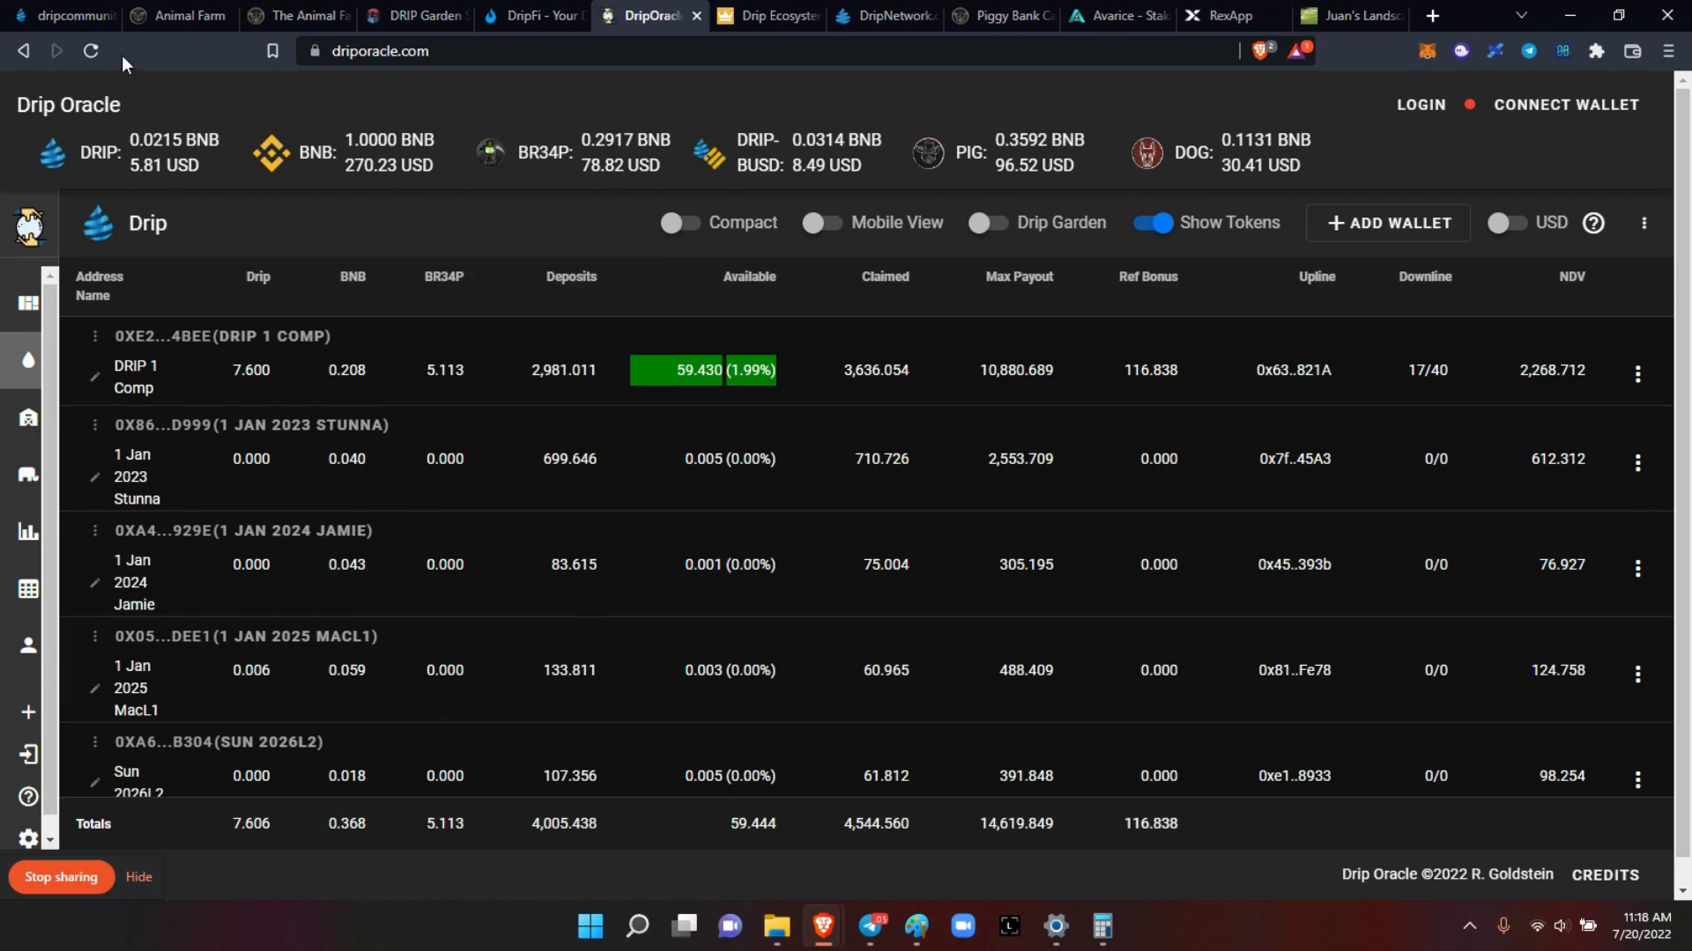
# Step: Return to the Drip Network faucet tab and check the connected MetaMask wallet
pyautogui.click(57, 16)
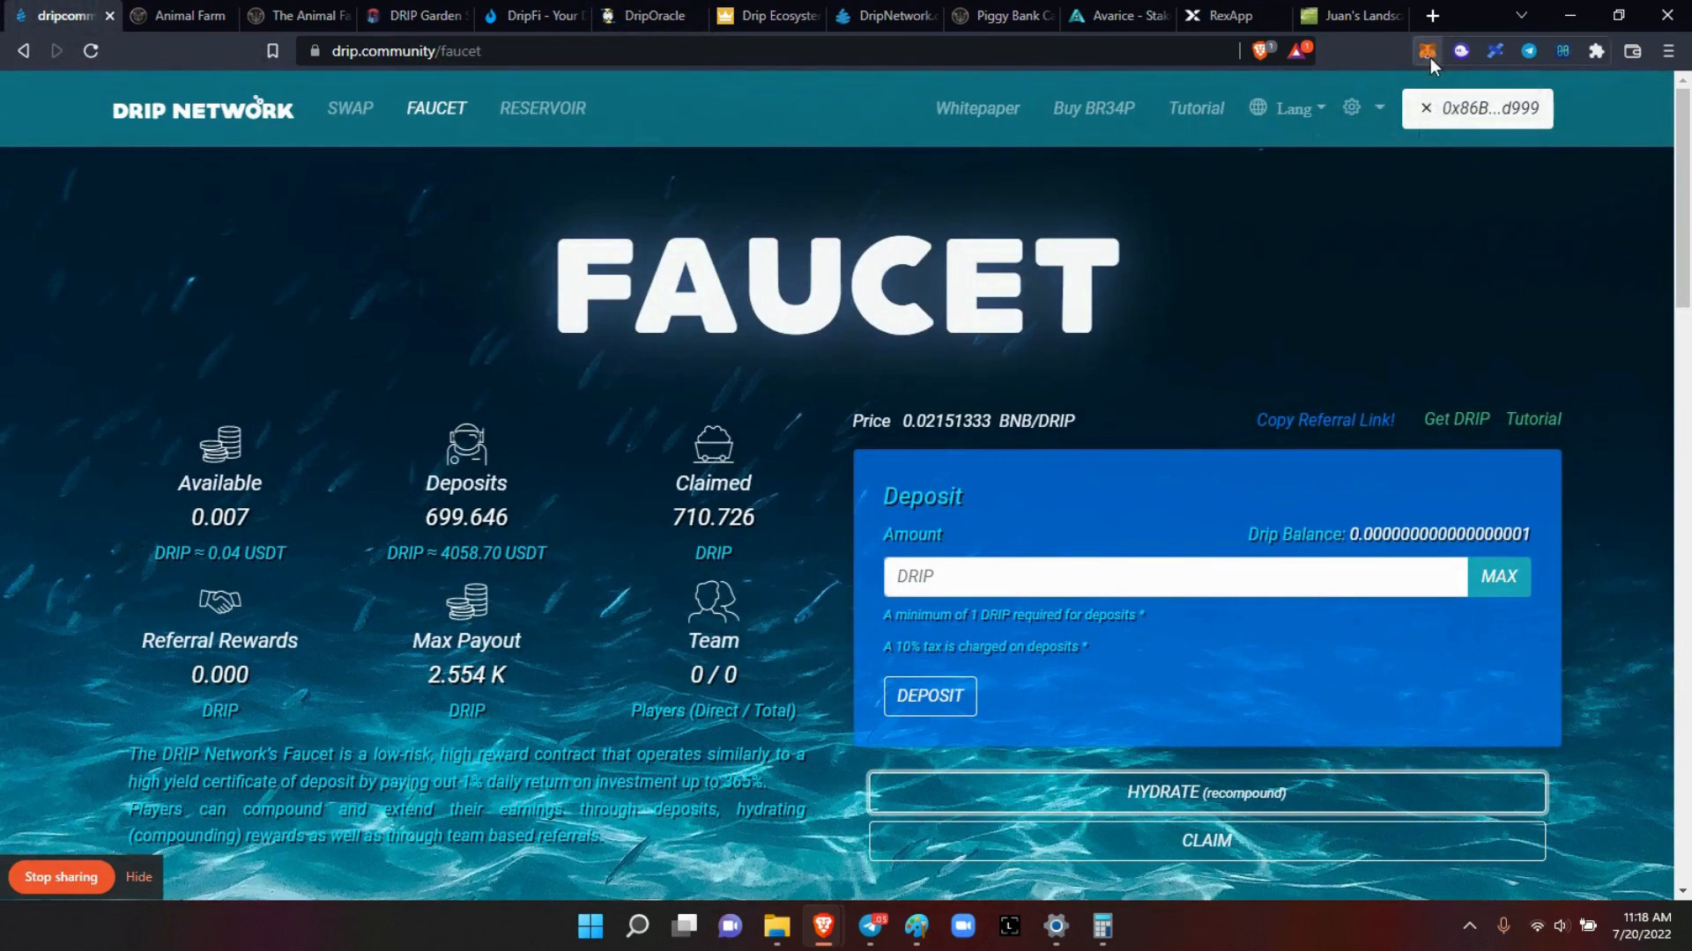
pyautogui.click(1431, 52)
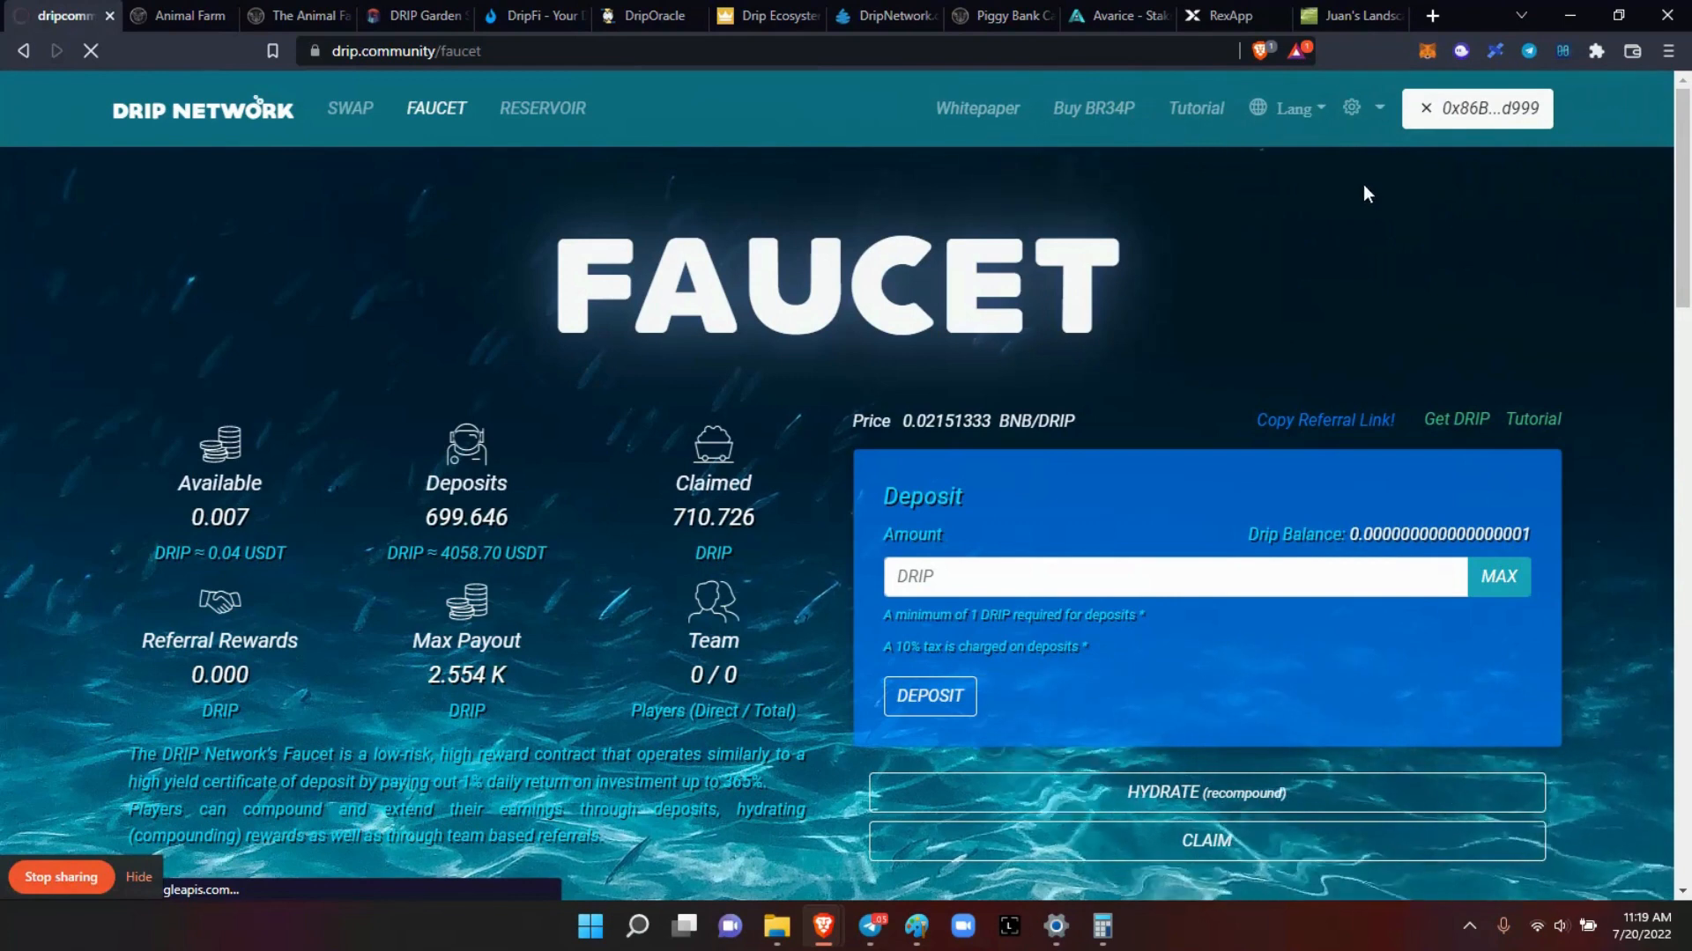
# Step: Open Animal Farm's Piggy Bank and review the 14 piggybanks, peeking at row 14's actions
pyautogui.click(180, 16)
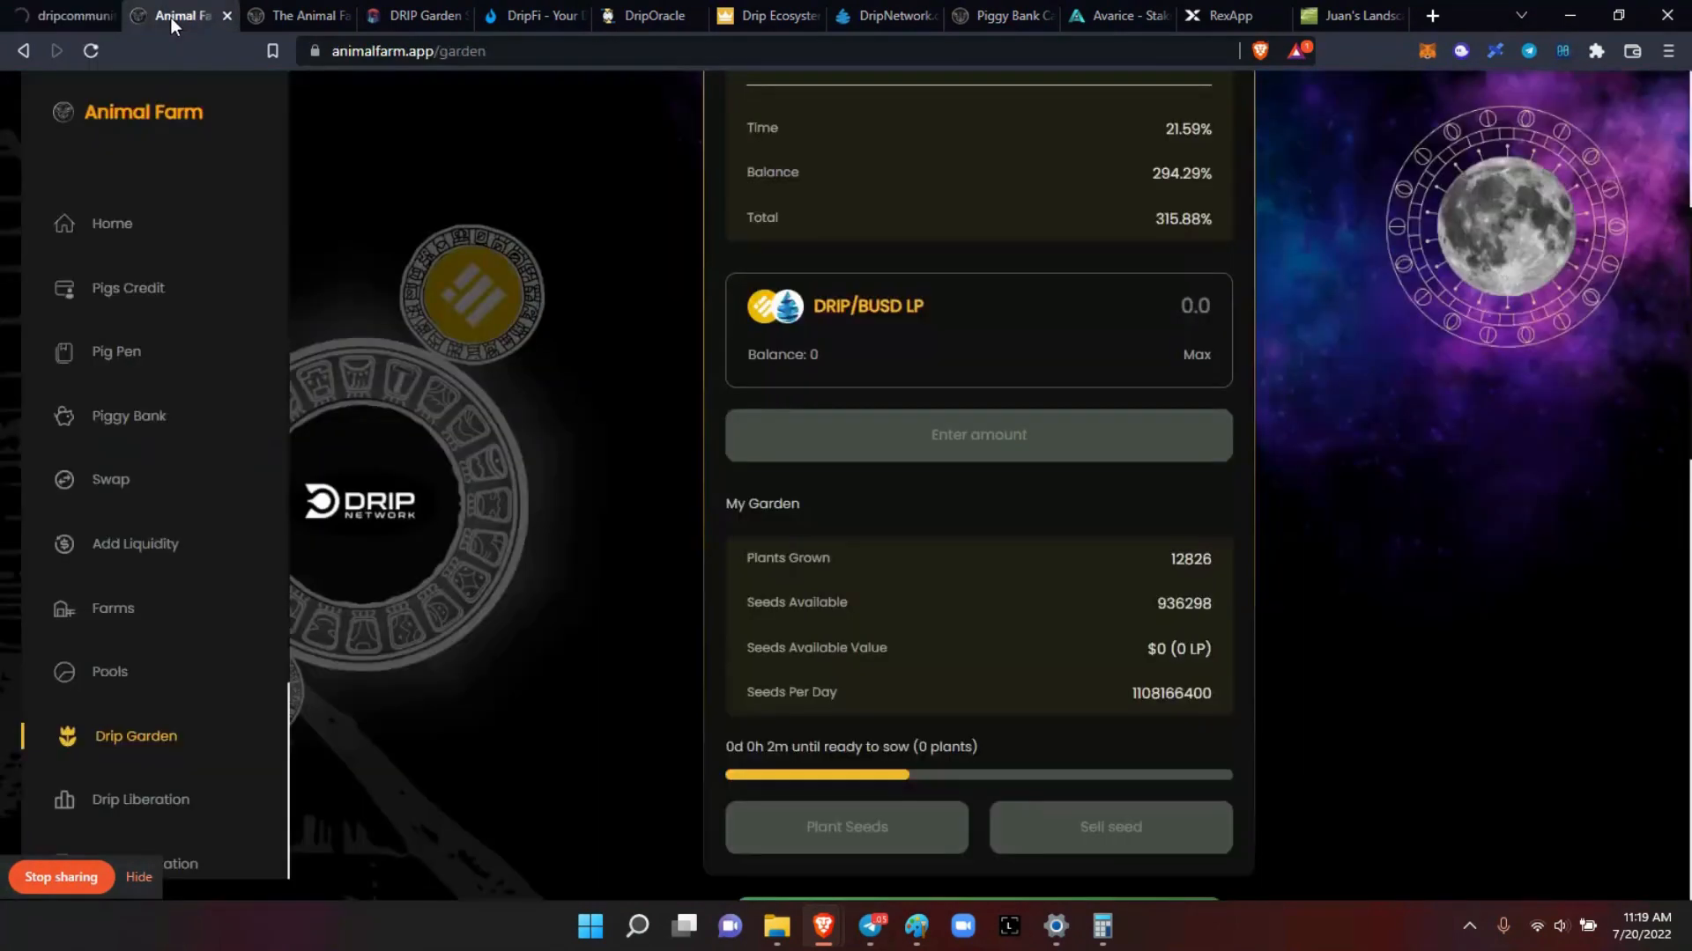
pyautogui.click(129, 416)
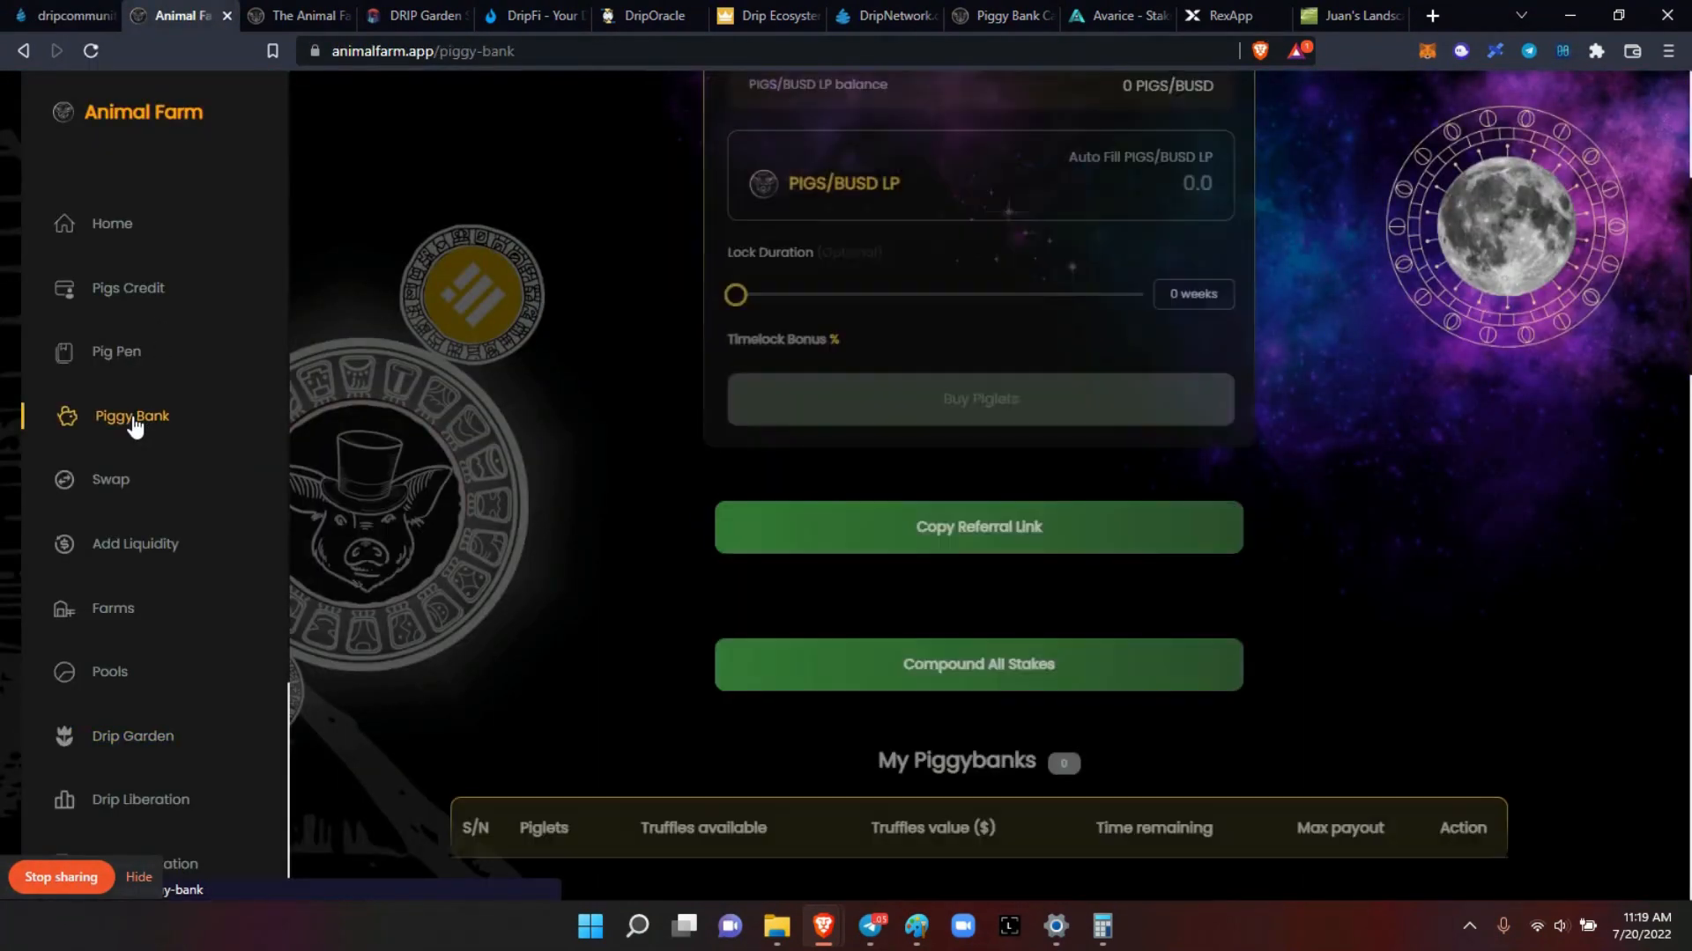
pyautogui.moveTo(802, 699)
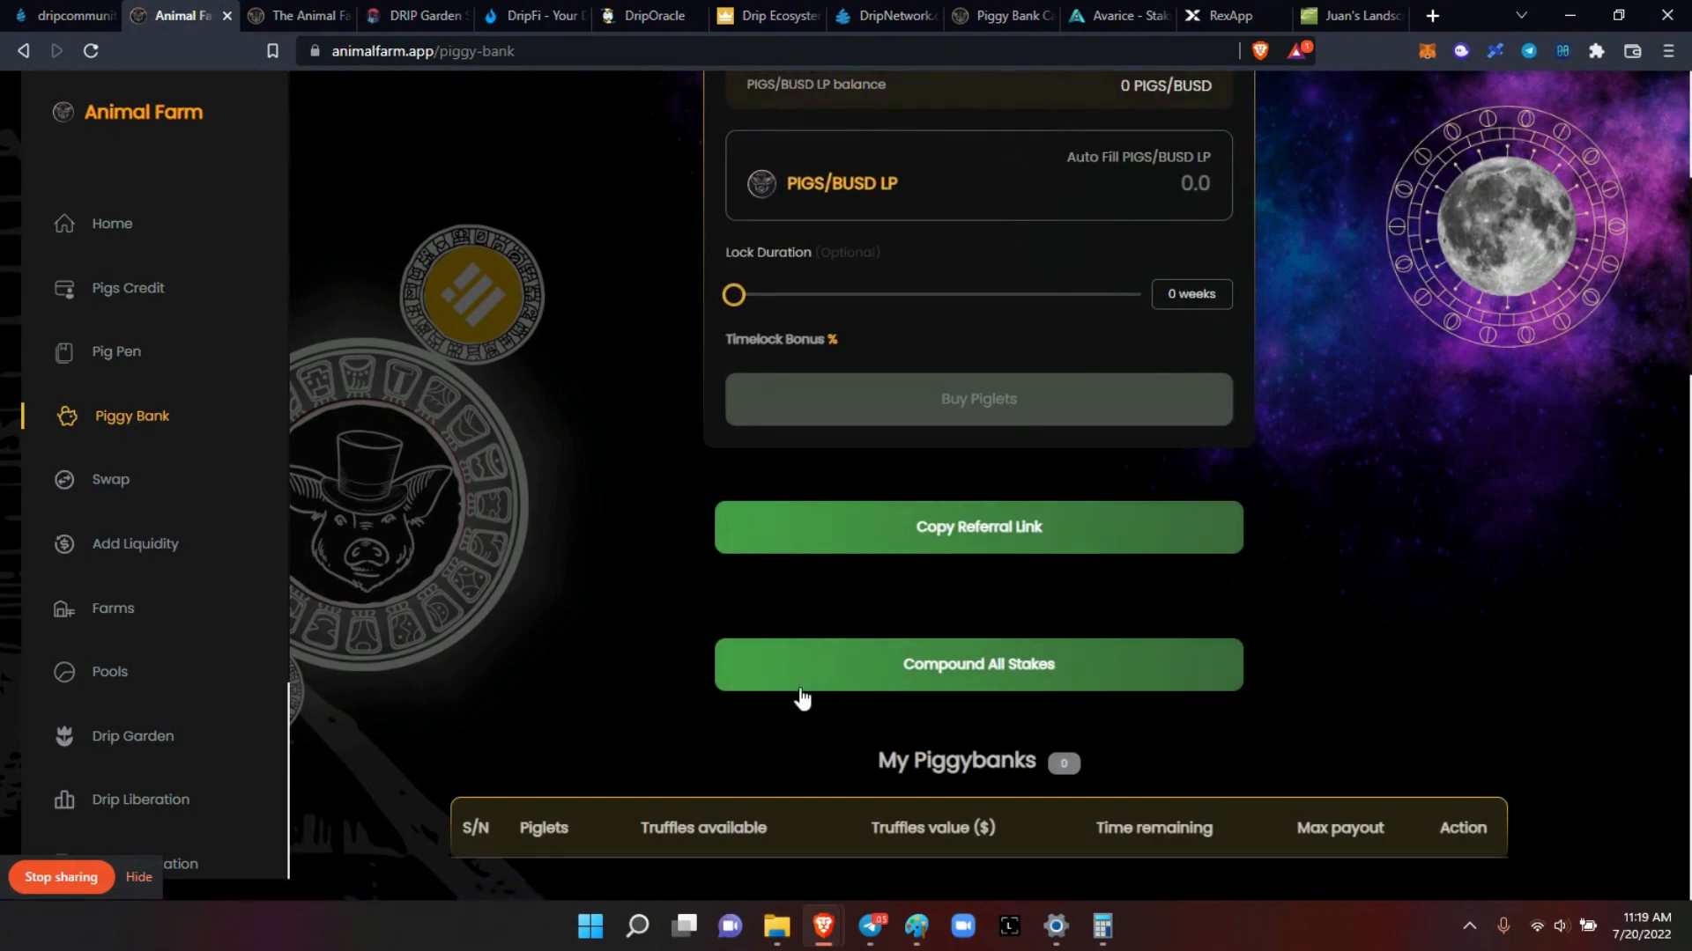
pyautogui.scroll(3)
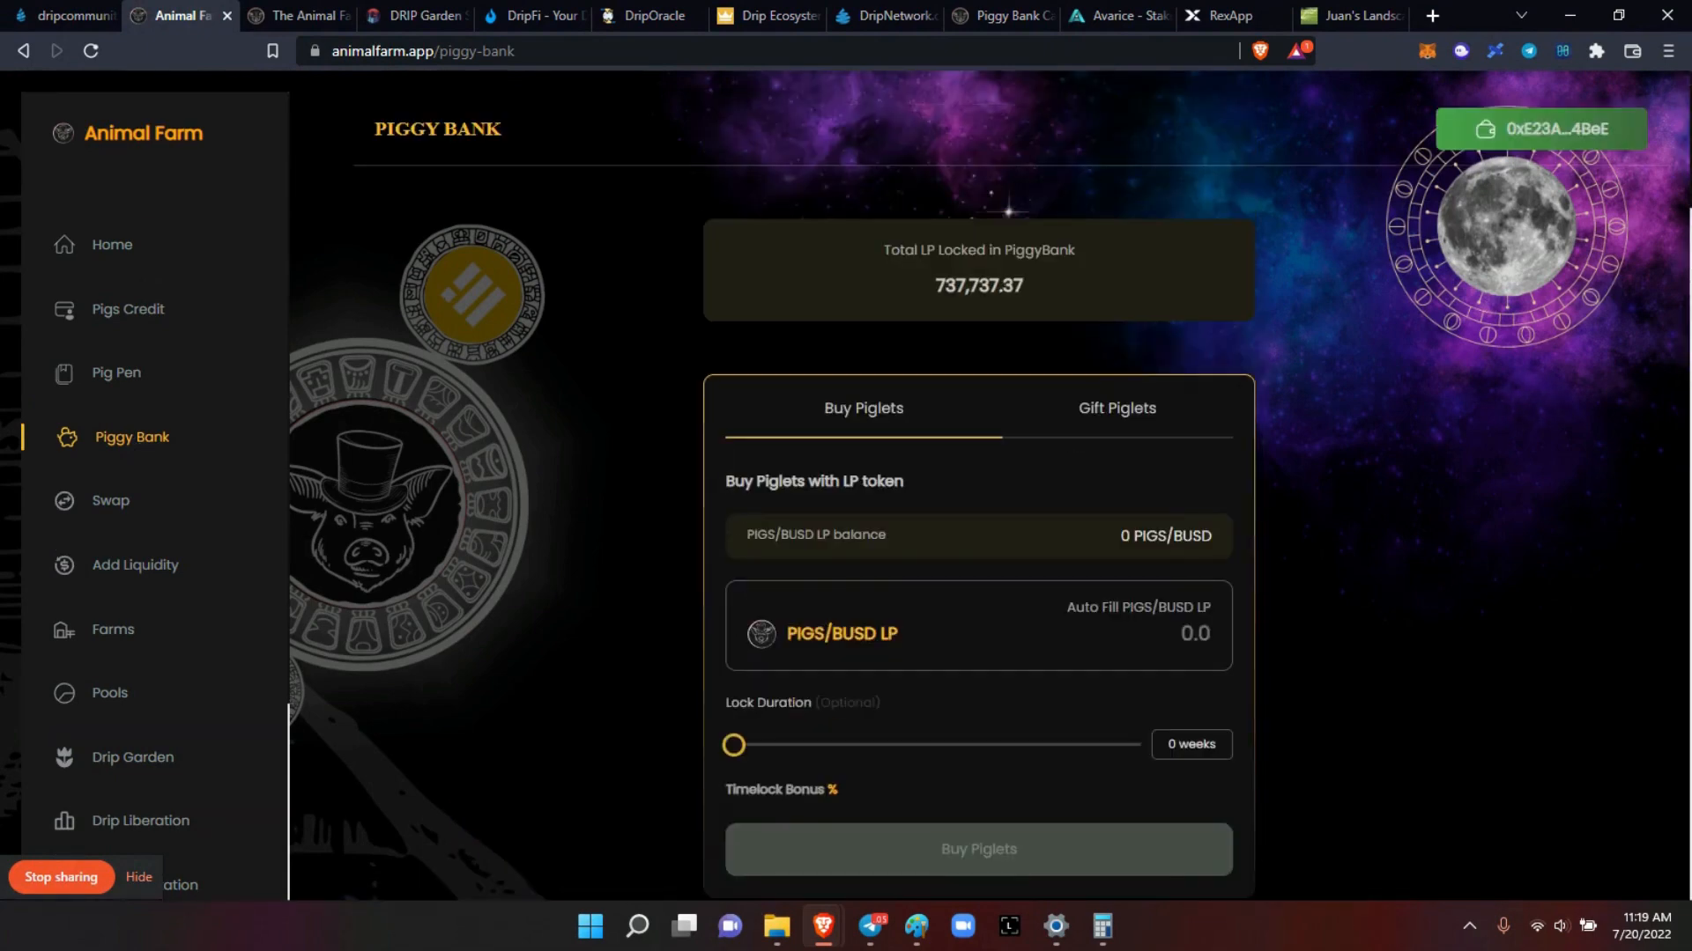
pyautogui.scroll(-3)
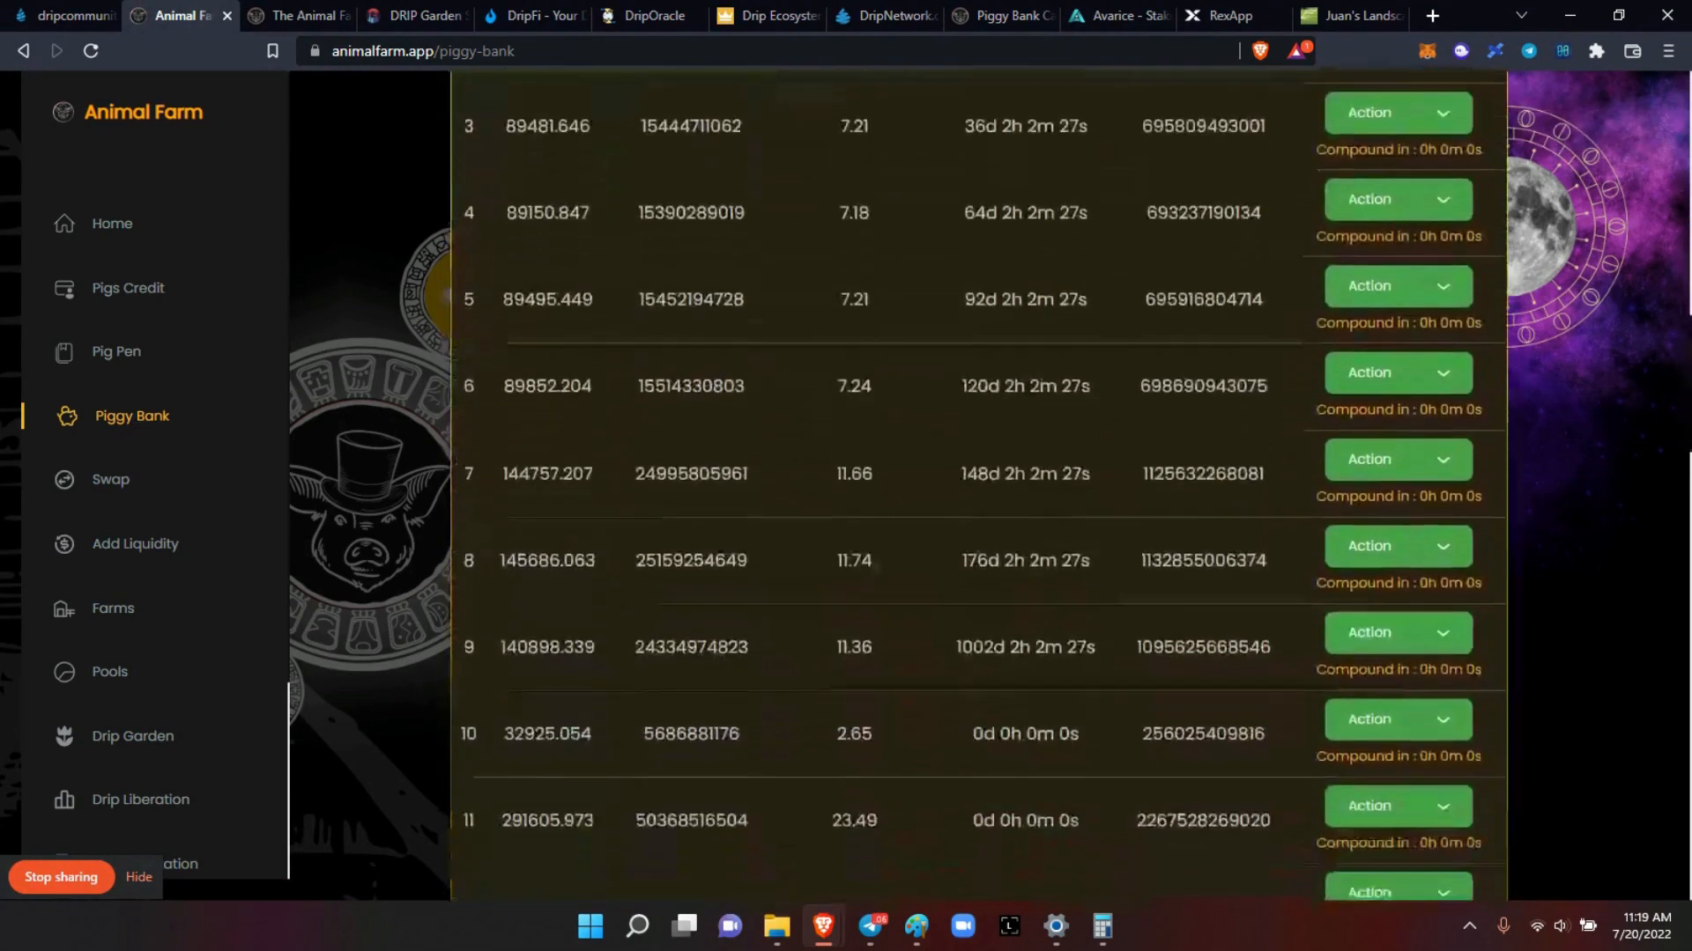
pyautogui.scroll(-3)
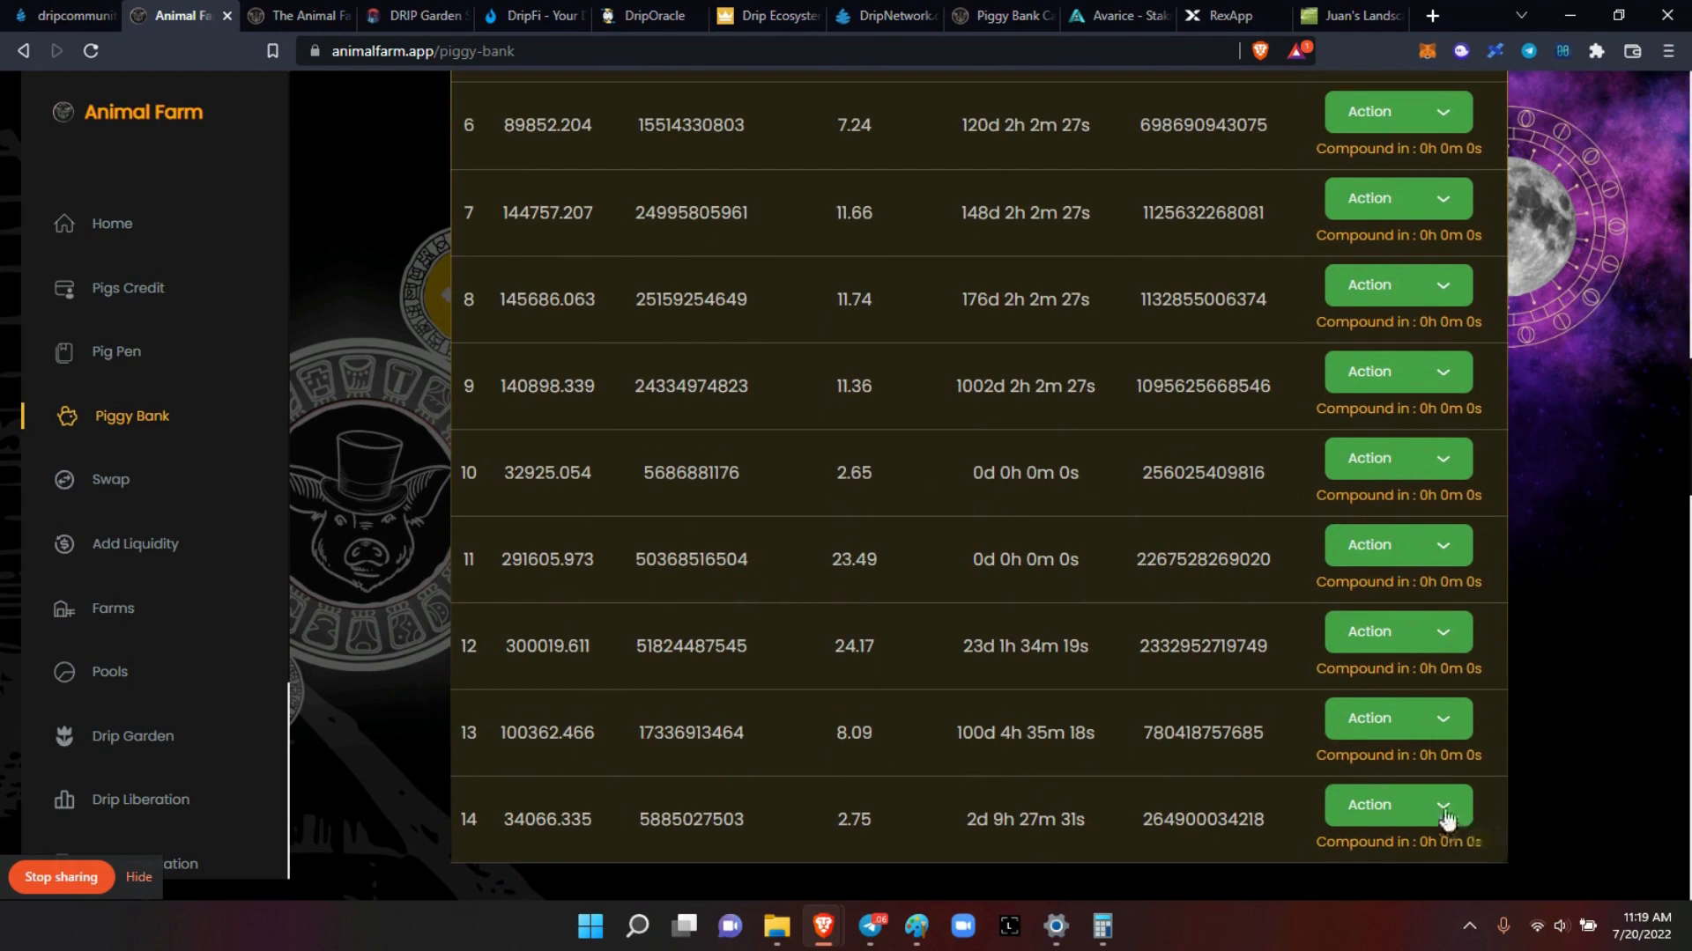
pyautogui.click(1440, 805)
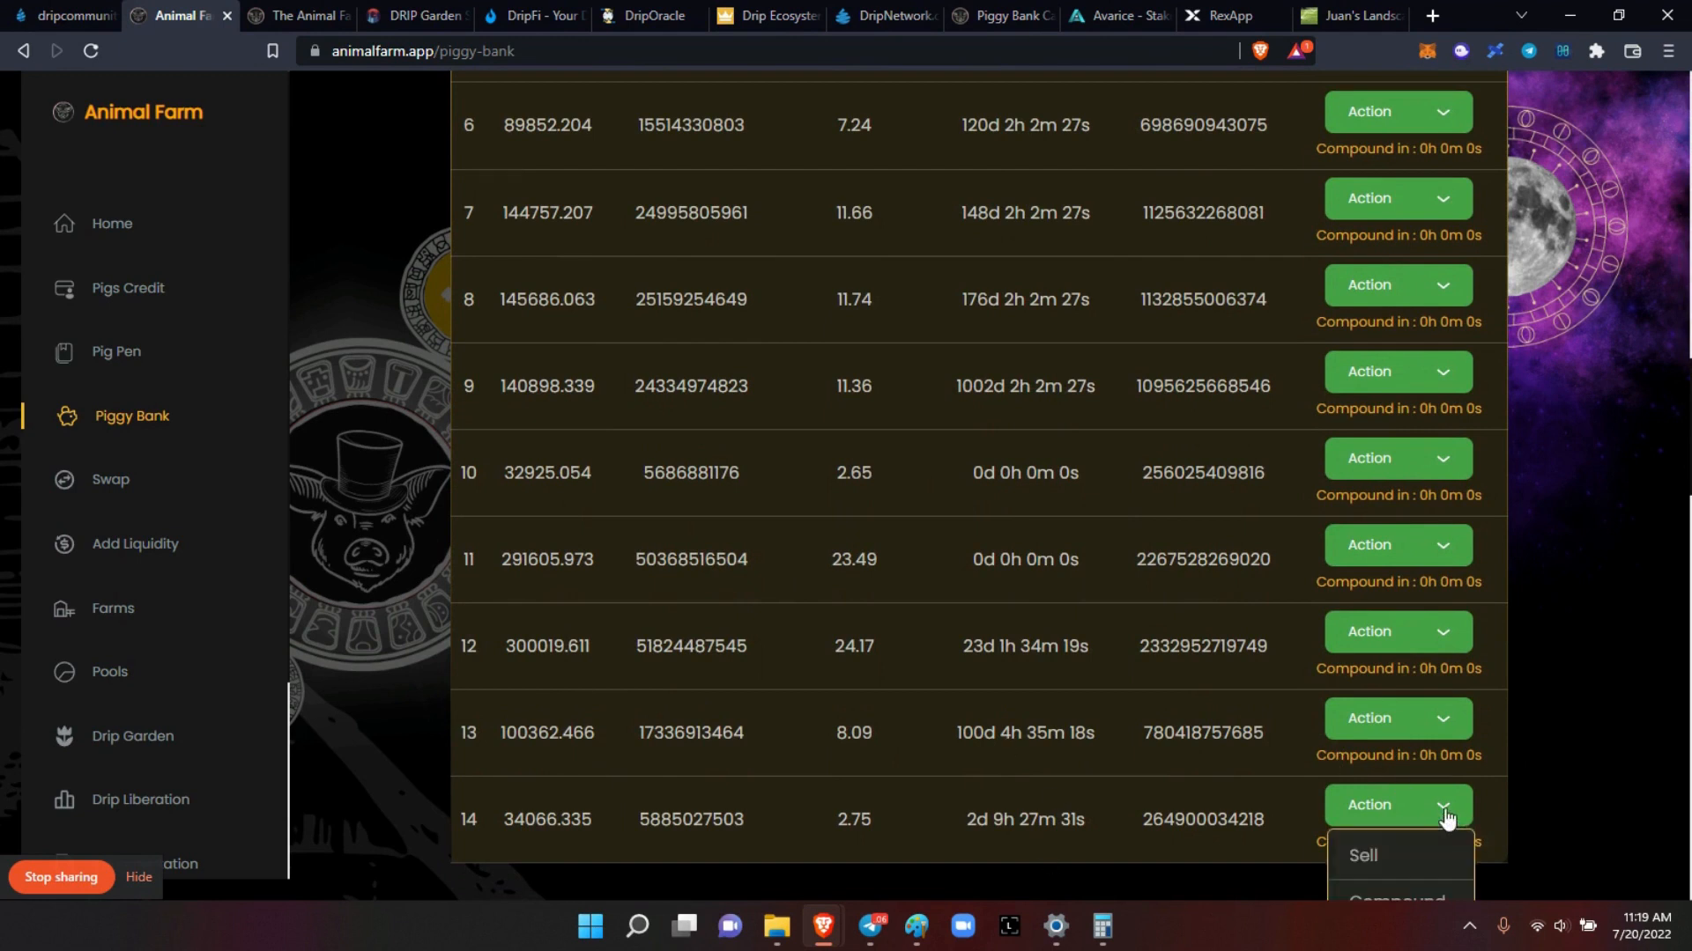
pyautogui.scroll(-3)
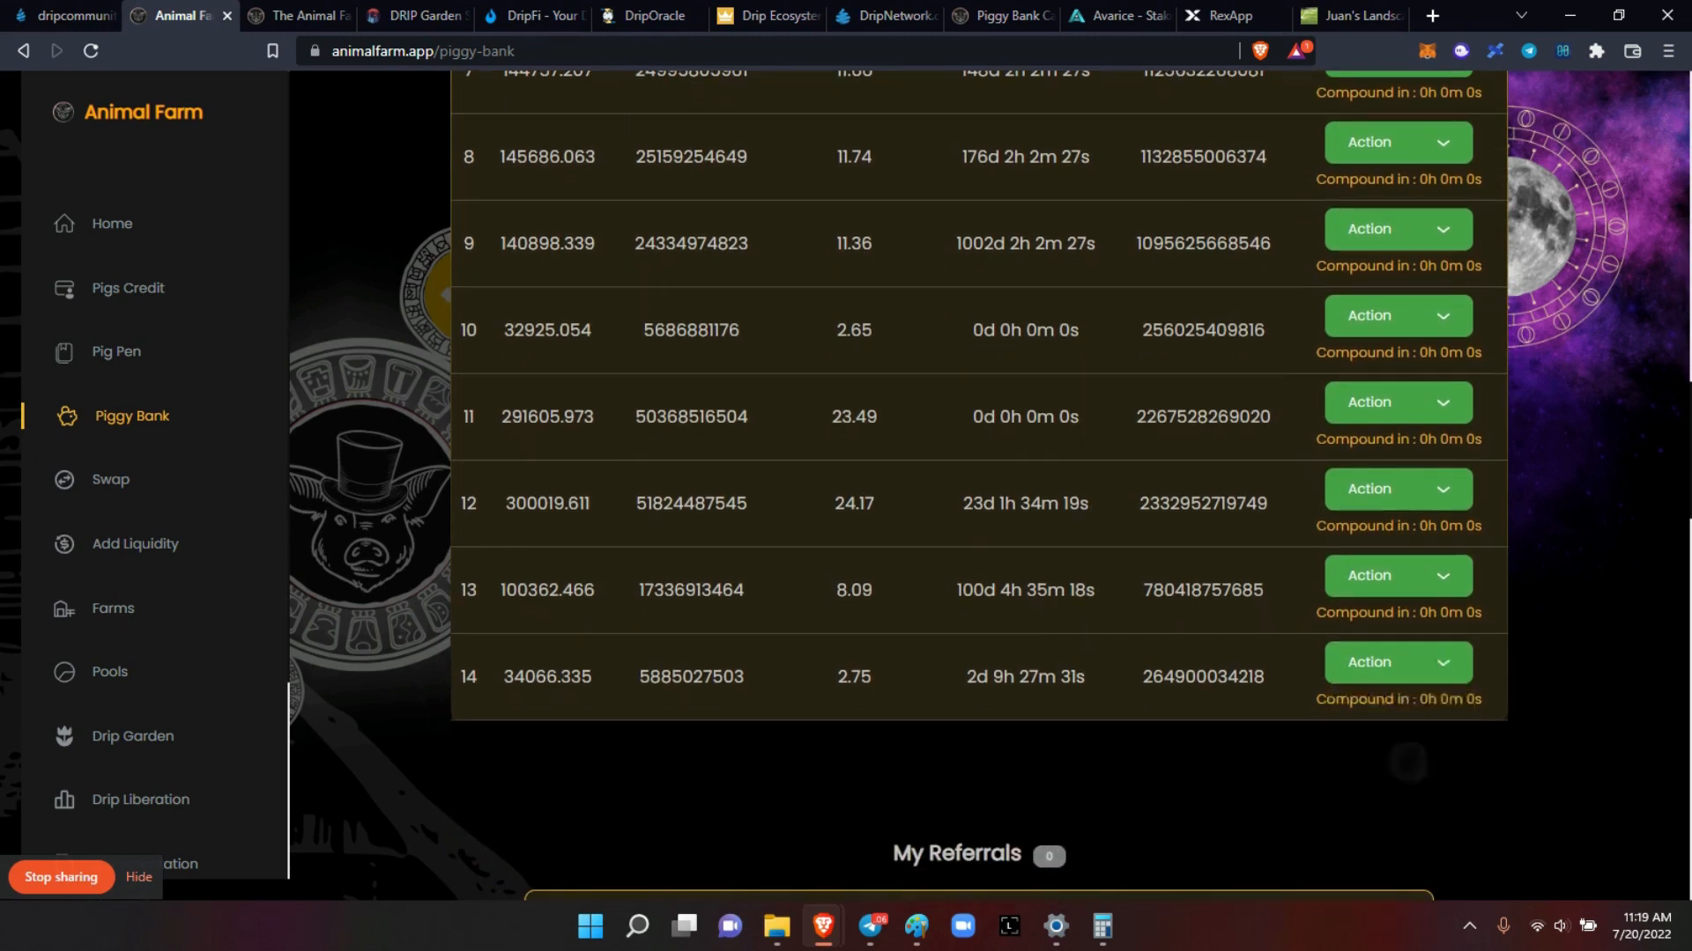
pyautogui.click(1397, 142)
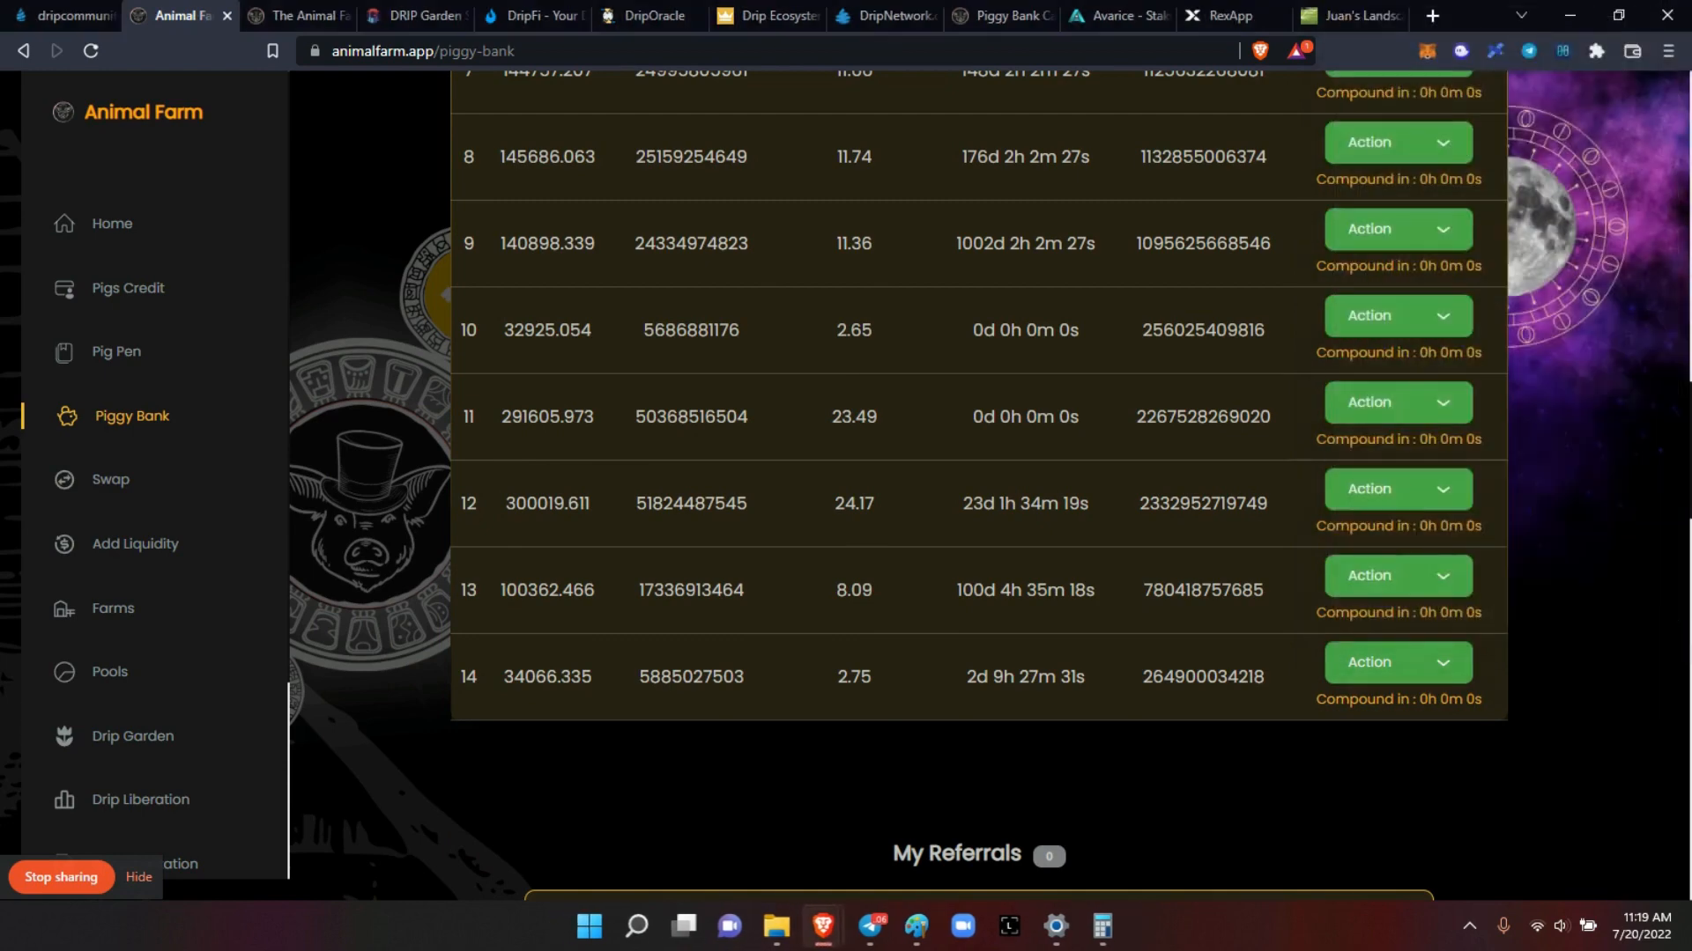
# Step: Compound piggybanks 13, 12, 10 and 9, approving each in MetaMask
pyautogui.click(1397, 575)
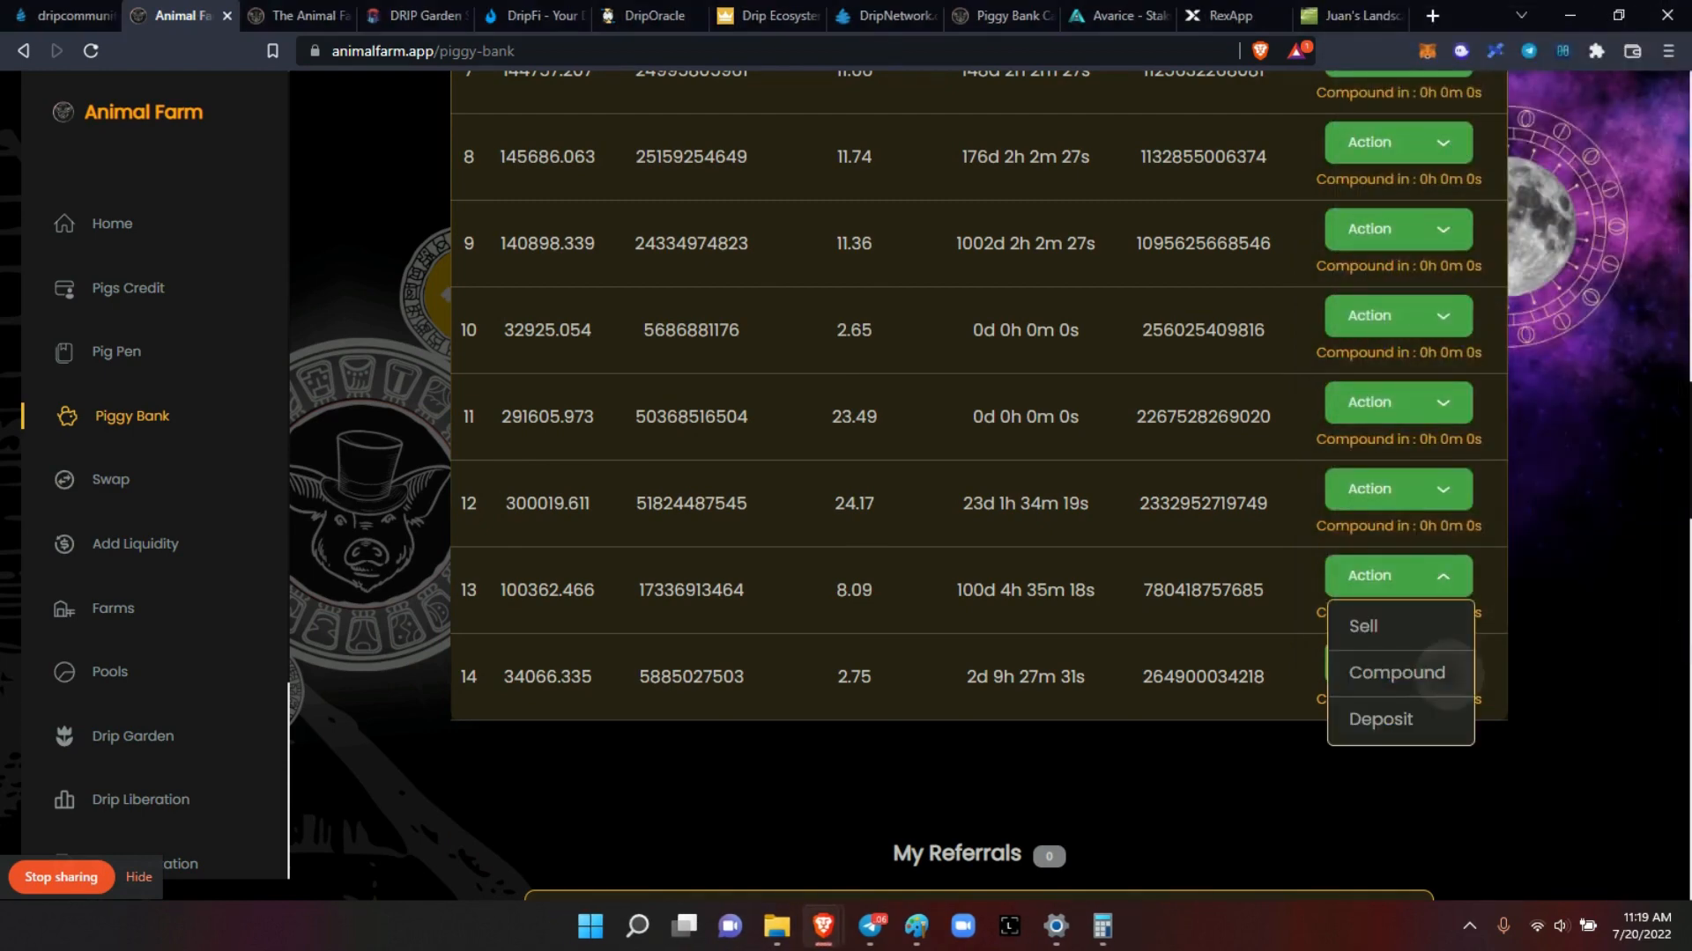
pyautogui.click(1397, 672)
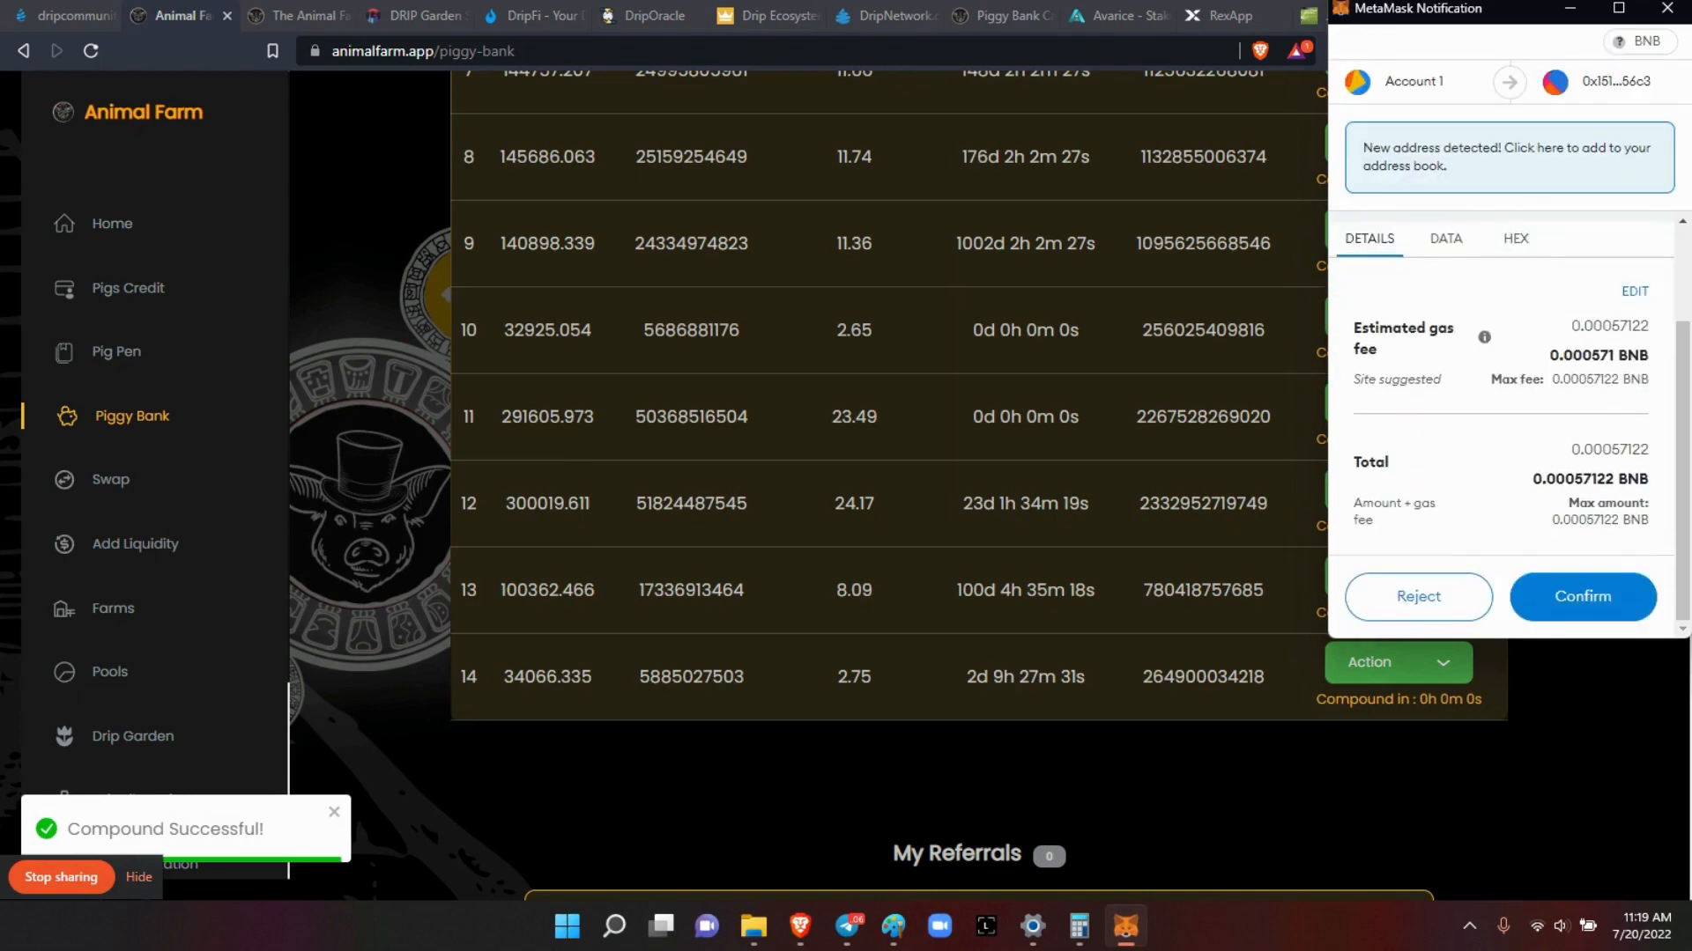
pyautogui.click(1582, 596)
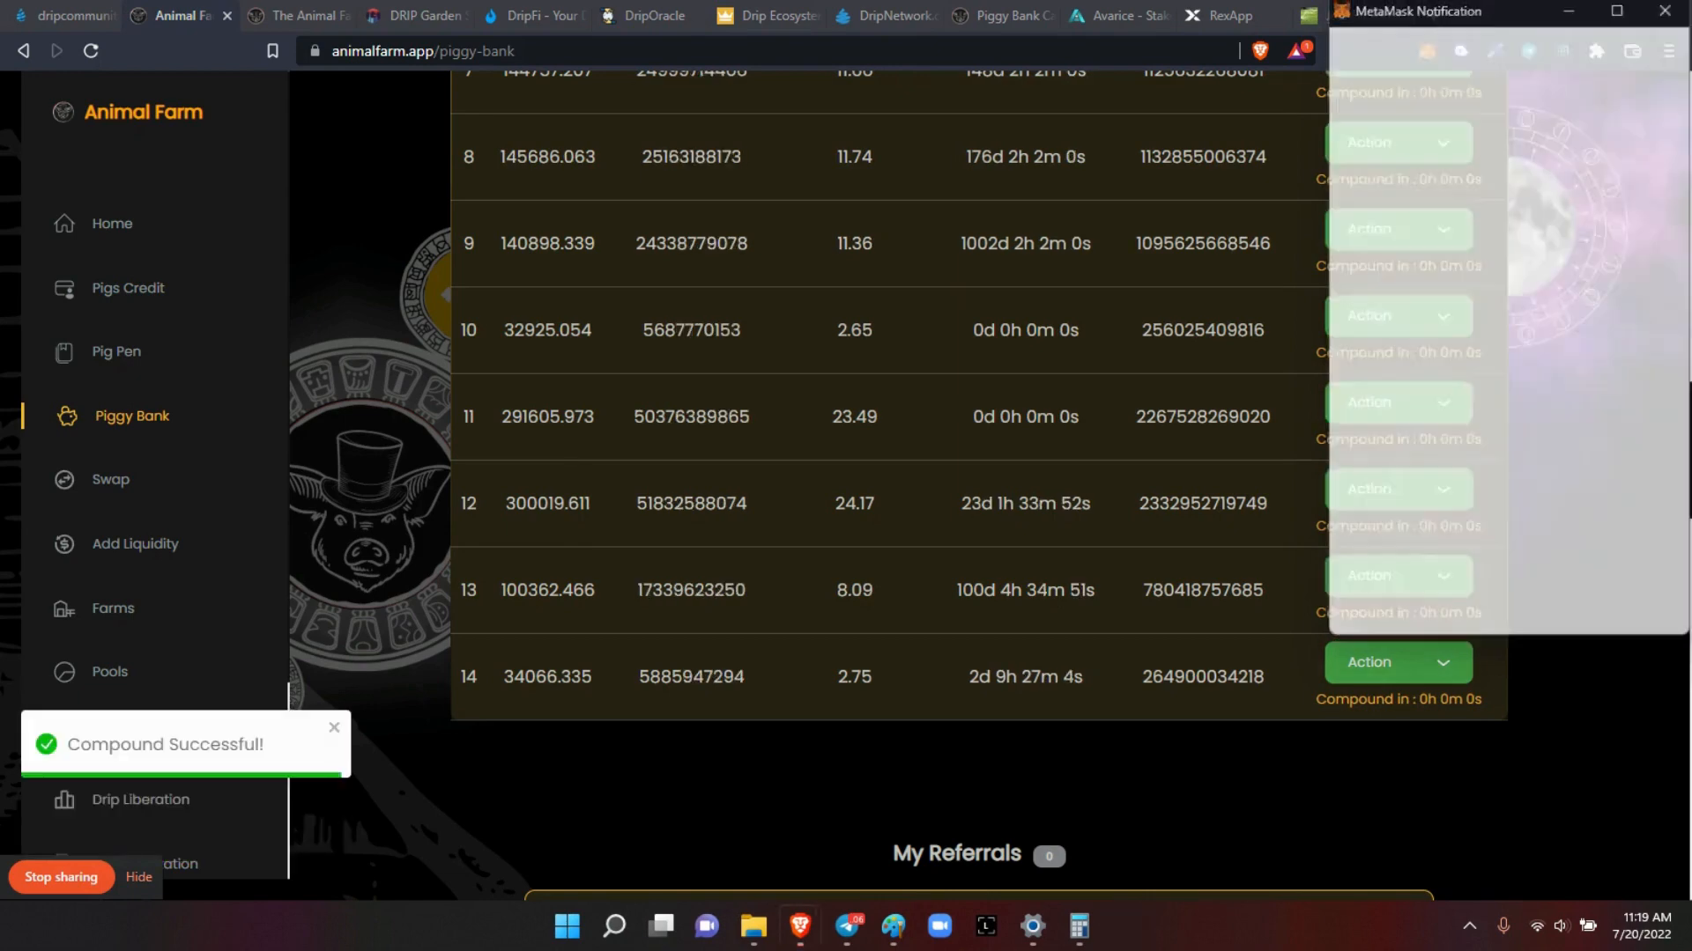
pyautogui.click(1397, 489)
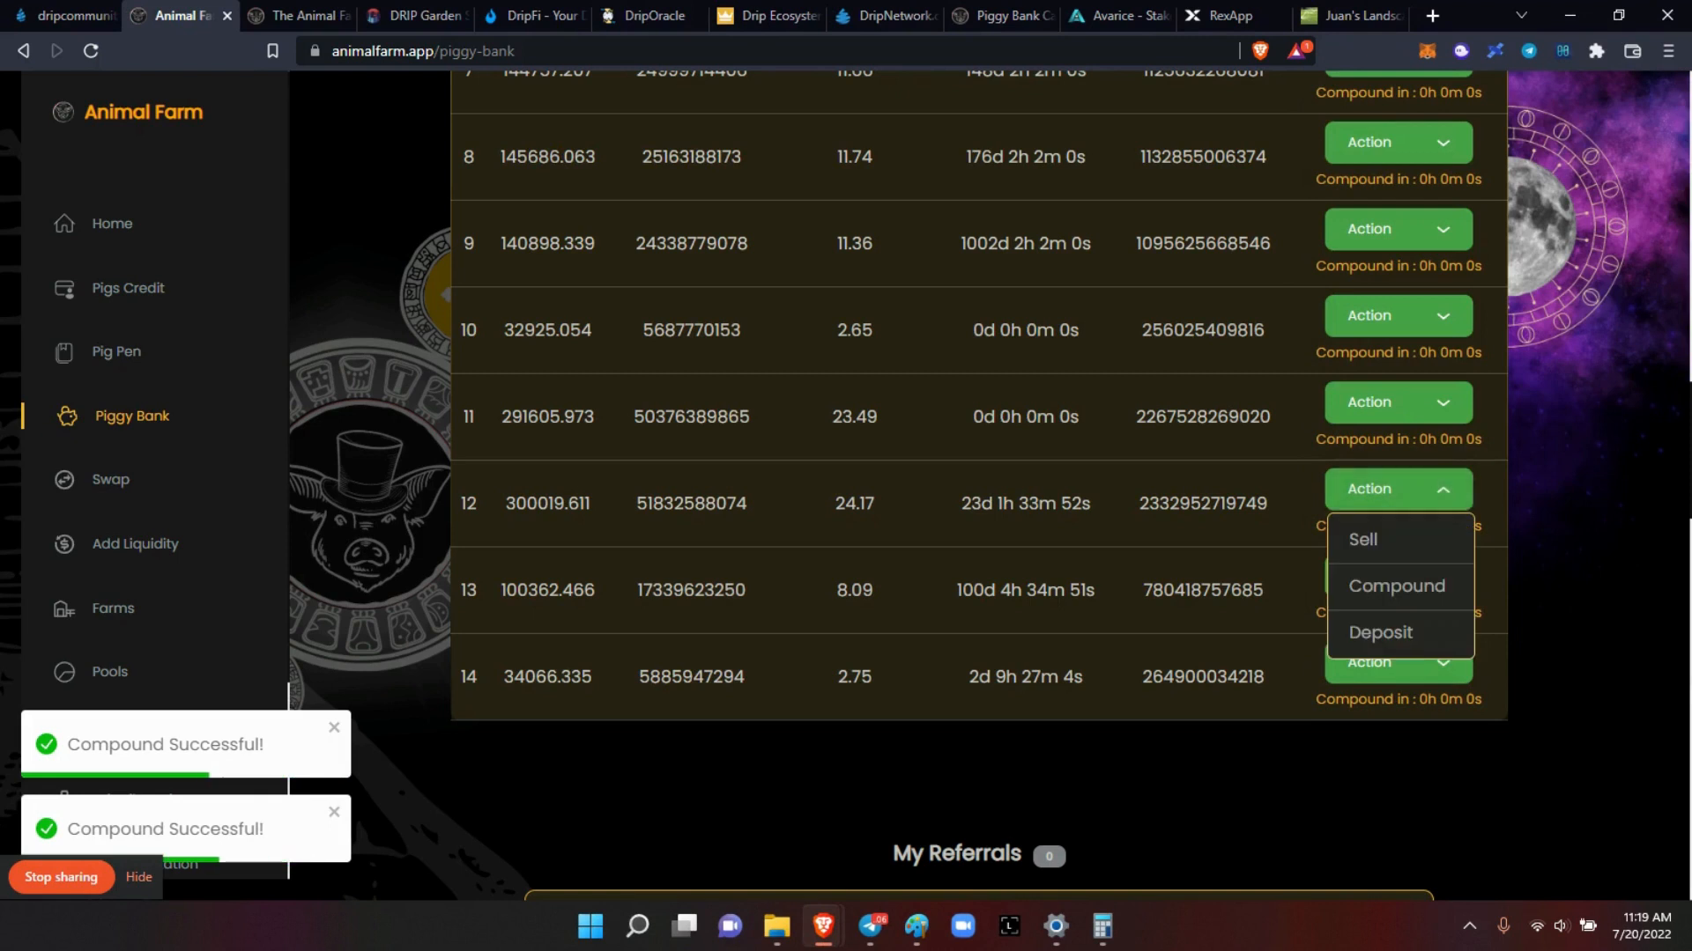
pyautogui.click(1396, 586)
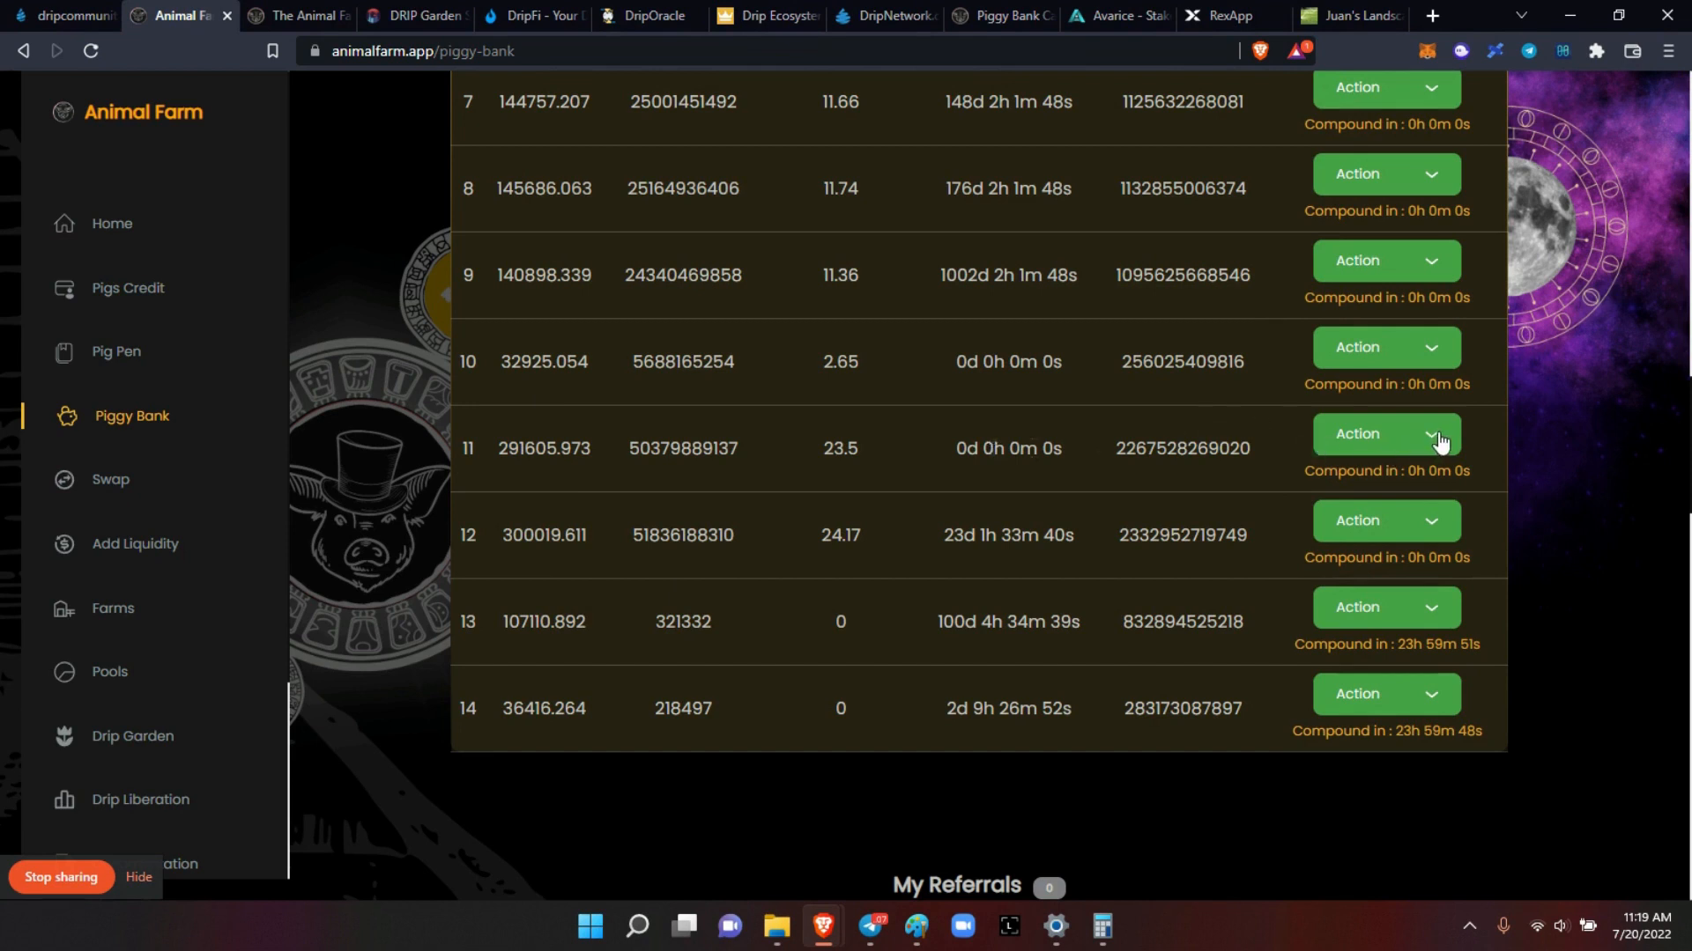
pyautogui.moveTo(1401, 531)
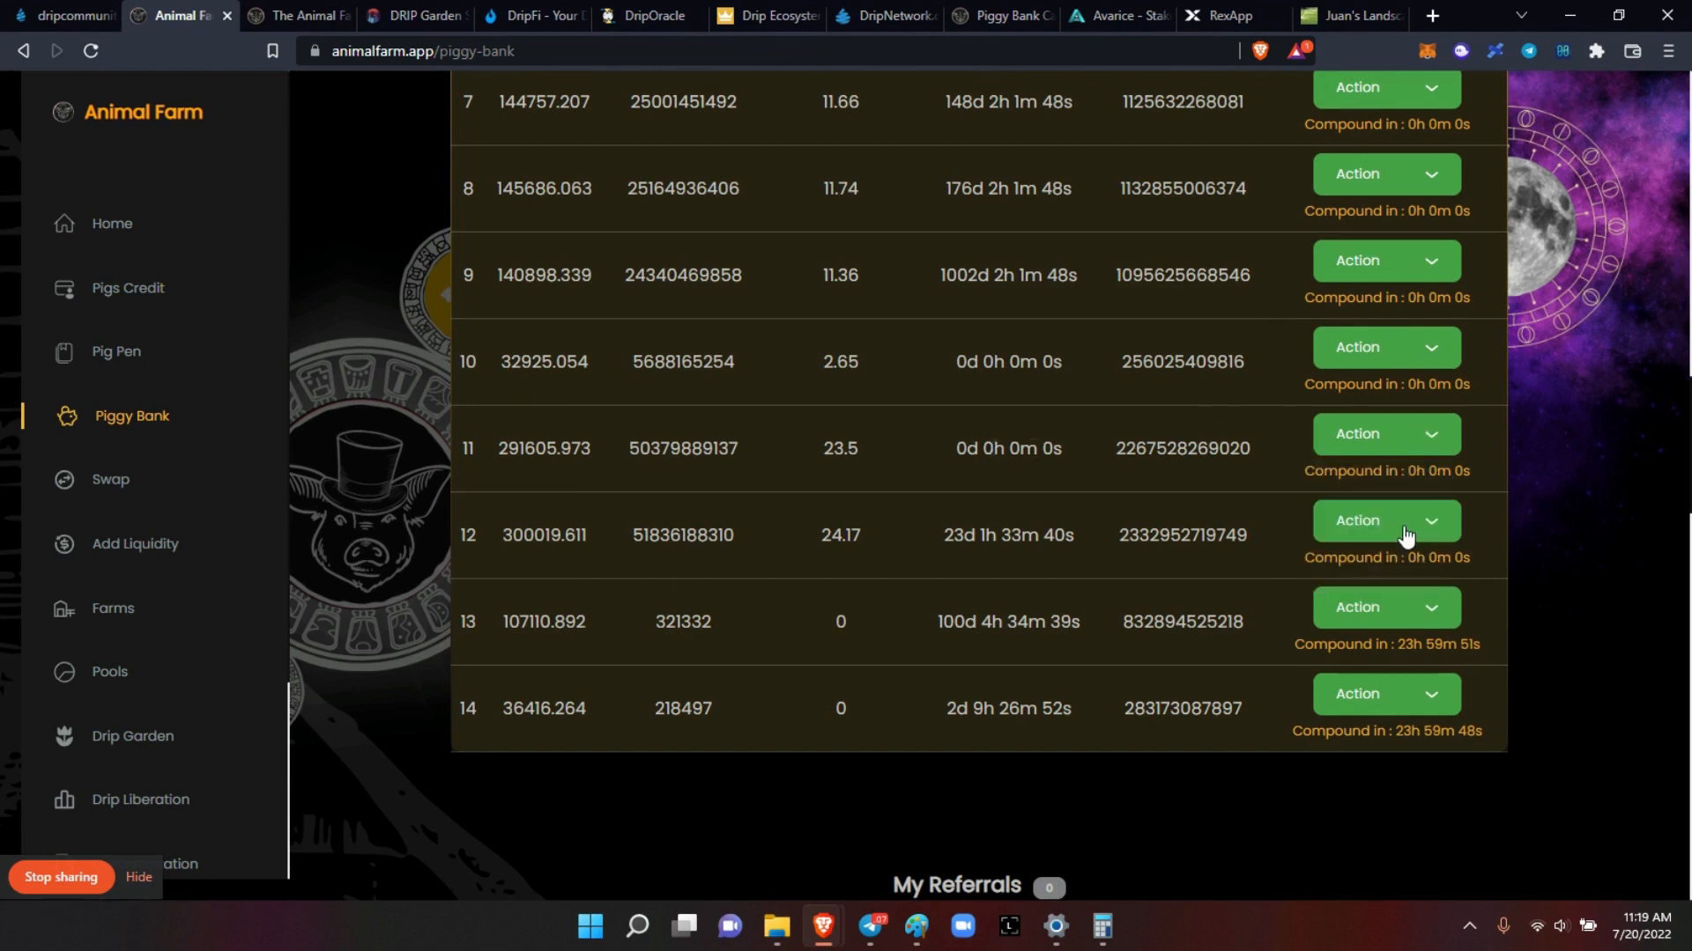
pyautogui.click(1366, 521)
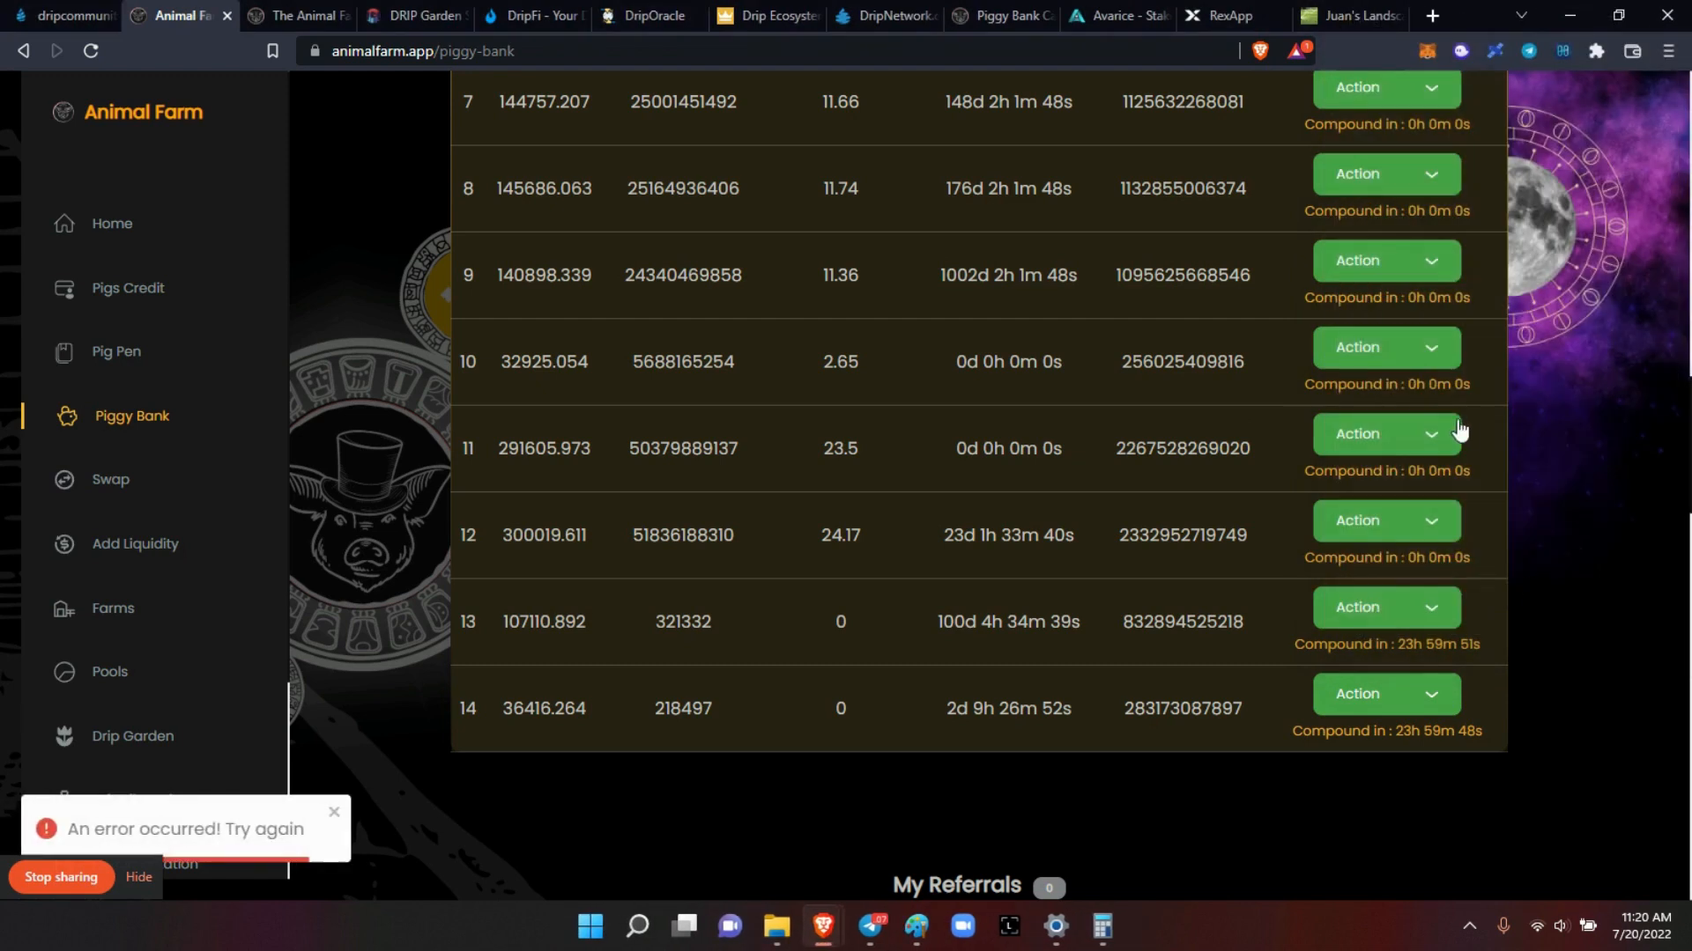
pyautogui.moveTo(1406, 445)
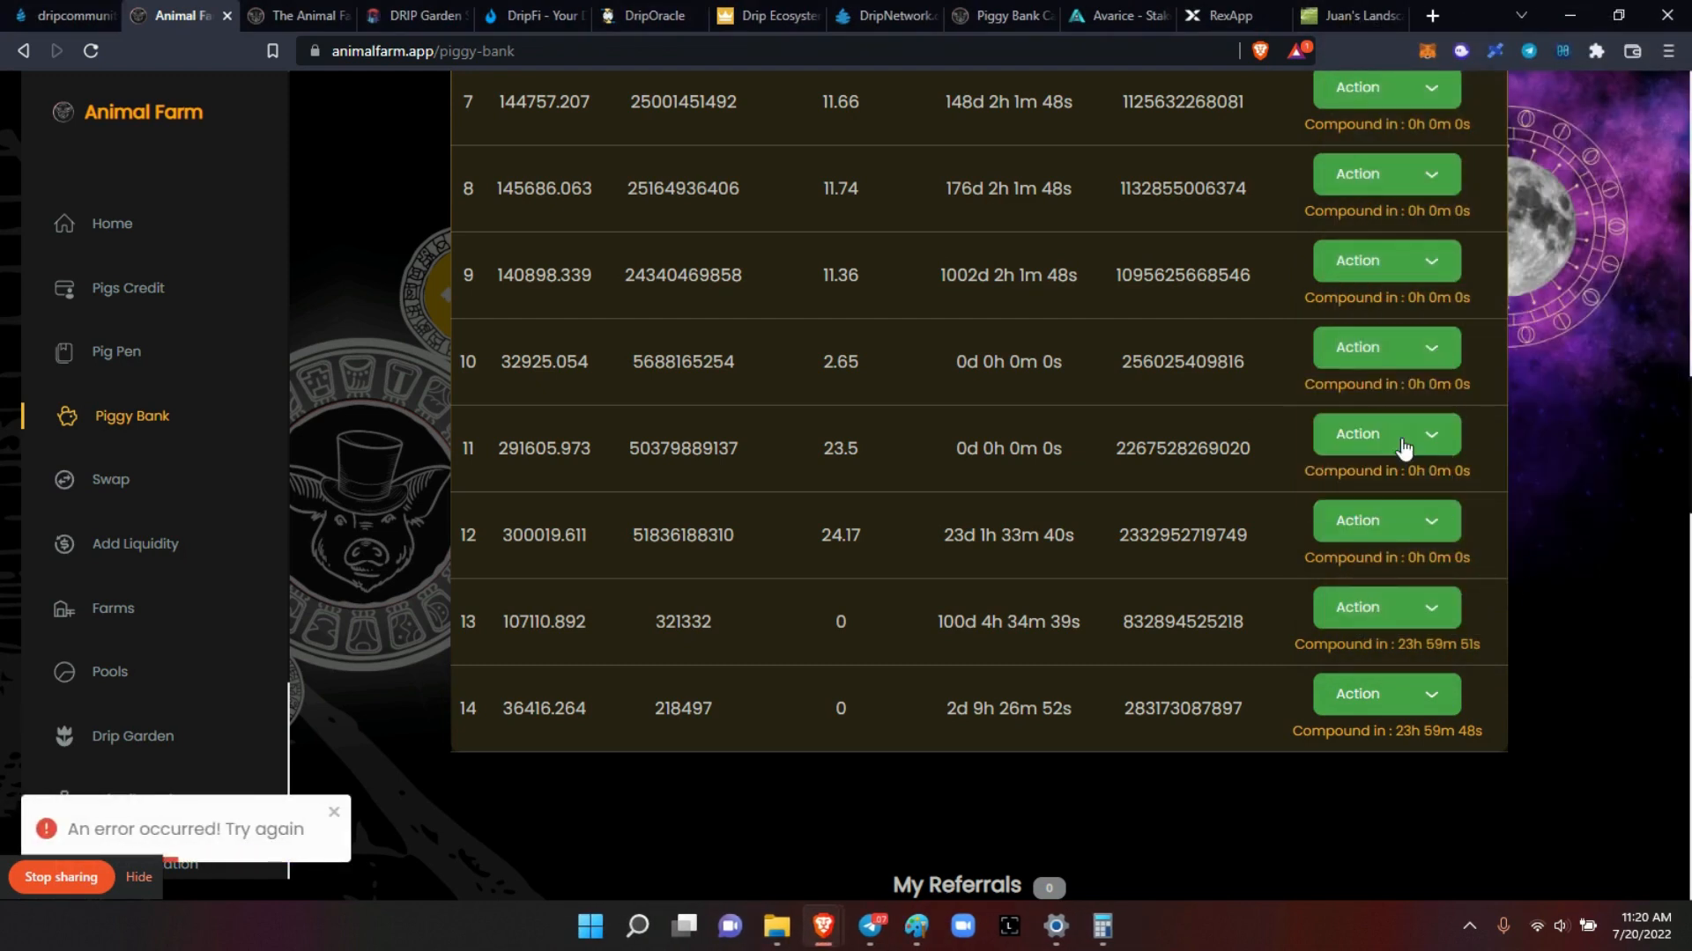
pyautogui.moveTo(1654, 545)
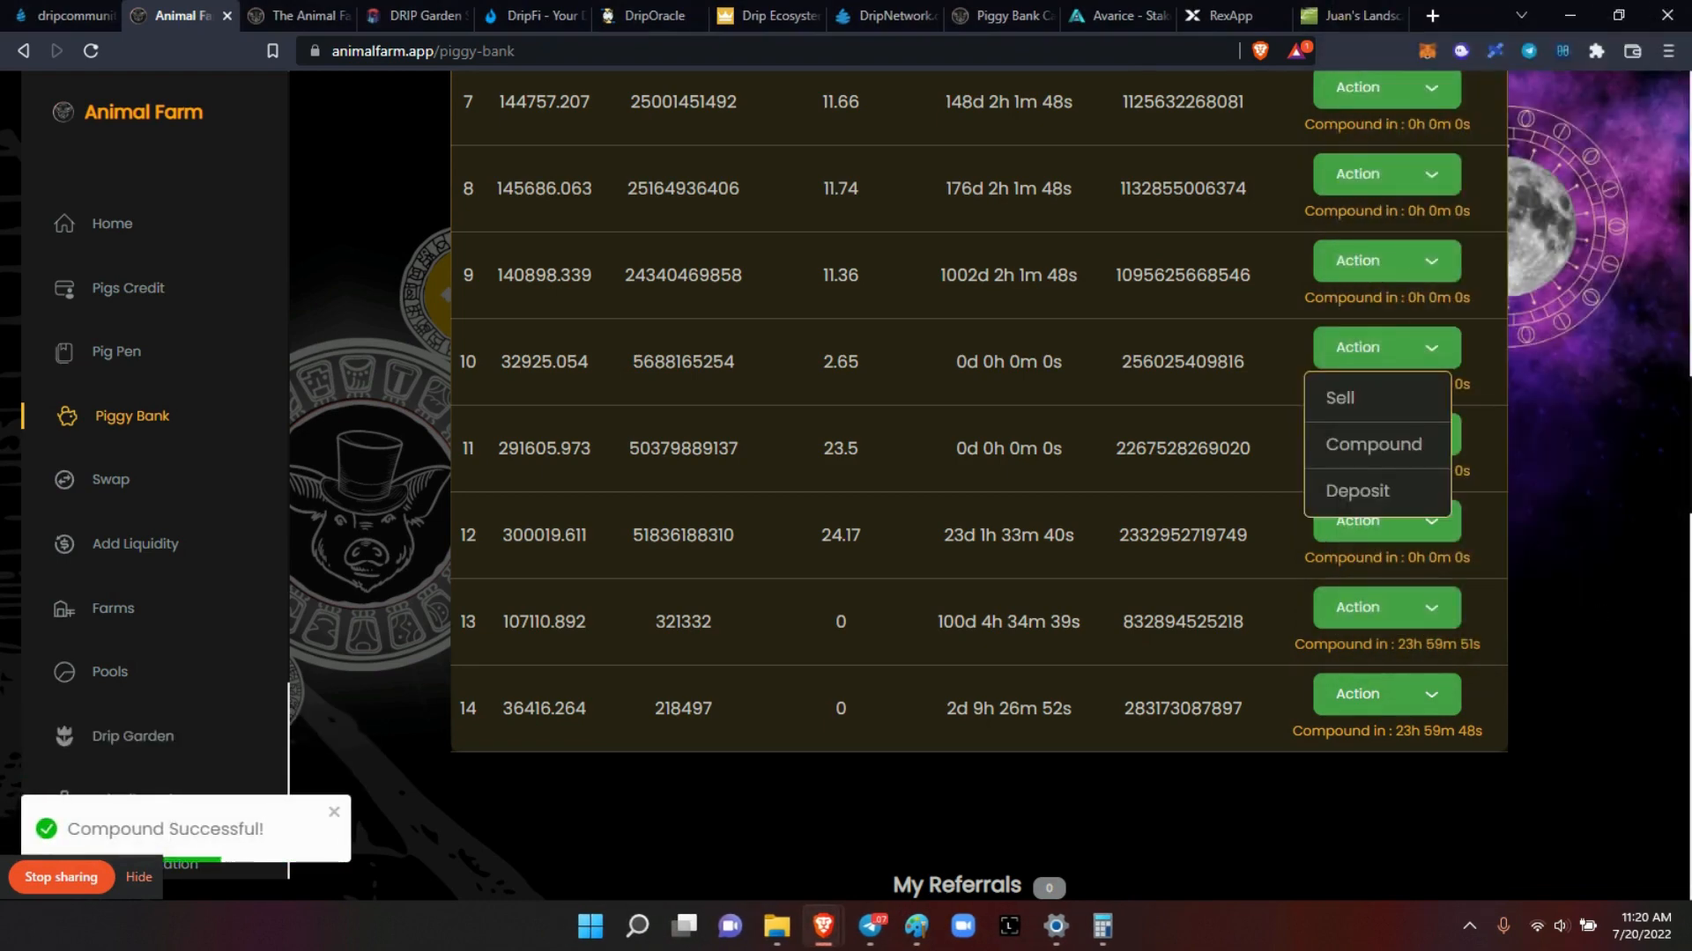
pyautogui.click(1372, 444)
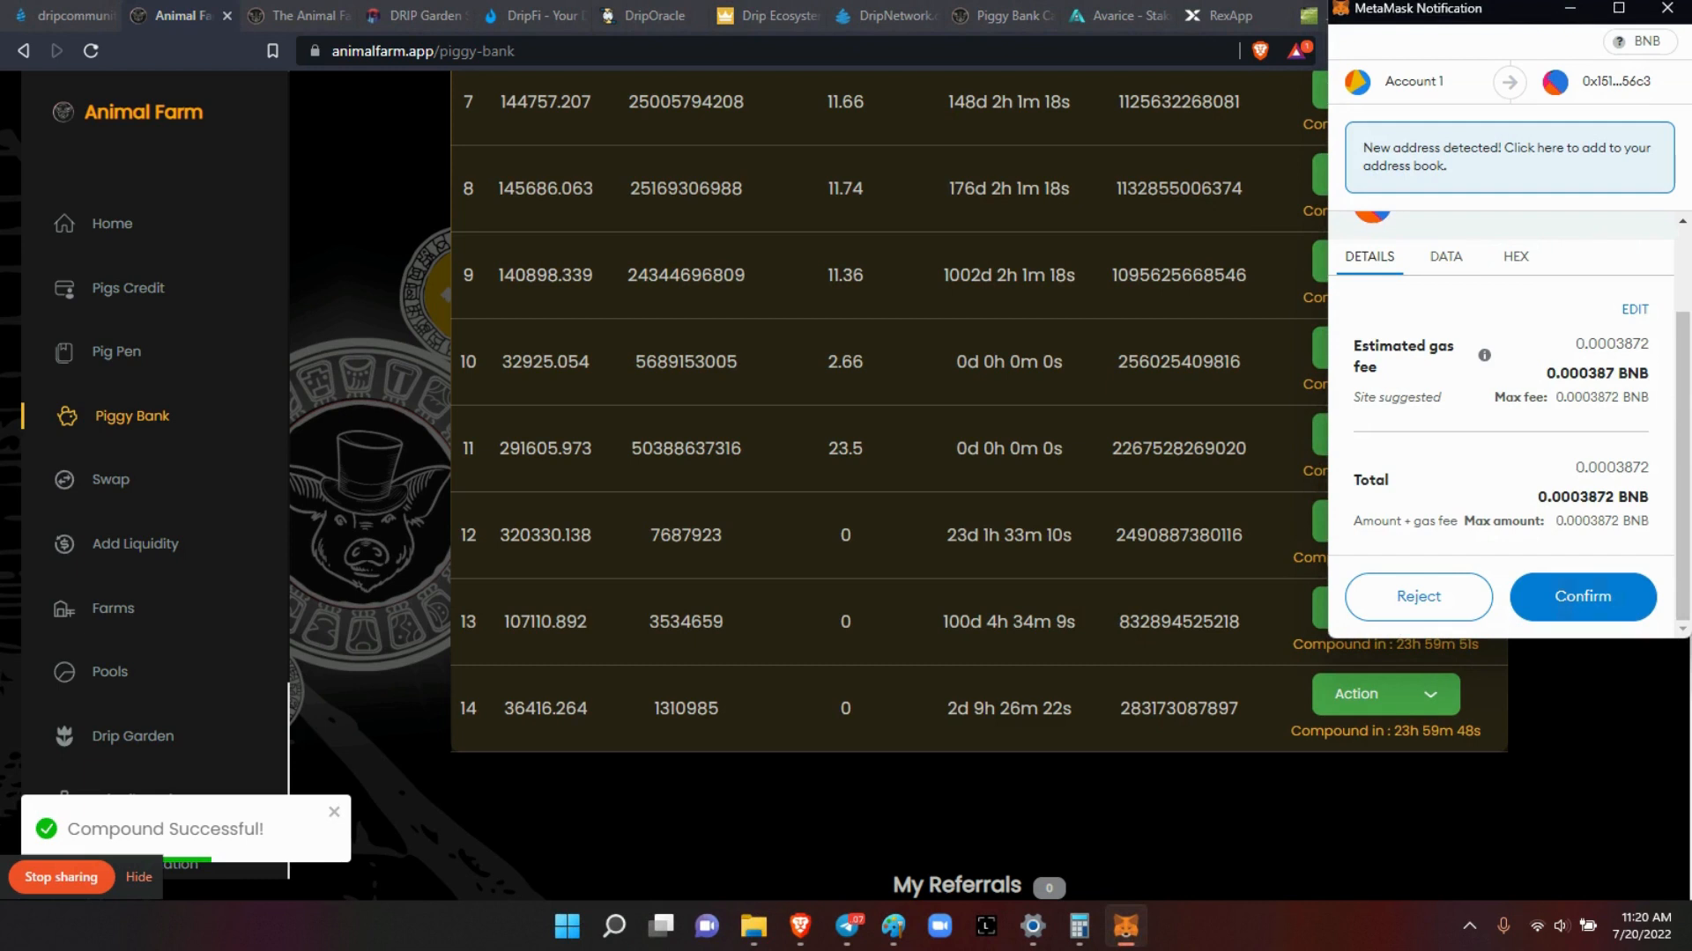
pyautogui.click(1583, 597)
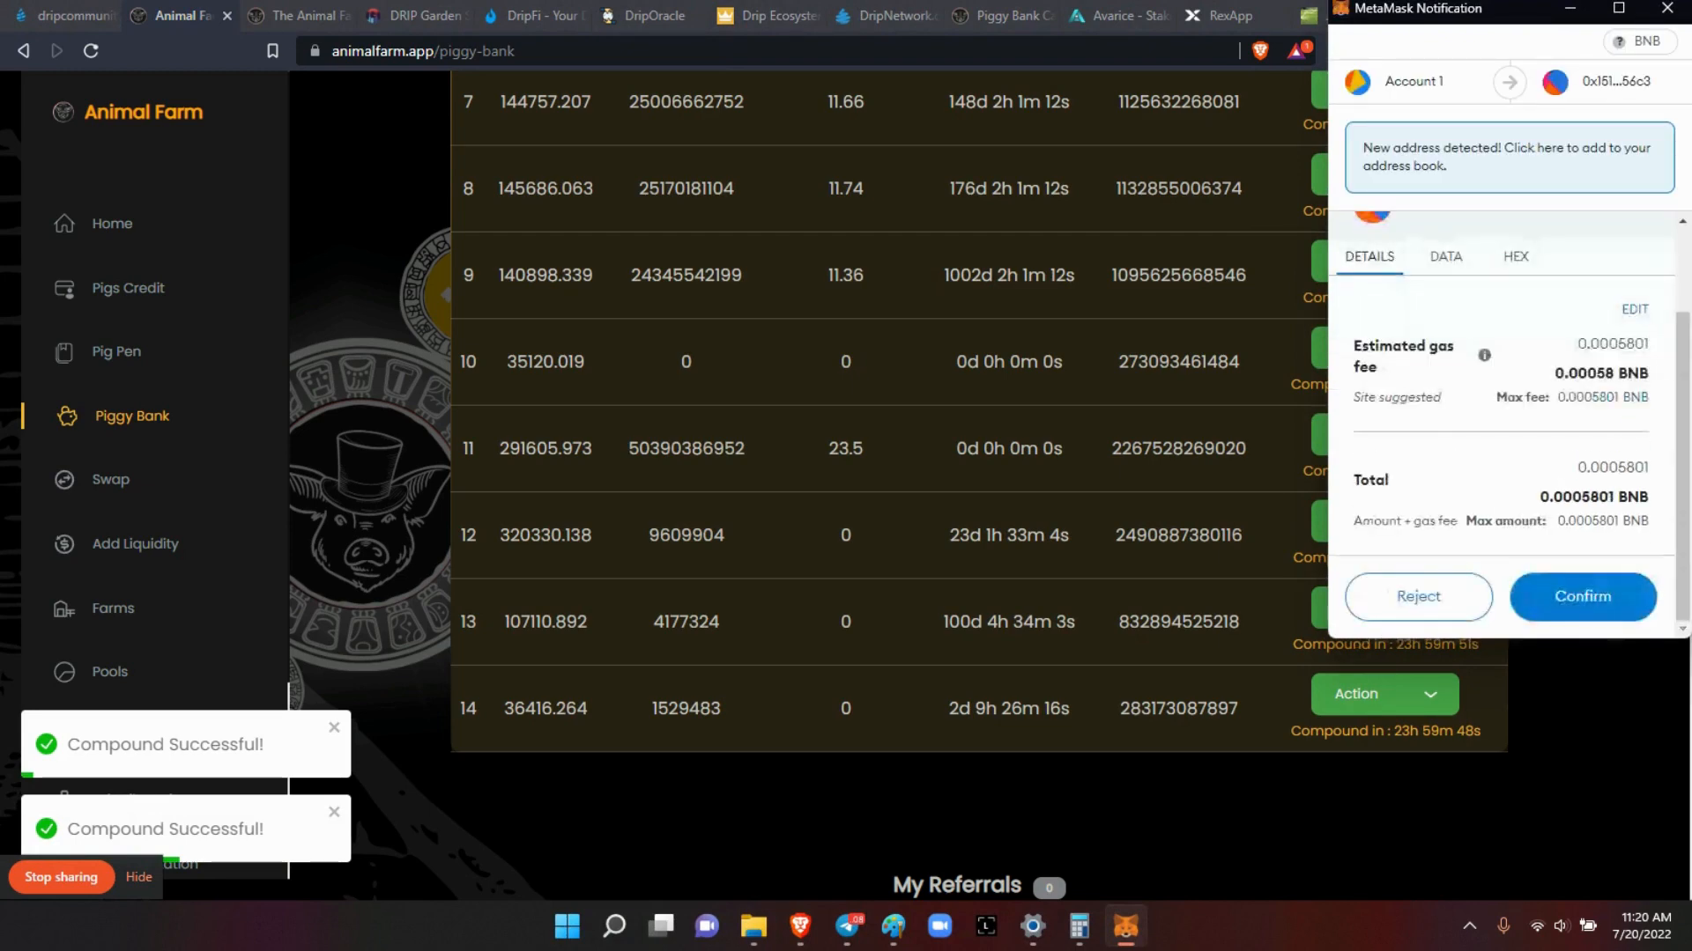
pyautogui.click(1581, 596)
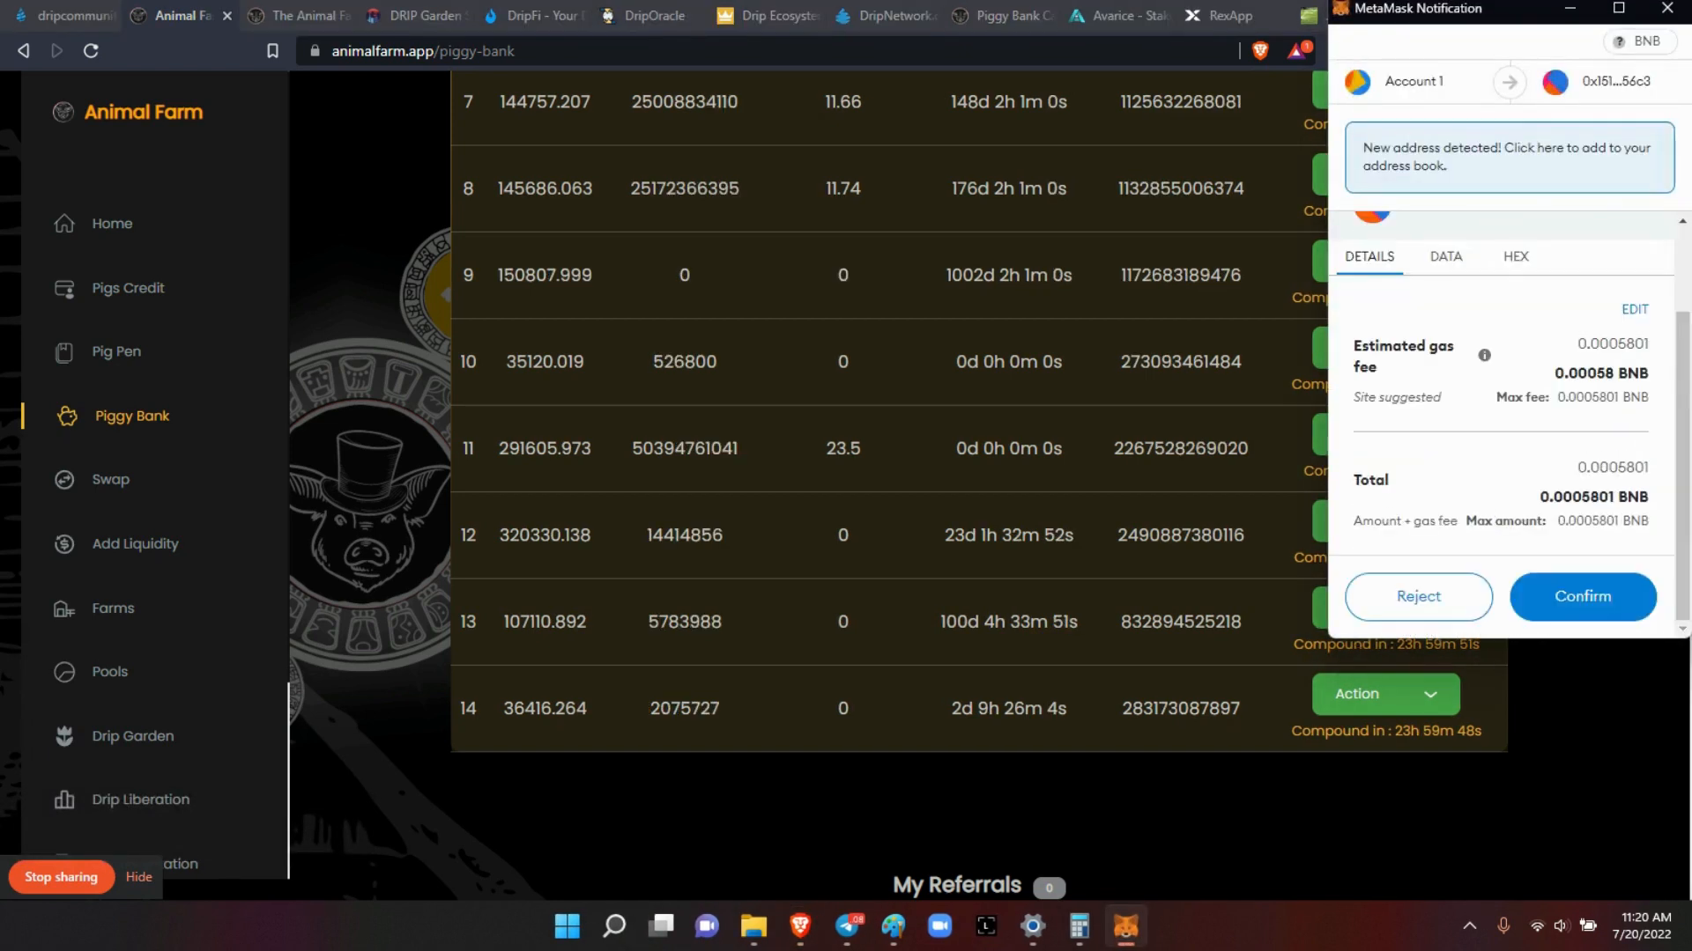
pyautogui.click(1582, 597)
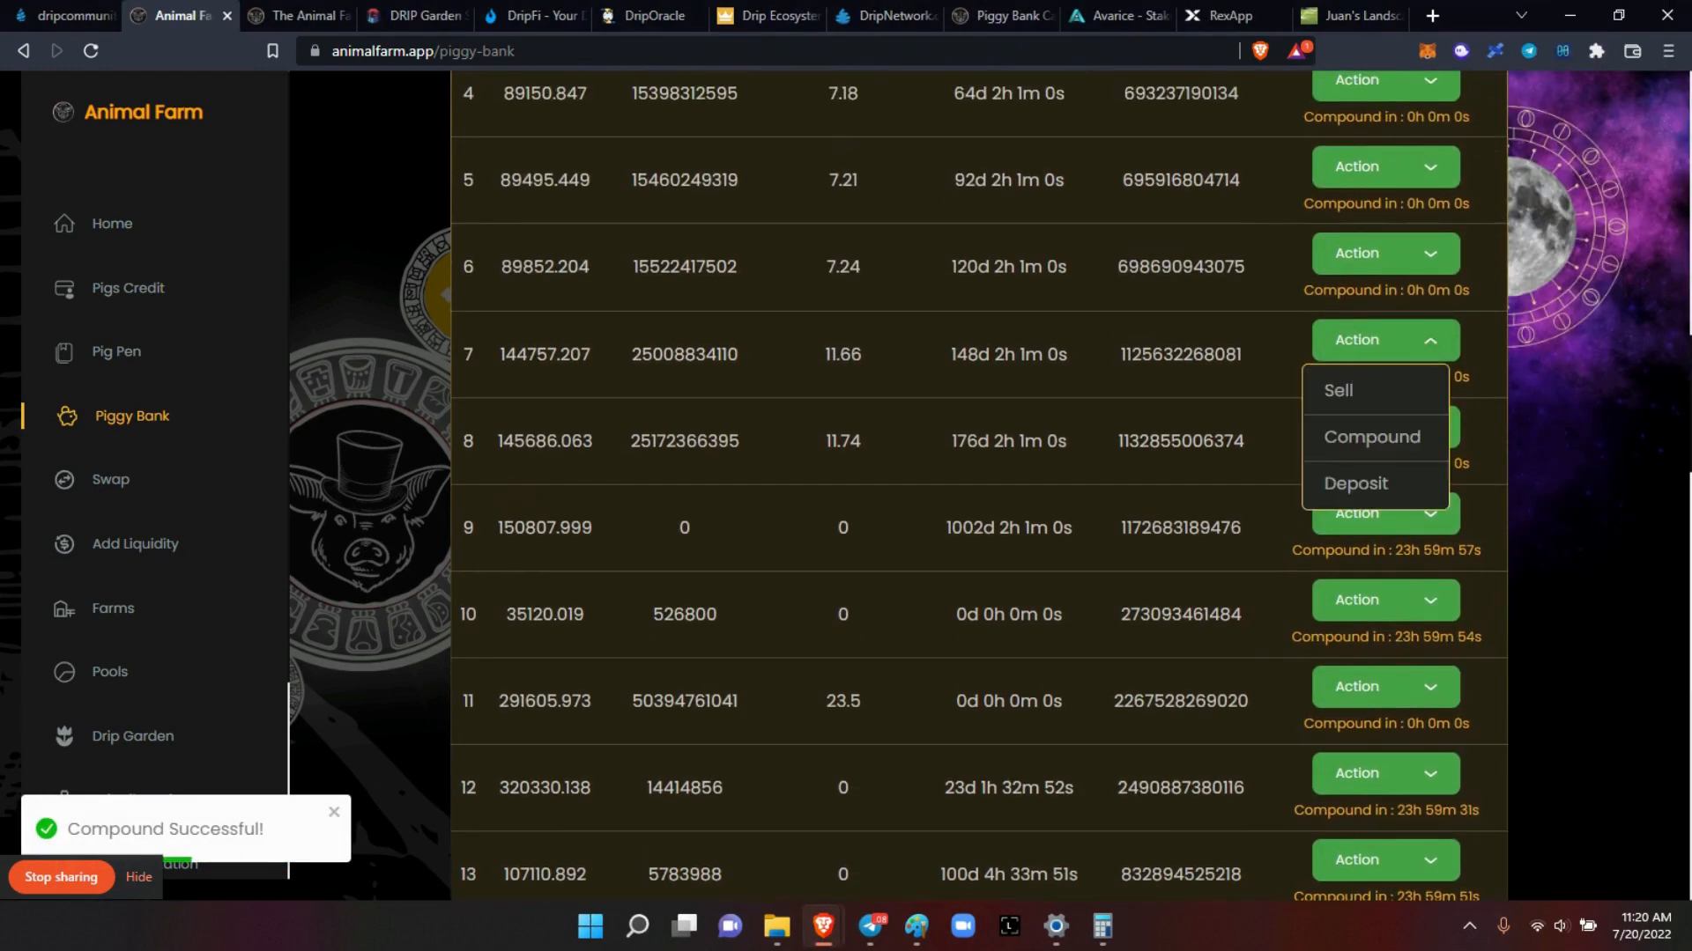
# Step: Compound piggybanks 7, 6 and 3, approving each transaction in MetaMask
pyautogui.click(1371, 437)
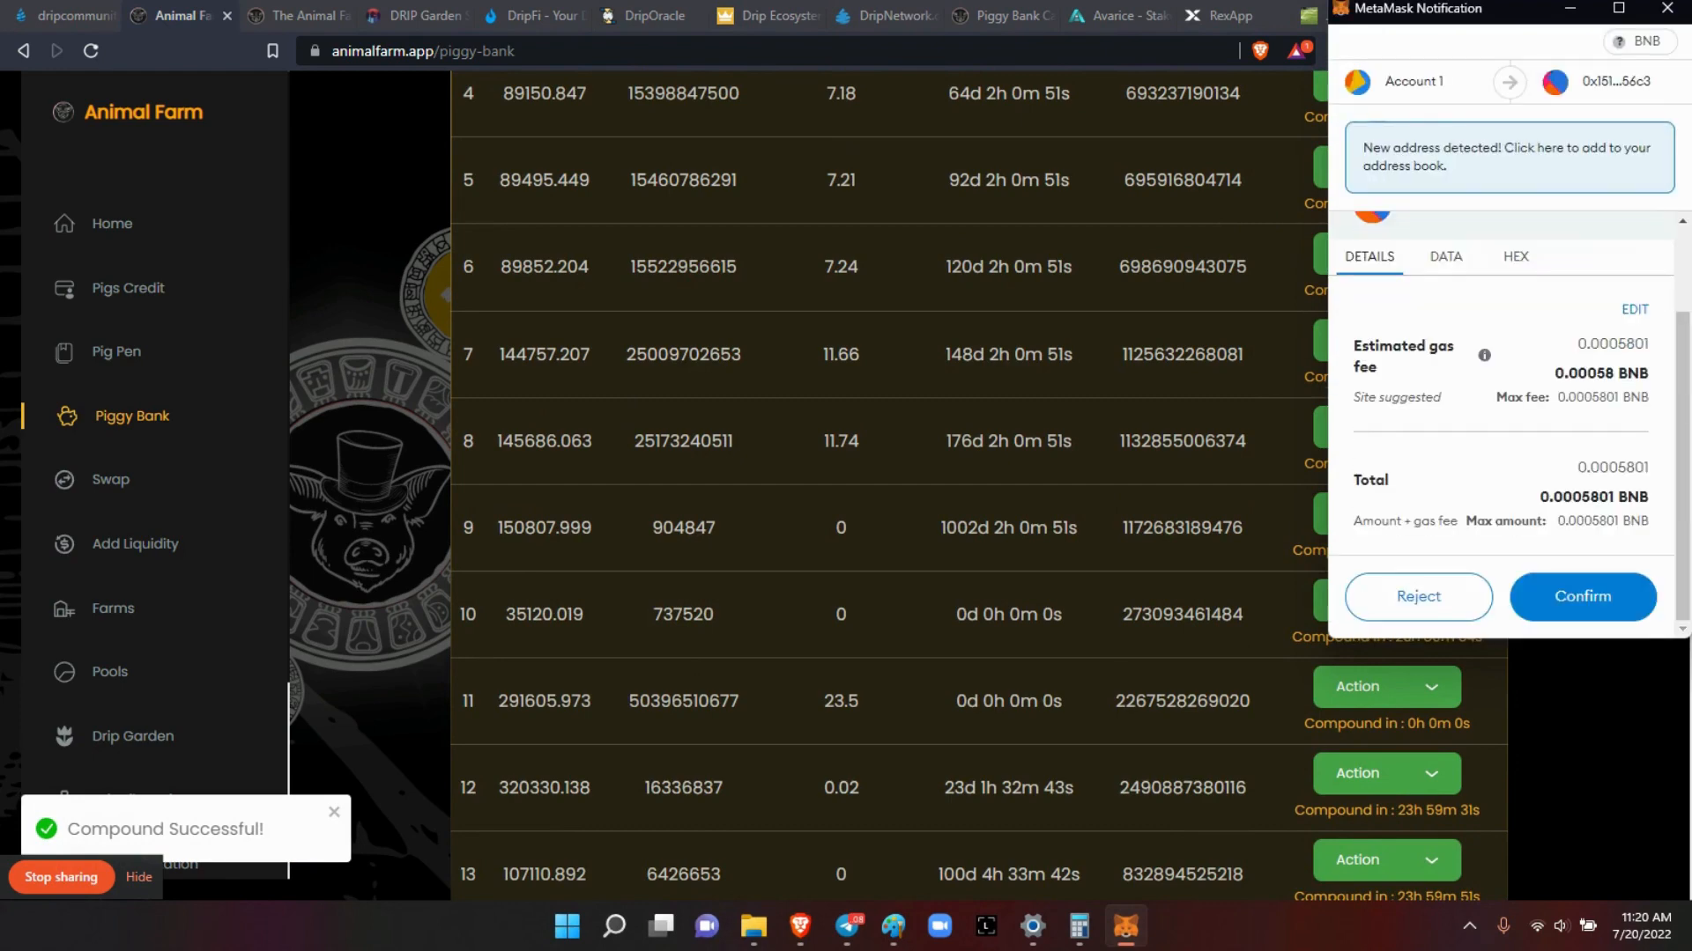
pyautogui.click(1582, 597)
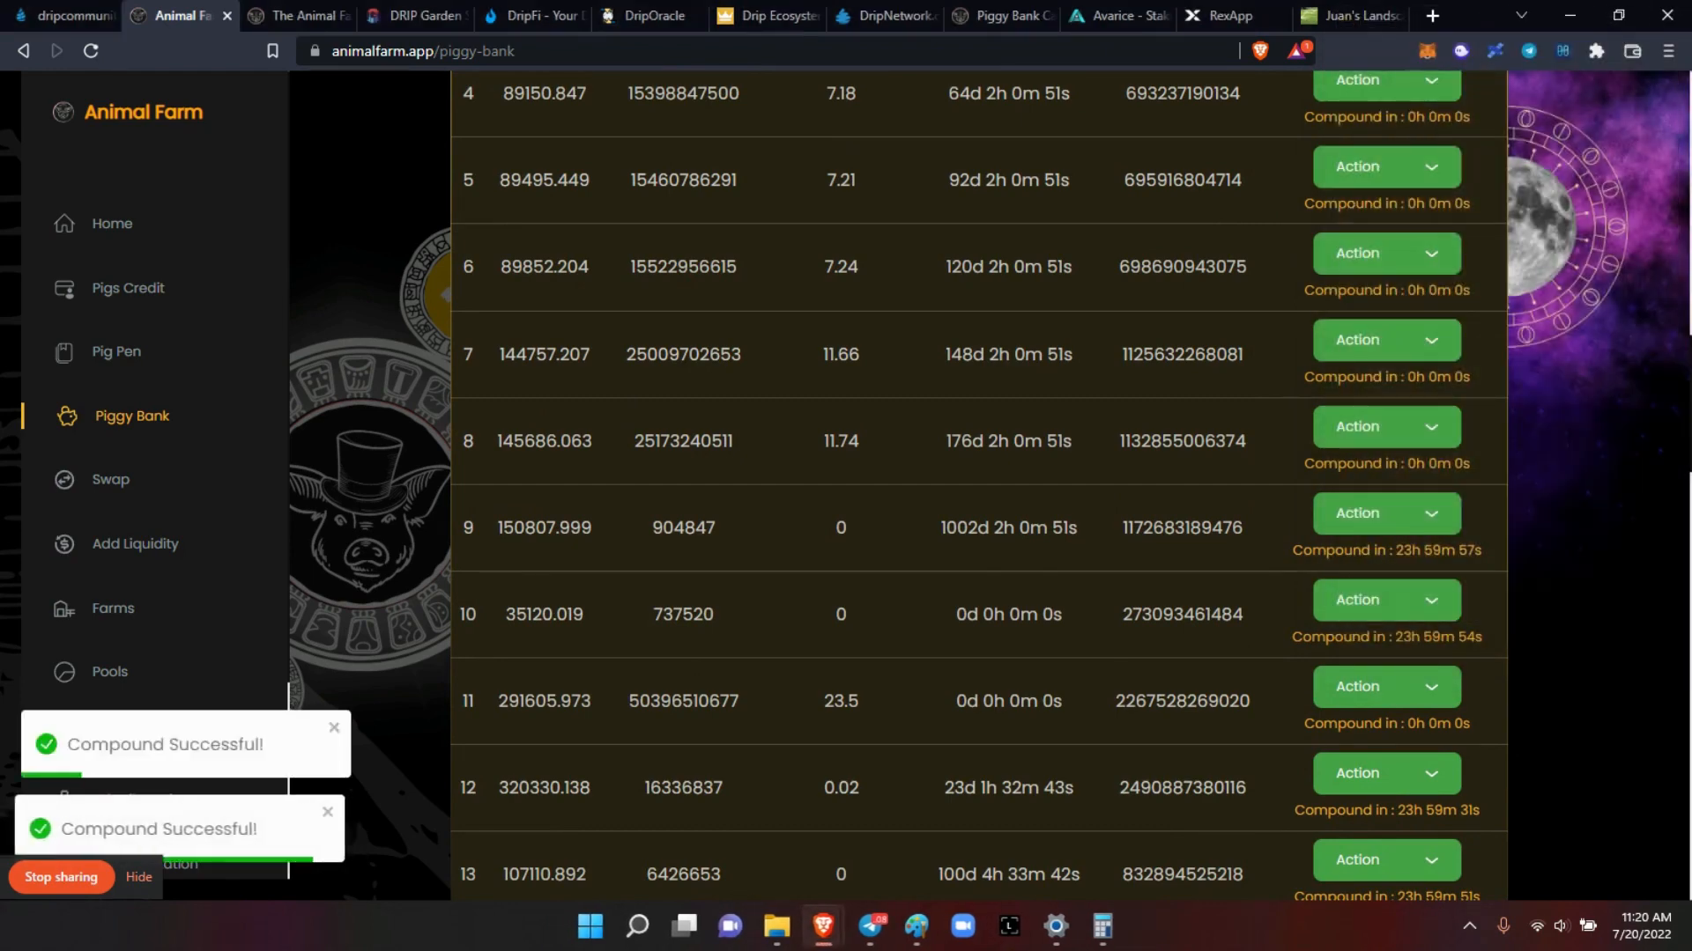
pyautogui.click(1385, 253)
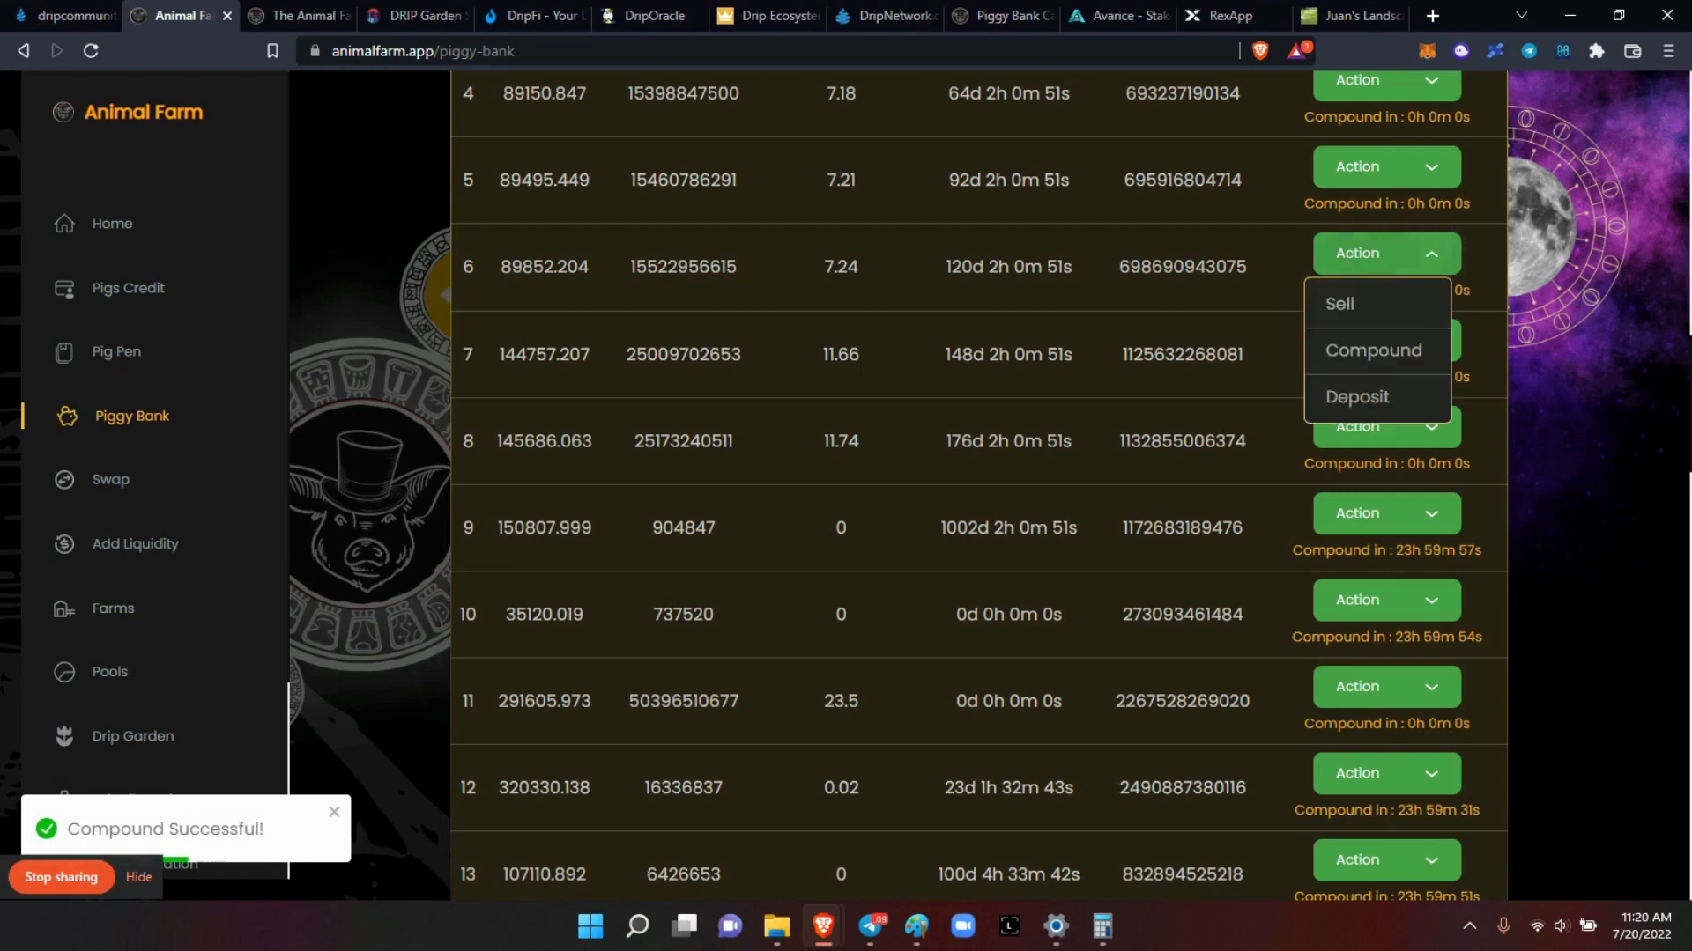
pyautogui.click(1372, 350)
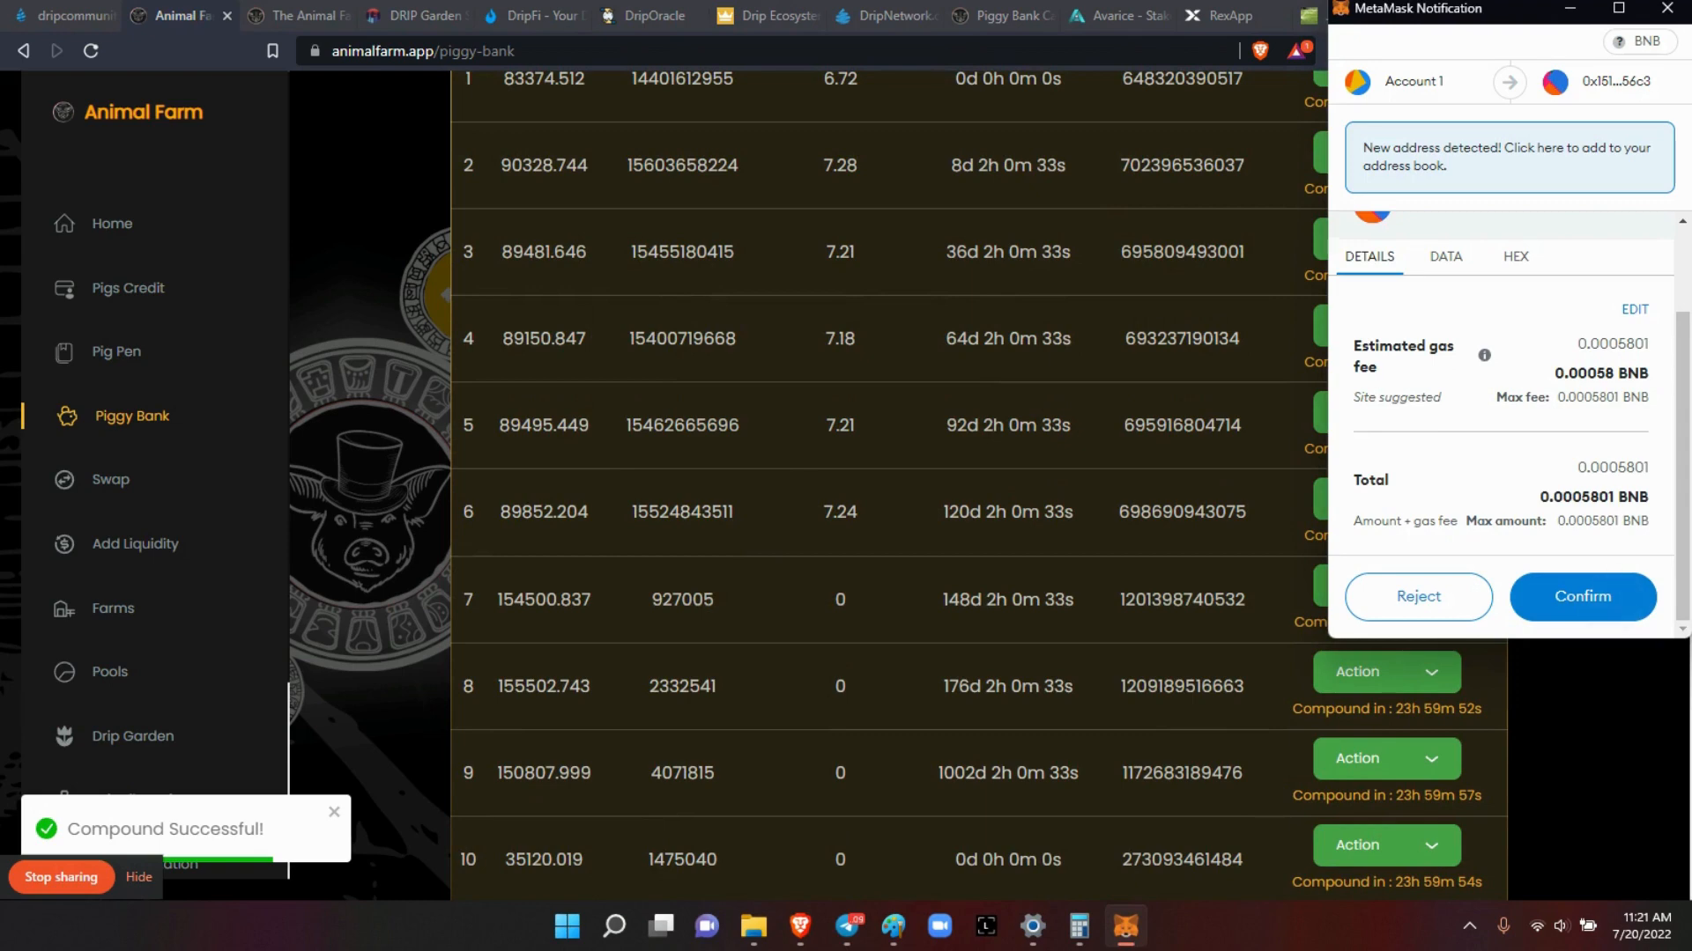
pyautogui.click(1582, 596)
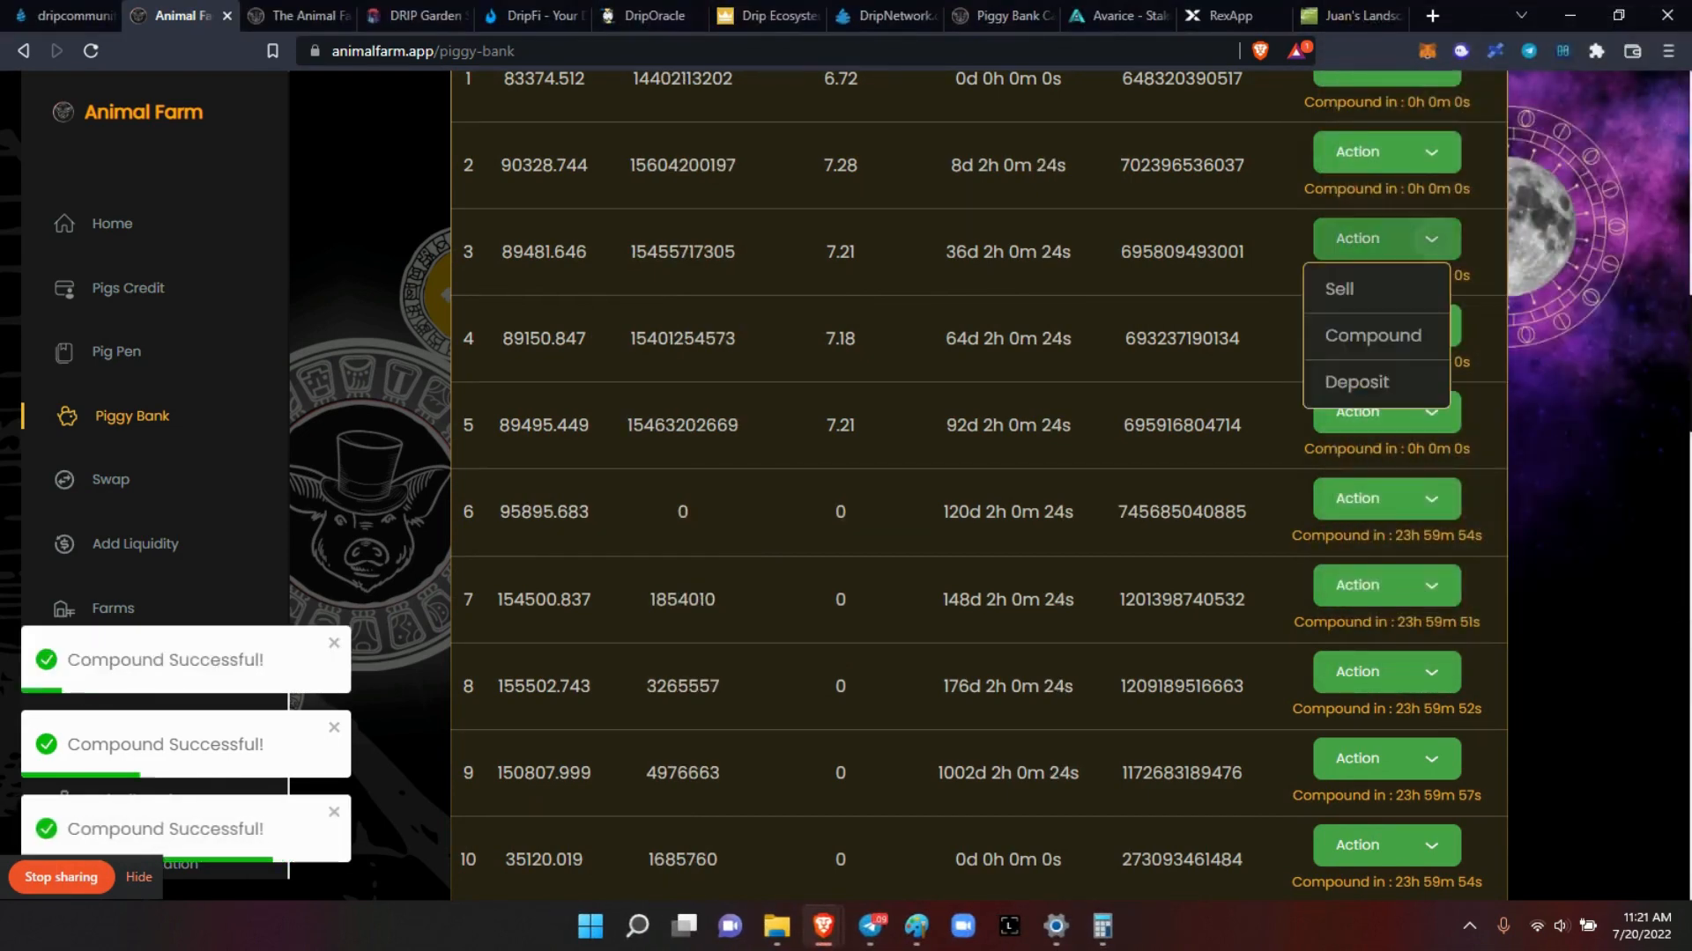
pyautogui.click(1373, 335)
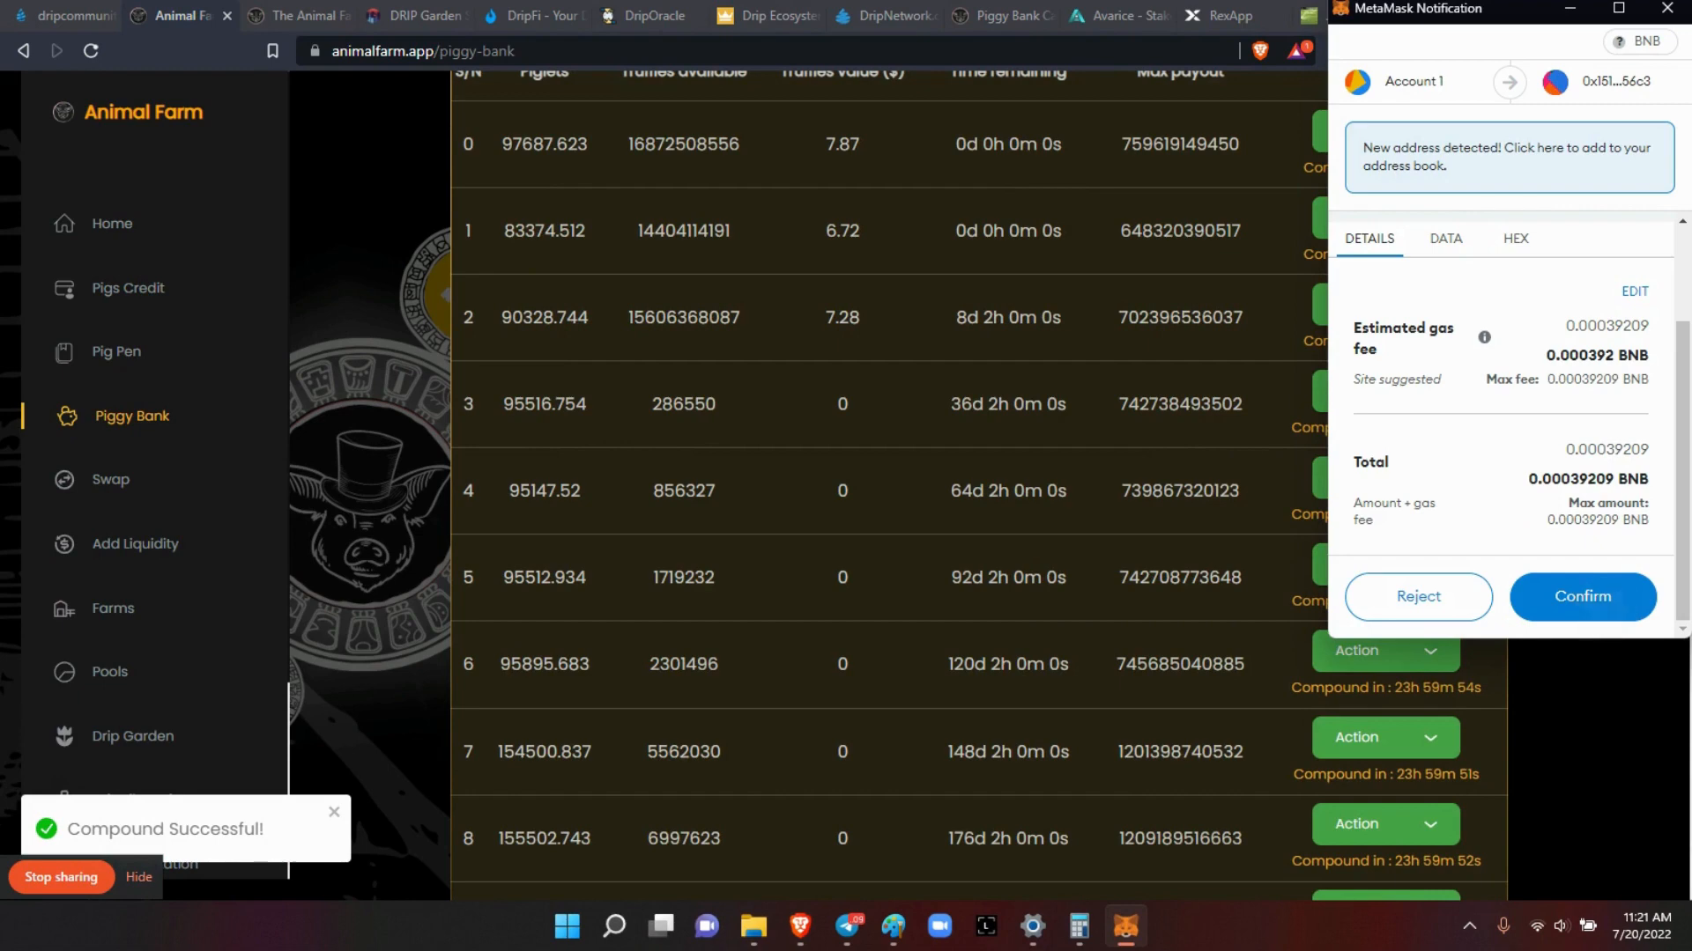
pyautogui.click(1582, 597)
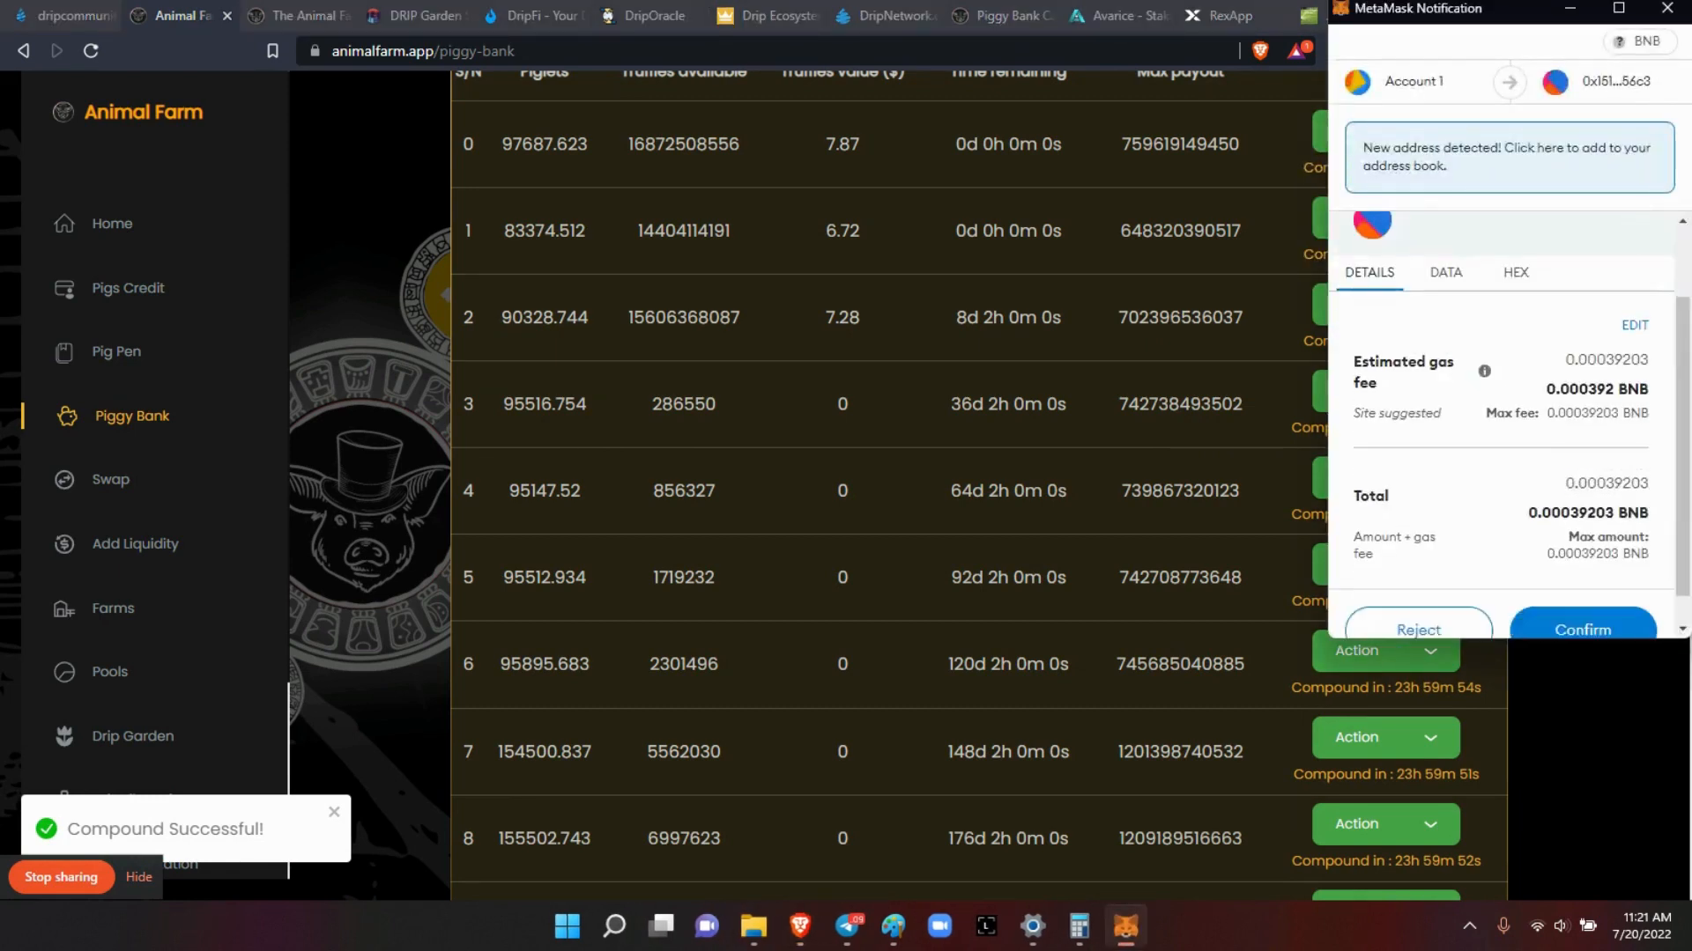
pyautogui.click(1582, 629)
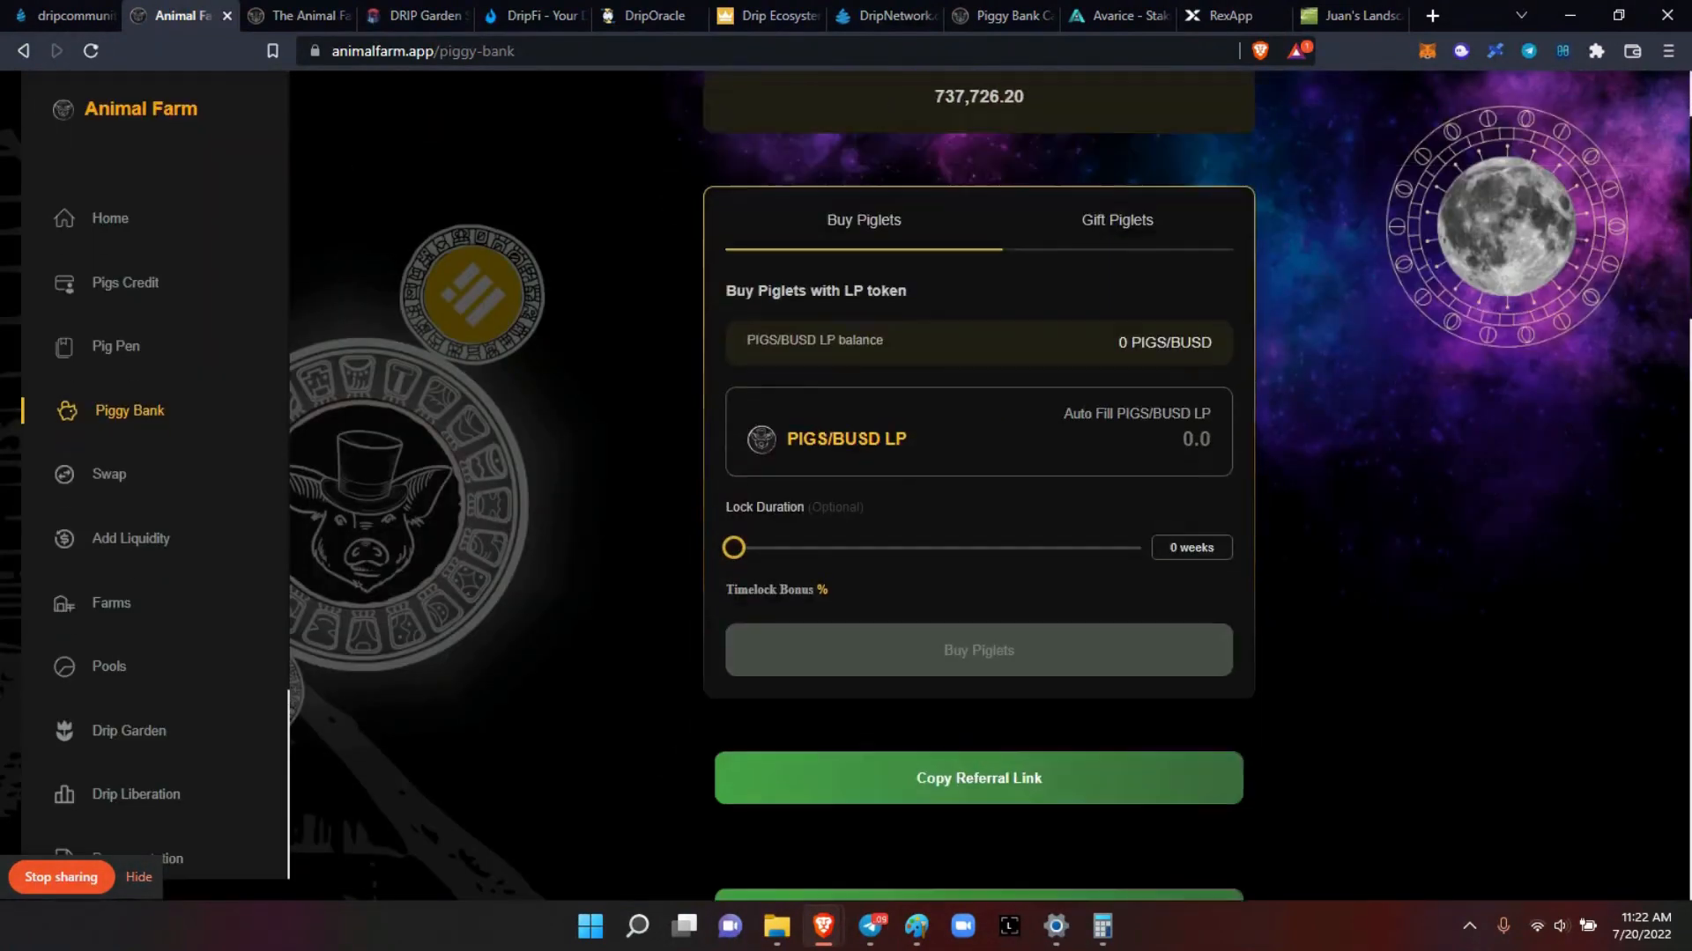
# Step: Scroll through the refreshed piggybank list, now showing about 24 hours to next compound
pyautogui.scroll(-3)
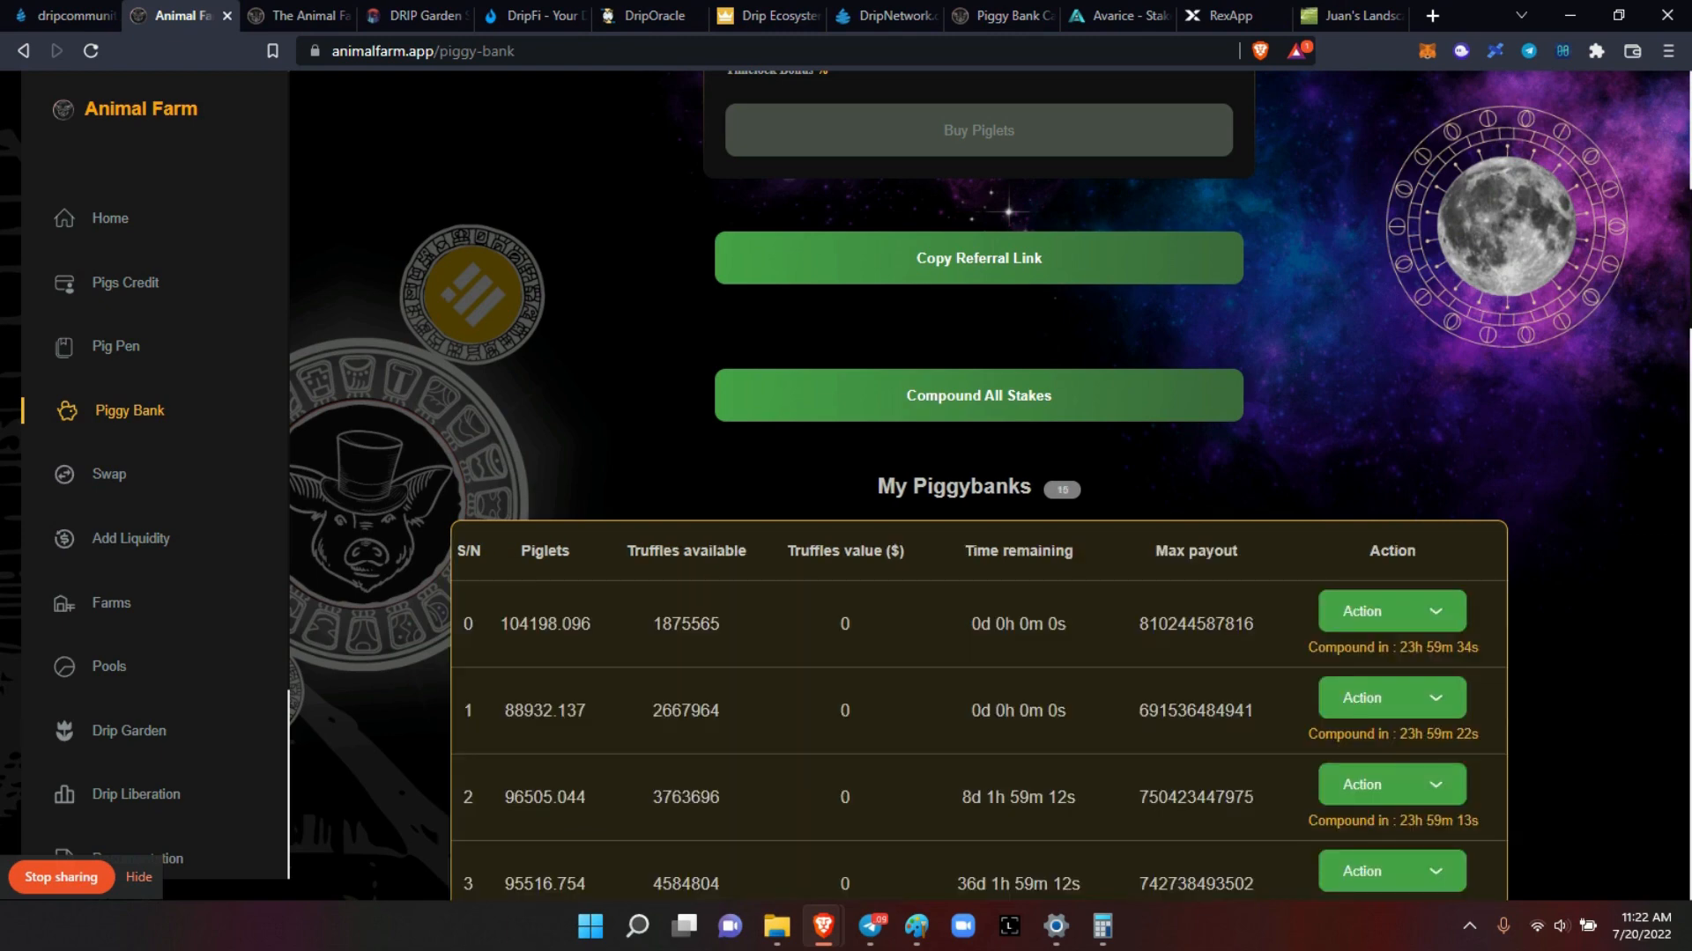
pyautogui.scroll(-3)
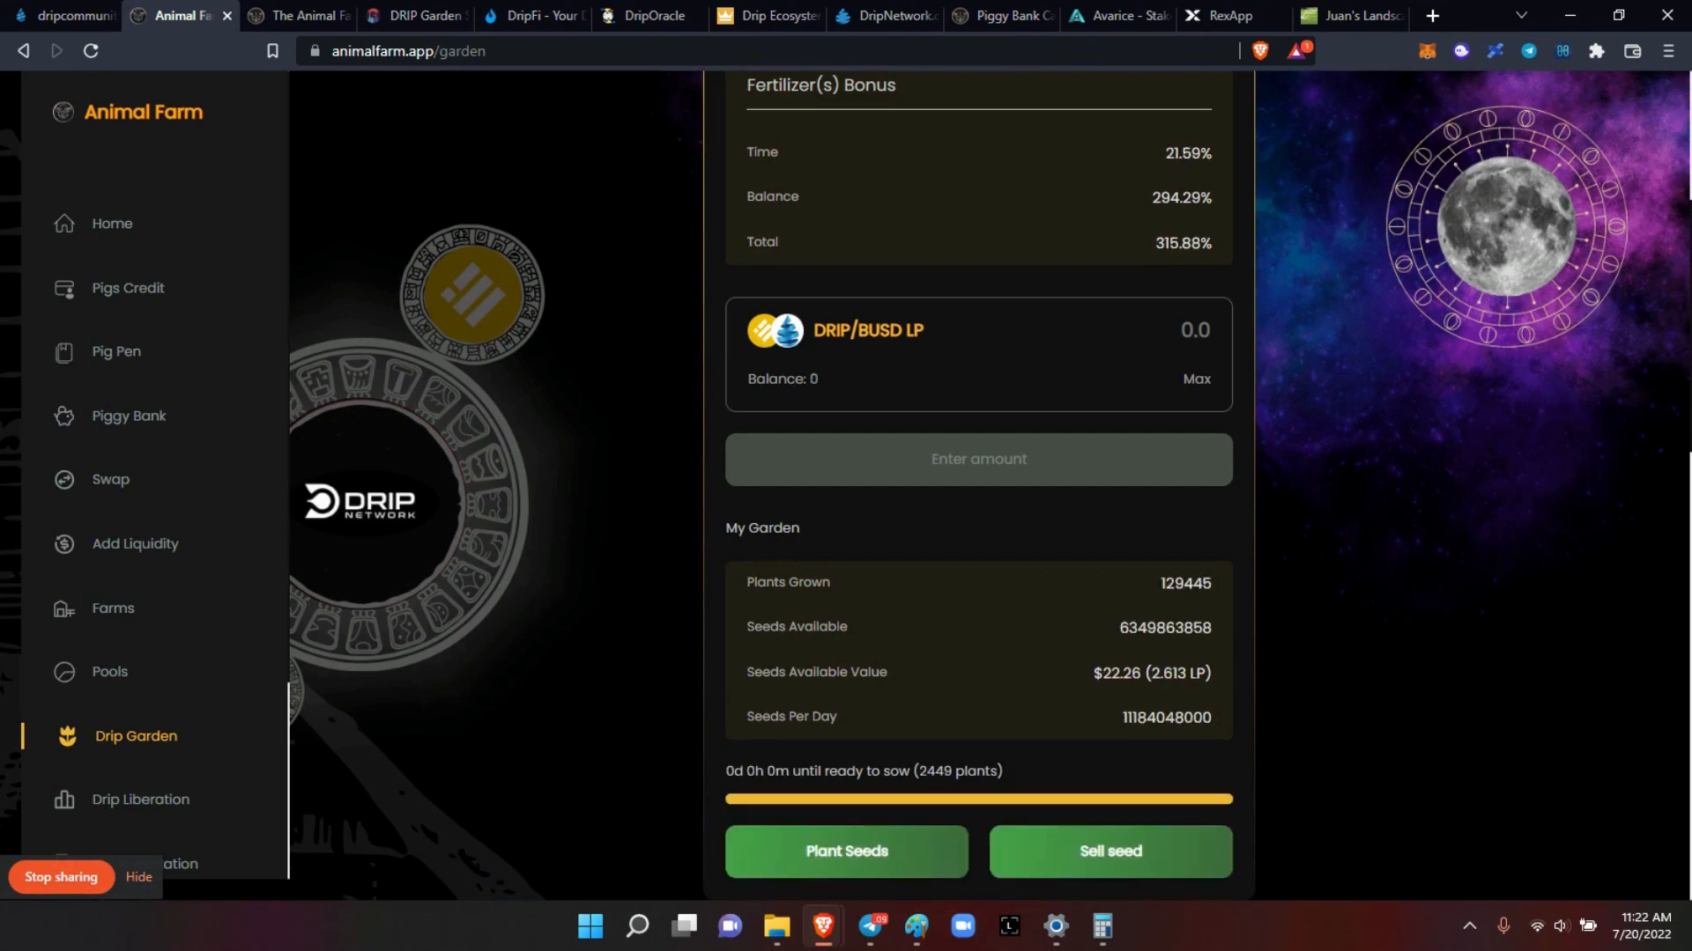
# Step: Plant the available Drip Garden seeds and confirm, raising plants grown to 131,896
pyautogui.scroll(-3)
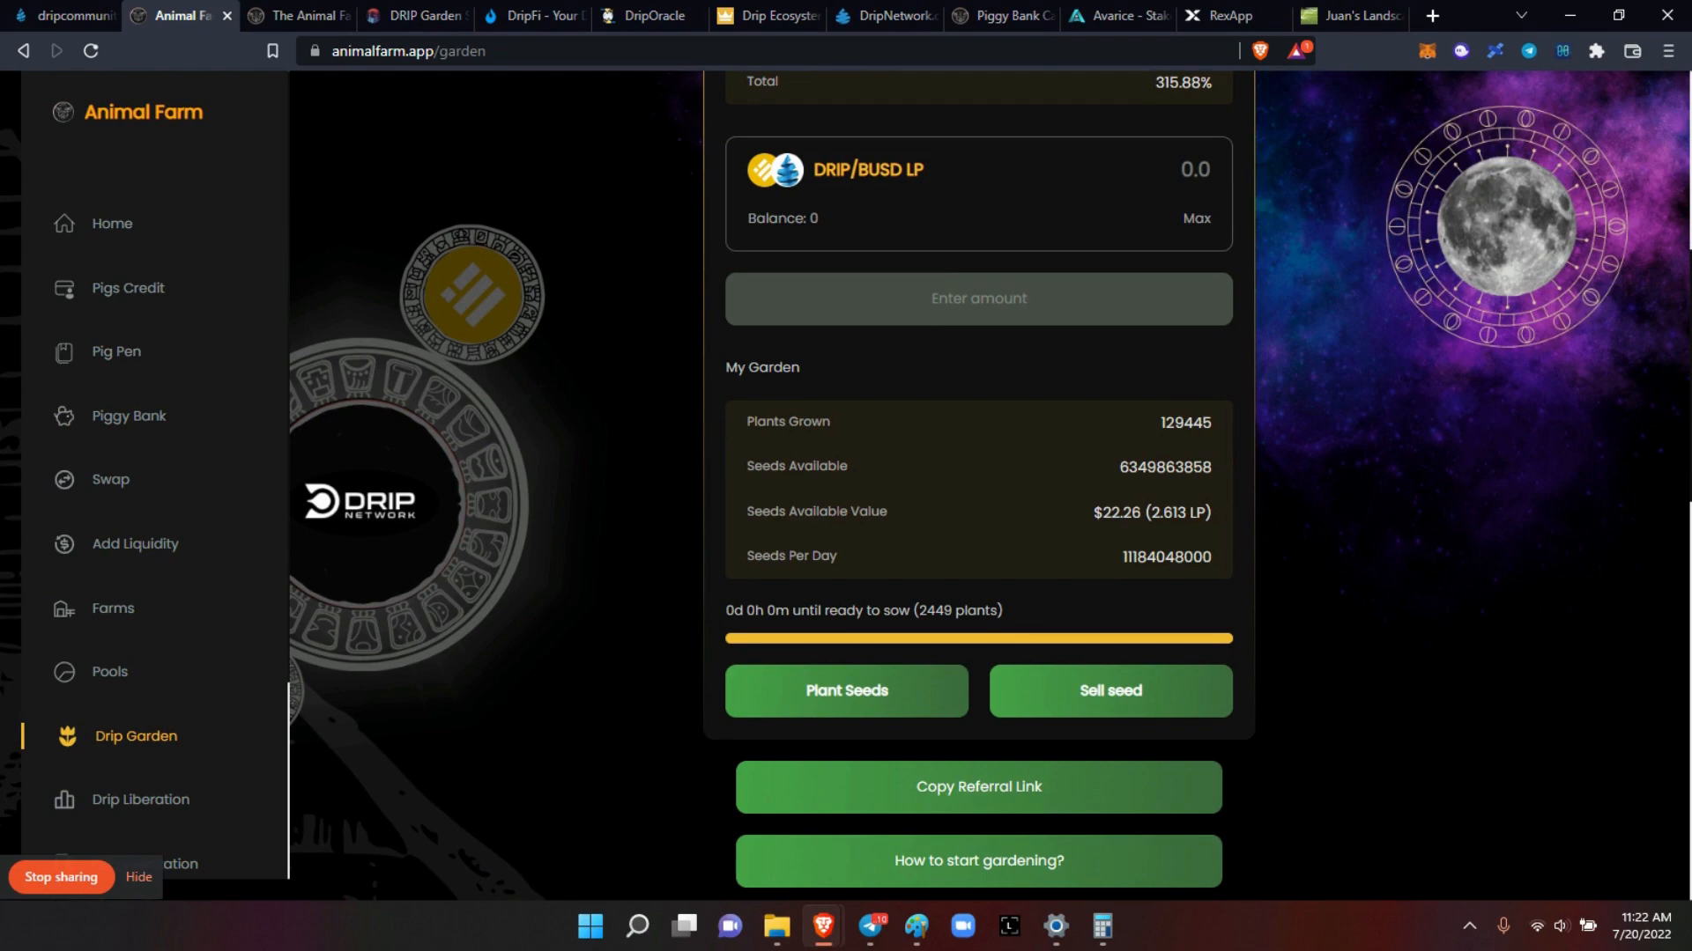
pyautogui.click(847, 691)
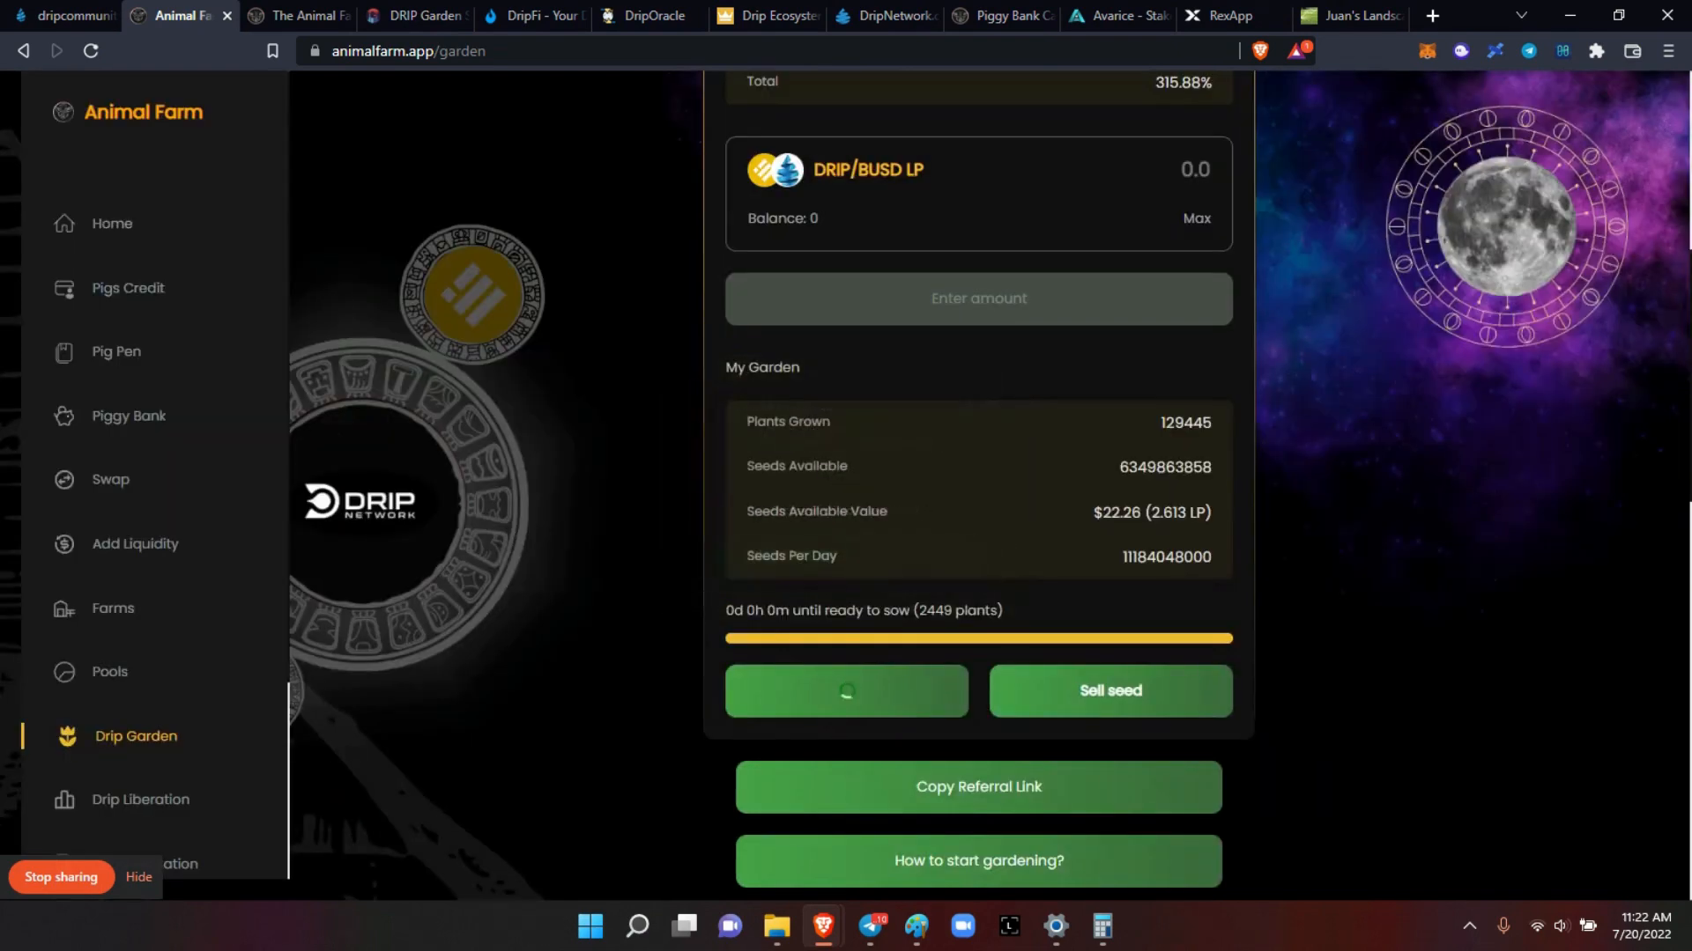
pyautogui.click(847, 691)
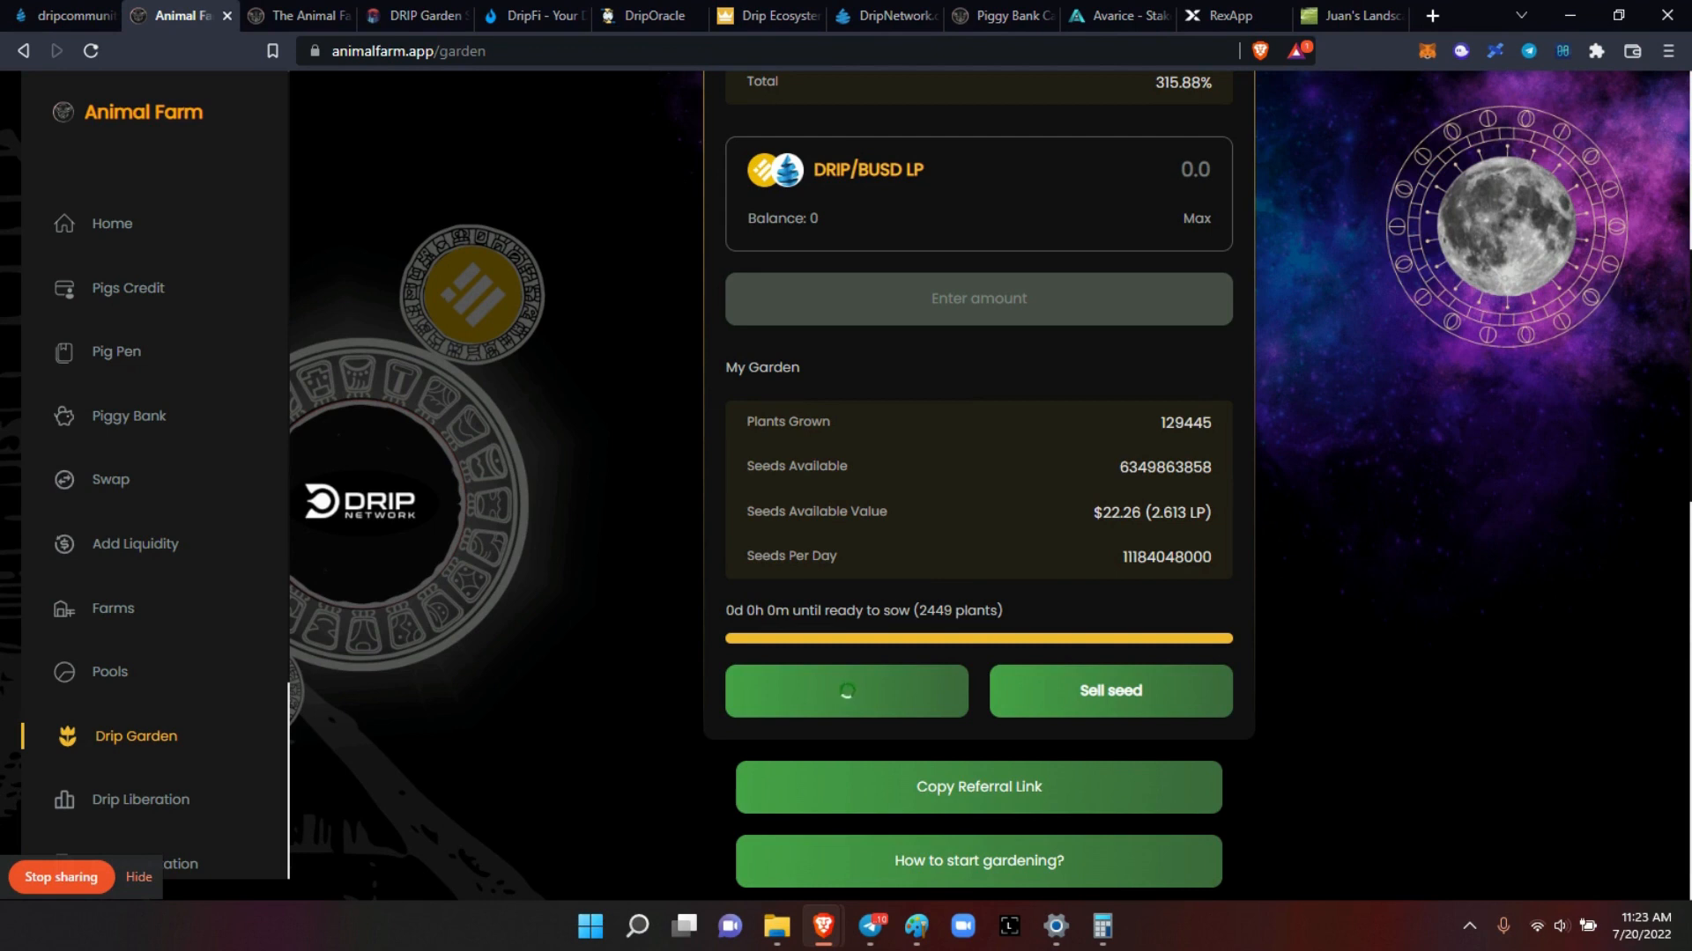
pyautogui.click(846, 691)
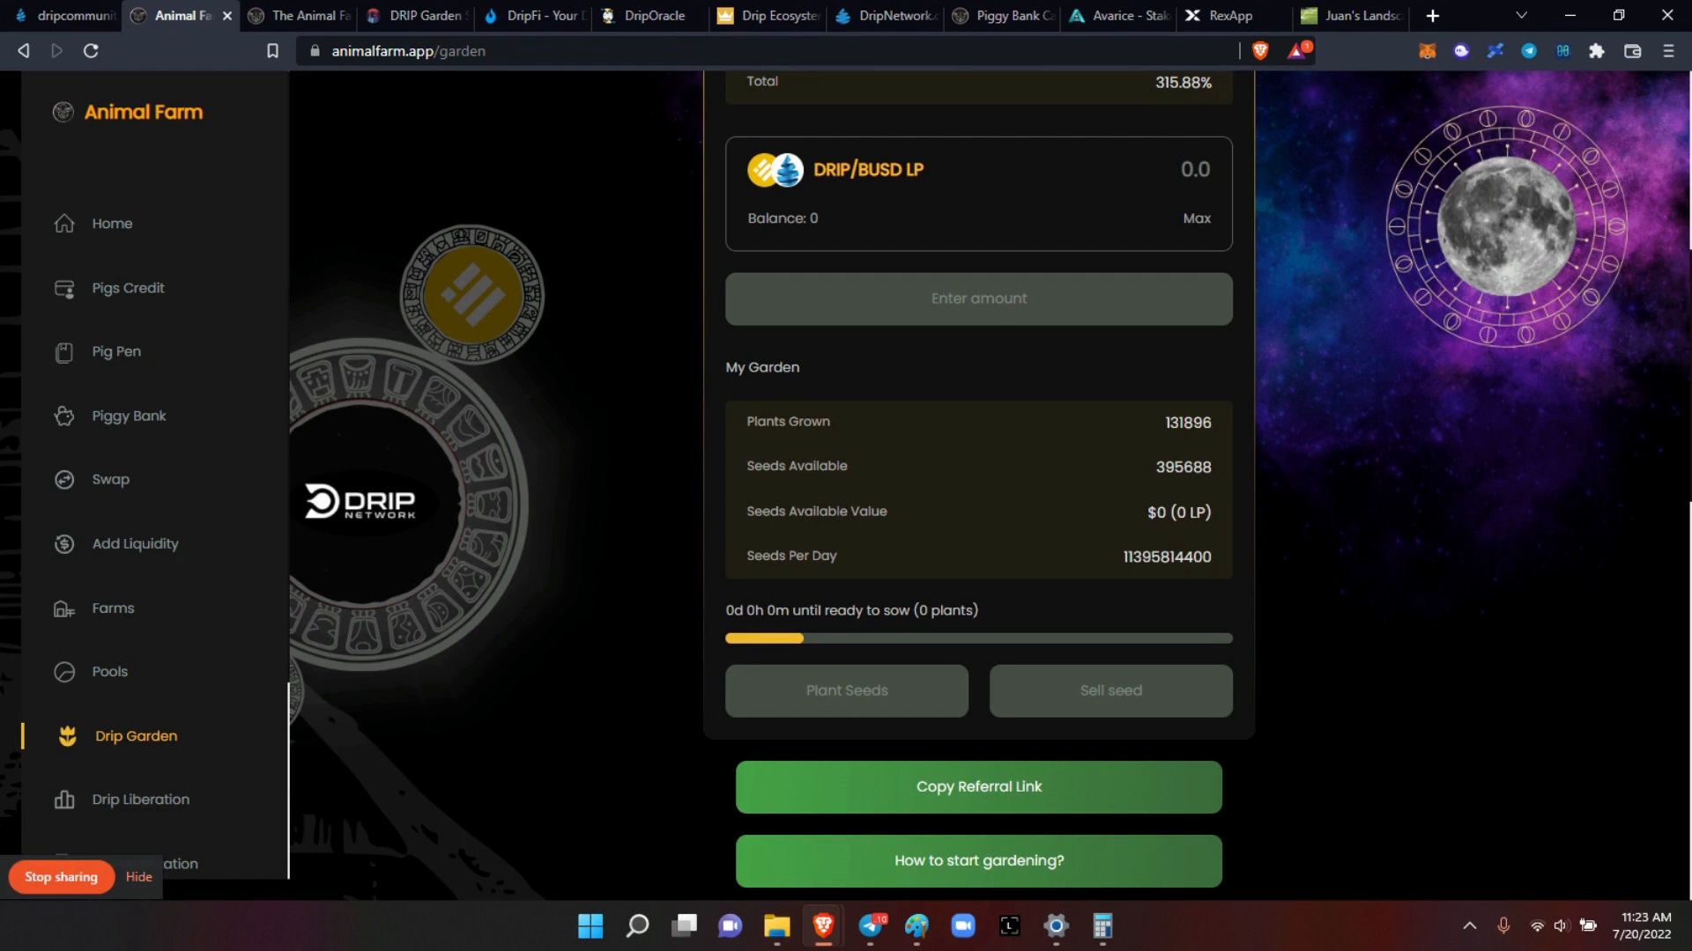
pyautogui.click(1106, 929)
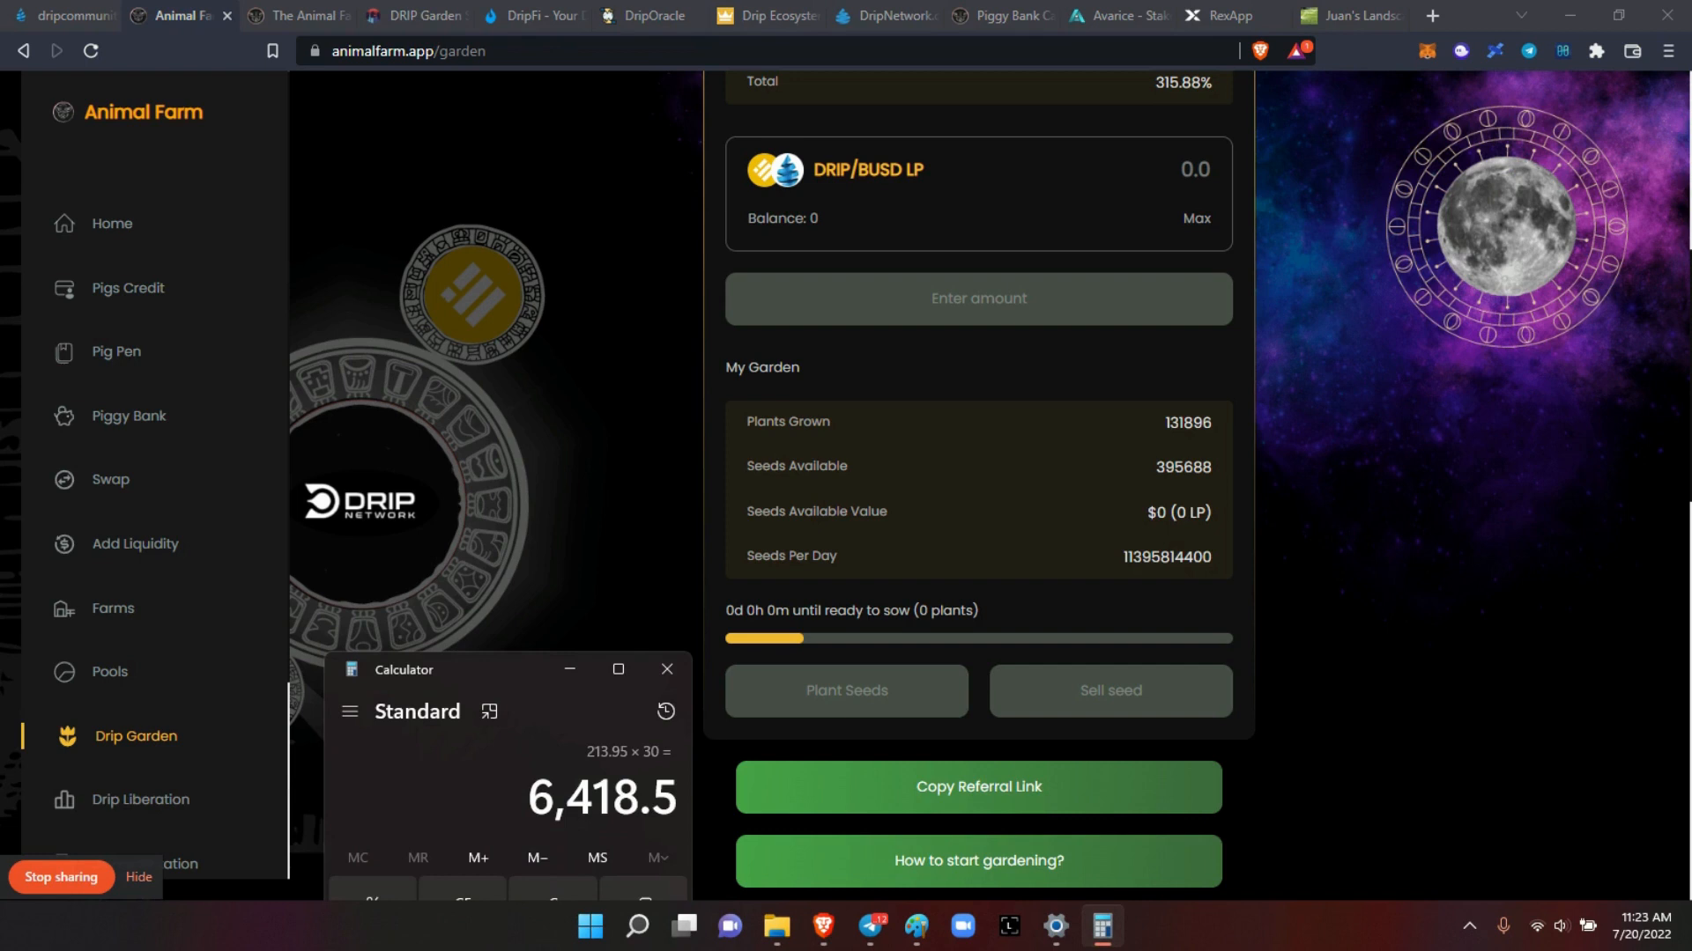
pyautogui.moveTo(524, 712)
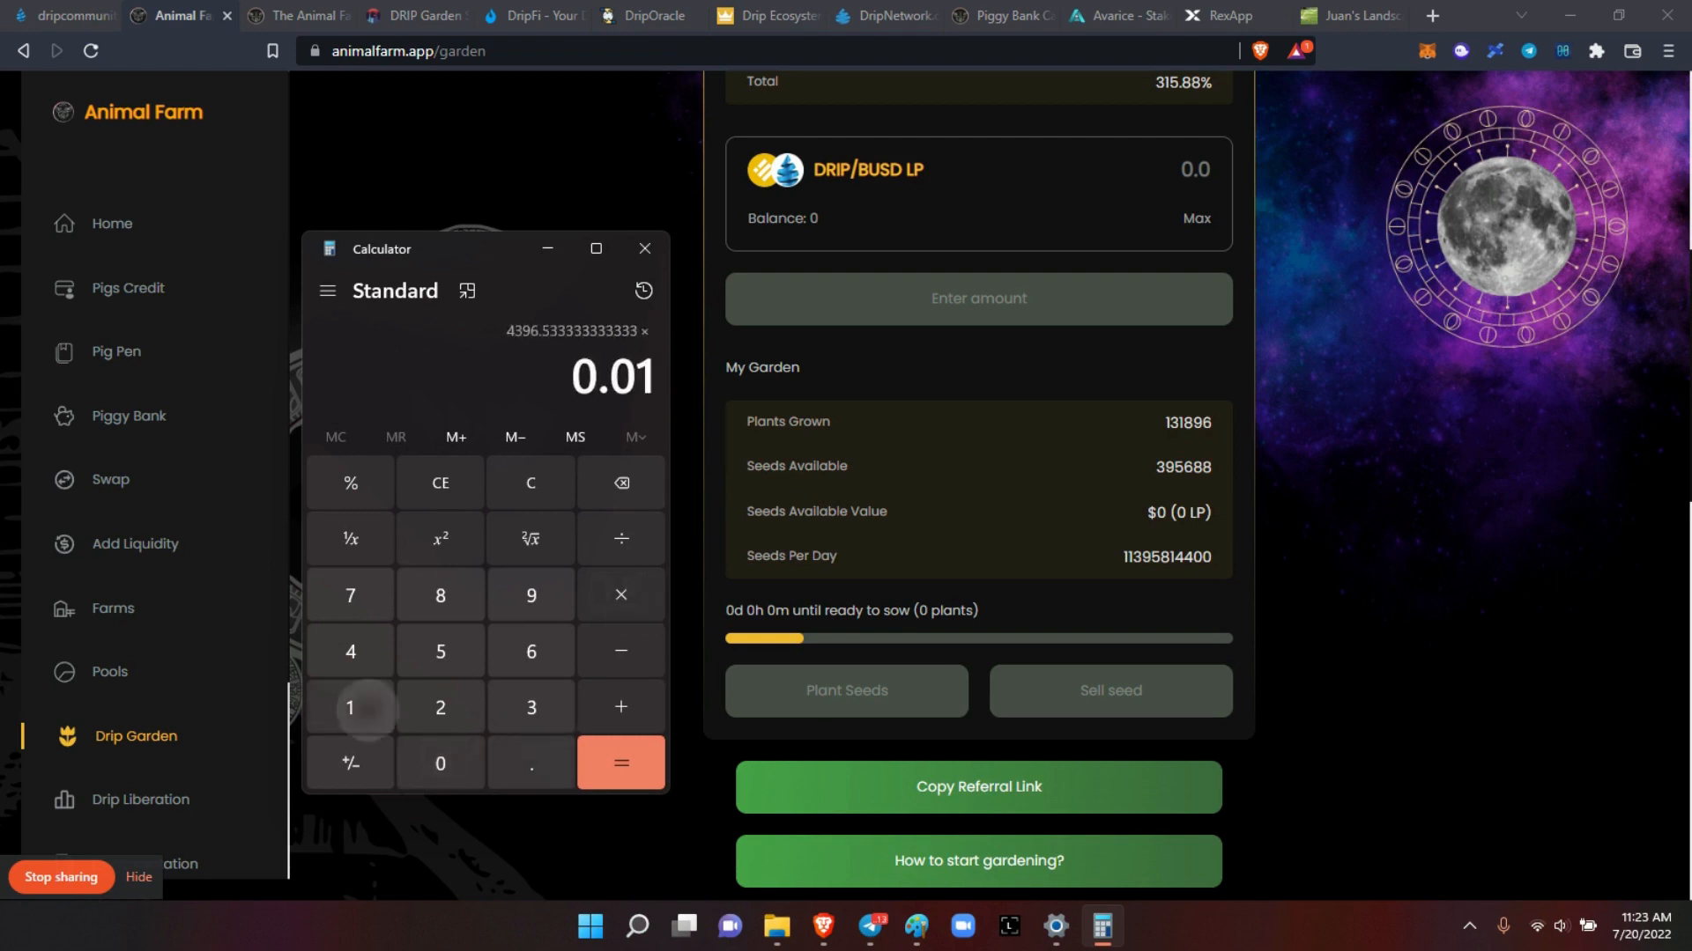
# Step: Calculate 4,396 × 0.1 = 439.6 in Calculator, then close it
pyautogui.click(620, 764)
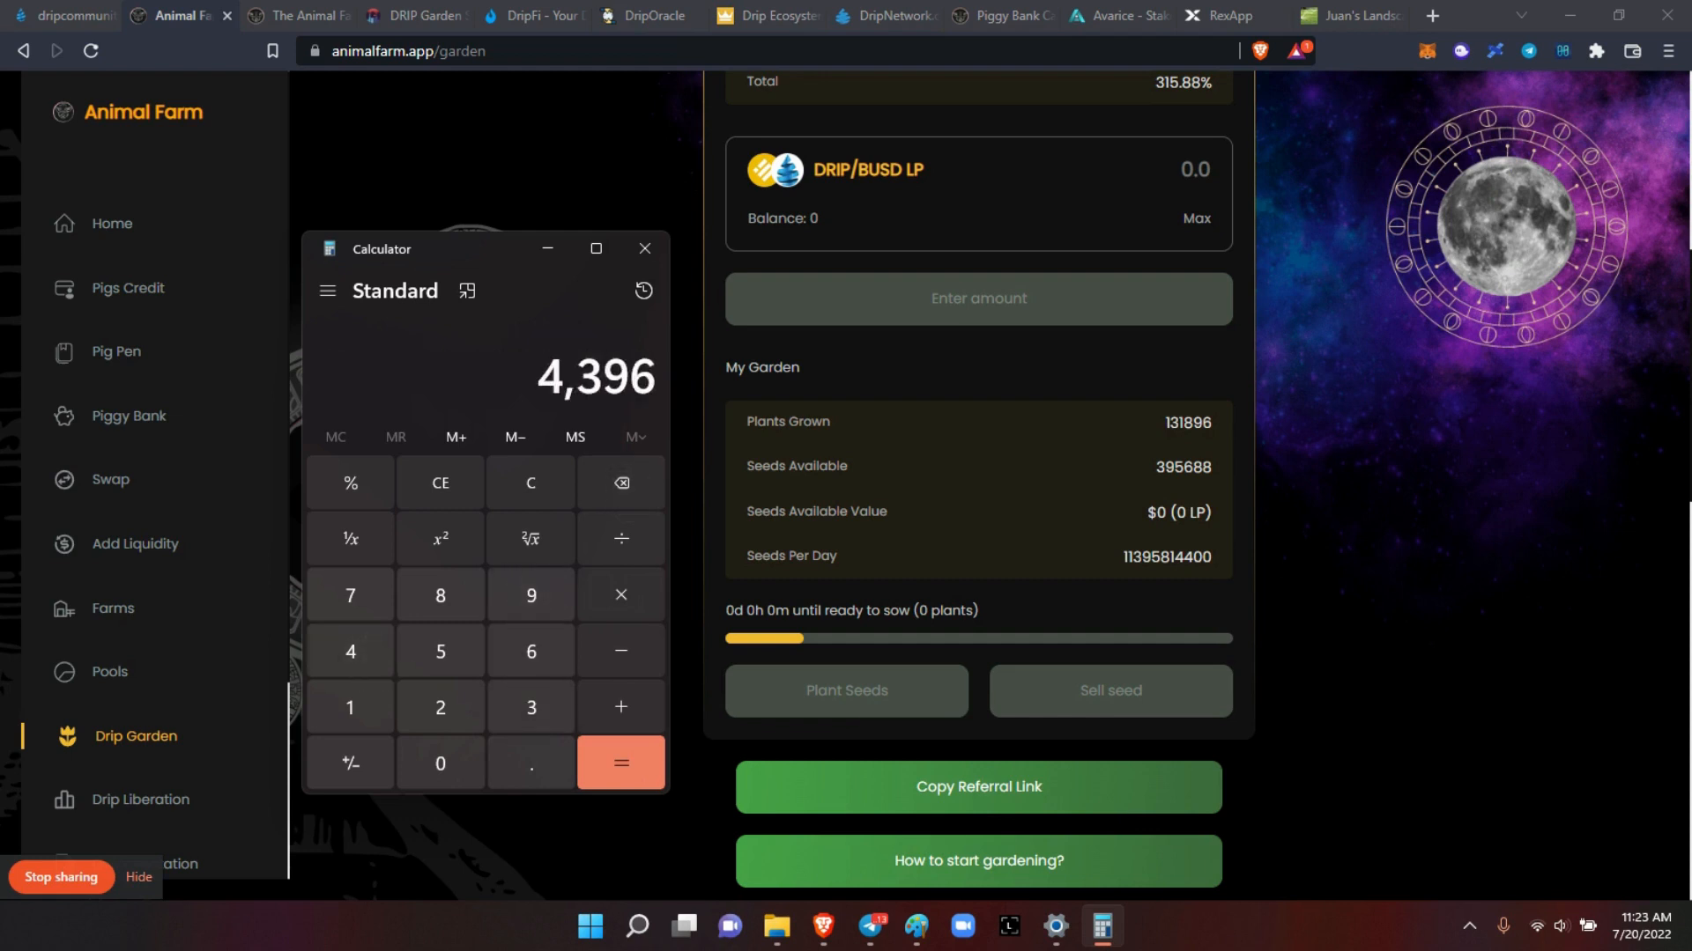
pyautogui.click(620, 595)
pyautogui.write('0.05')
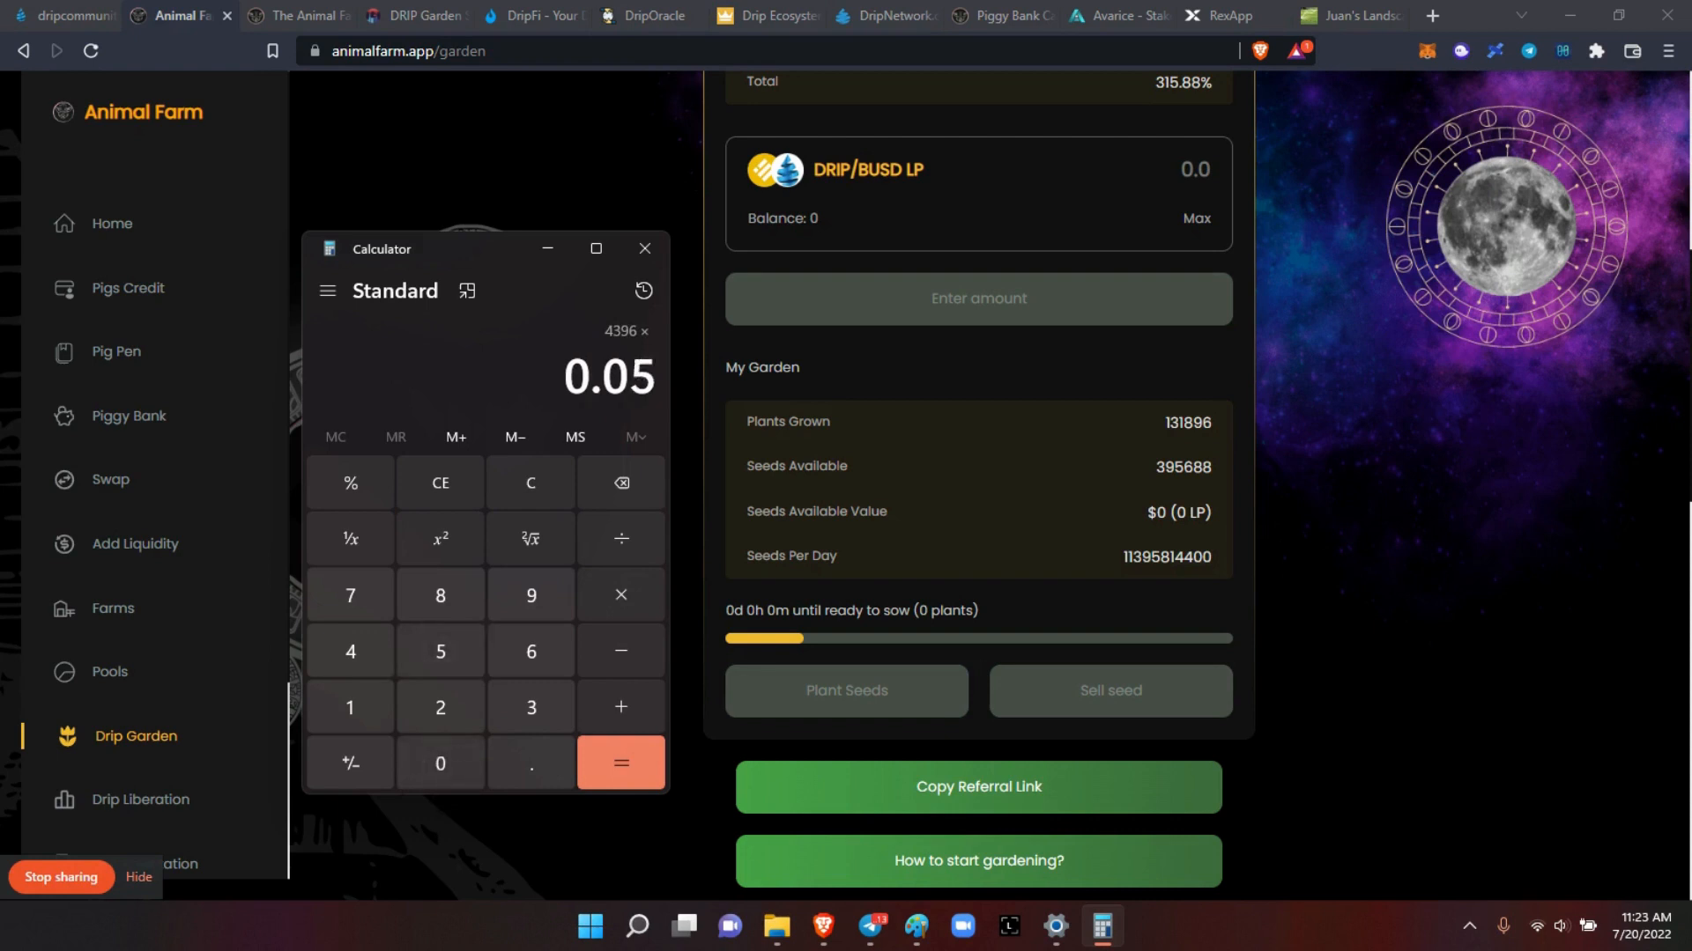
pyautogui.click(620, 762)
pyautogui.write('4')
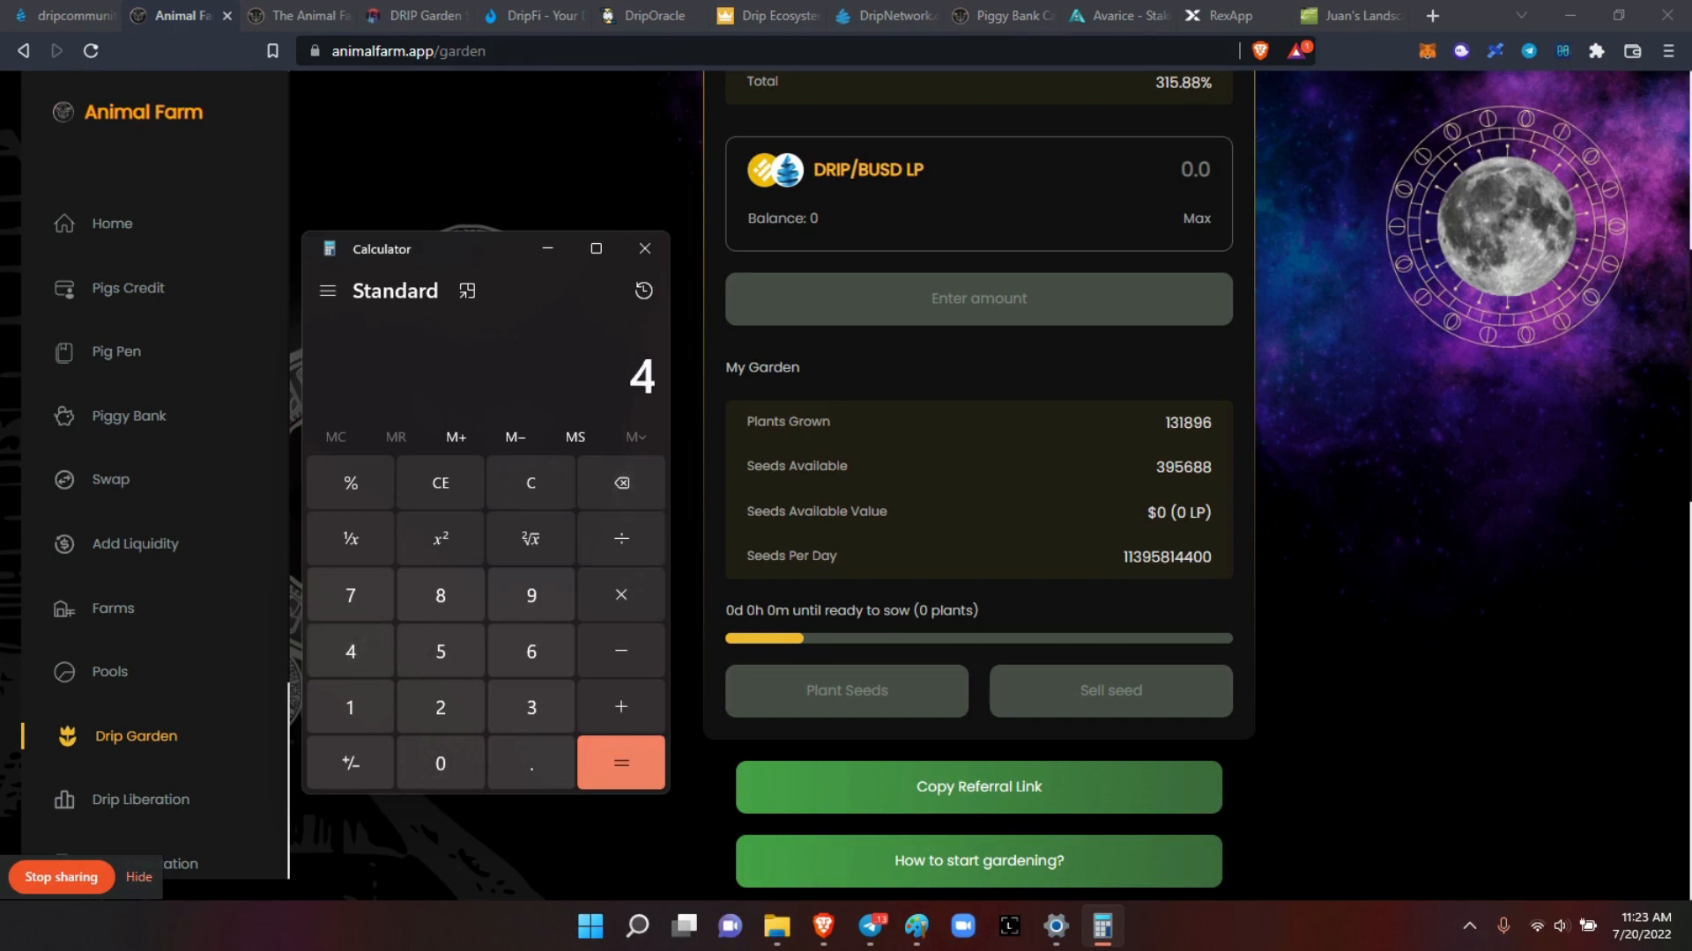
pyautogui.click(620, 594)
pyautogui.write('0.1')
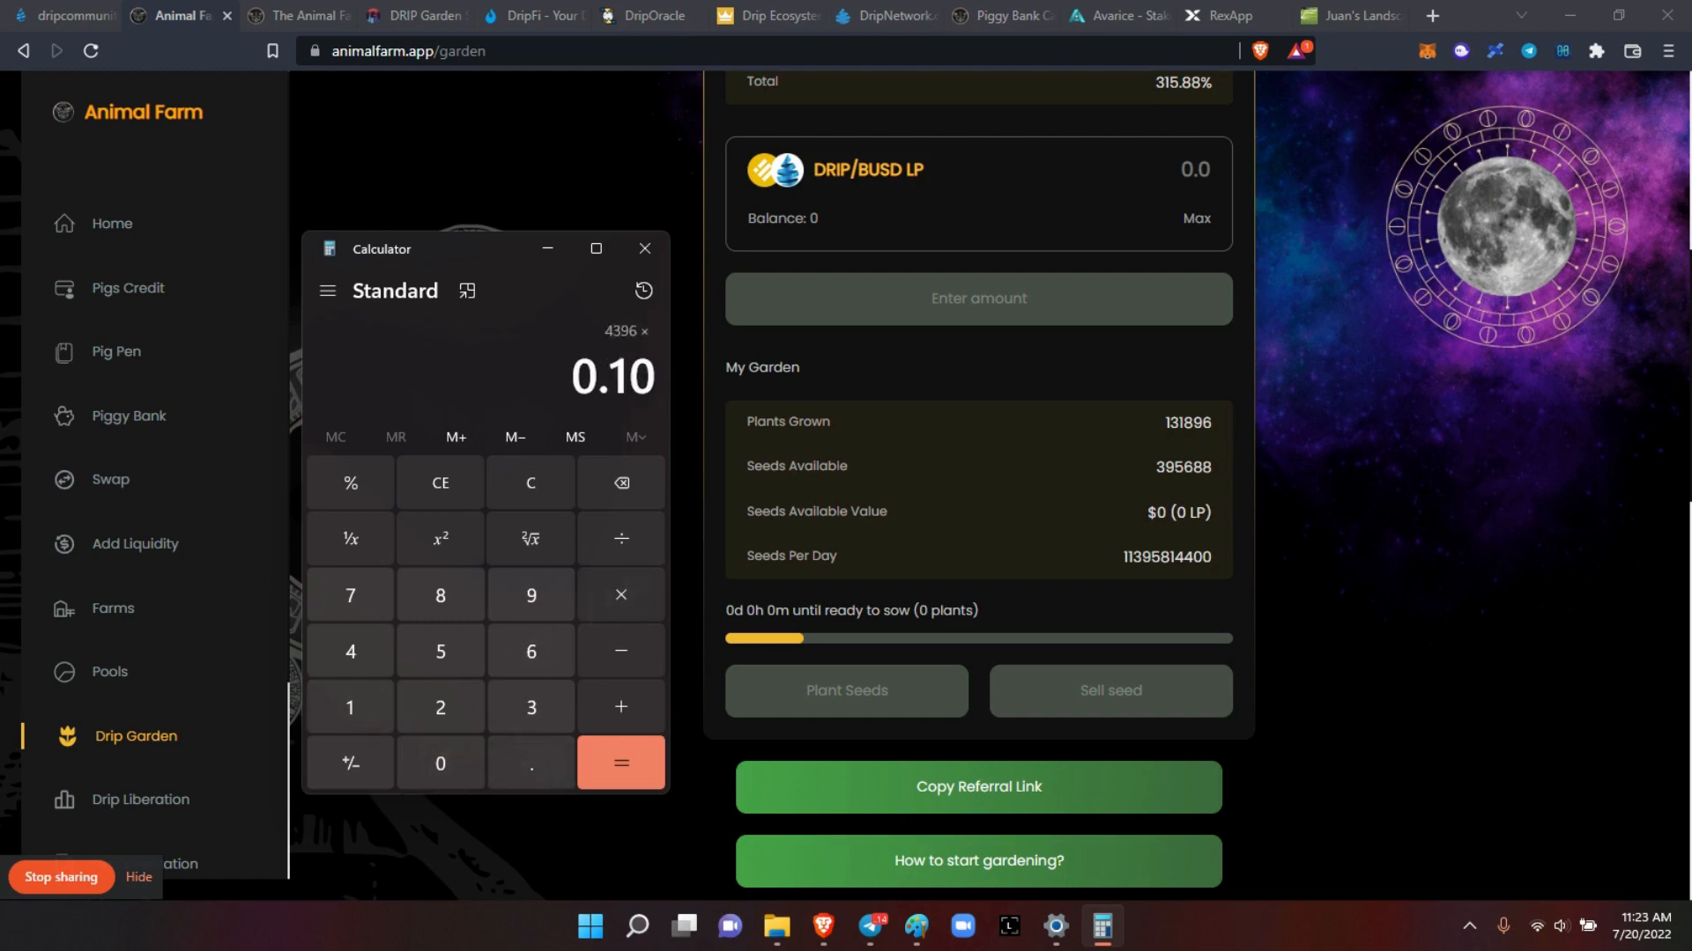
pyautogui.click(620, 763)
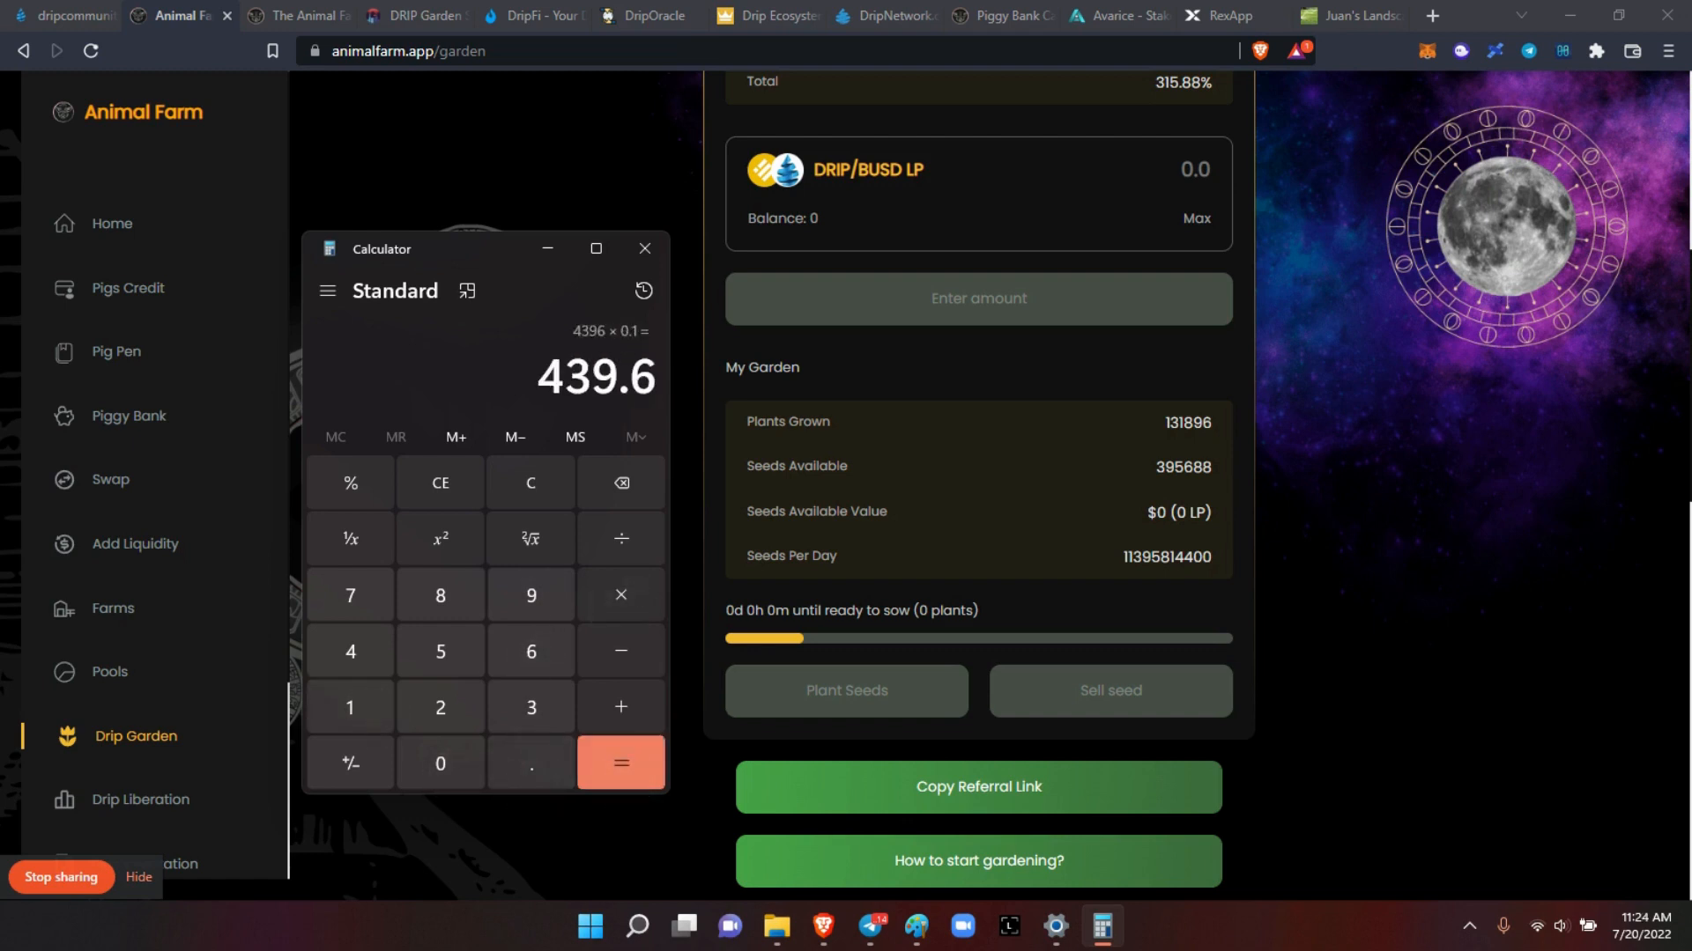
pyautogui.click(645, 248)
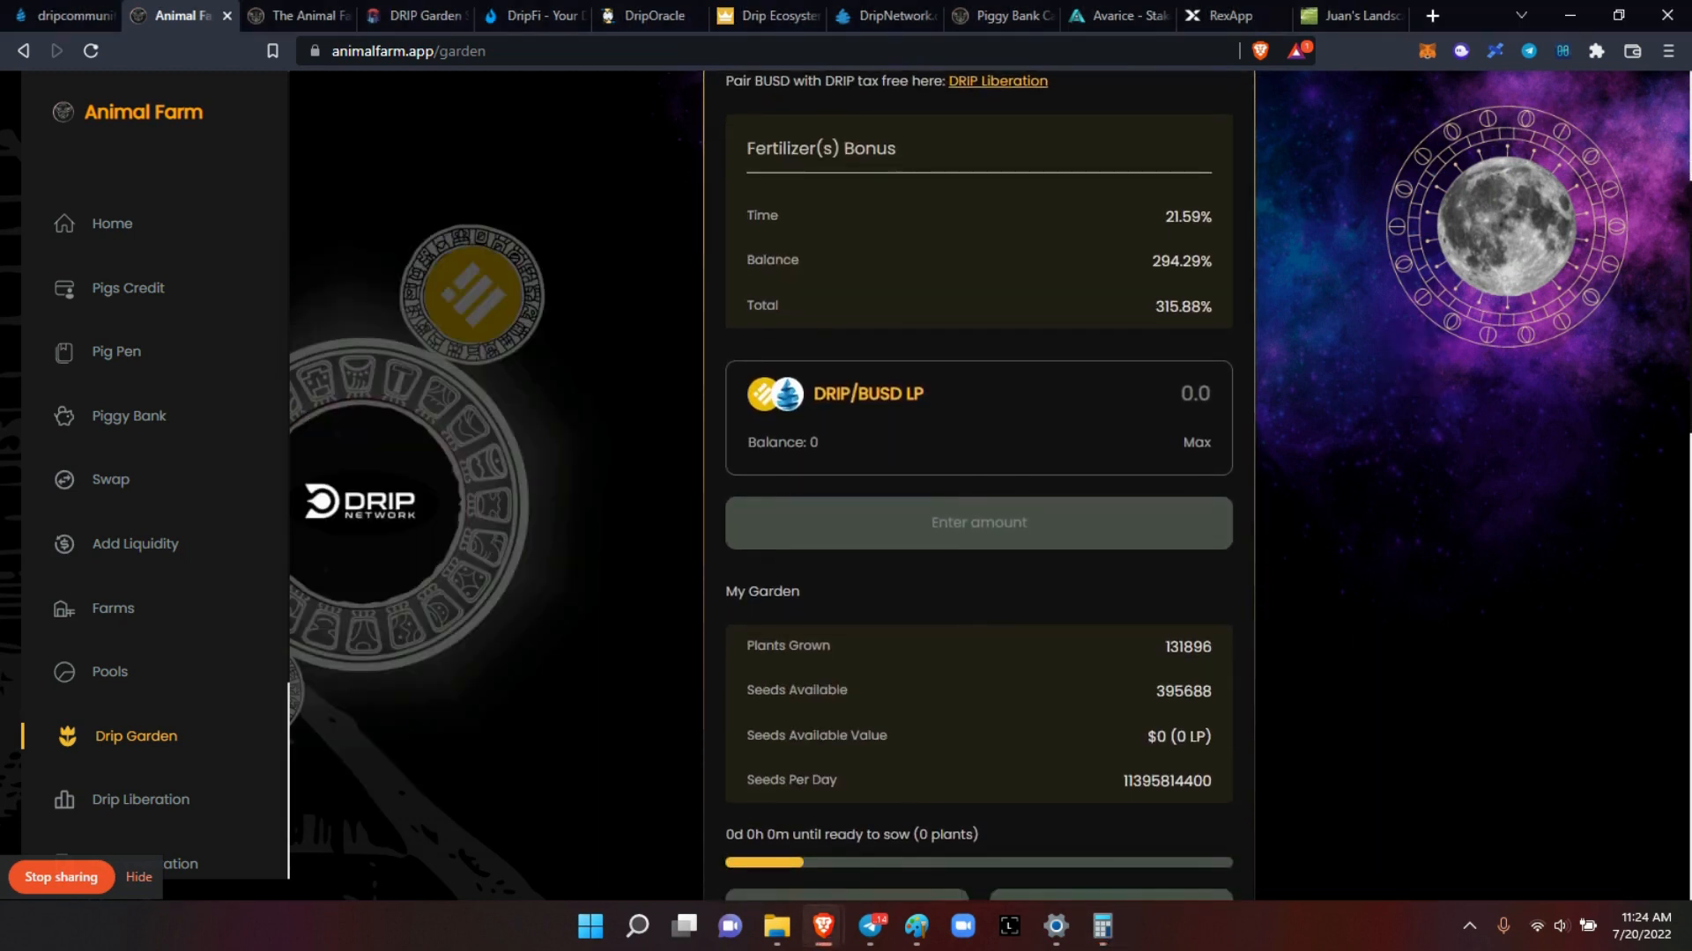
# Step: Review the Pig Pen's 30.05 PIGS staked balance and claimable rewards
pyautogui.click(116, 351)
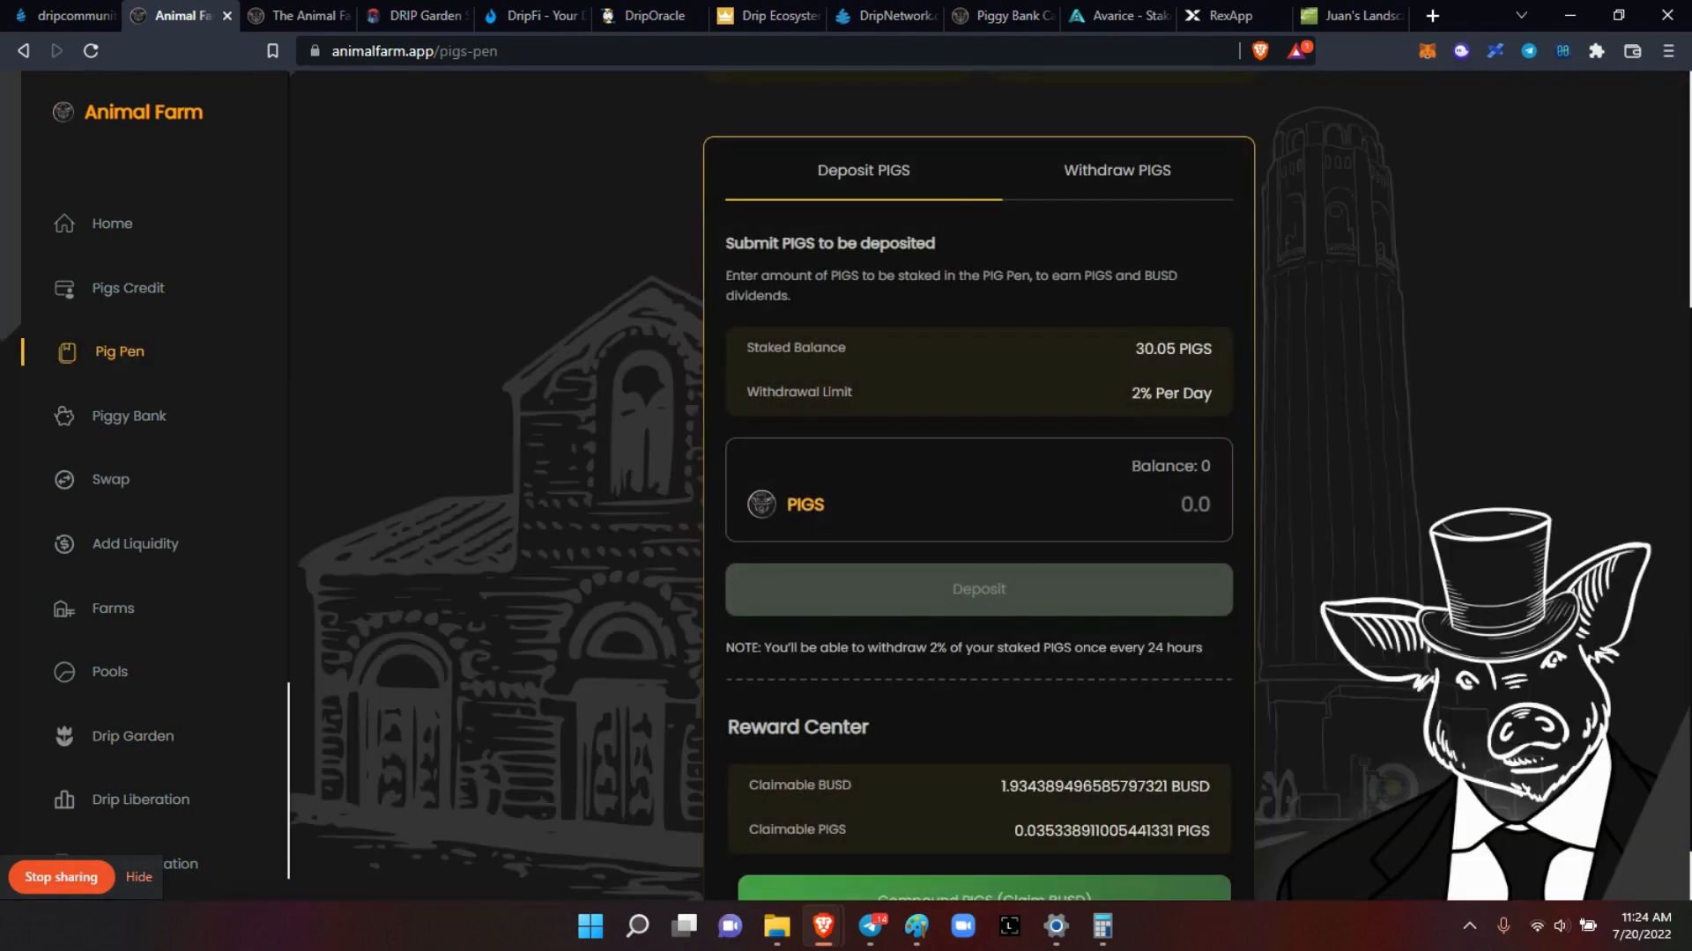
pyautogui.scroll(-3)
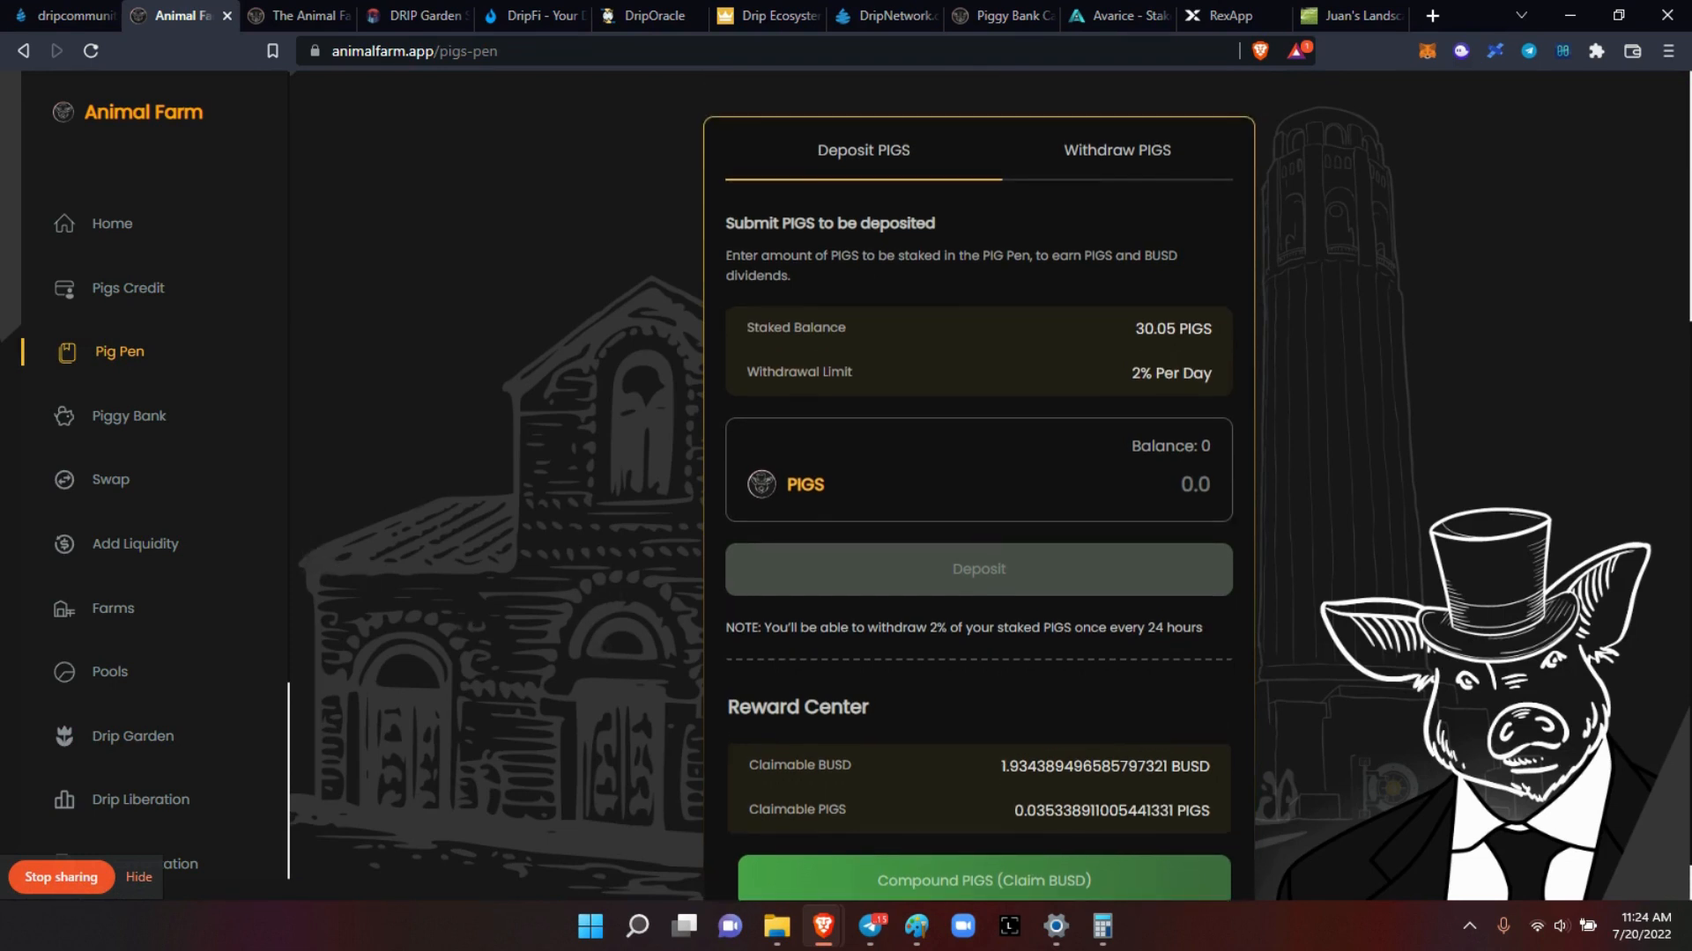
pyautogui.click(66, 16)
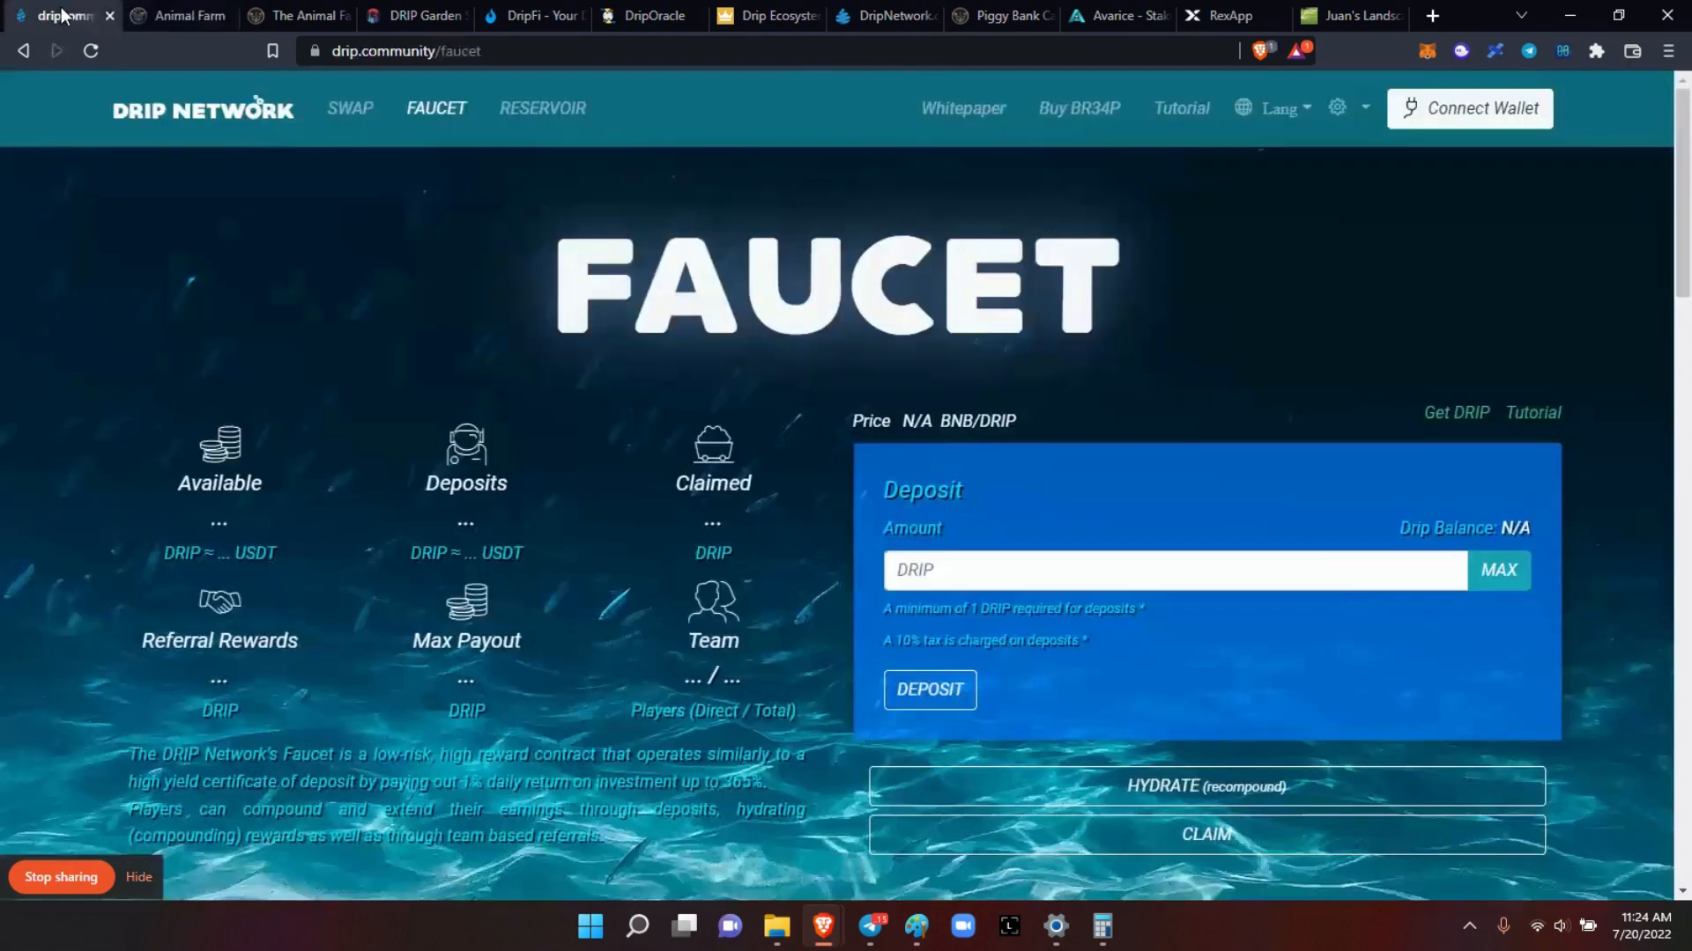
# Step: Connect MetaMask to the faucet, loading 59.556 available and 2.981K deposits
pyautogui.click(1474, 109)
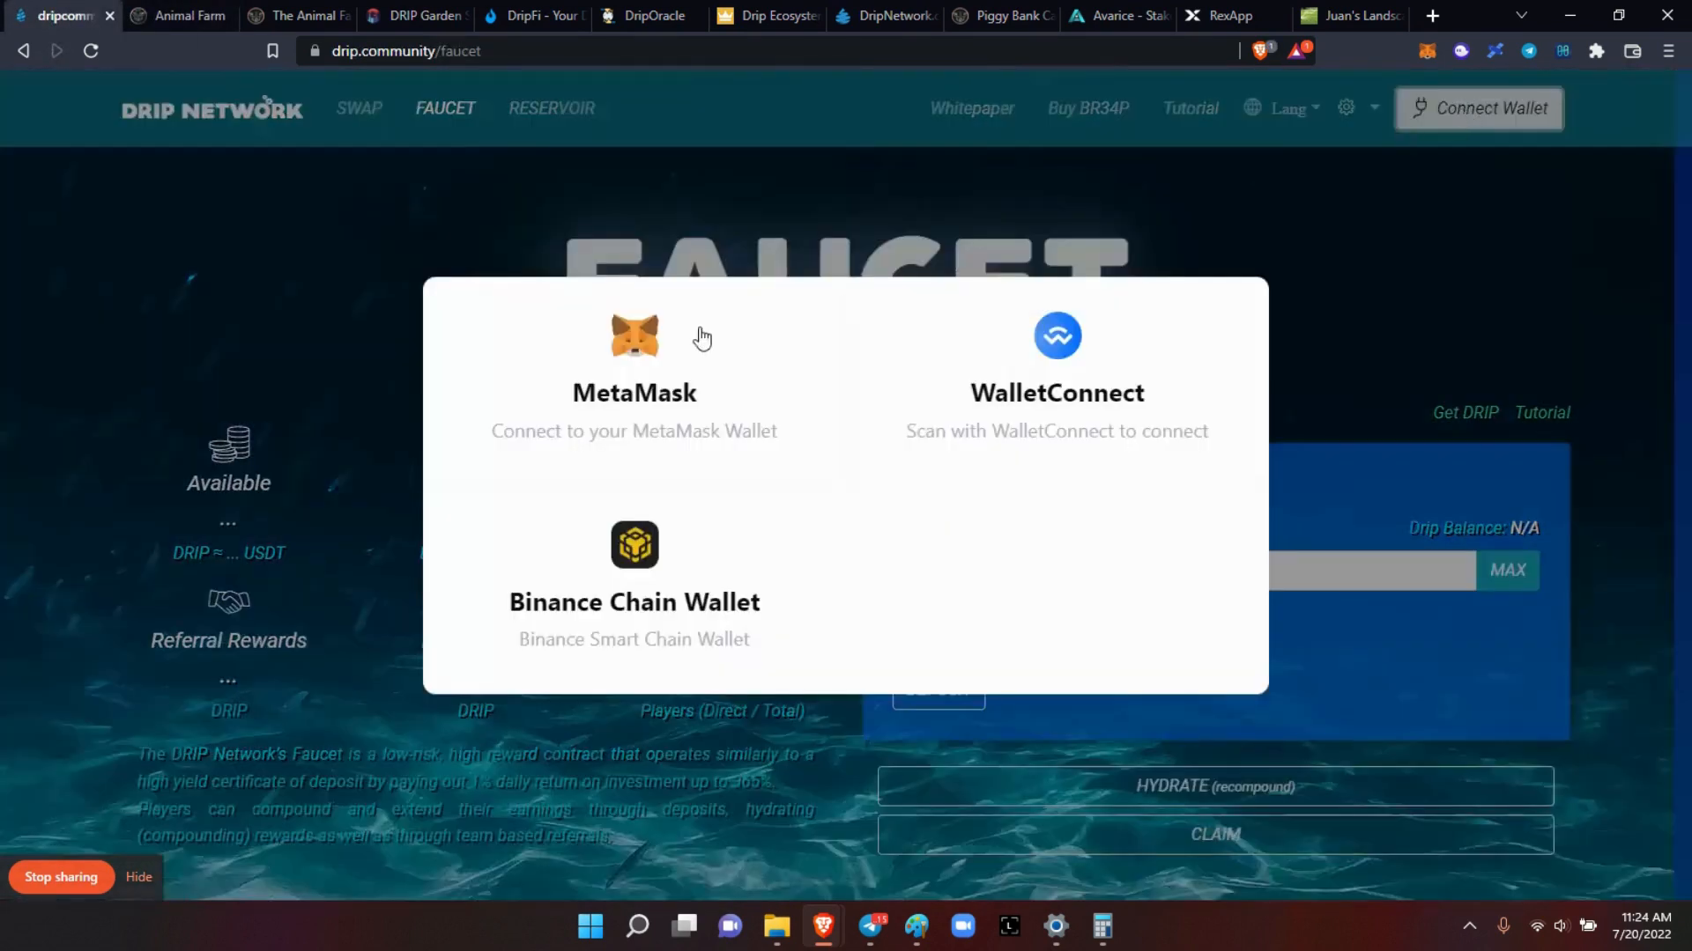
pyautogui.click(635, 338)
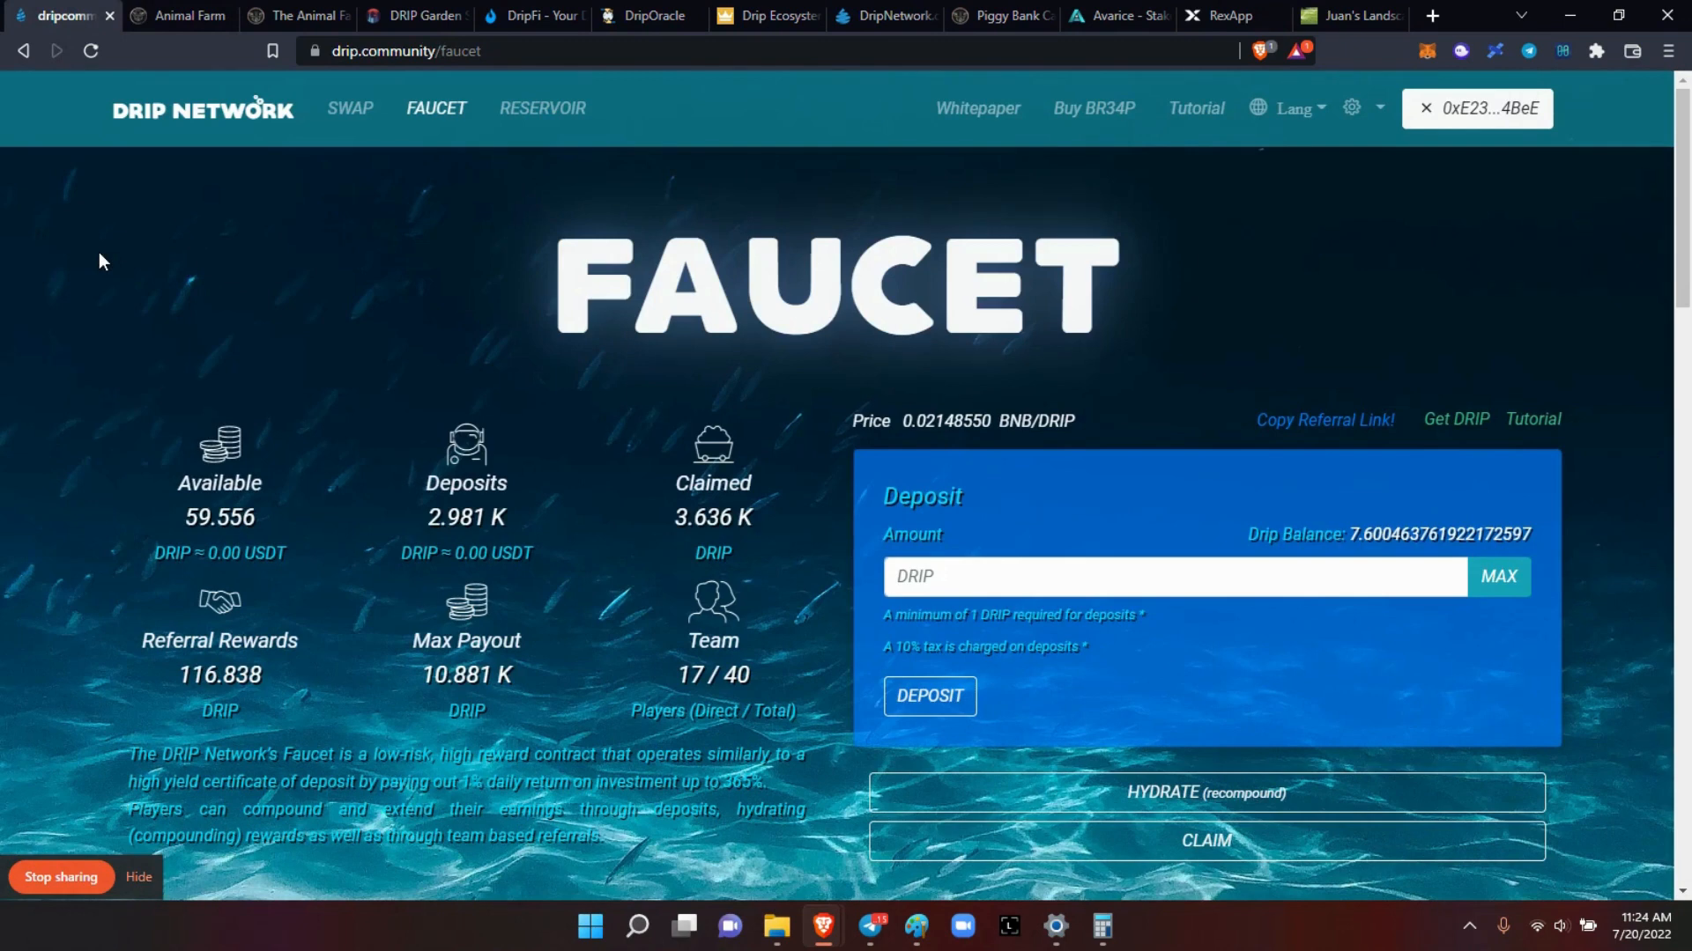
pyautogui.moveTo(220, 308)
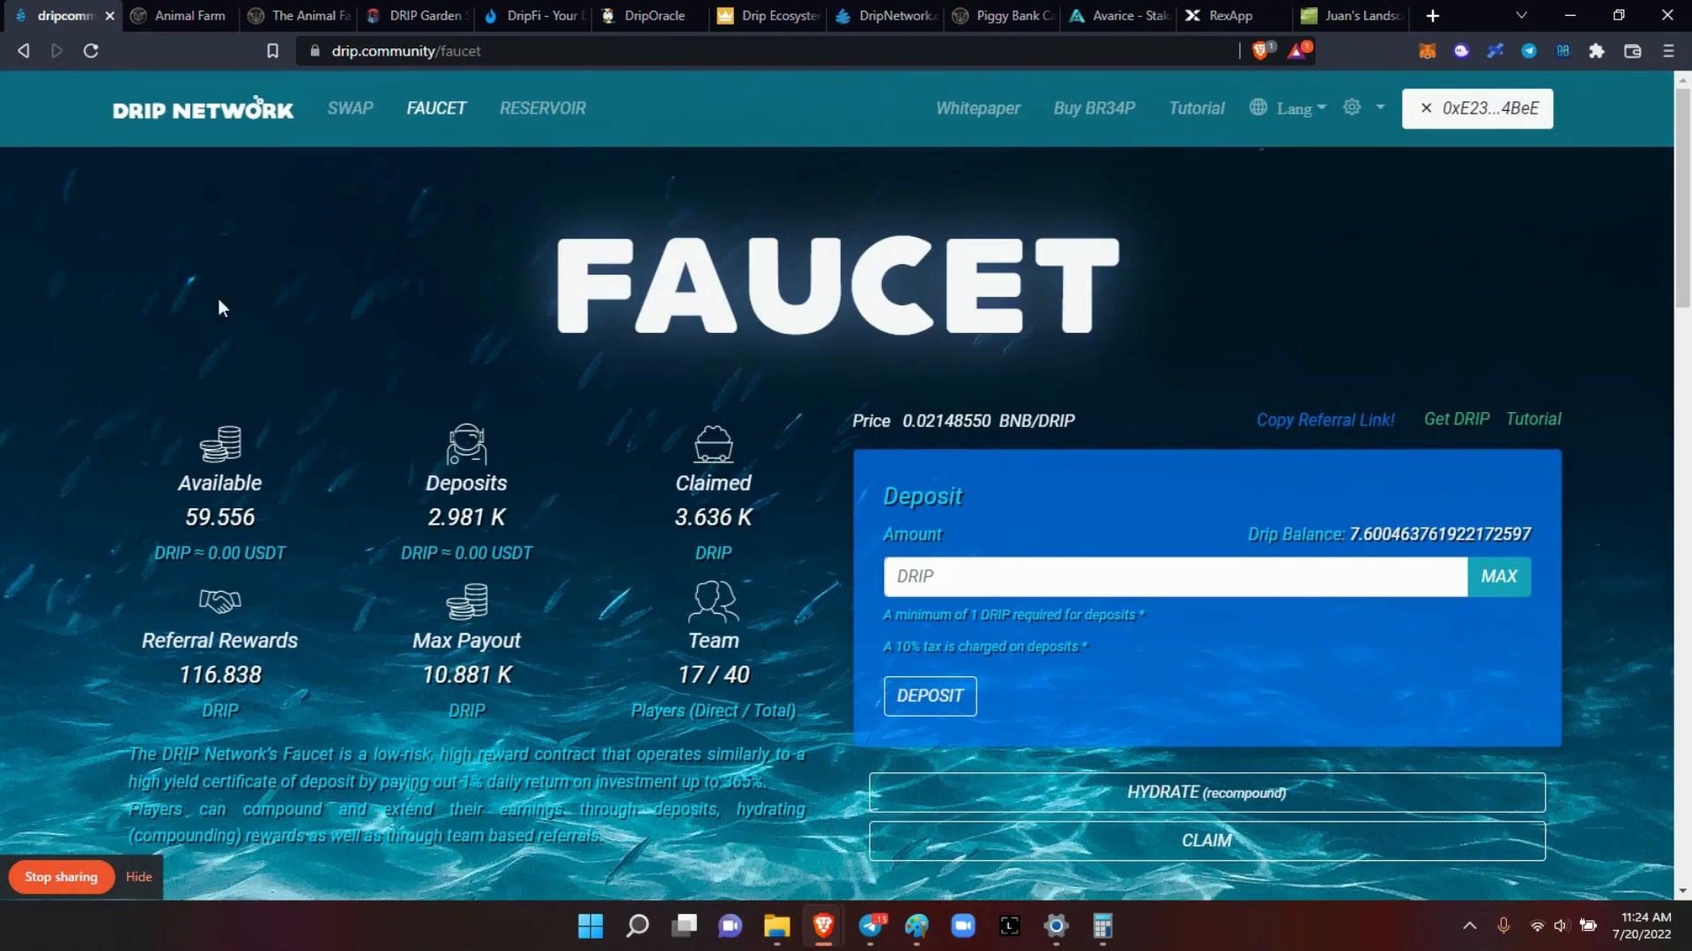
pyautogui.moveTo(393, 554)
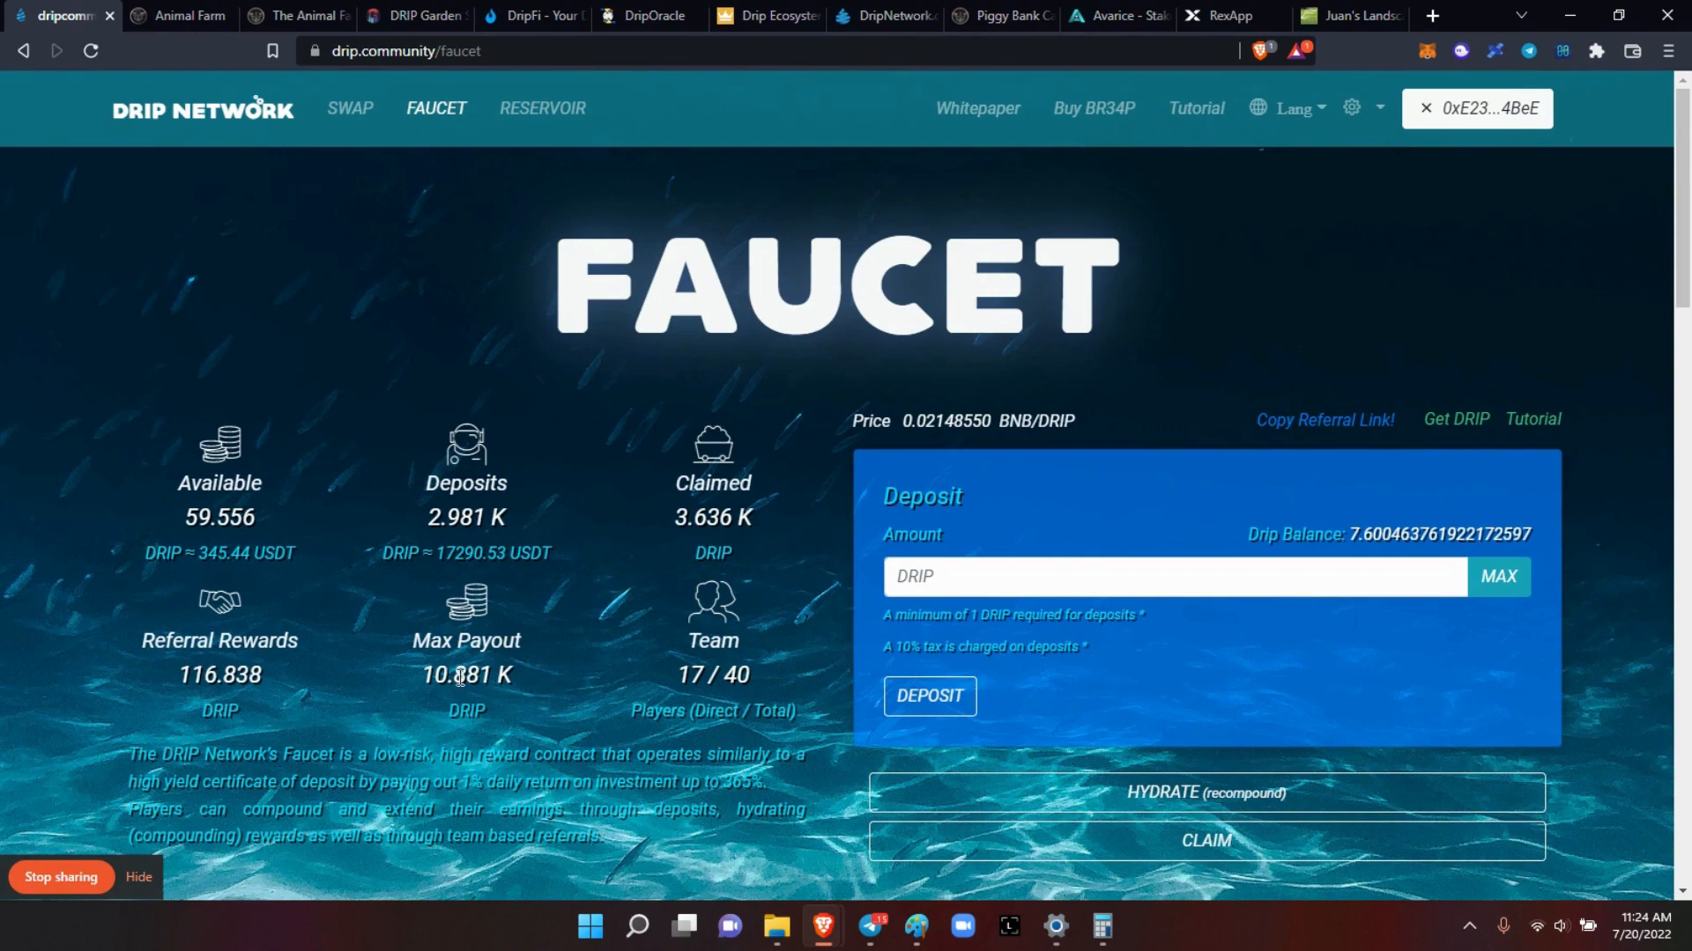
pyautogui.moveTo(551, 680)
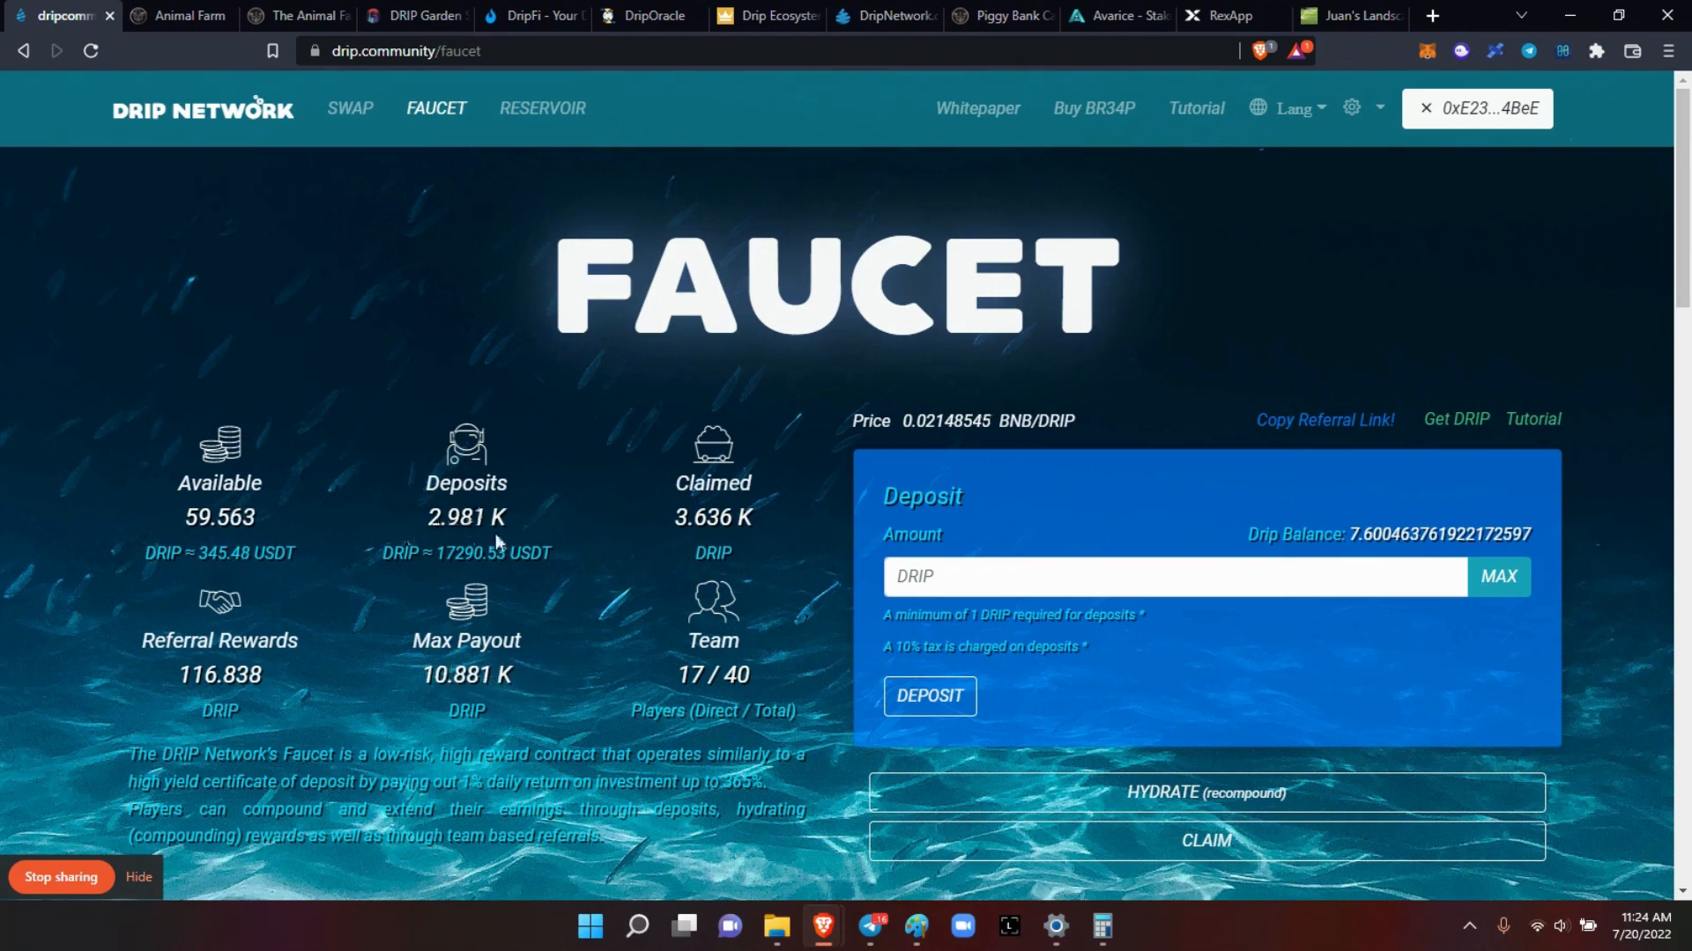
pyautogui.moveTo(1196, 792)
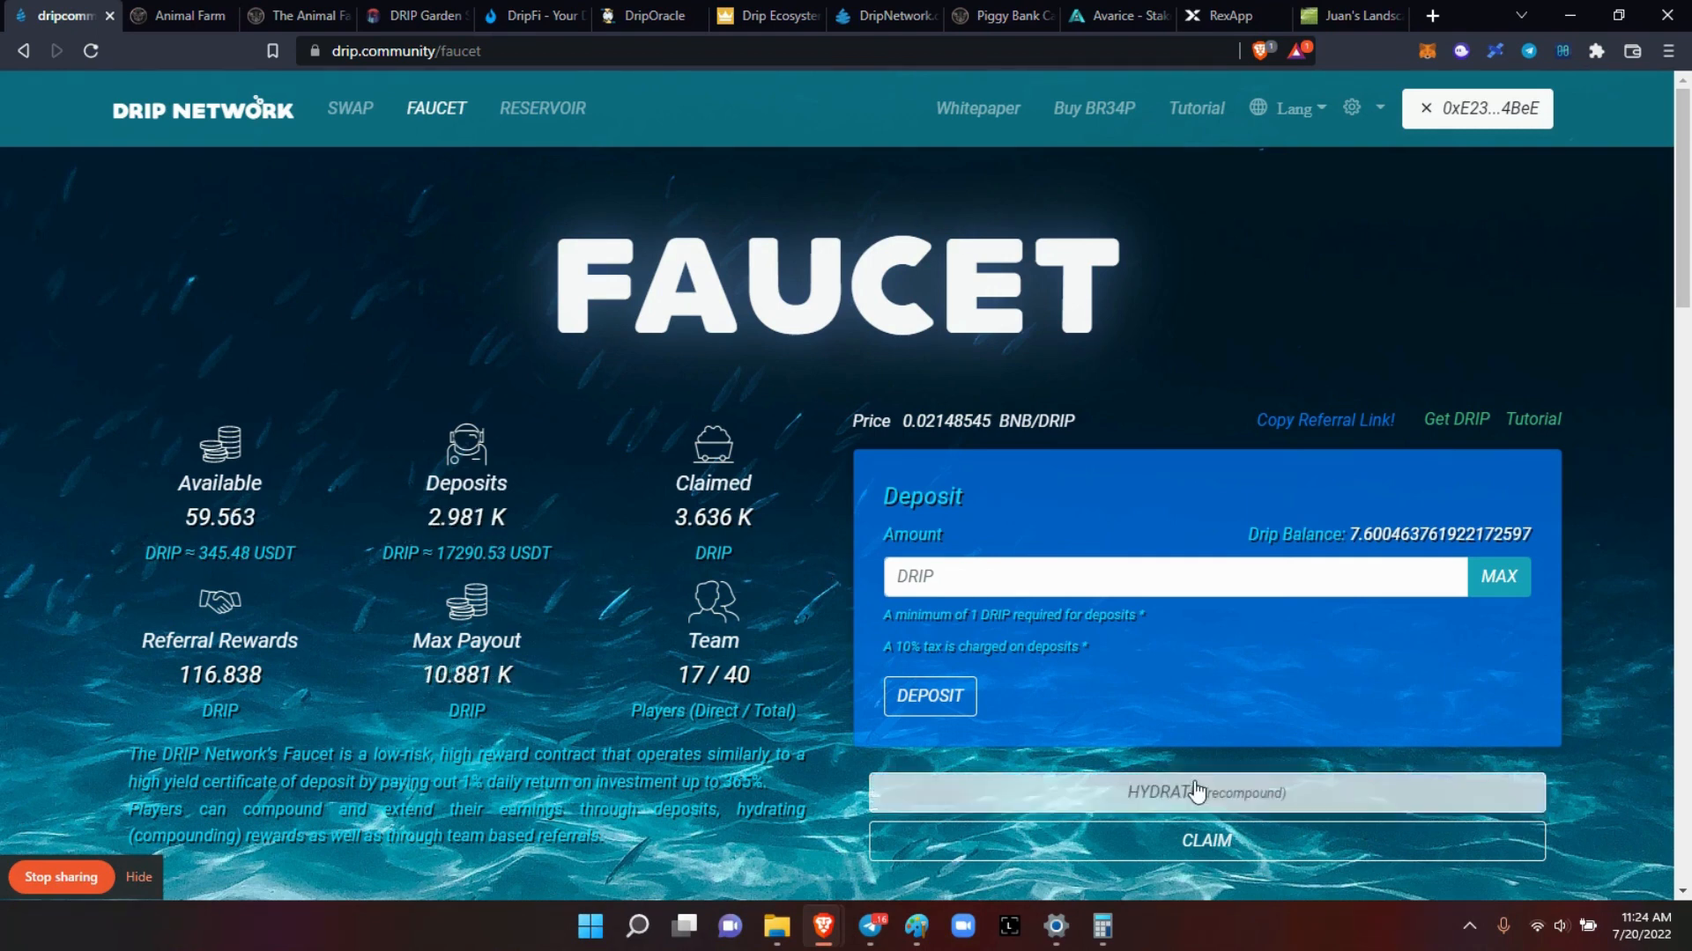
# Step: Hydrate the faucet rewards into deposits (now 3.038K) and dismiss the success dialog
pyautogui.click(1191, 792)
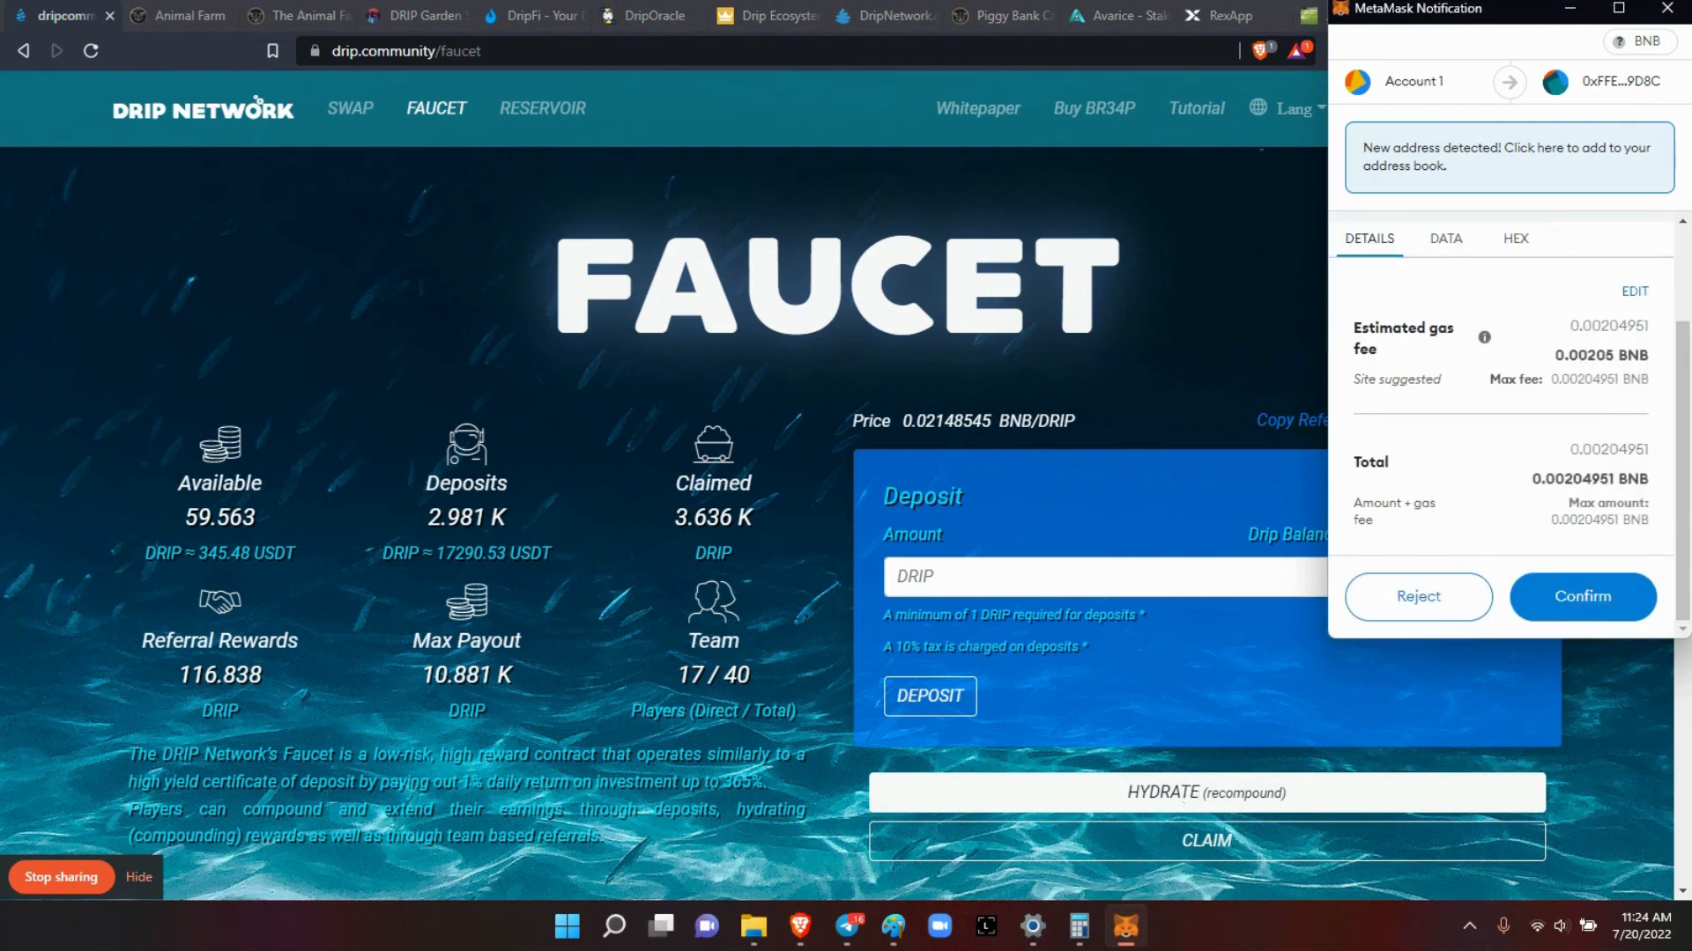
pyautogui.click(1582, 597)
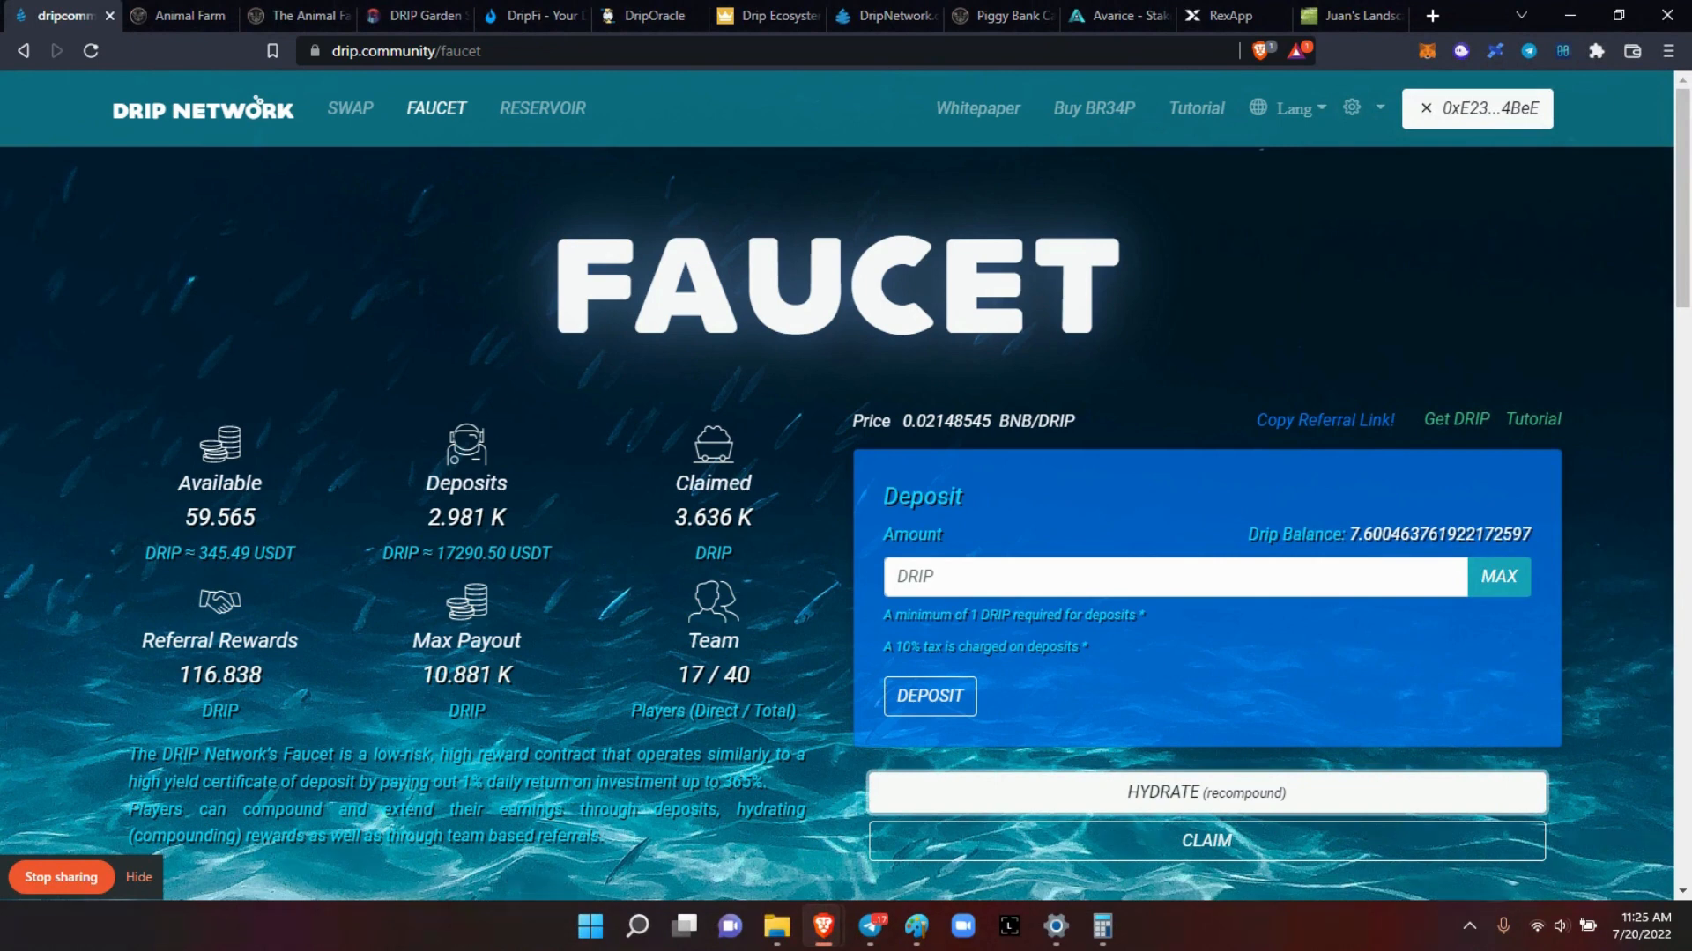
pyautogui.click(1207, 793)
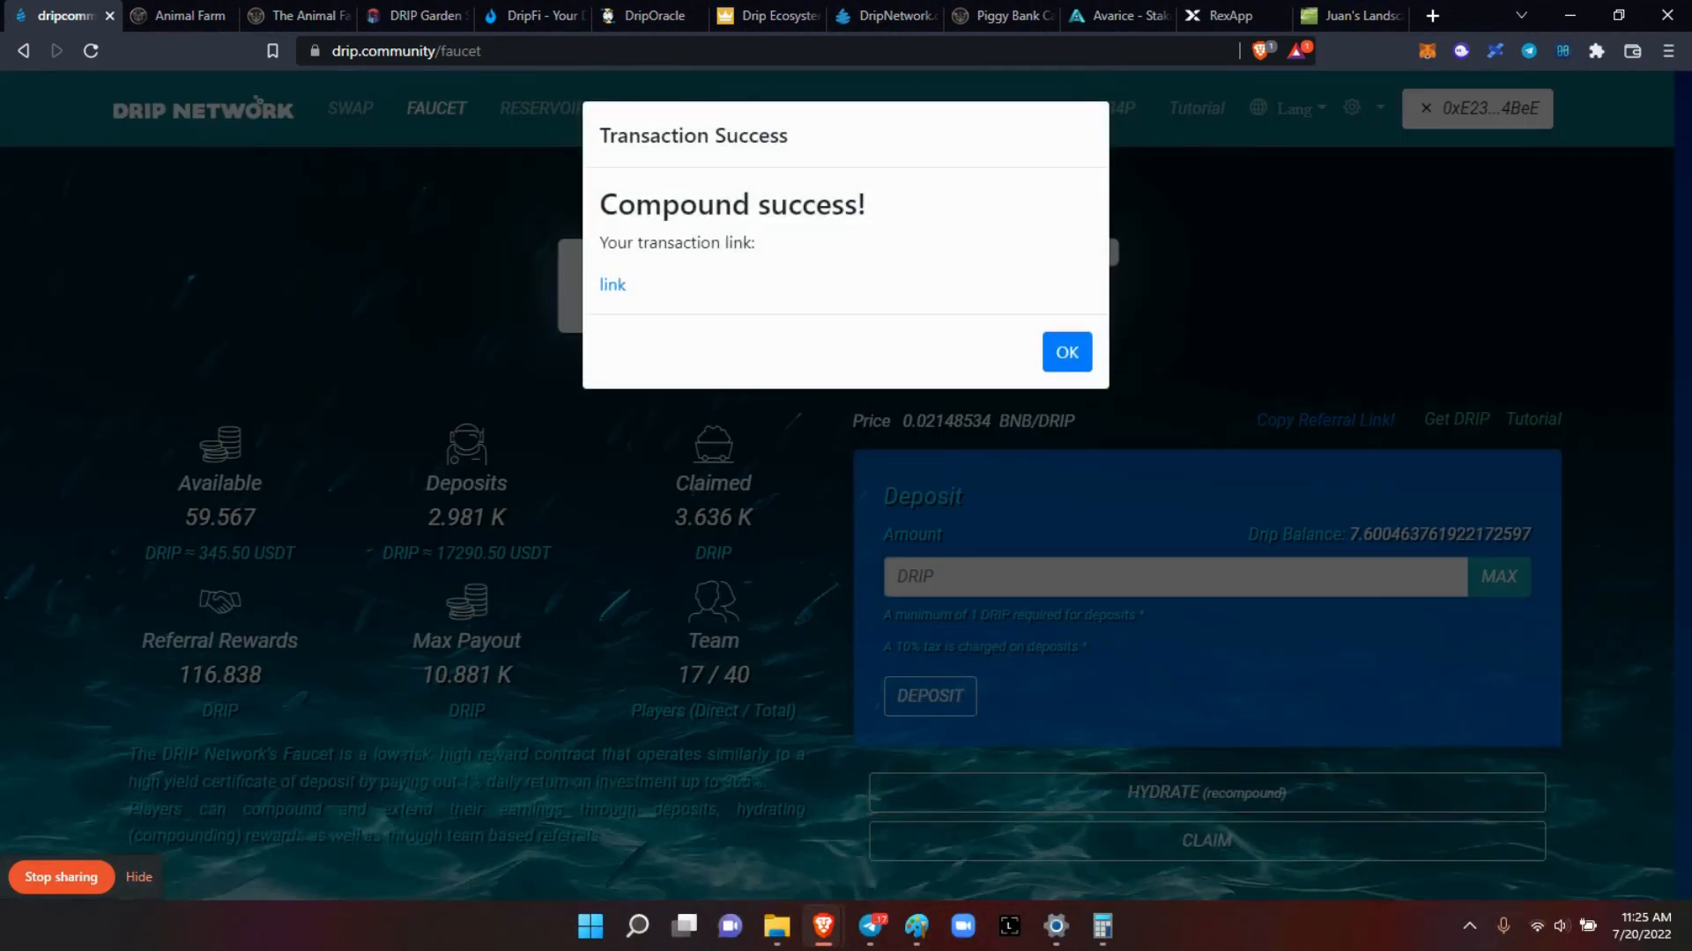
pyautogui.click(1066, 352)
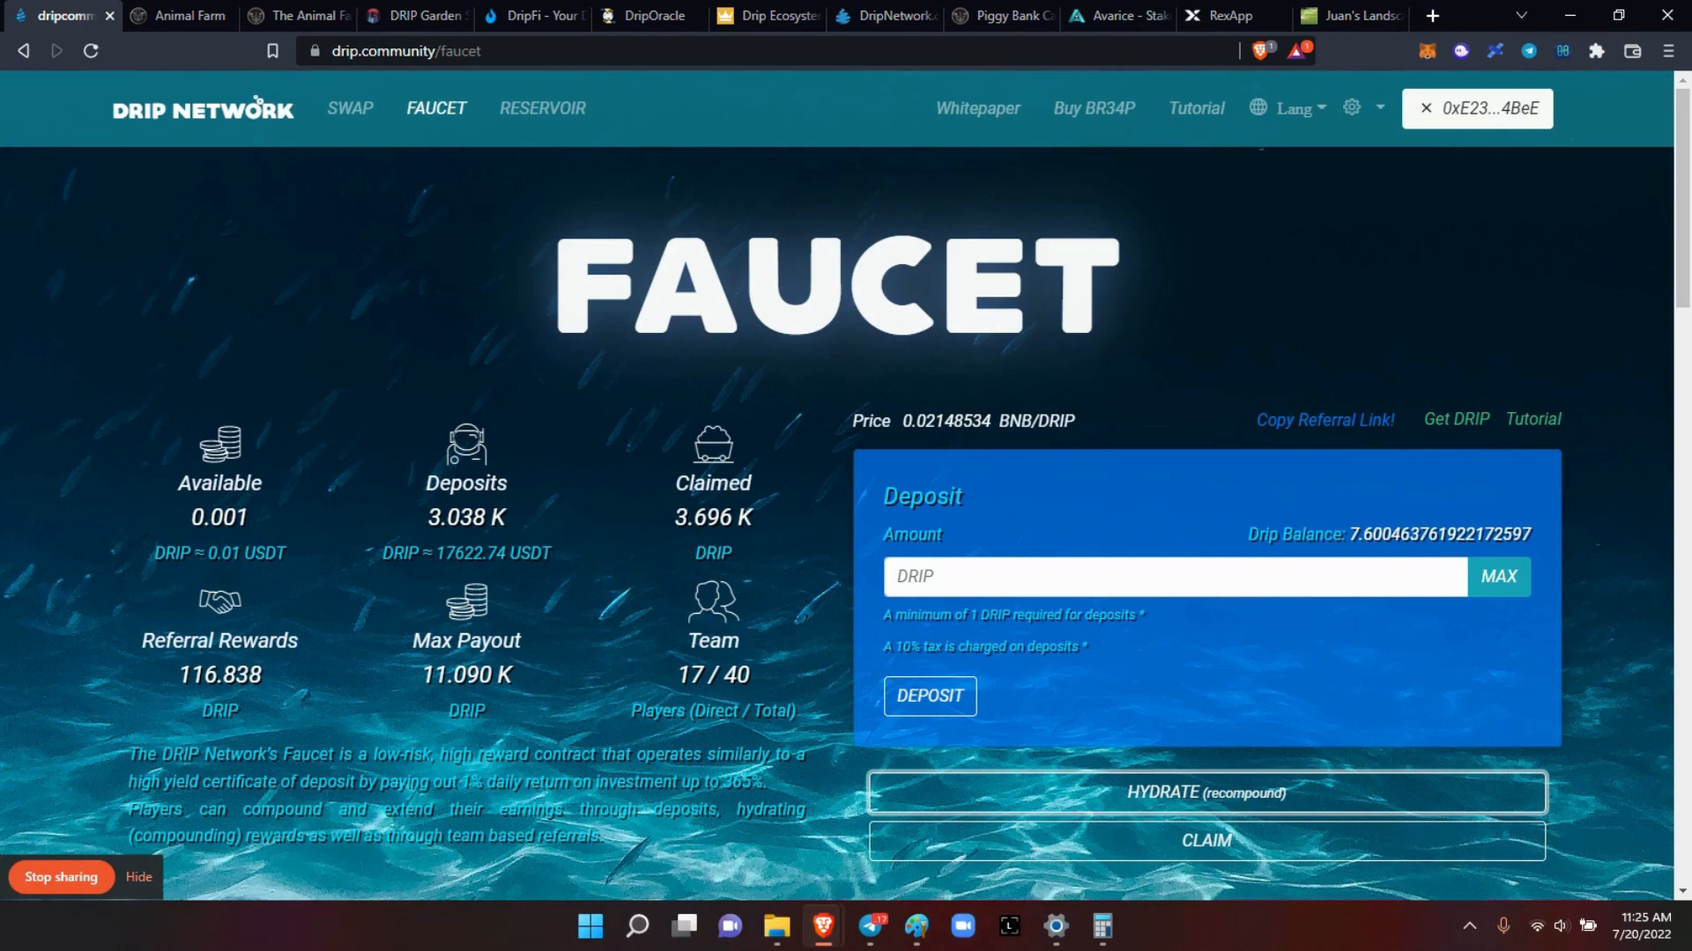
pyautogui.moveTo(495, 322)
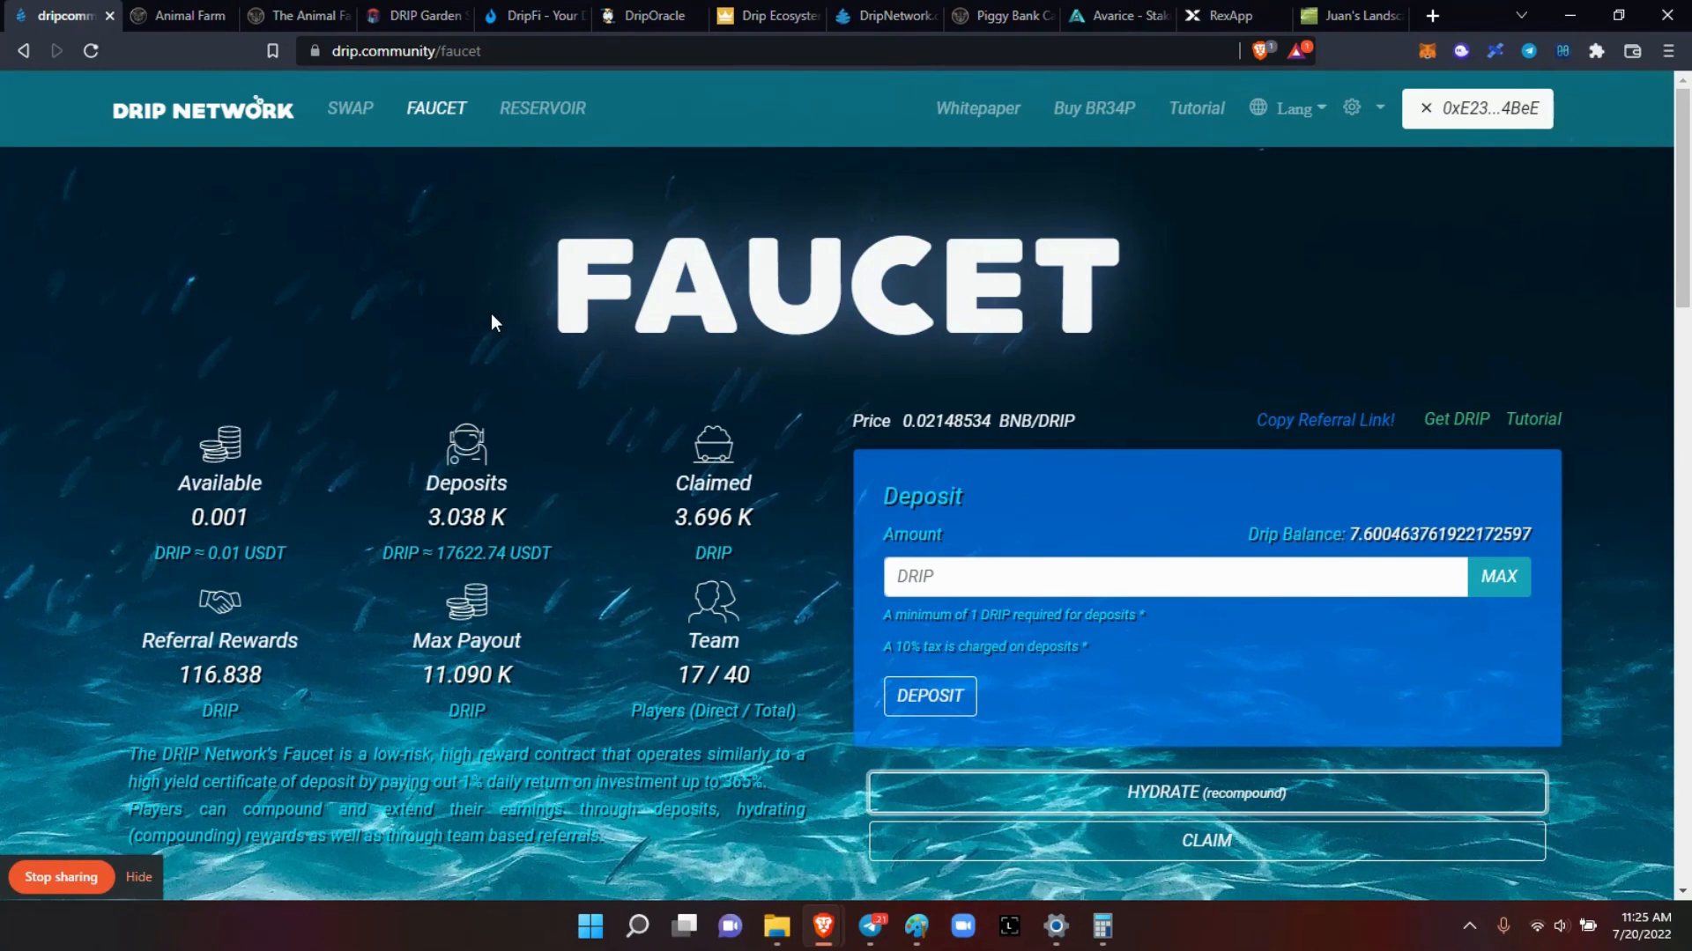
pyautogui.click(655, 16)
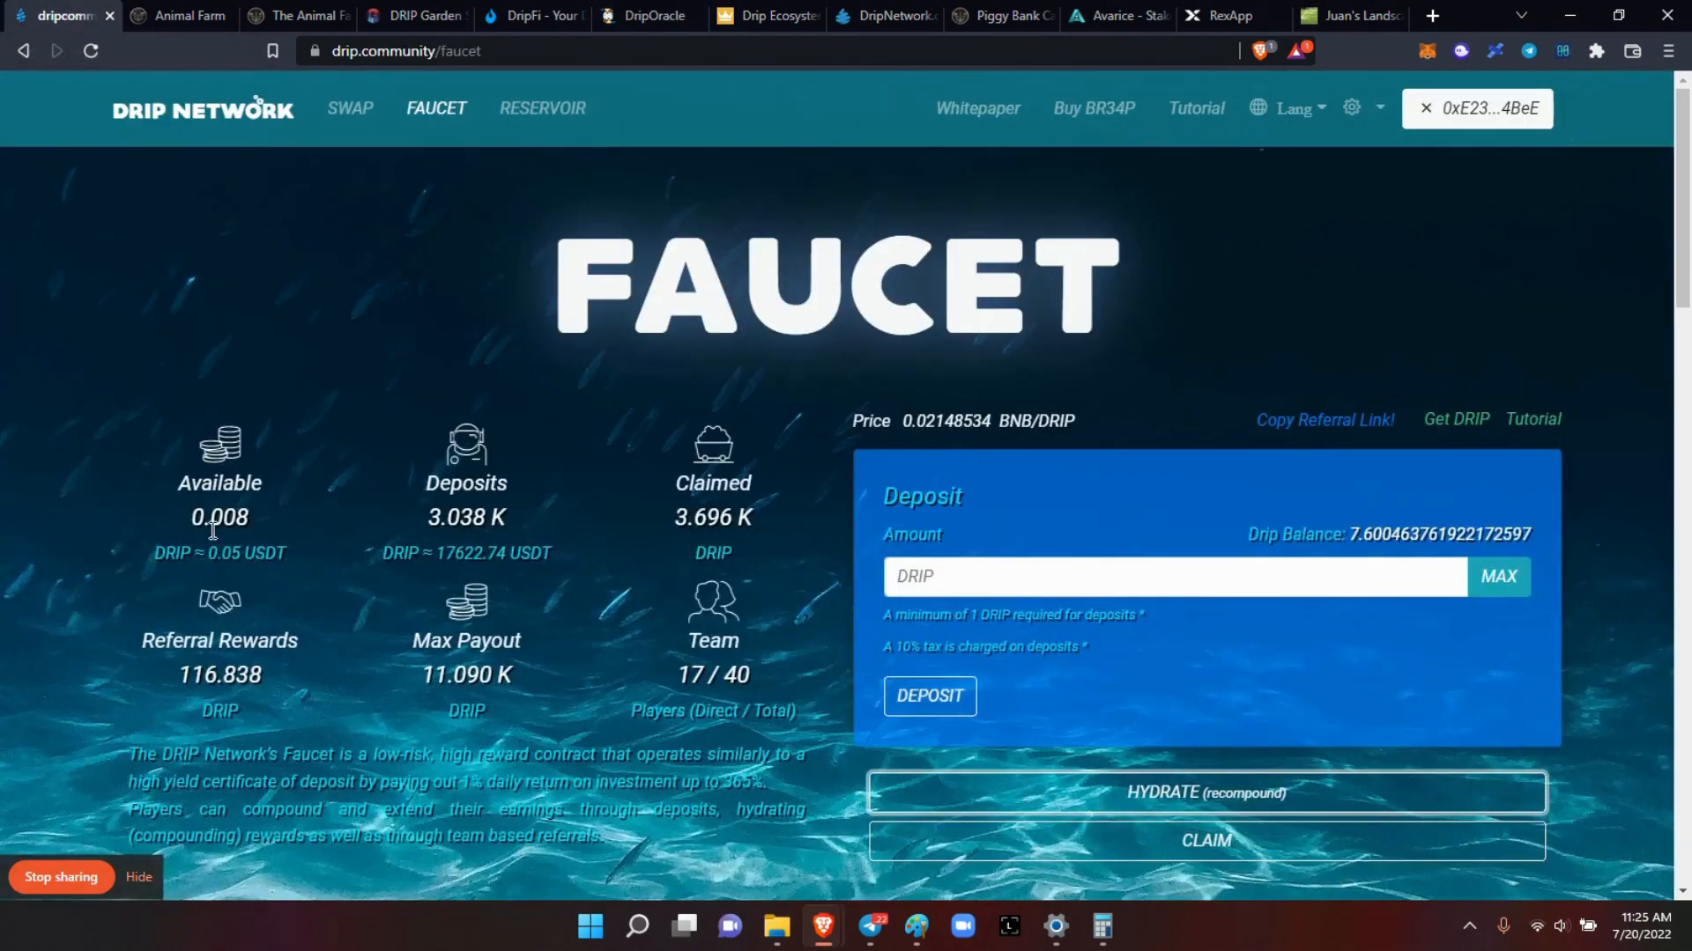
pyautogui.click(182, 16)
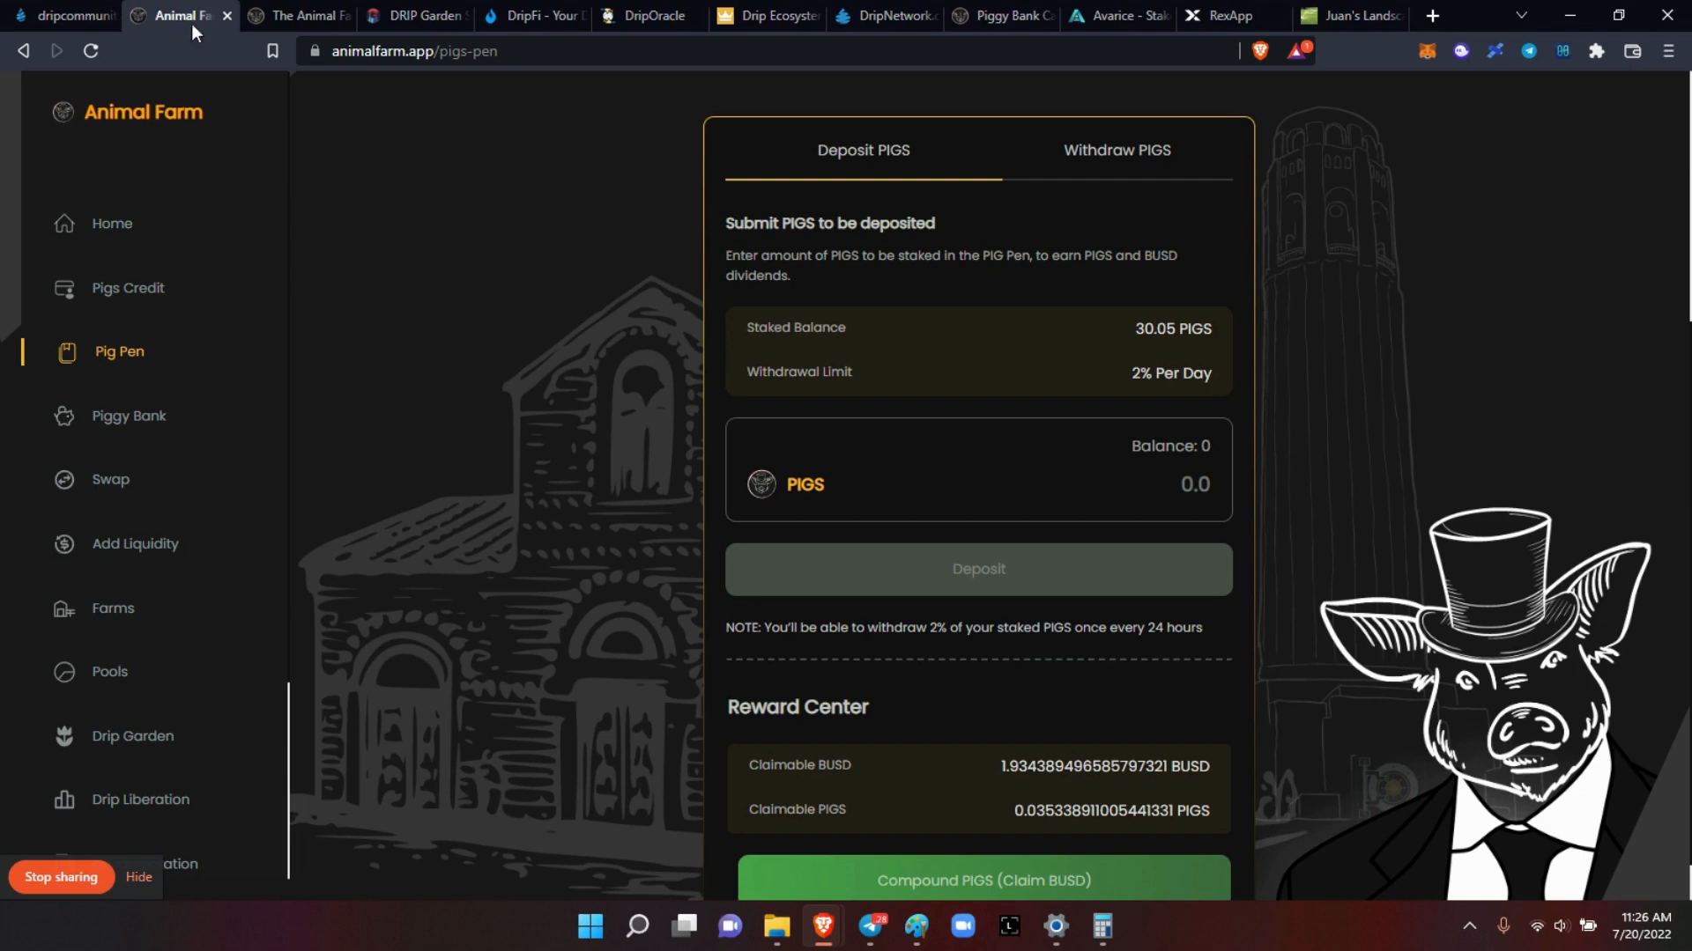
pyautogui.moveTo(429, 240)
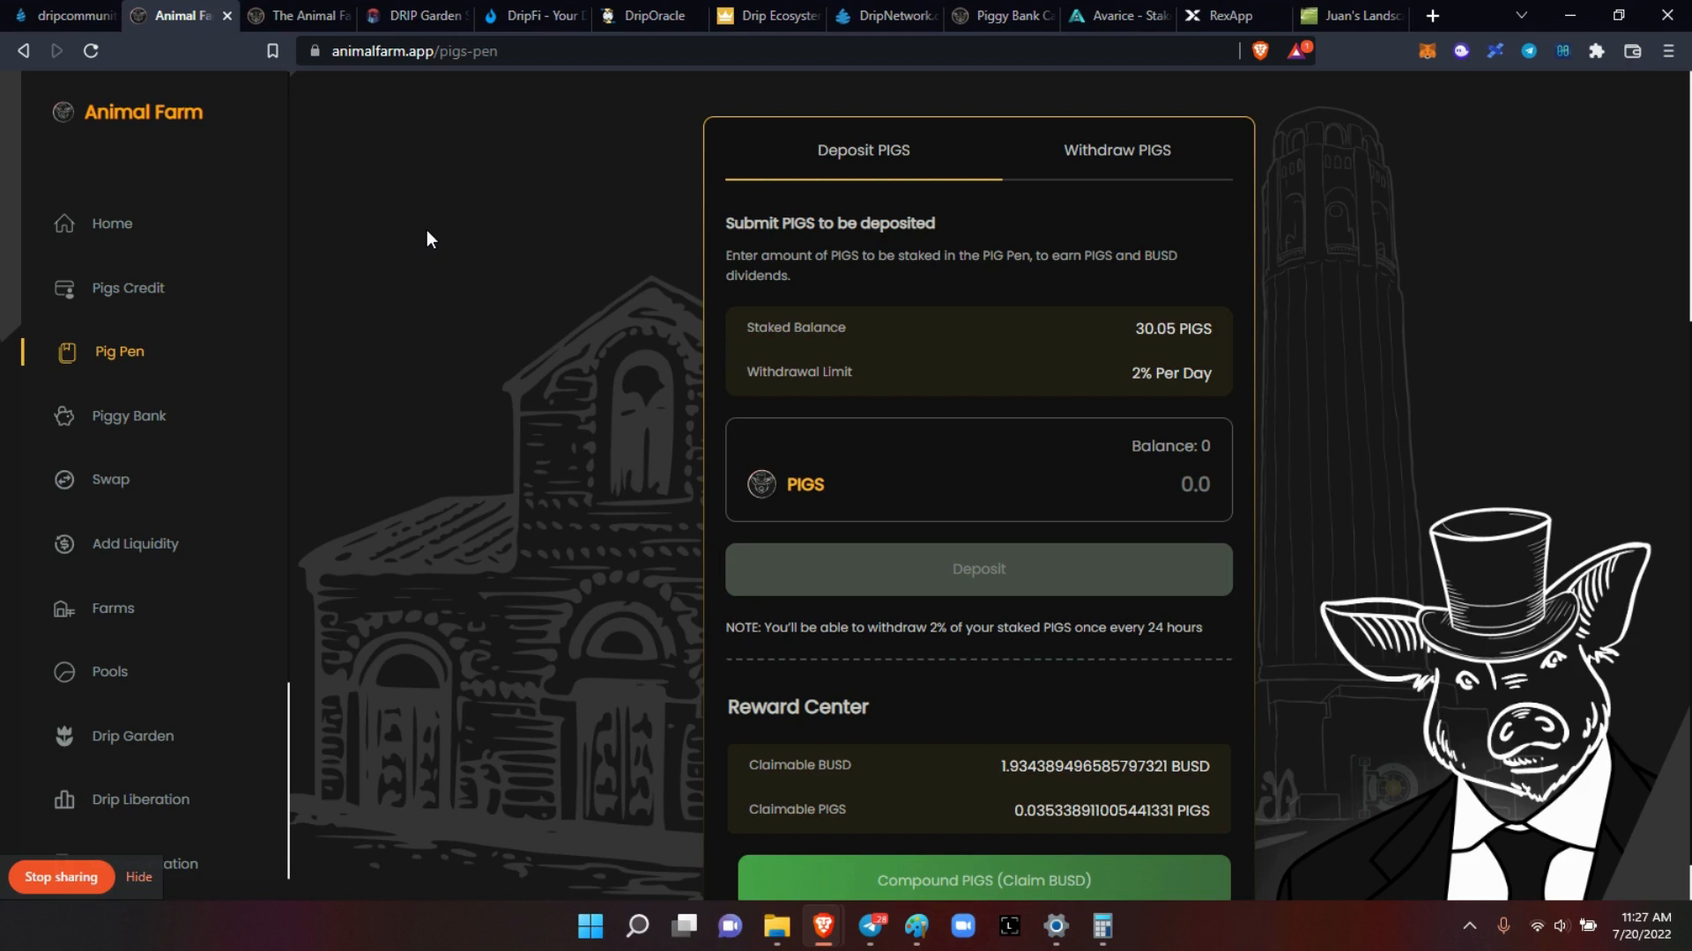
pyautogui.moveTo(470, 462)
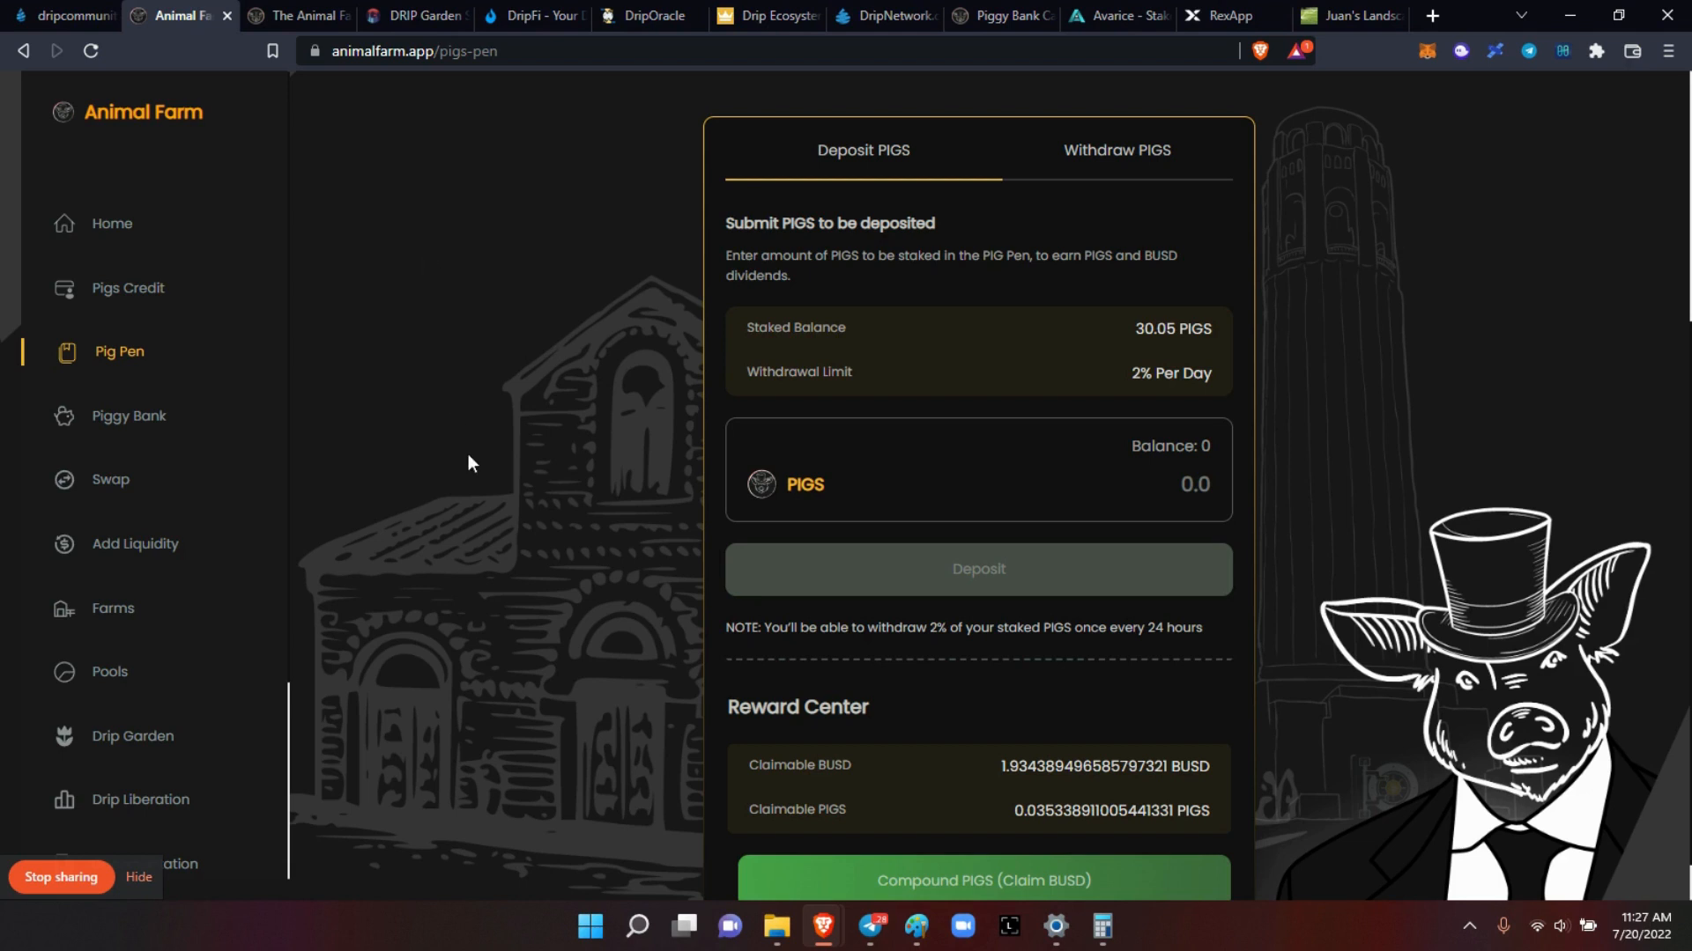